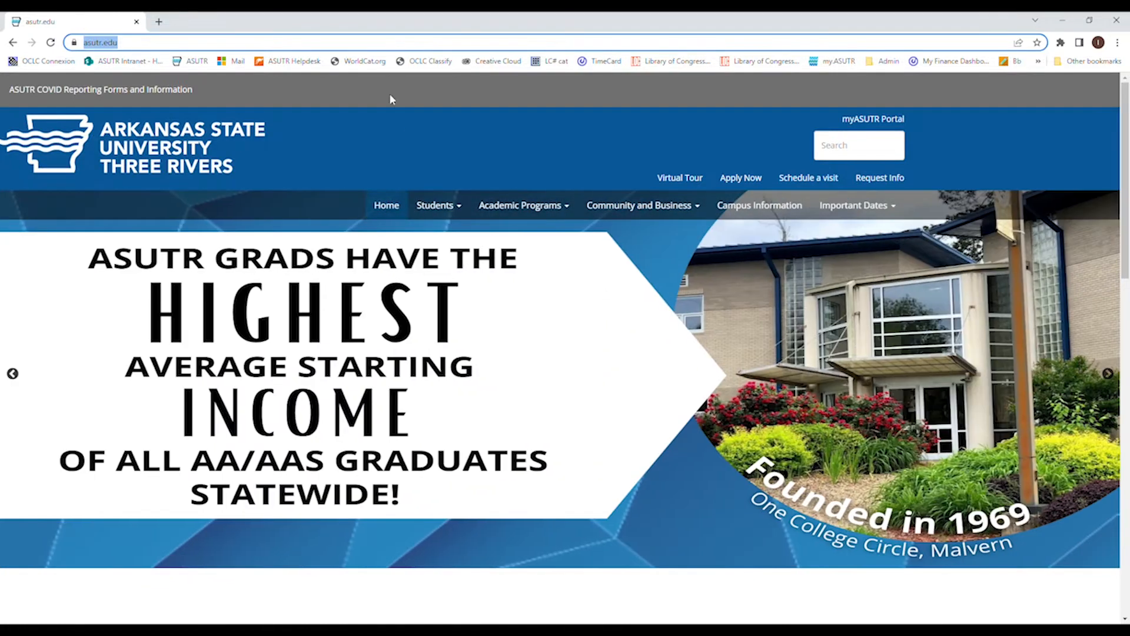
mouse_move(298, 119)
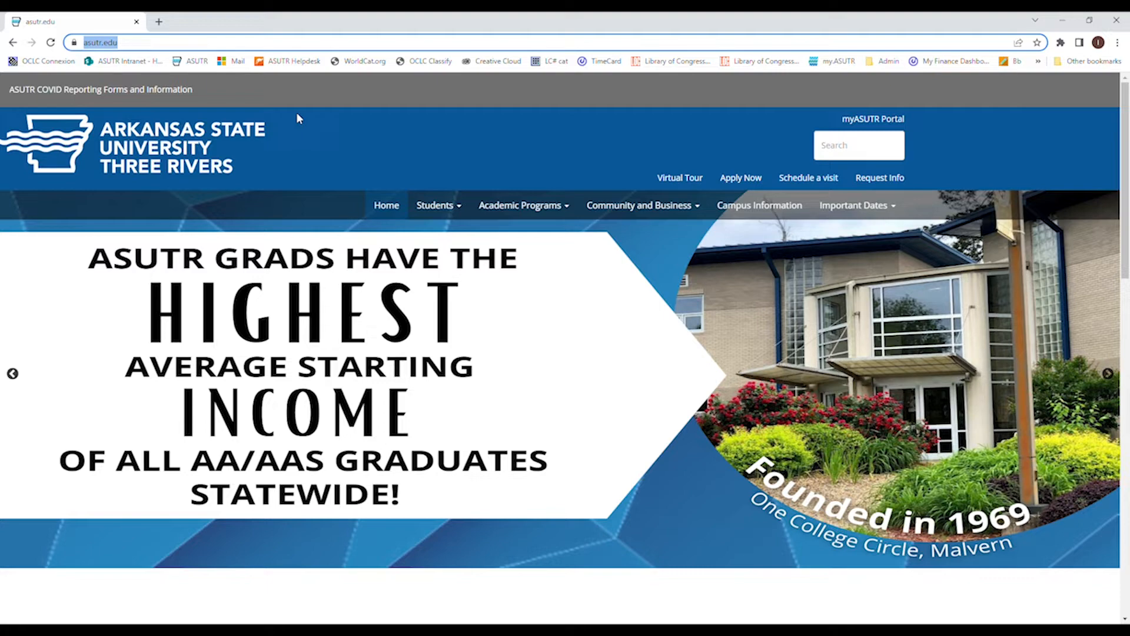
Scroll to the asutr.edu footer and follow the Library link under Campus Services
scroll(down, 3)
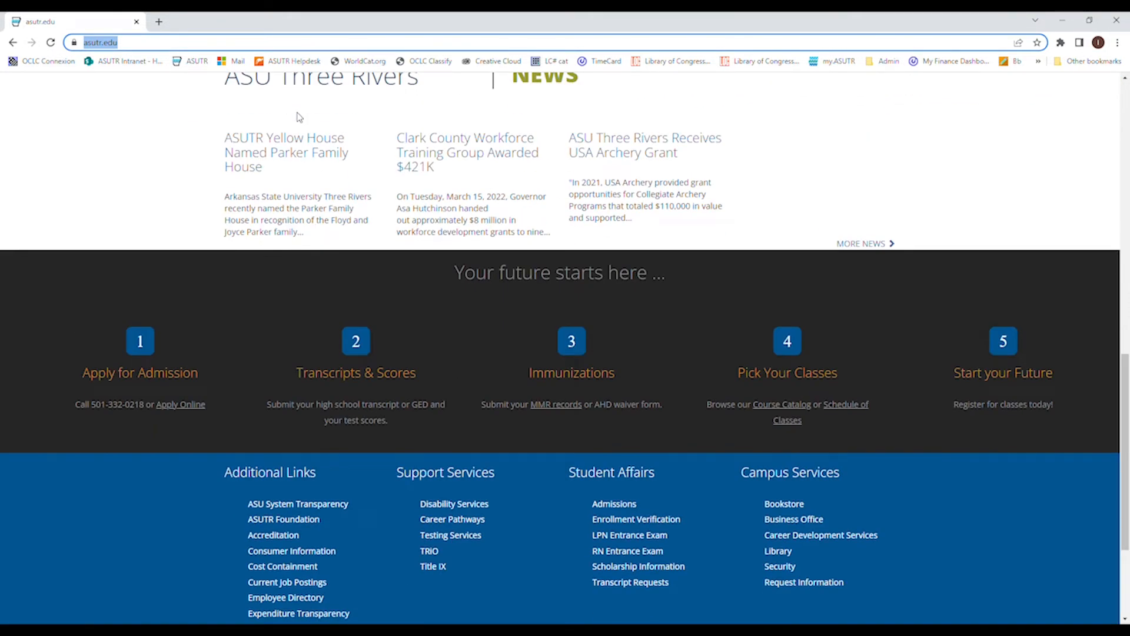
scroll(down, 3)
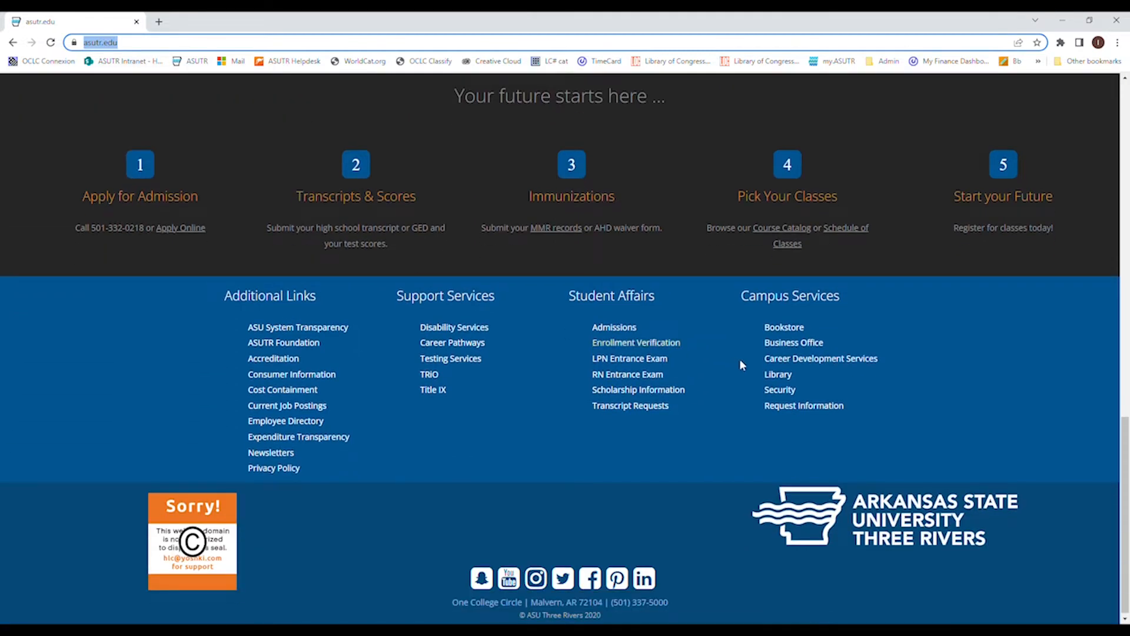
click(778, 374)
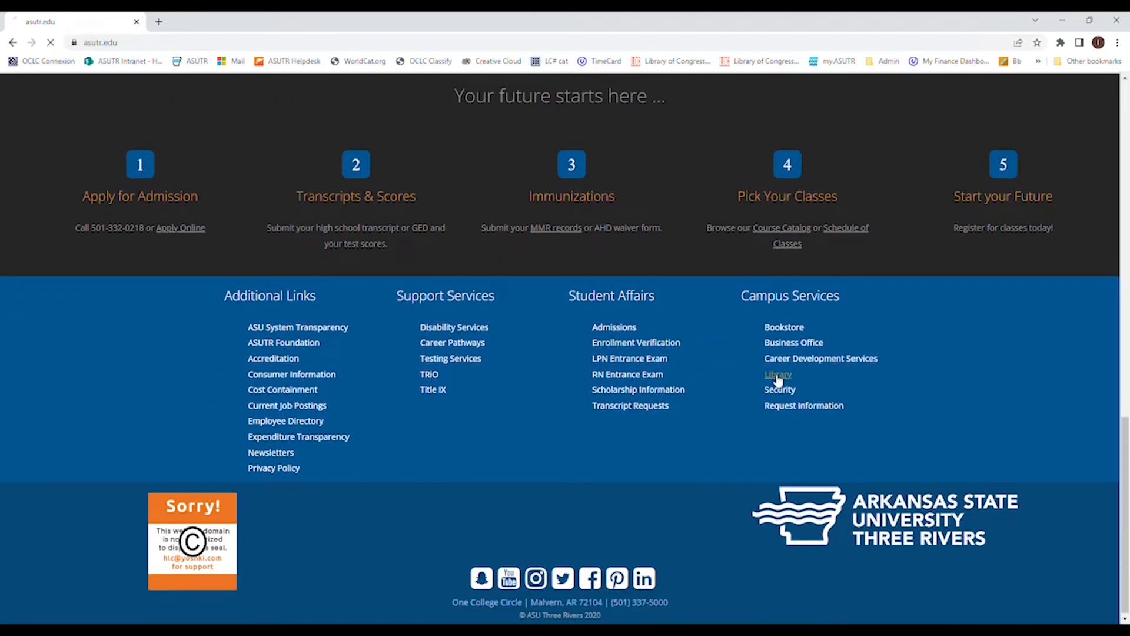
Browse the library homepage, advancing Just Arrived to Attack on Titan, down to Database Search
click(778, 374)
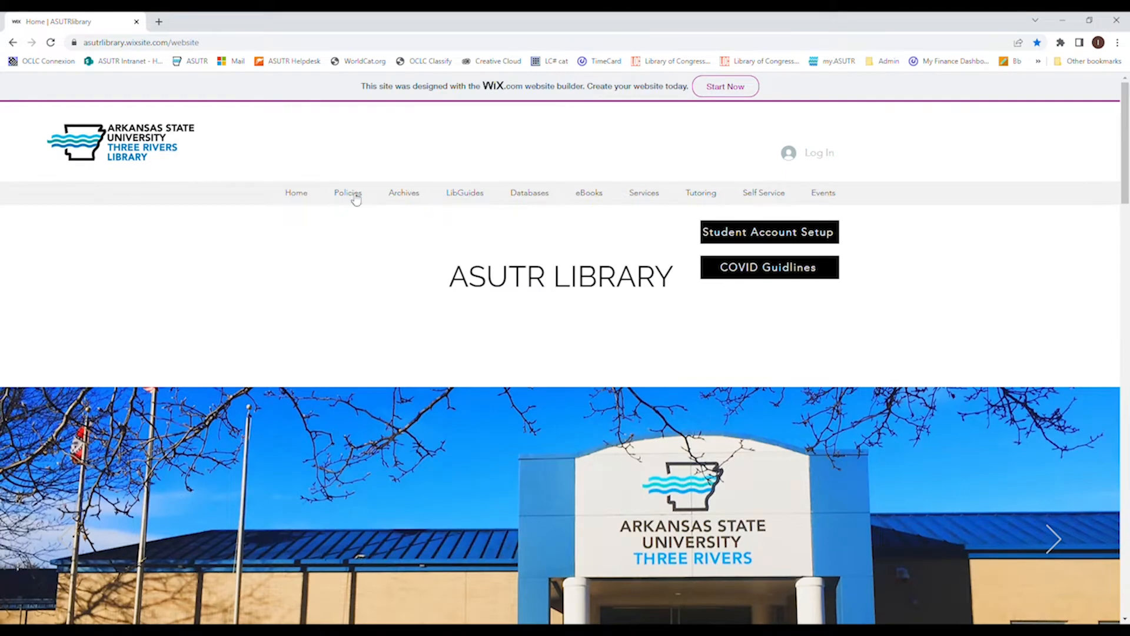
scroll(down, 3)
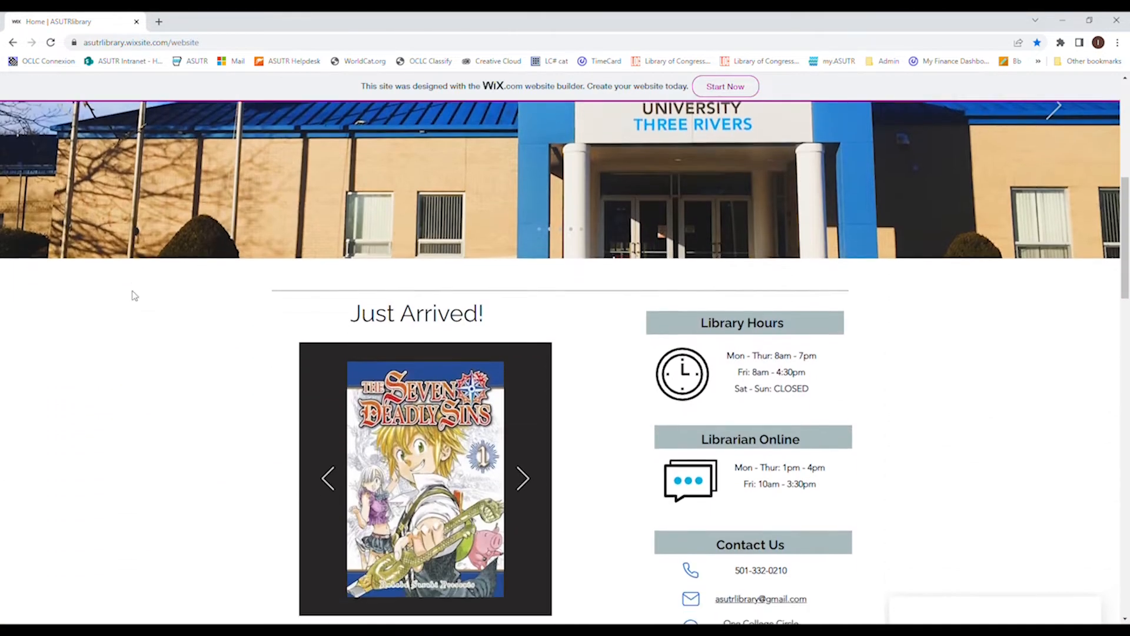
scroll(down, 3)
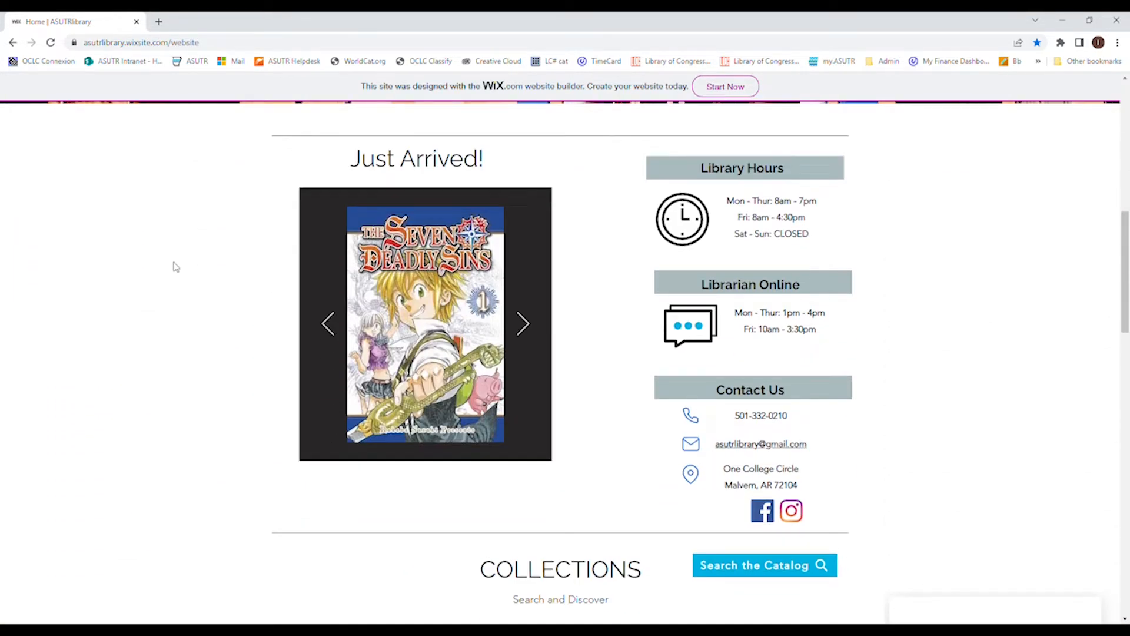
mouse_move(167, 364)
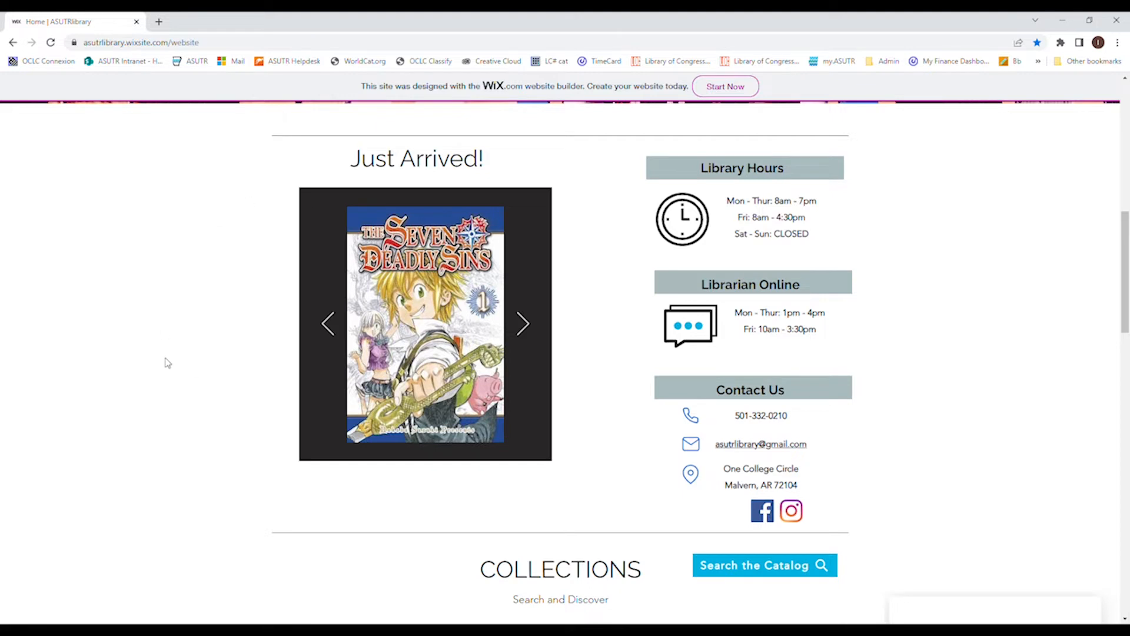
click(524, 324)
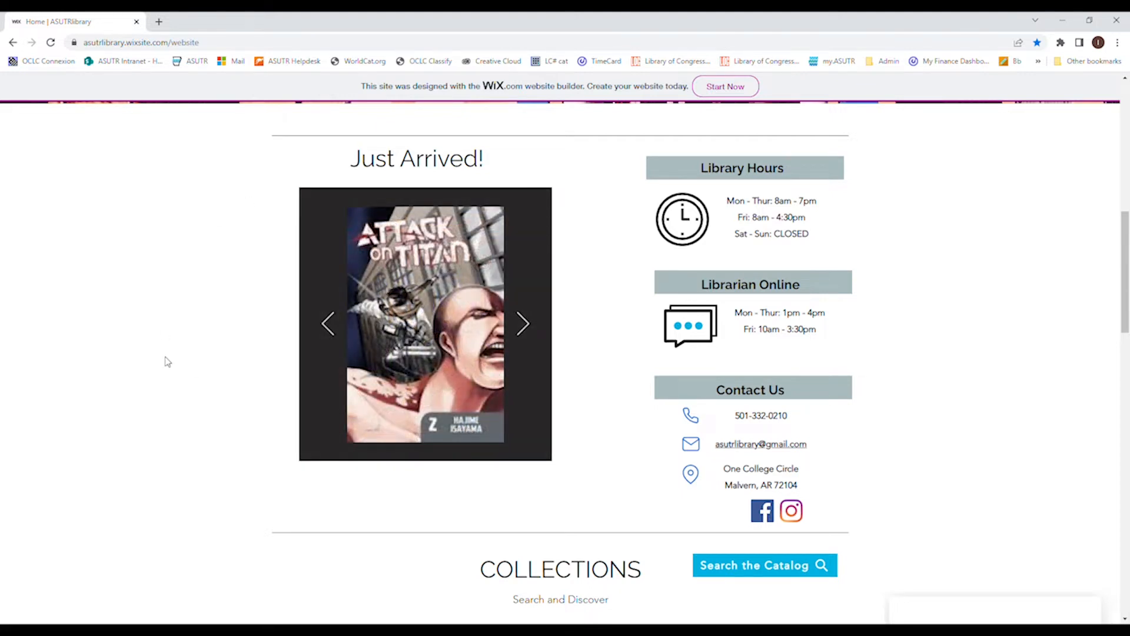
scroll(down, 3)
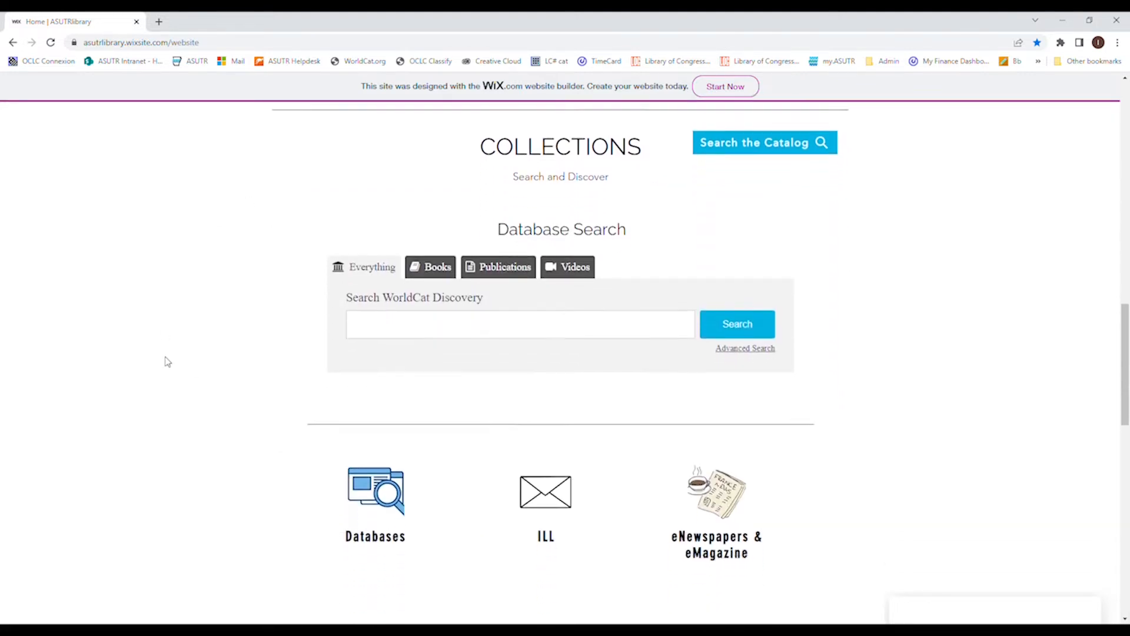
scroll(down, 3)
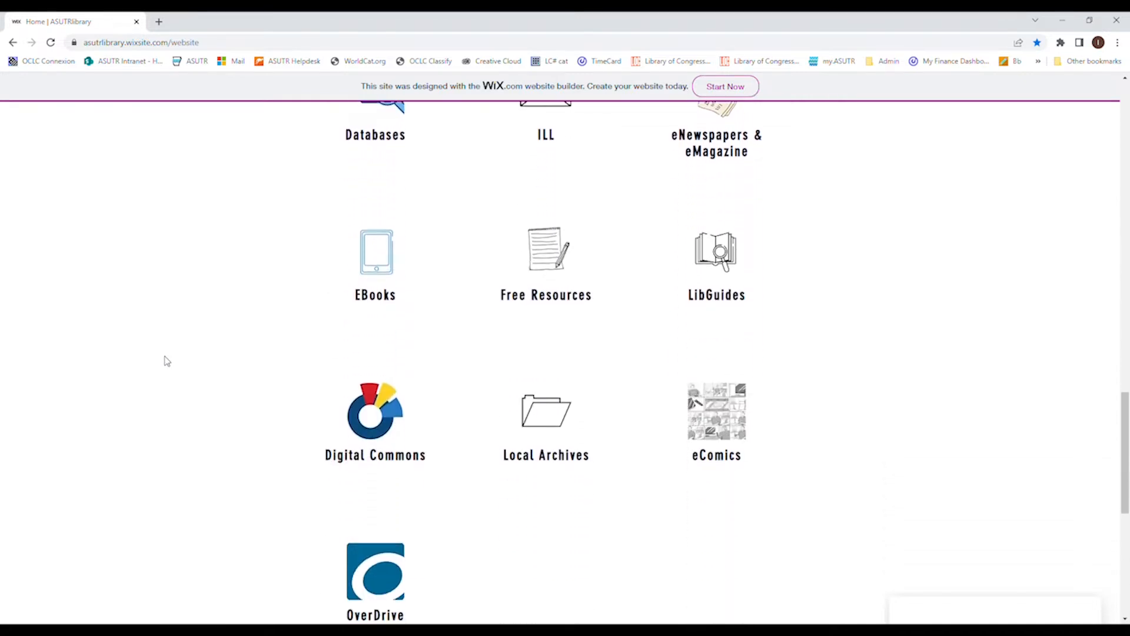
scroll(down, 3)
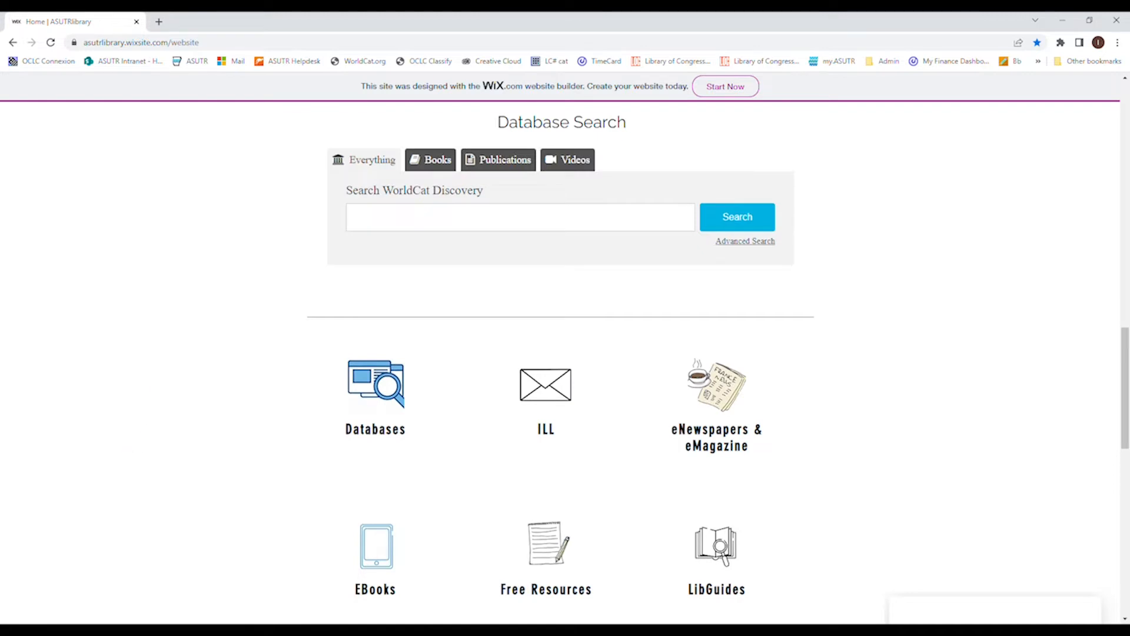
mouse_move(377, 314)
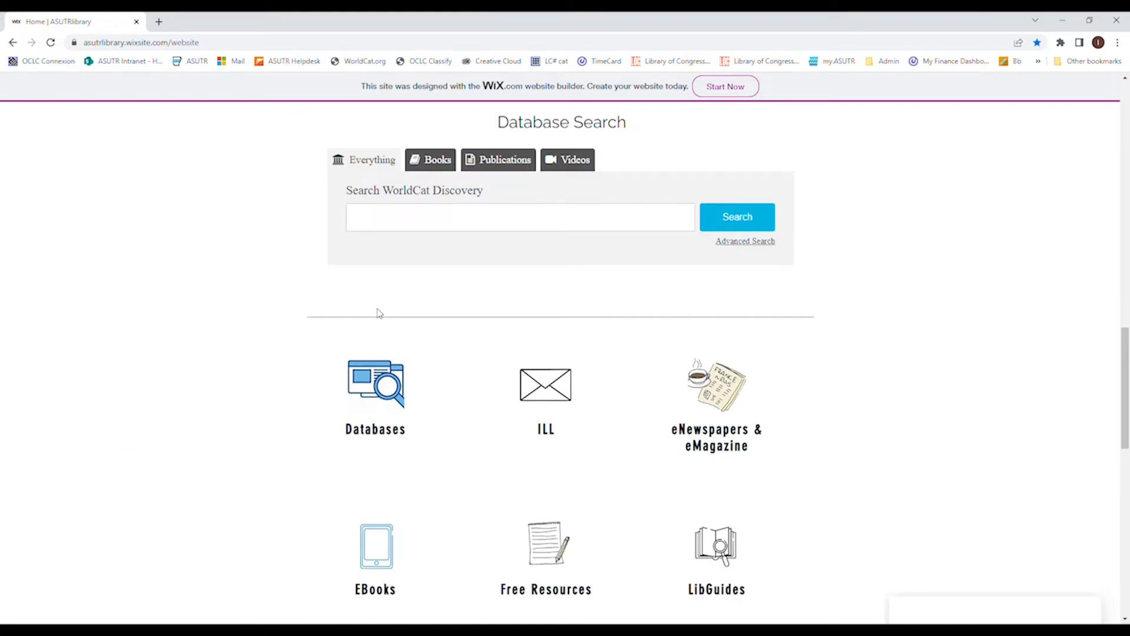
Search WorldCat Discovery for 'gas prices' from the library homepage
click(519, 217)
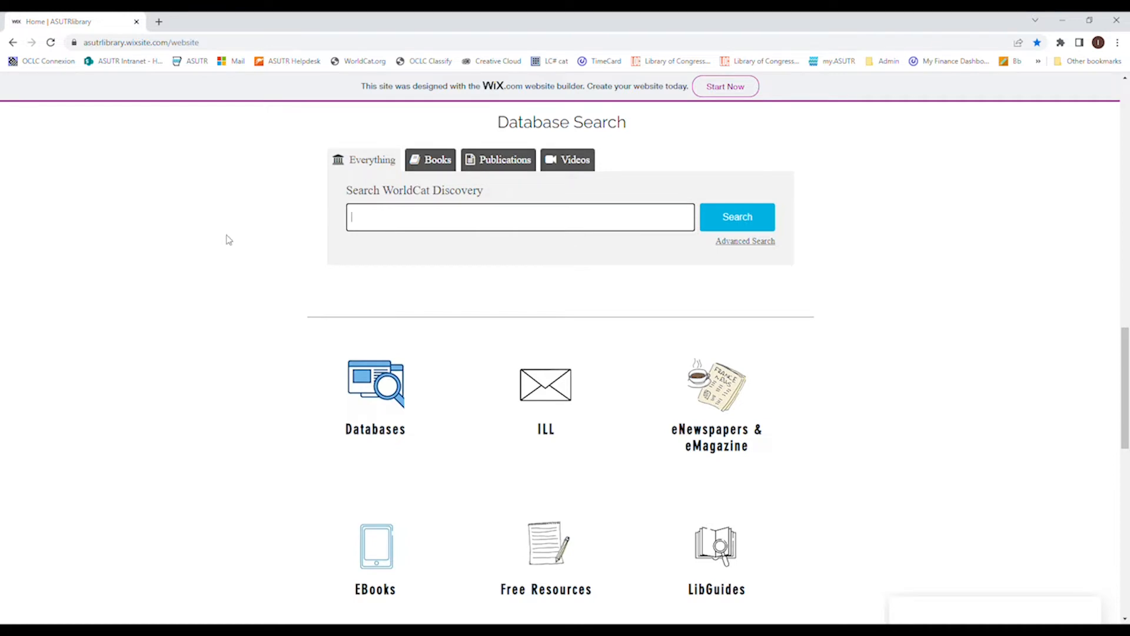
mouse_move(302, 200)
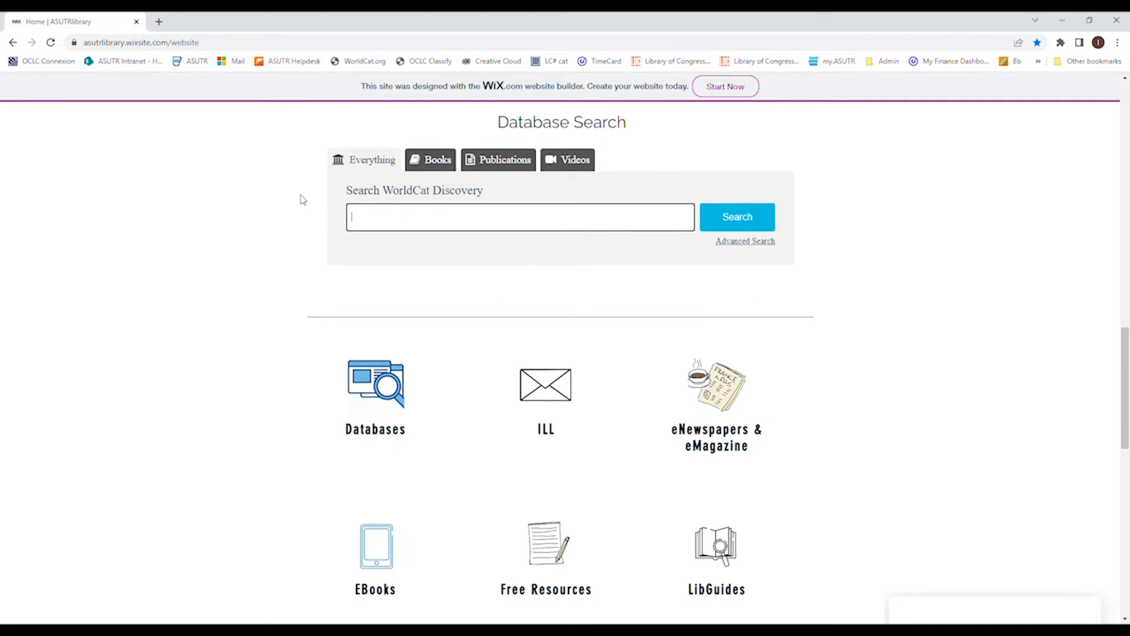
mouse_move(283, 274)
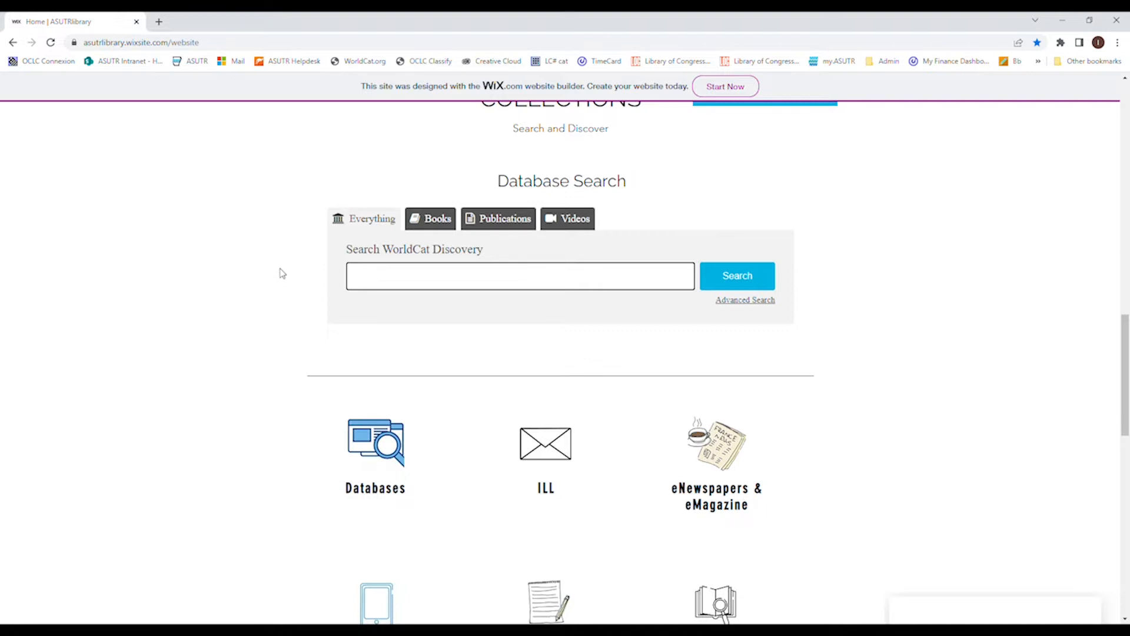
text(gas pri)
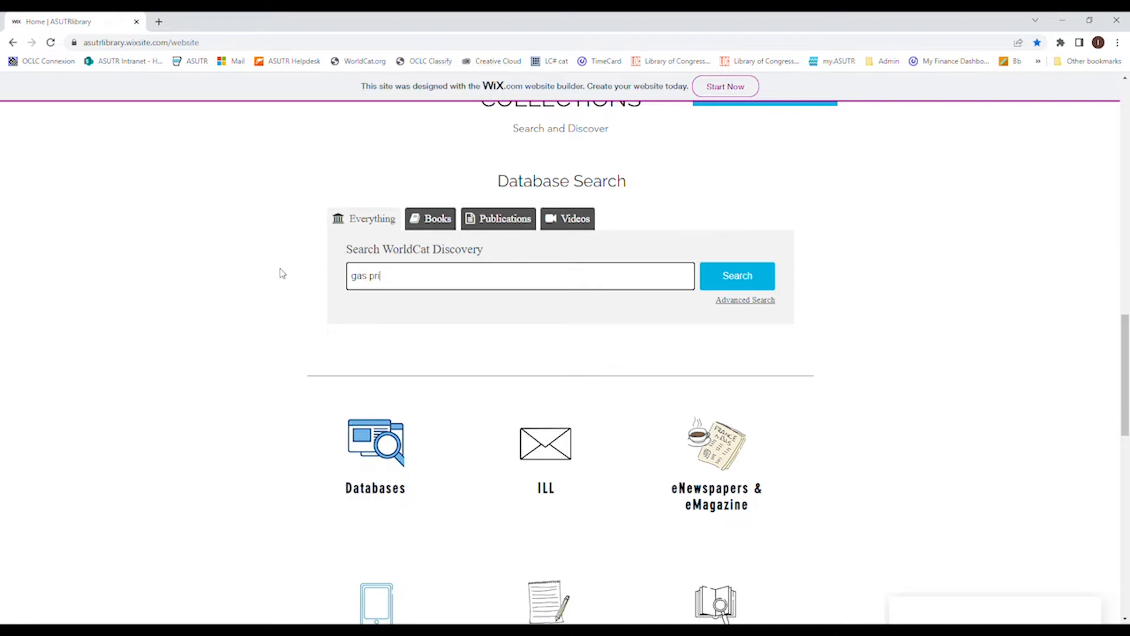
click(737, 276)
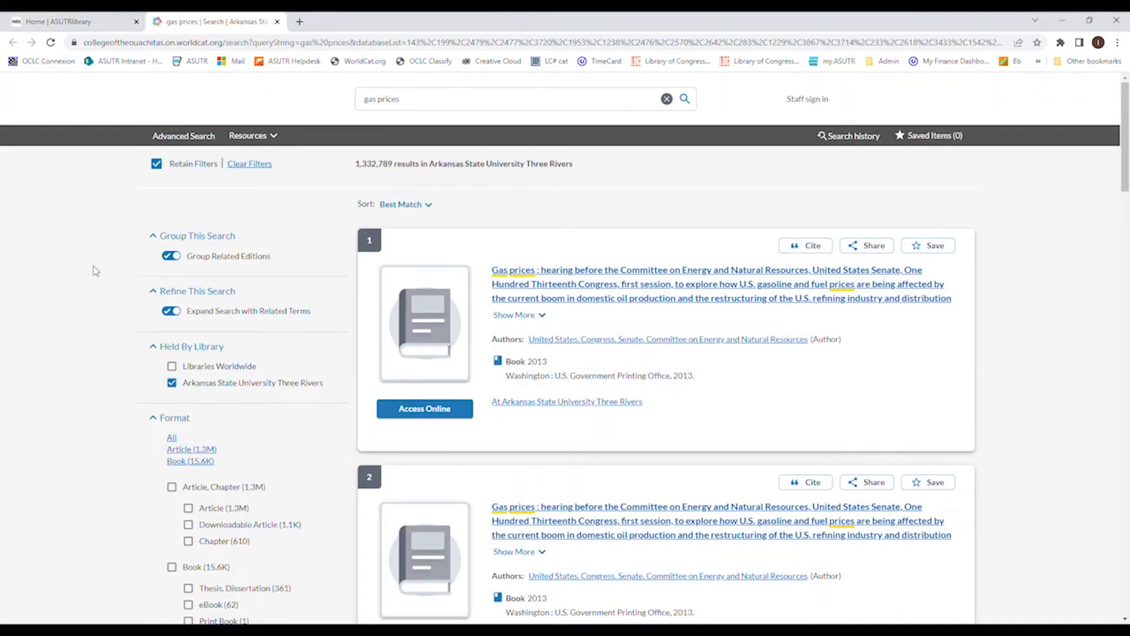
Review the 1,332,789 gas prices results and scroll through the Format filters
double_click(373, 164)
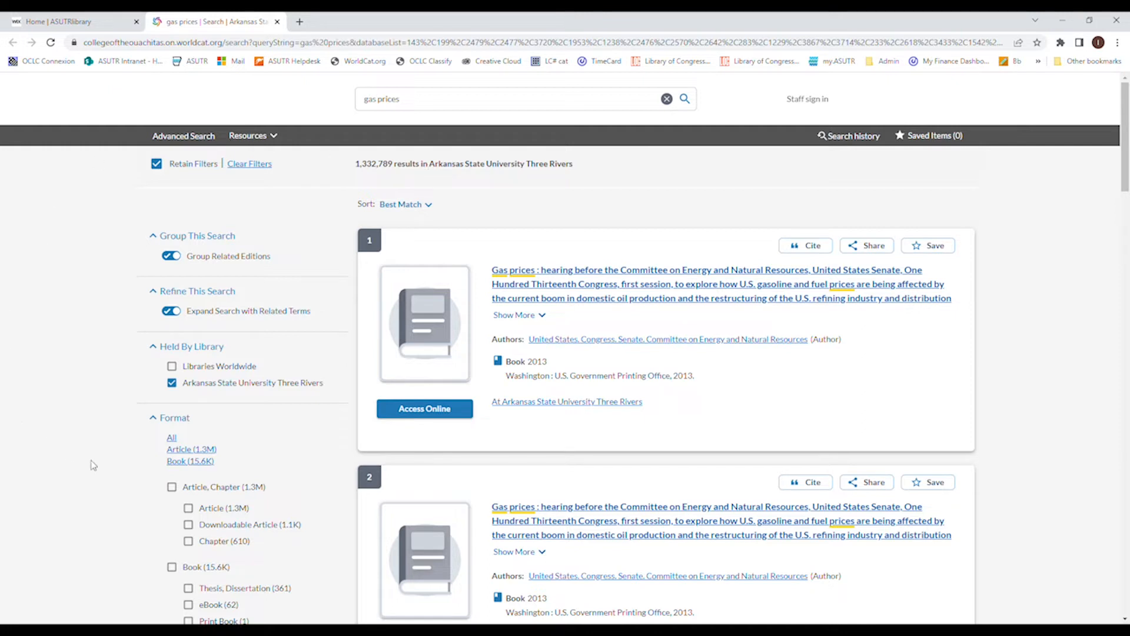
mouse_move(107, 490)
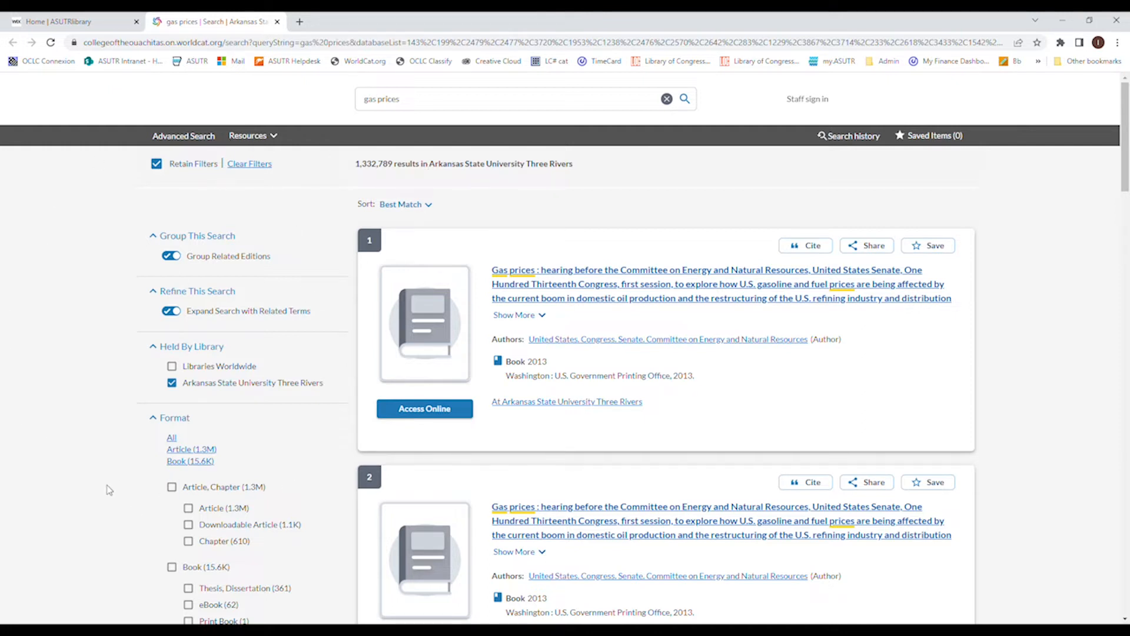
mouse_move(121, 457)
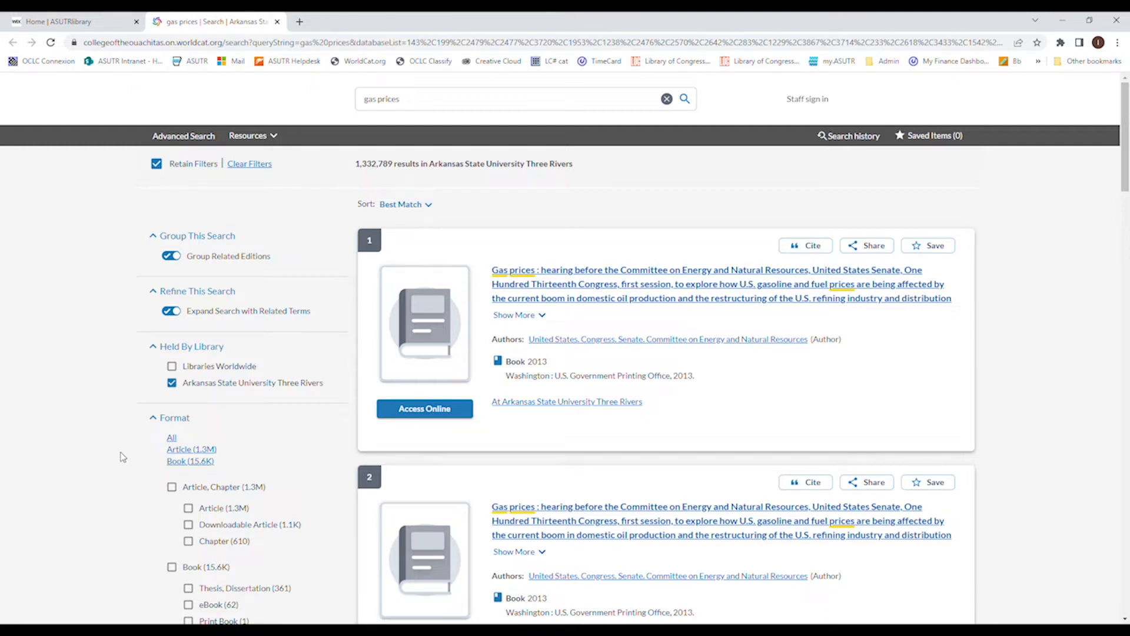
scroll(down, 3)
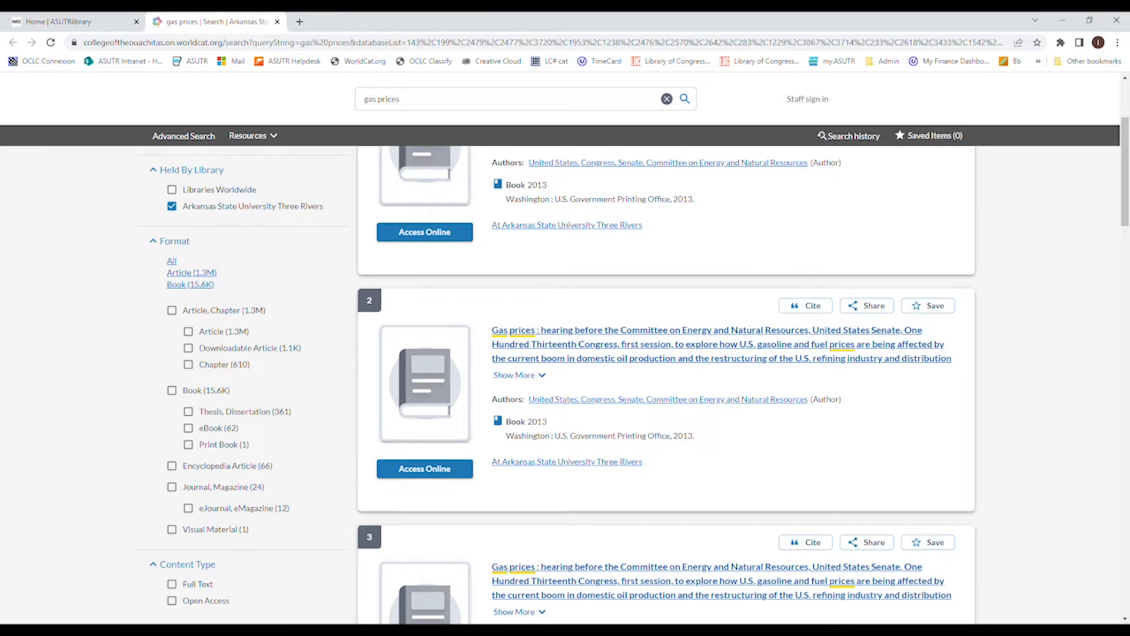
mouse_move(93, 414)
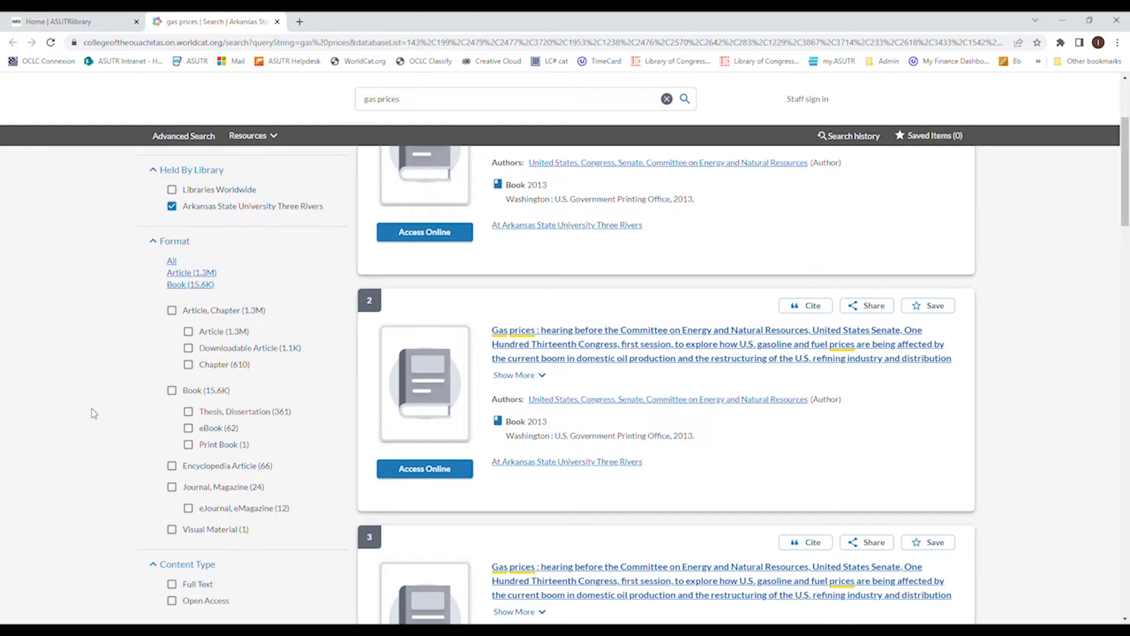
Filter to Article format with Chapter excluded, leaving 1,316,489 records
click(172, 310)
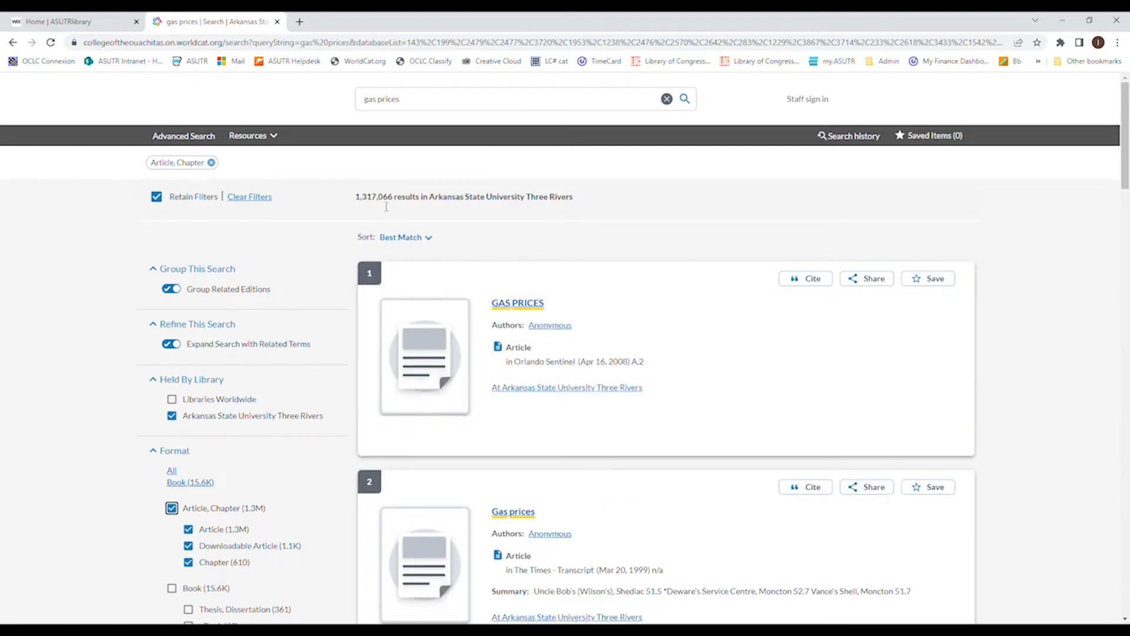
mouse_move(116, 463)
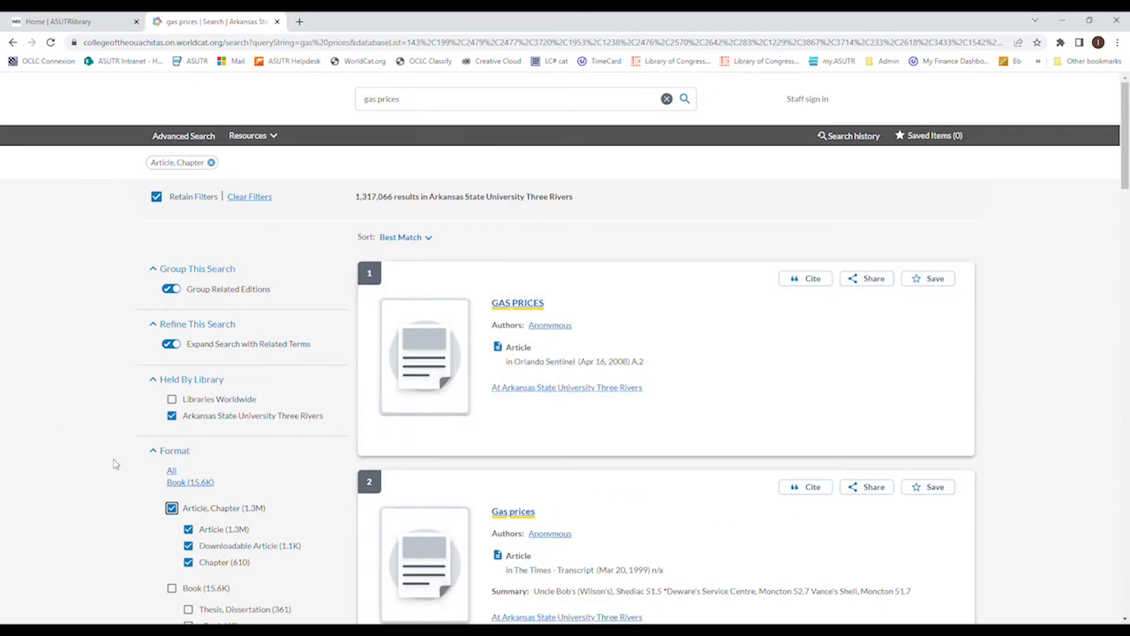
scroll(down, 3)
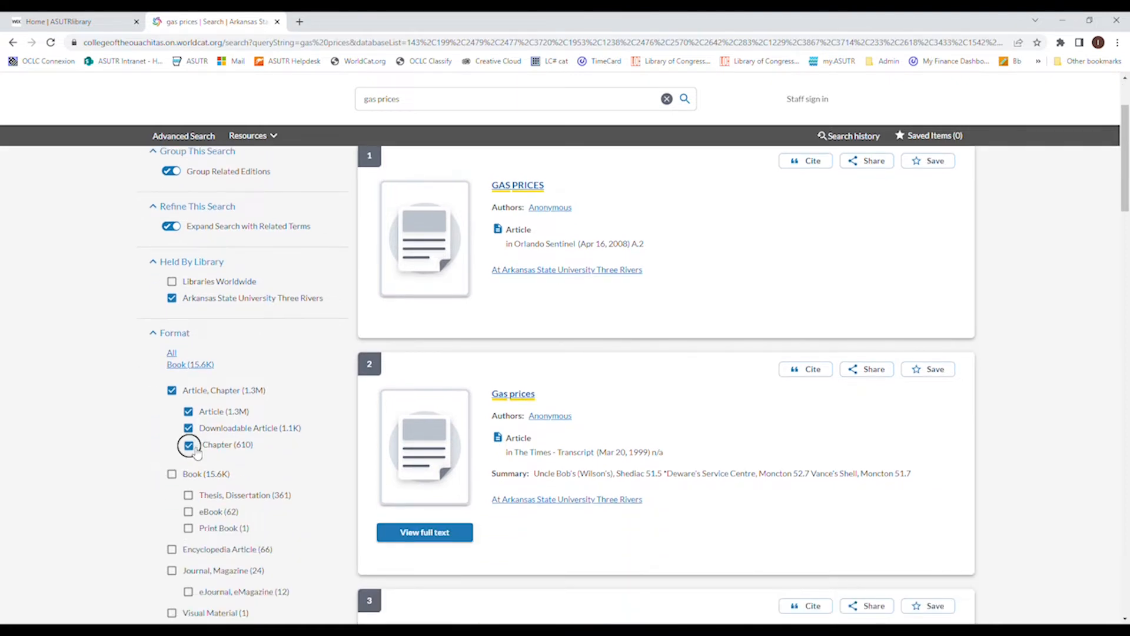
click(189, 445)
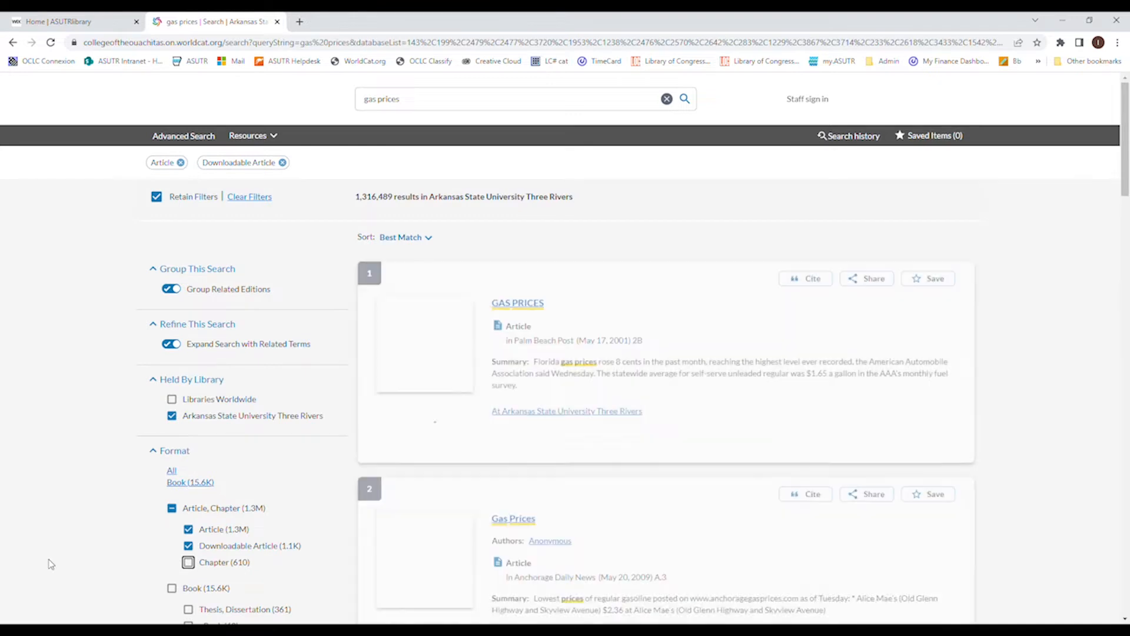
scroll(down, 3)
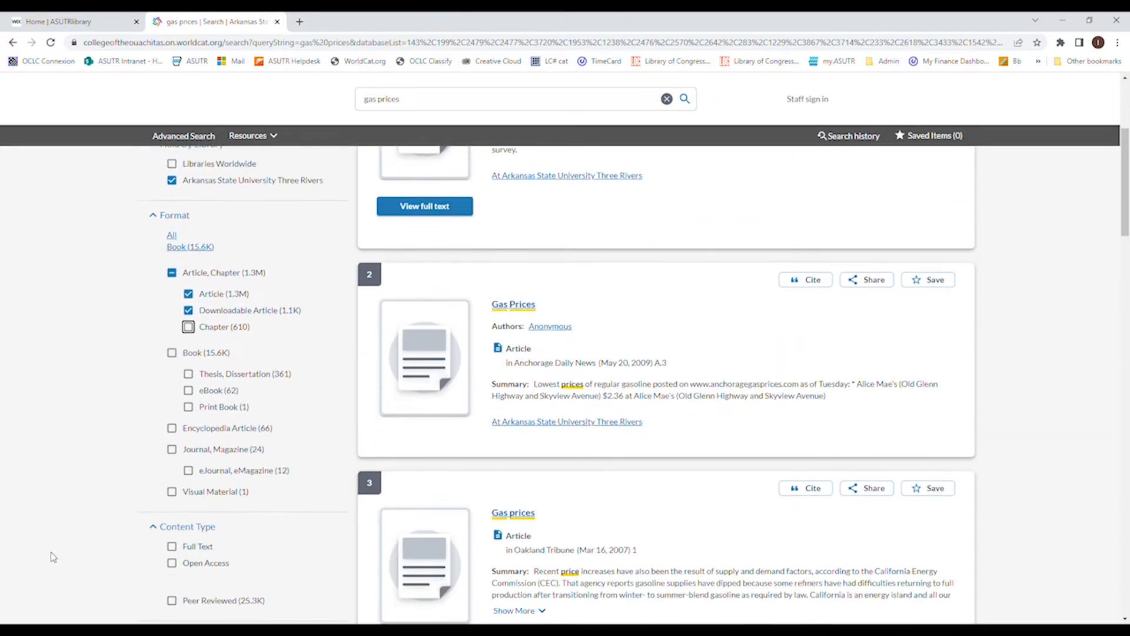
scroll(down, 3)
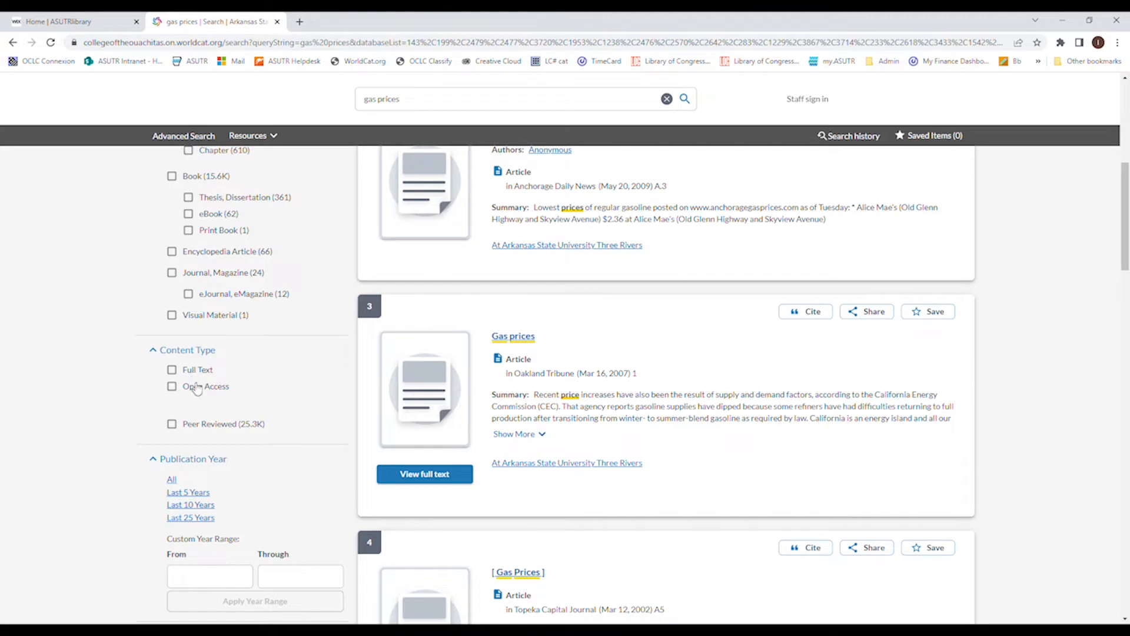
Add the Full Text limit, cutting the article results to 375,098 records
click(172, 370)
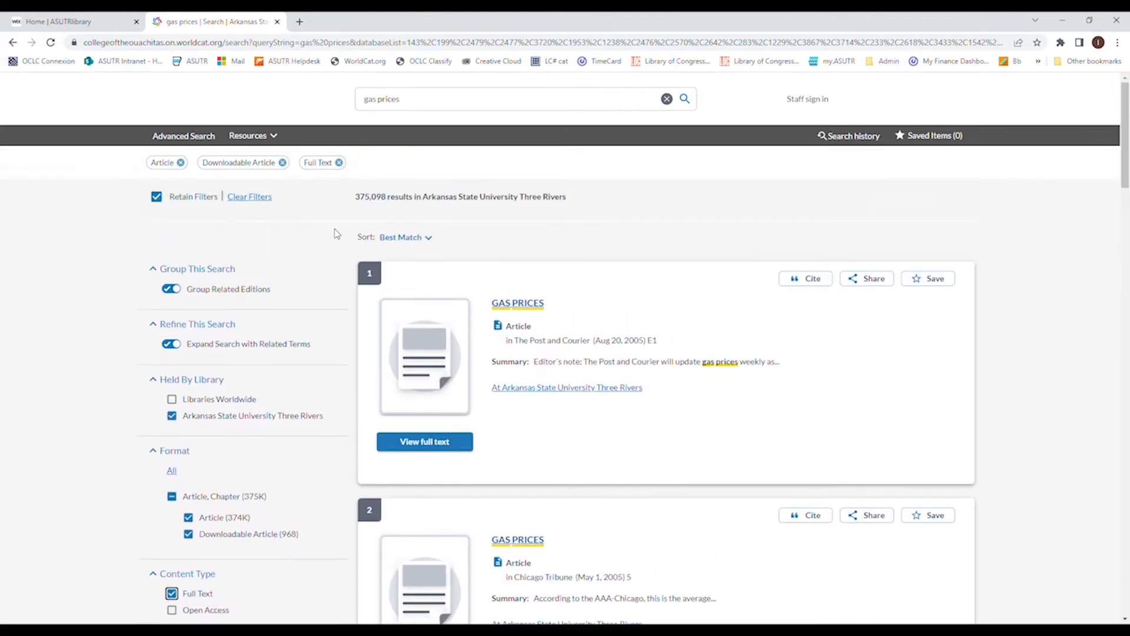
scroll(down, 3)
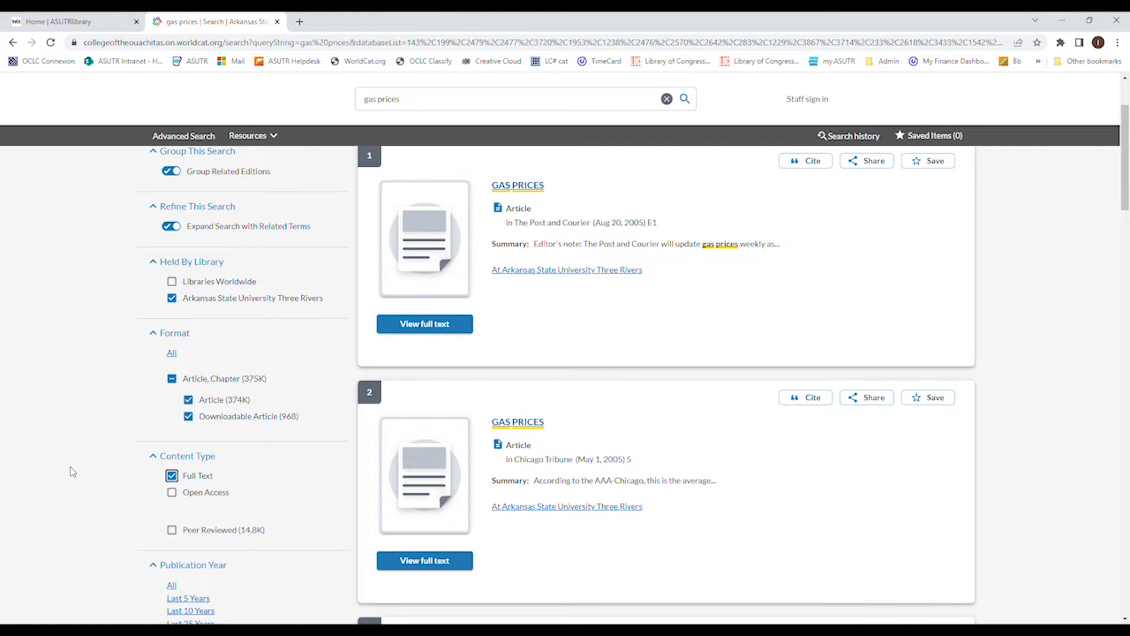
mouse_move(67, 468)
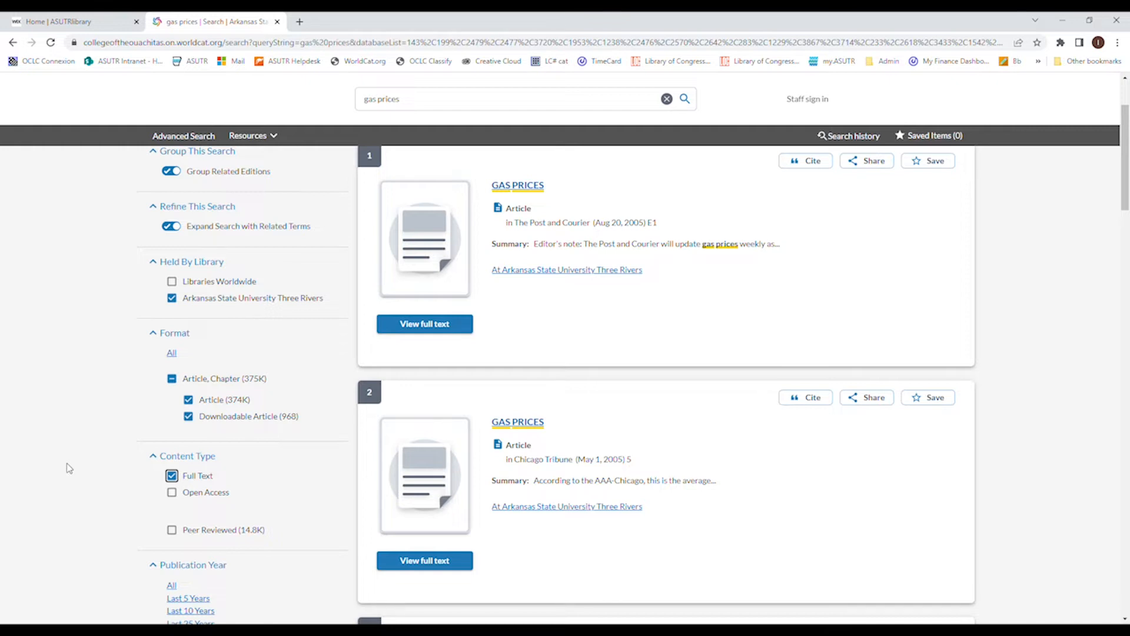
Tick Peer Reviewed under Content Type, leaving 14,768 records
scroll(down, 3)
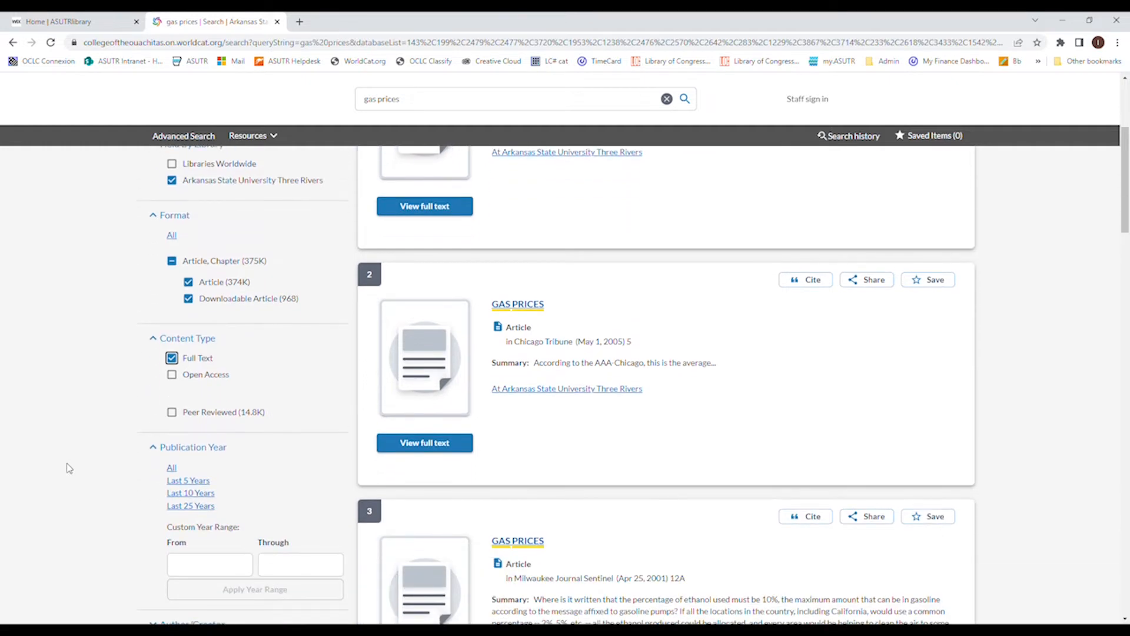
mouse_move(71, 460)
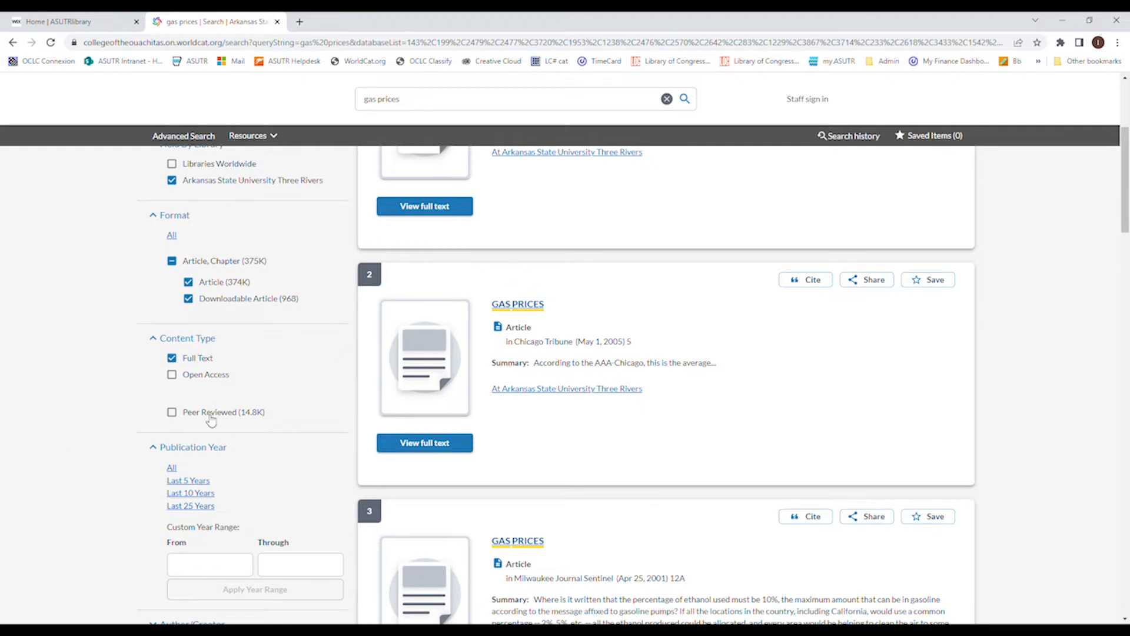
click(172, 412)
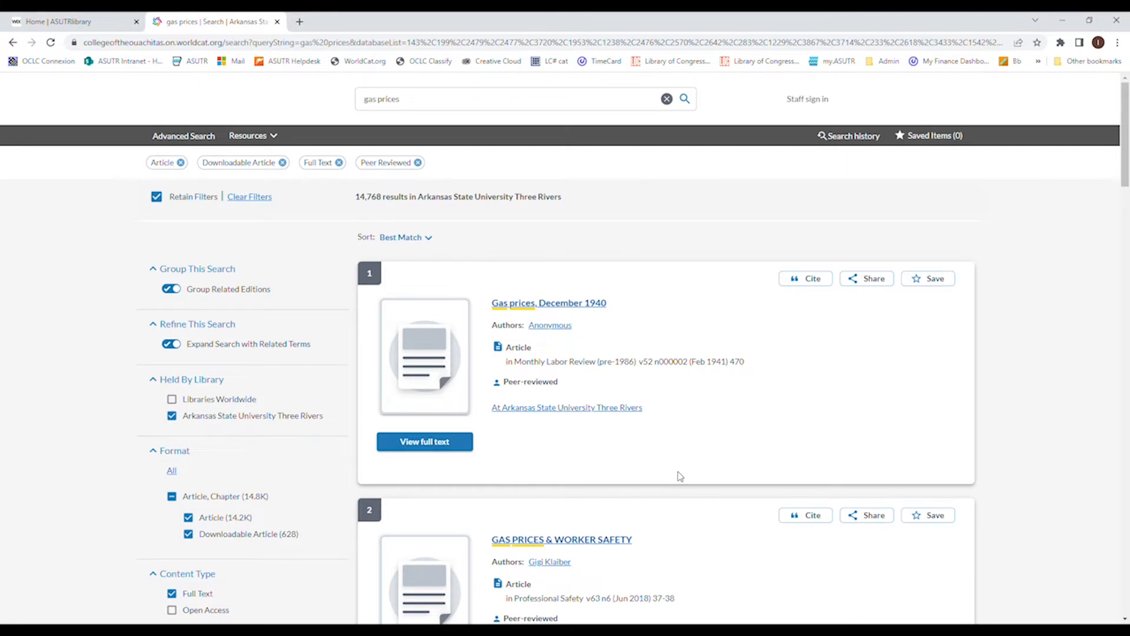
mouse_move(695, 465)
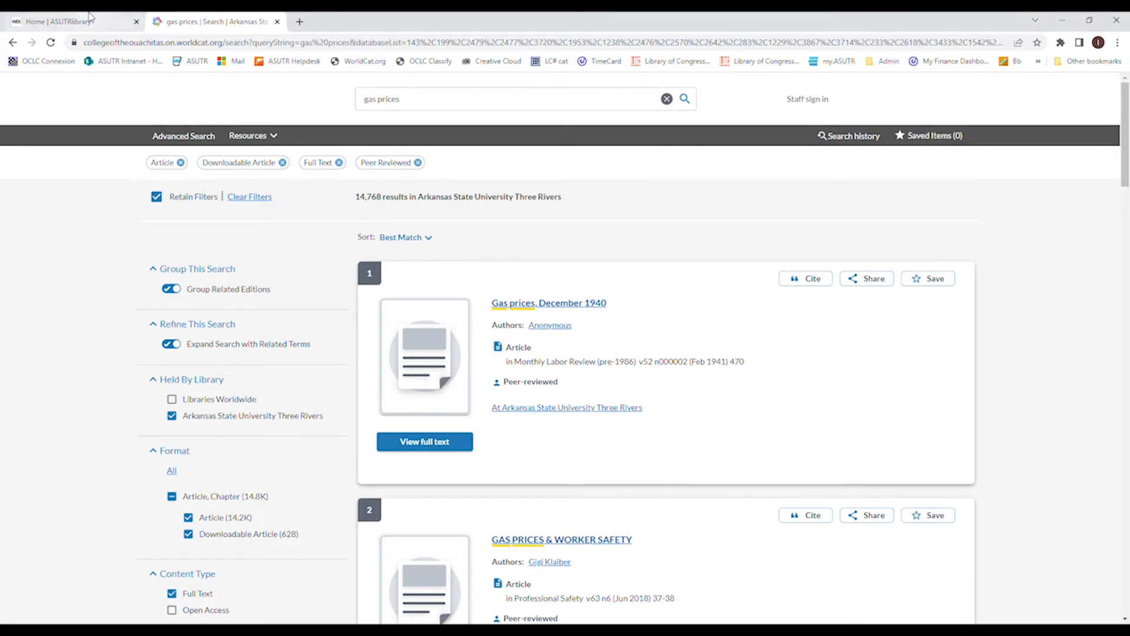
Filter the library's Databases list to JSTOR, then return to the WorldCat results
click(59, 22)
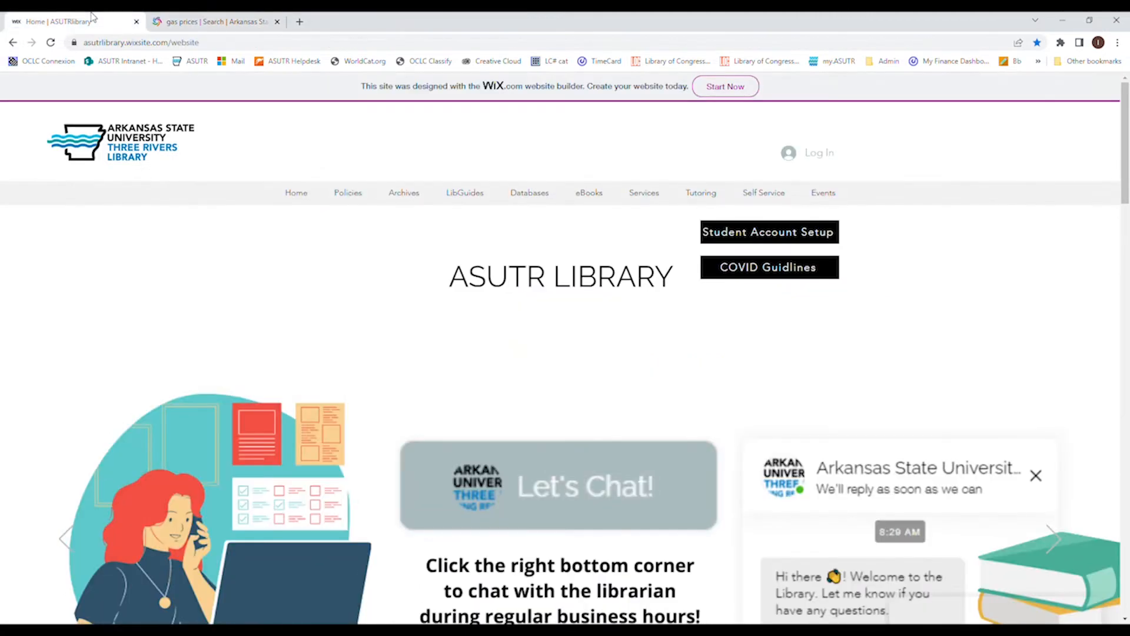
mouse_move(540, 200)
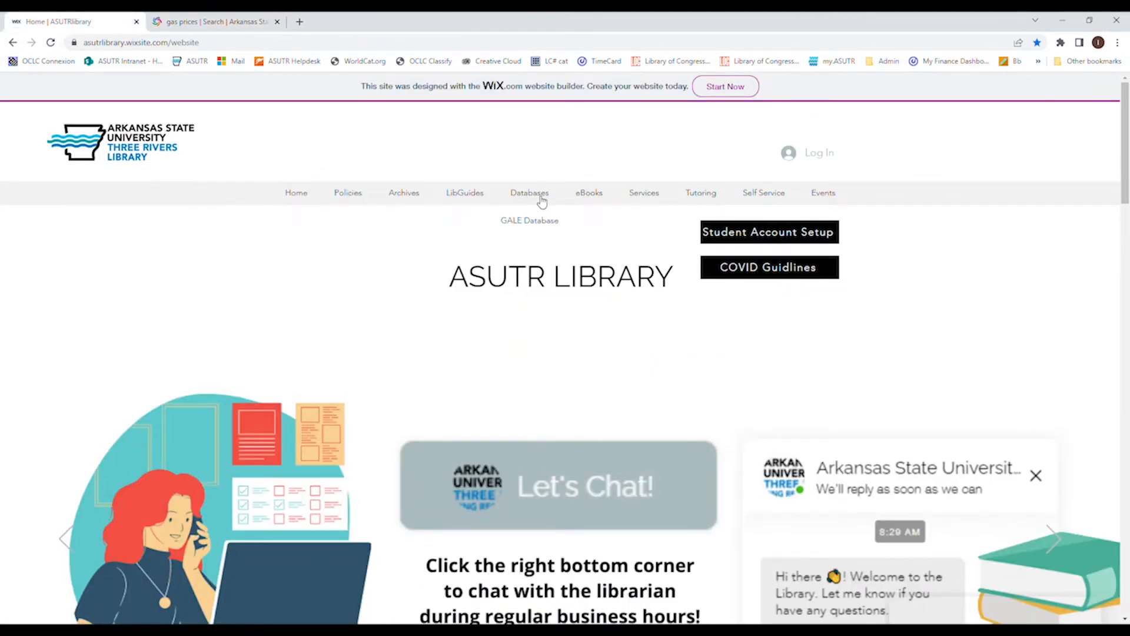
scroll(down, 3)
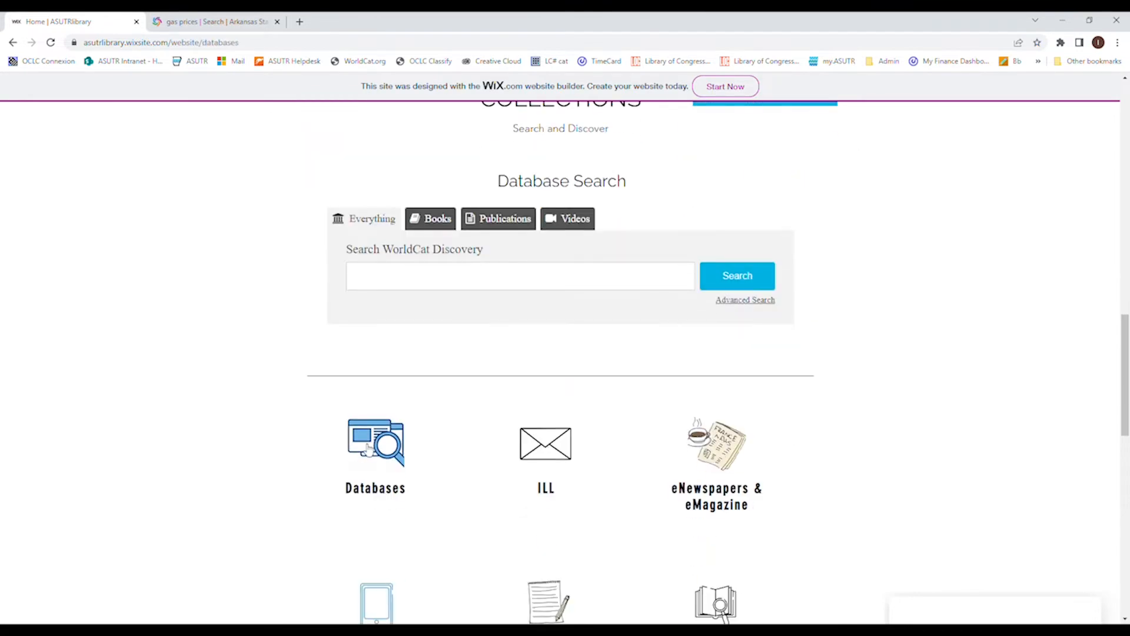
click(374, 444)
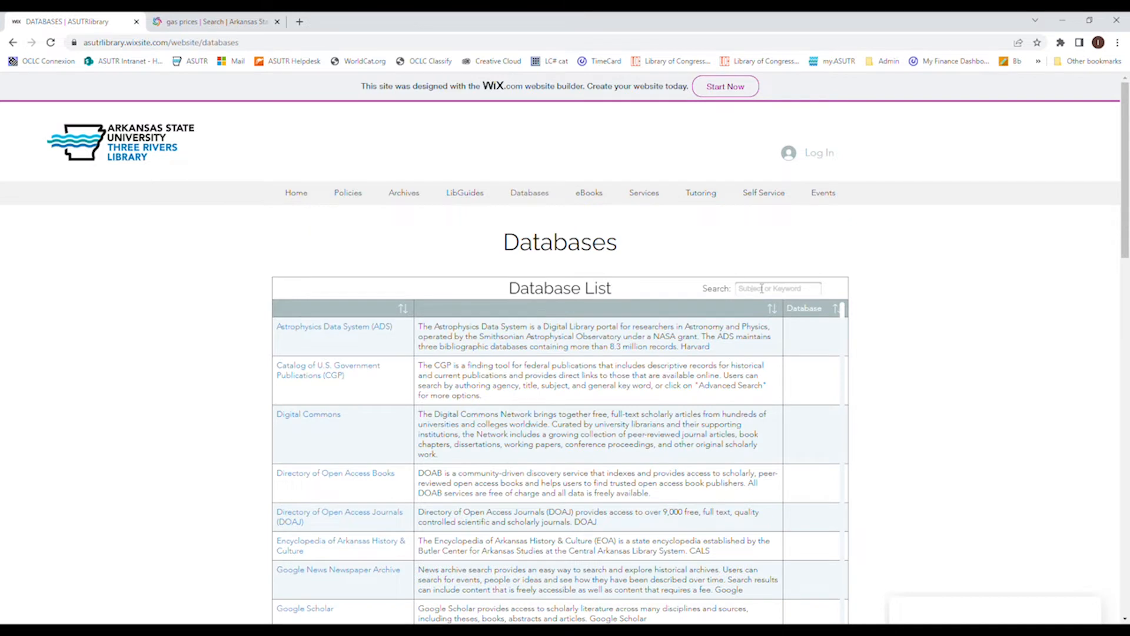
click(777, 288)
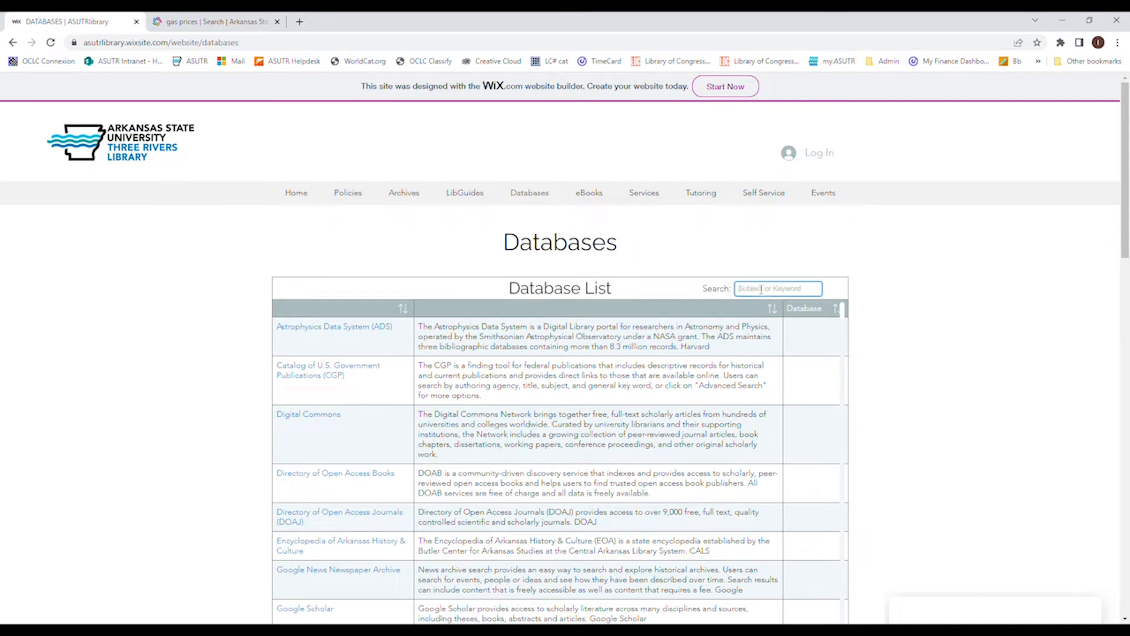
text(jstor)
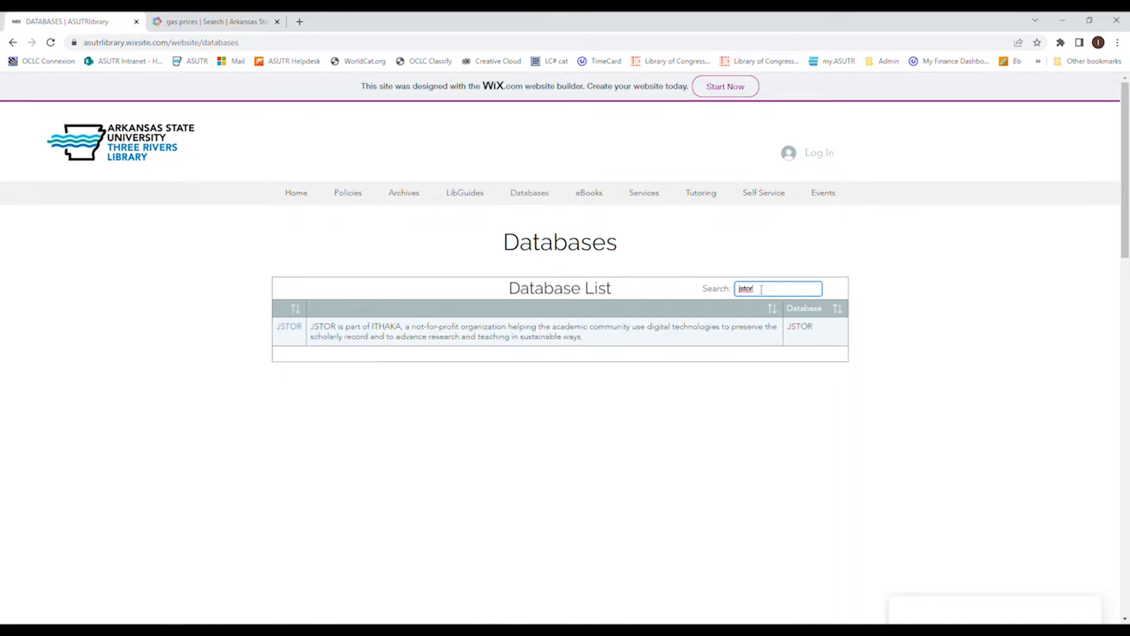
click(288, 326)
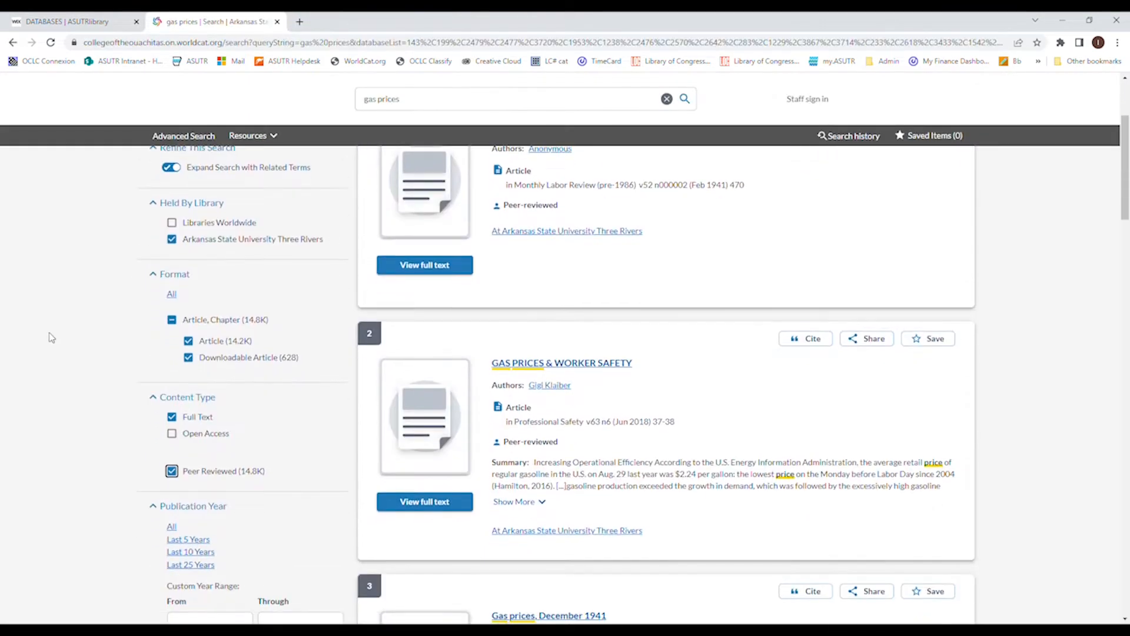
scroll(down, 3)
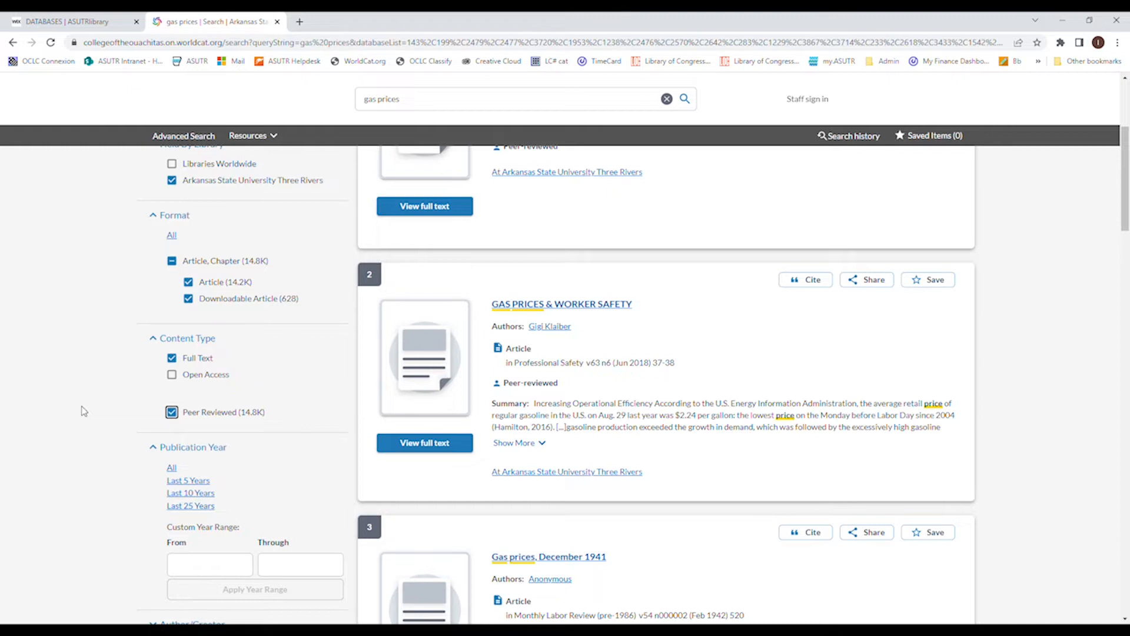
mouse_move(82, 404)
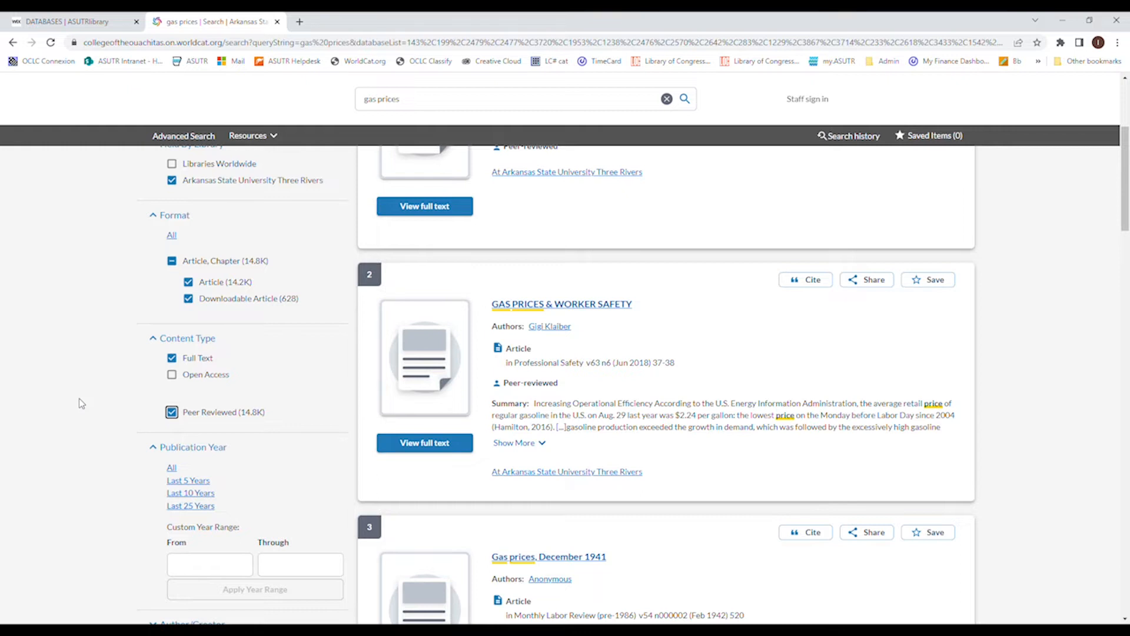
mouse_move(82, 399)
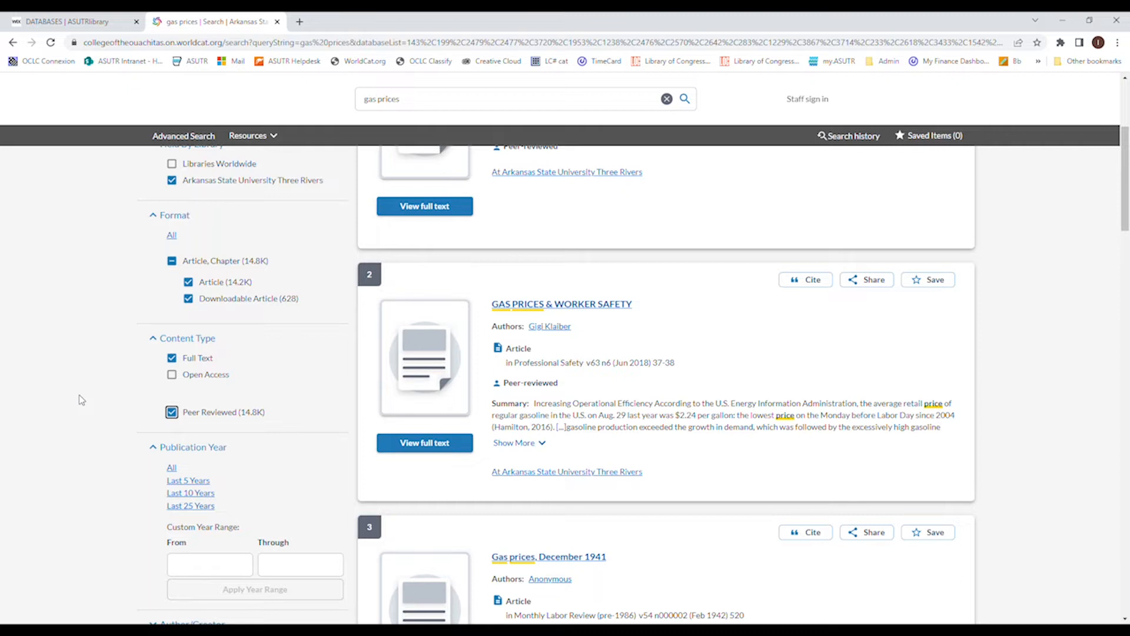
mouse_move(53, 369)
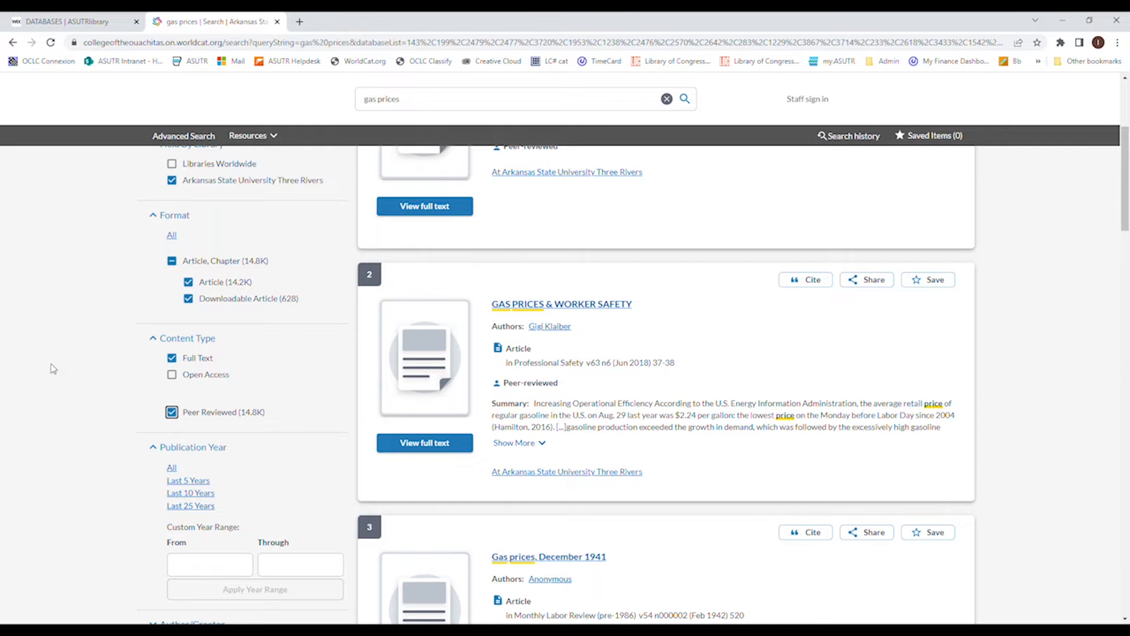
mouse_move(66, 379)
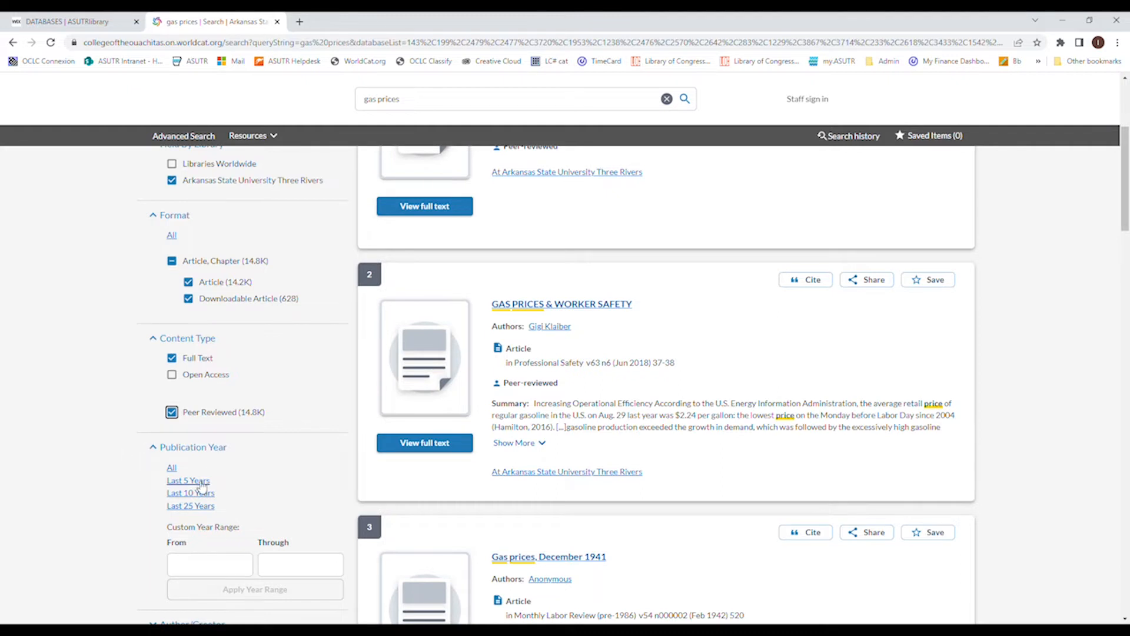
Limit results to Last 5 Years (2018–2022) and English, leaving 2,345 records
click(188, 480)
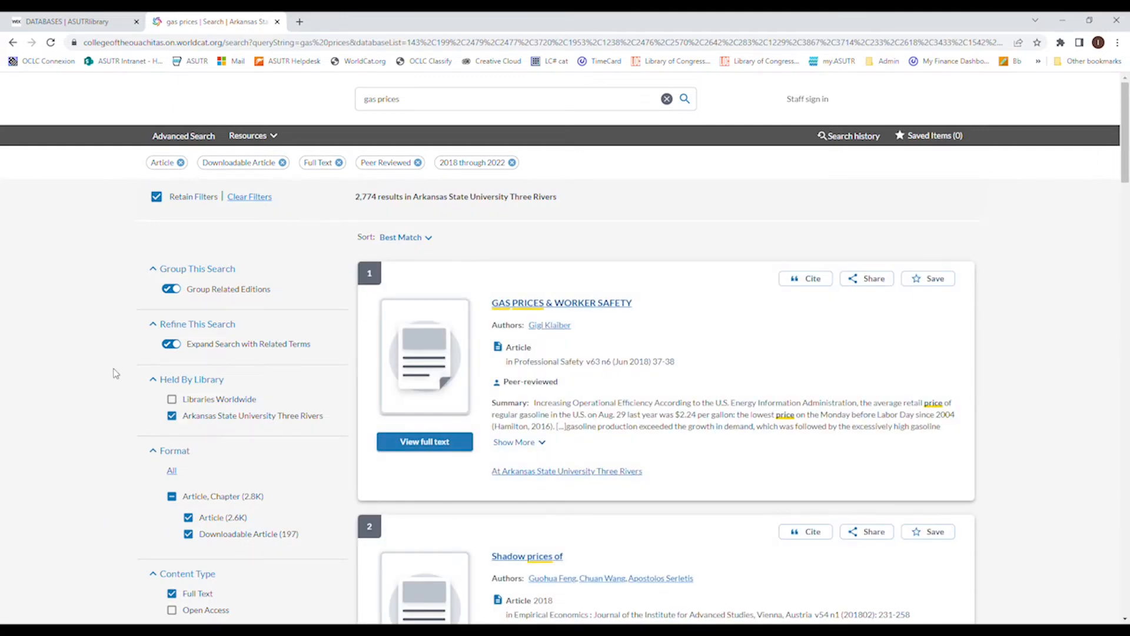
scroll(down, 3)
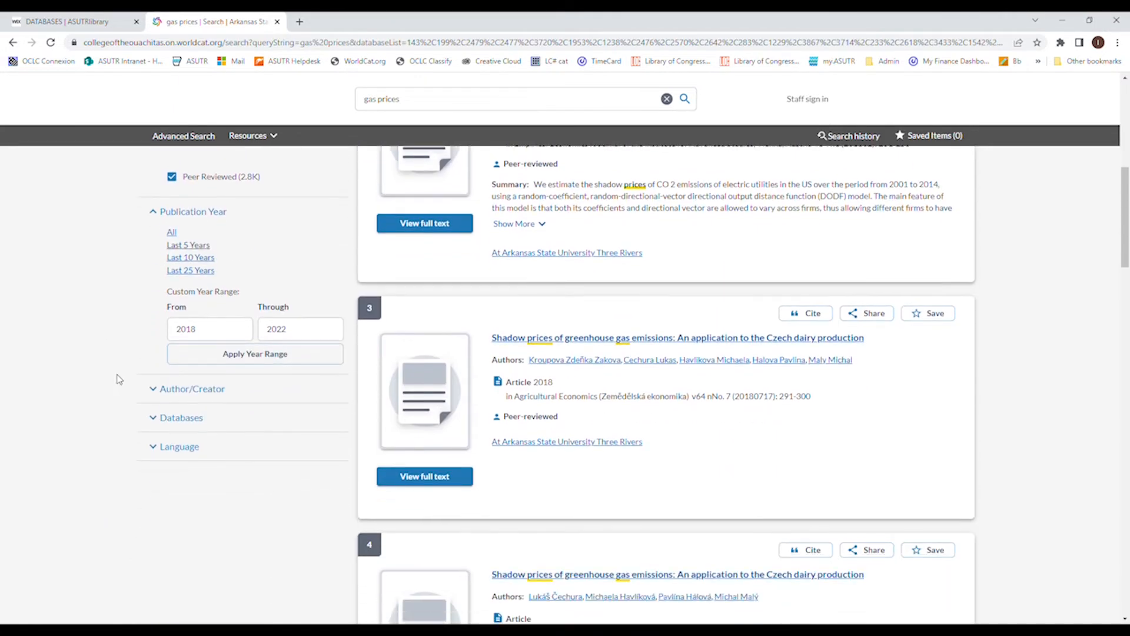
click(179, 446)
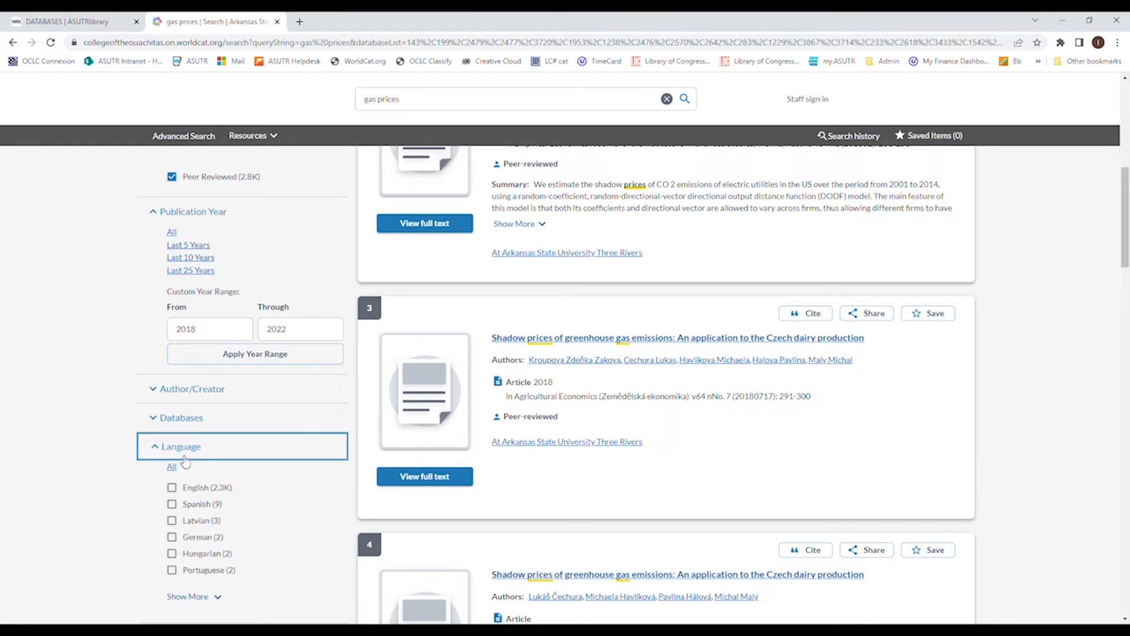
click(172, 487)
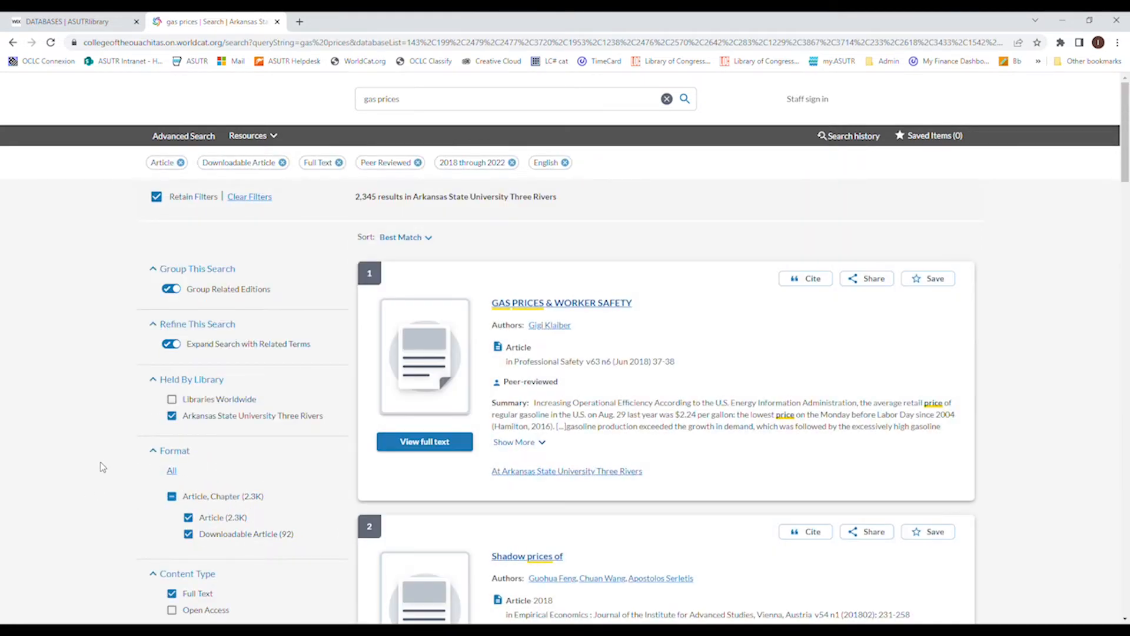
scroll(down, 3)
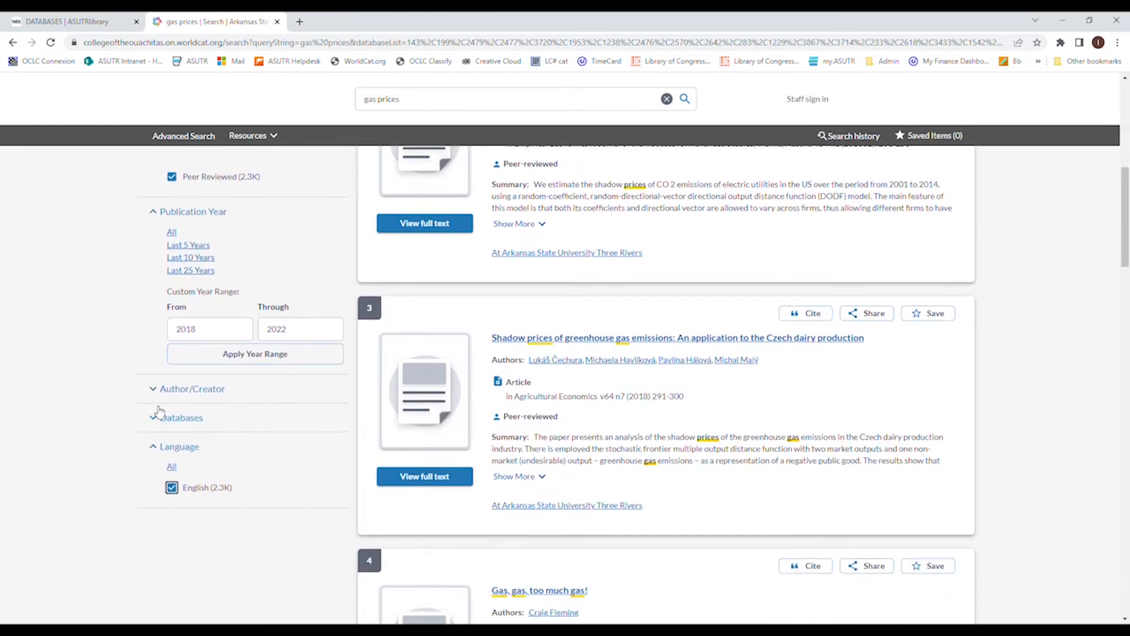
Expand the Databases facet to see sources like WorldCat.org and ProQuest Central
click(180, 418)
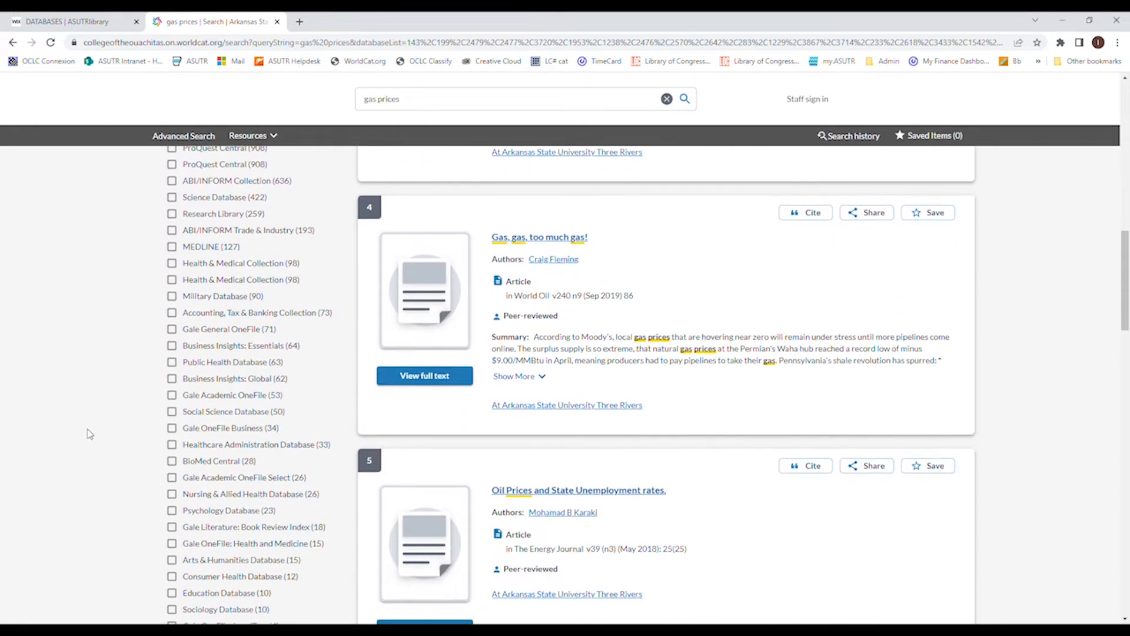
scroll(down, 3)
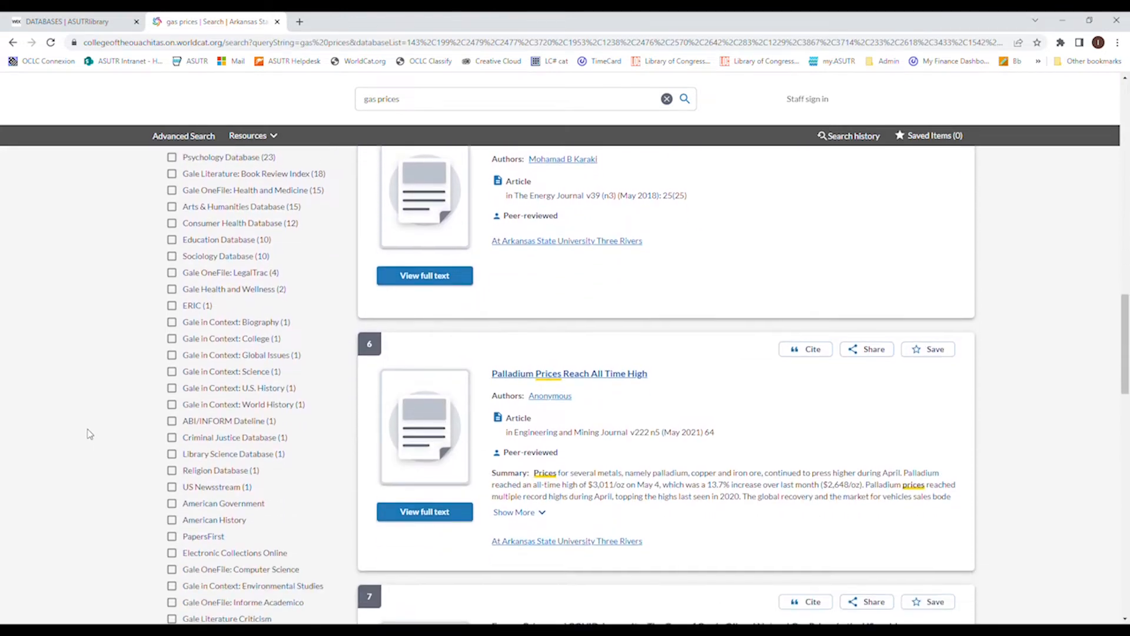
scroll(down, 3)
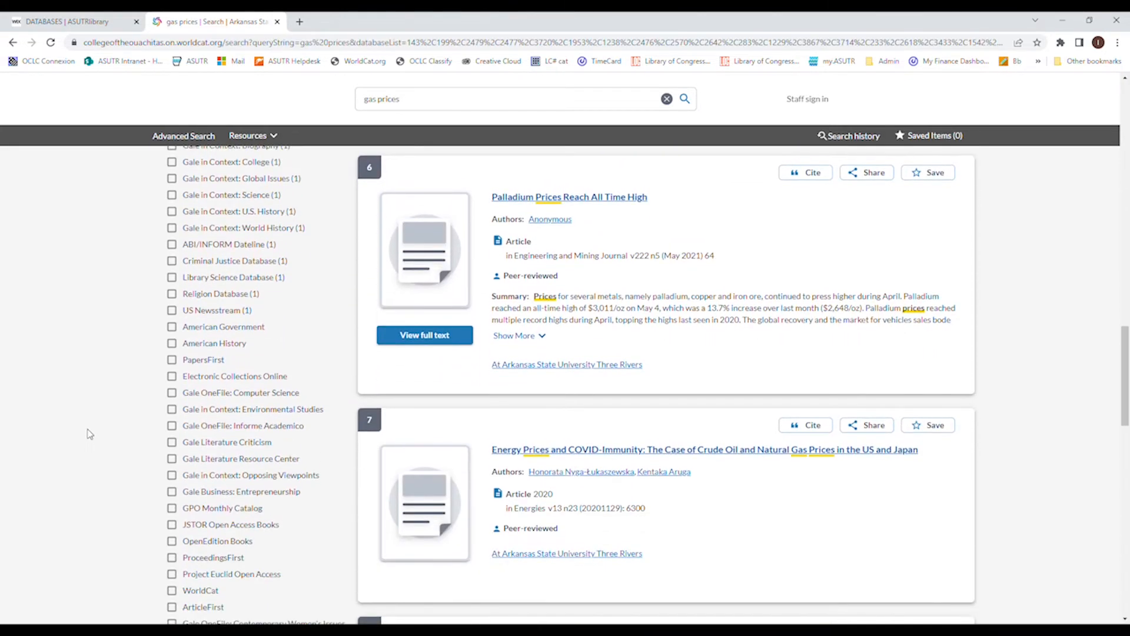
scroll(down, 3)
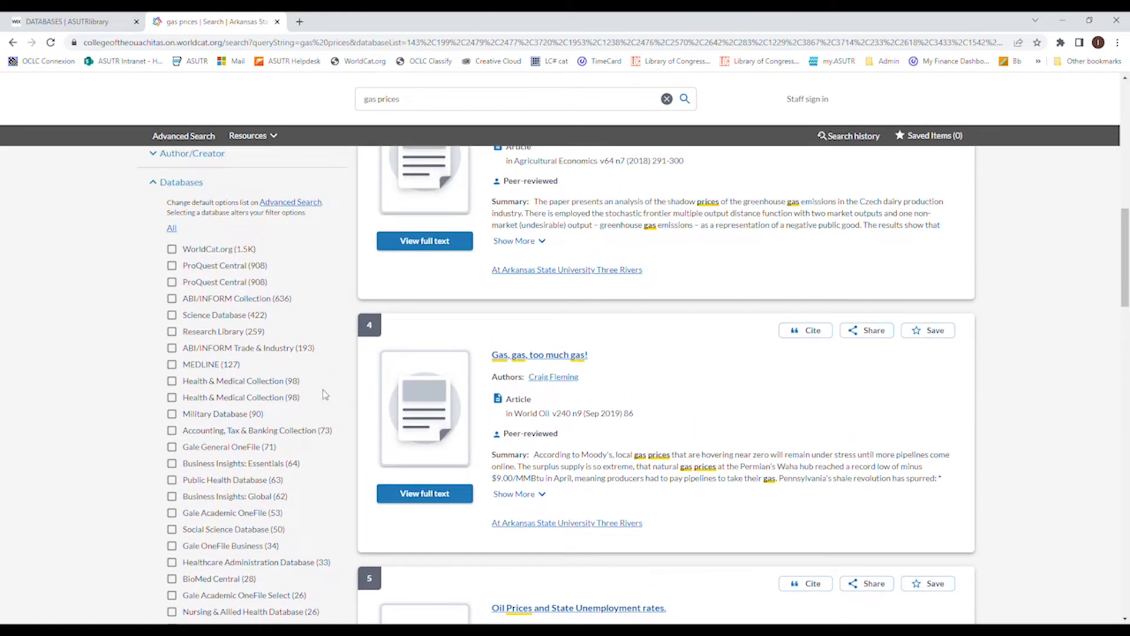
mouse_move(323, 349)
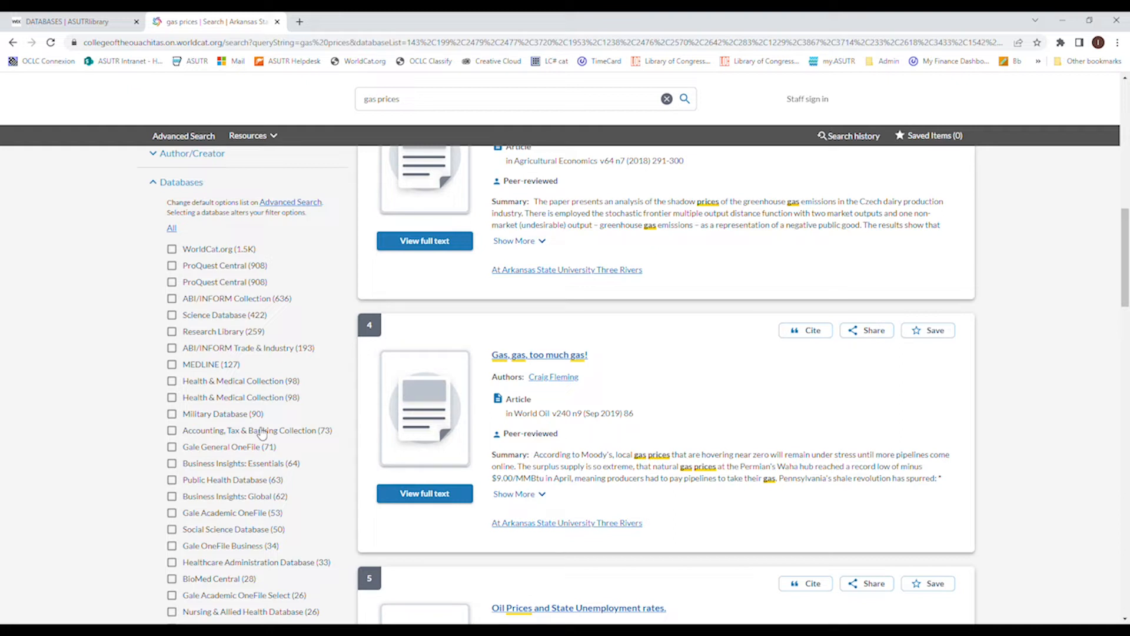
mouse_move(130, 417)
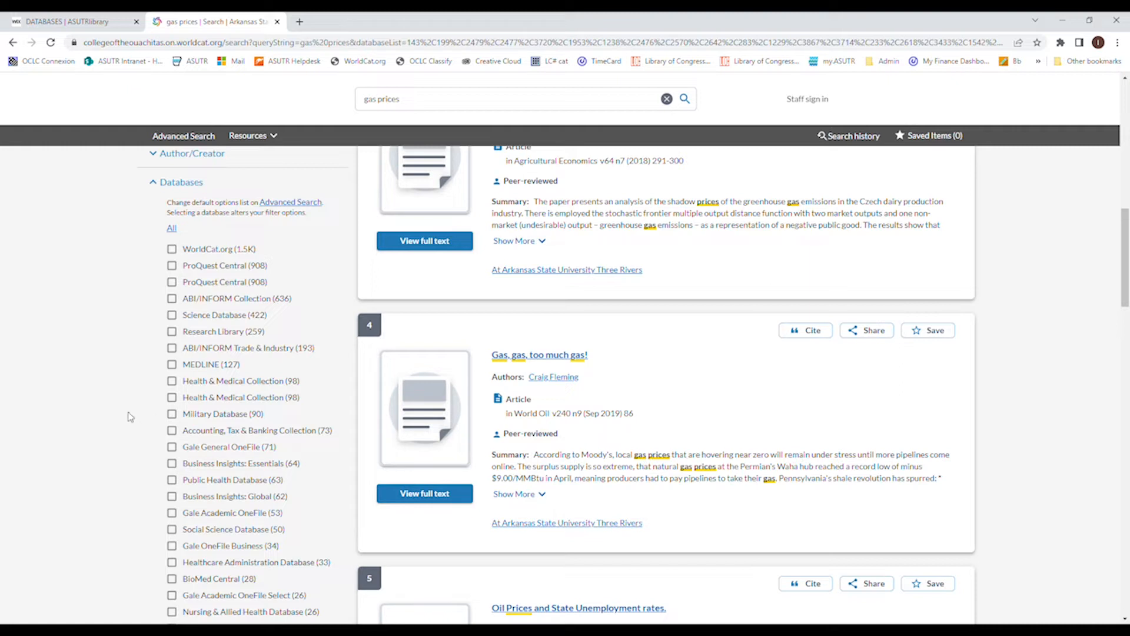
mouse_move(140, 399)
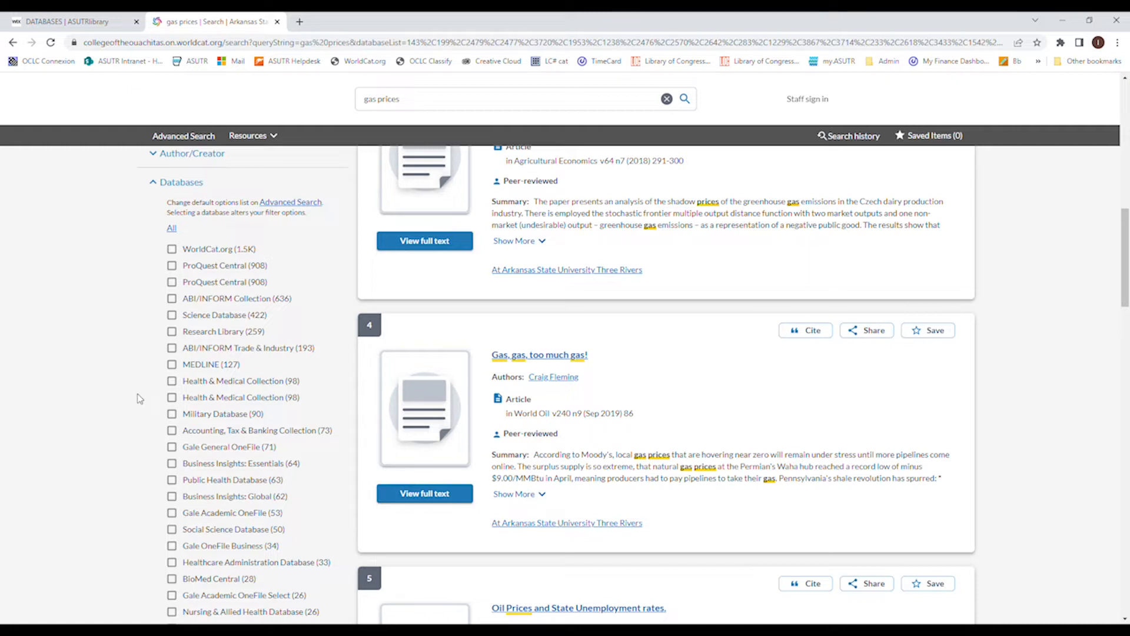
mouse_move(137, 392)
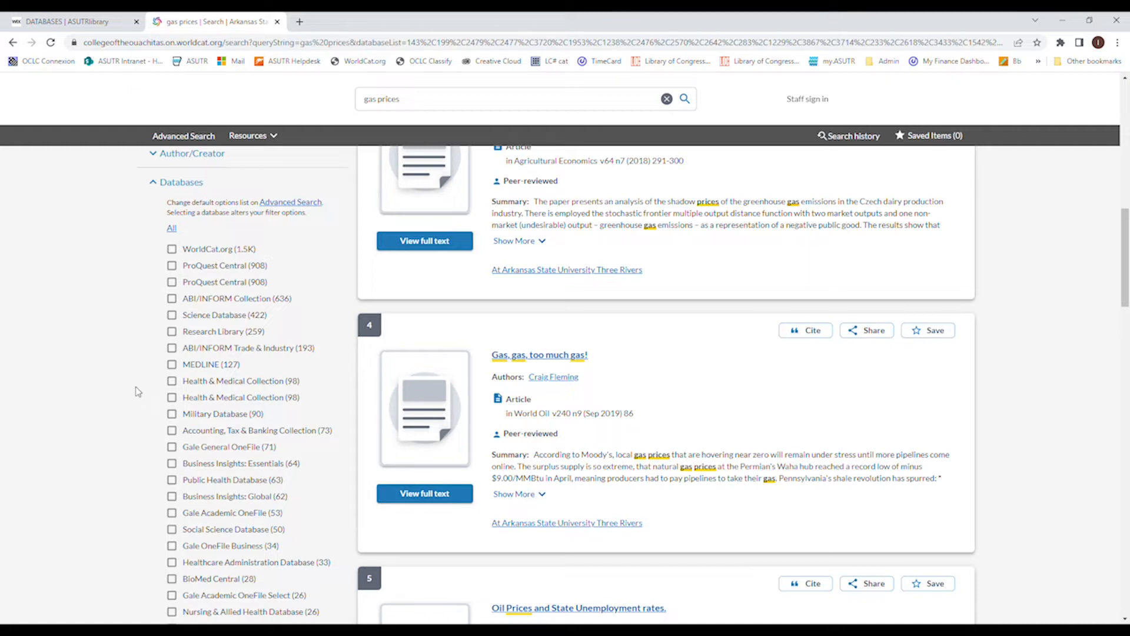
mouse_move(285, 412)
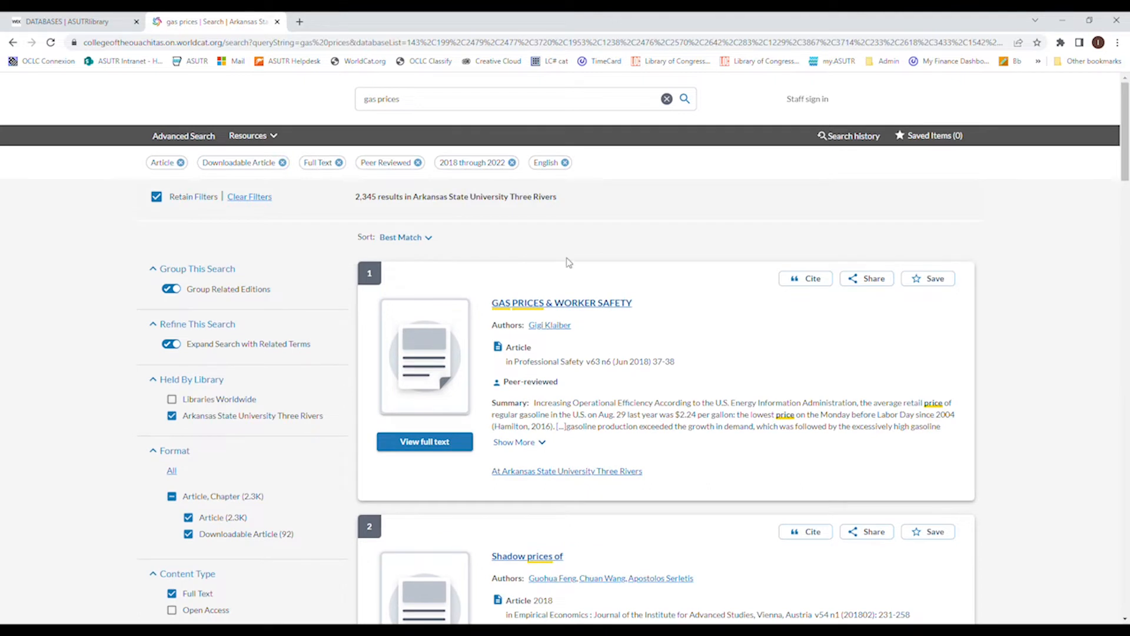
mouse_move(561, 270)
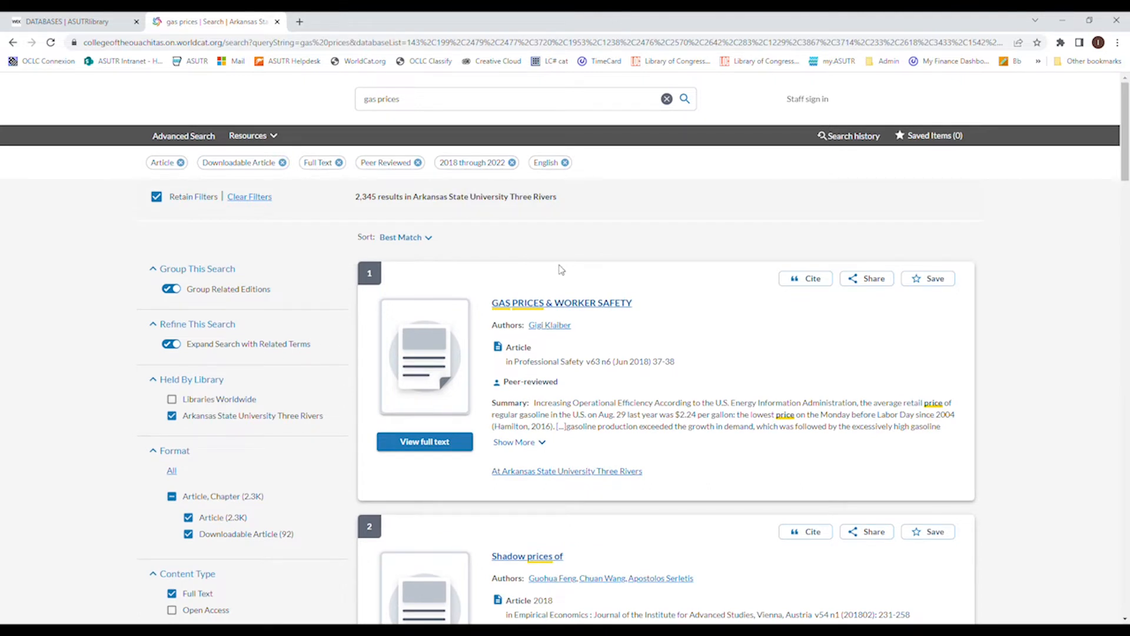
mouse_move(568, 273)
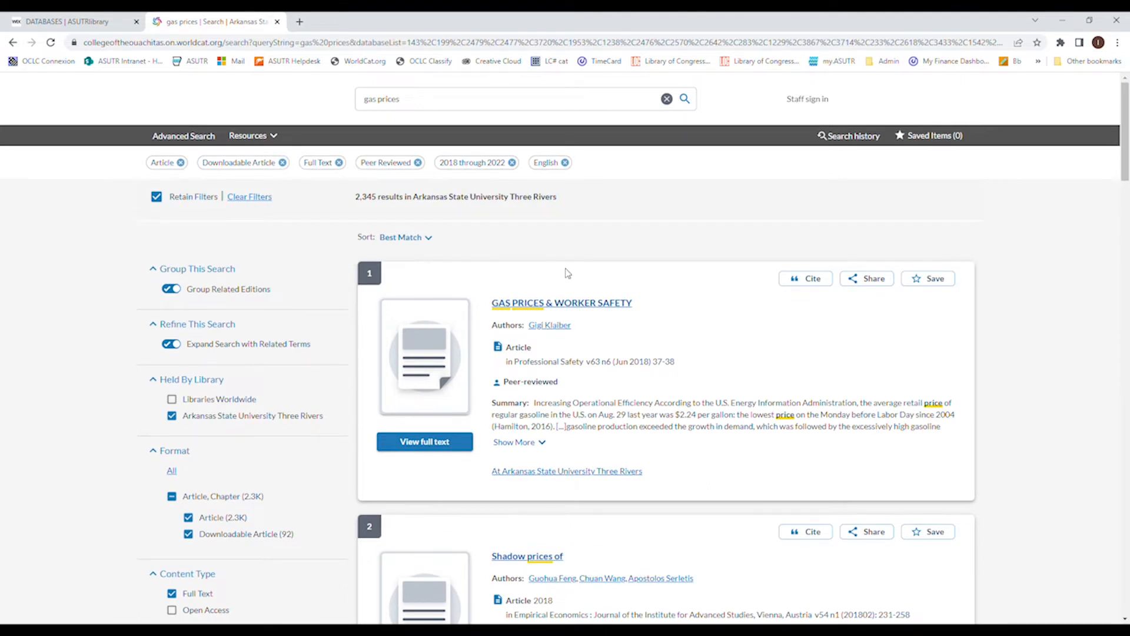
Open the first result, 'Gas Prices & Worker Safety', and expand its full summary
click(561, 303)
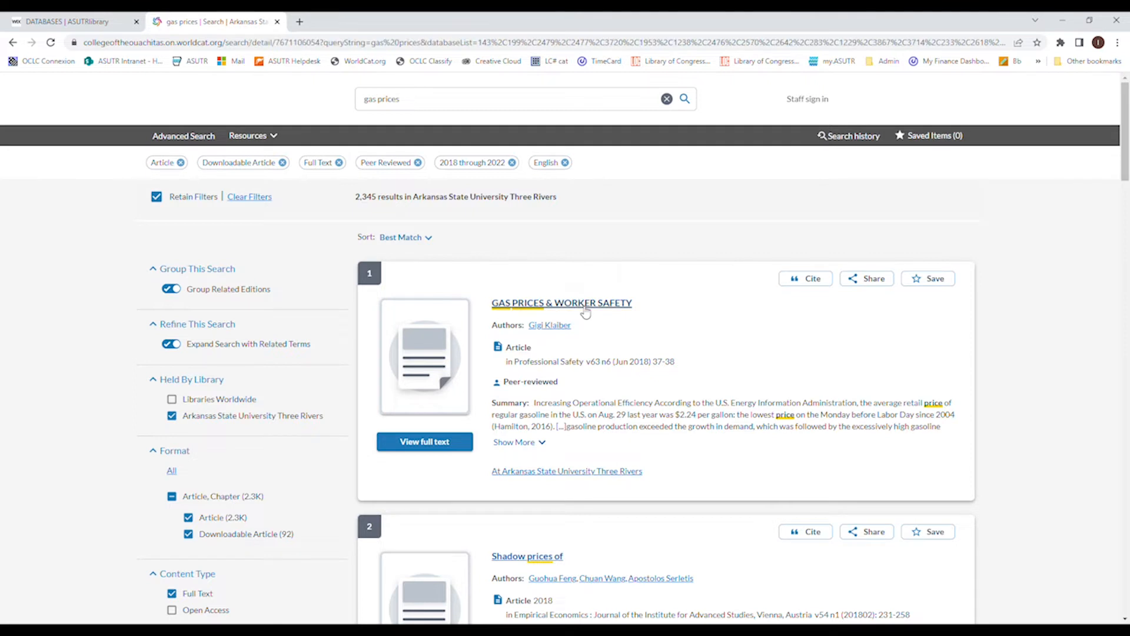
click(562, 303)
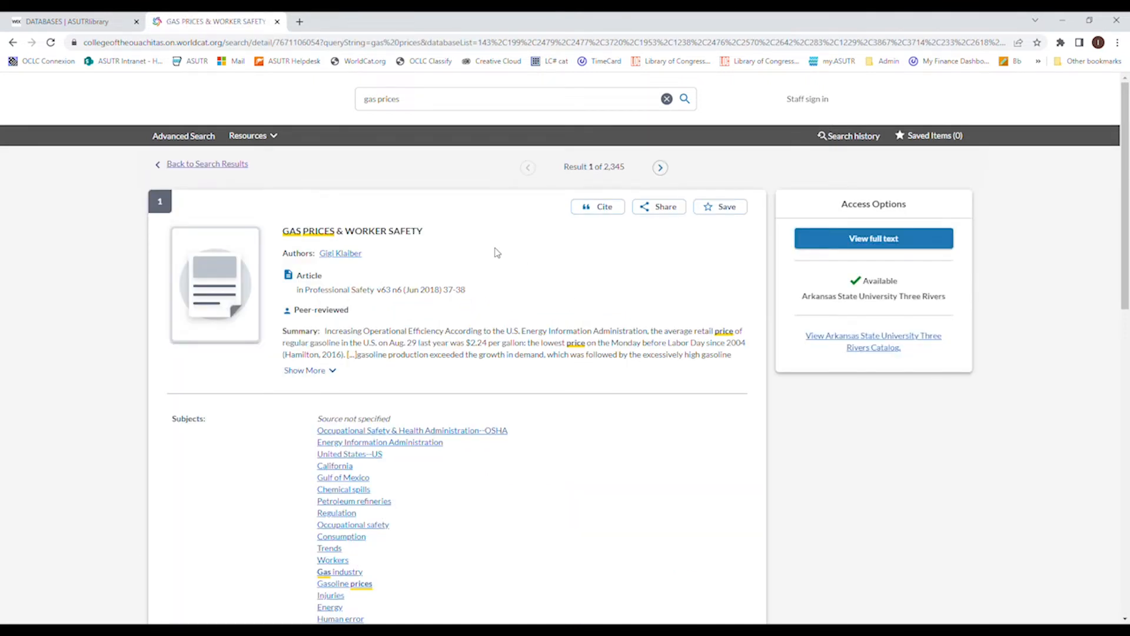
click(304, 371)
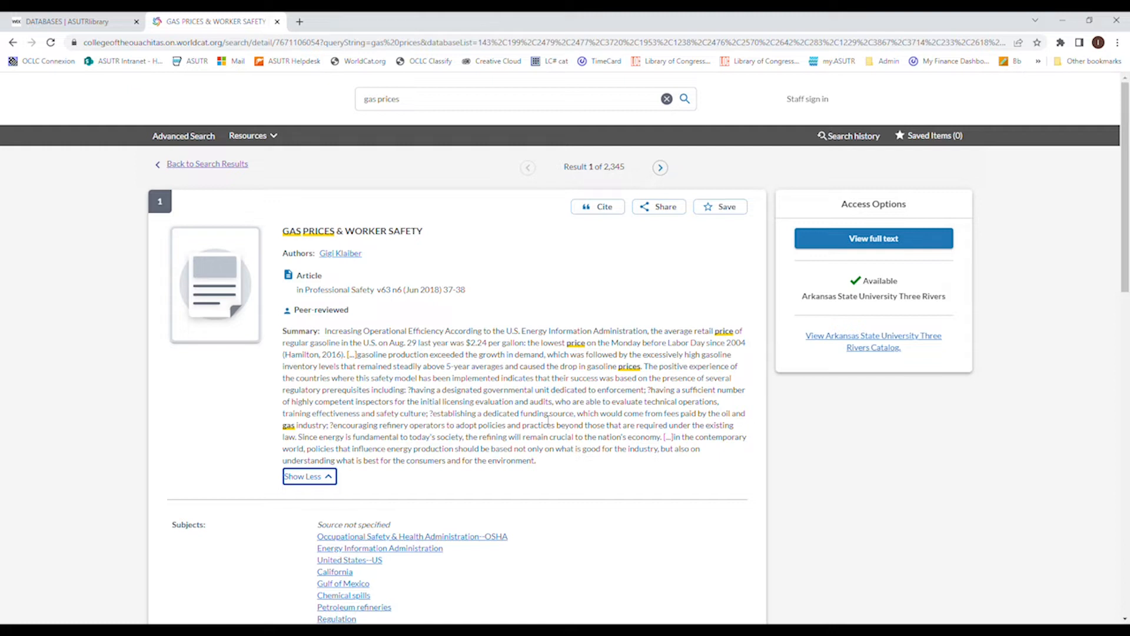
mouse_move(175, 202)
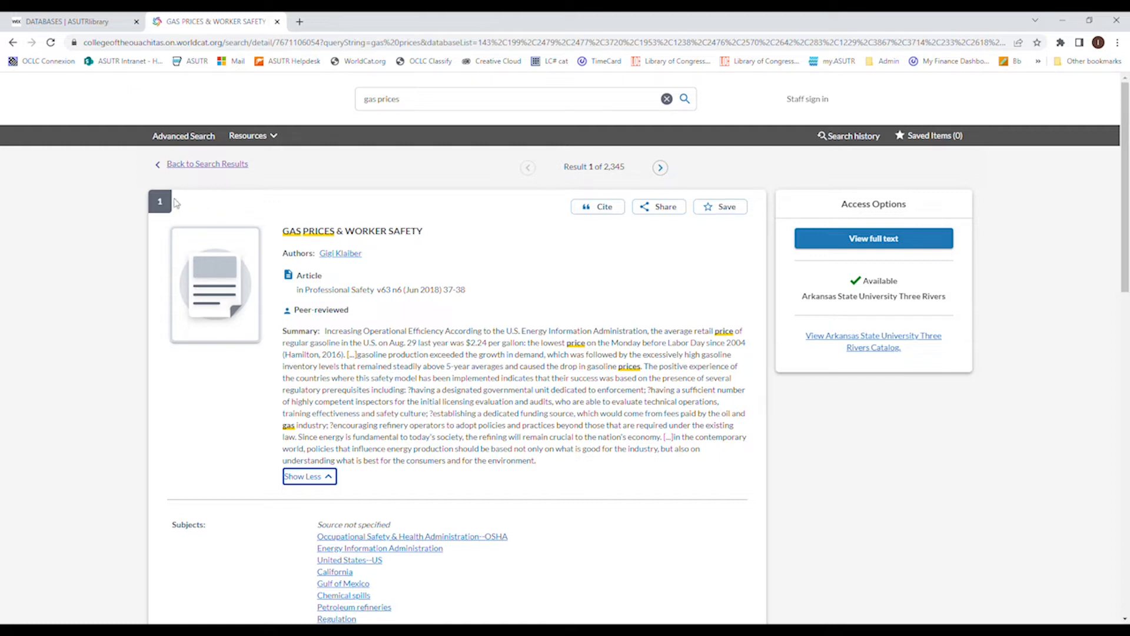
mouse_move(164, 403)
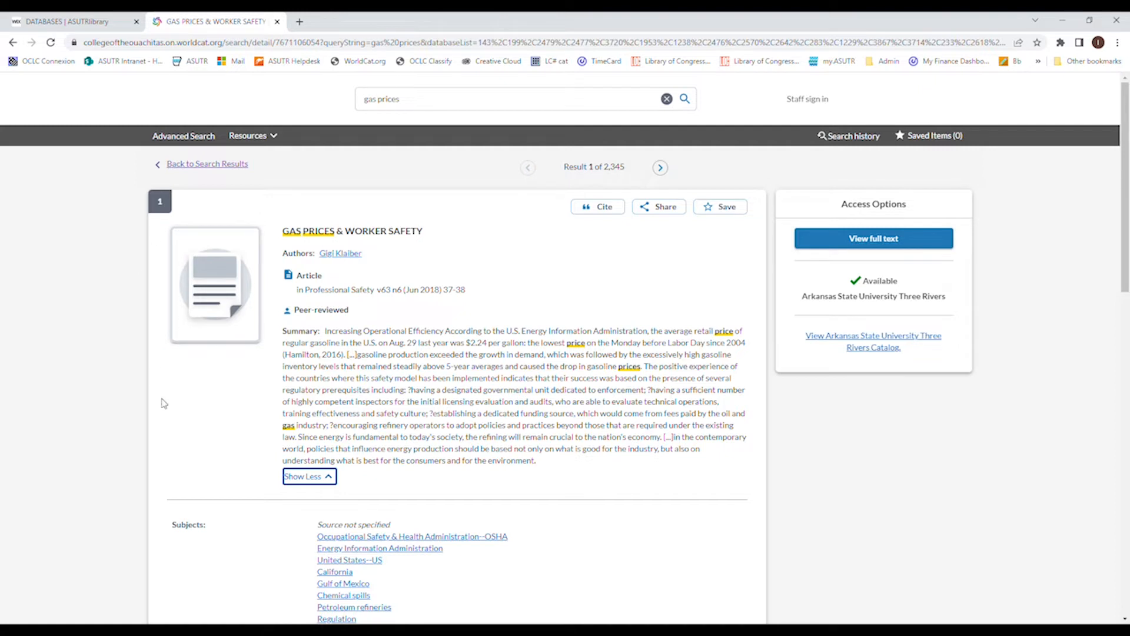
mouse_move(170, 432)
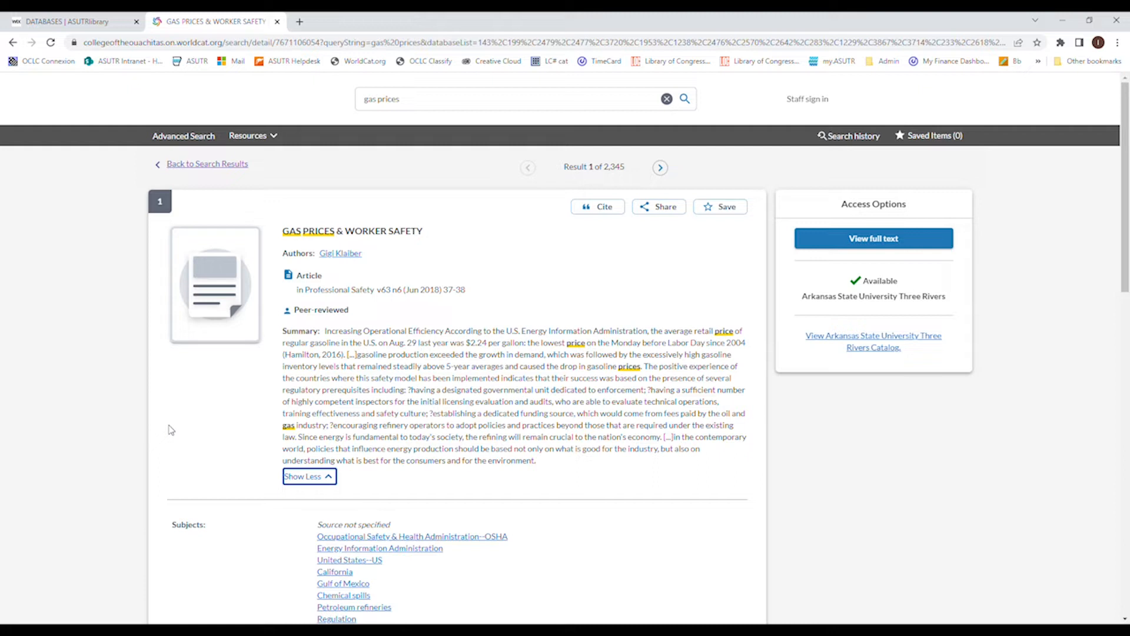
Scroll the record down to its subjects, general notes and ProQuest Central source
scroll(down, 3)
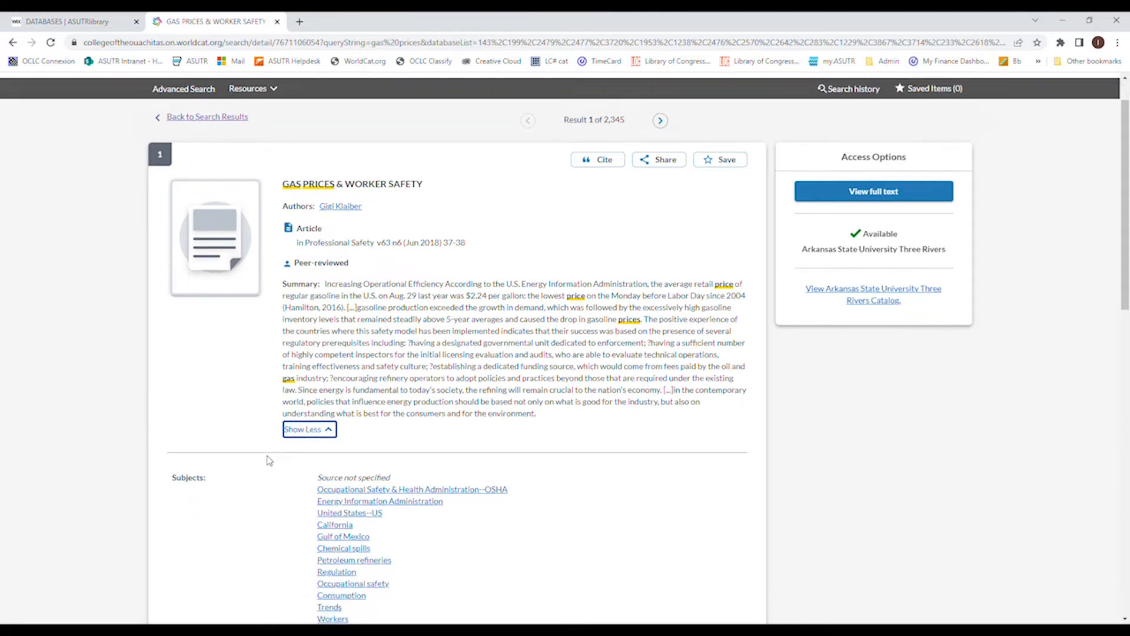
scroll(down, 3)
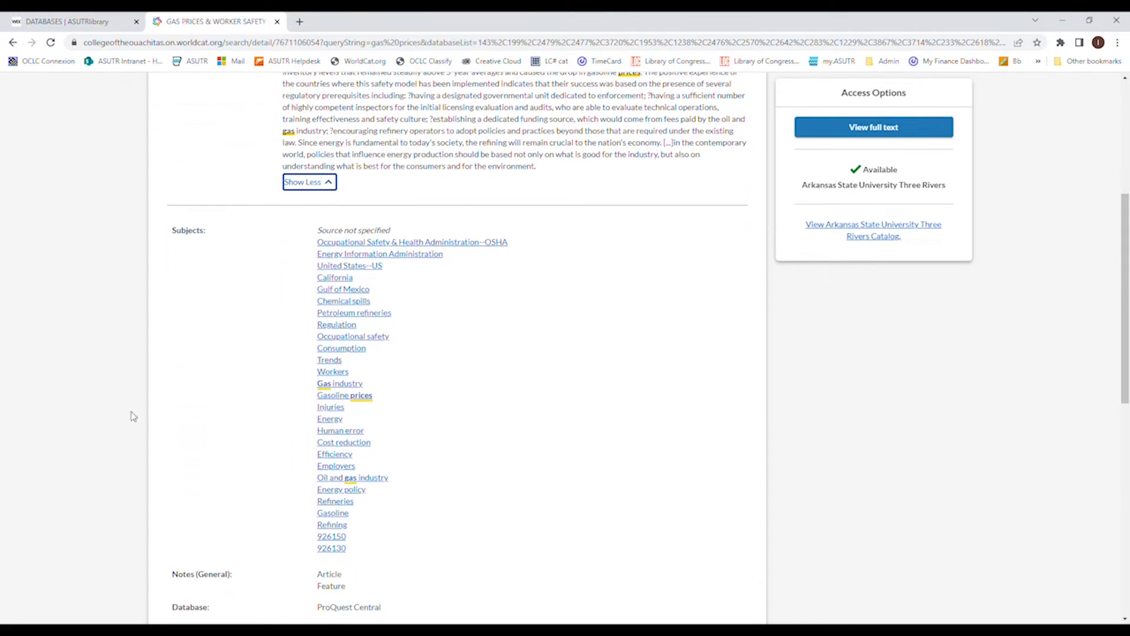
mouse_move(232, 458)
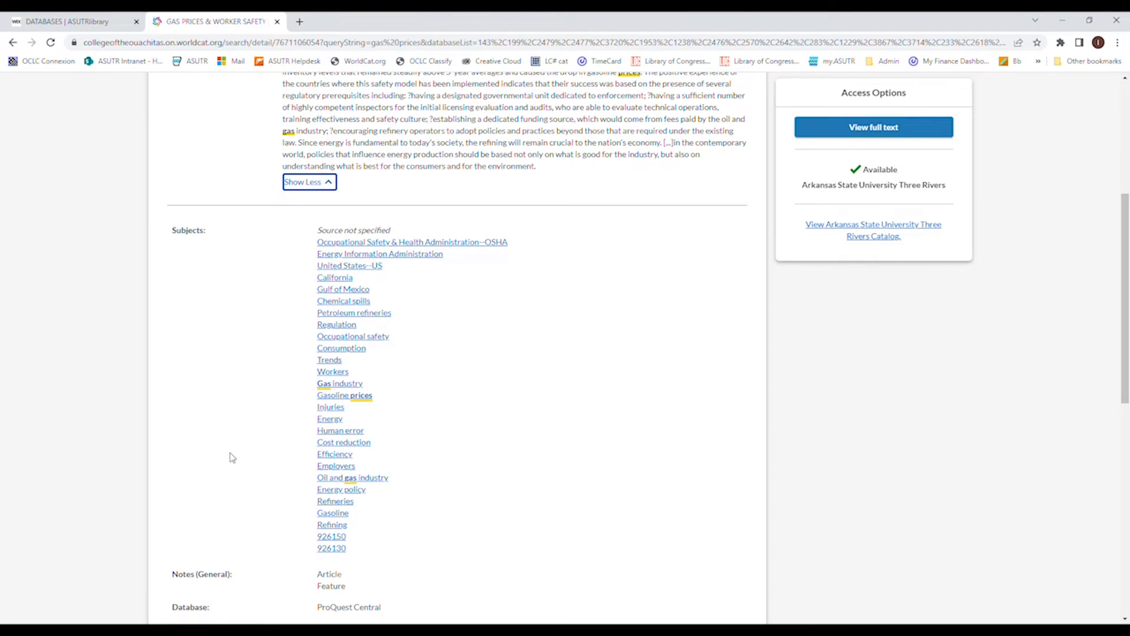
mouse_move(188, 148)
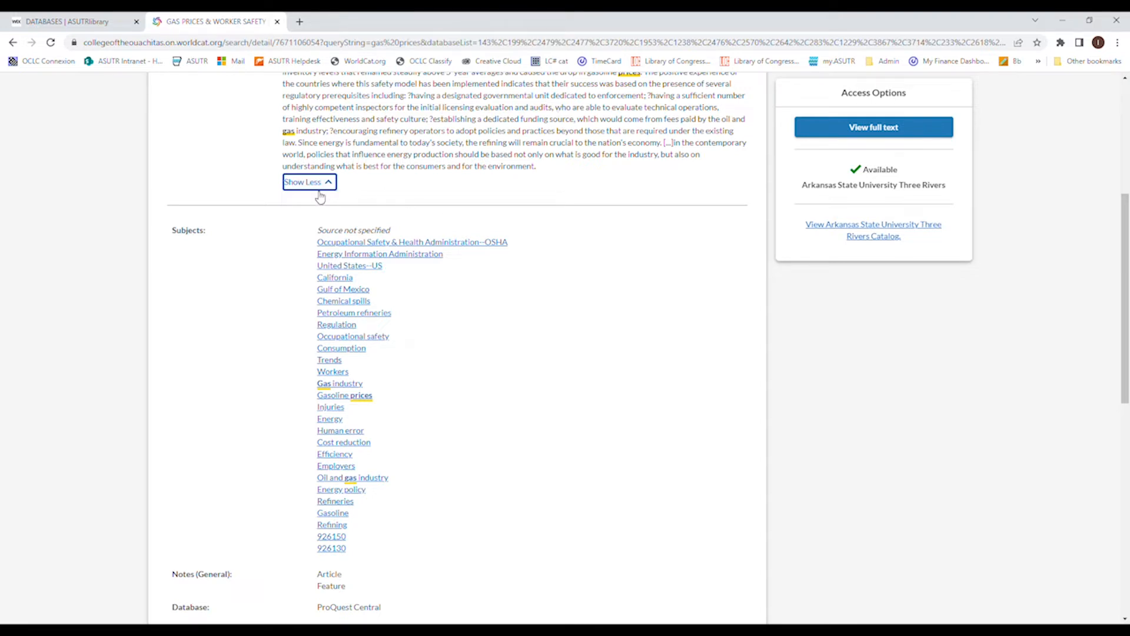
mouse_move(288, 429)
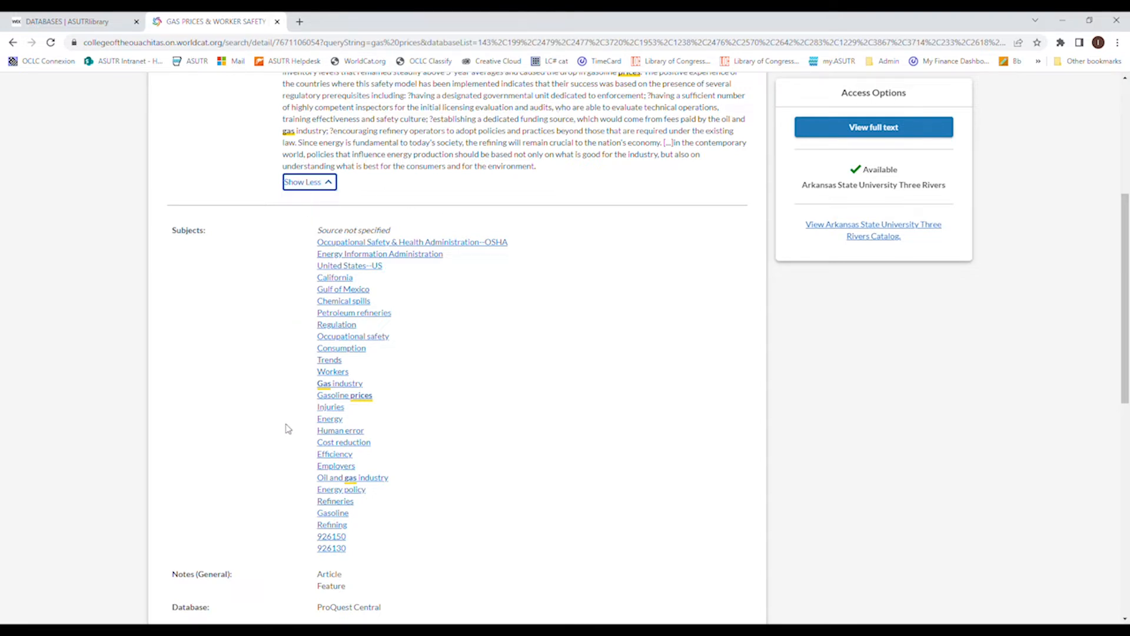
mouse_move(449, 549)
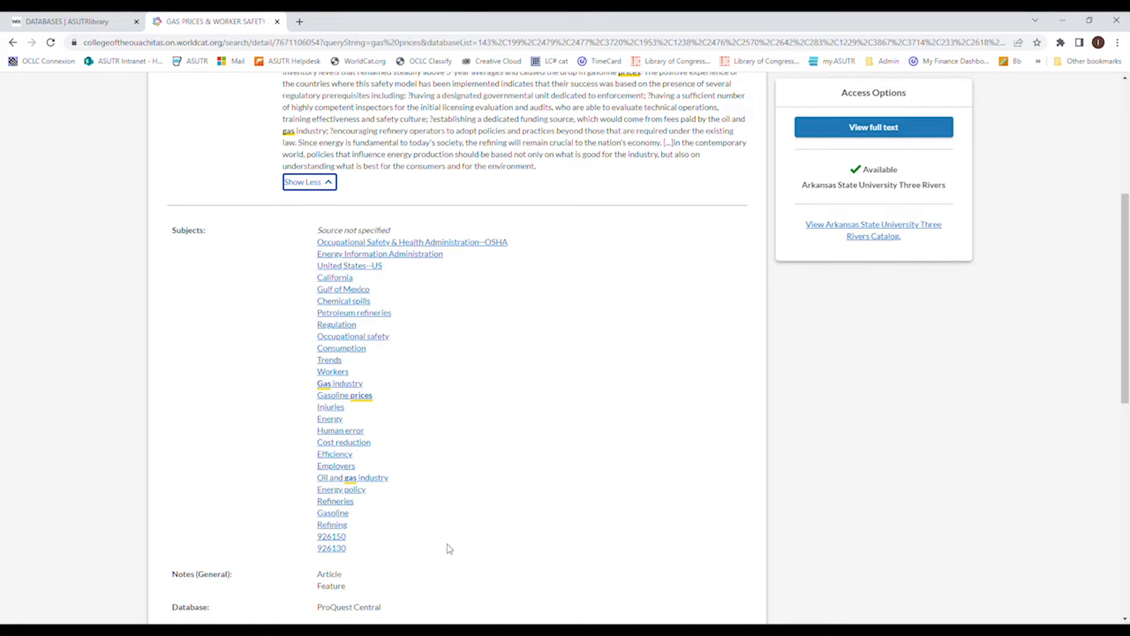
mouse_move(476, 537)
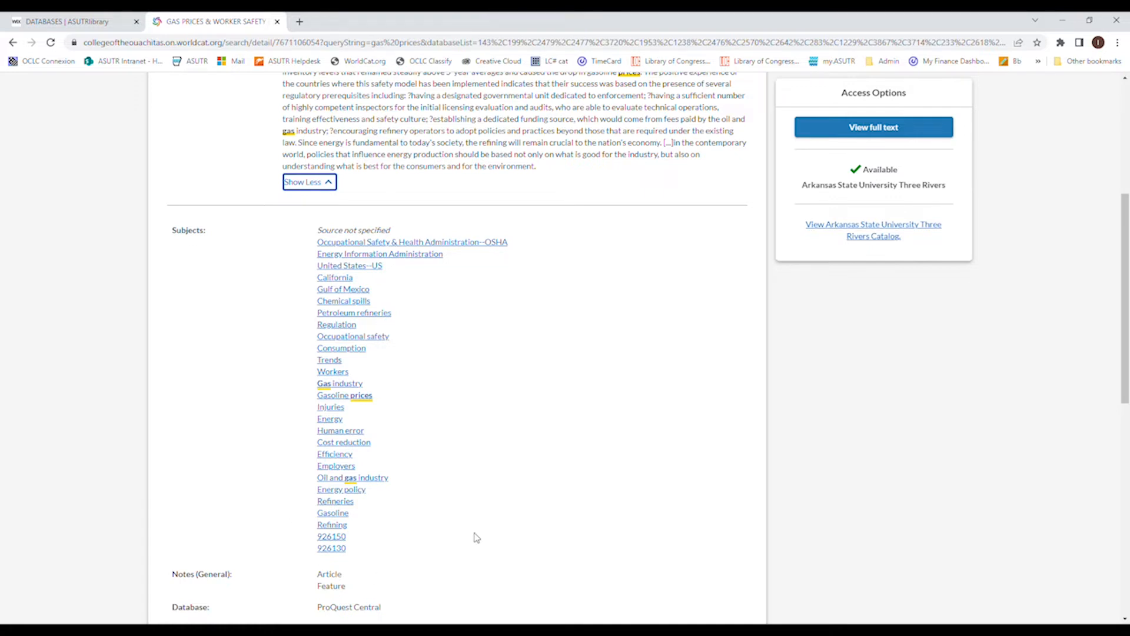
mouse_move(393, 346)
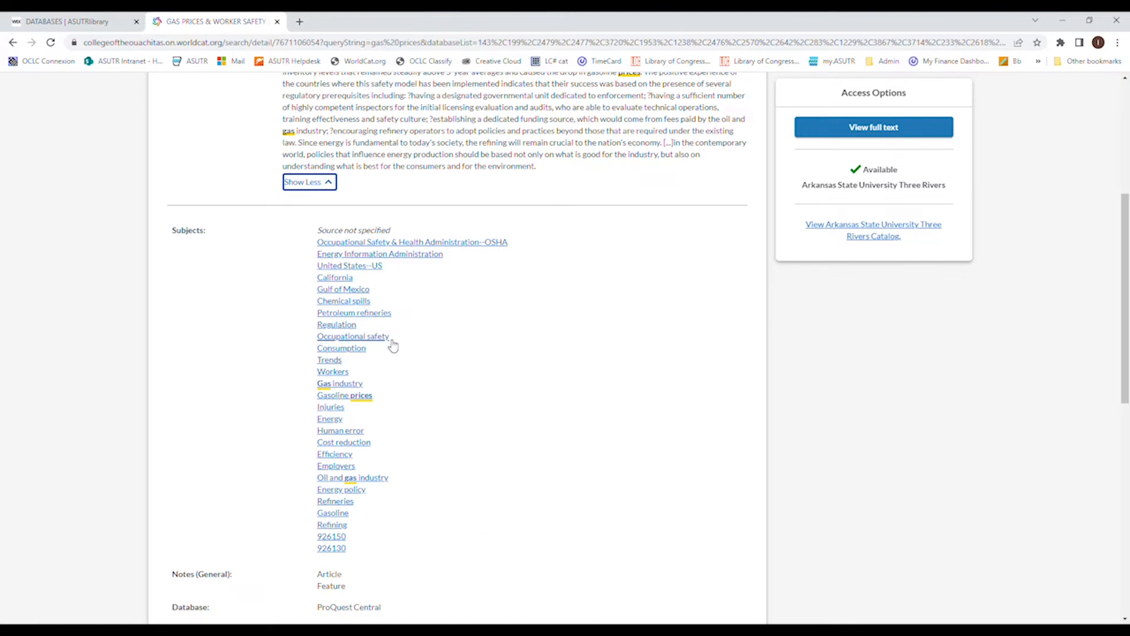
mouse_move(449, 380)
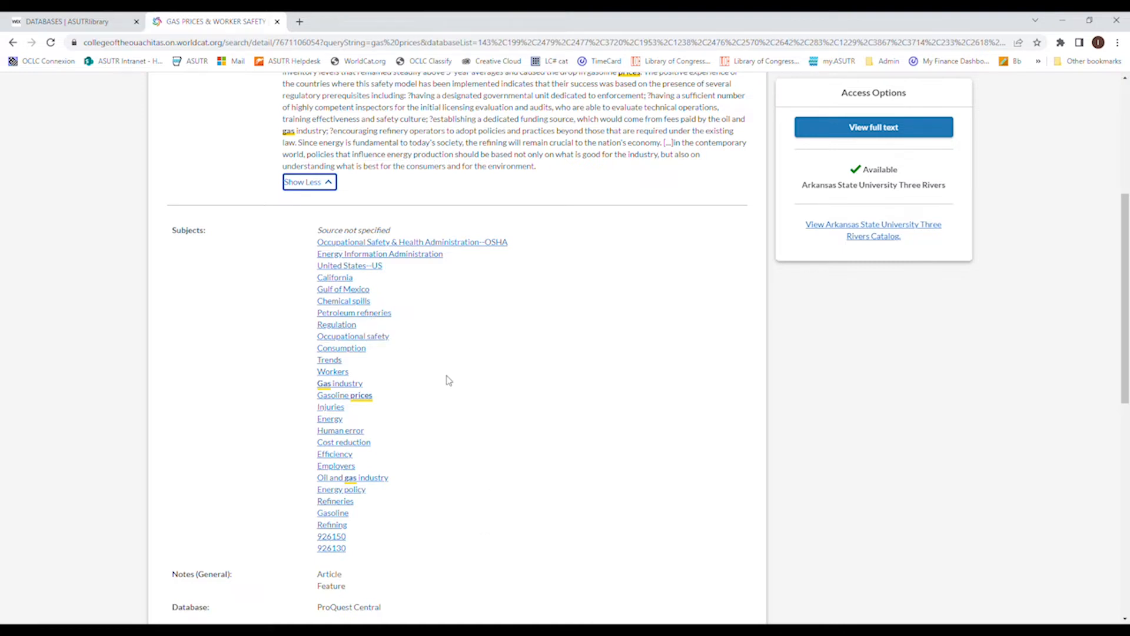
mouse_move(401, 453)
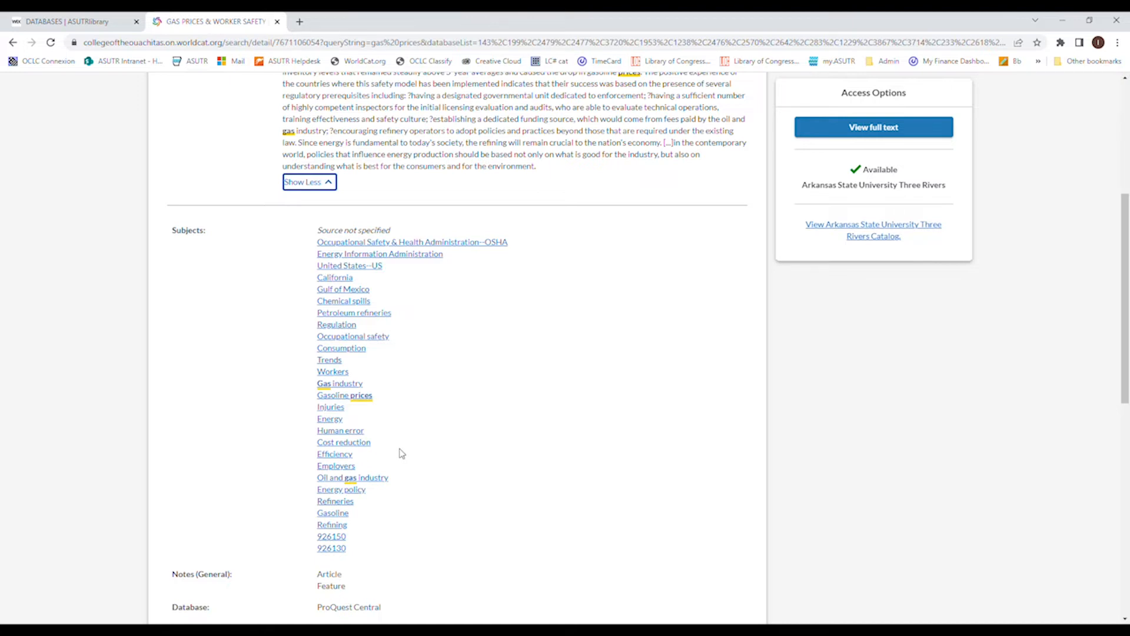
Run a subject search on 'Petroleum refineries', returning 595 results
click(354, 312)
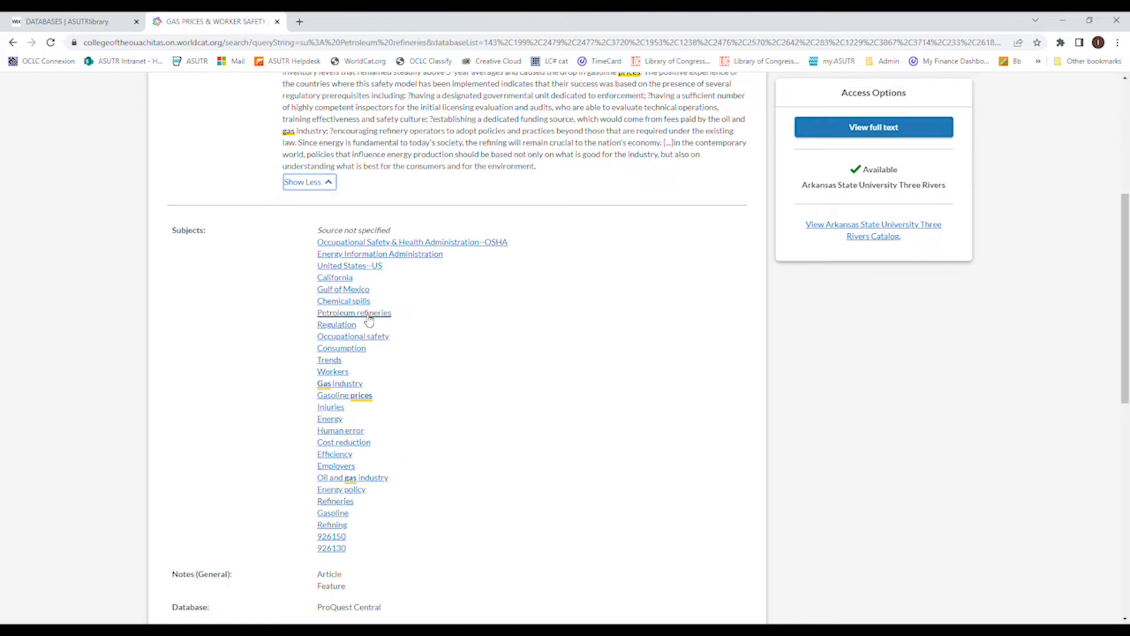
click(354, 313)
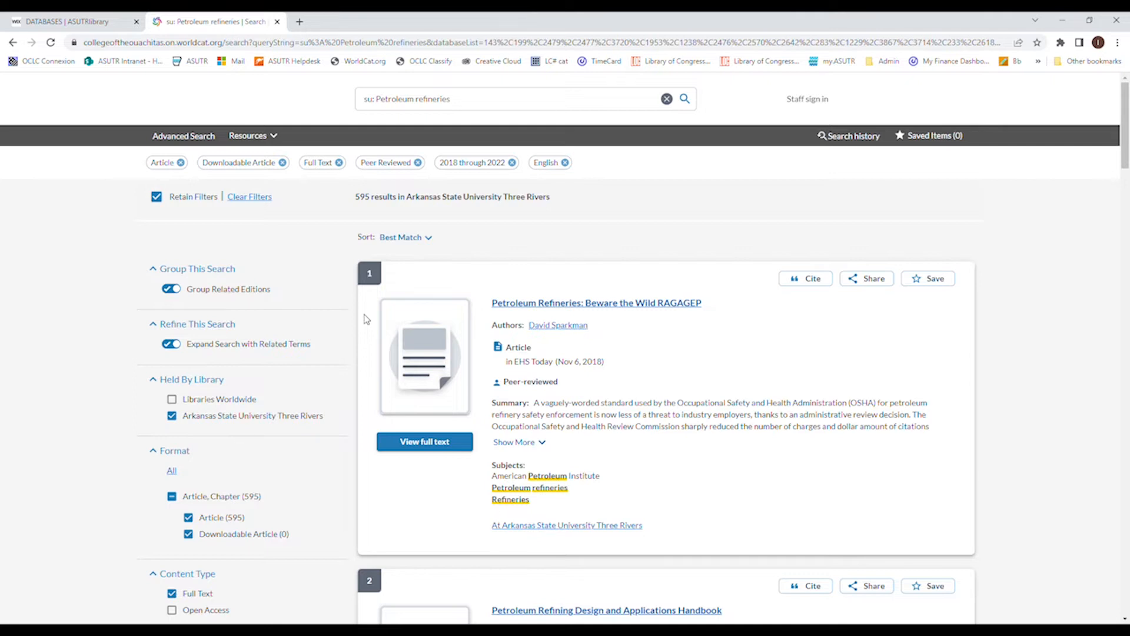
mouse_move(539, 472)
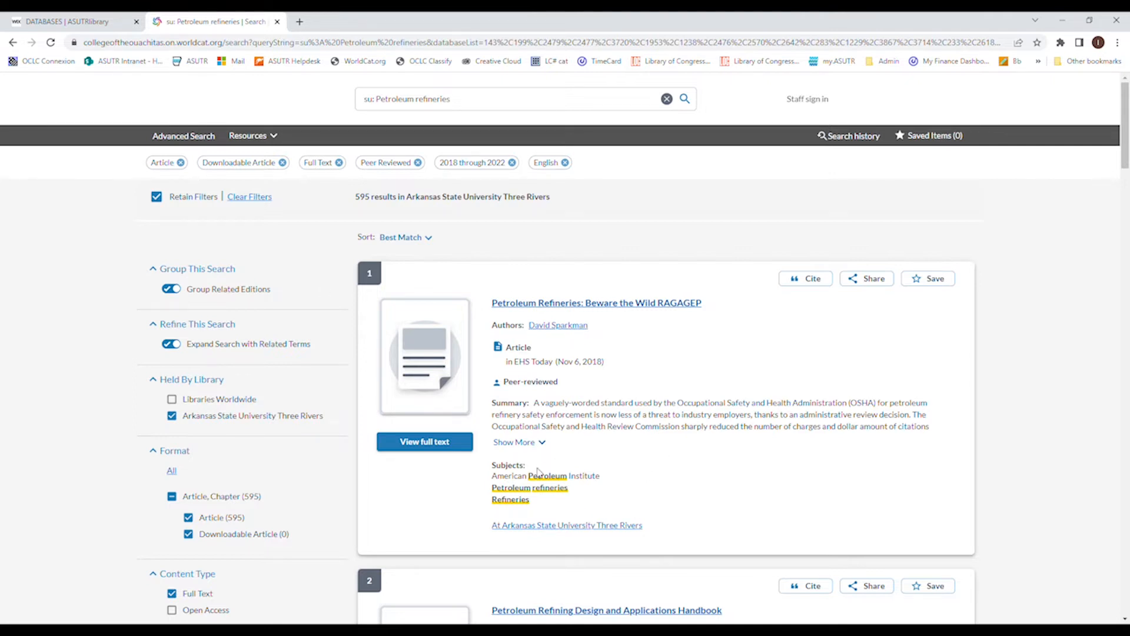
scroll(down, 3)
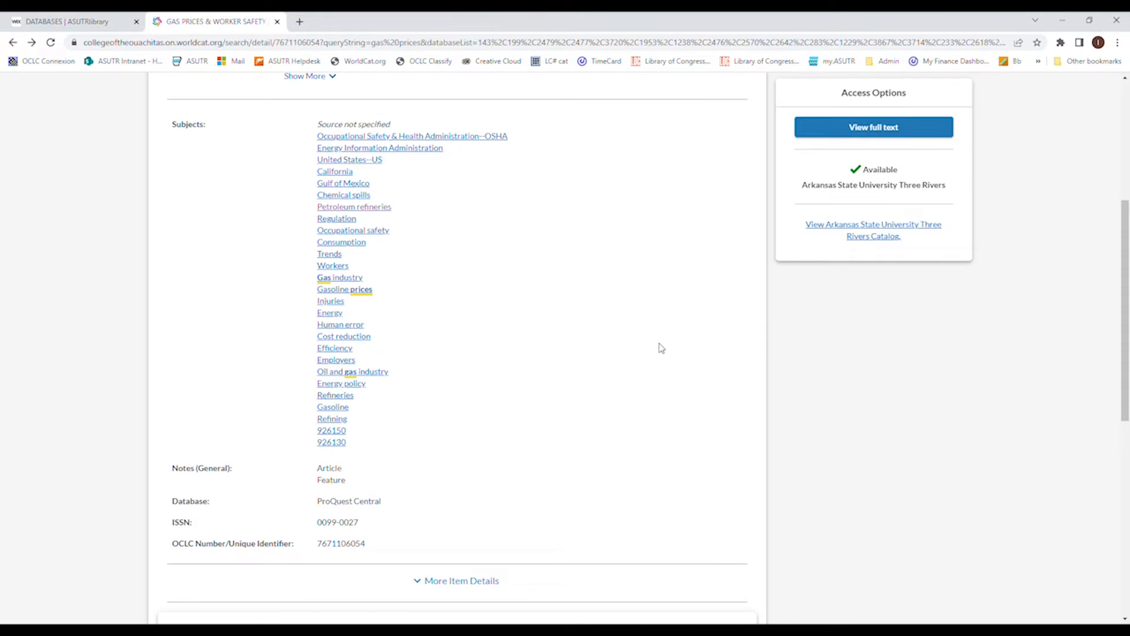
Reveal the record's extra details, including the MARC link and holdings at 559 libraries
click(459, 581)
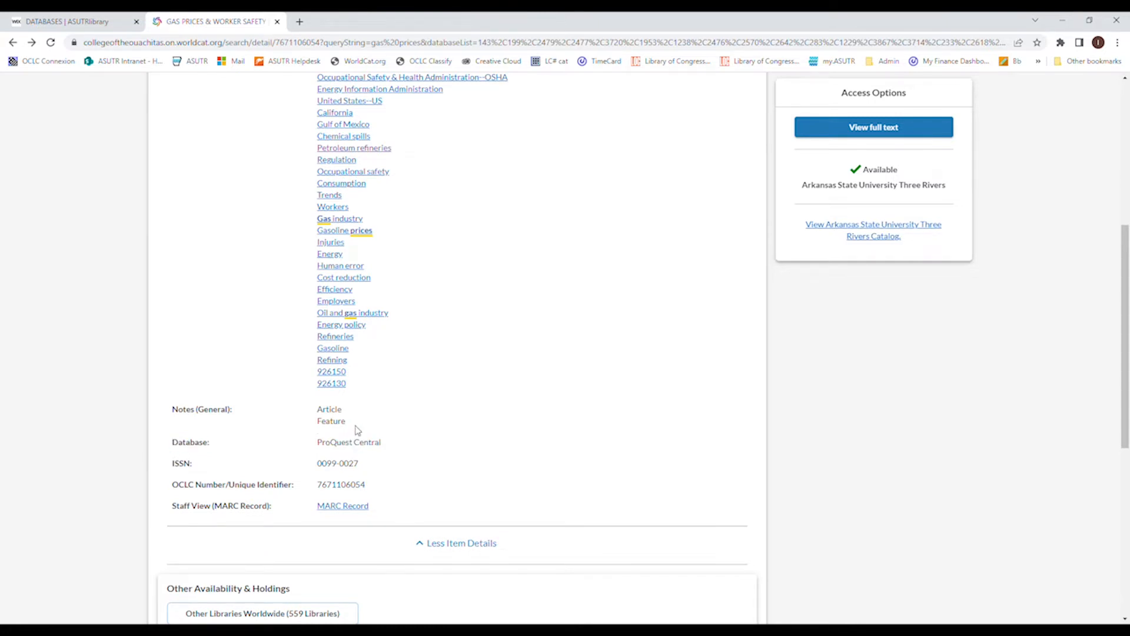
mouse_move(373, 467)
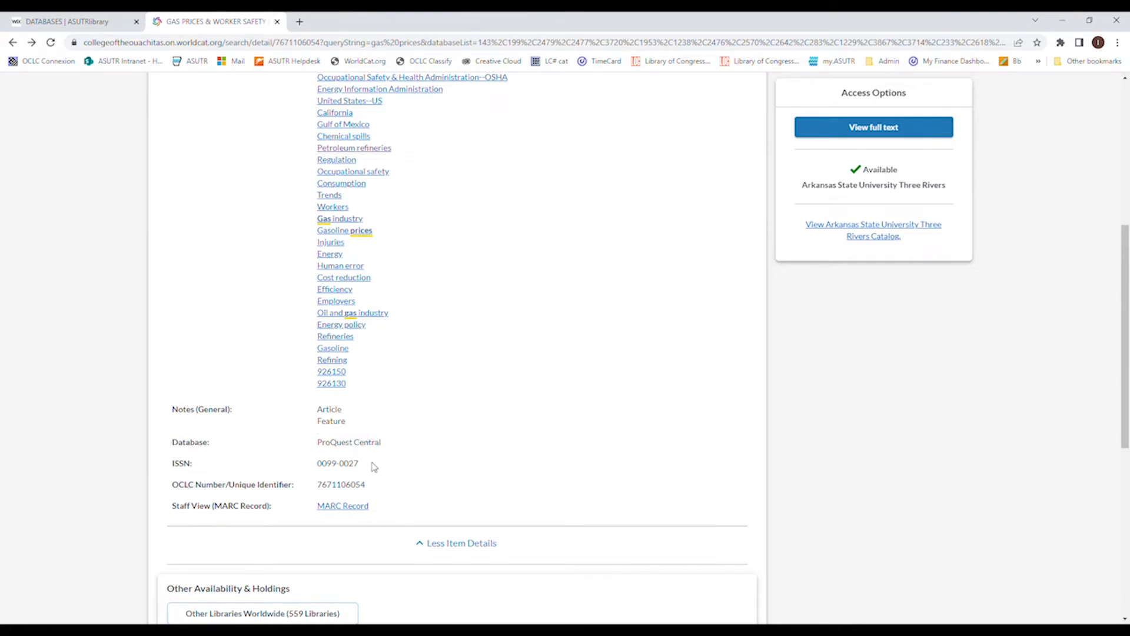
double_click(337, 463)
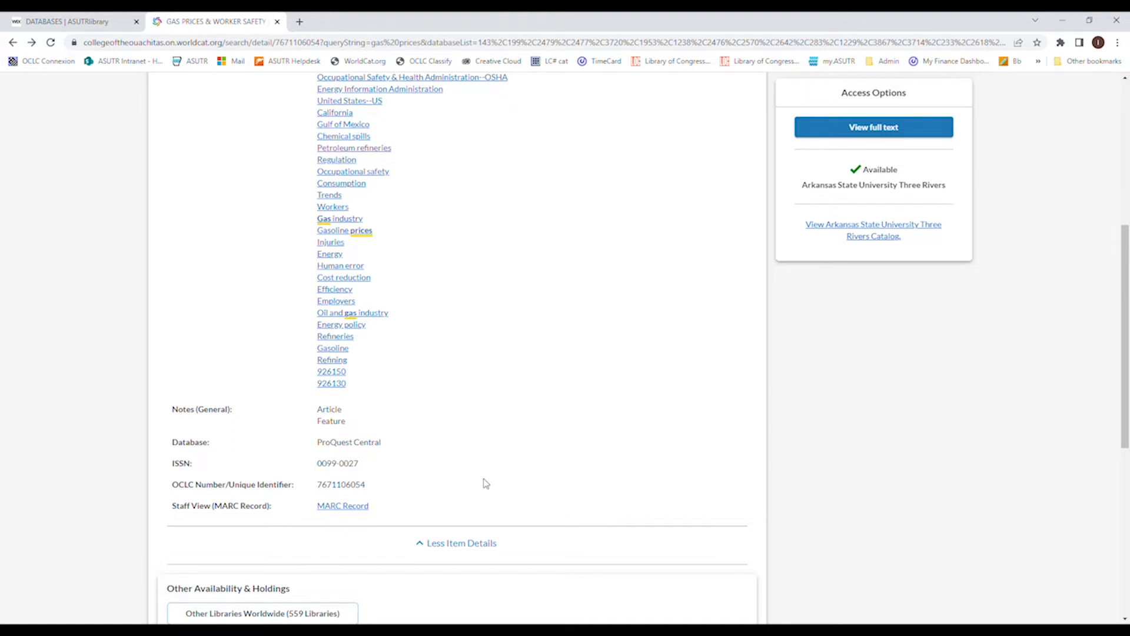
scroll(up, 3)
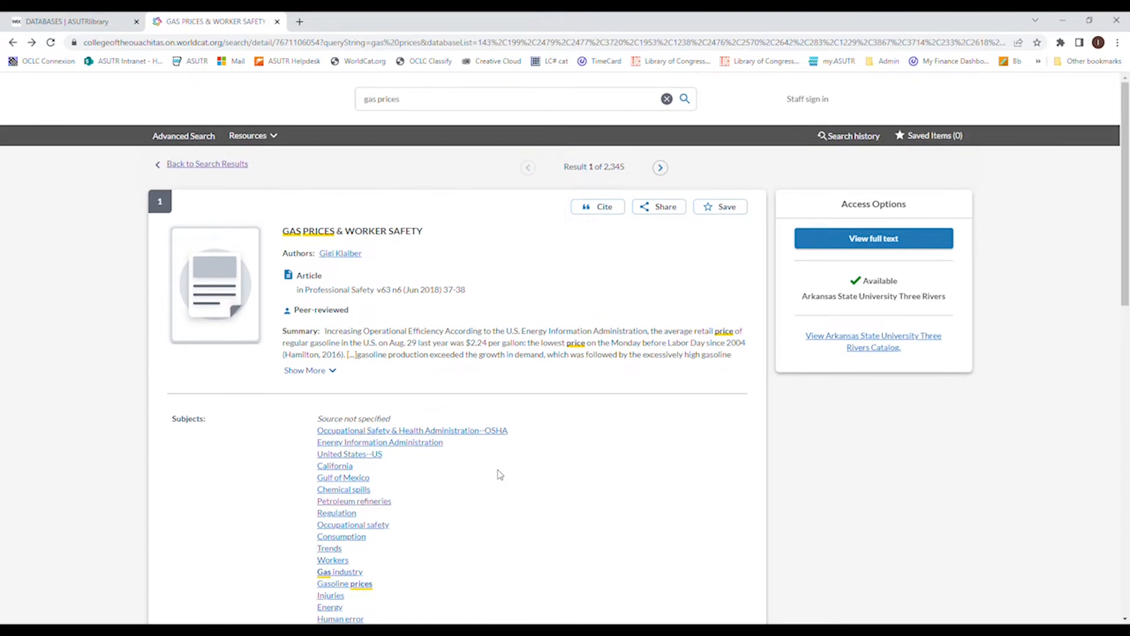
mouse_move(497, 471)
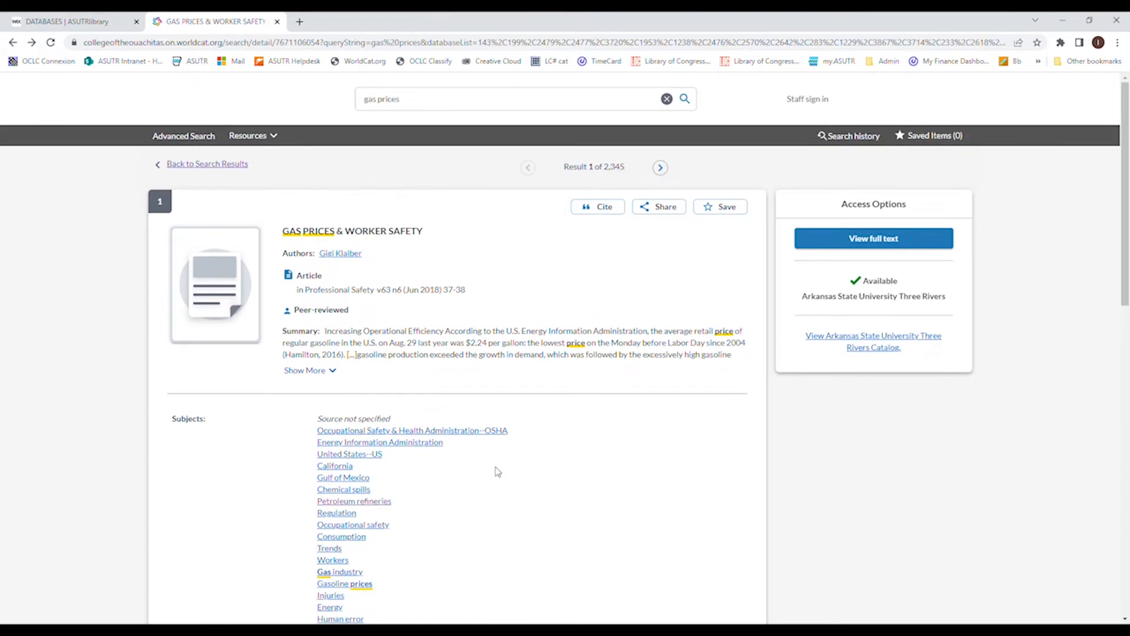
mouse_move(482, 321)
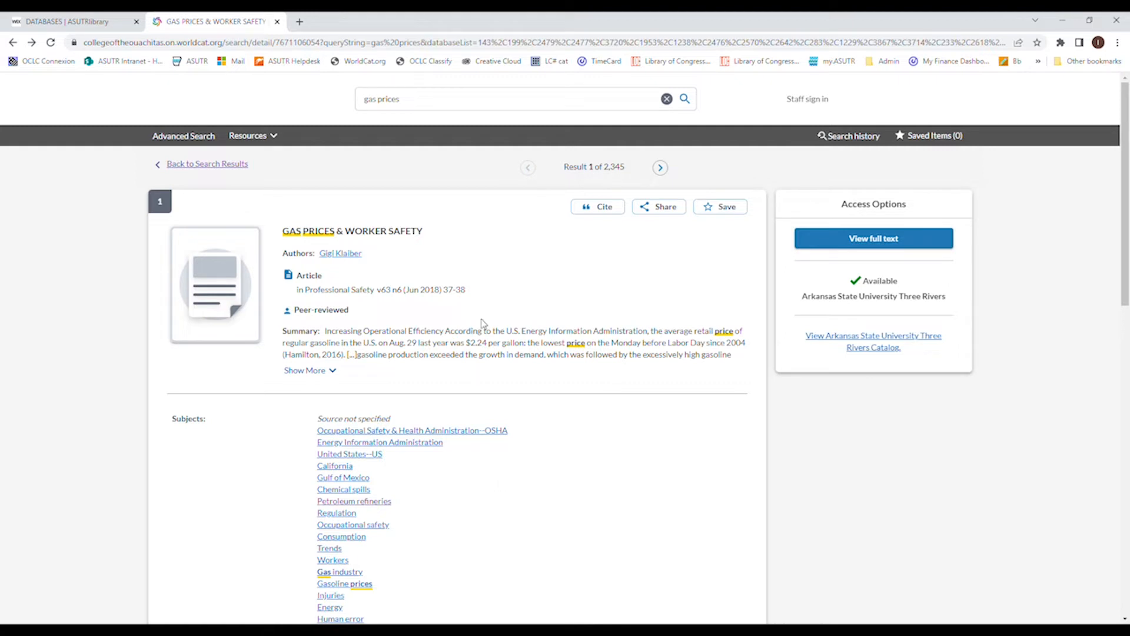
mouse_move(608, 212)
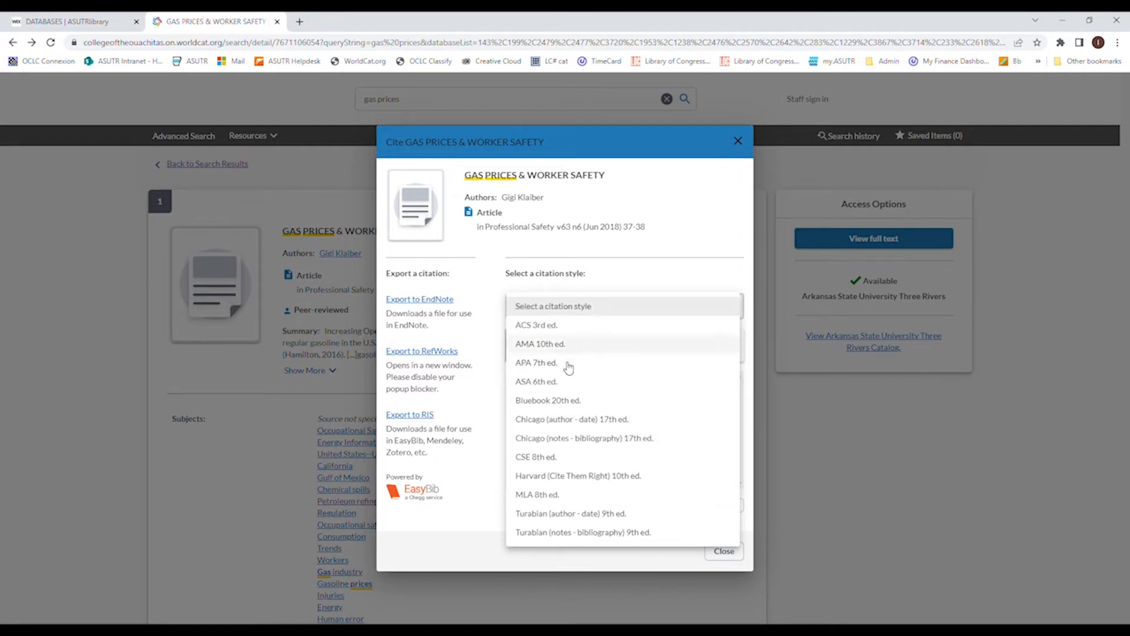
Generate the APA 7th edition citation, select part of it, and close the window
click(536, 362)
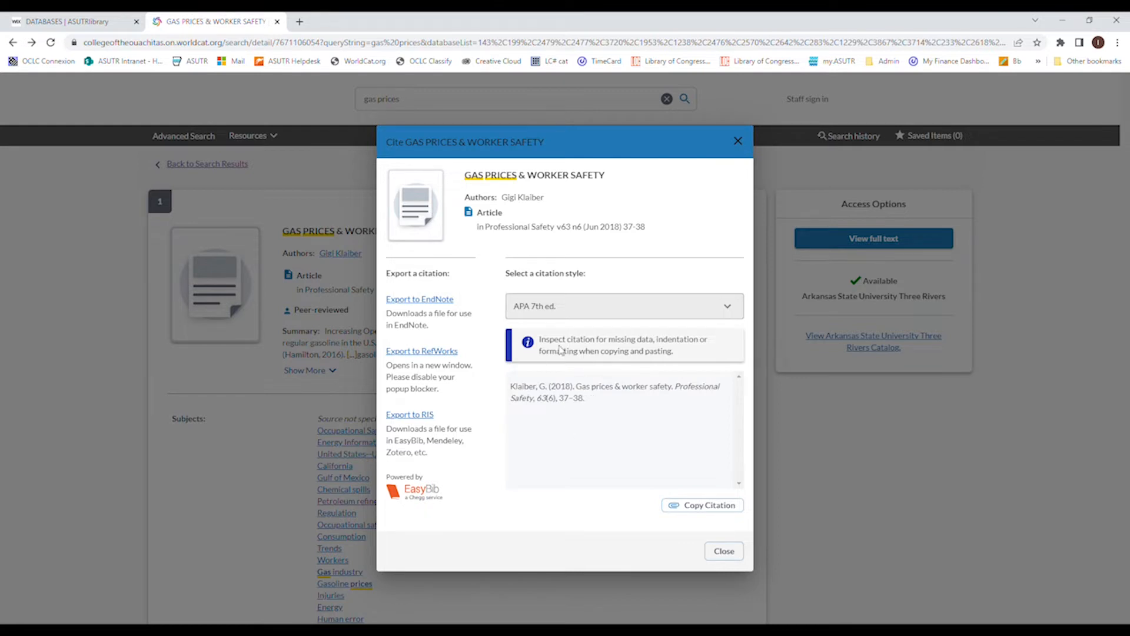
mouse_move(621, 353)
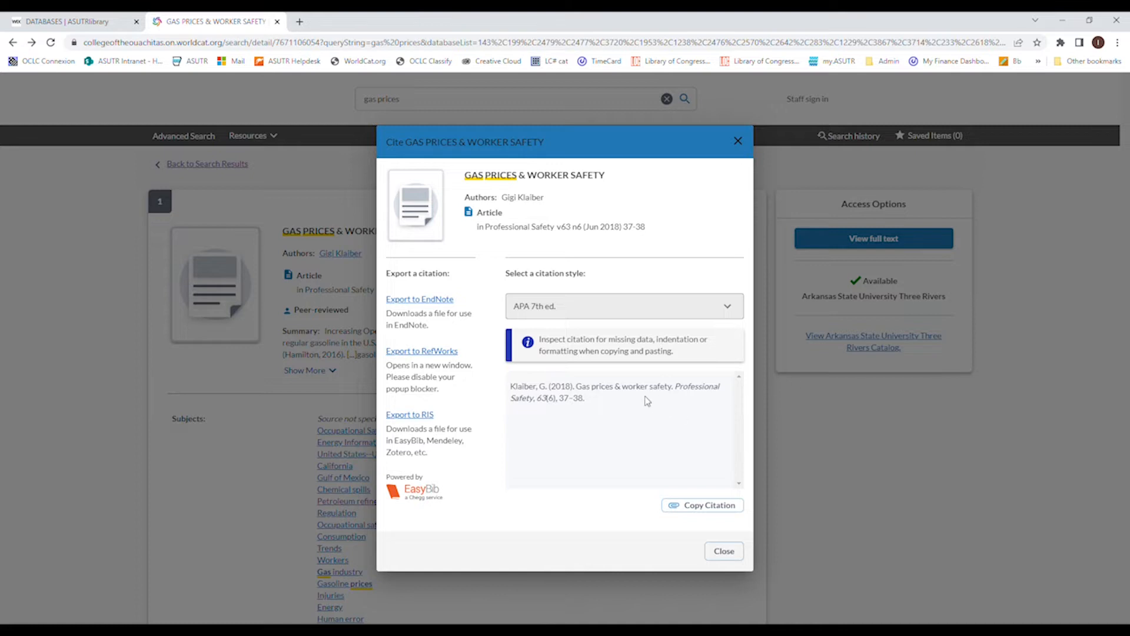
mouse_move(592, 371)
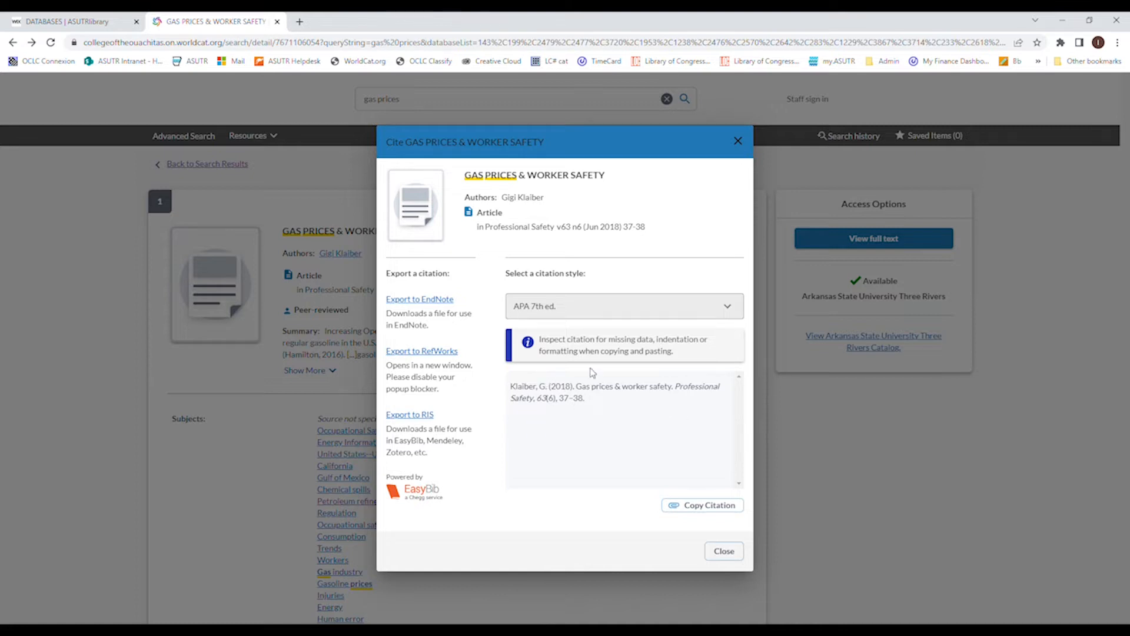
double_click(696, 386)
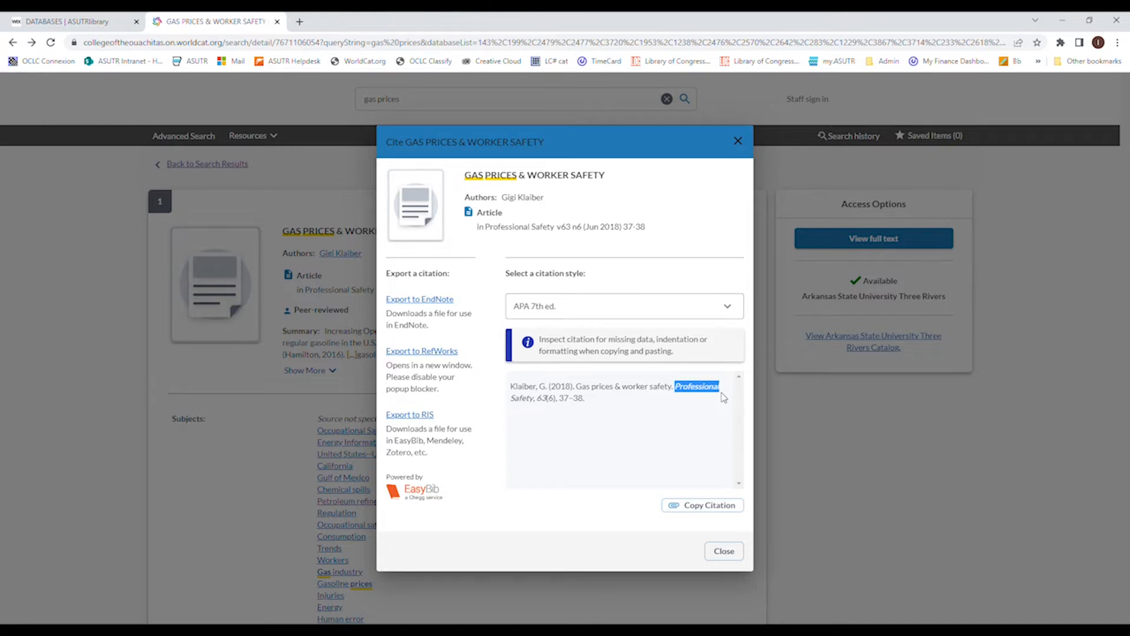
mouse_move(718, 398)
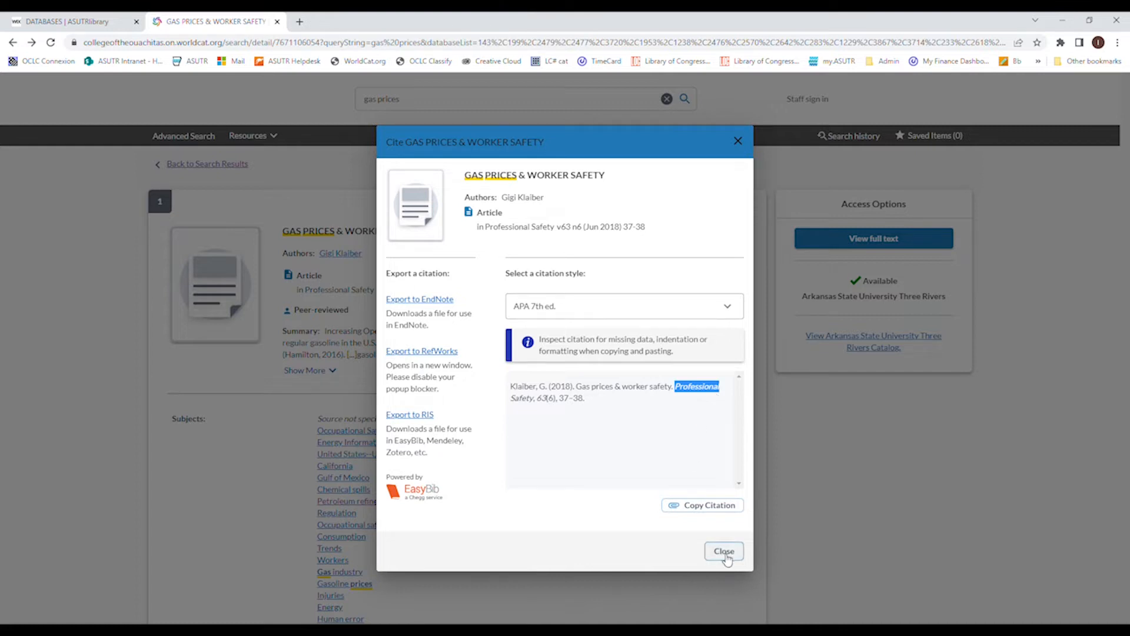
click(724, 551)
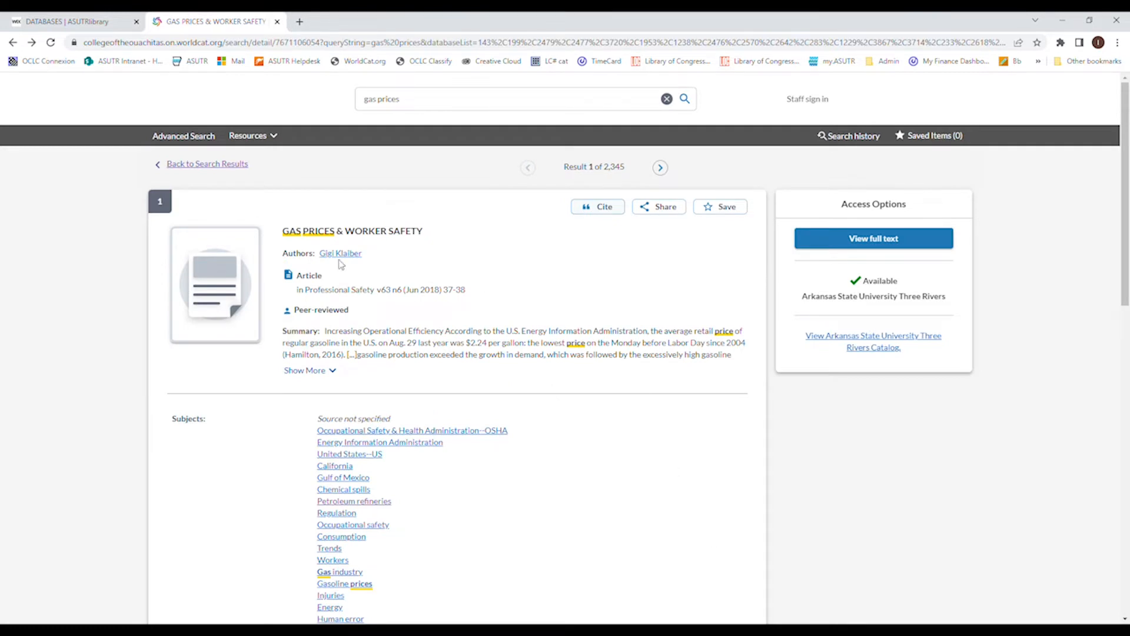
Open the article's full text in ProQuest and scroll through its abstract and body
click(873, 238)
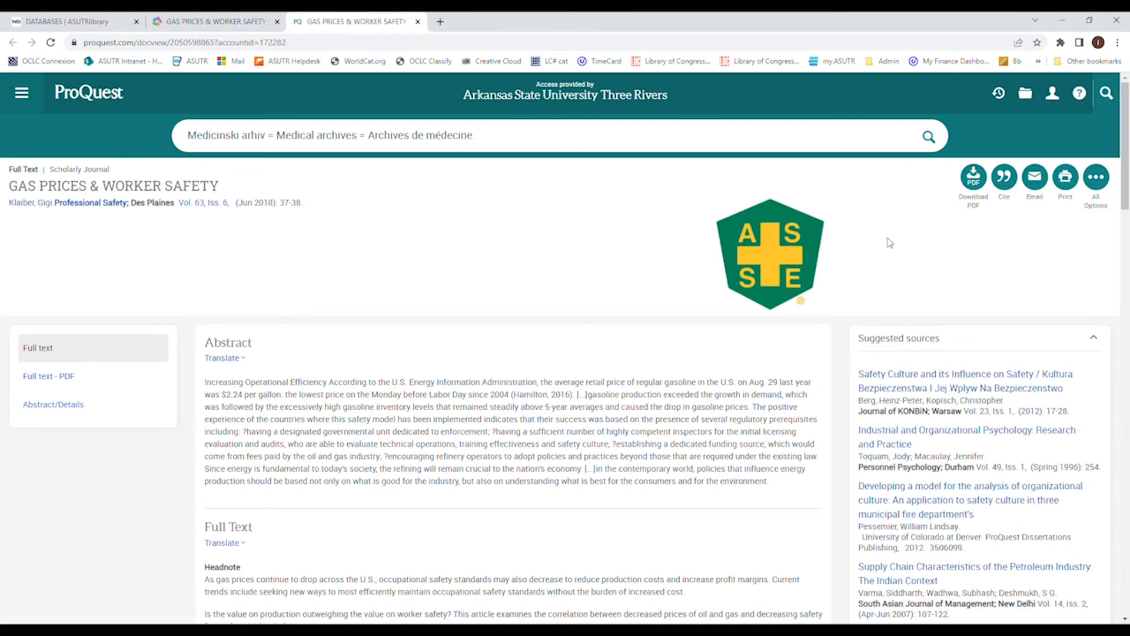
mouse_move(350, 353)
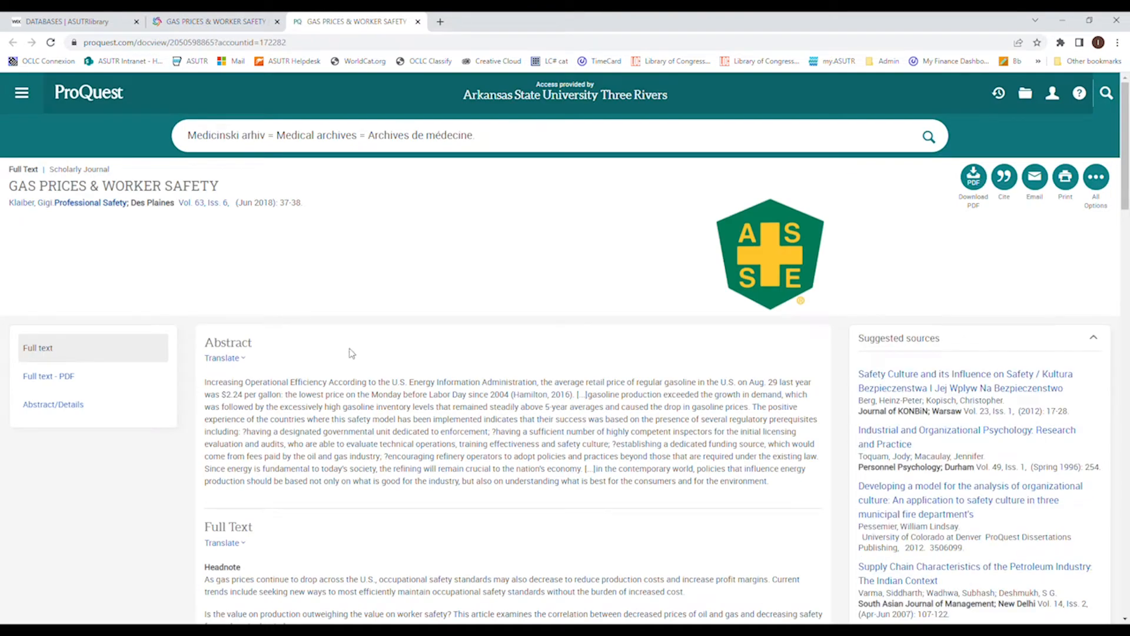
mouse_move(324, 366)
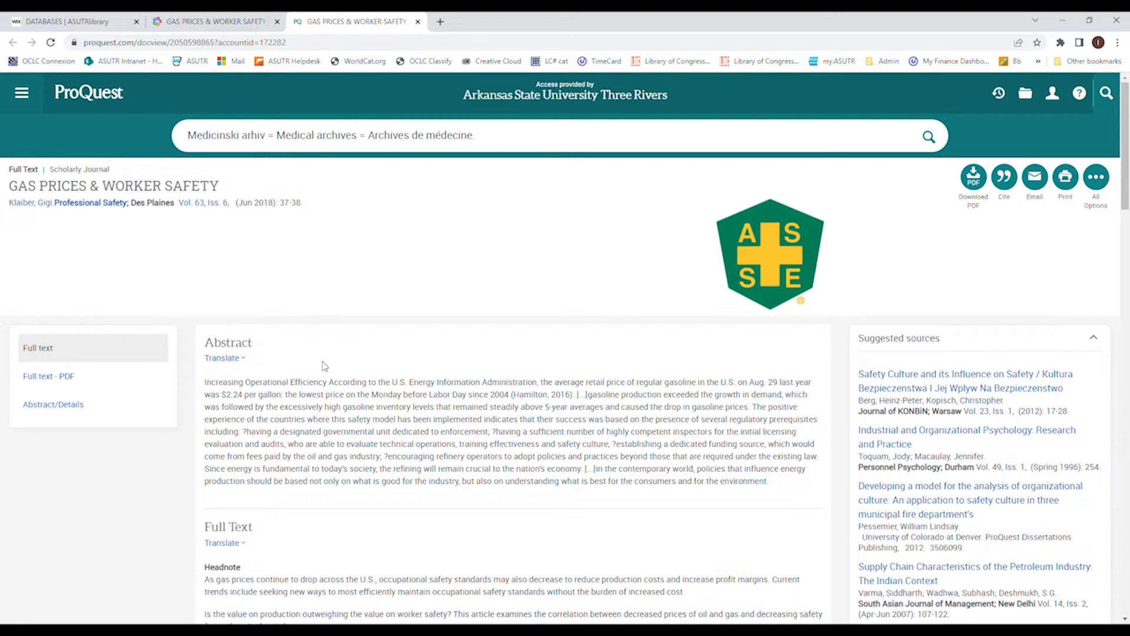
scroll(down, 3)
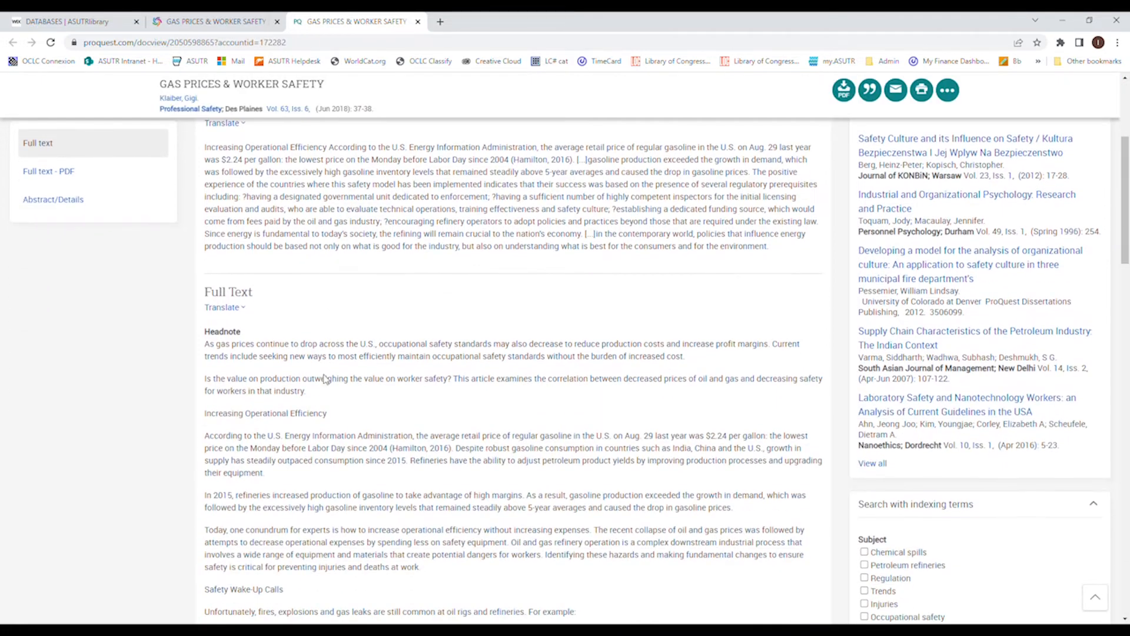
scroll(down, 3)
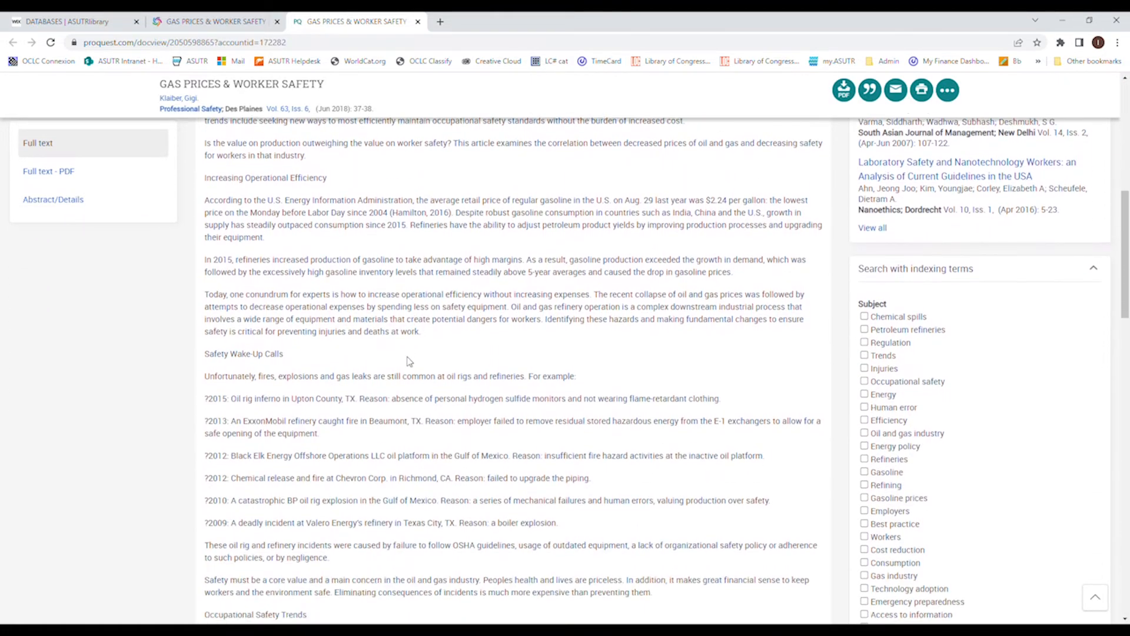
scroll(down, 3)
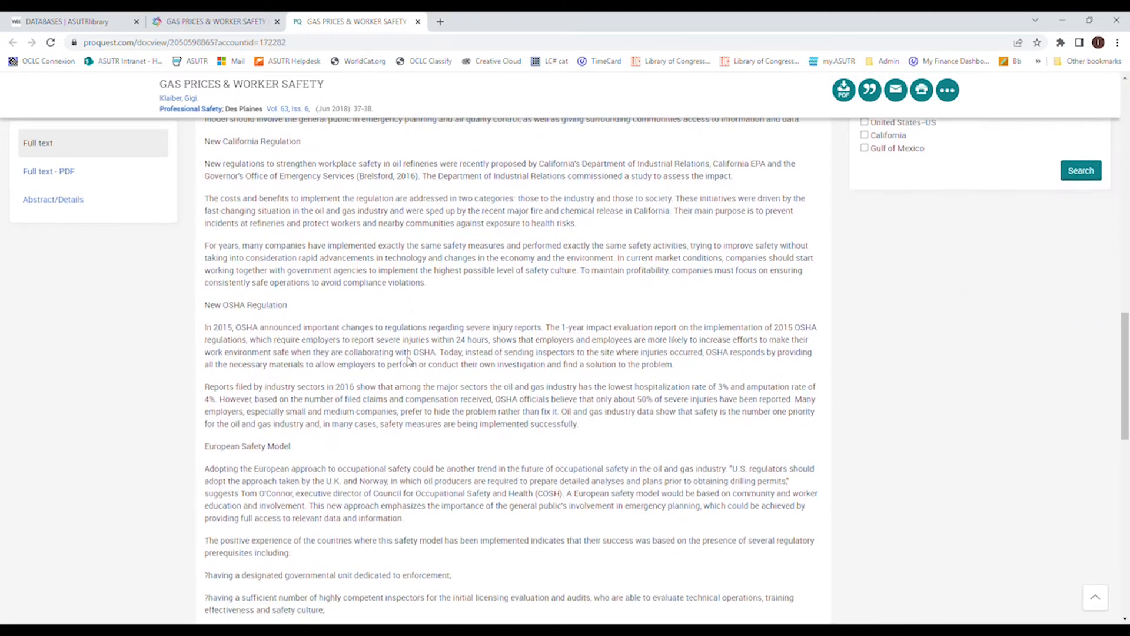
scroll(down, 3)
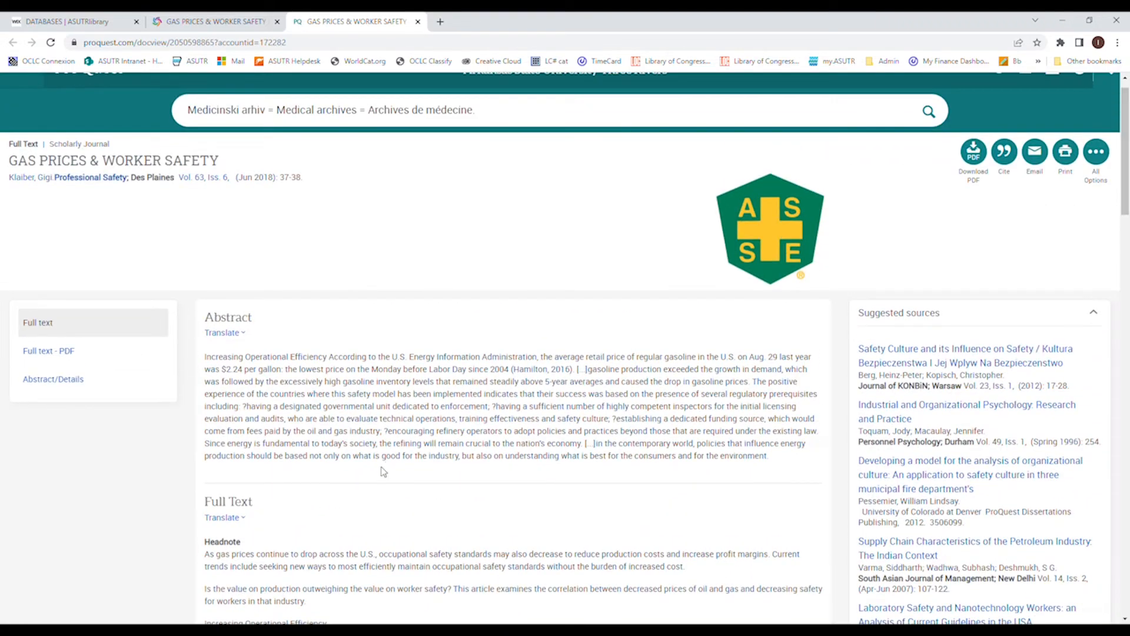
mouse_move(384, 466)
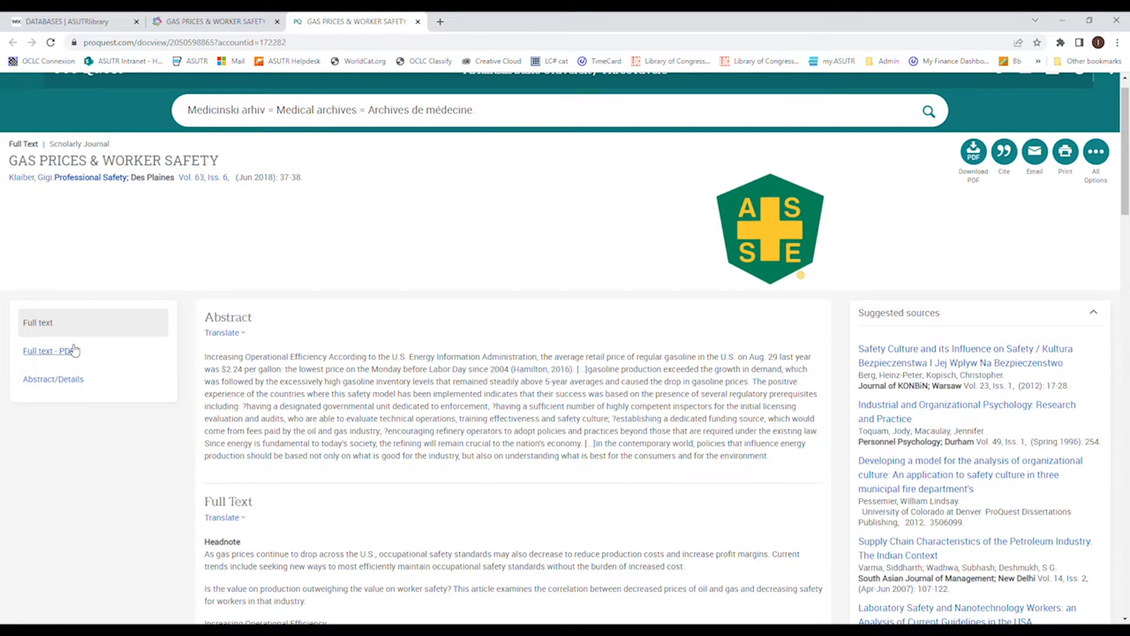
click(50, 350)
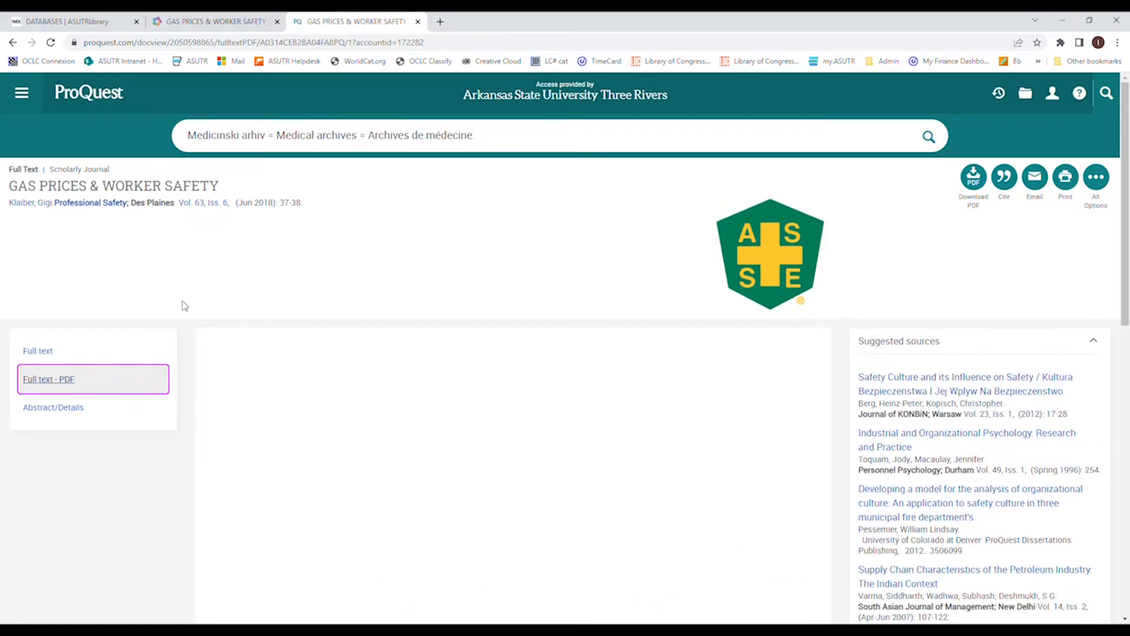
mouse_move(479, 399)
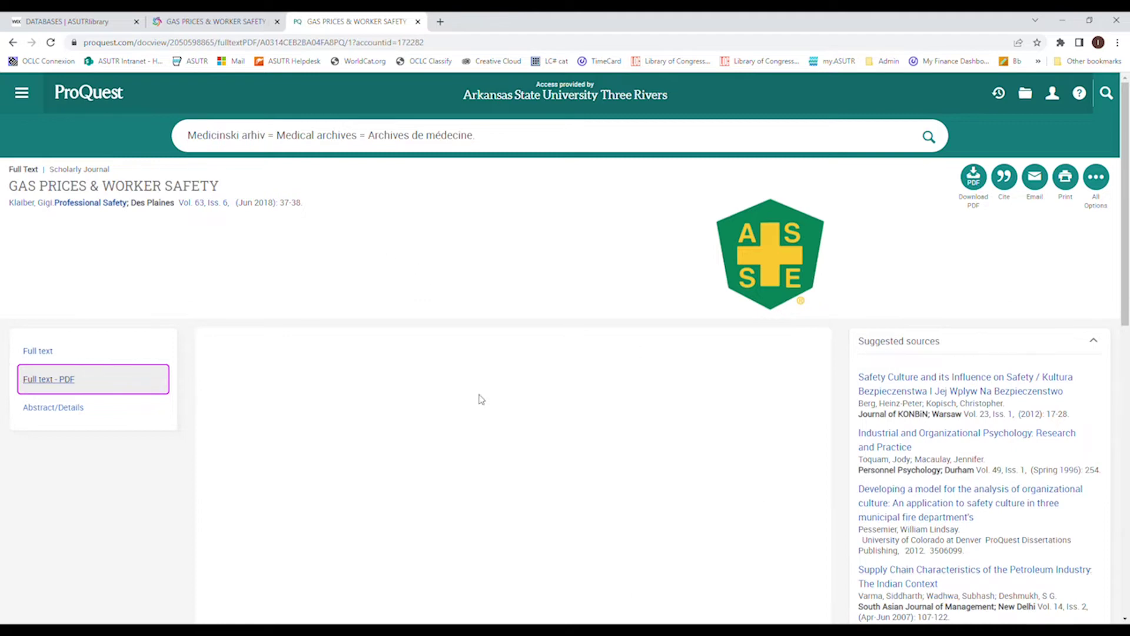
scroll(down, 3)
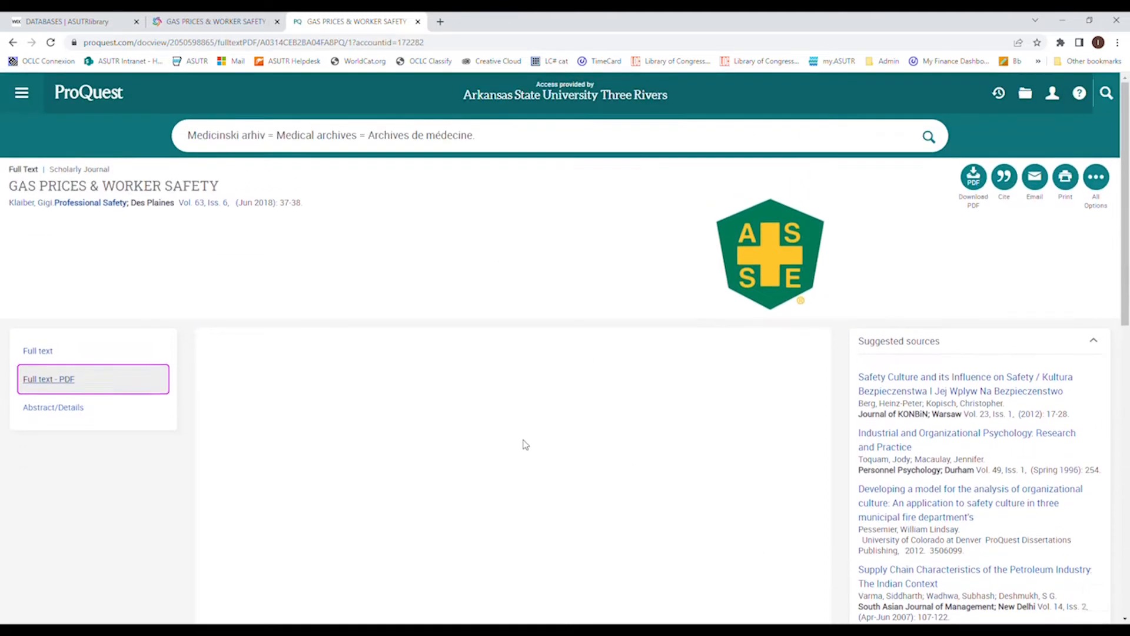
mouse_move(52, 348)
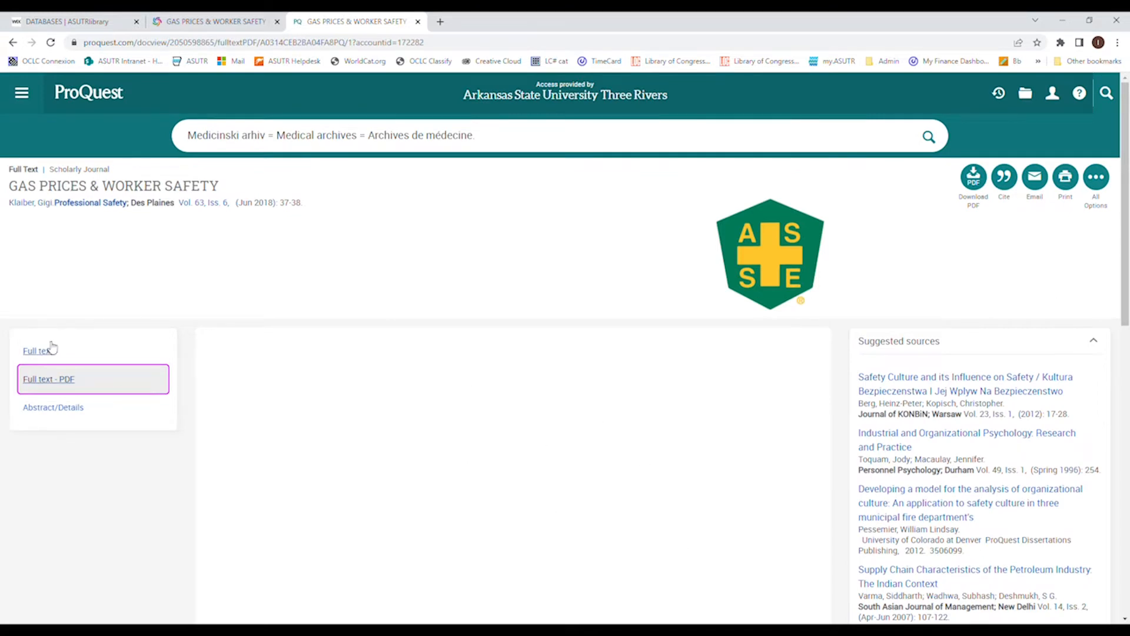
click(37, 350)
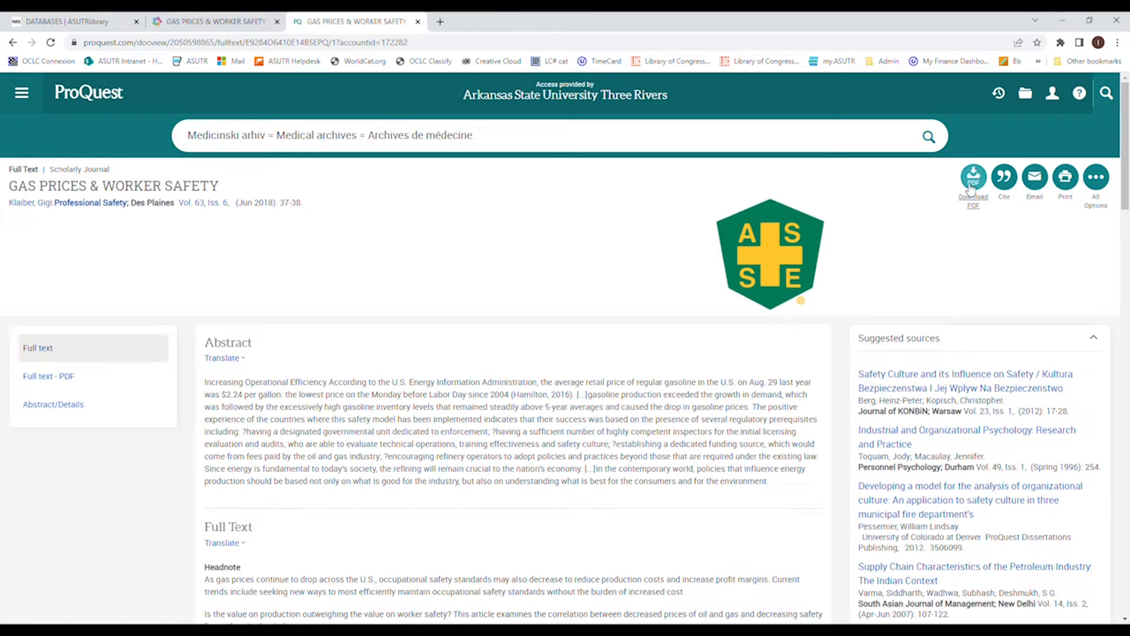
mouse_move(486, 328)
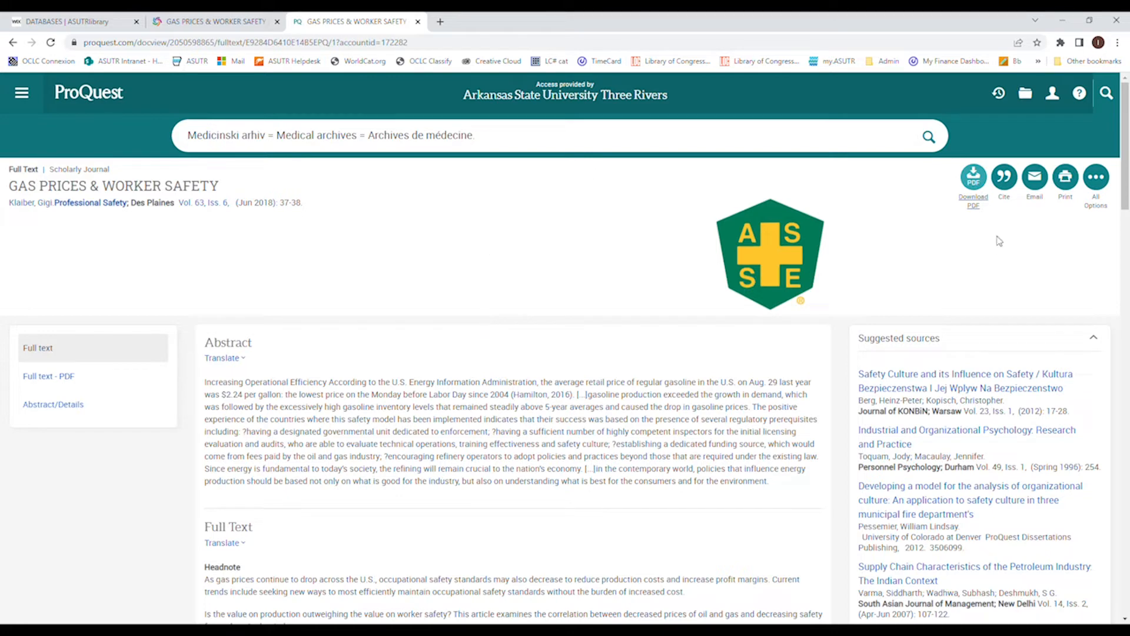
Print the article with recent searches included and continue to the printable version
click(1065, 177)
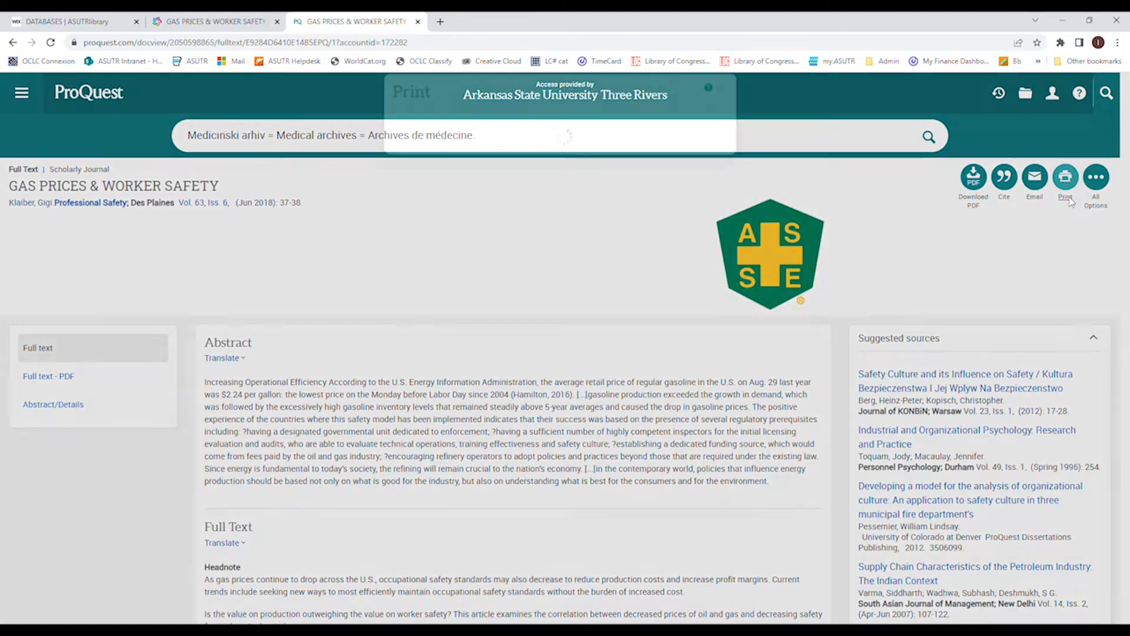
click(1065, 176)
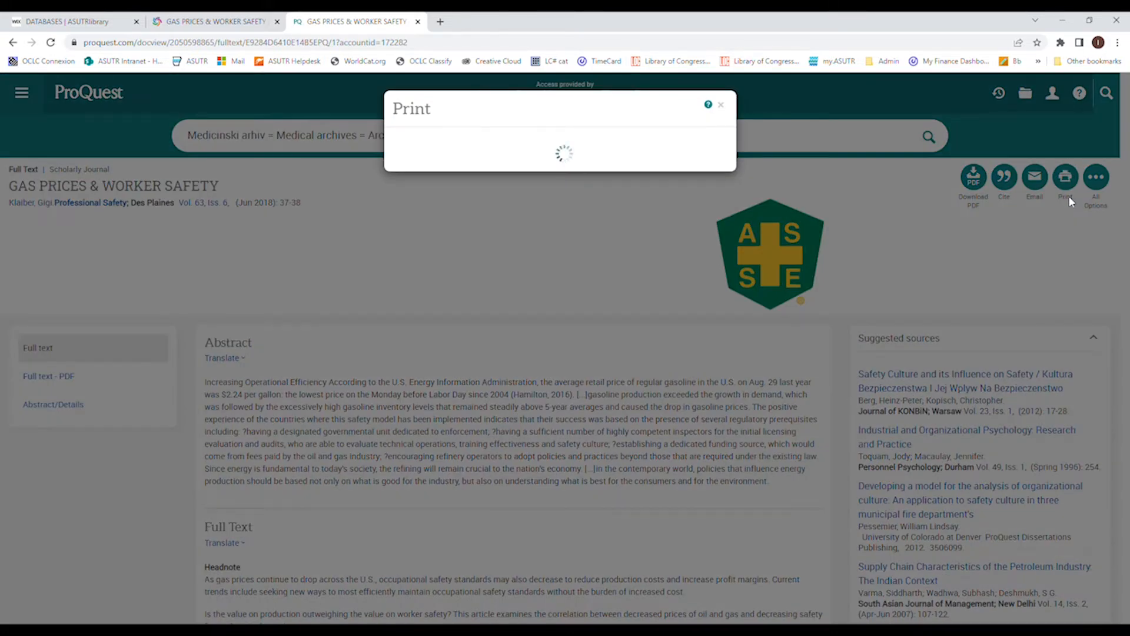
mouse_move(843, 328)
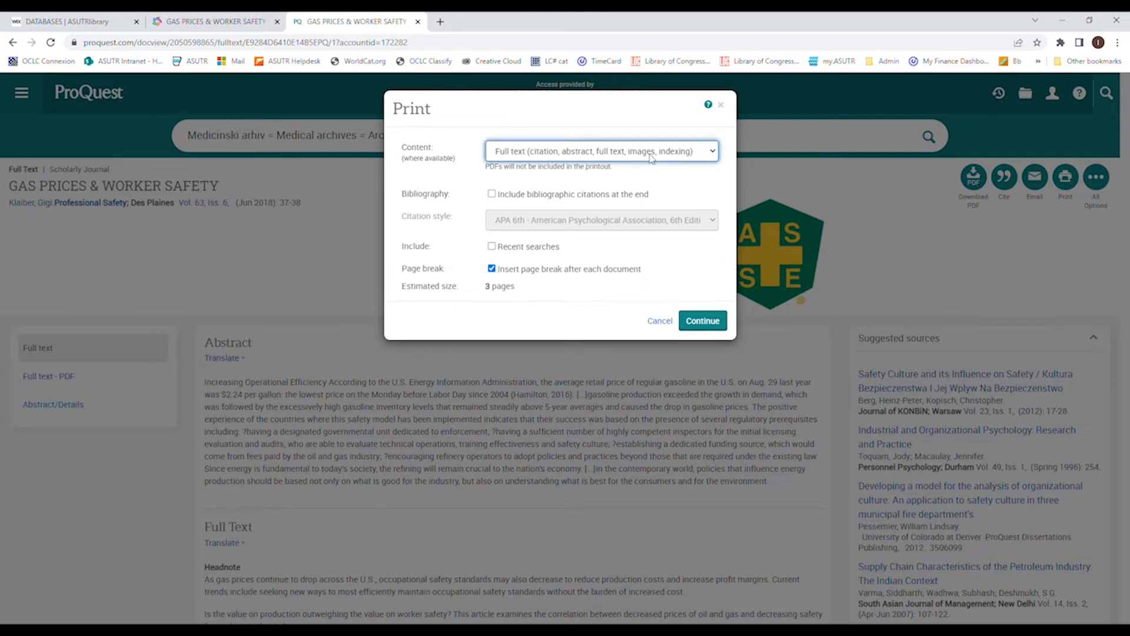
mouse_move(613, 211)
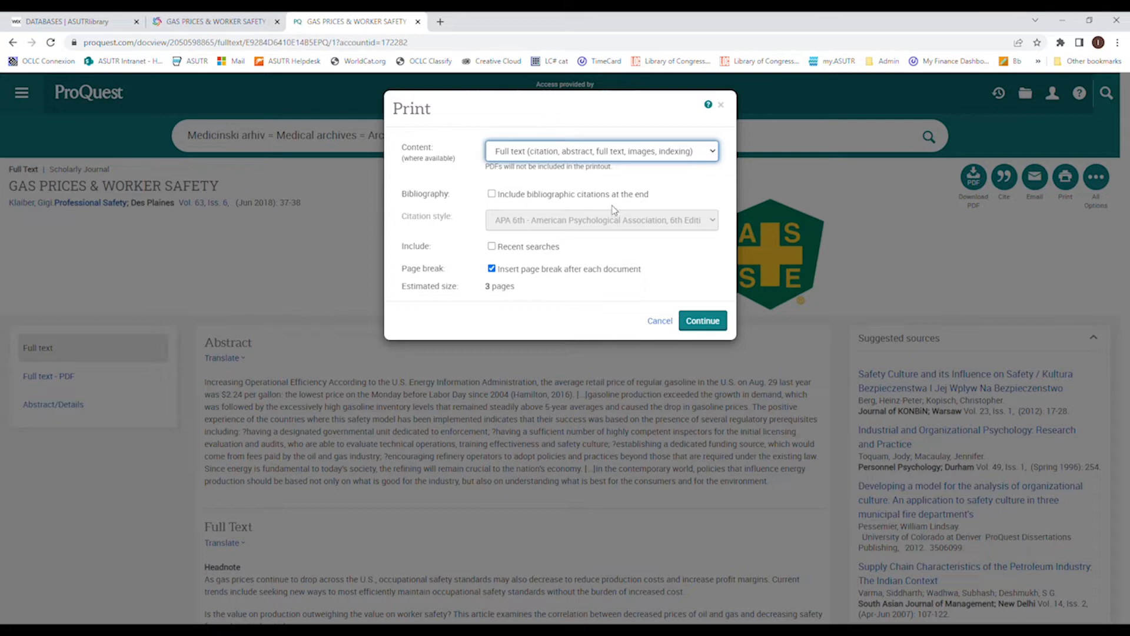
mouse_move(590, 332)
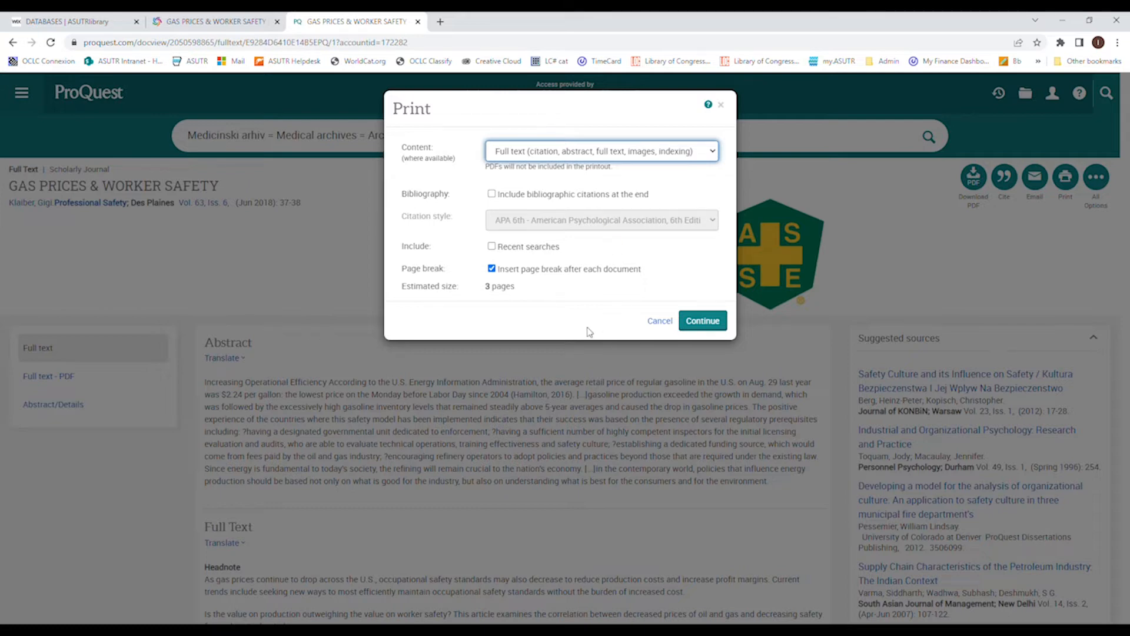
mouse_move(549, 278)
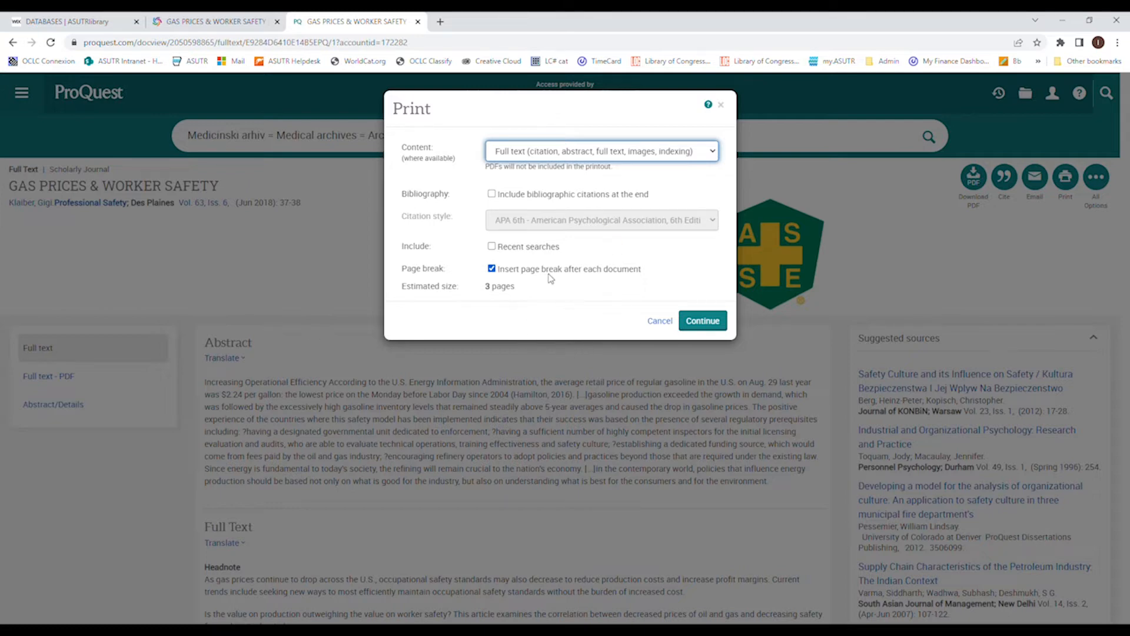
mouse_move(560, 293)
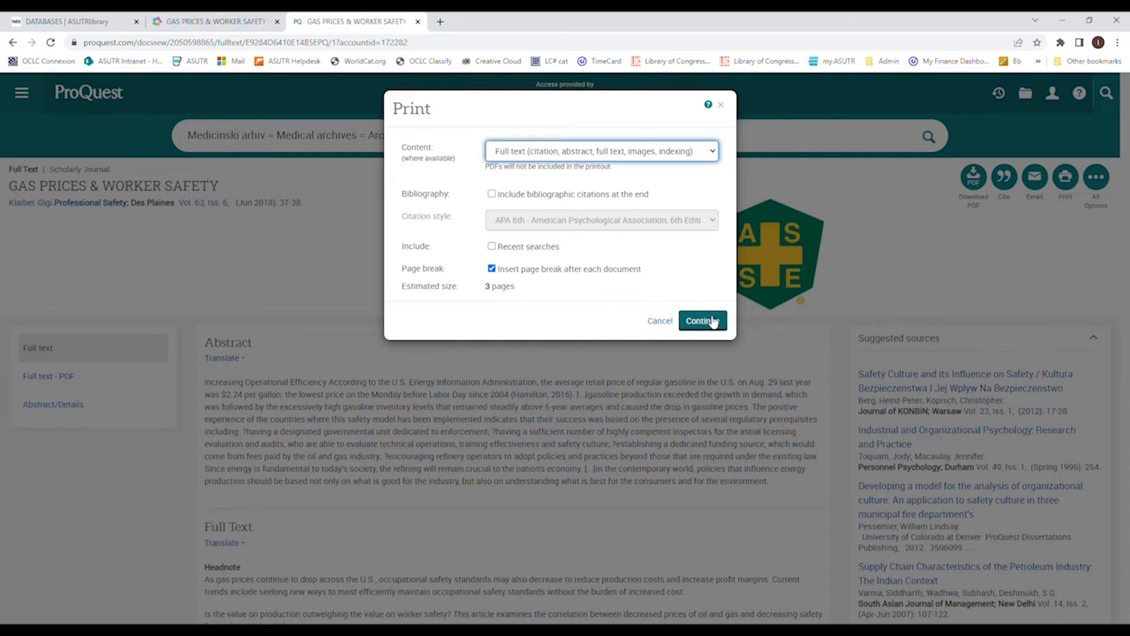
click(491, 246)
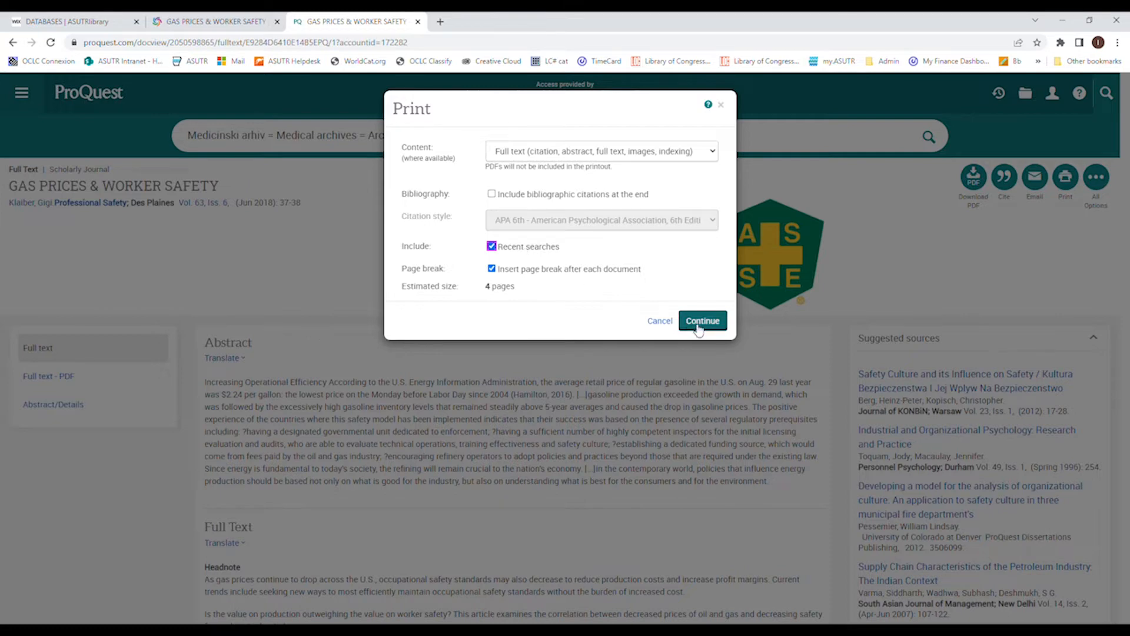
click(702, 320)
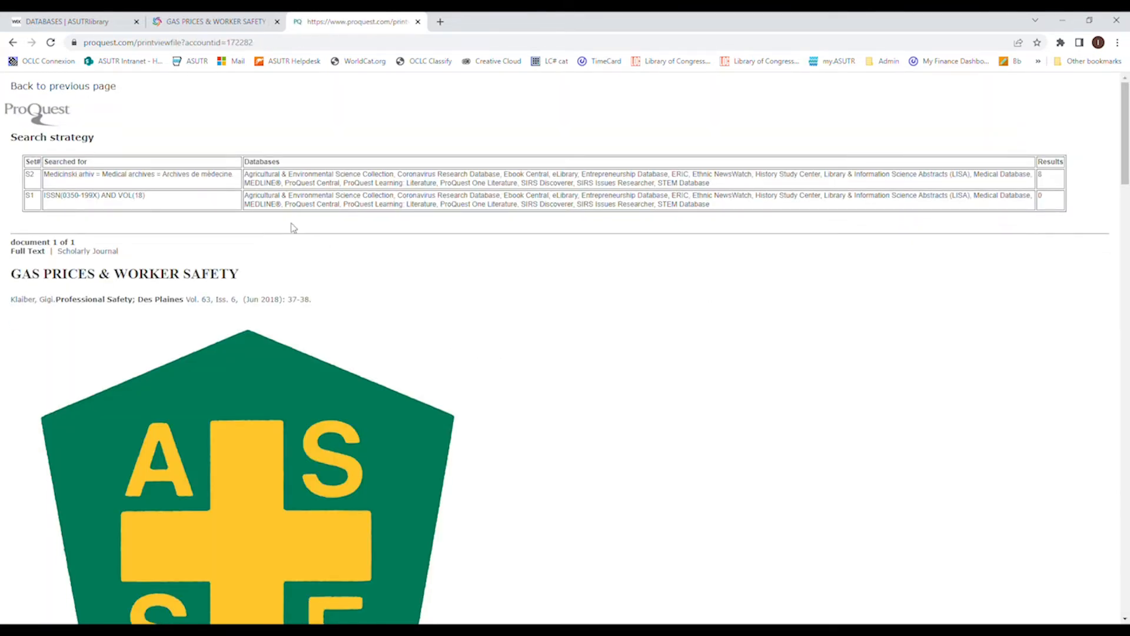
mouse_move(355, 275)
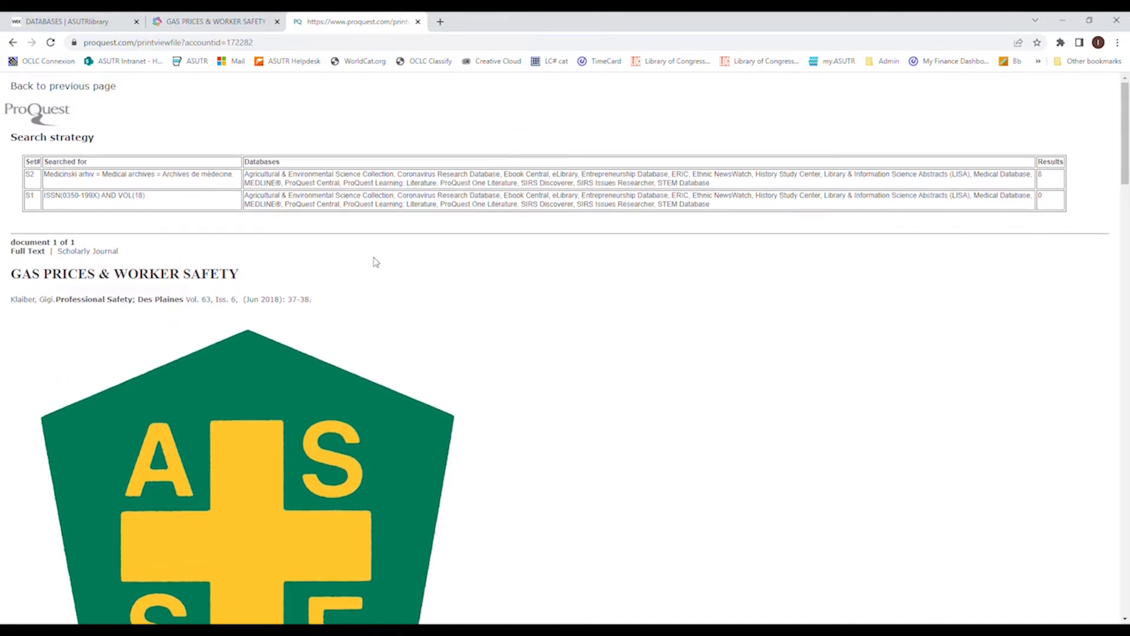
Preview the printable article as a six-page Save as PDF printout, then dismiss it
key(ctrl+p)
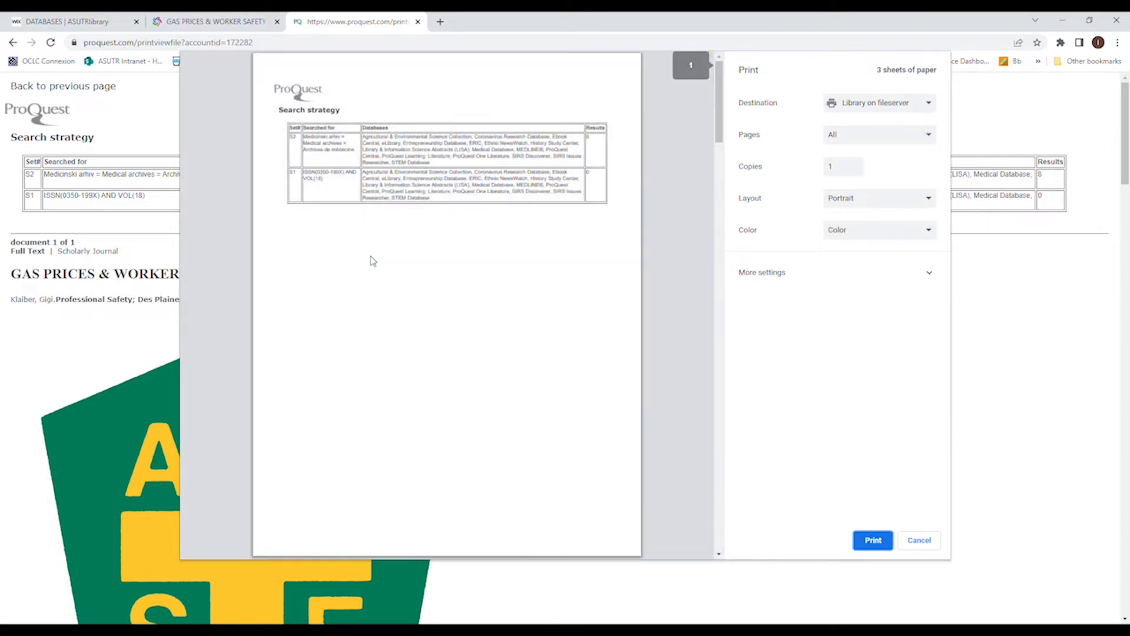
mouse_move(861, 109)
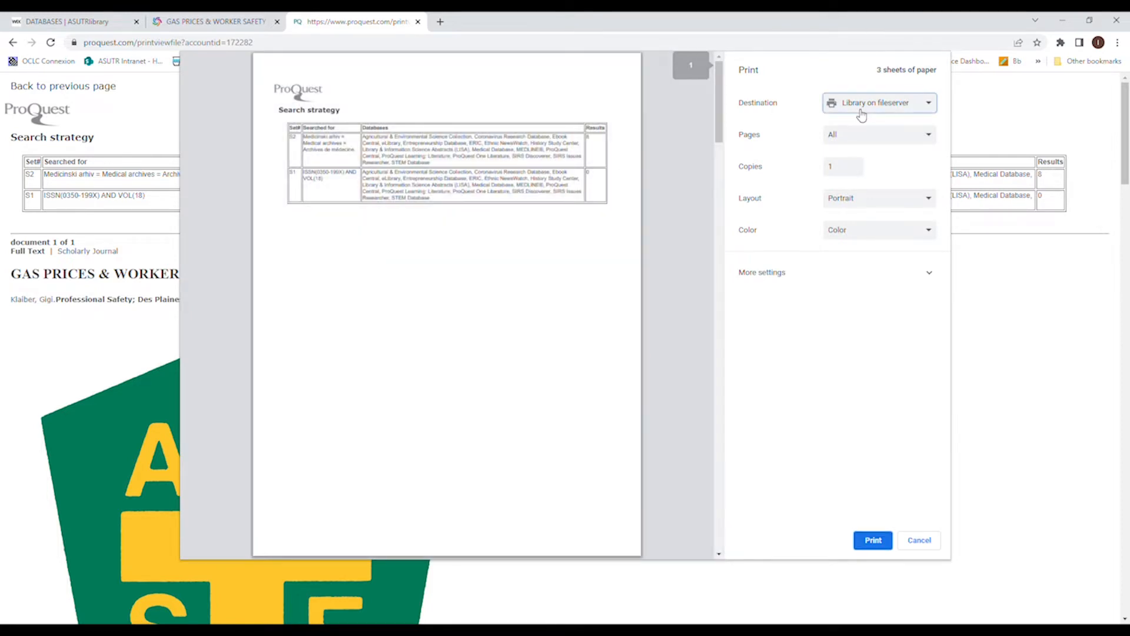
click(879, 103)
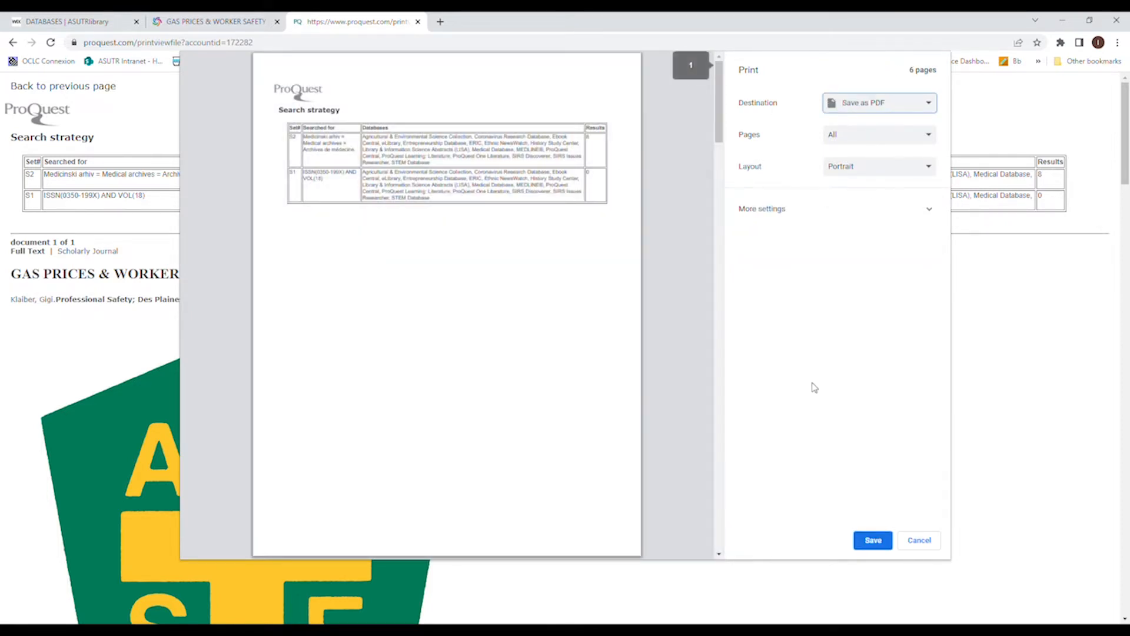
scroll(down, 3)
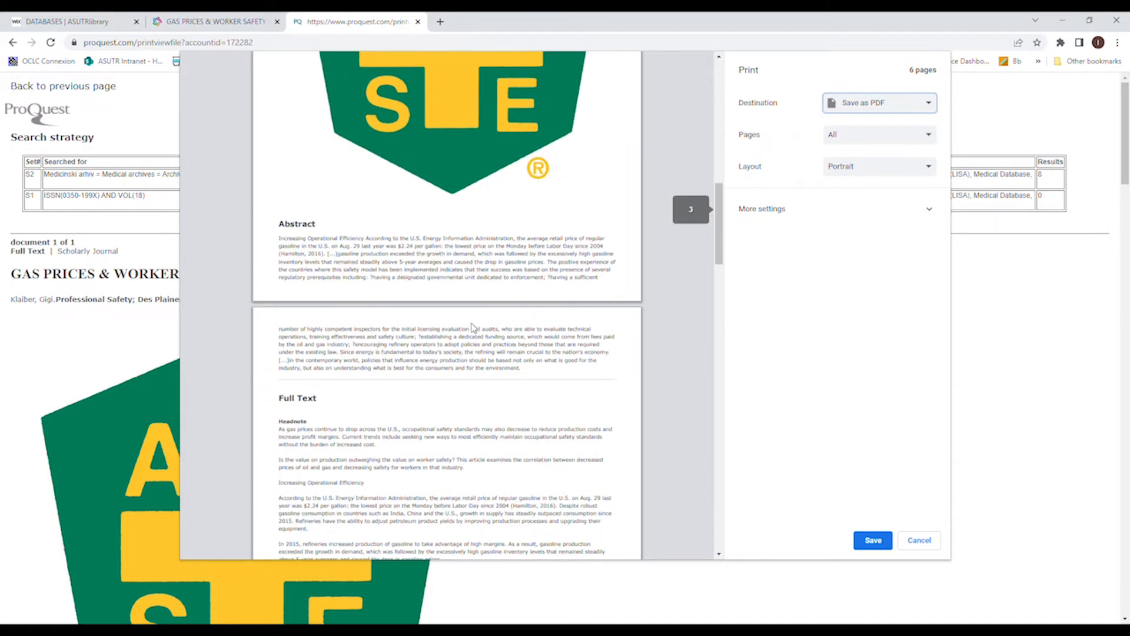
scroll(down, 3)
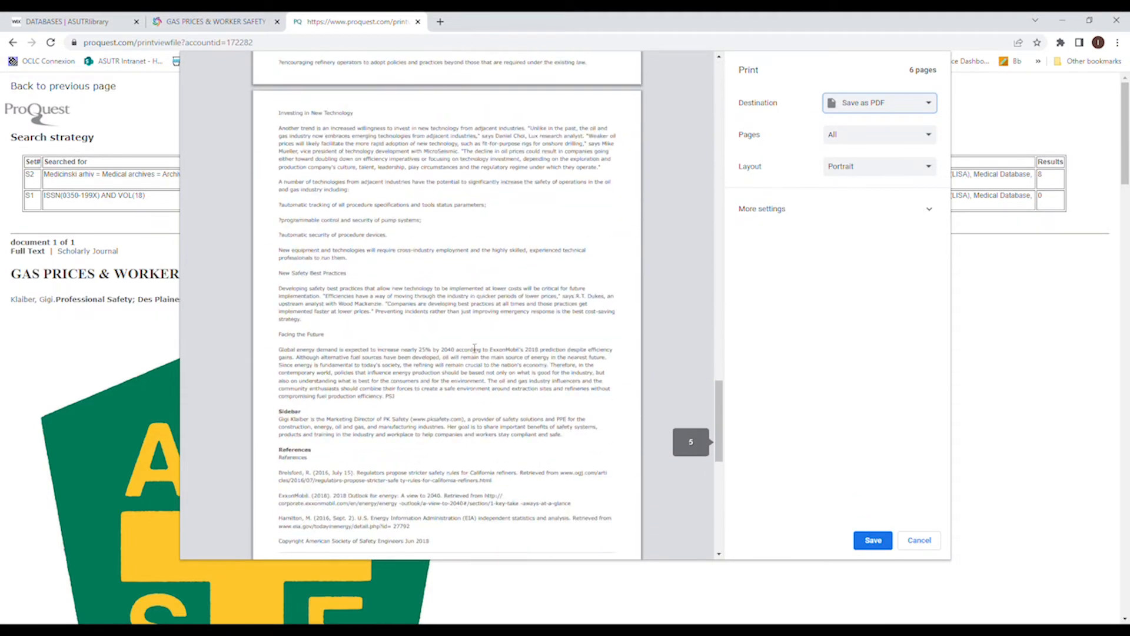
scroll(down, 3)
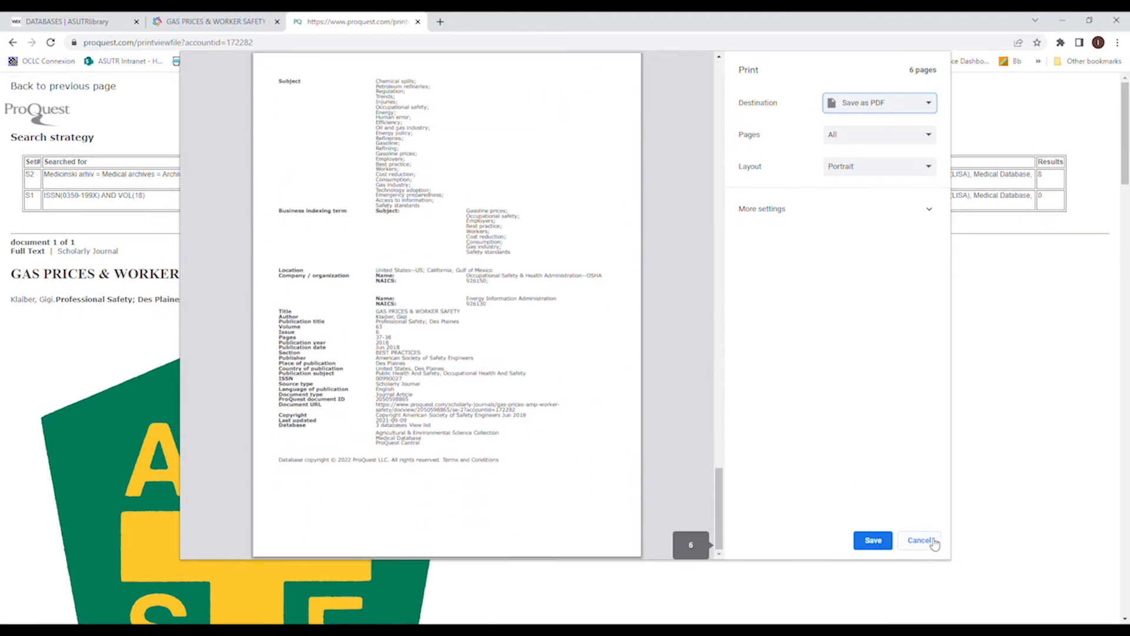
click(925, 540)
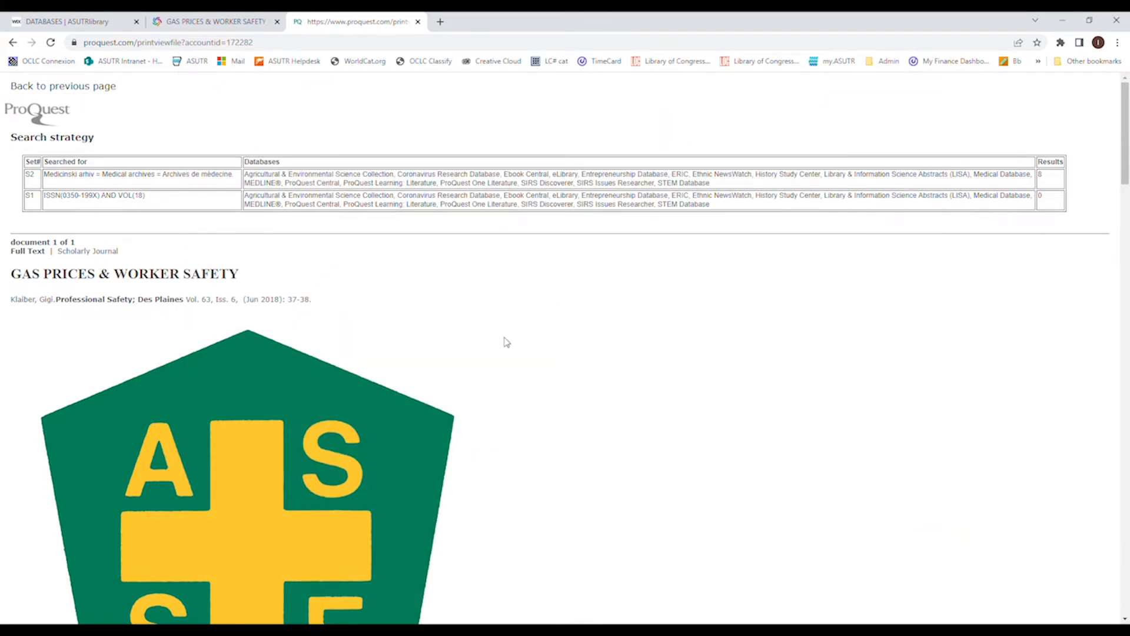
mouse_move(282, 230)
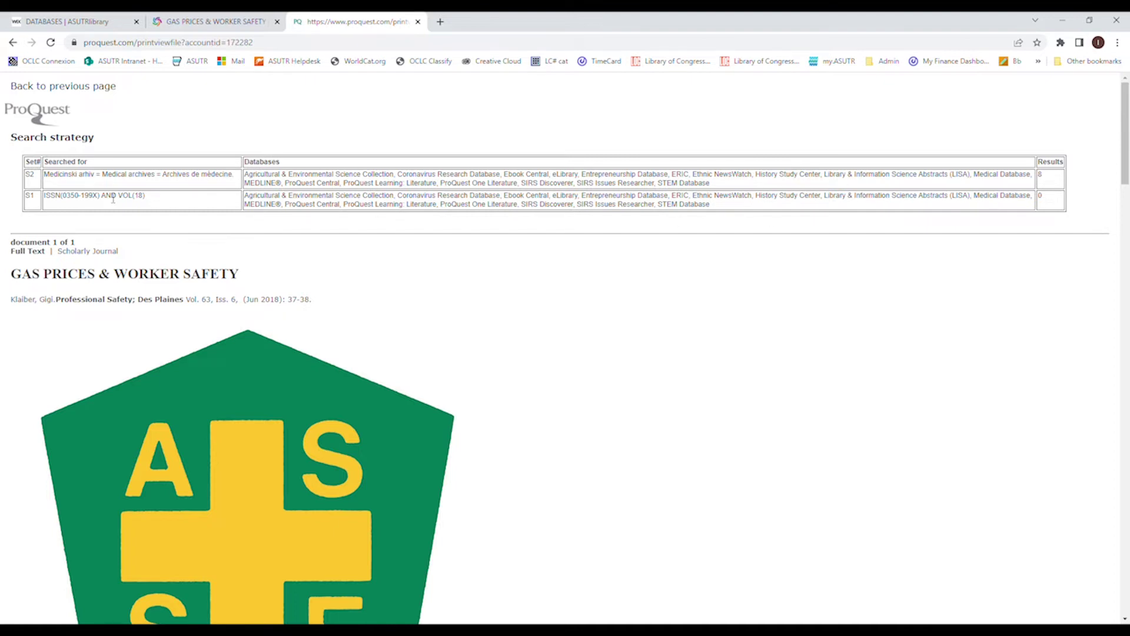
mouse_move(282, 142)
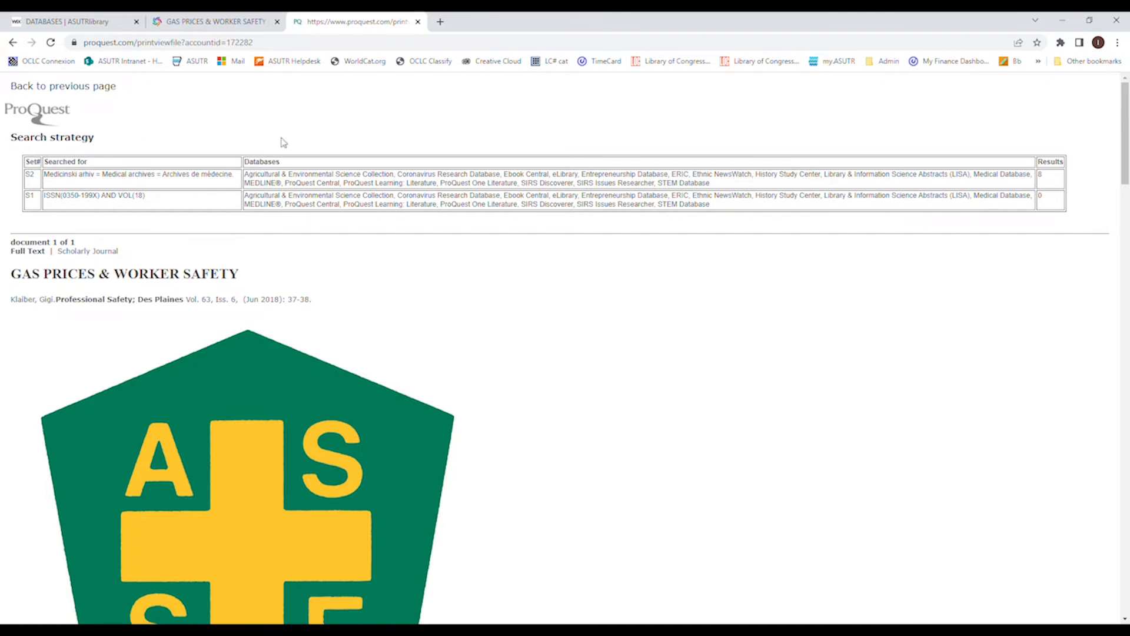
mouse_move(451, 131)
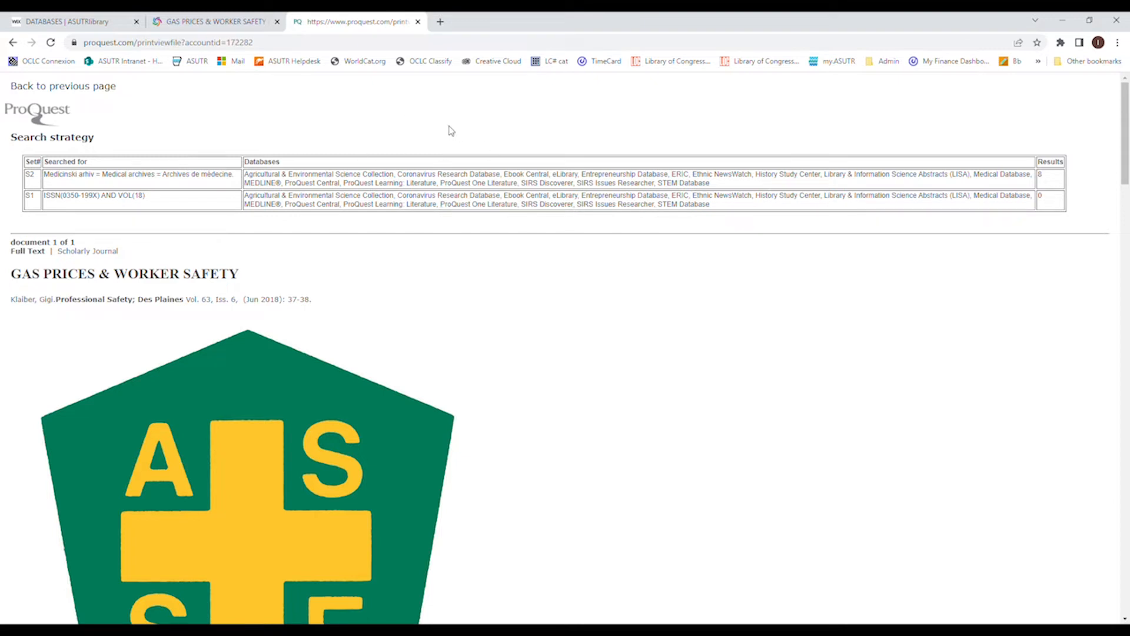
mouse_move(448, 134)
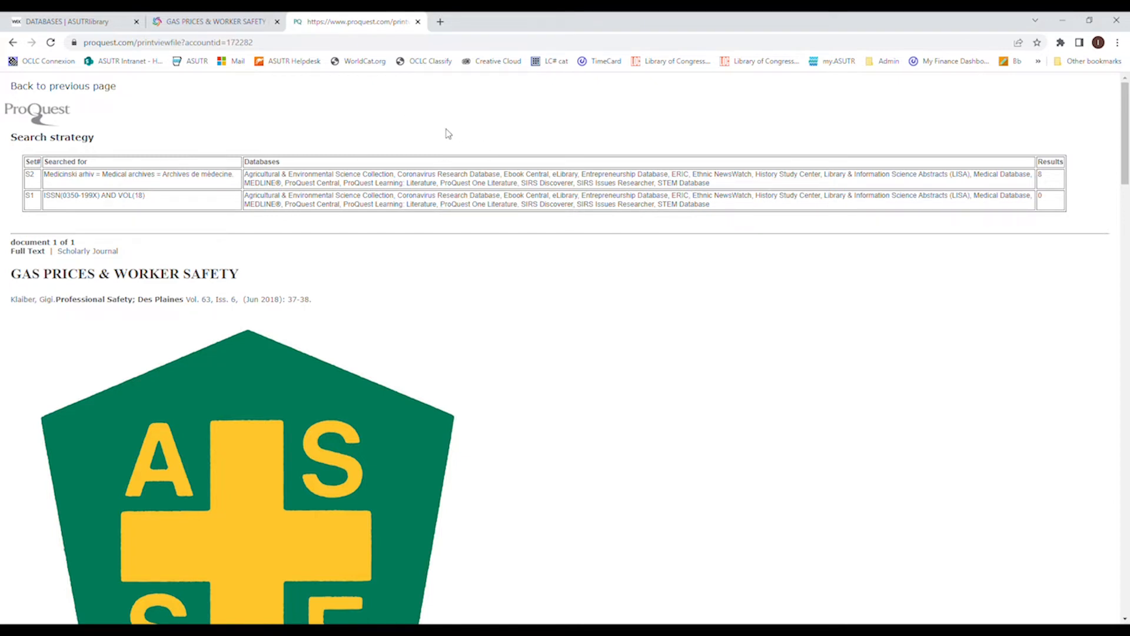
scroll(down, 3)
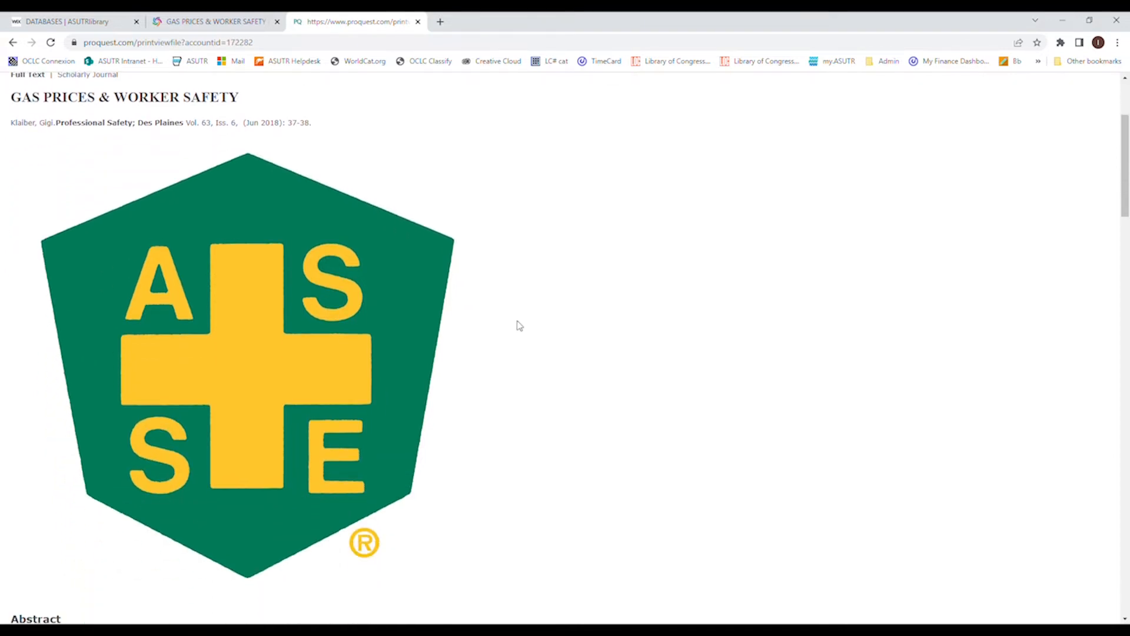
mouse_move(424, 275)
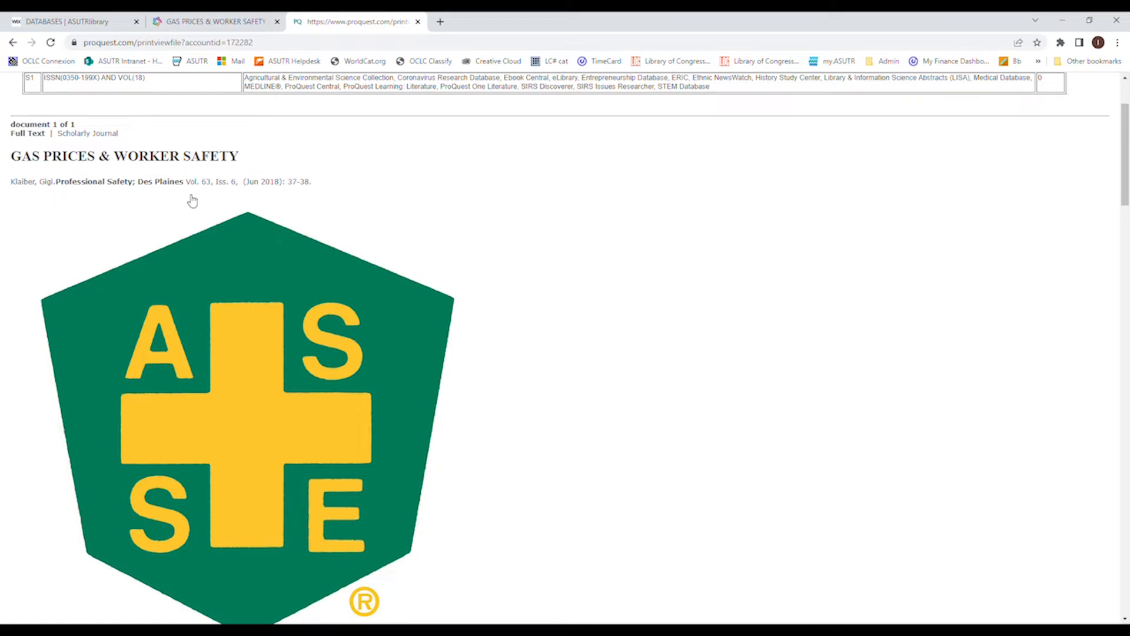
scroll(down, 3)
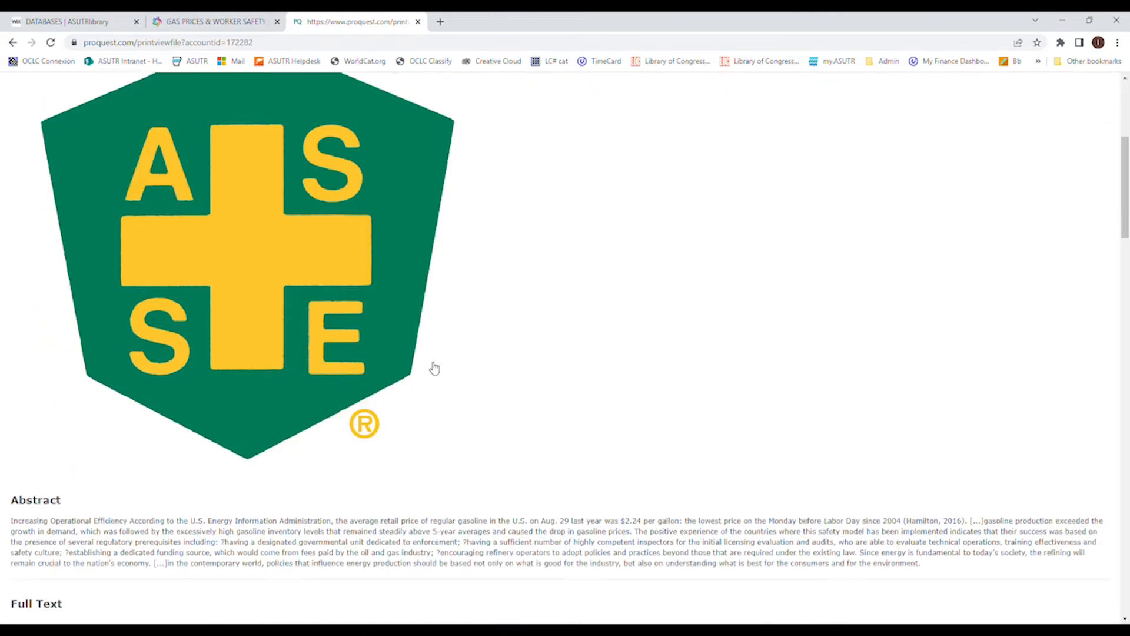
scroll(down, 3)
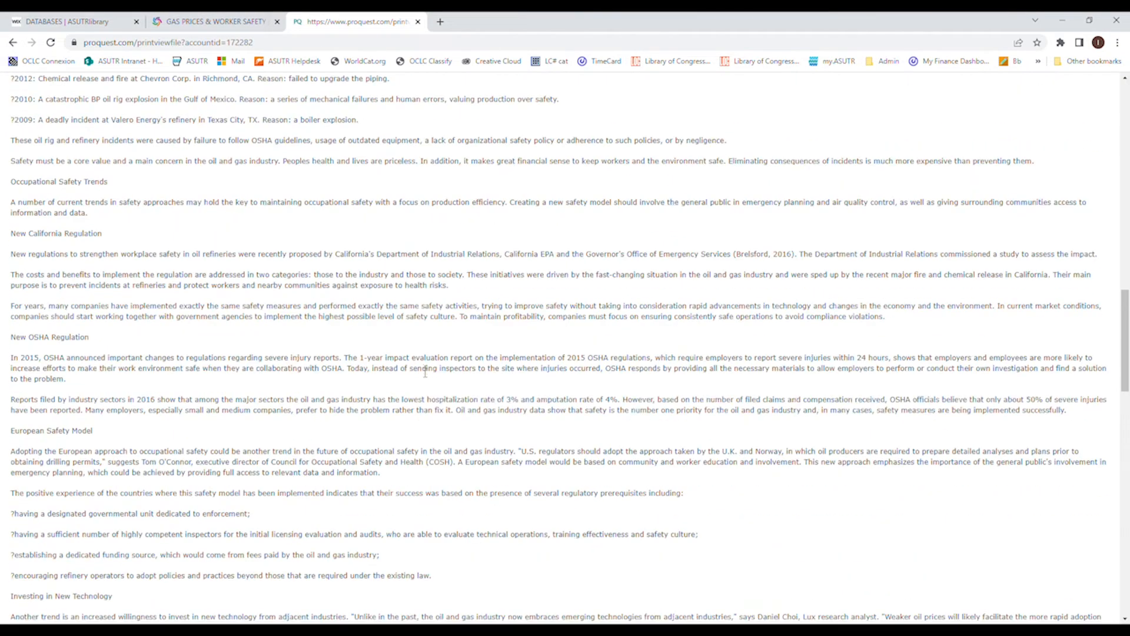
scroll(down, 3)
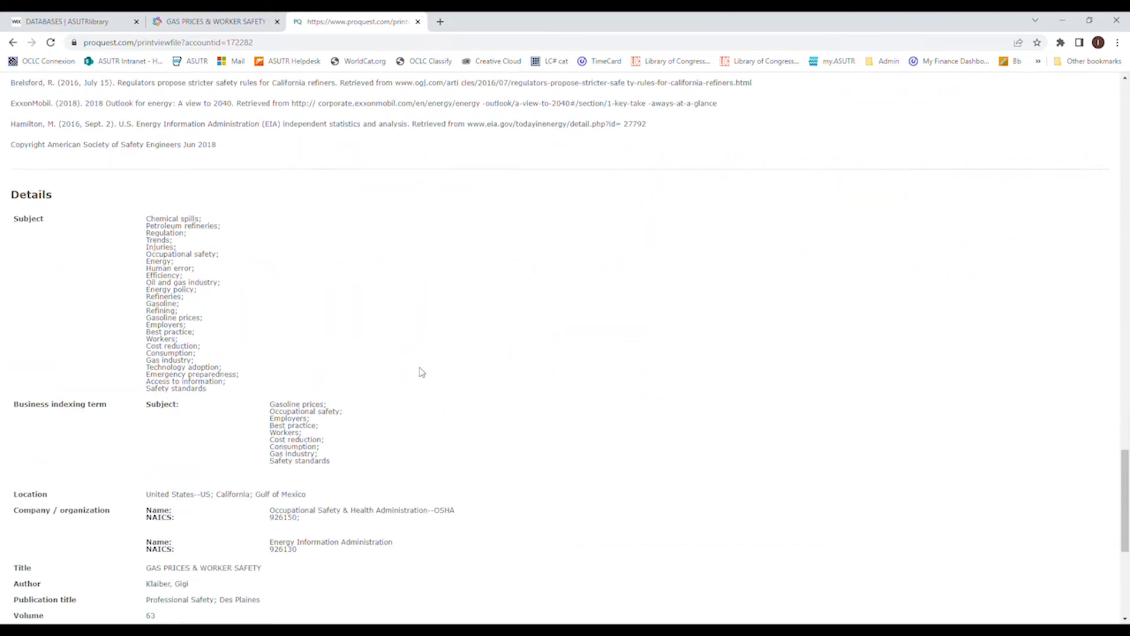
scroll(down, 3)
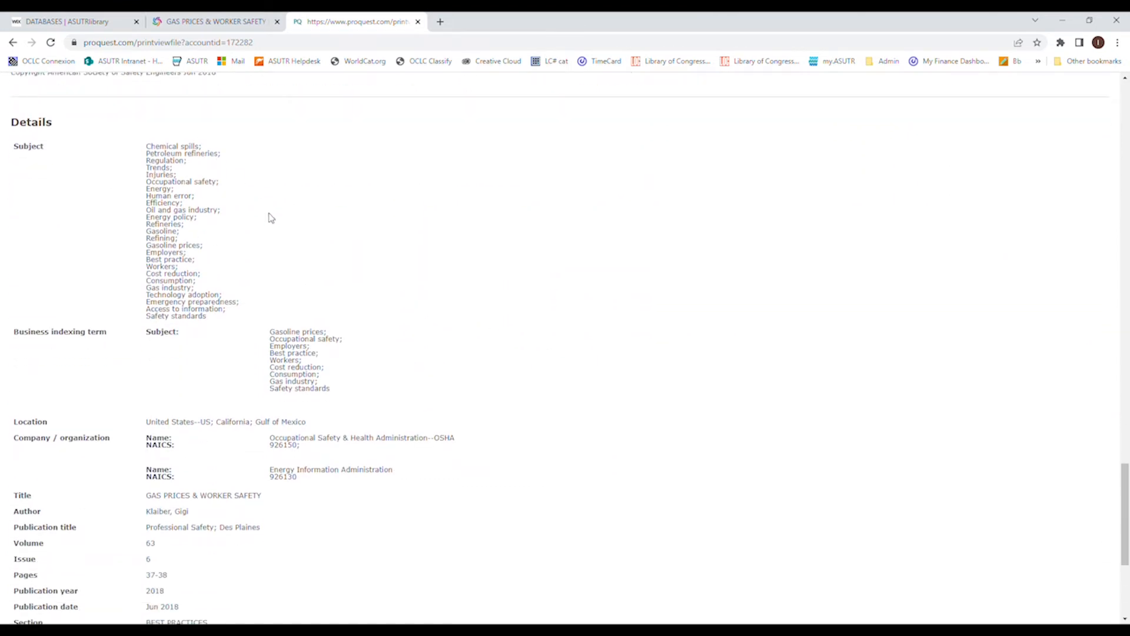
mouse_move(306, 366)
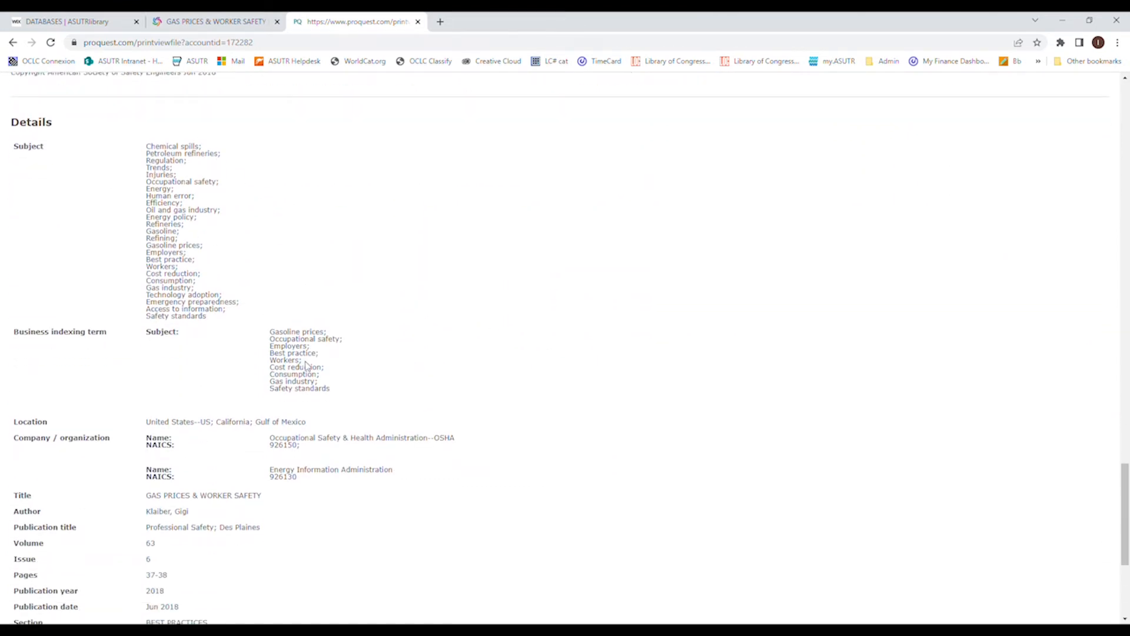
mouse_move(324, 261)
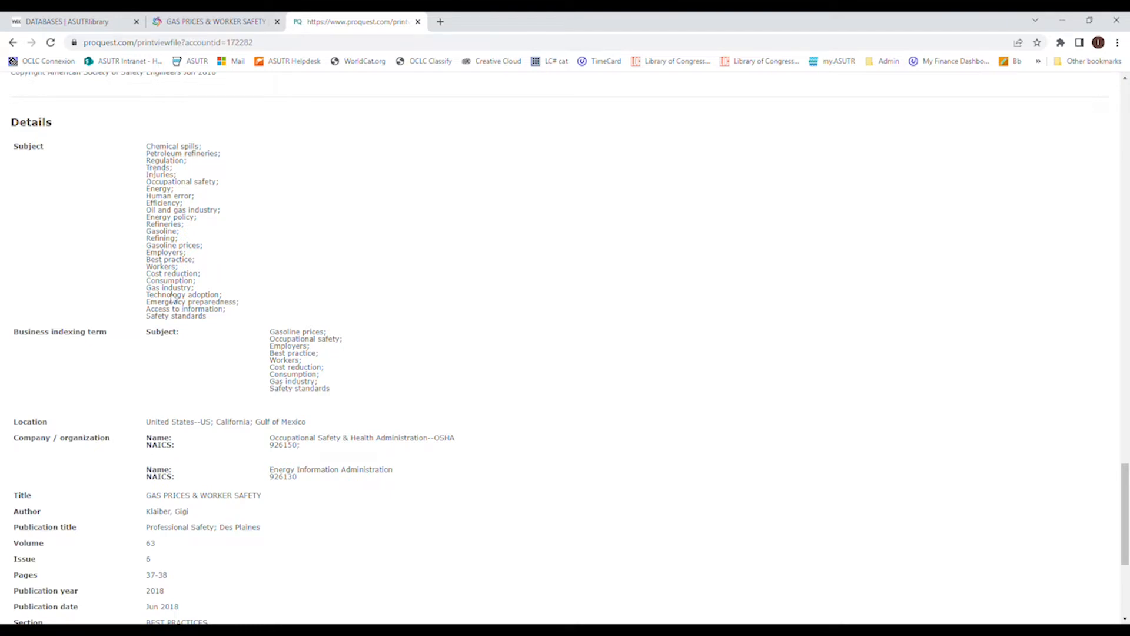
Open the 'Professional Safety; Des Plaines' publication page
click(201, 527)
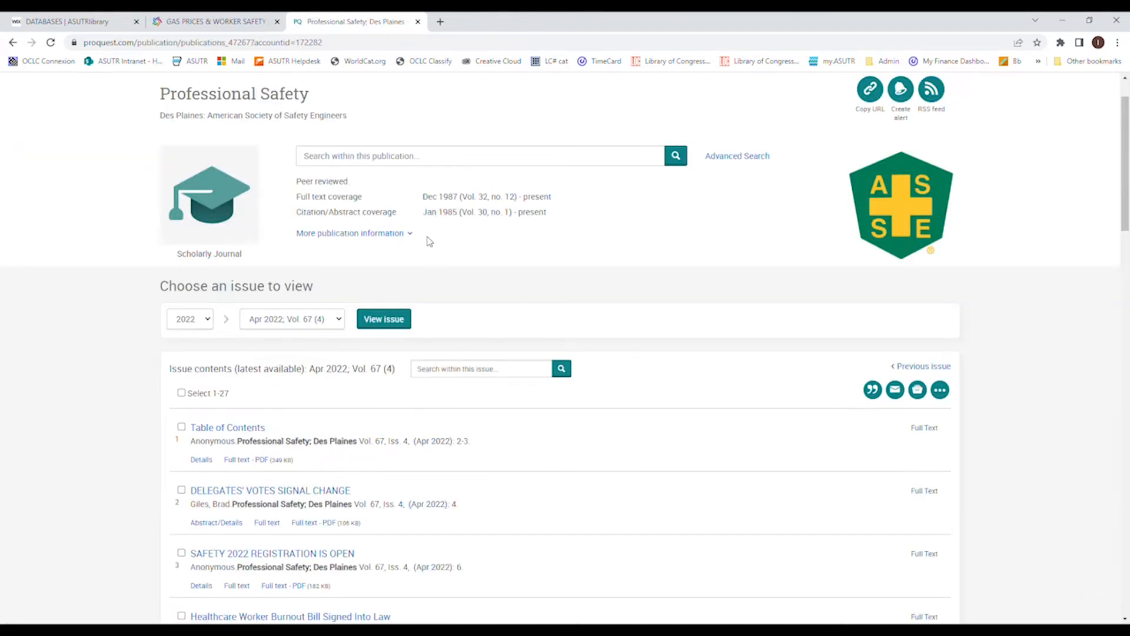
mouse_move(107, 362)
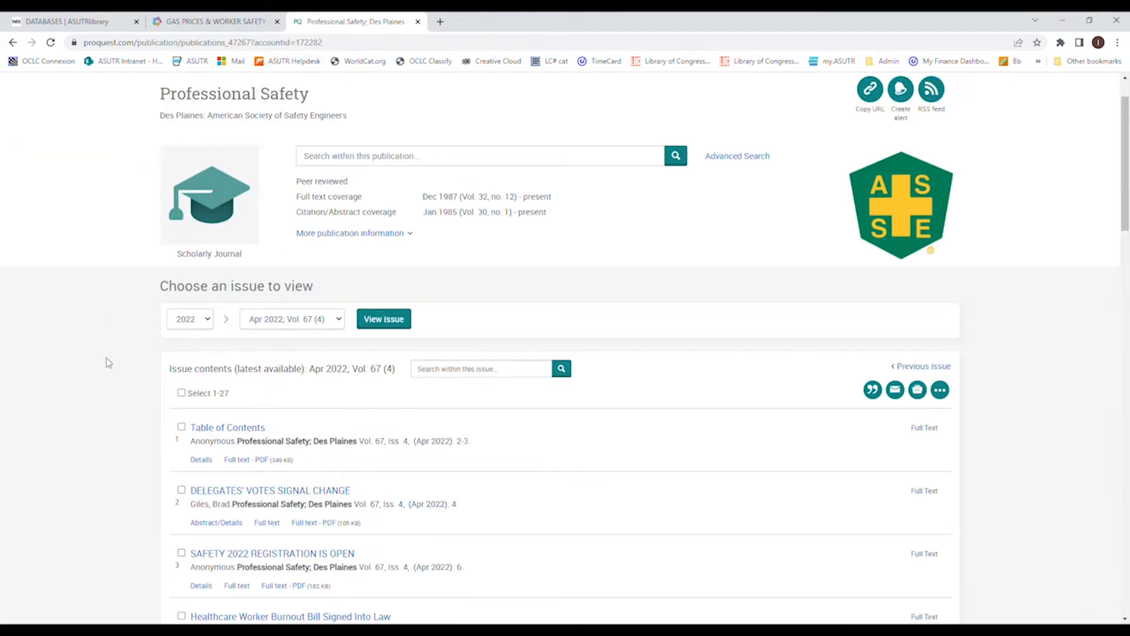
mouse_move(213, 155)
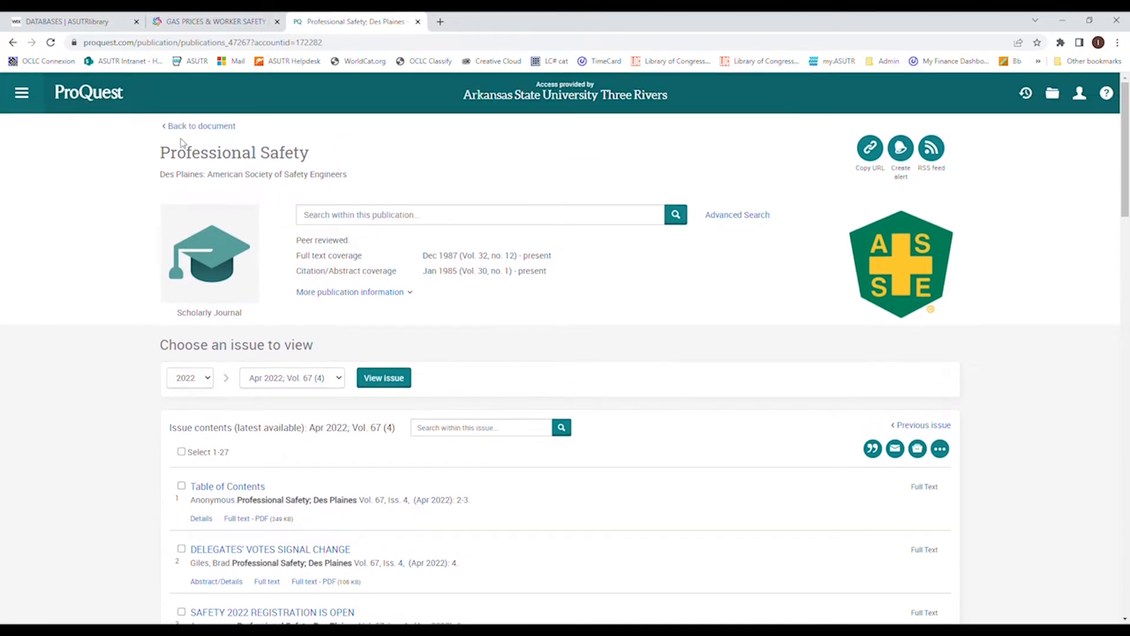
mouse_move(316, 156)
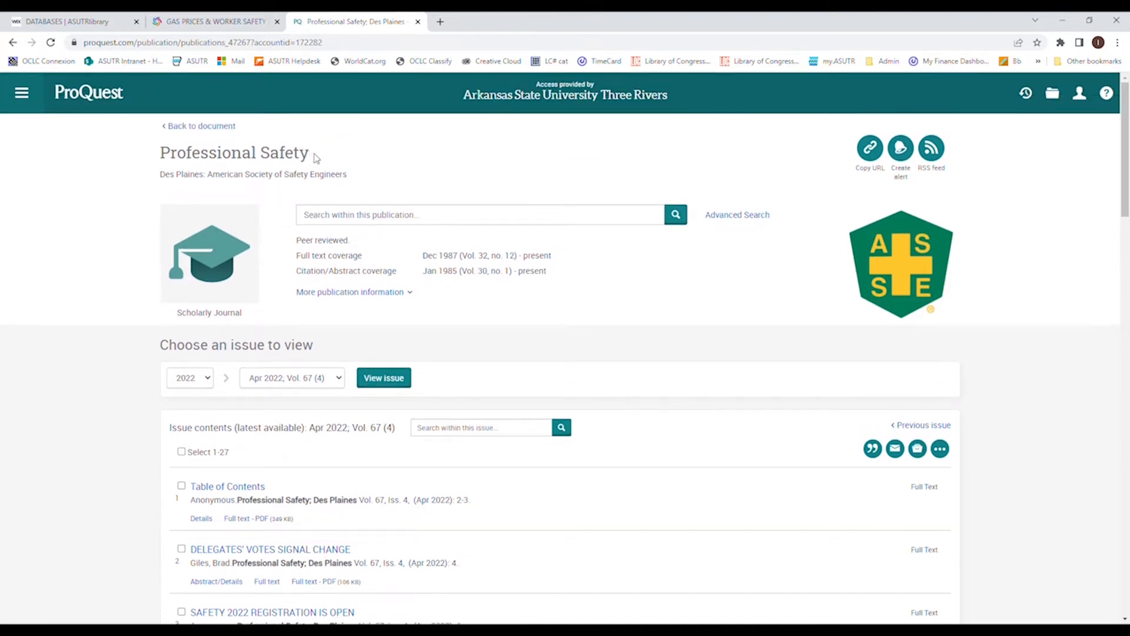
mouse_move(297, 251)
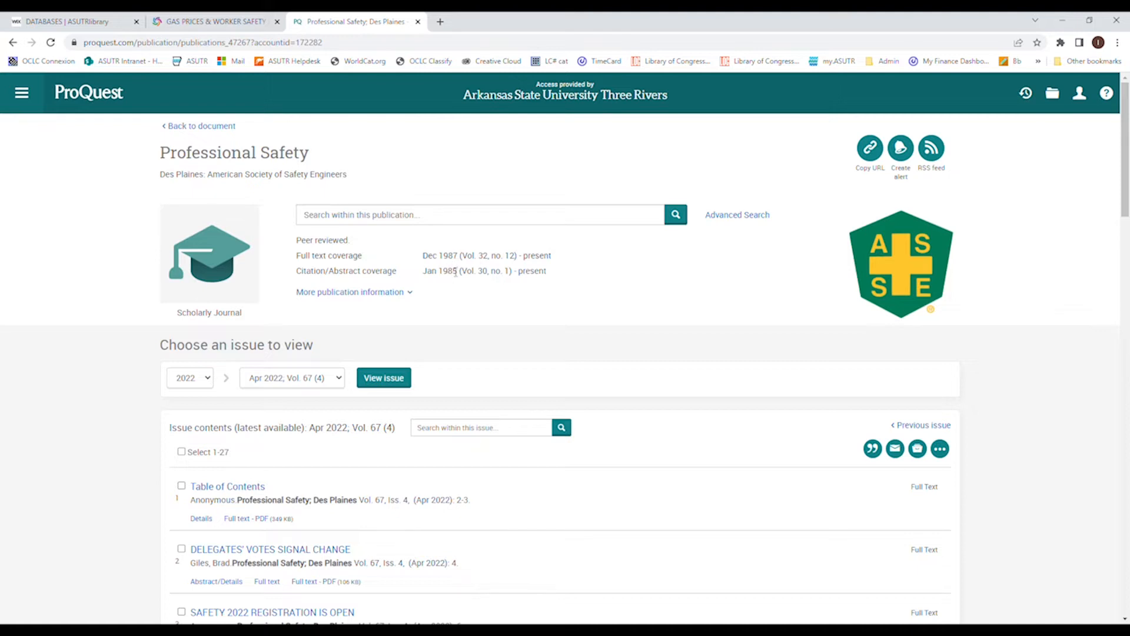
mouse_move(555, 262)
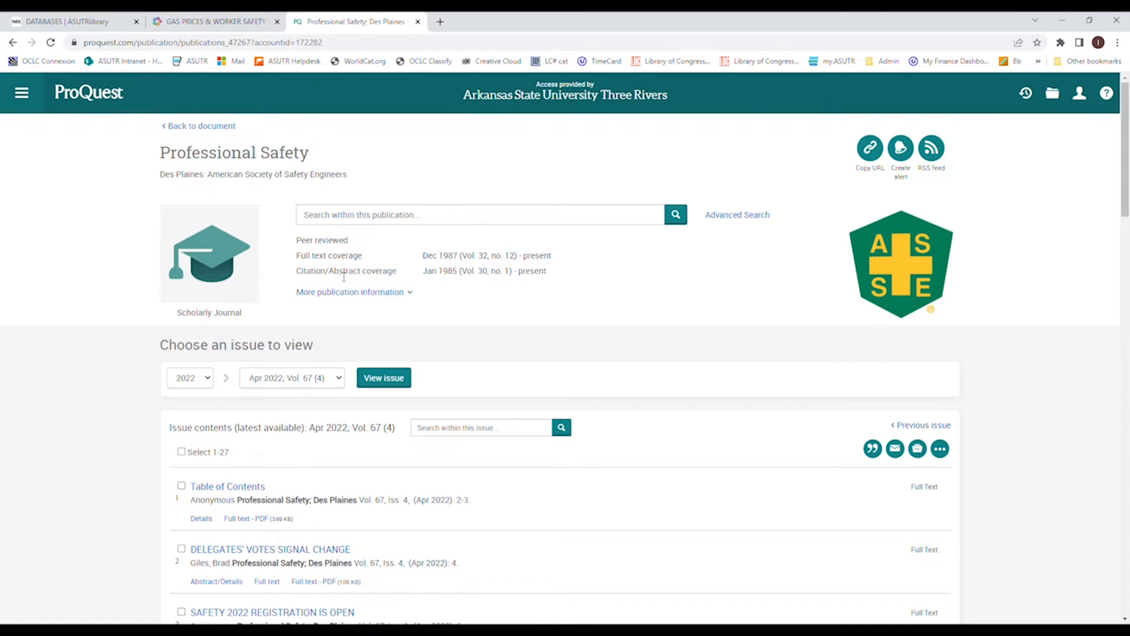
mouse_move(550, 287)
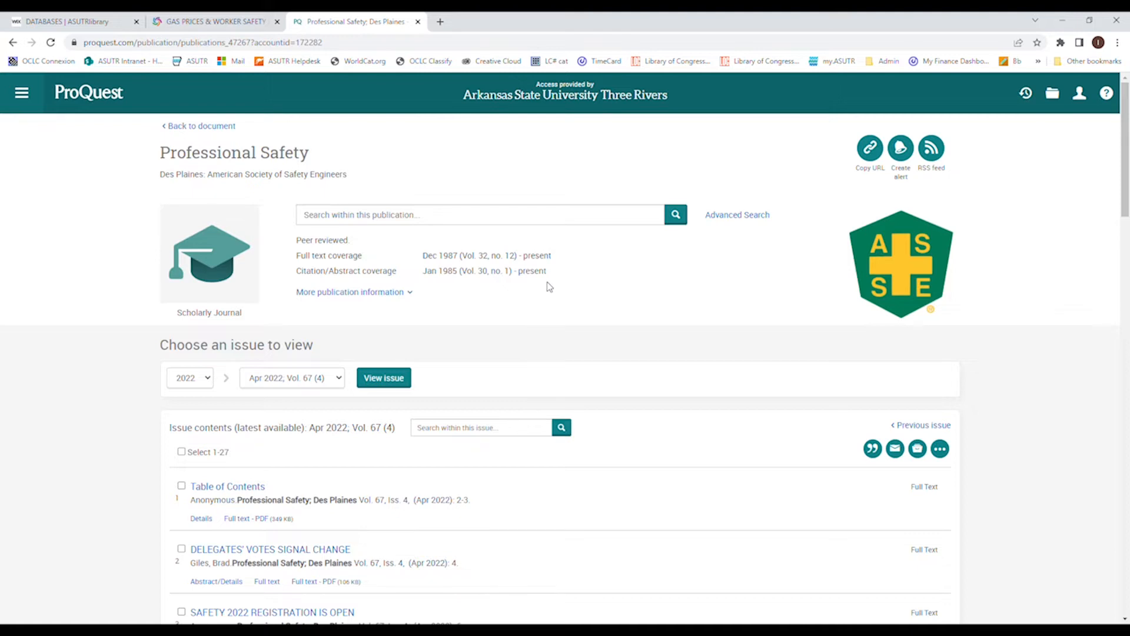
mouse_move(455, 250)
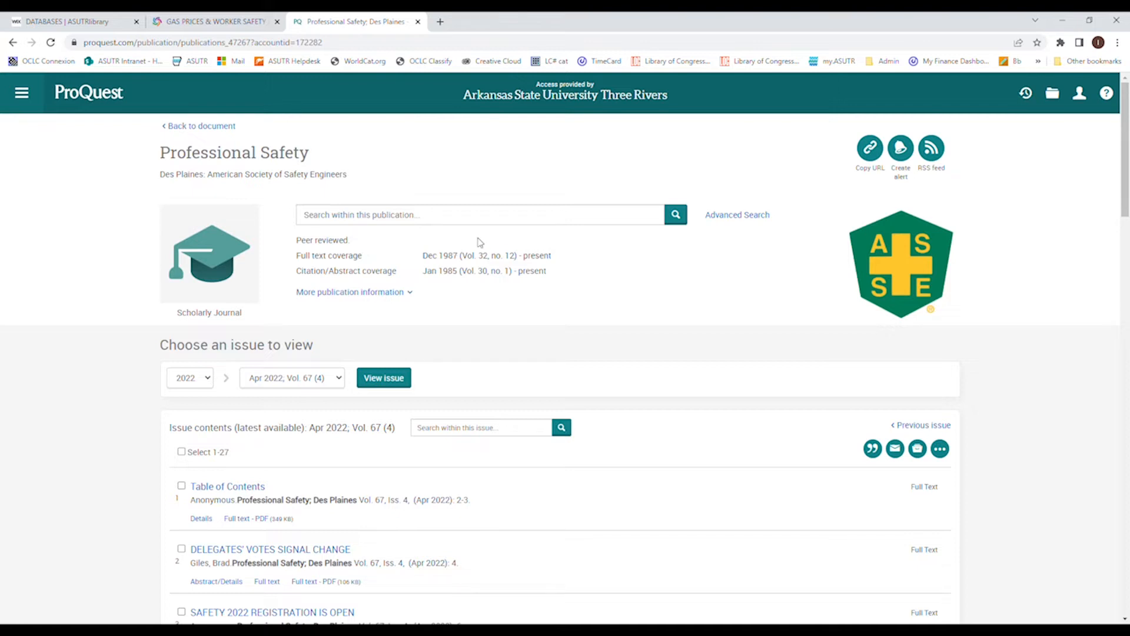
Expand Professional Safety's details (publisher, ISSN 0099-0027, title history) and scroll to the issues
click(349, 291)
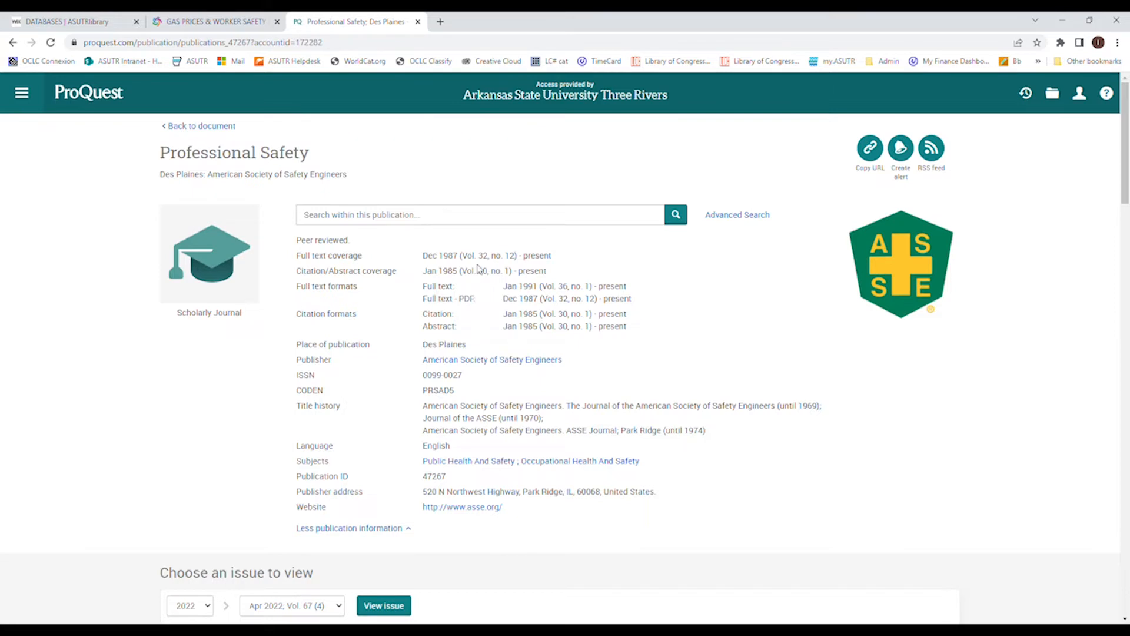
mouse_move(319, 360)
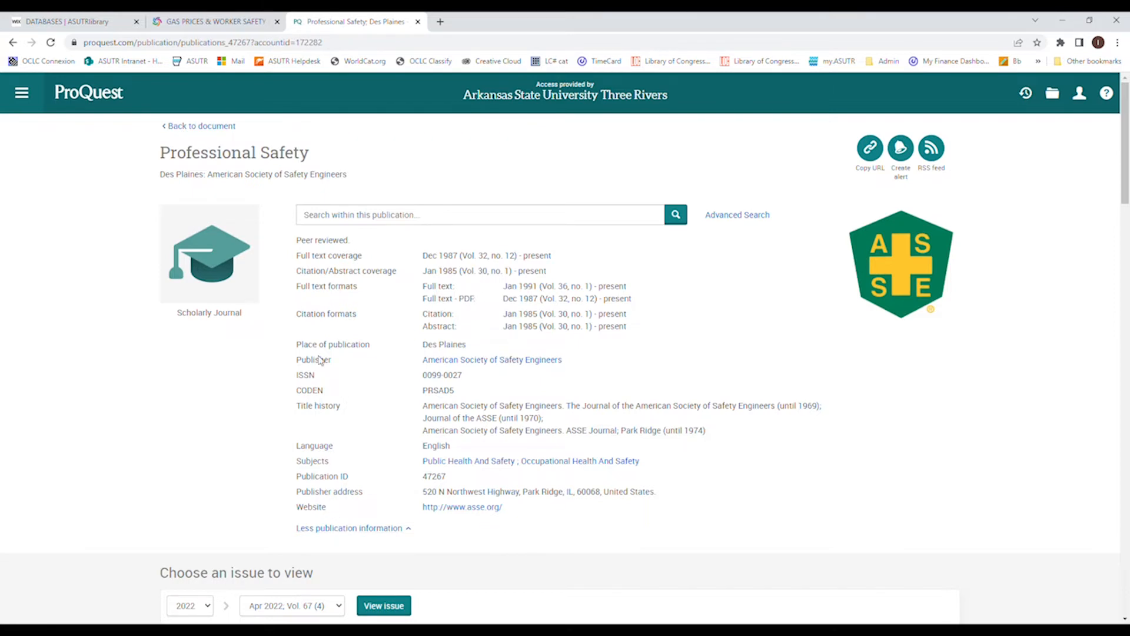
mouse_move(293, 310)
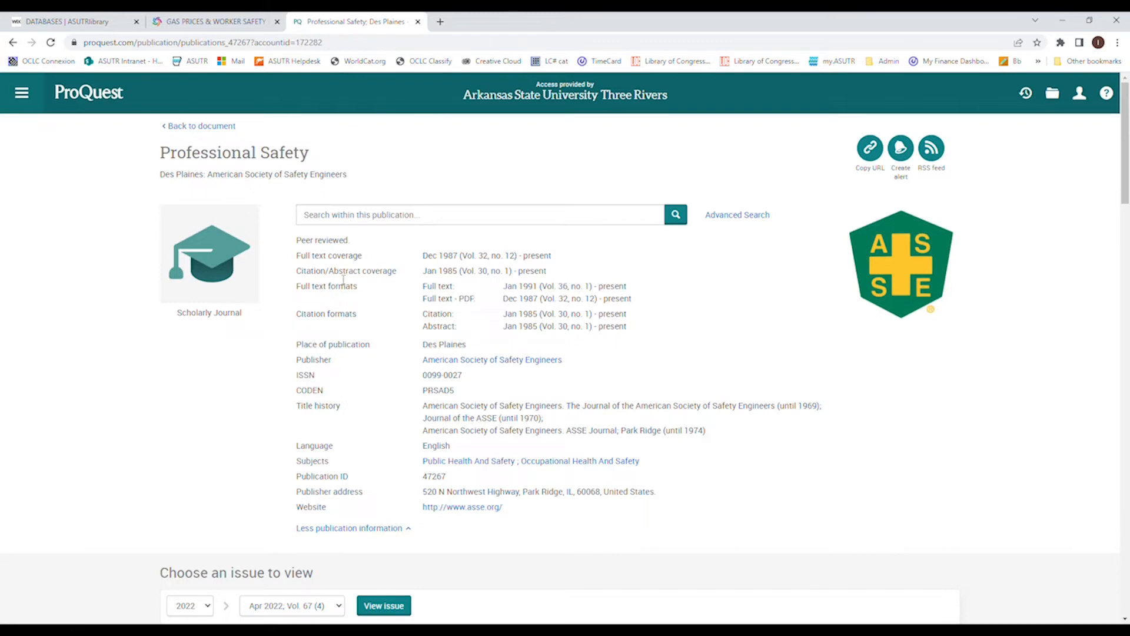
mouse_move(461, 310)
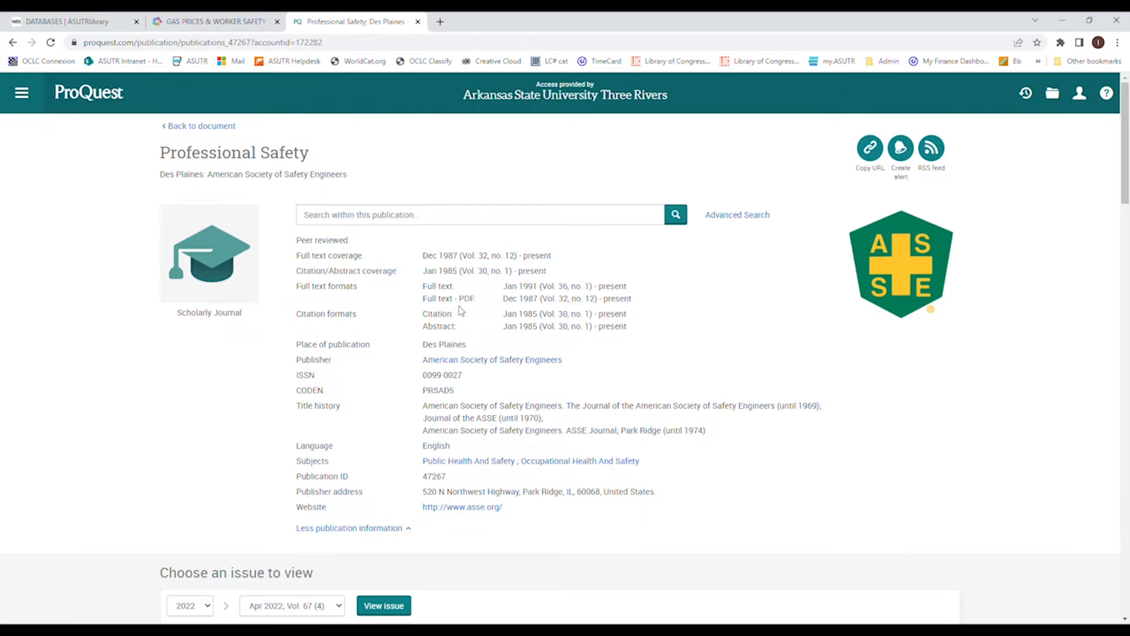
mouse_move(638, 368)
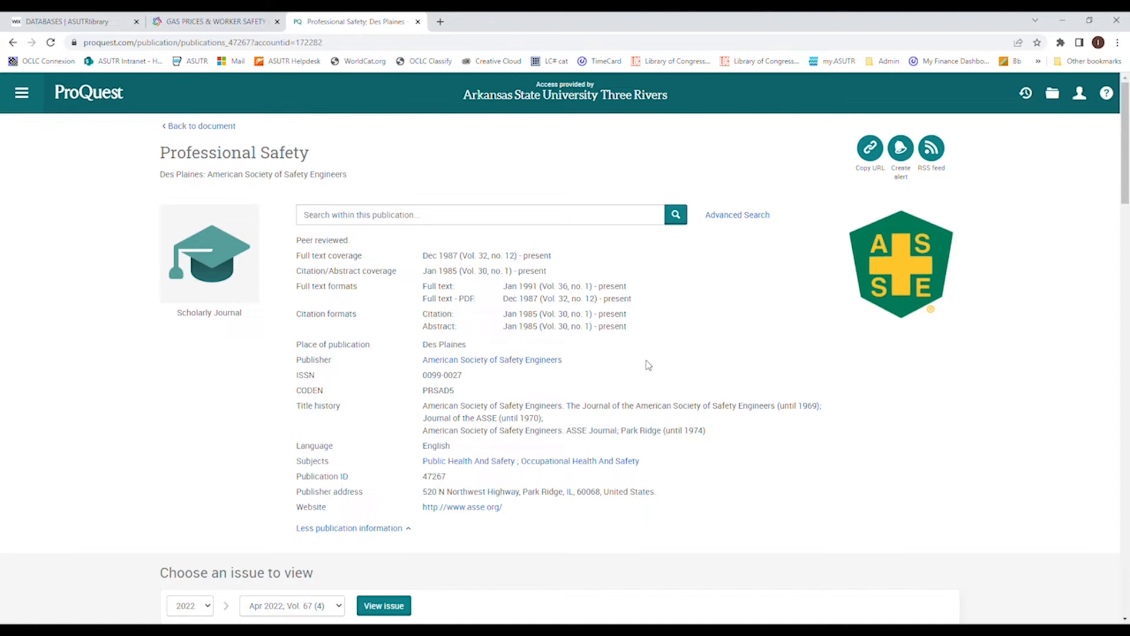
scroll(down, 3)
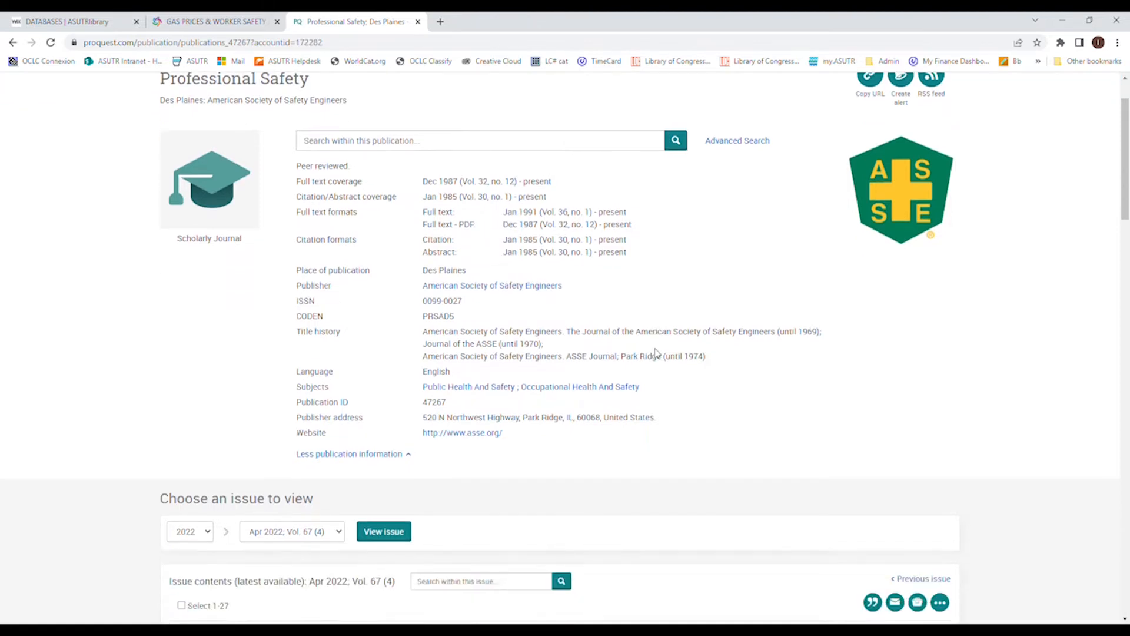
scroll(down, 3)
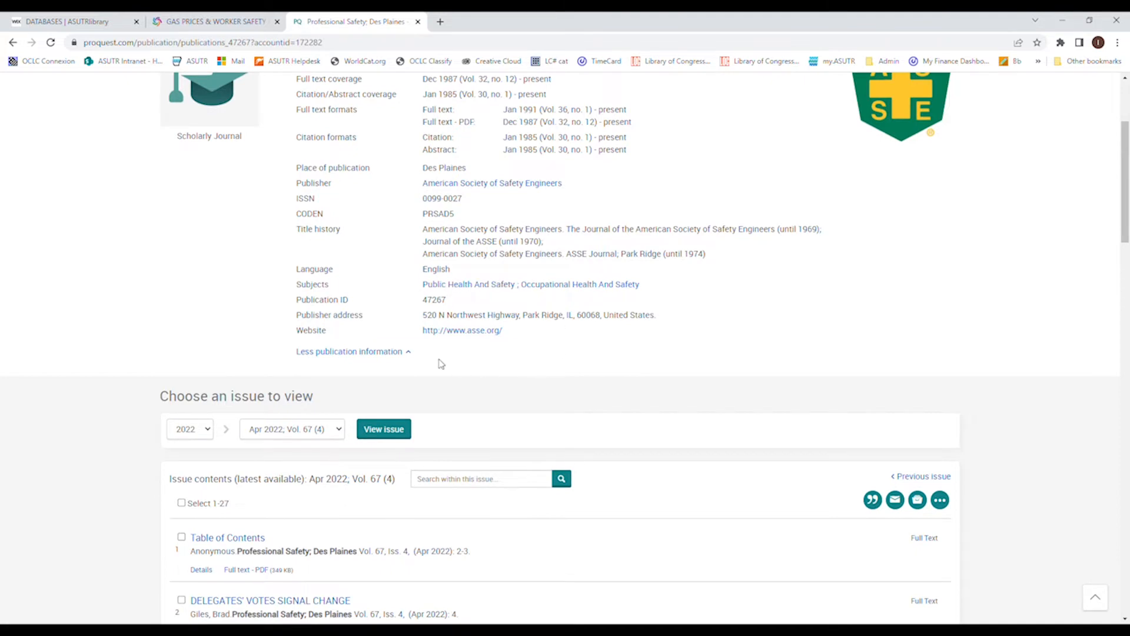
mouse_move(531, 343)
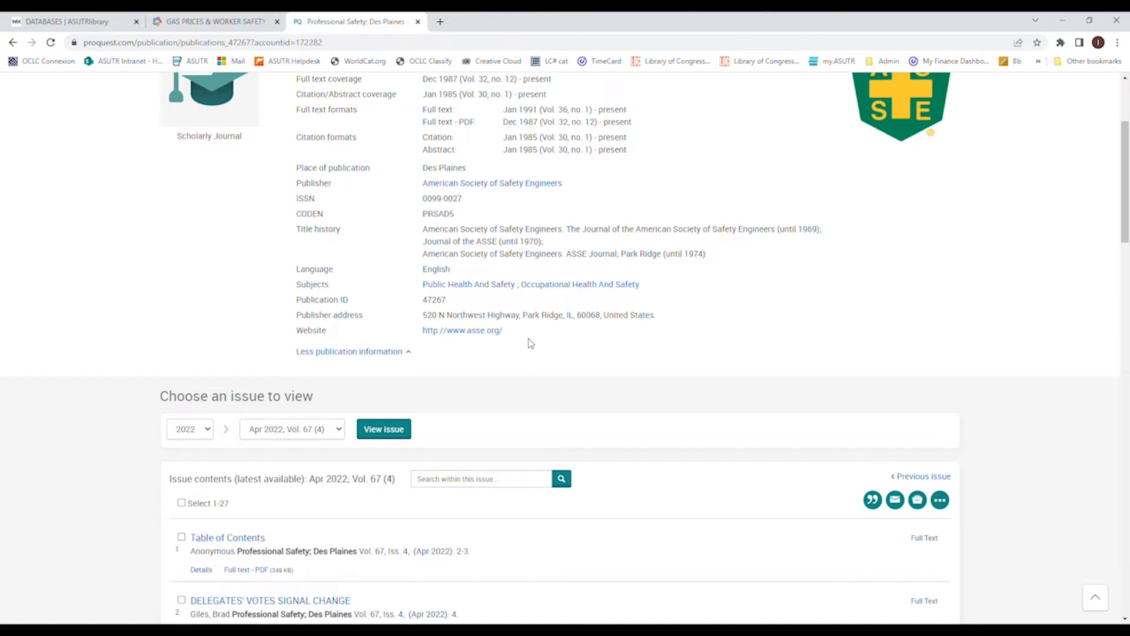
mouse_move(569, 362)
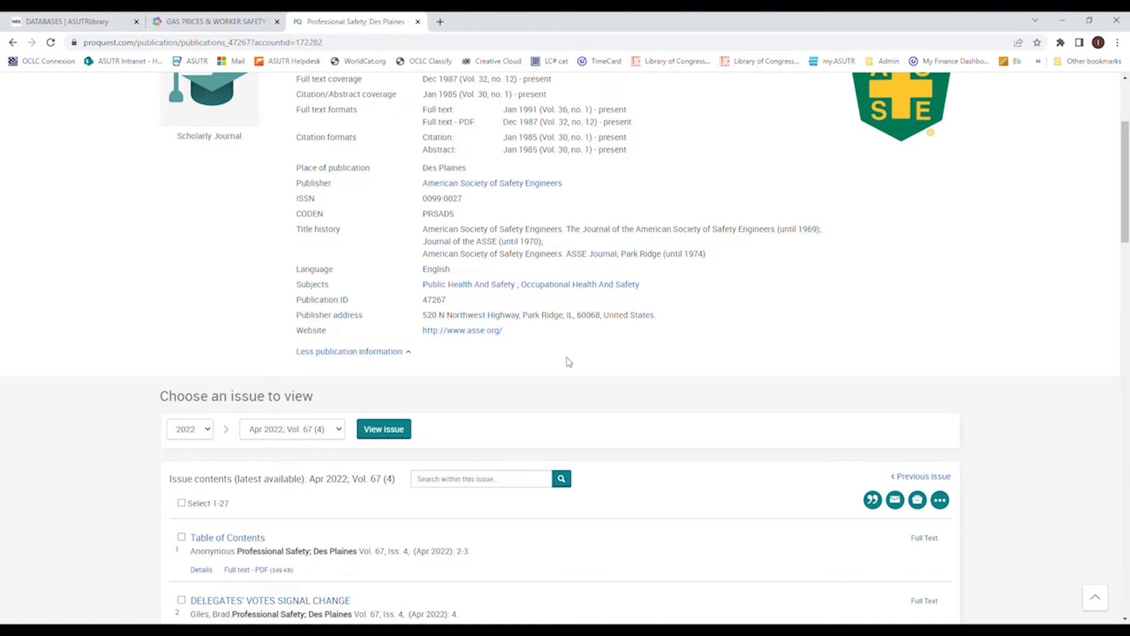
scroll(down, 3)
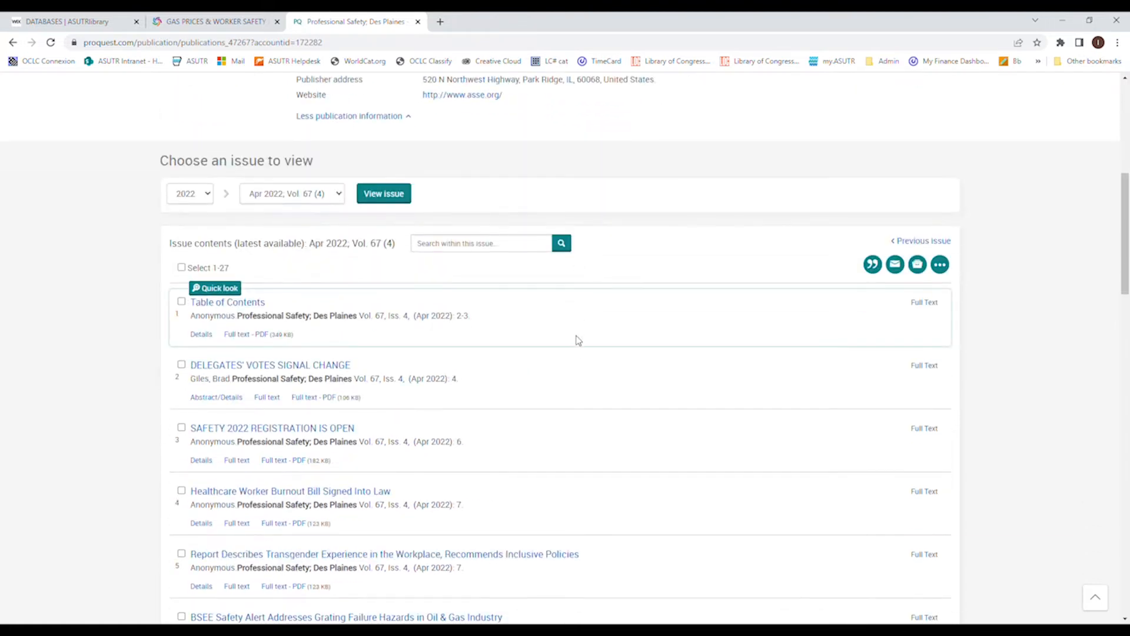
scroll(down, 3)
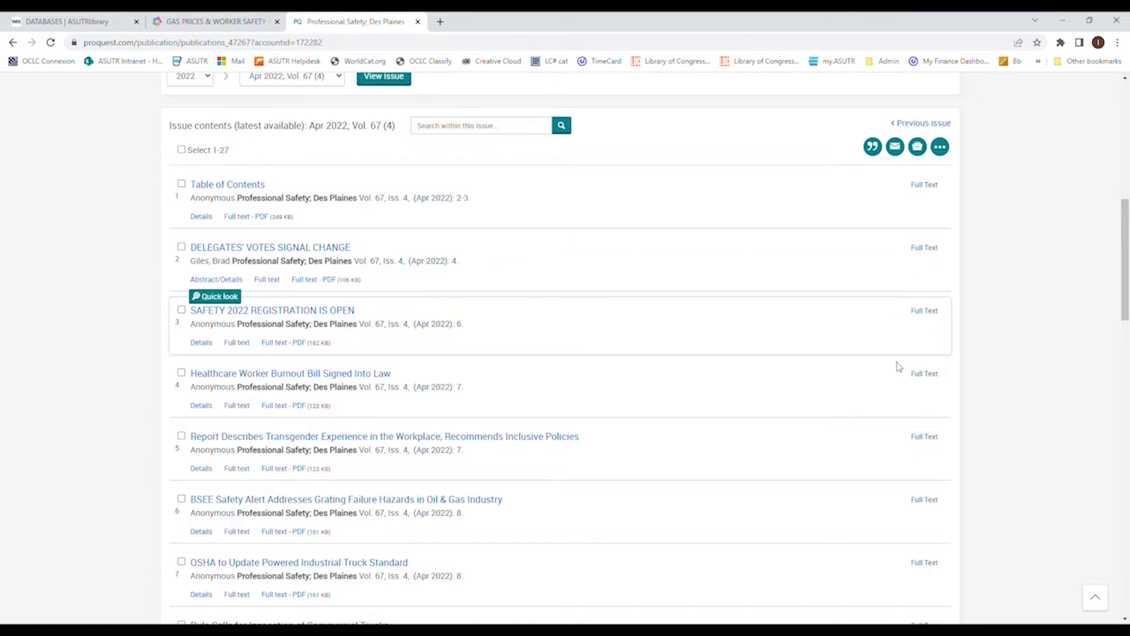
scroll(down, 3)
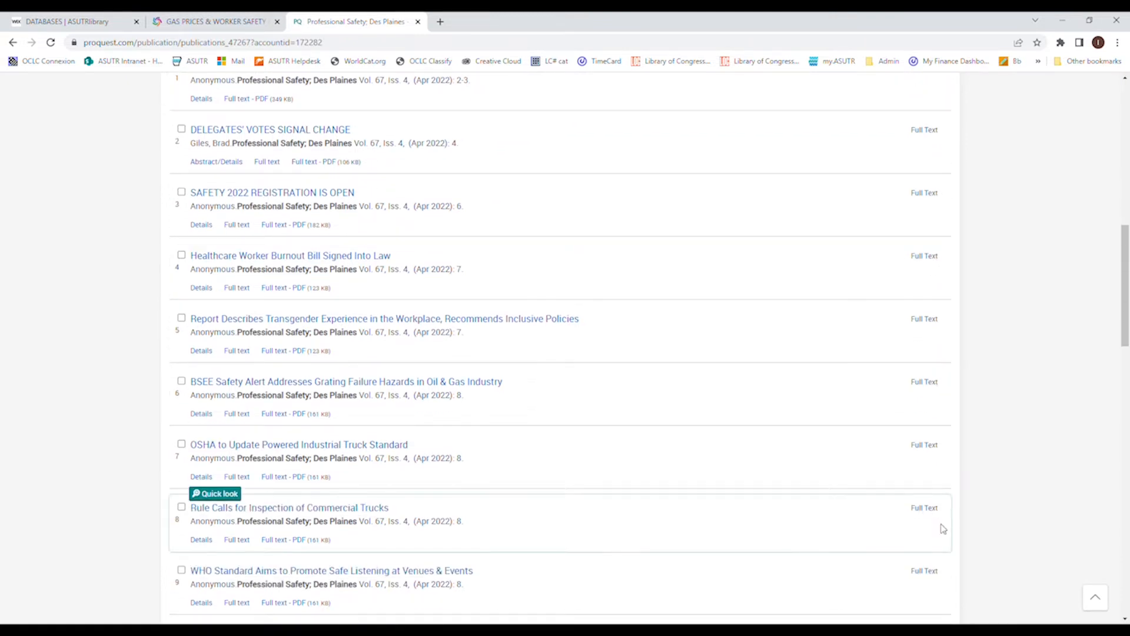
mouse_move(940, 505)
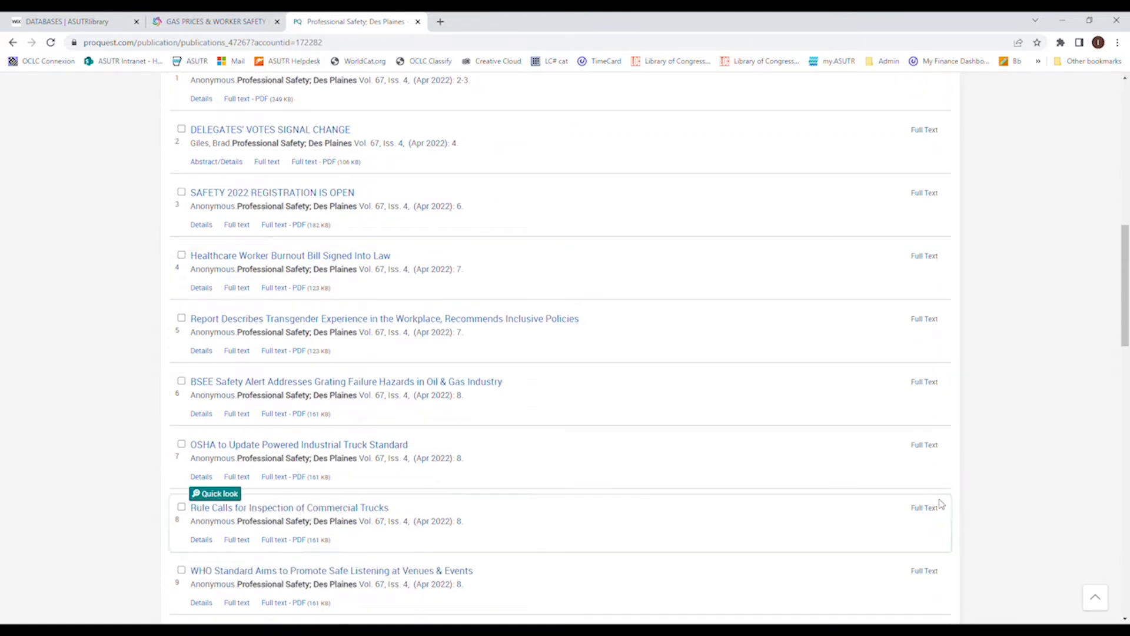
mouse_move(945, 506)
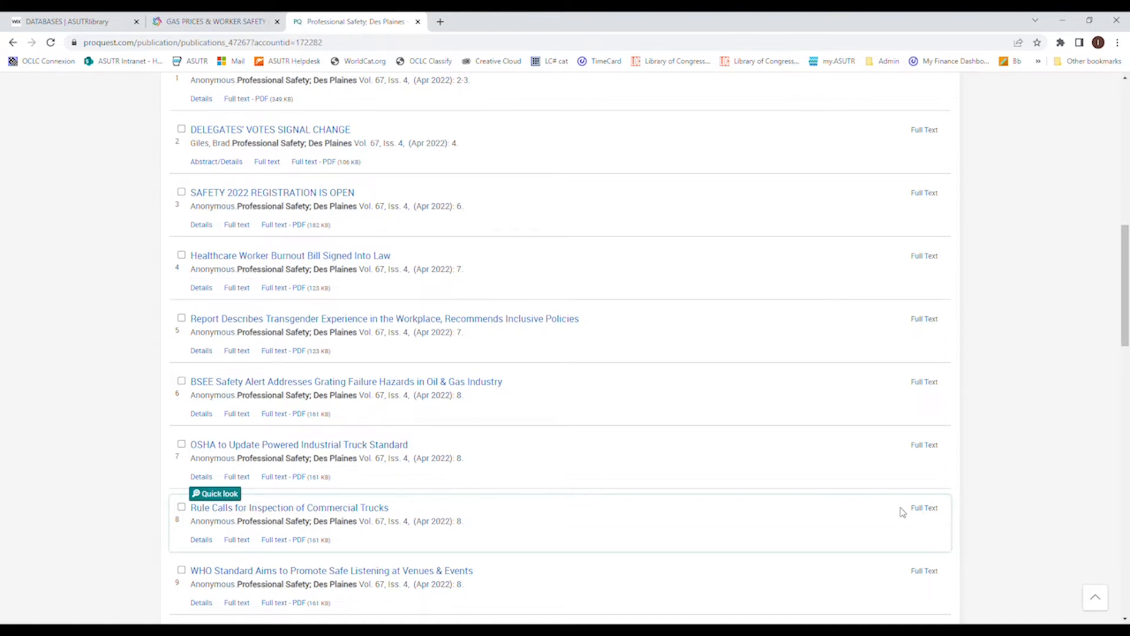
mouse_move(902, 512)
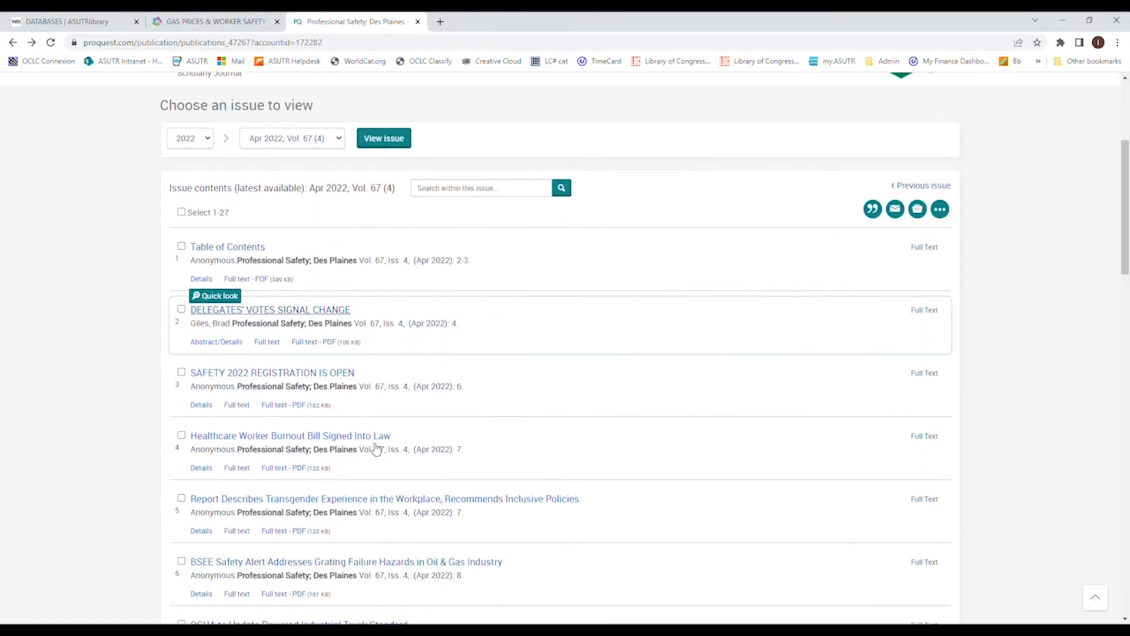
scroll(down, 3)
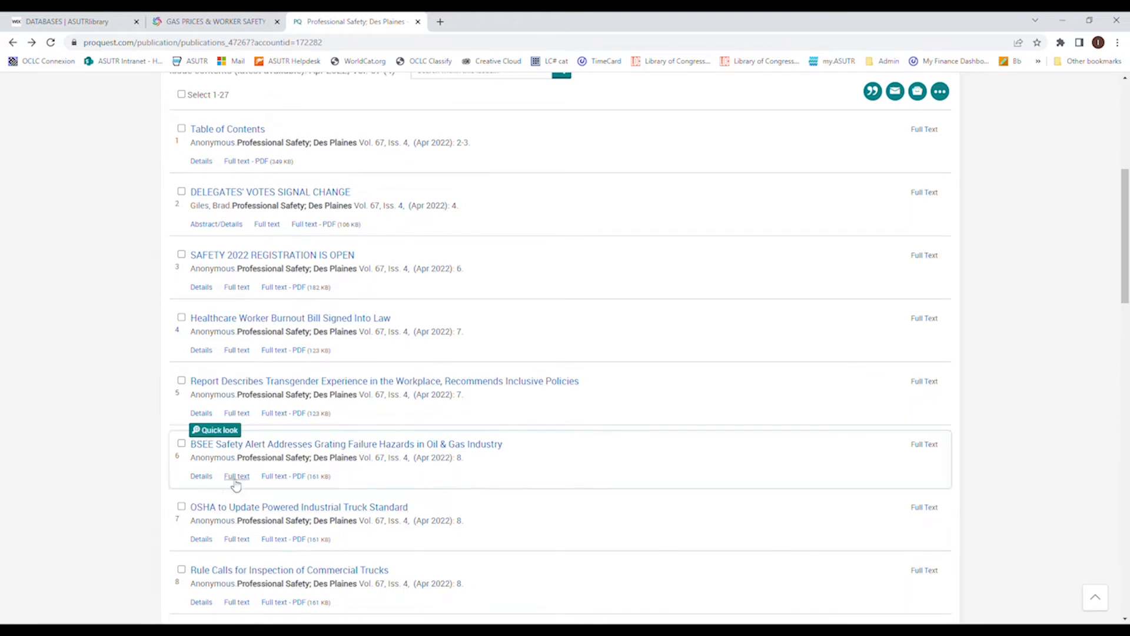
mouse_move(304, 488)
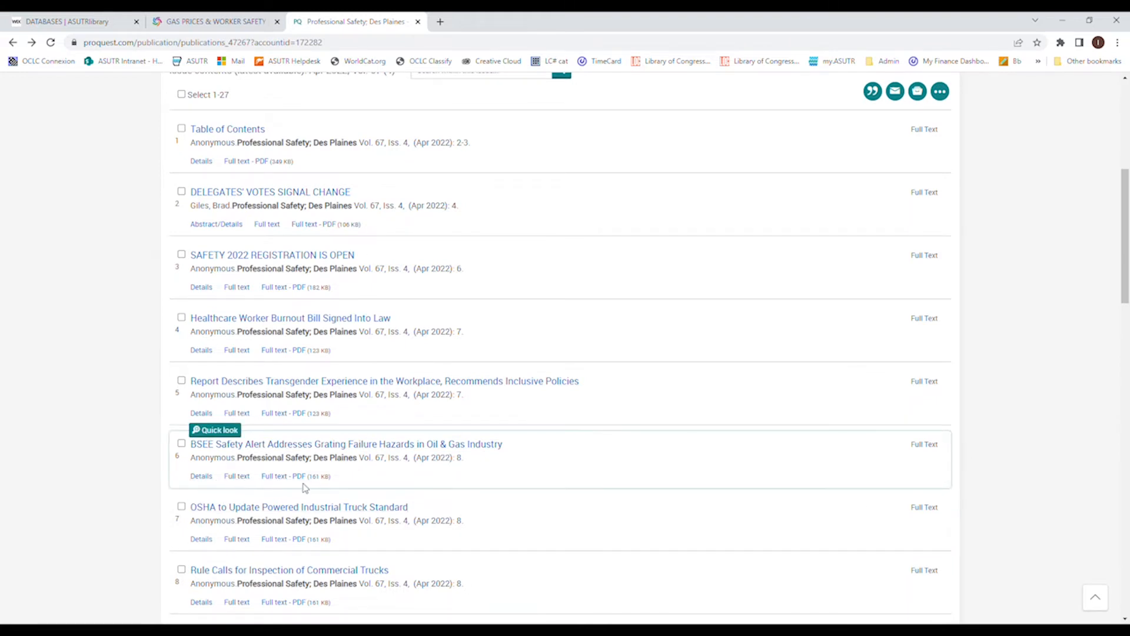
mouse_move(151, 516)
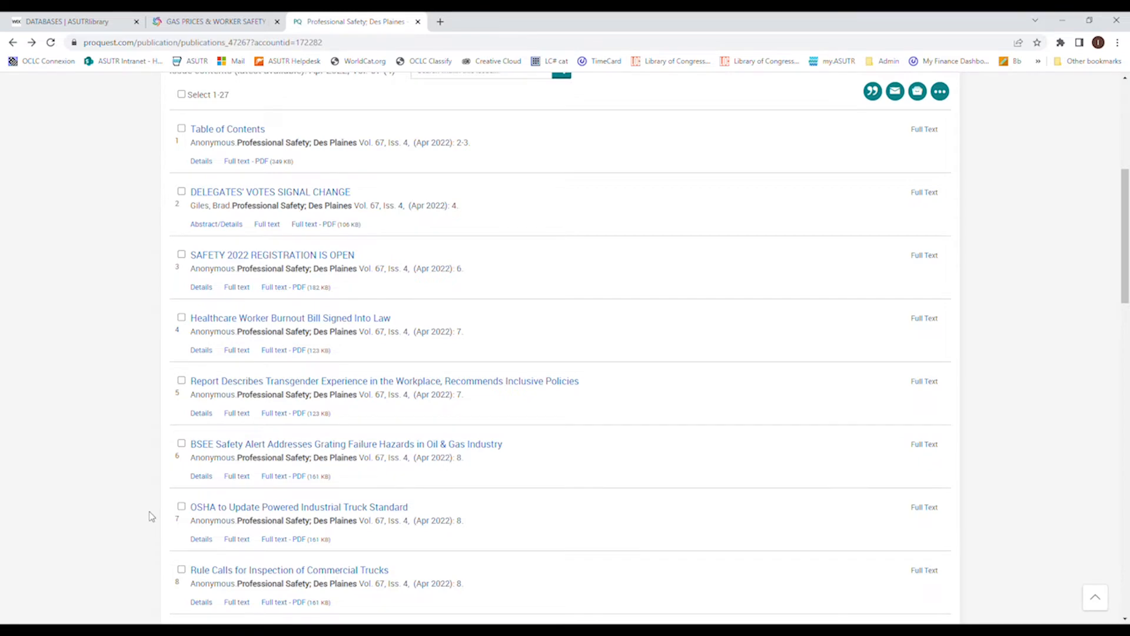
scroll(up, 3)
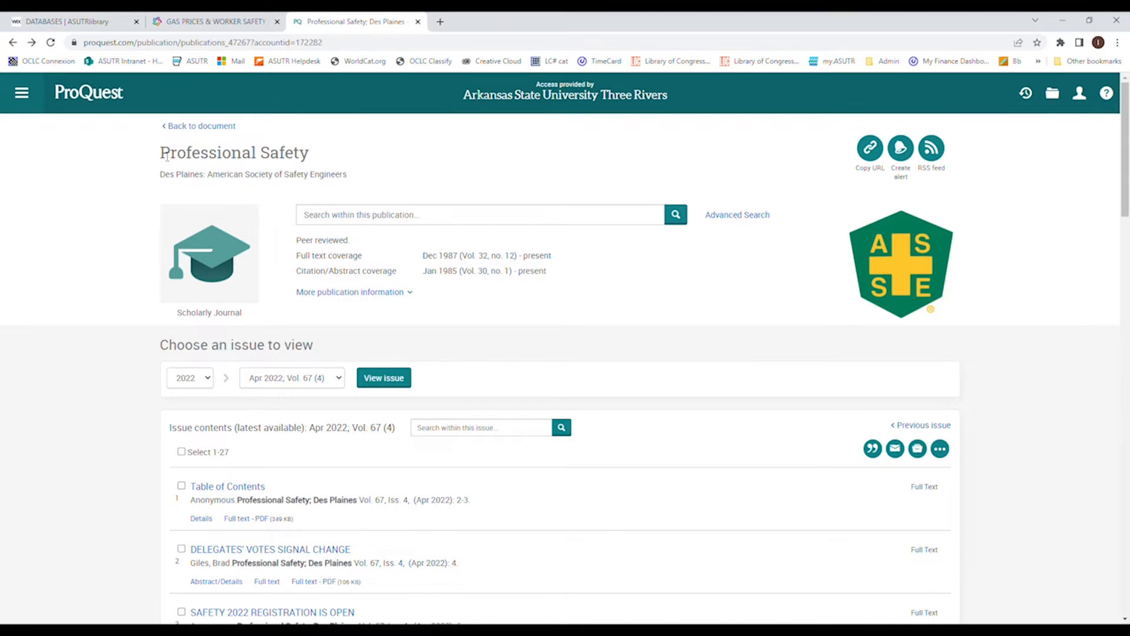
mouse_move(196, 133)
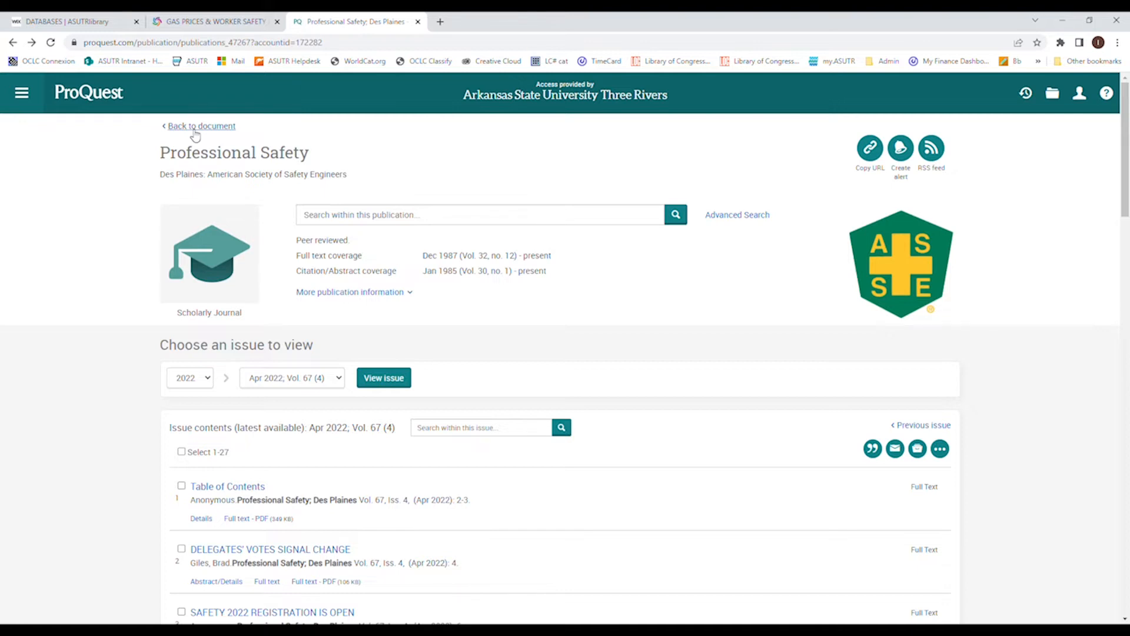
Search within the Professional Safety publication for 'gas'
click(479, 214)
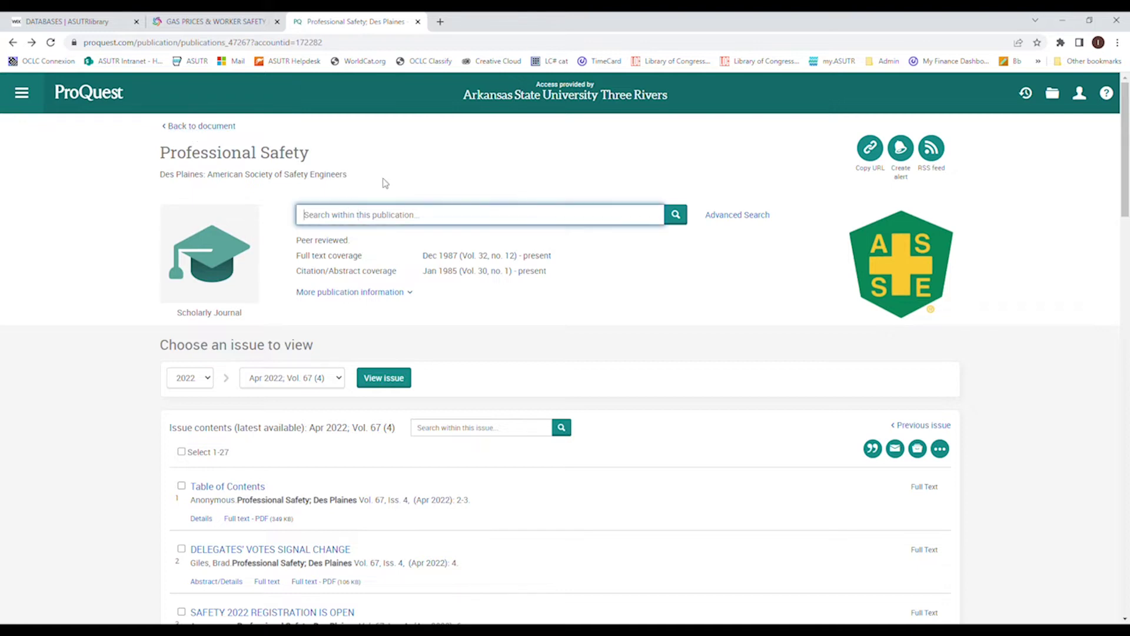
mouse_move(408, 172)
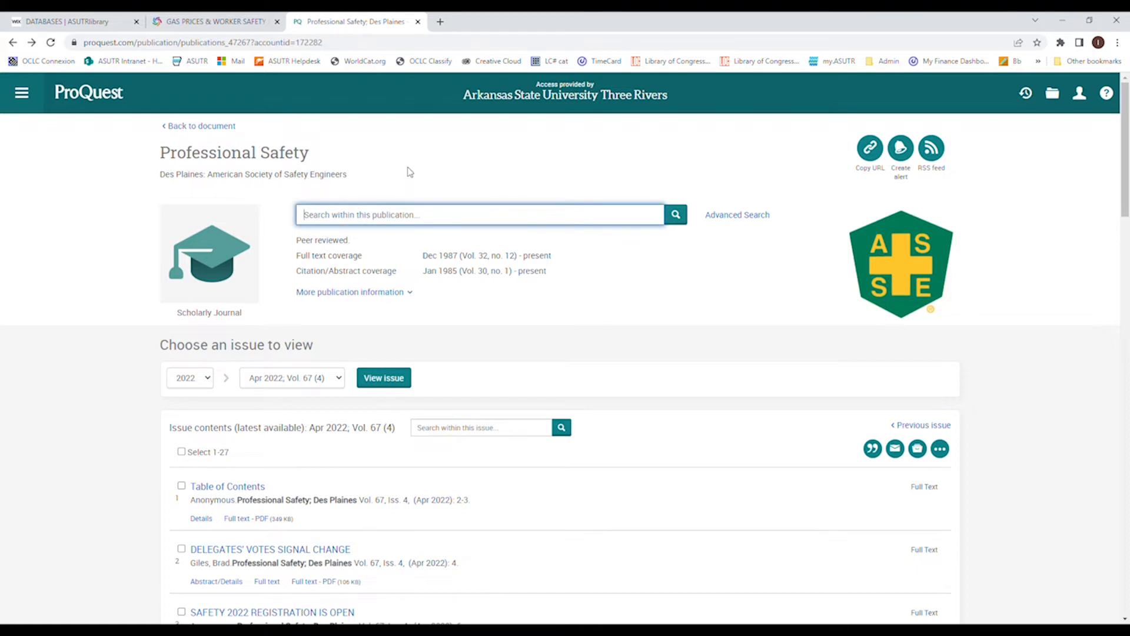
text(gas AND PUBID(47267)
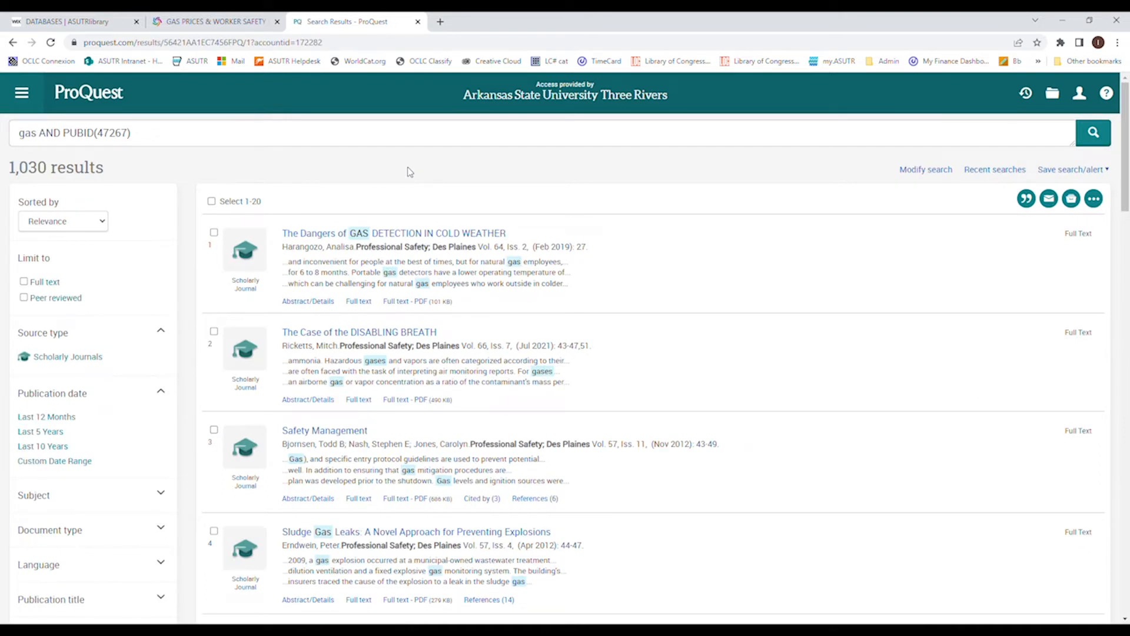
mouse_move(412, 168)
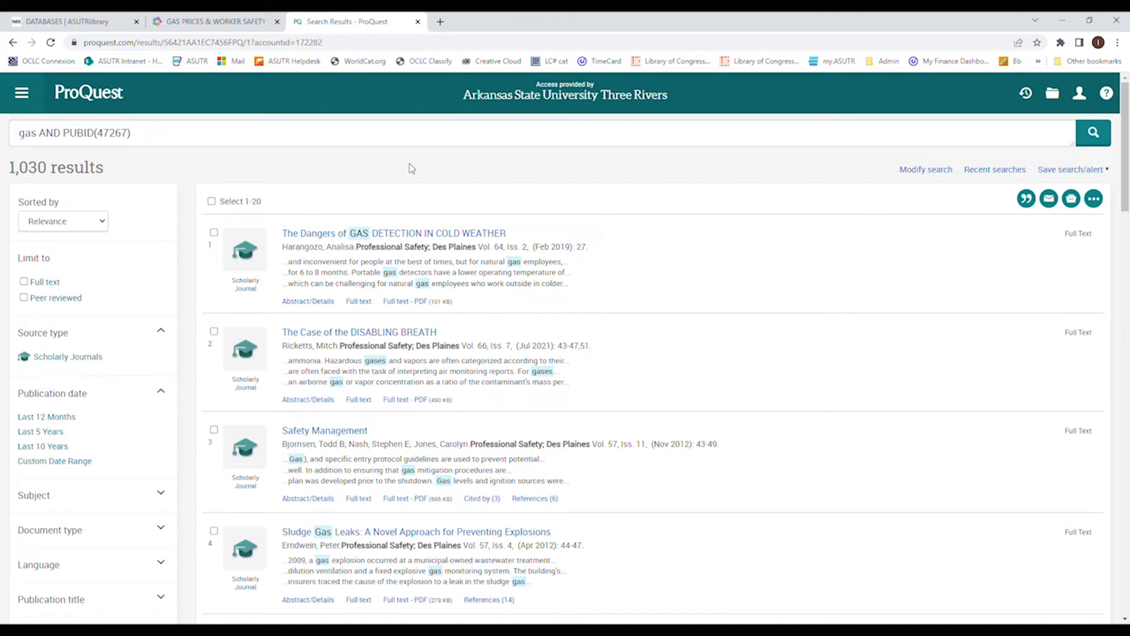
mouse_move(505, 326)
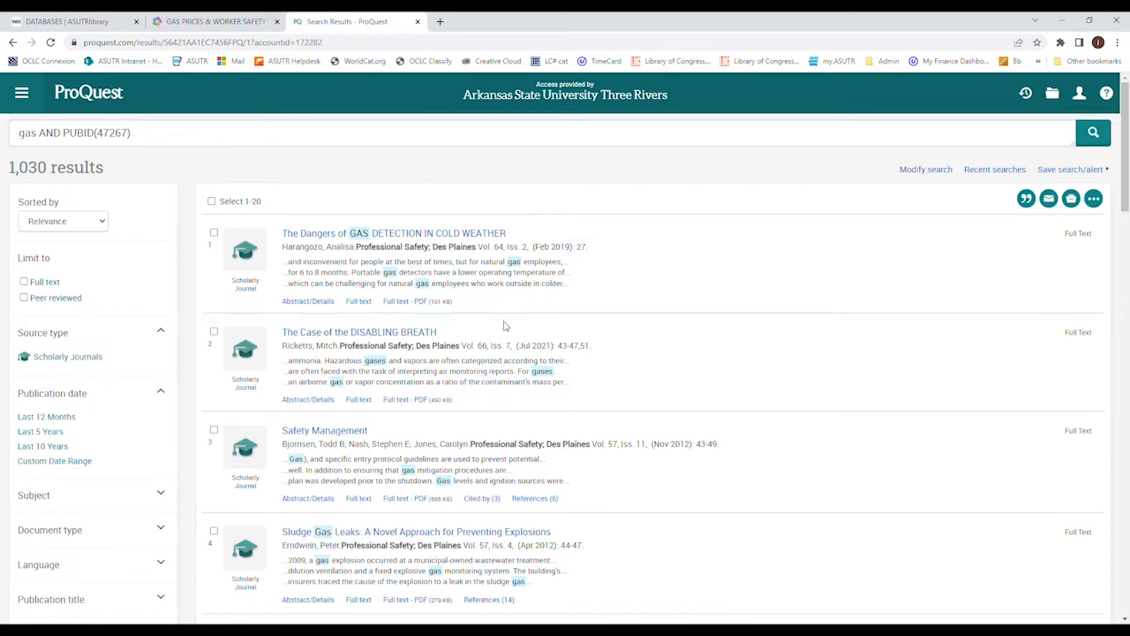
Scroll the gas results down to item 12, a lawn tractor noise dosimetry study
scroll(down, 3)
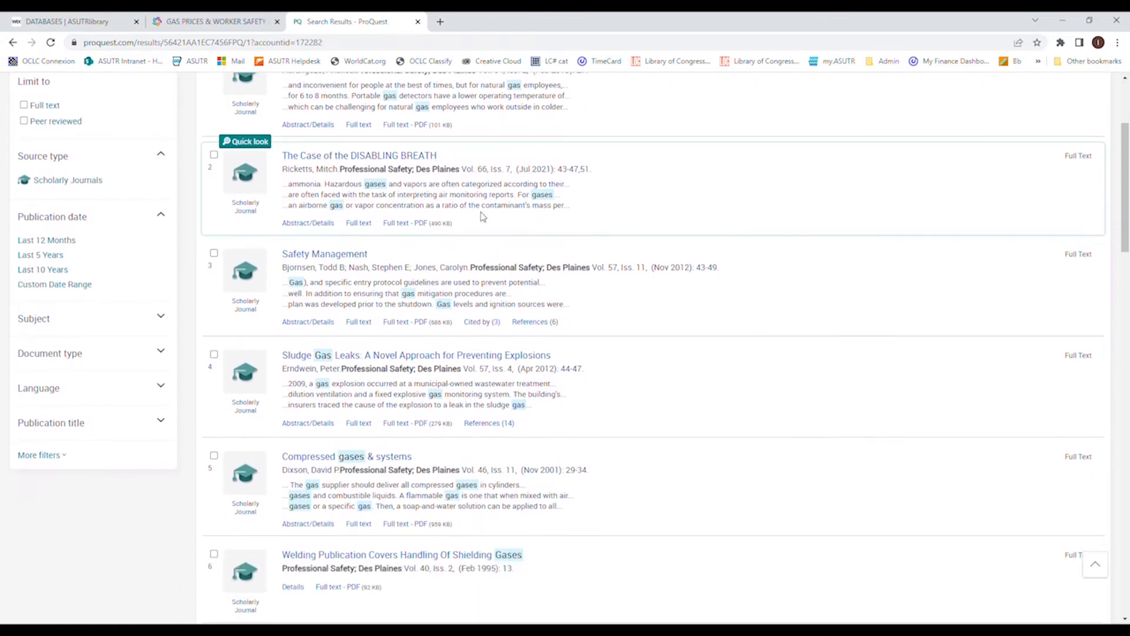
mouse_move(326, 204)
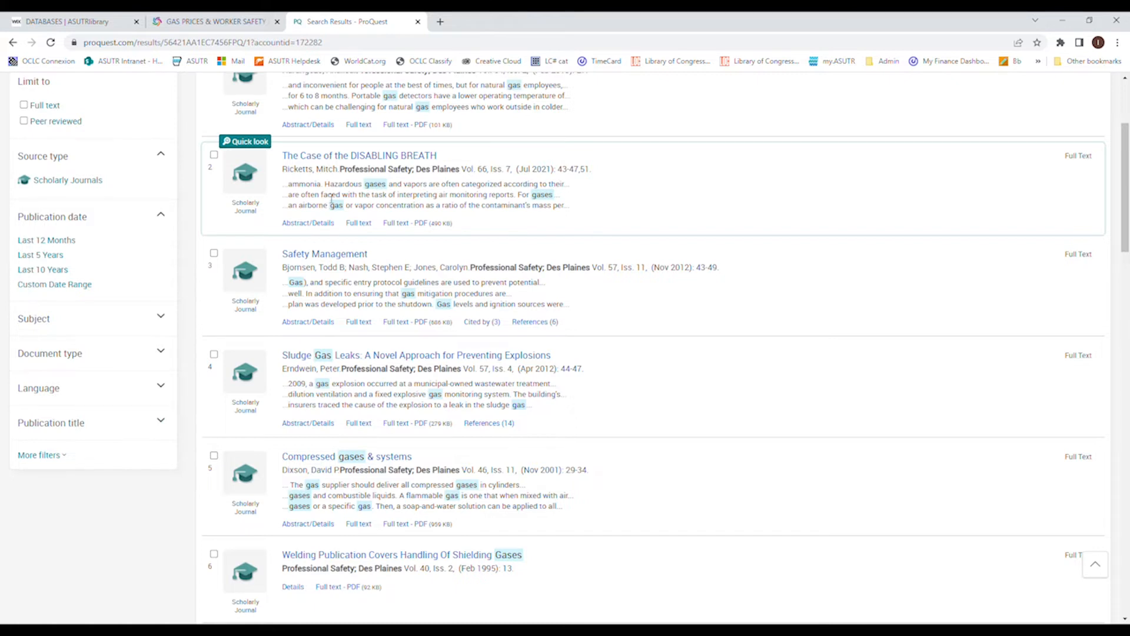
scroll(down, 3)
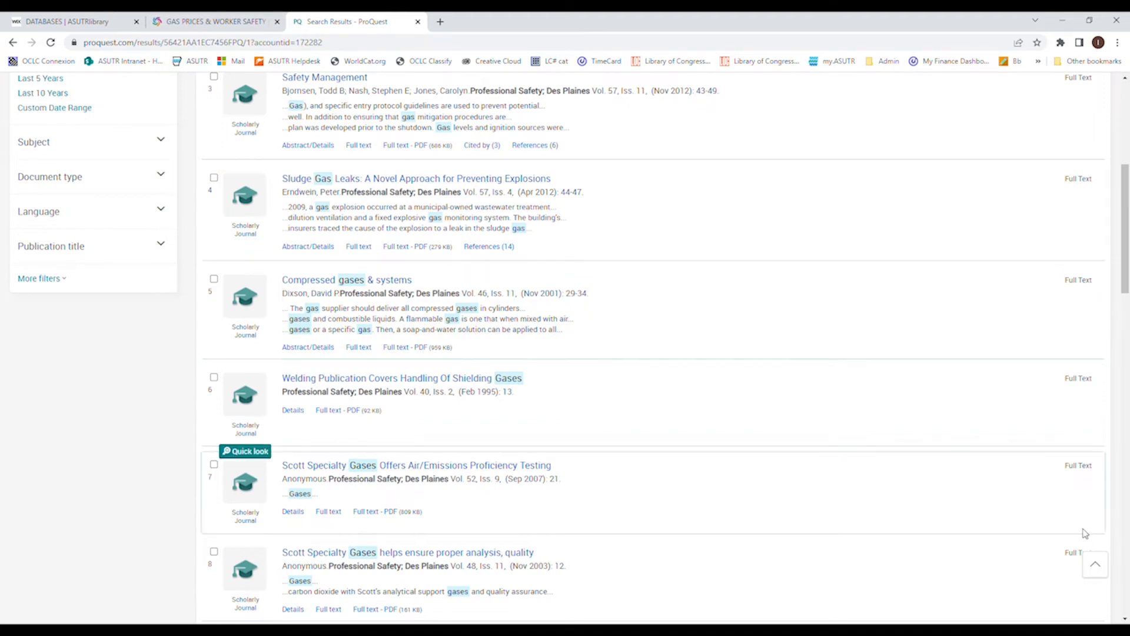
scroll(down, 3)
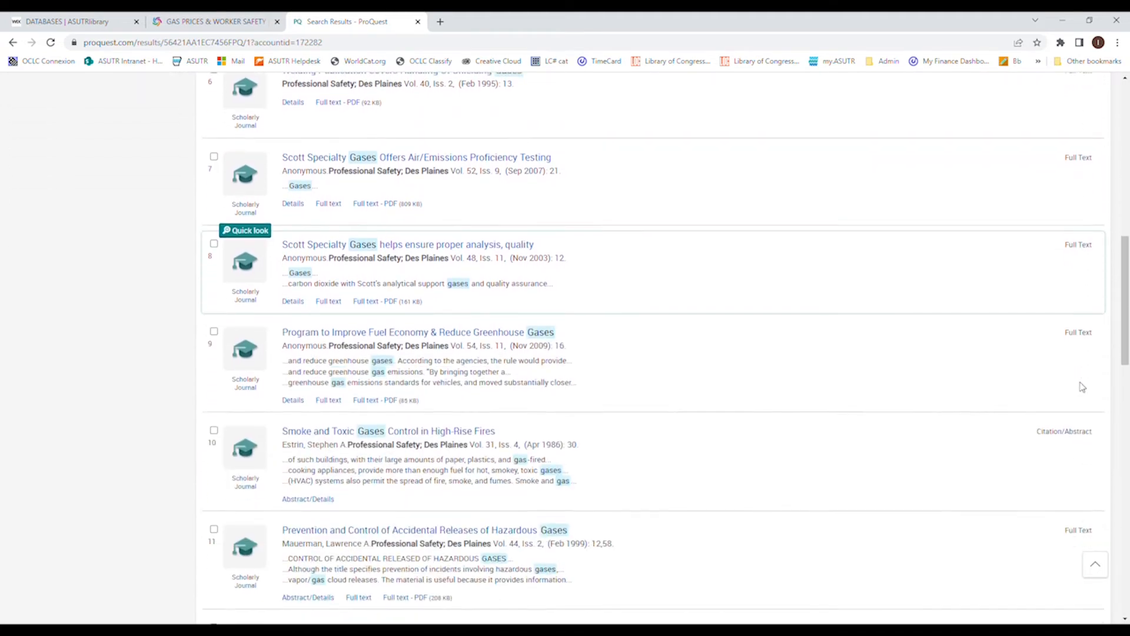
scroll(down, 3)
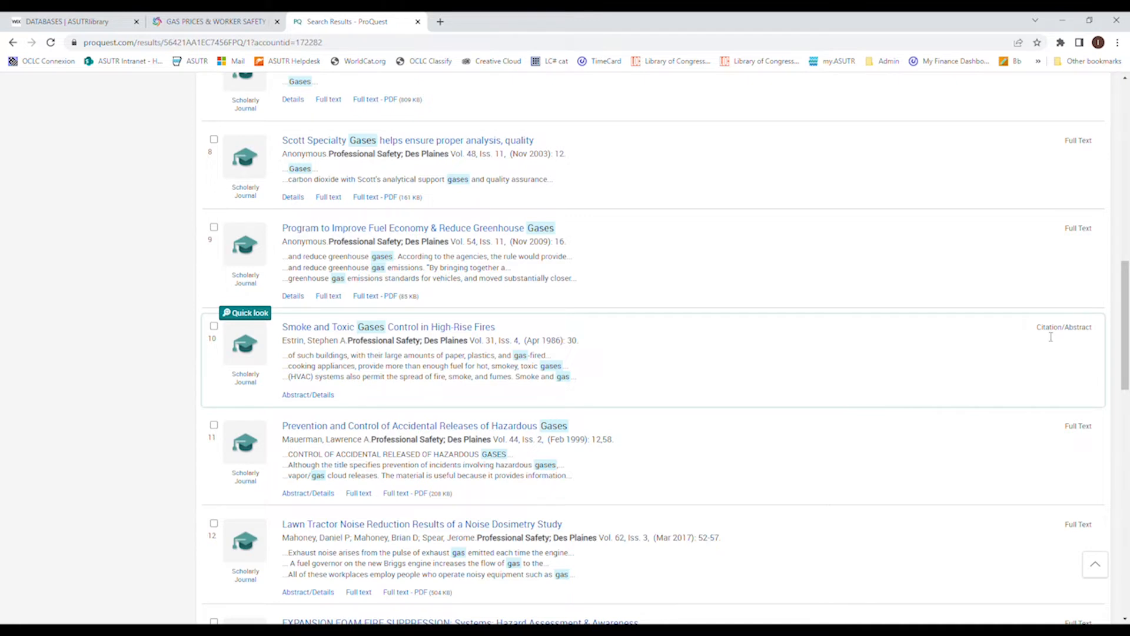
mouse_move(1093, 335)
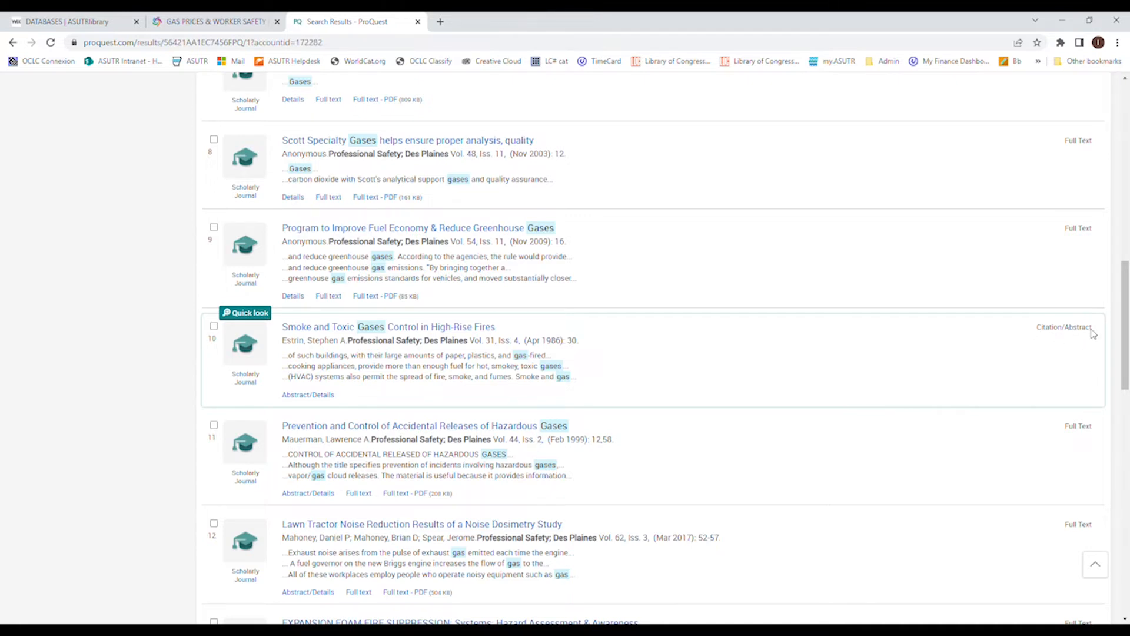
mouse_move(307, 394)
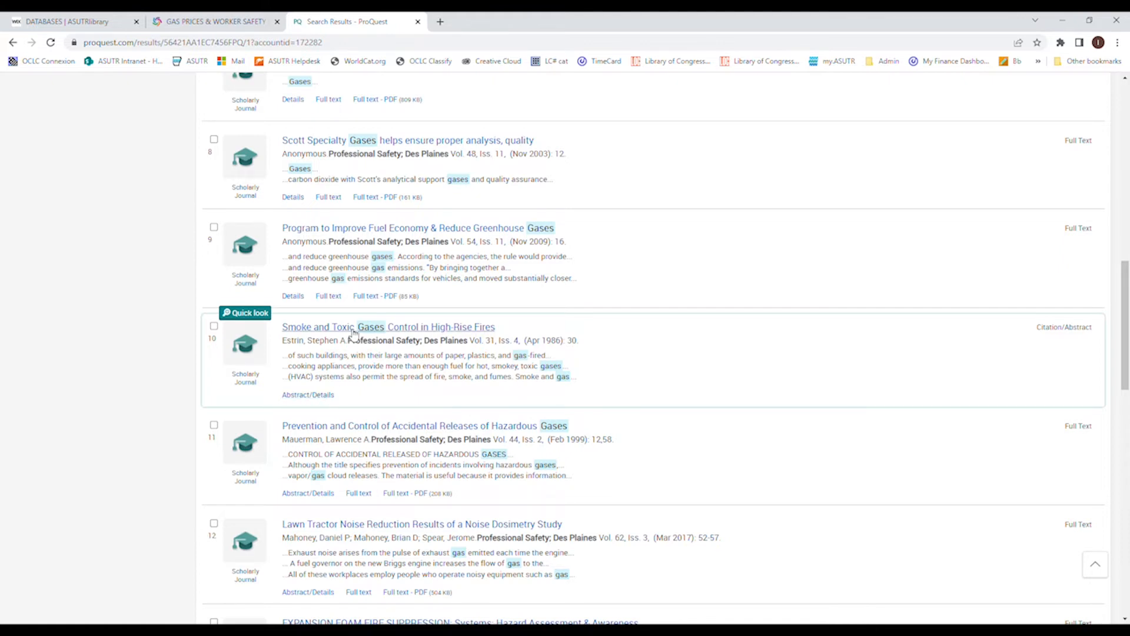
mouse_move(383, 336)
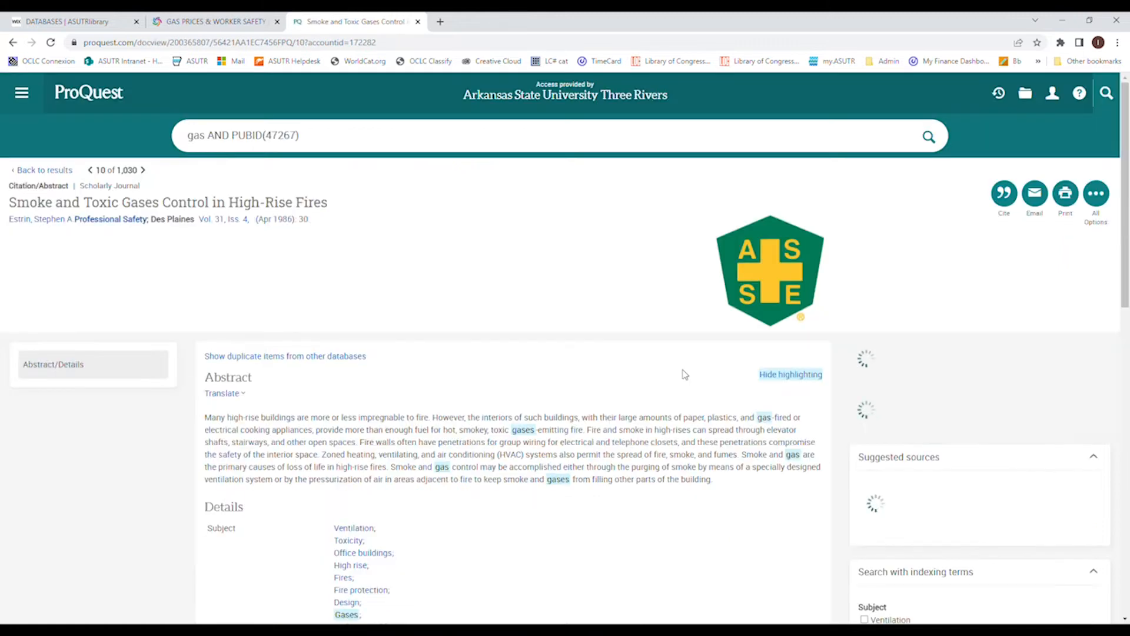
Scroll through the abstract and details of 'Smoke and Toxic Gases Control in High-Rise Fires'
scroll(down, 3)
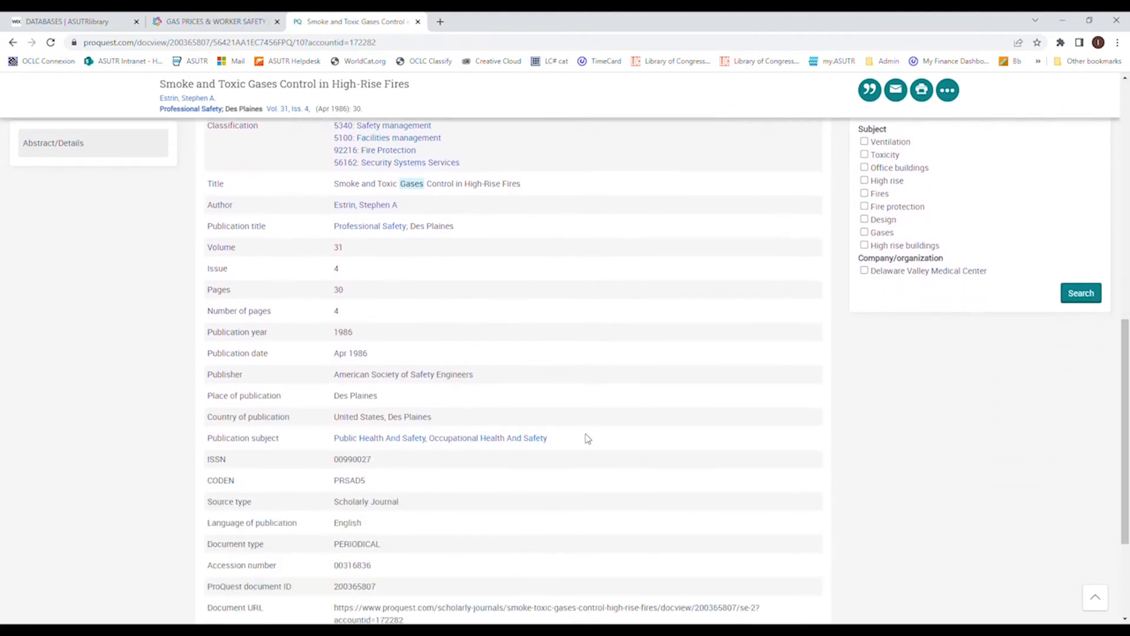
scroll(down, 3)
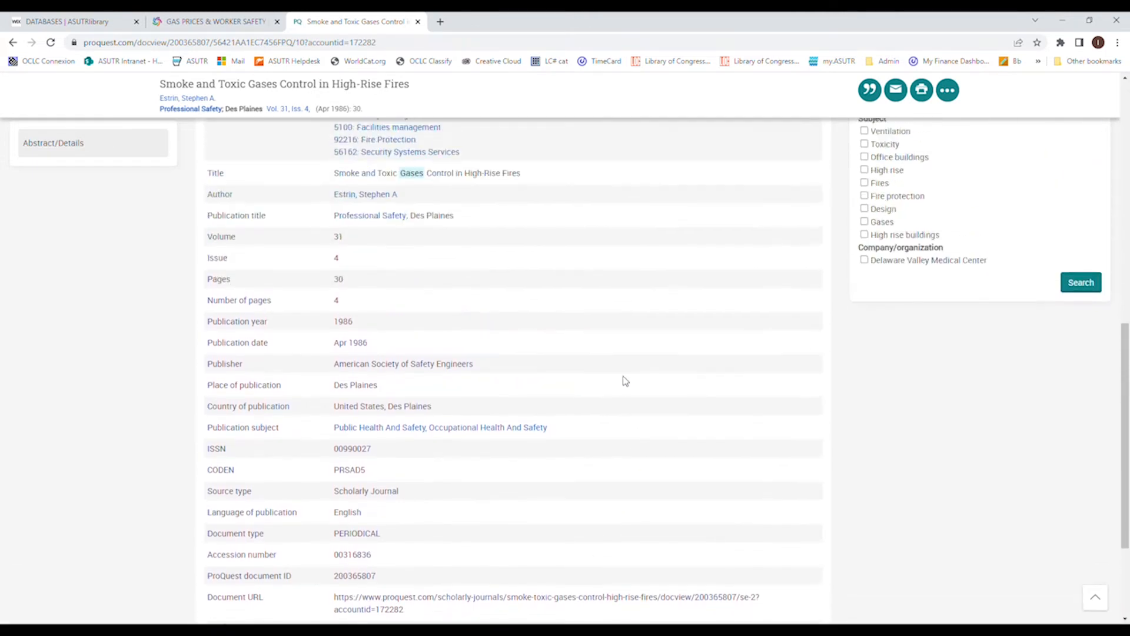
scroll(up, 3)
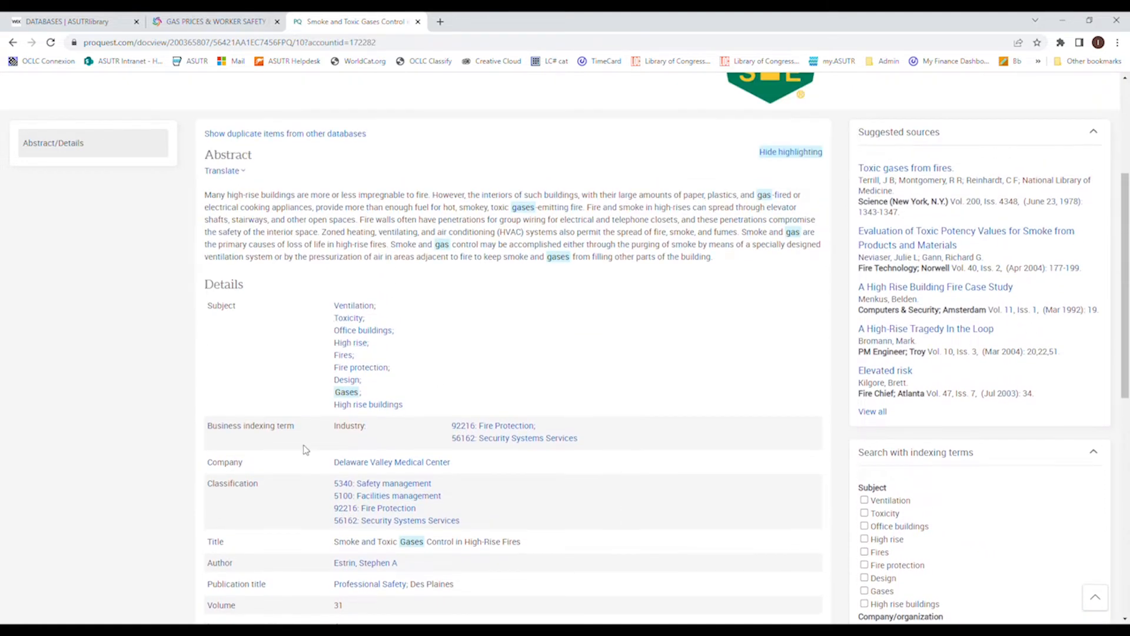
mouse_move(321, 511)
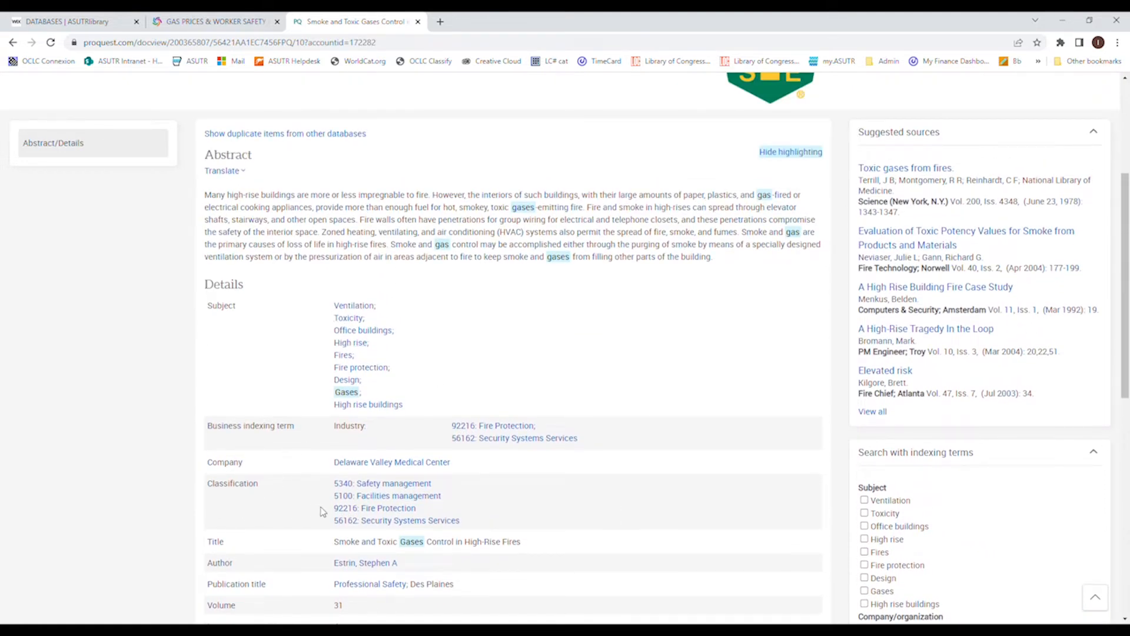
mouse_move(439, 492)
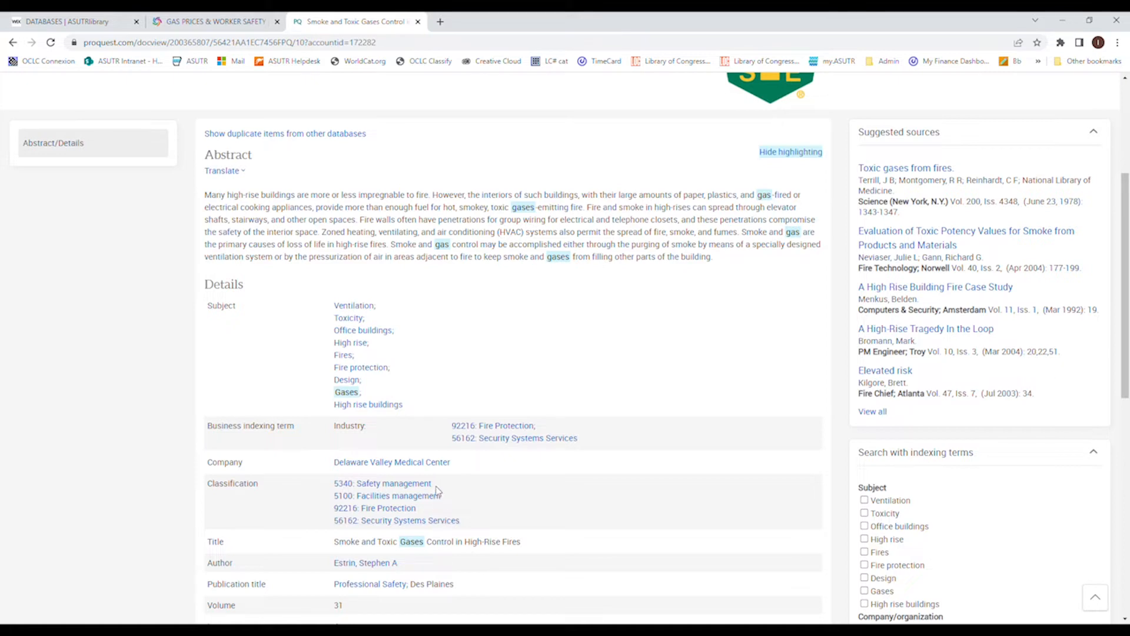
mouse_move(433, 527)
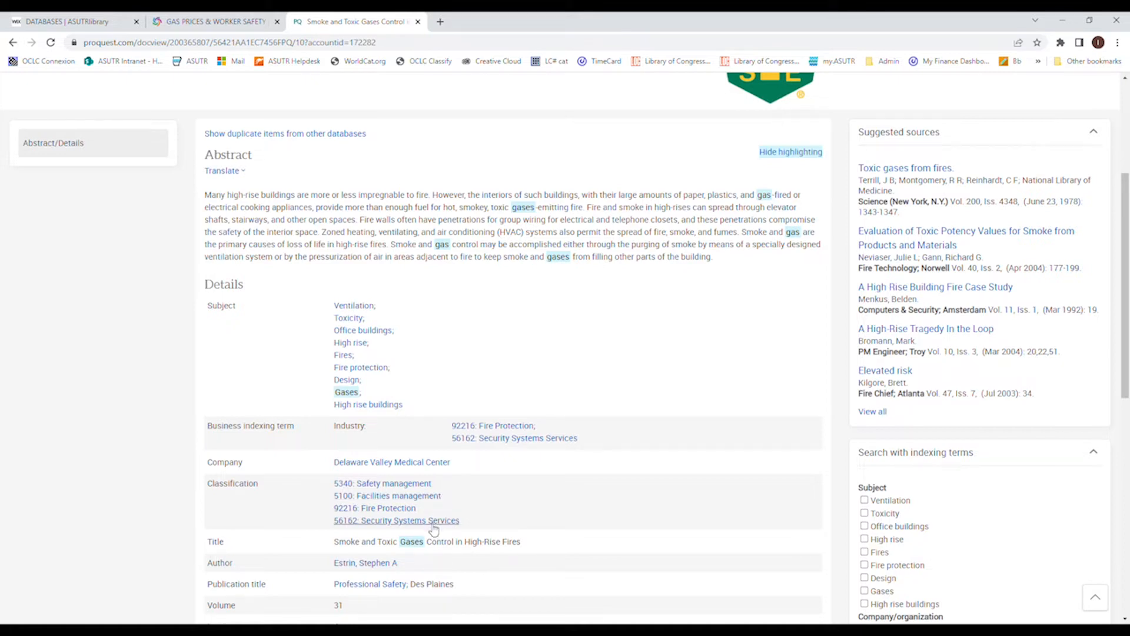
mouse_move(503, 515)
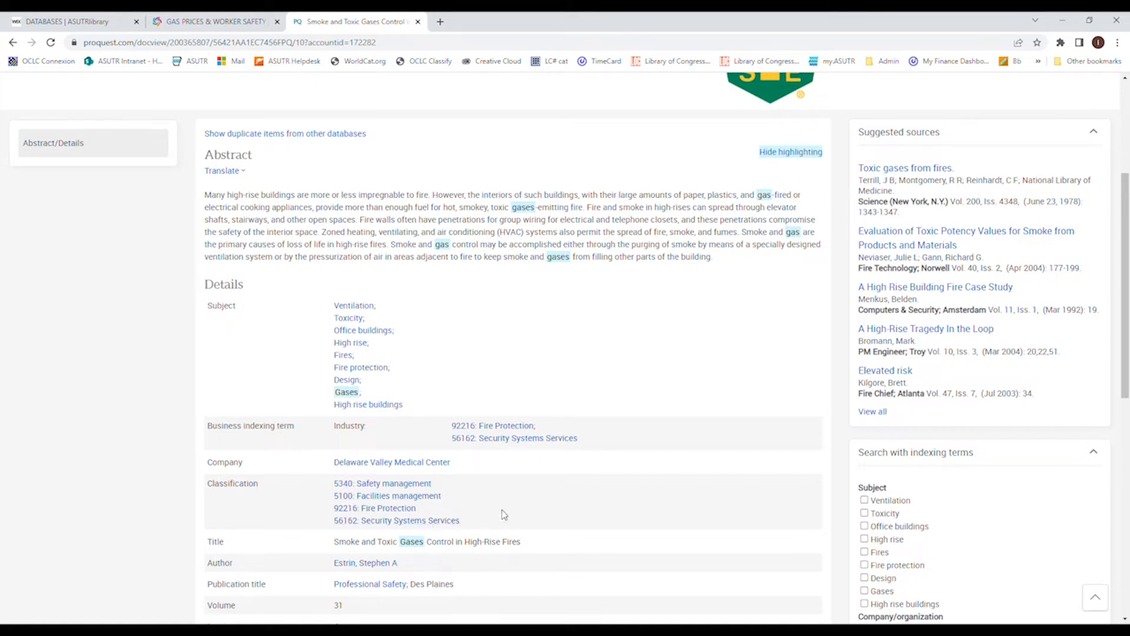
mouse_move(579, 451)
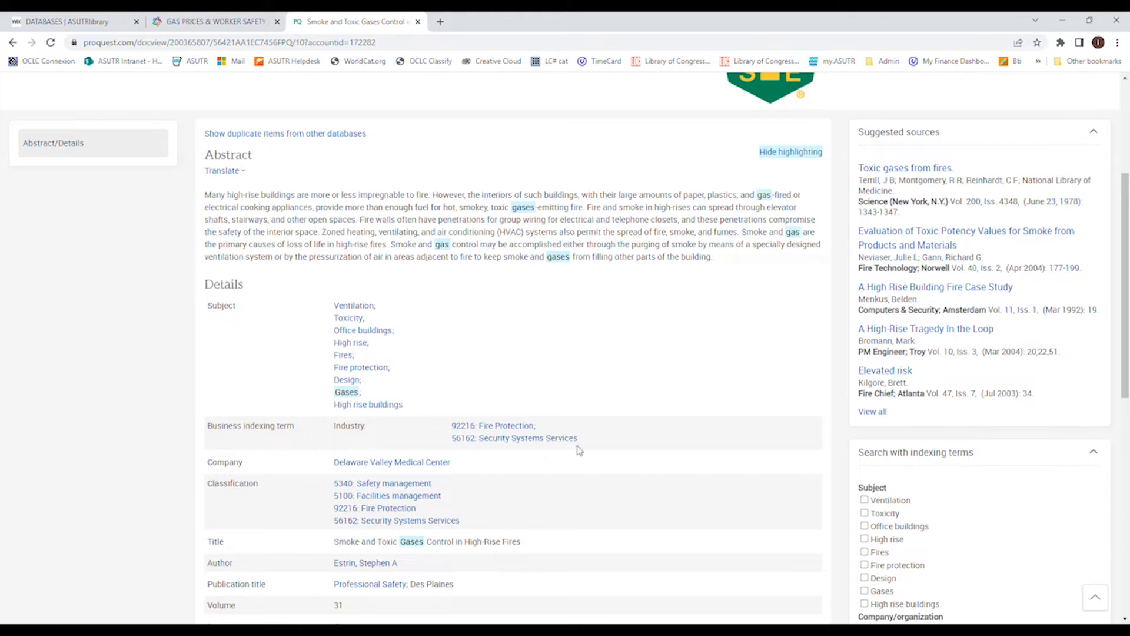
mouse_move(400, 509)
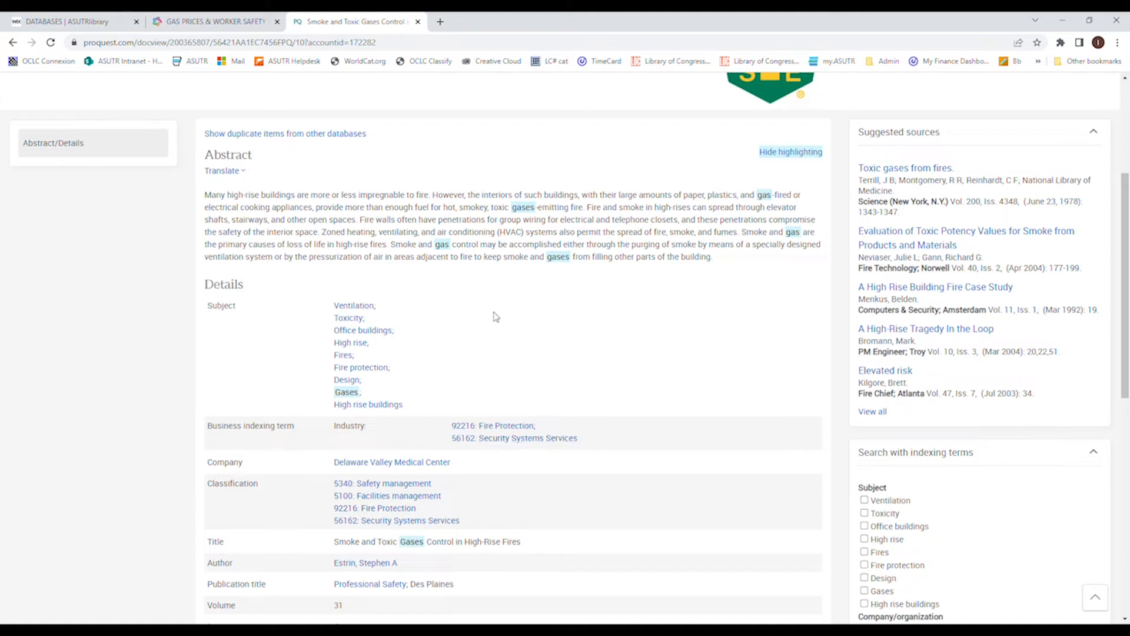
mouse_move(977, 566)
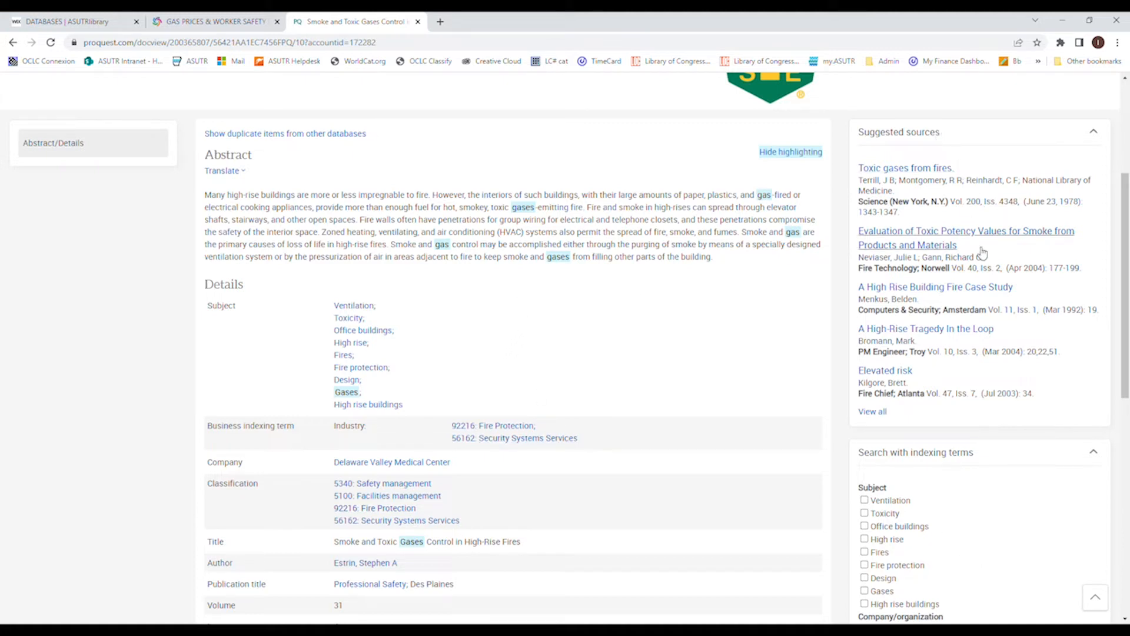
mouse_move(561, 386)
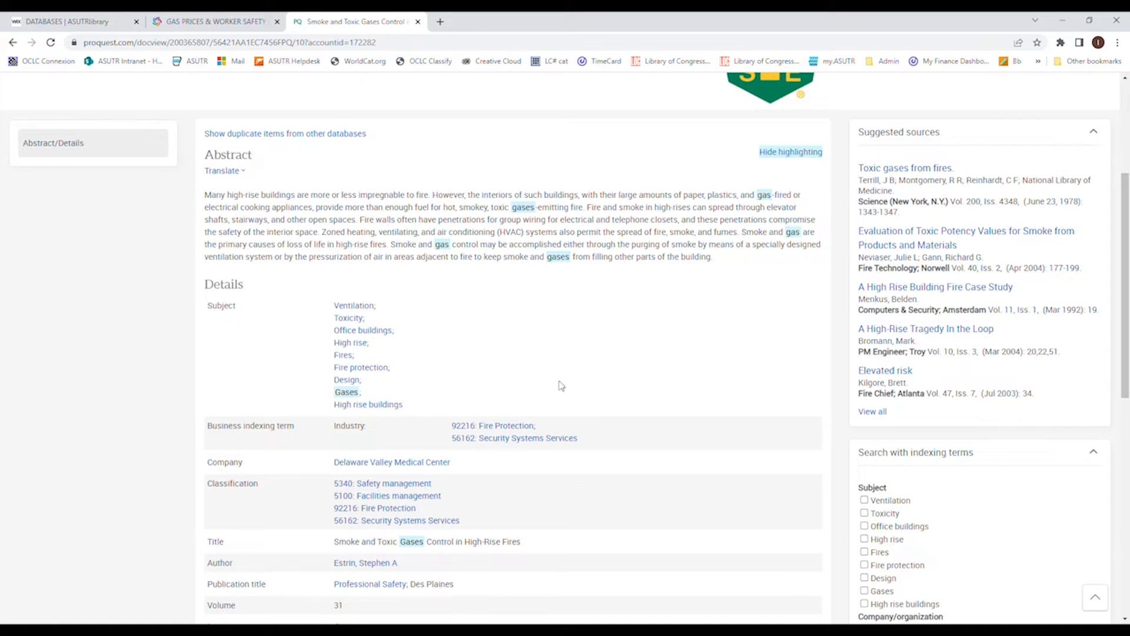
mouse_move(638, 312)
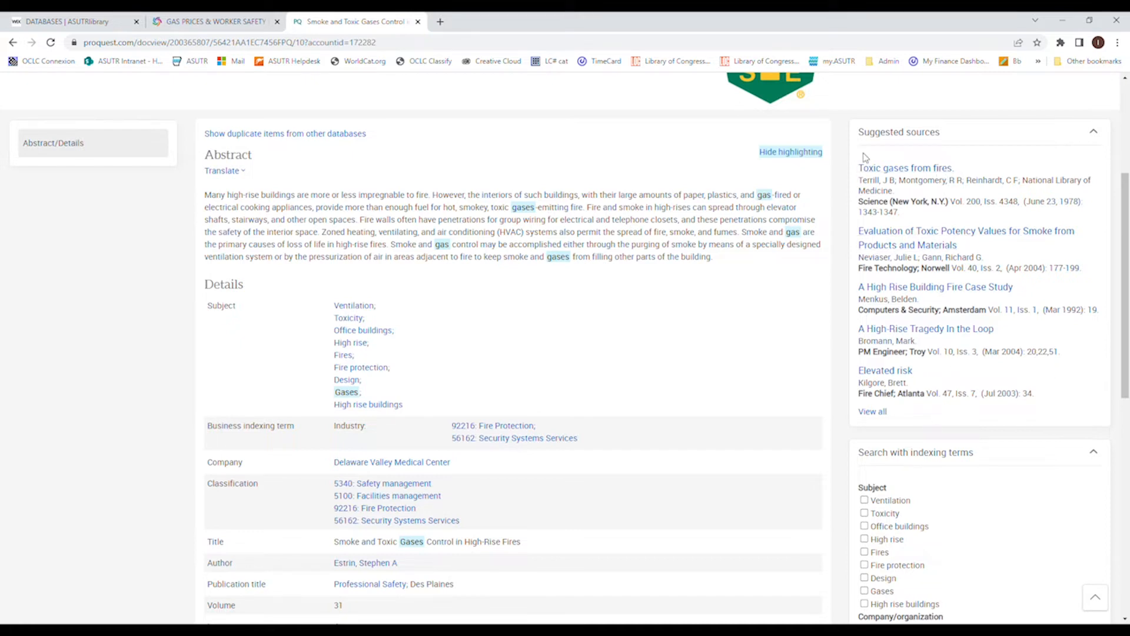
Tick the Fire protection subject under Search with indexing terms
scroll(down, 3)
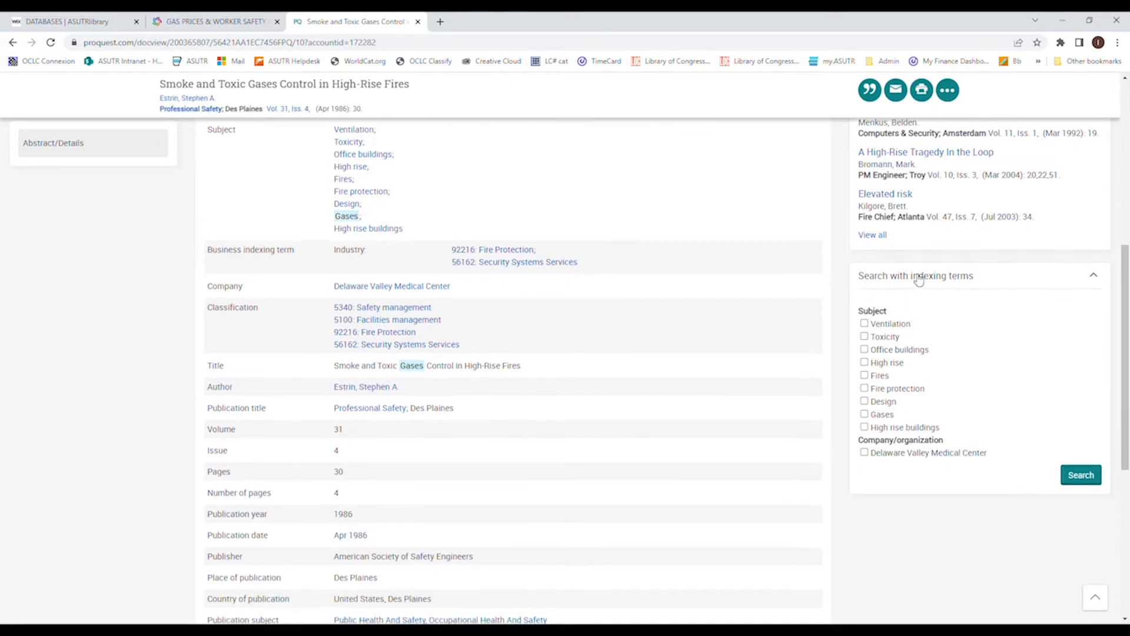
mouse_move(894, 336)
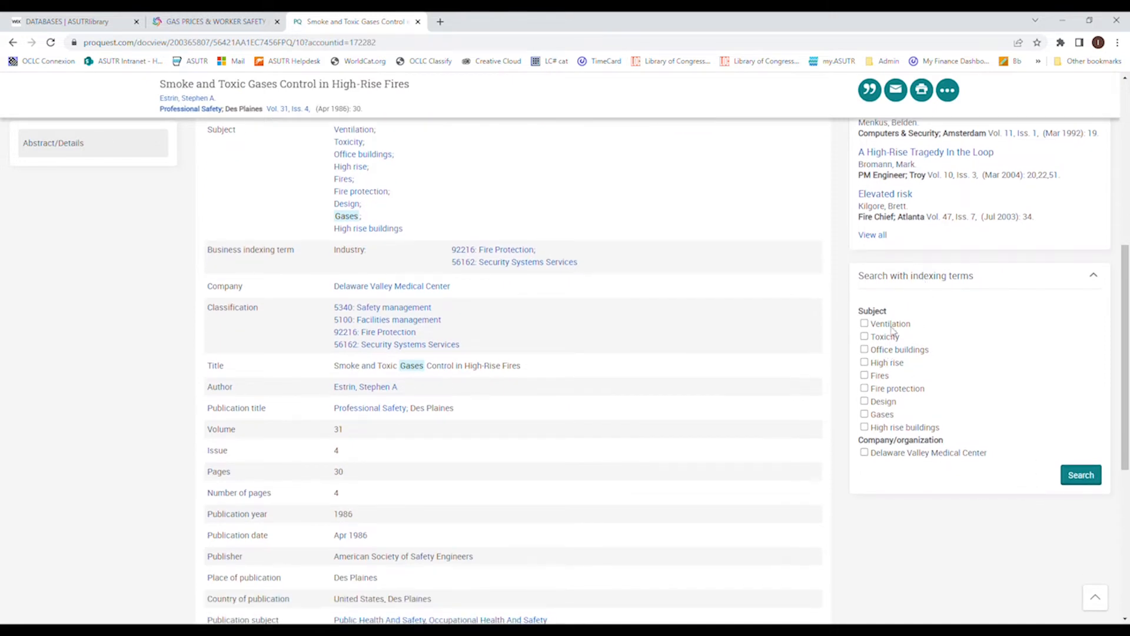
mouse_move(985, 277)
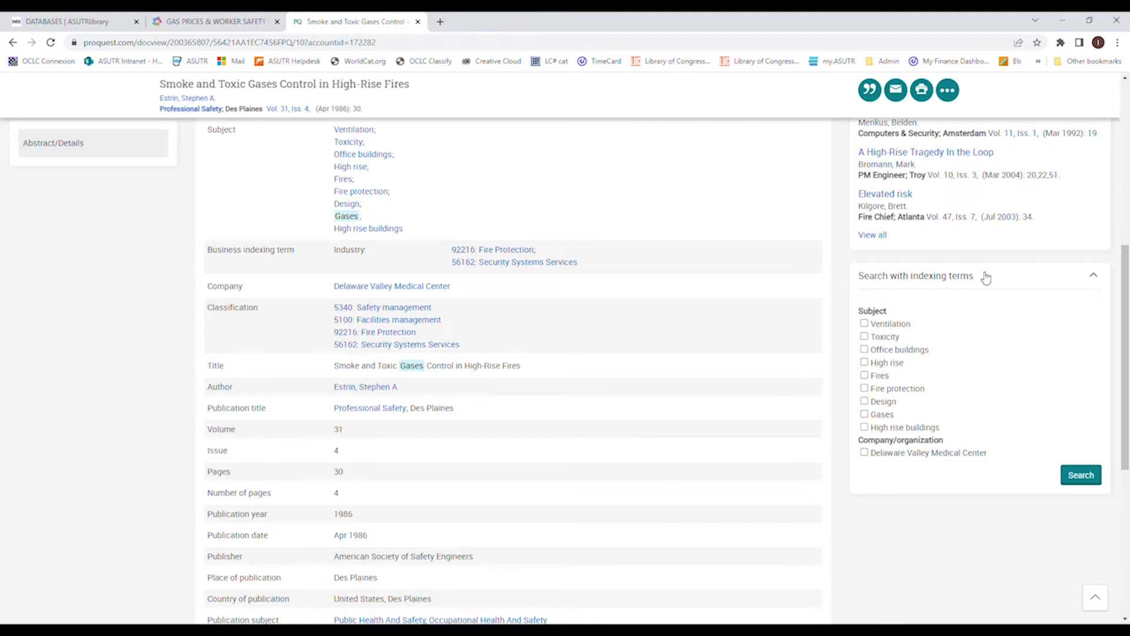
mouse_move(806, 421)
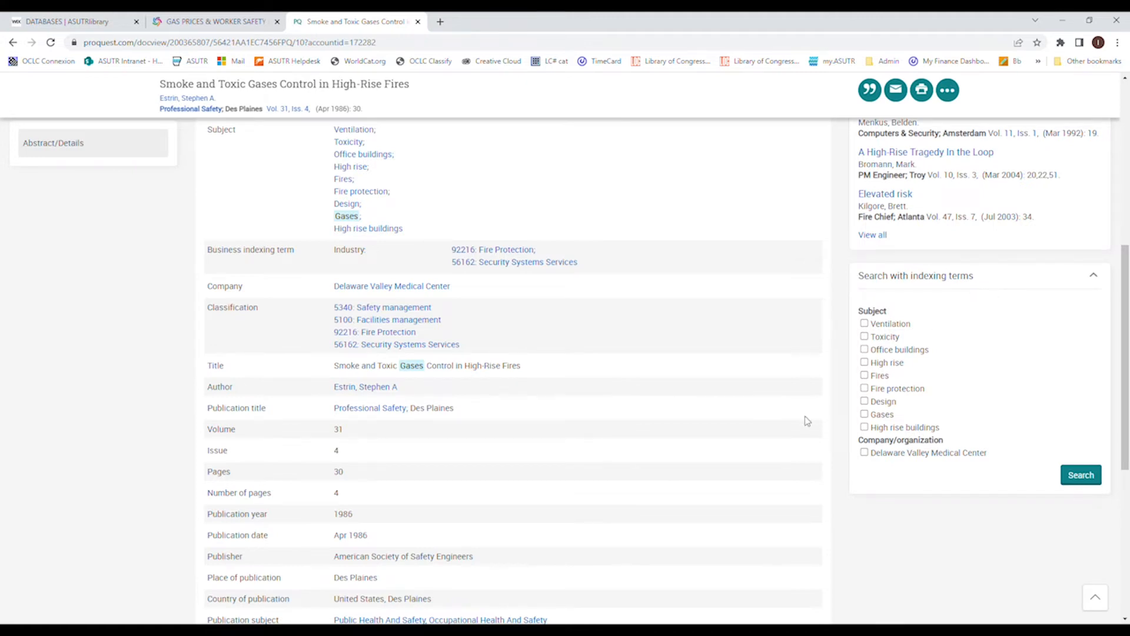
click(864, 387)
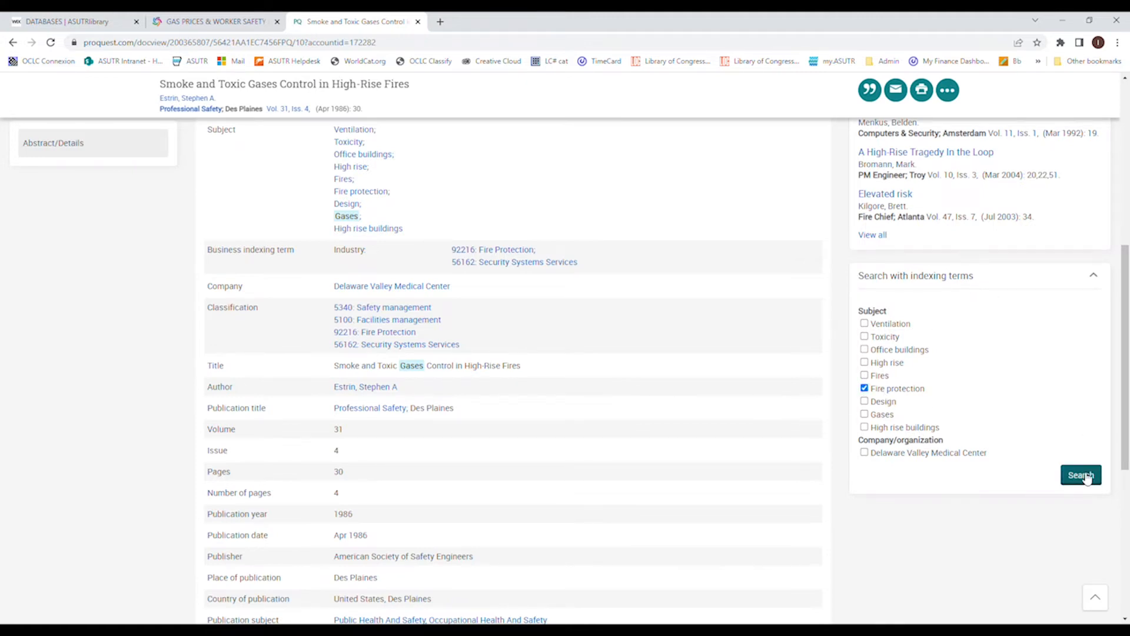
Run the Fire protection indexing-term search, returning 279,273 results
click(1080, 474)
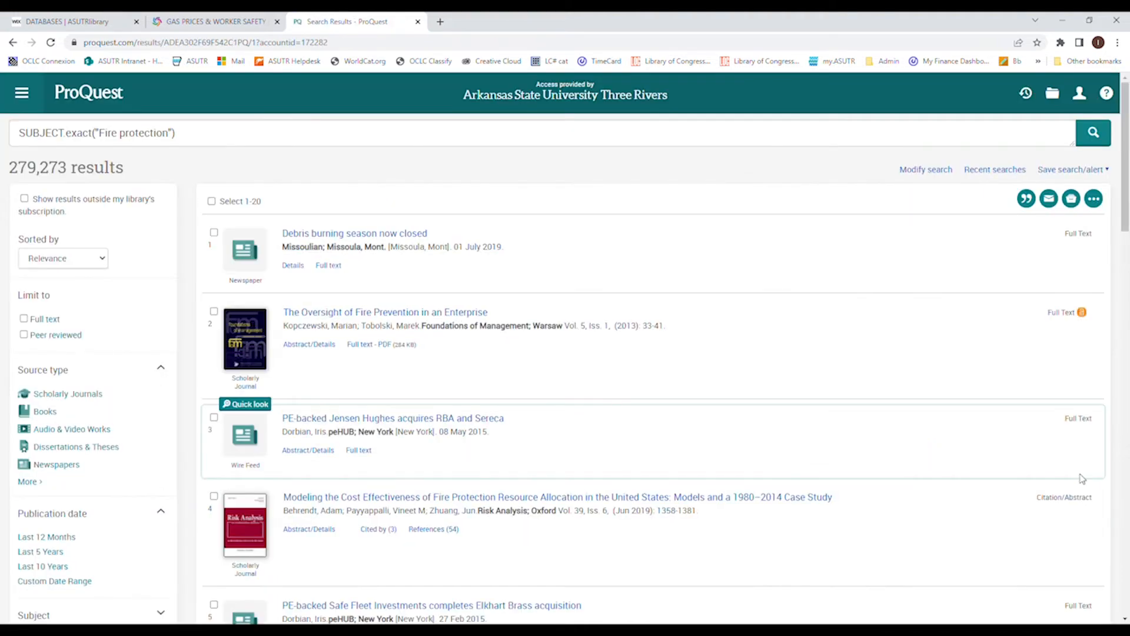
mouse_move(1048, 470)
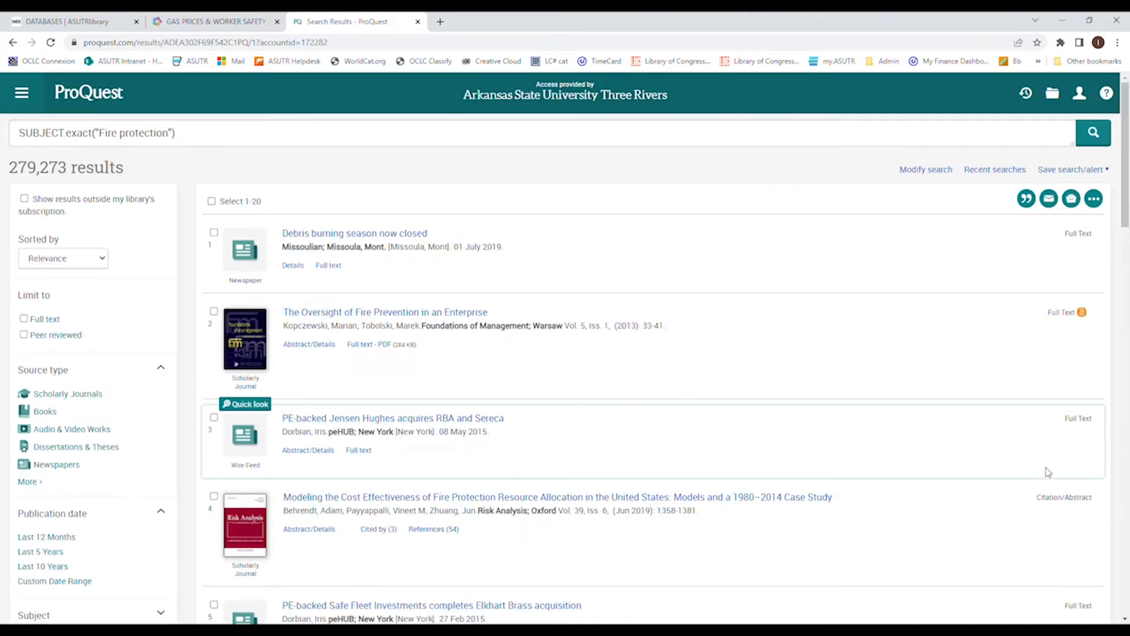
mouse_move(651, 325)
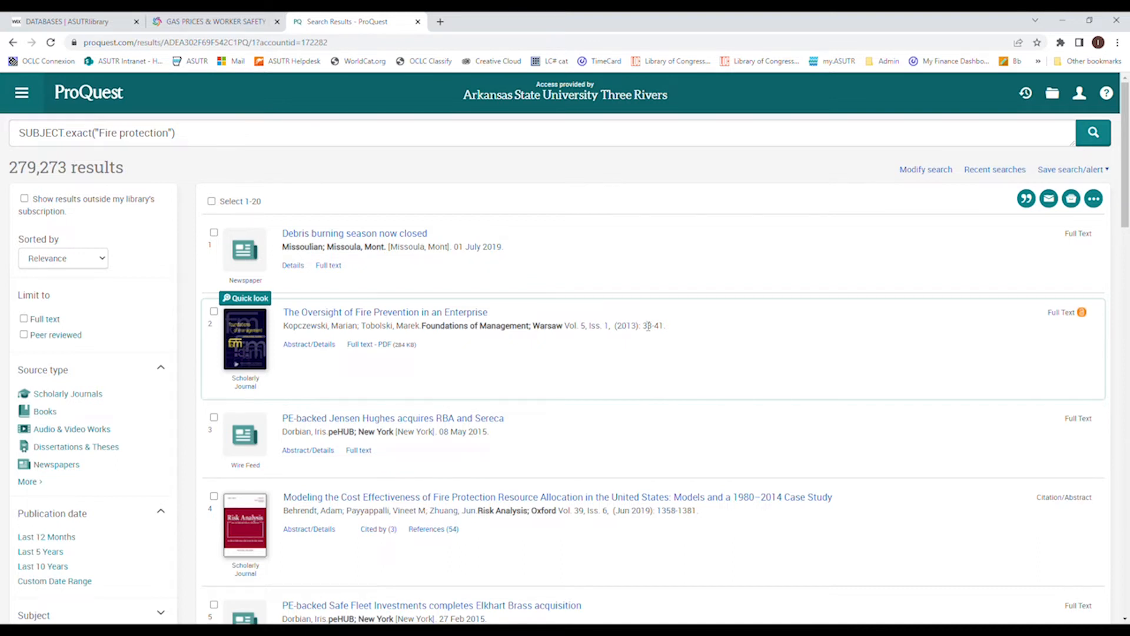
mouse_move(391, 265)
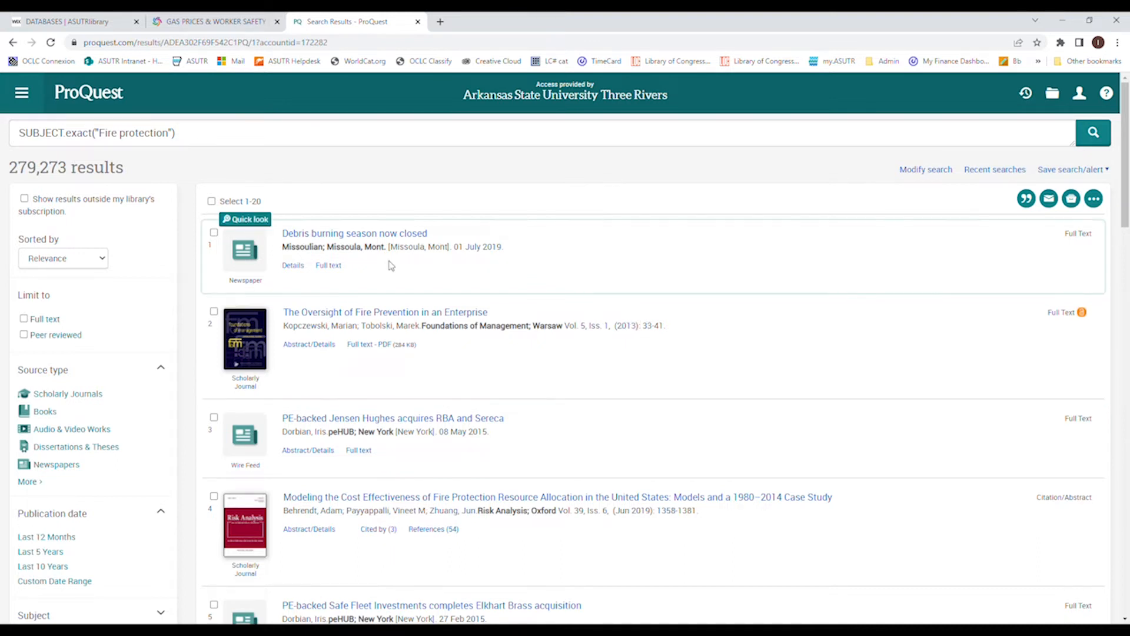
mouse_move(451, 176)
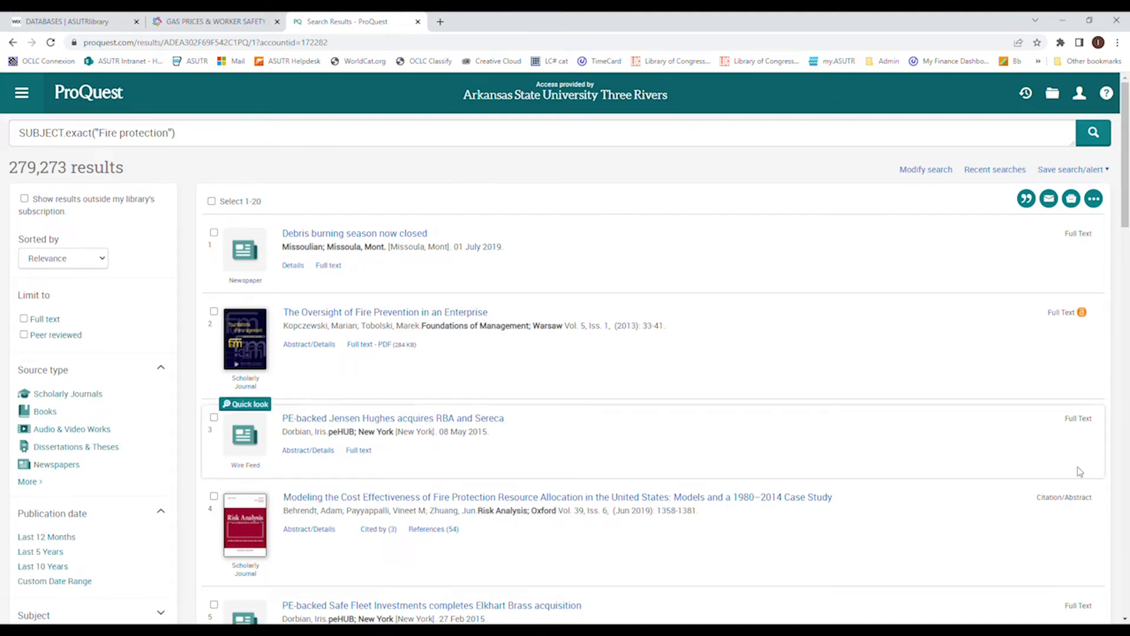
mouse_move(1088, 321)
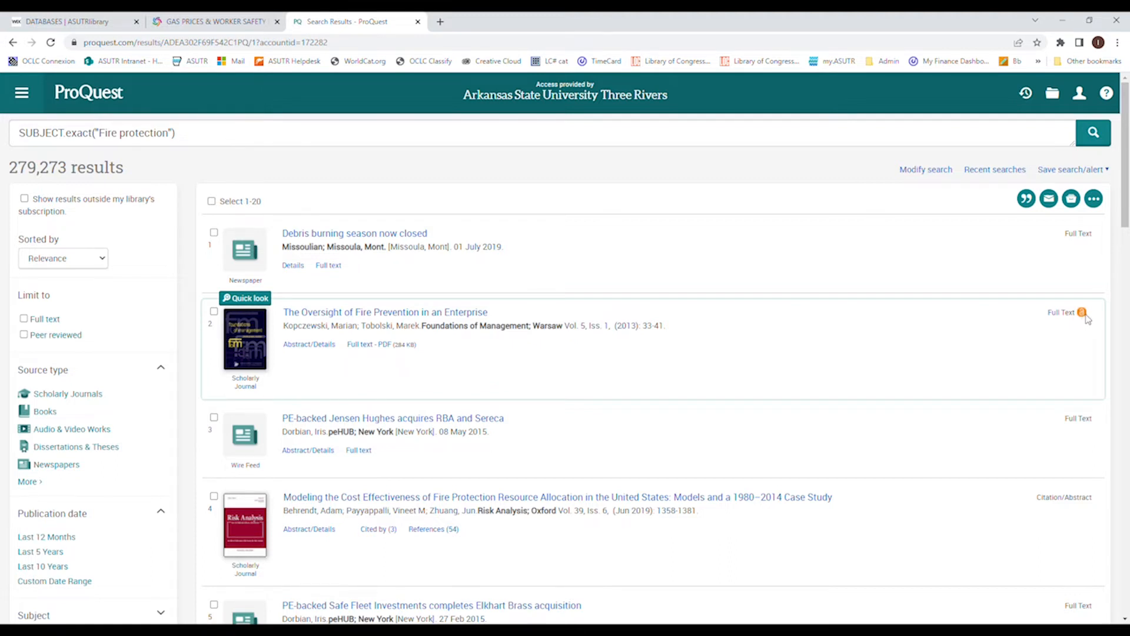
mouse_move(1077, 319)
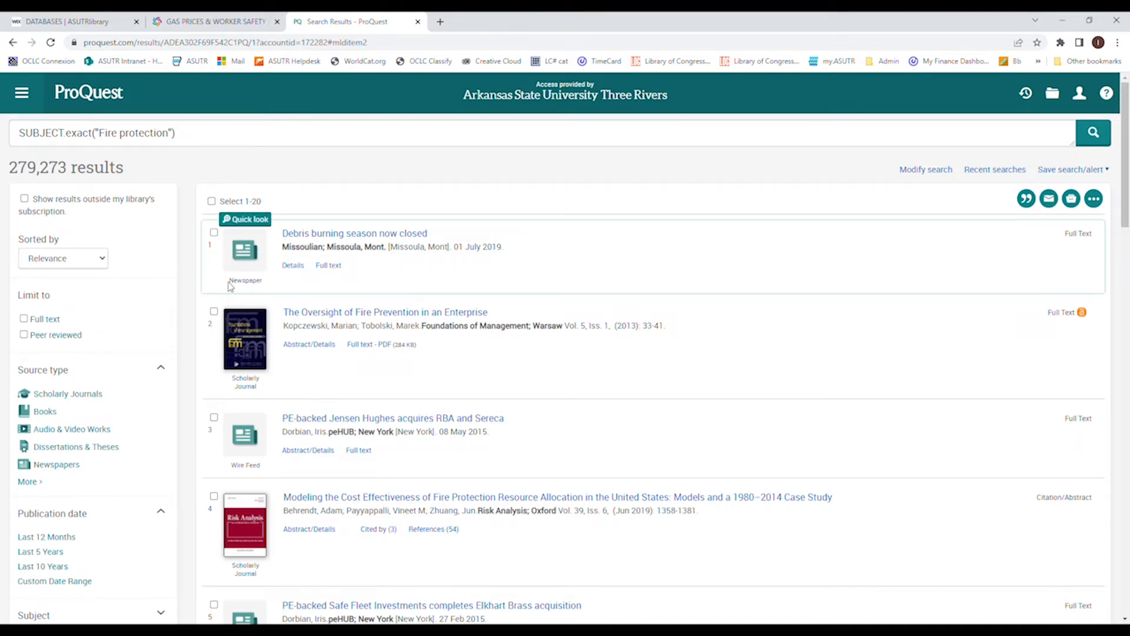
Scroll the Fire protection results down to result 6, a Dodson press release
scroll(down, 3)
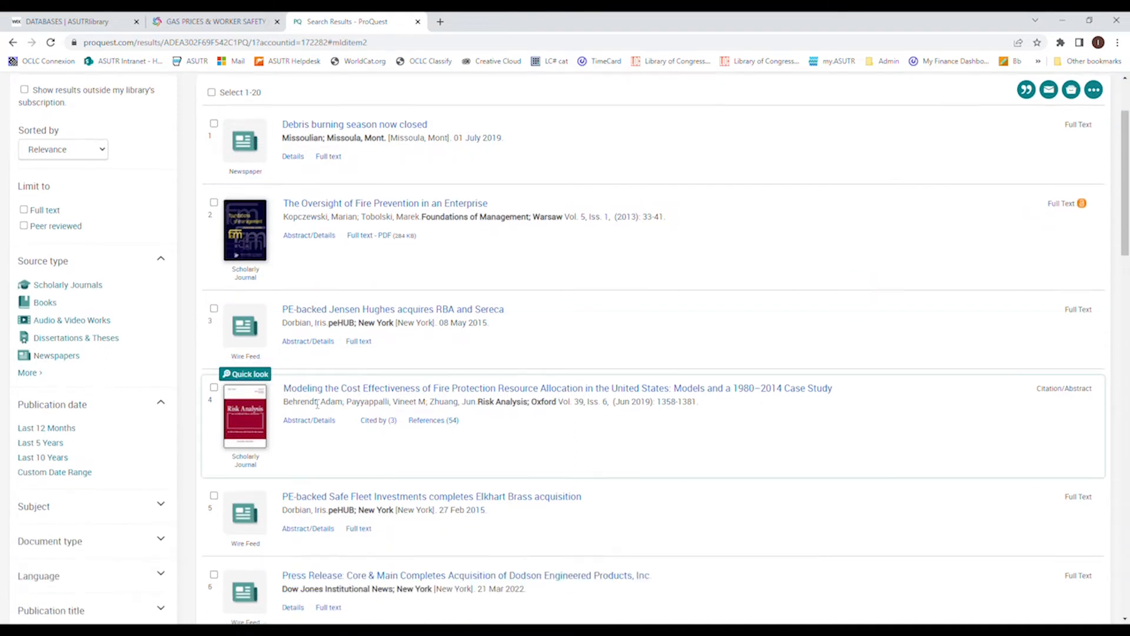
scroll(down, 3)
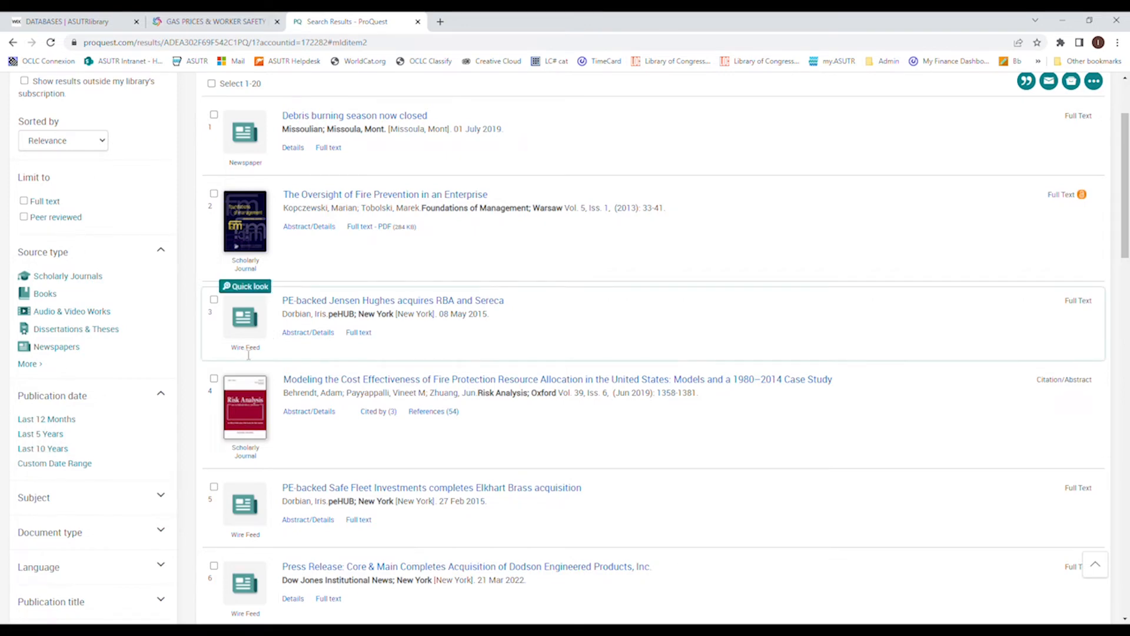
mouse_move(292, 455)
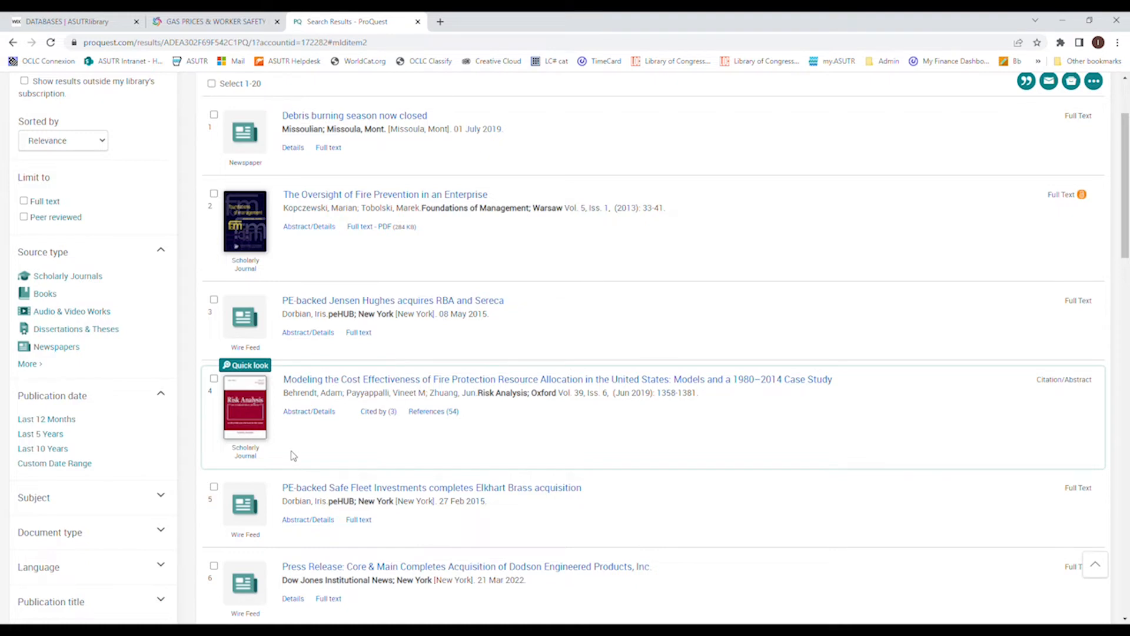
mouse_move(291, 365)
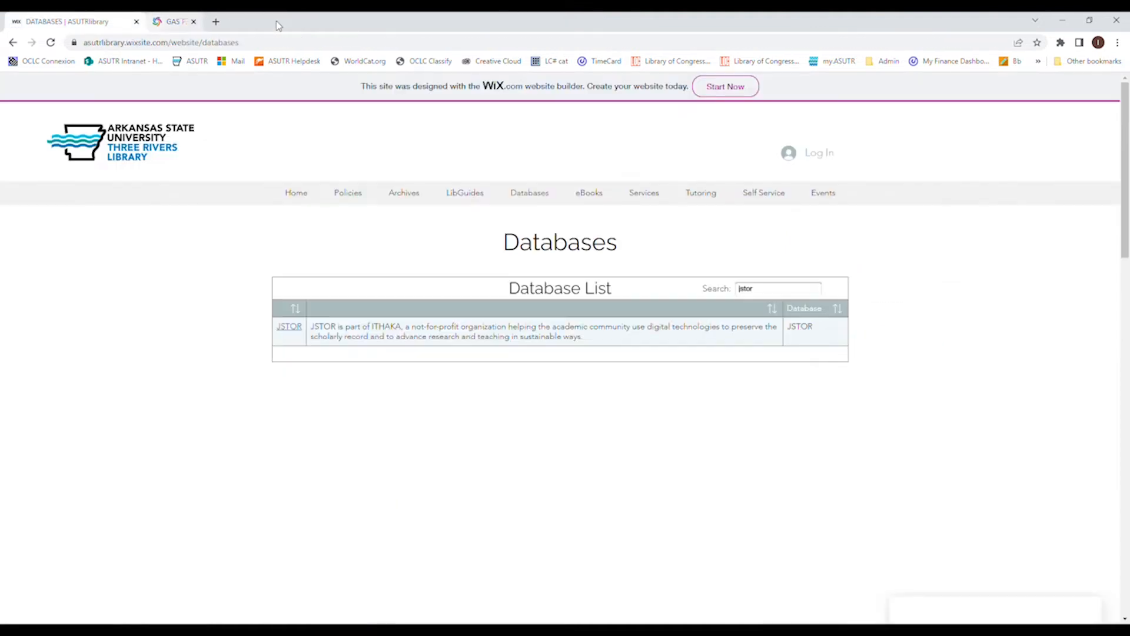
Close the gas prices article tab, open the GALE Database page and browse All Titles
click(297, 192)
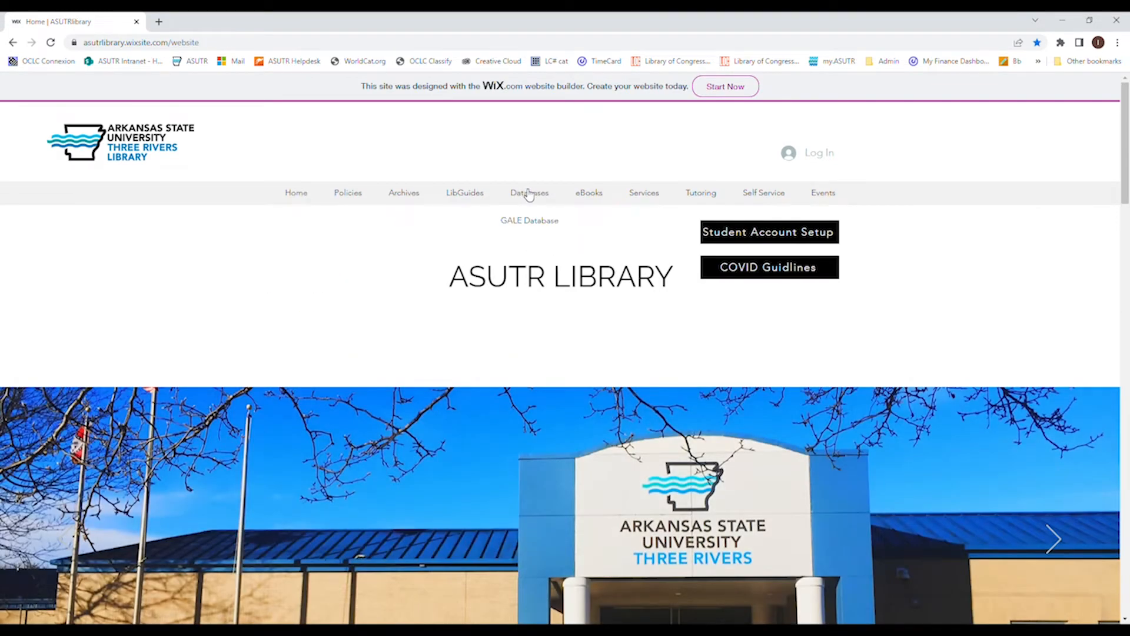
mouse_move(532, 220)
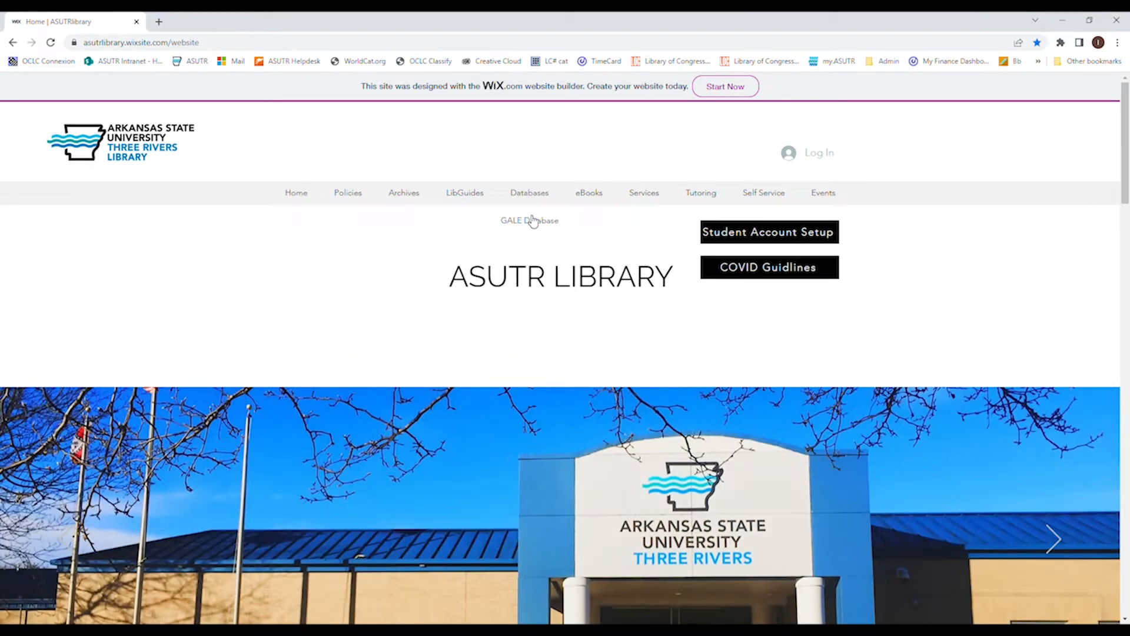
click(529, 220)
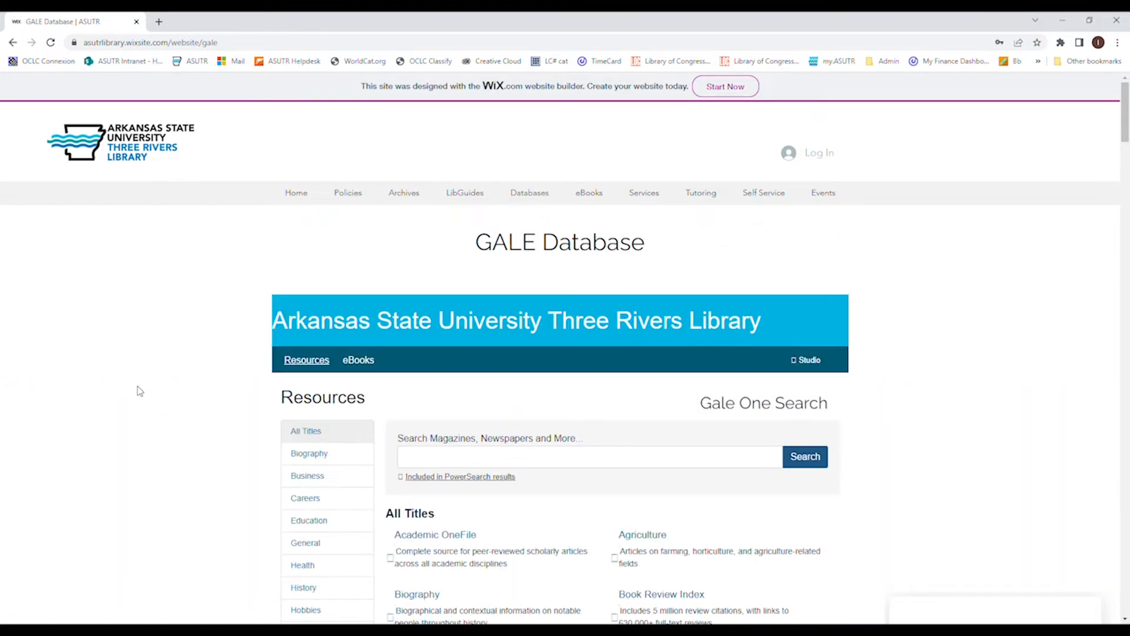
scroll(down, 3)
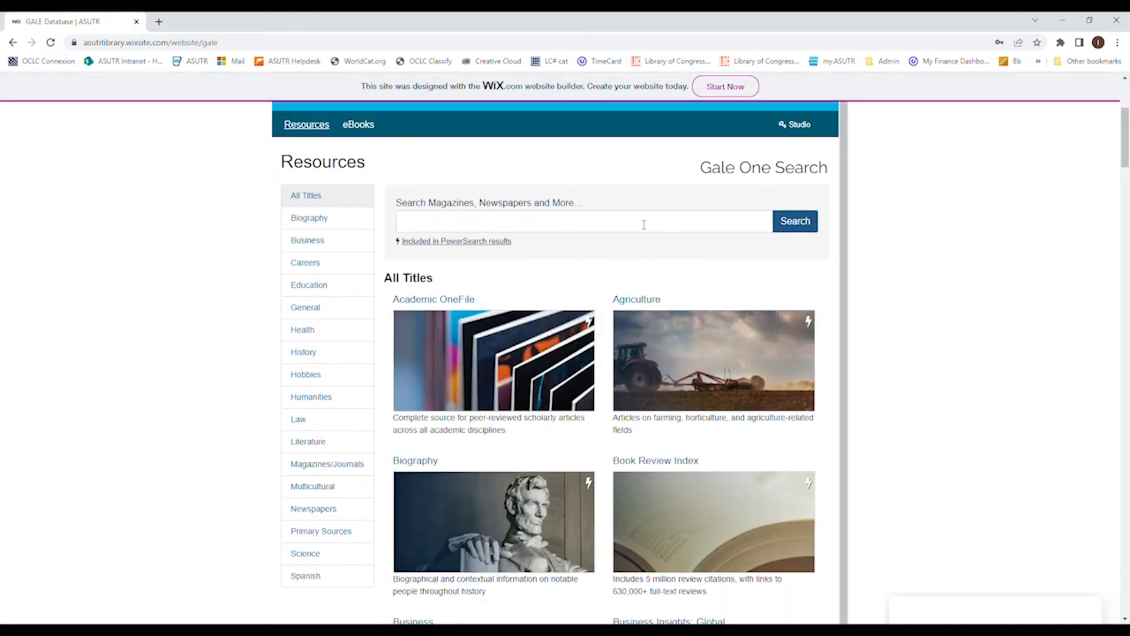
scroll(down, 3)
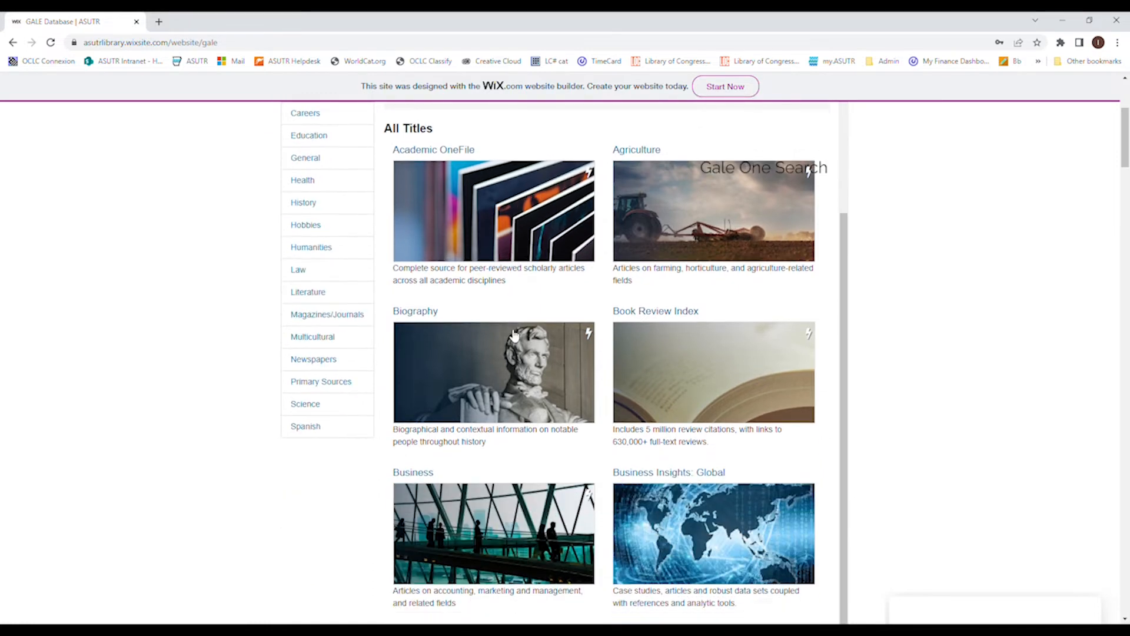
scroll(down, 3)
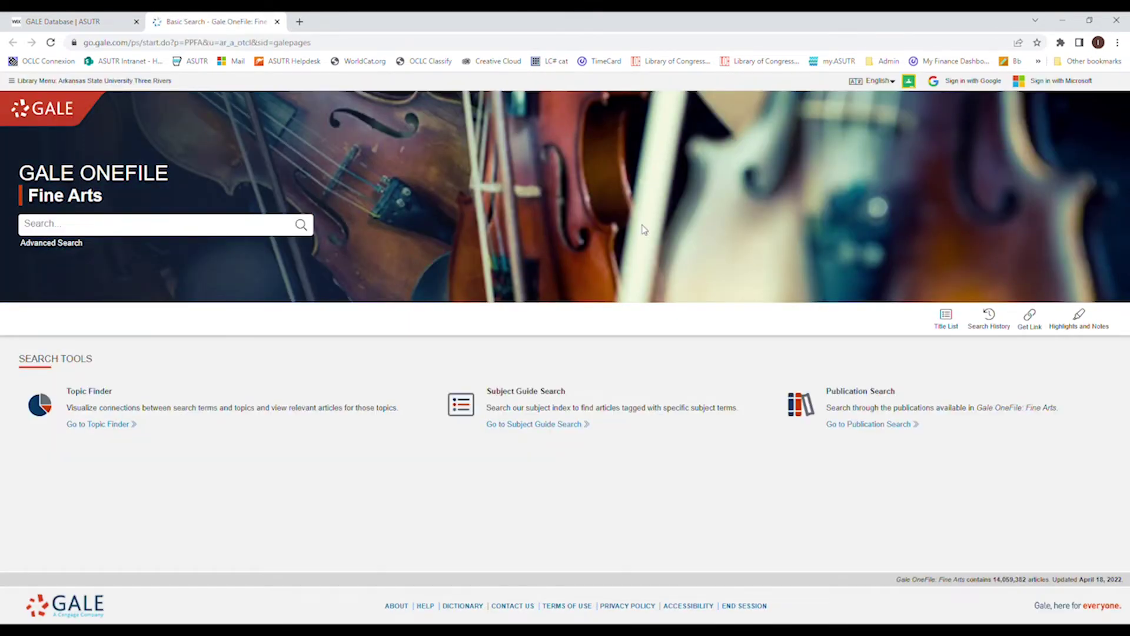
click(123, 225)
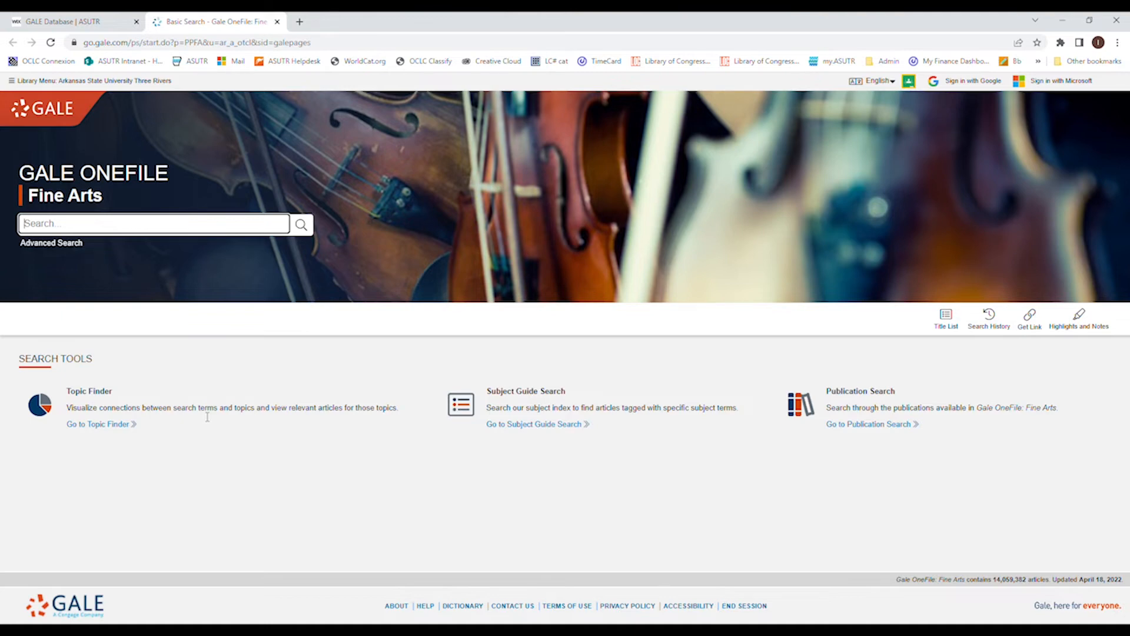
mouse_move(572, 493)
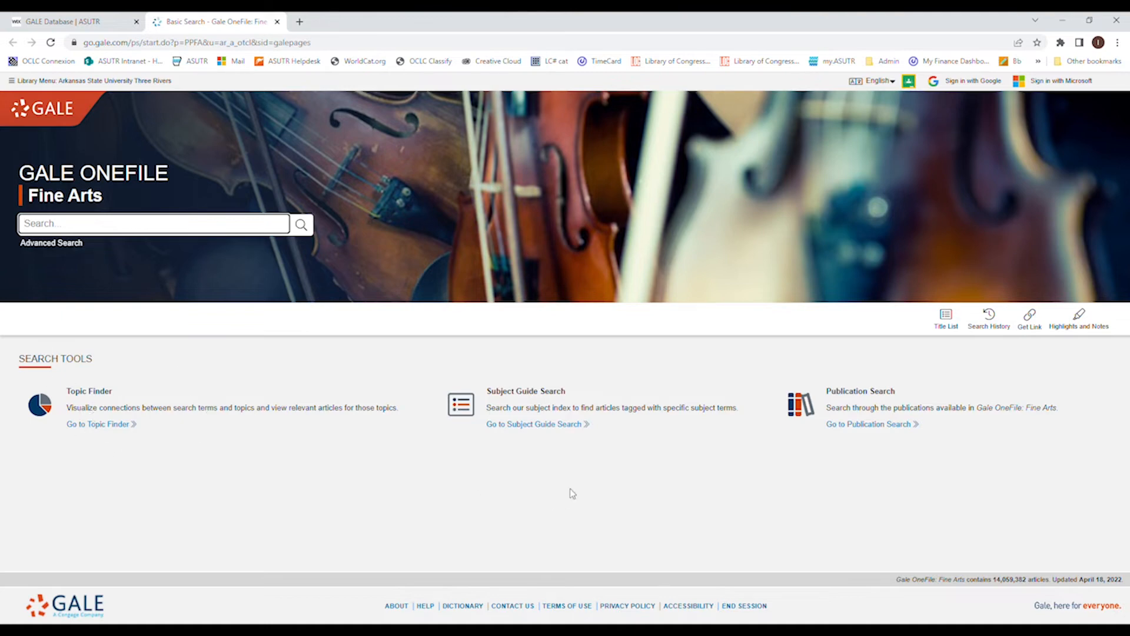
mouse_move(690, 565)
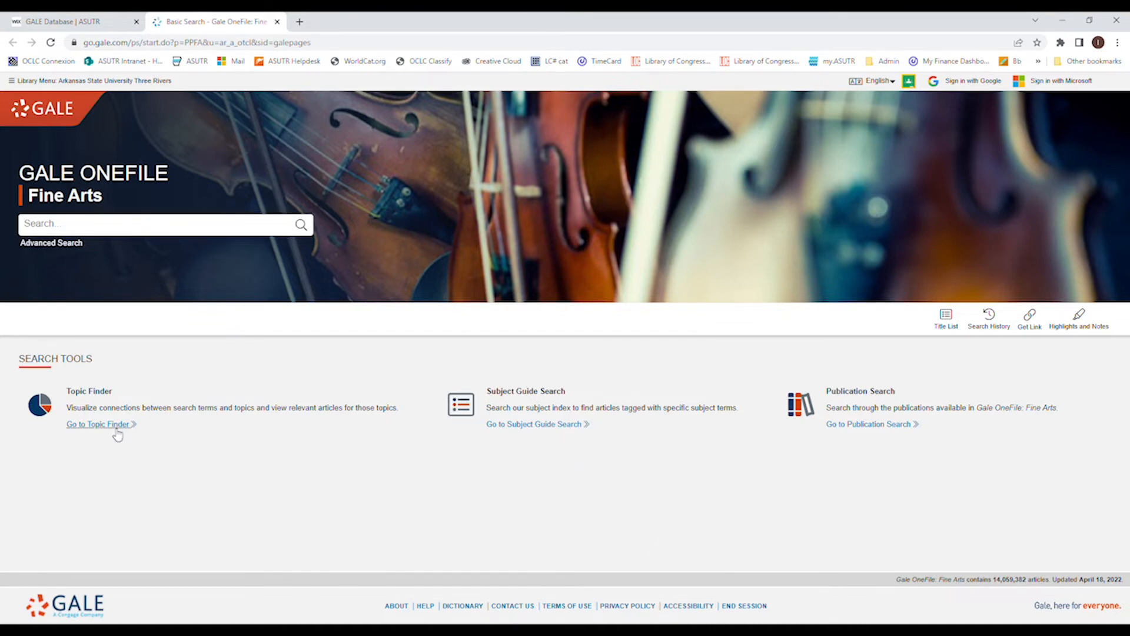
Search Topic Finder for 'post modern' to get its tile map
click(98, 424)
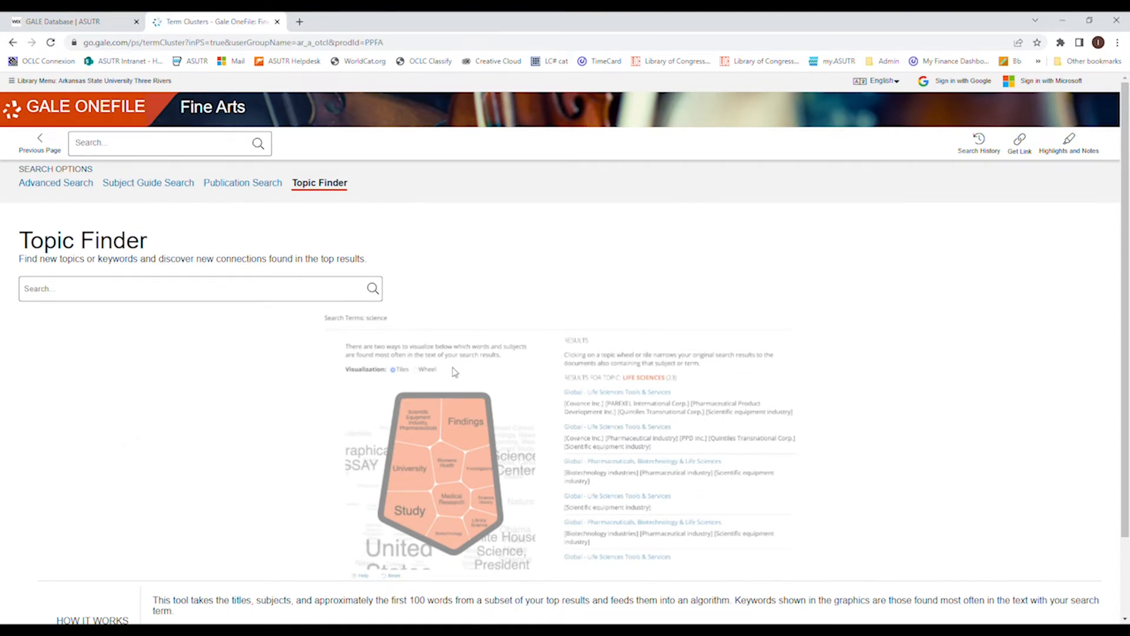
mouse_move(274, 447)
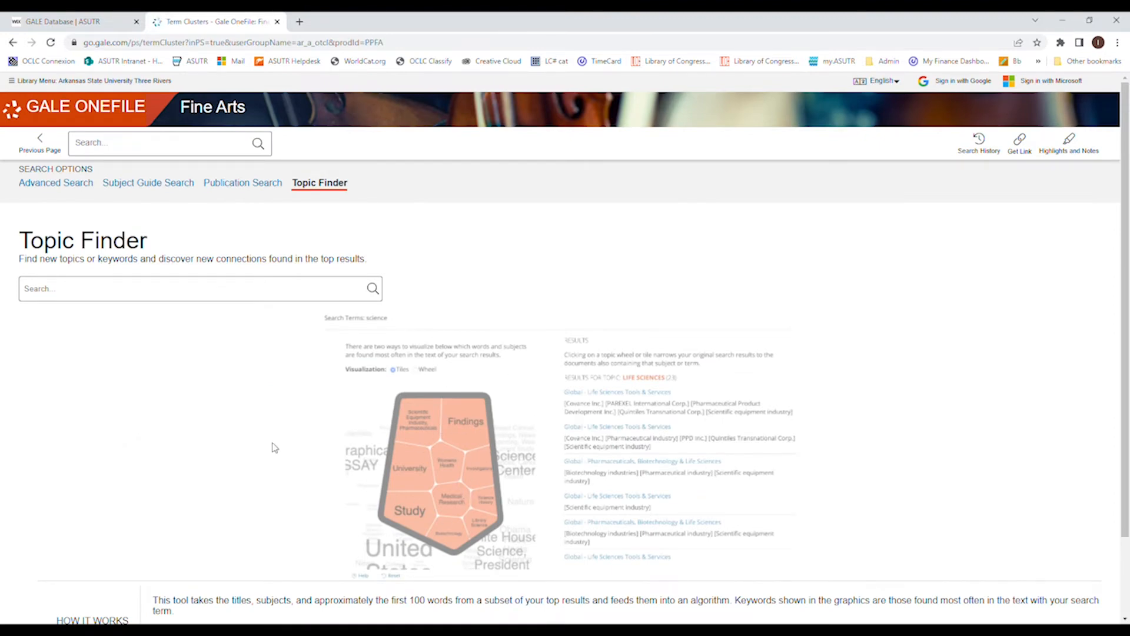
mouse_move(498, 514)
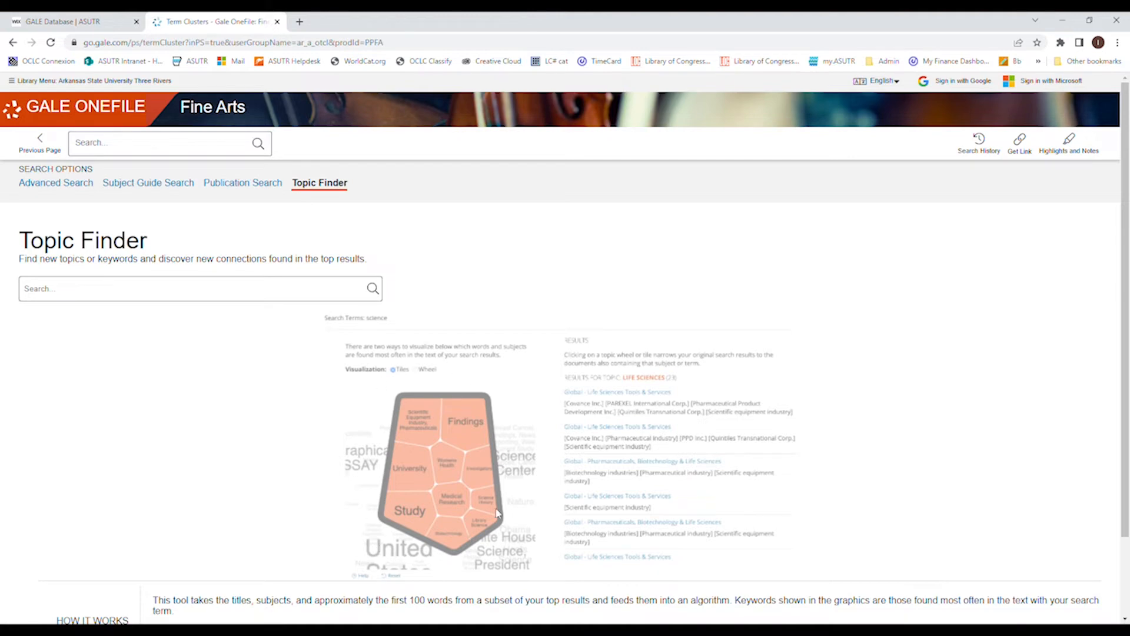
mouse_move(345, 338)
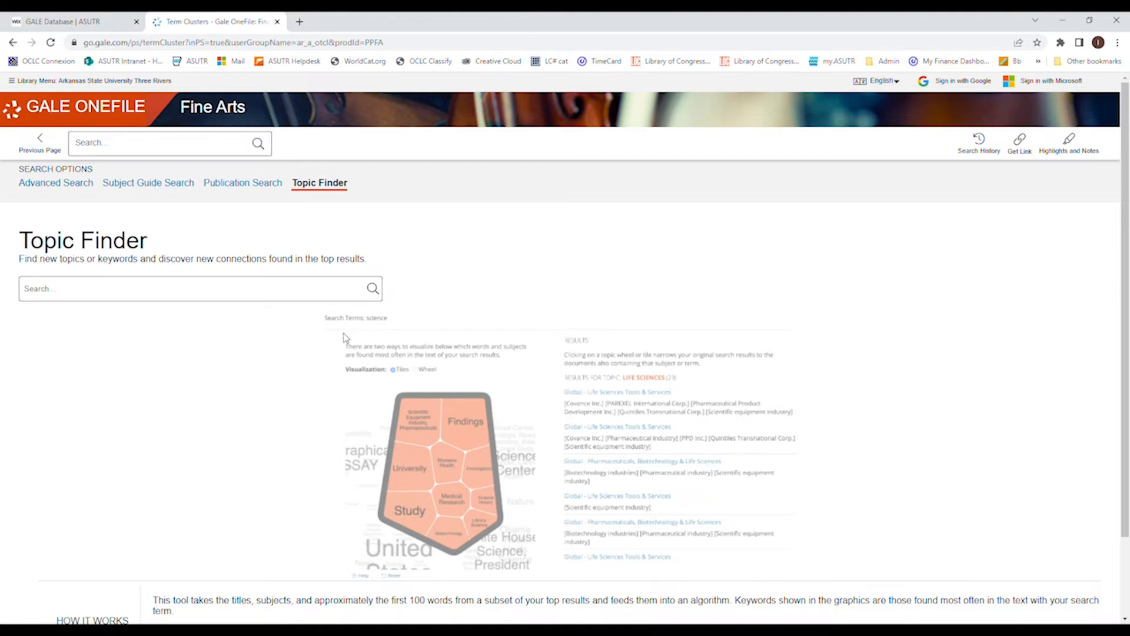
mouse_move(398, 395)
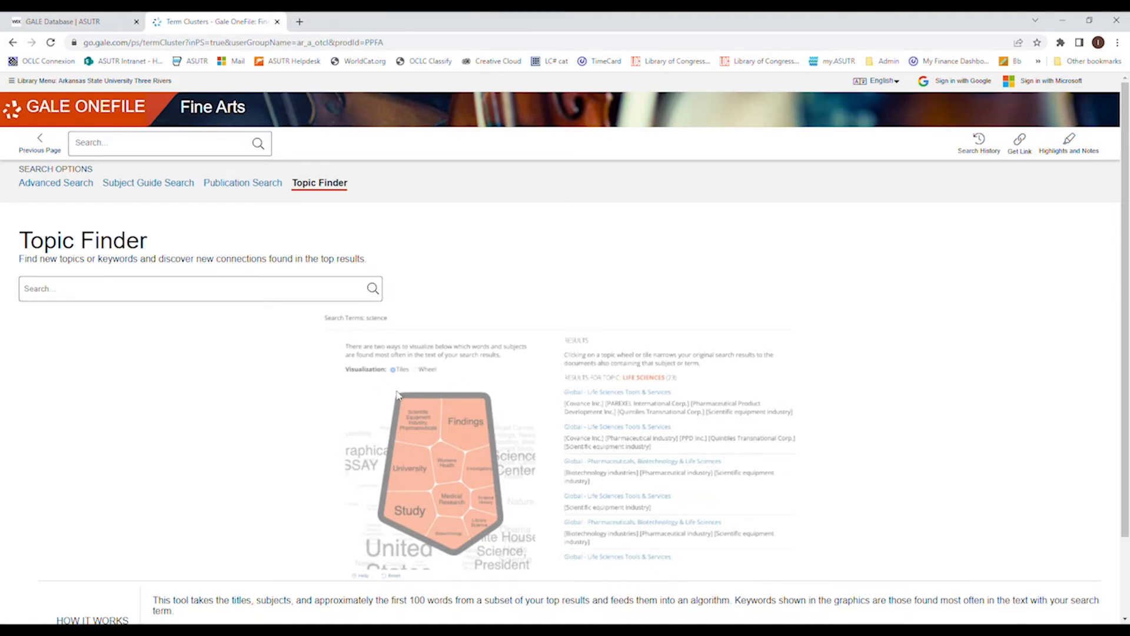
click(174, 289)
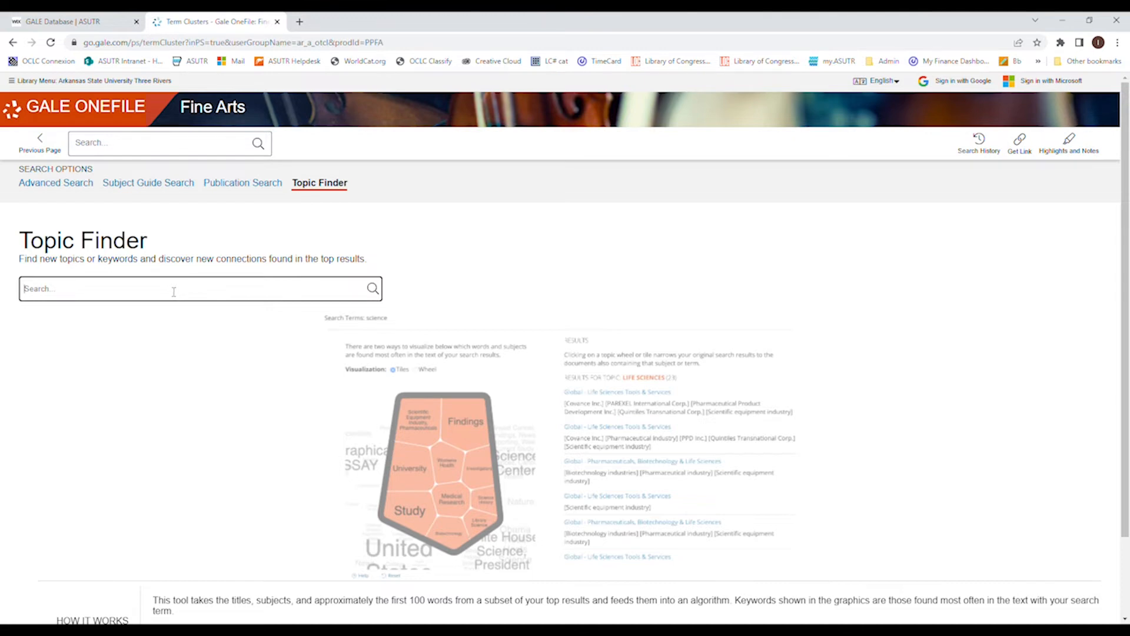
text(post)
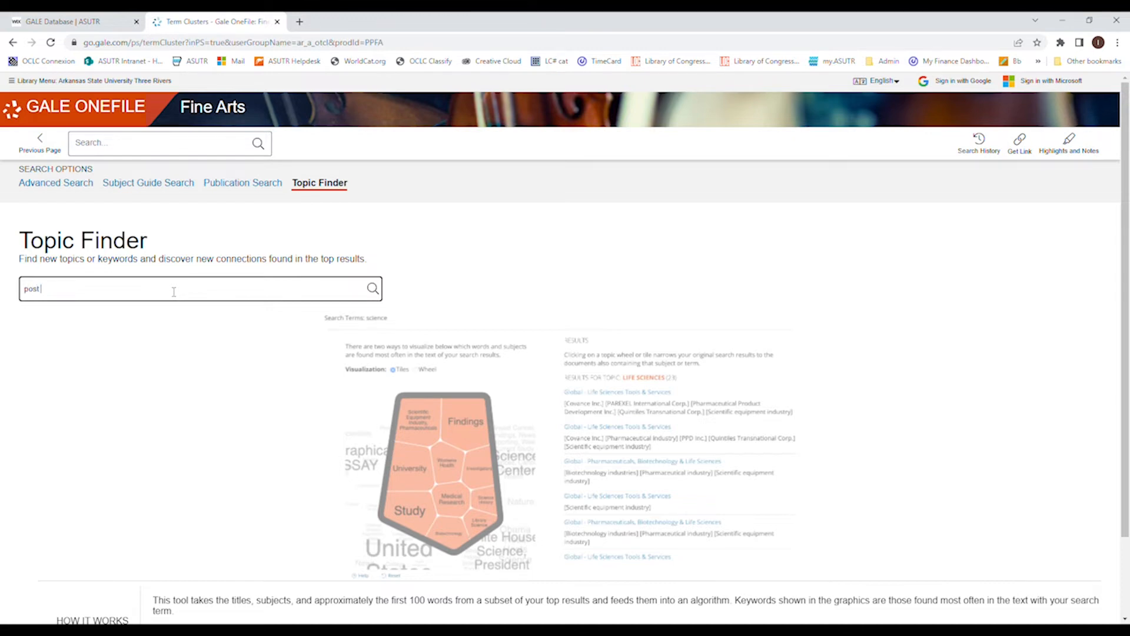
text(modern)
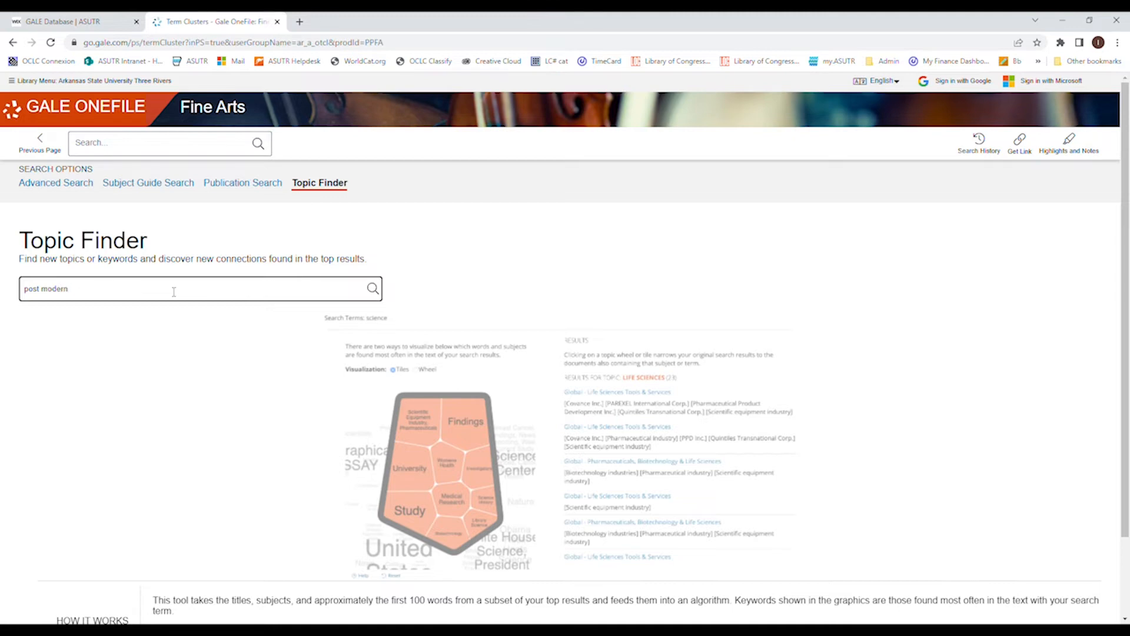
click(373, 288)
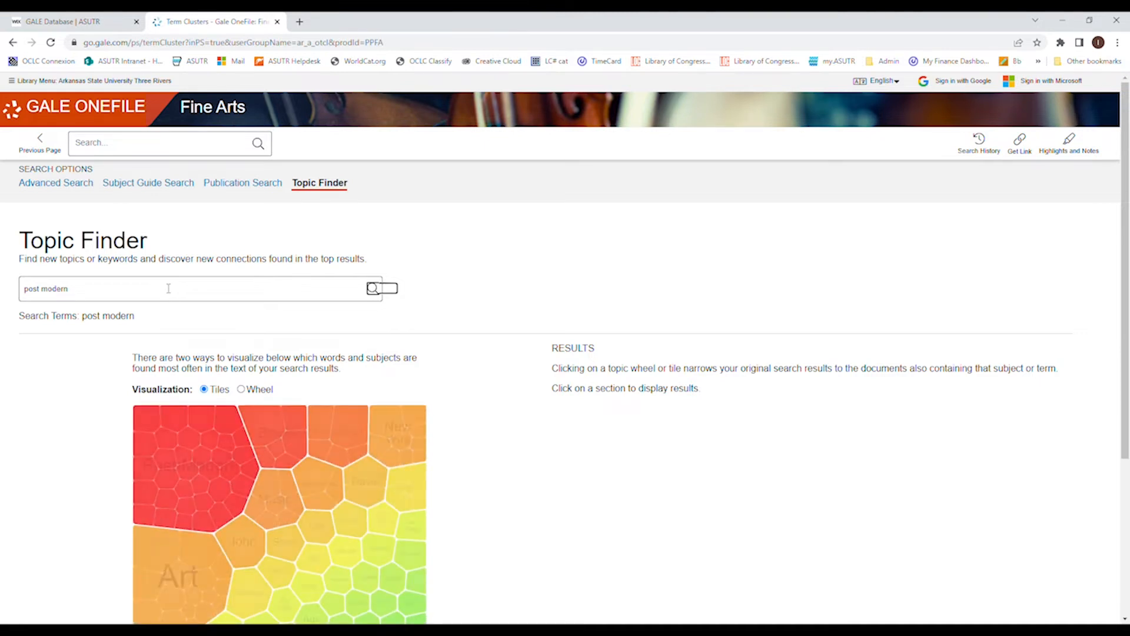
Switch Topic Finder to the Wheel view and list the five Dance articles
scroll(down, 3)
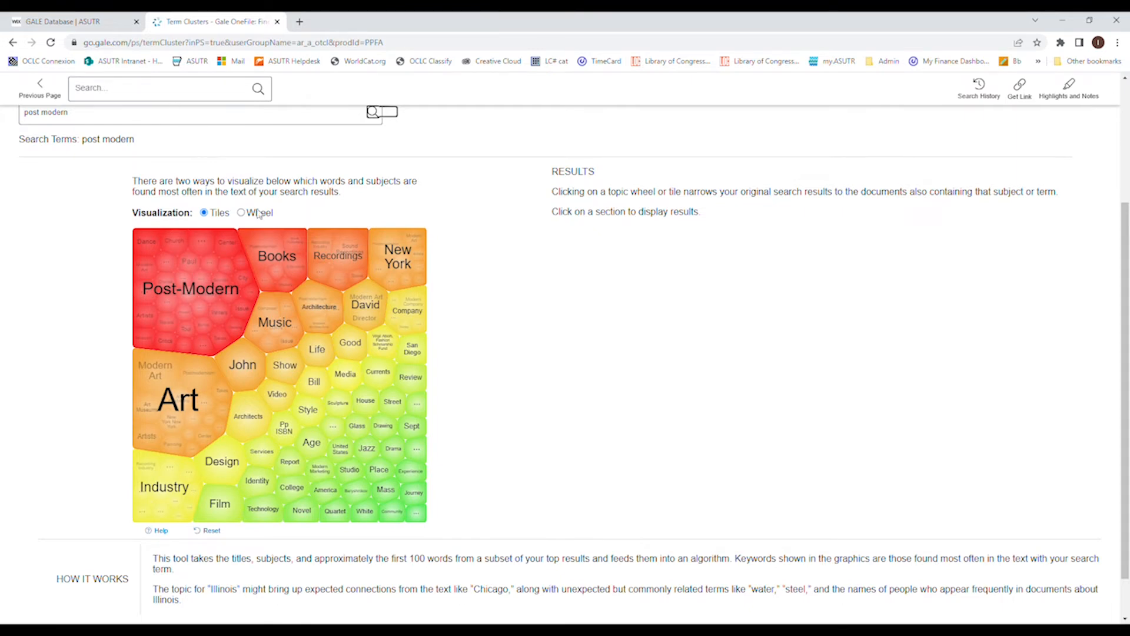
click(240, 213)
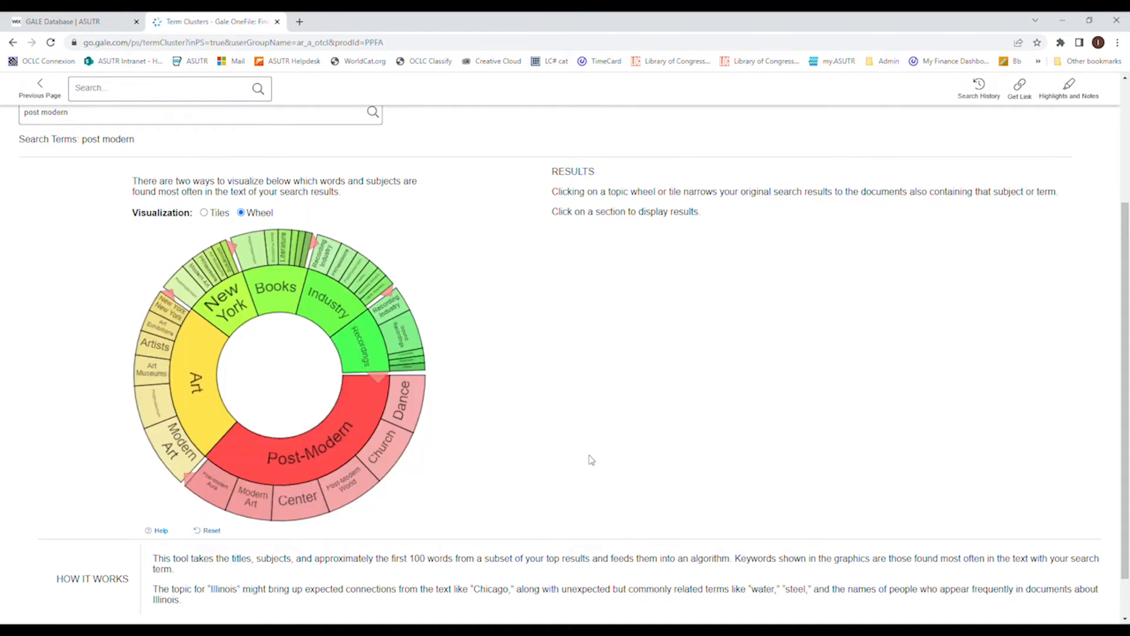
mouse_move(664, 503)
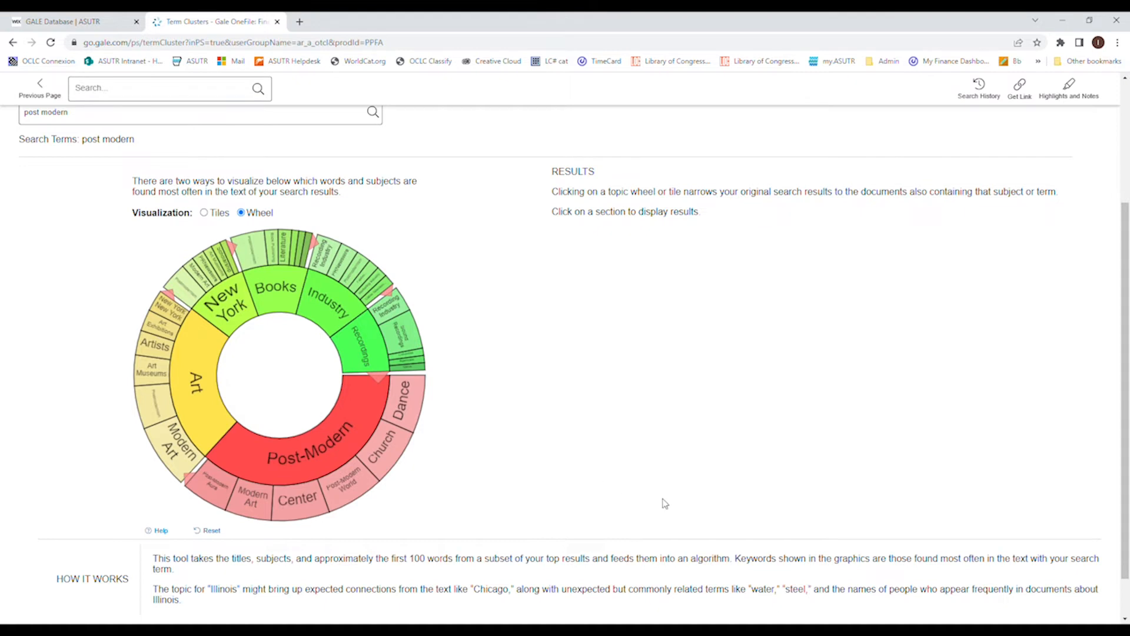
mouse_move(281, 387)
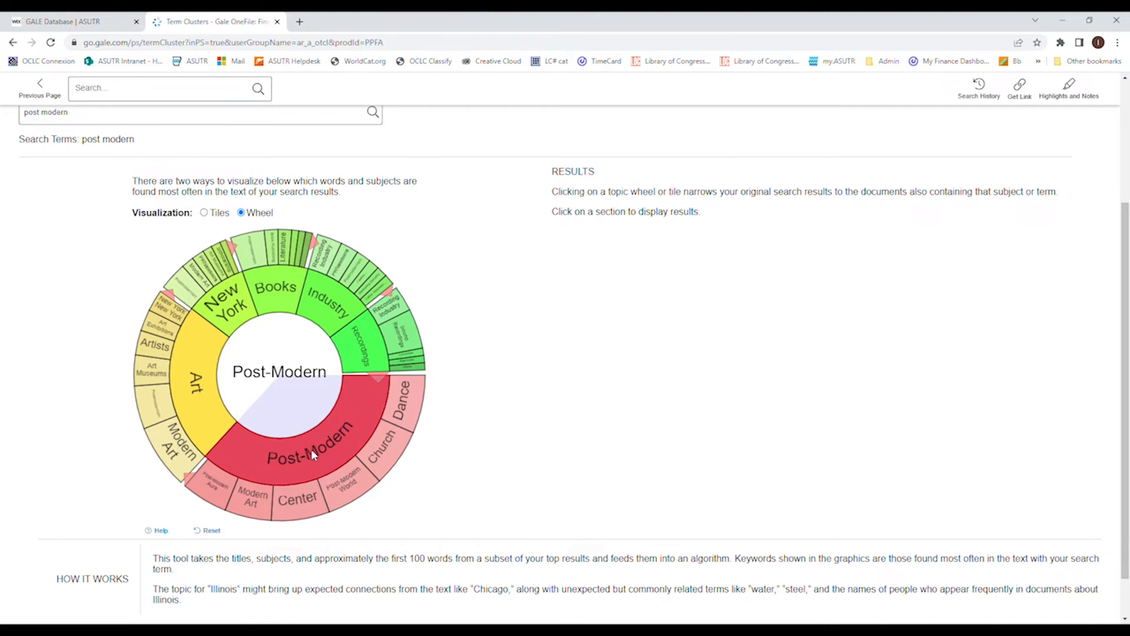
mouse_move(384, 452)
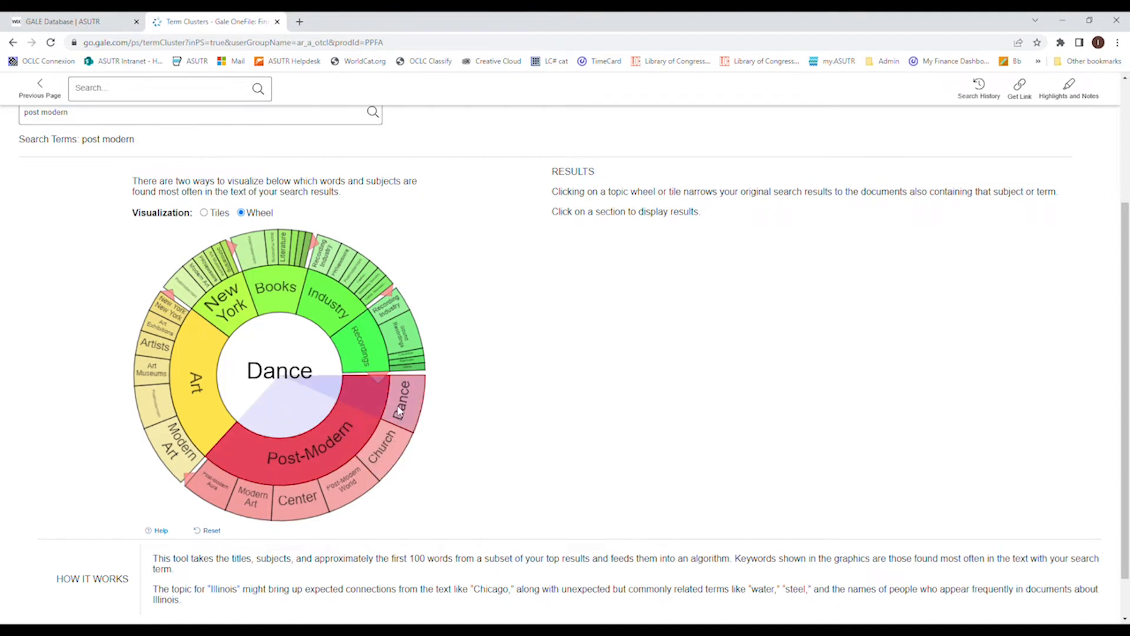
click(398, 411)
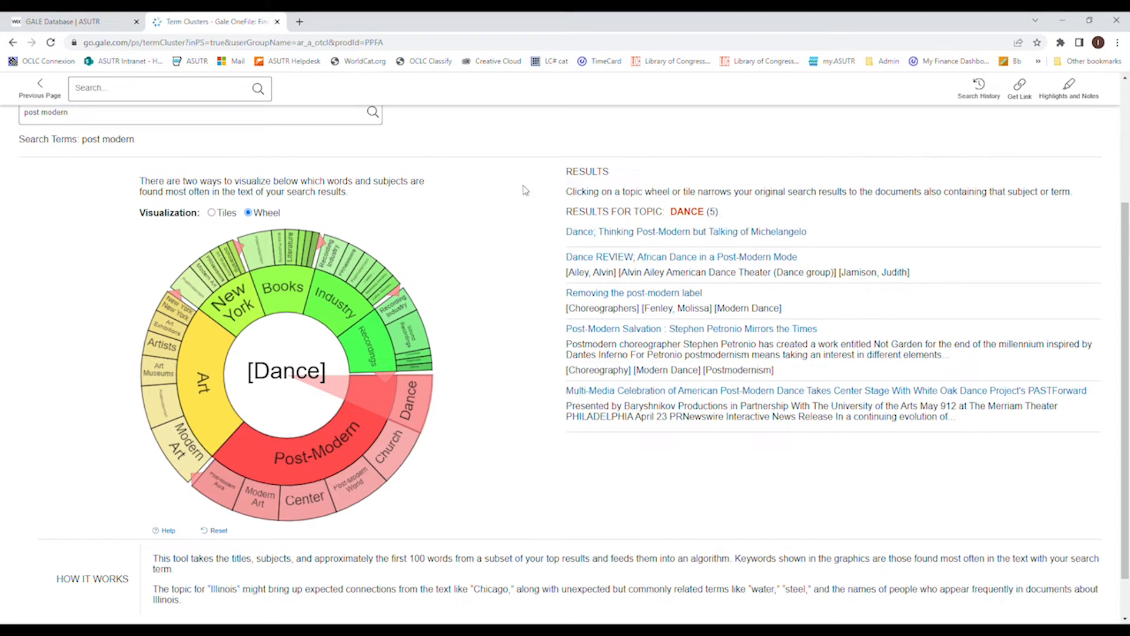
mouse_move(471, 284)
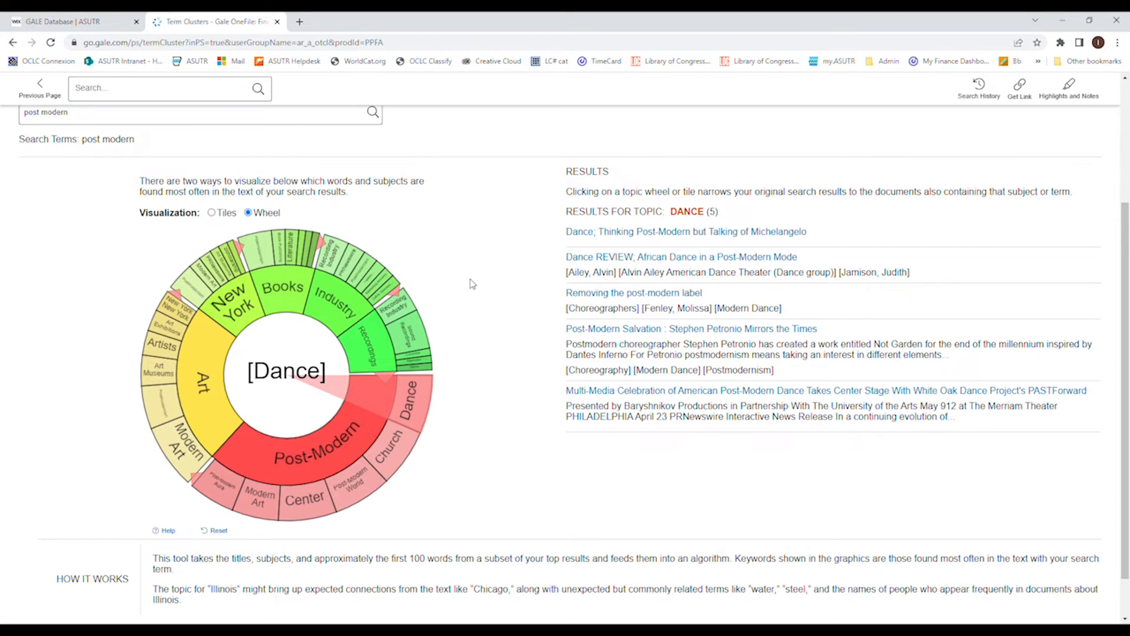
mouse_move(478, 359)
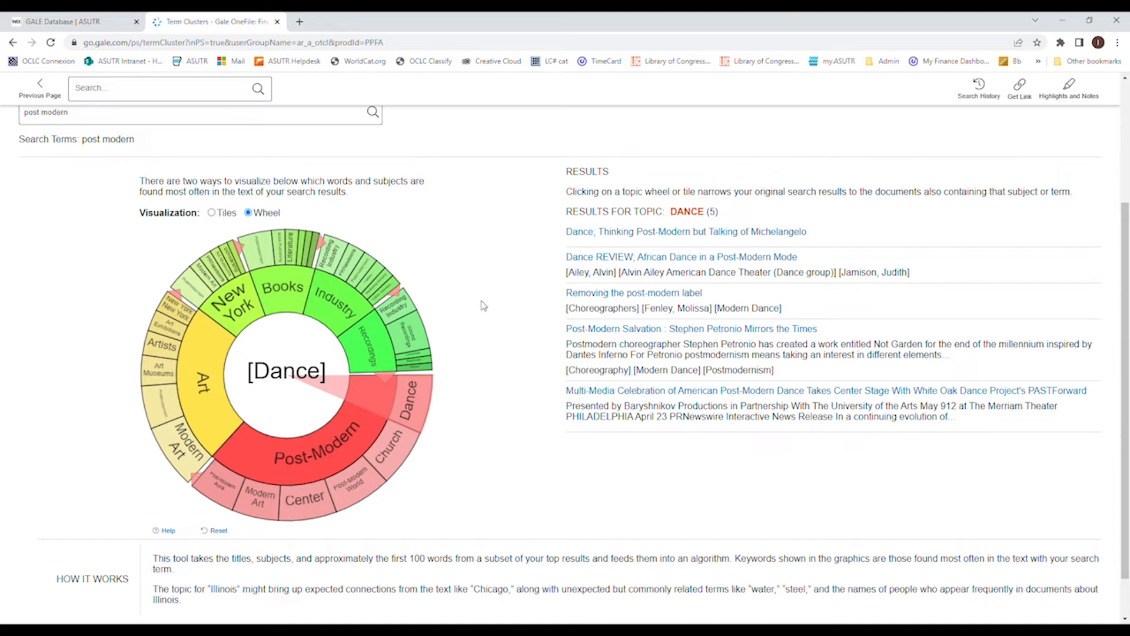
mouse_move(474, 395)
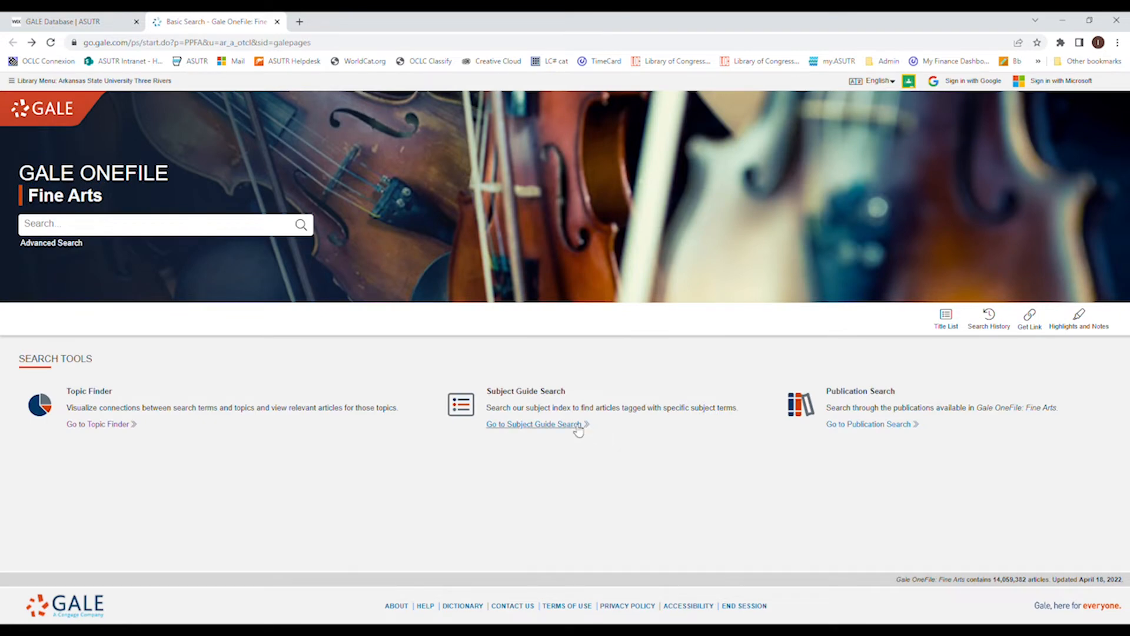
Run a Subject Guide search for Postmodernism, picked from the 'post mod' suggestions
click(534, 424)
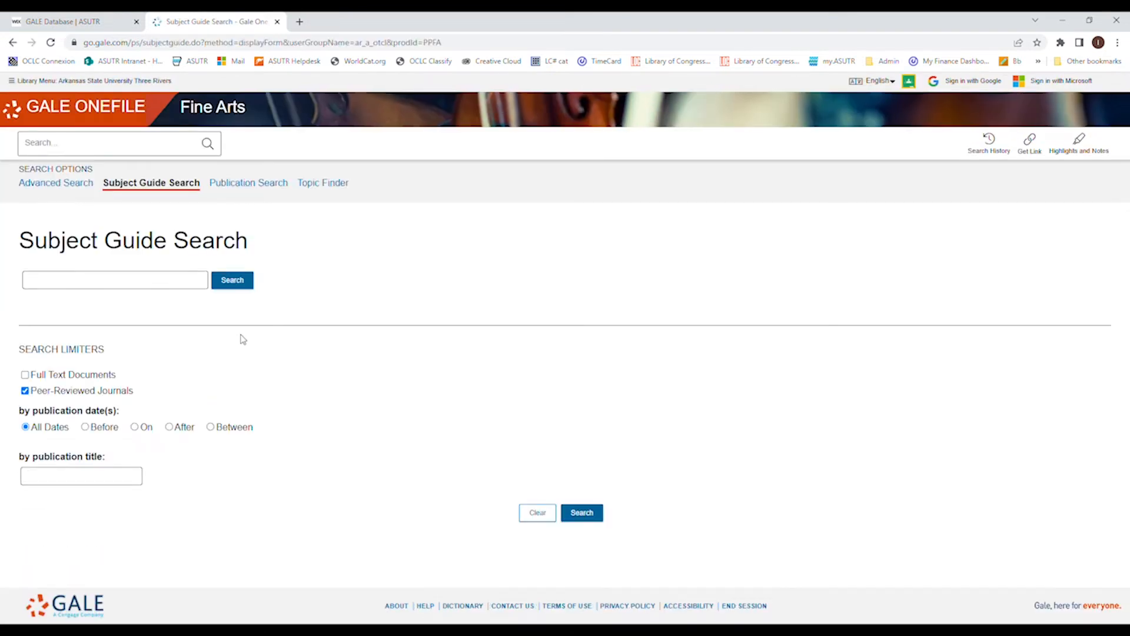
click(114, 280)
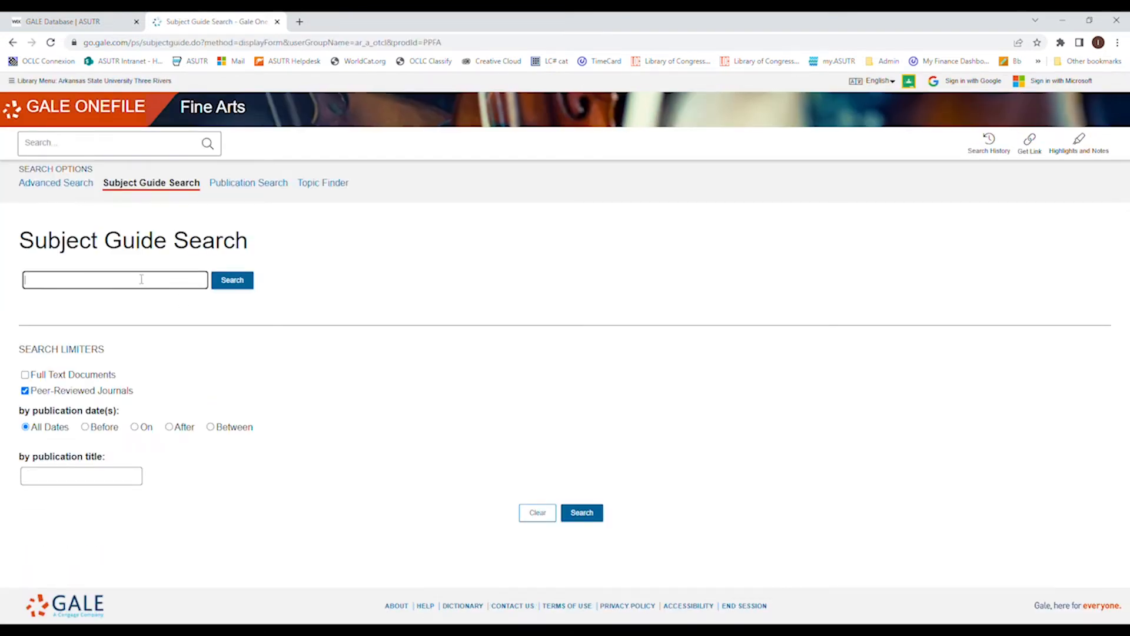
text(post moder)
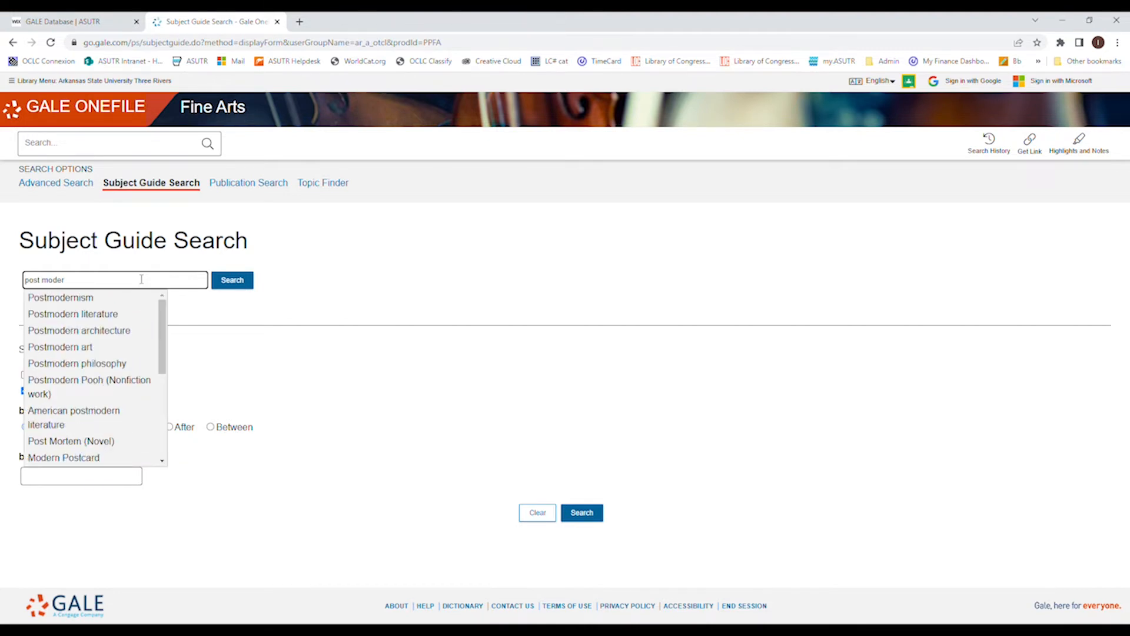
click(232, 280)
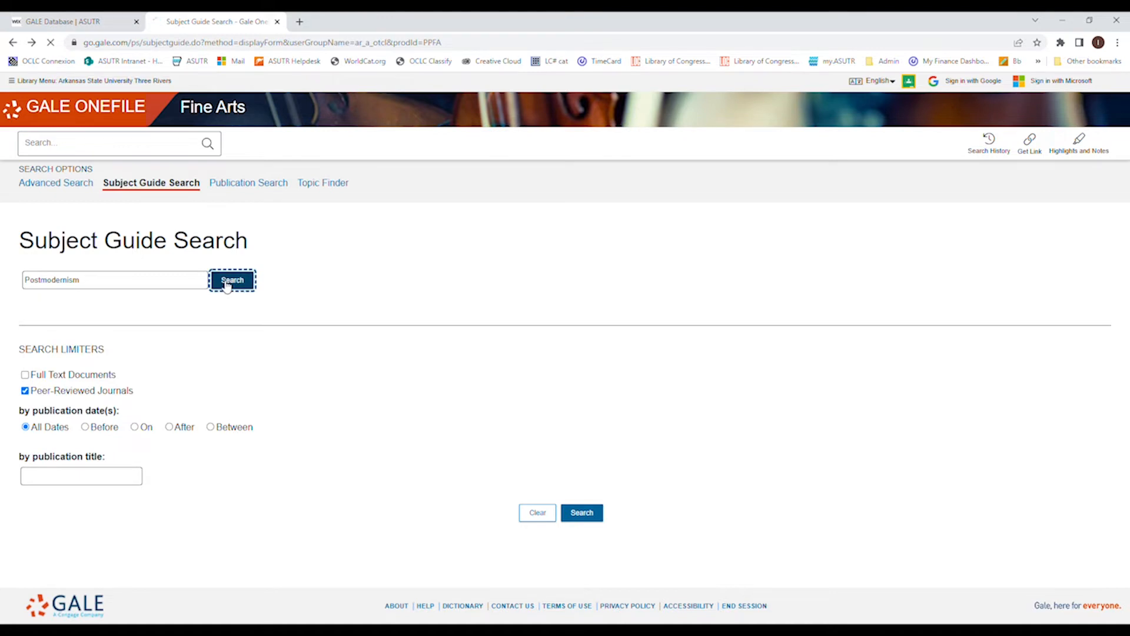
click(232, 281)
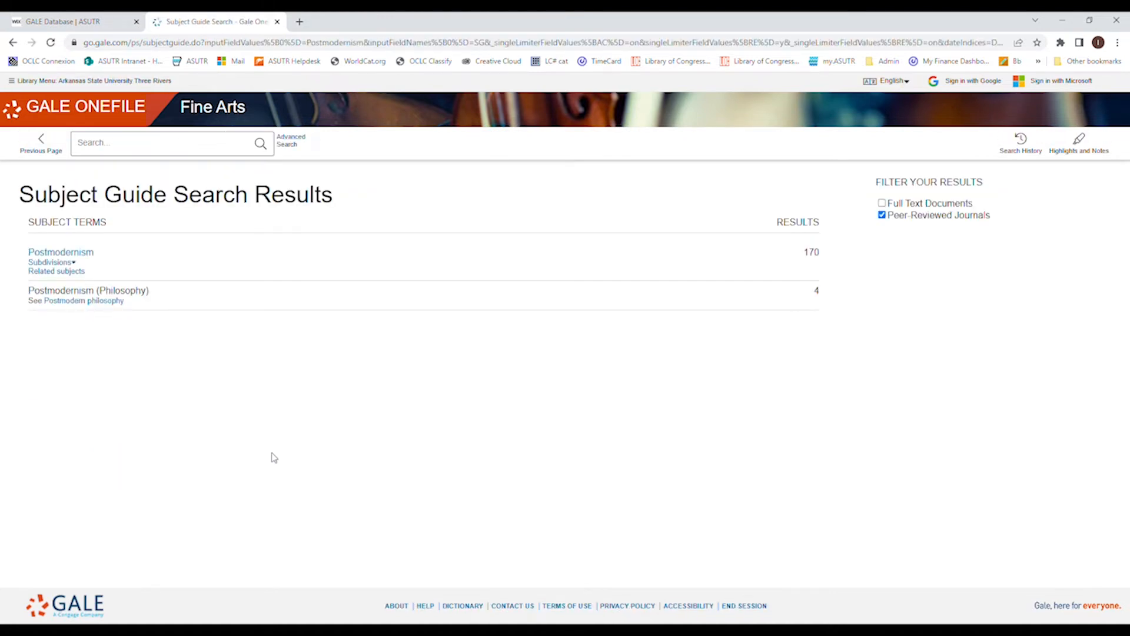
mouse_move(269, 450)
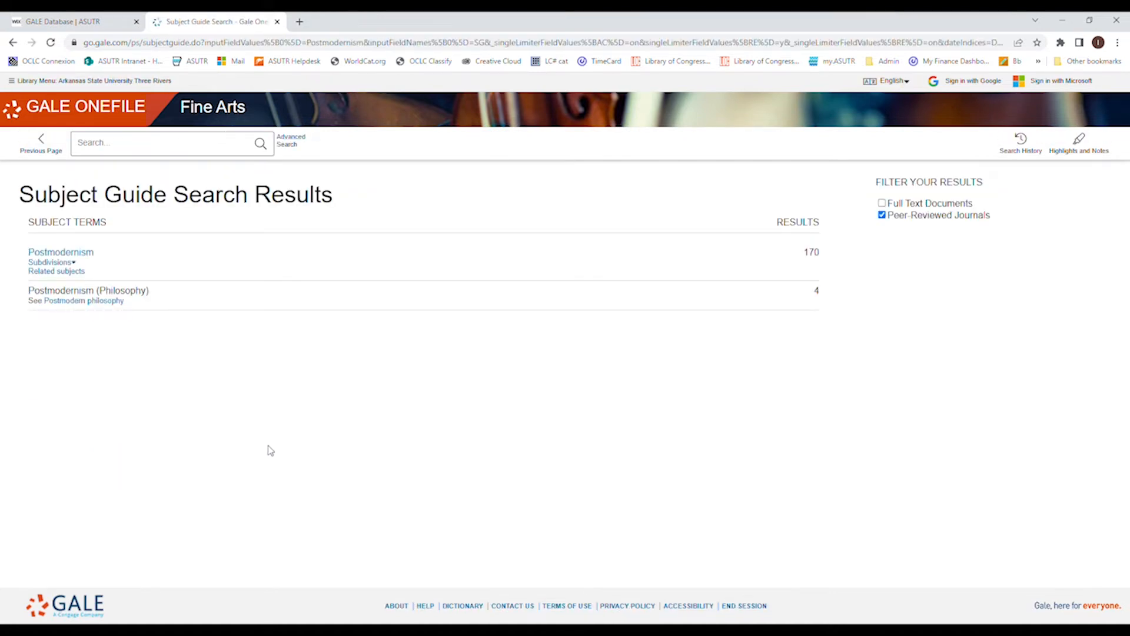
mouse_move(198, 402)
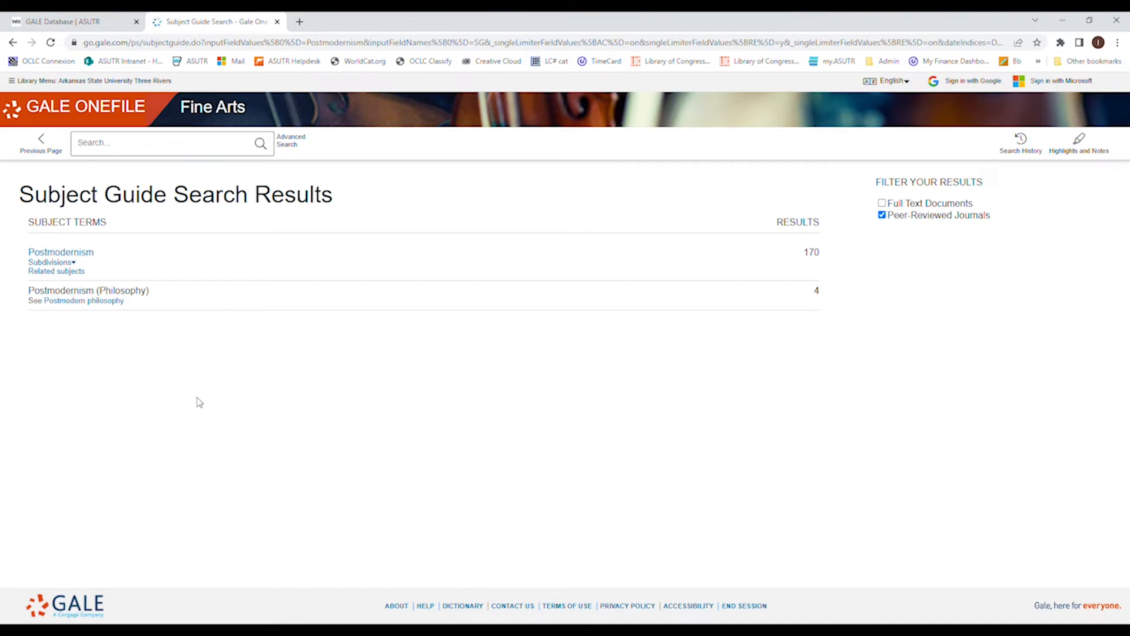
mouse_move(81, 269)
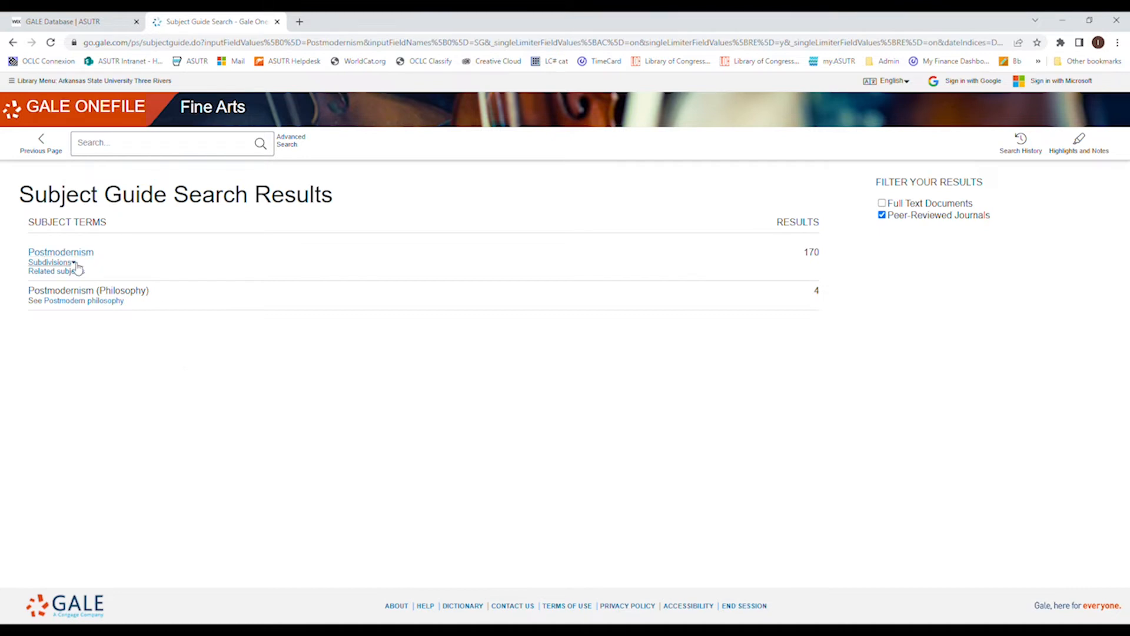
Expand Postmodernism's subdivisions and list them by location: Africa, Argentina, Japan, Latin America
click(50, 262)
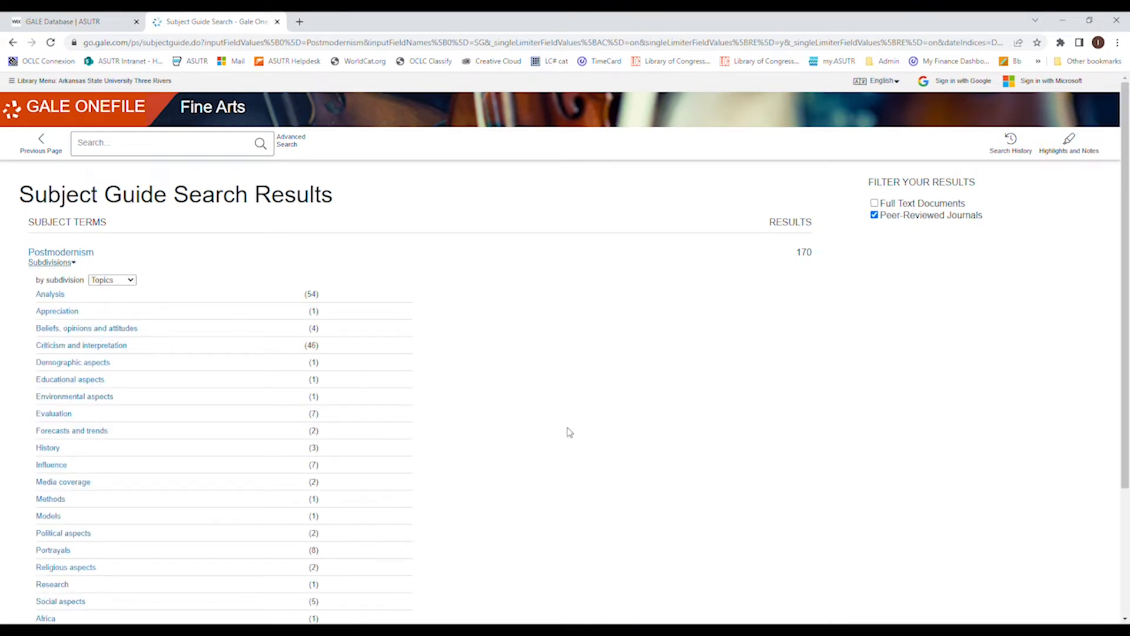
mouse_move(552, 455)
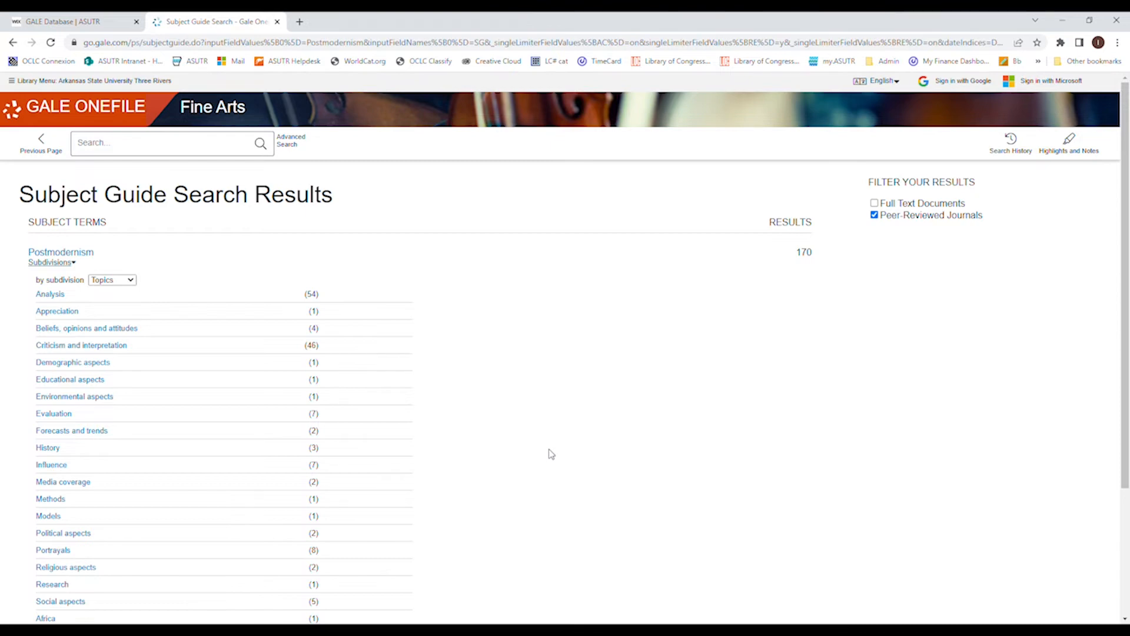
scroll(down, 3)
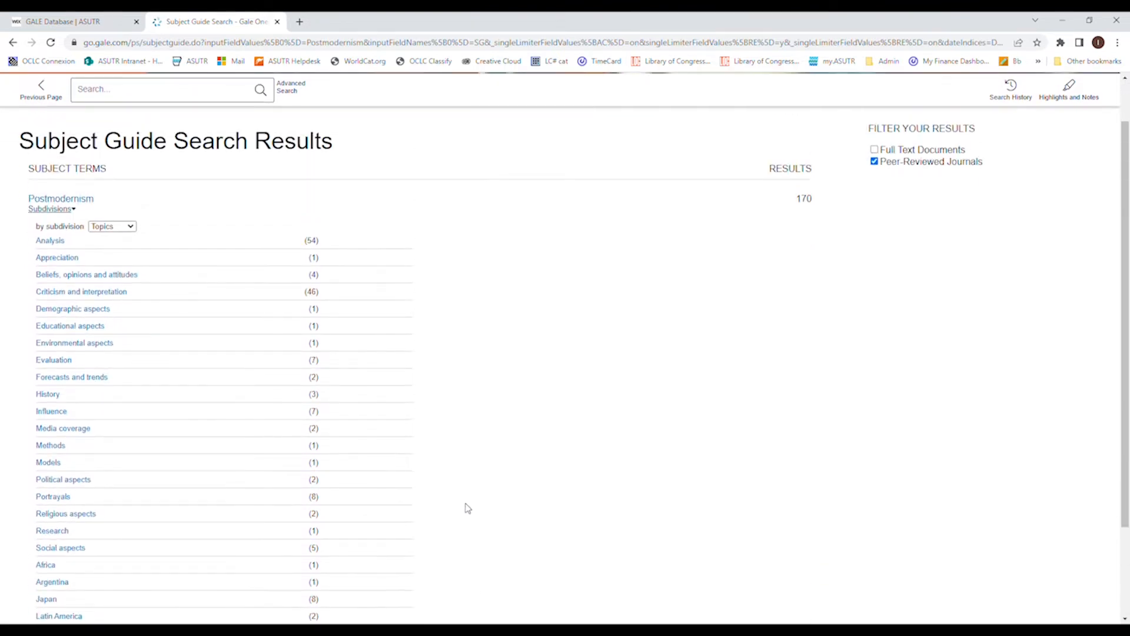
mouse_move(284, 280)
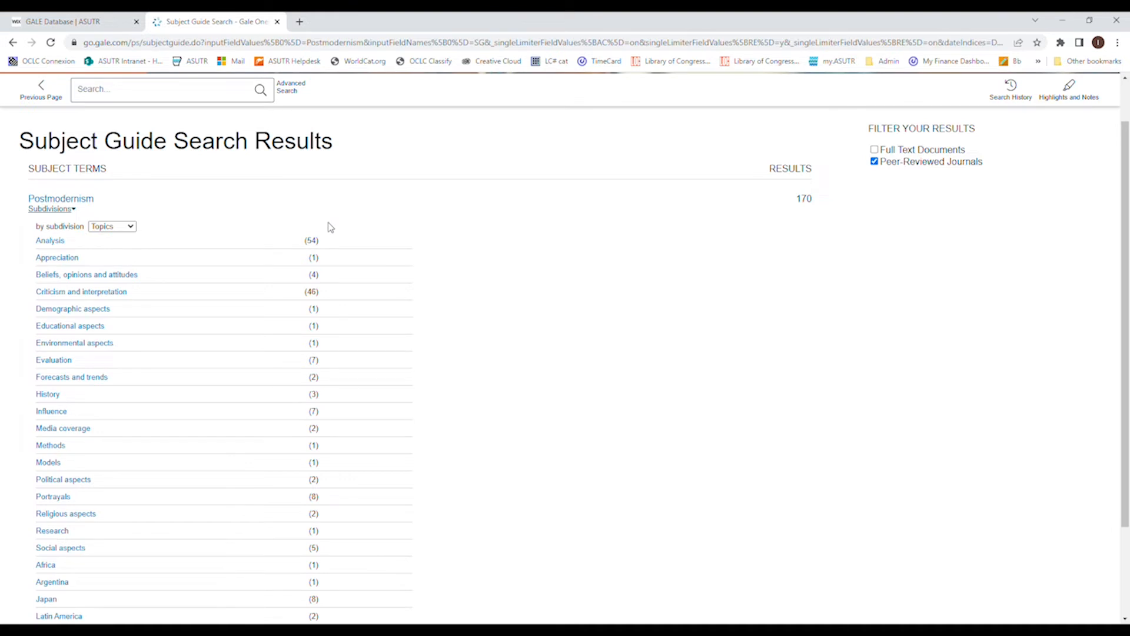
mouse_move(288, 261)
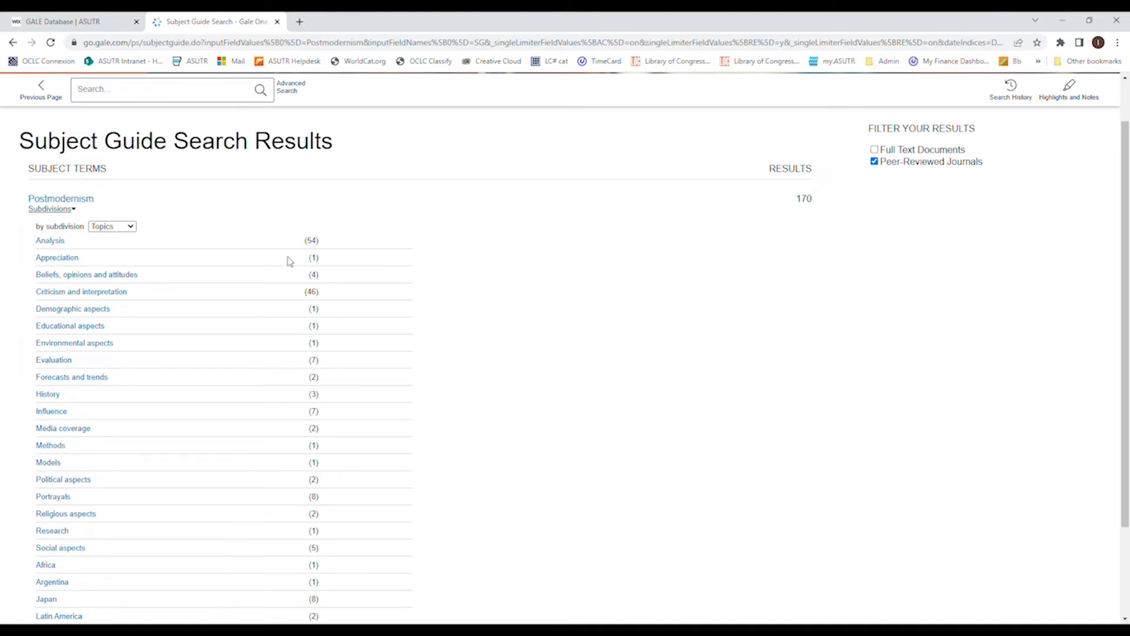
mouse_move(330, 228)
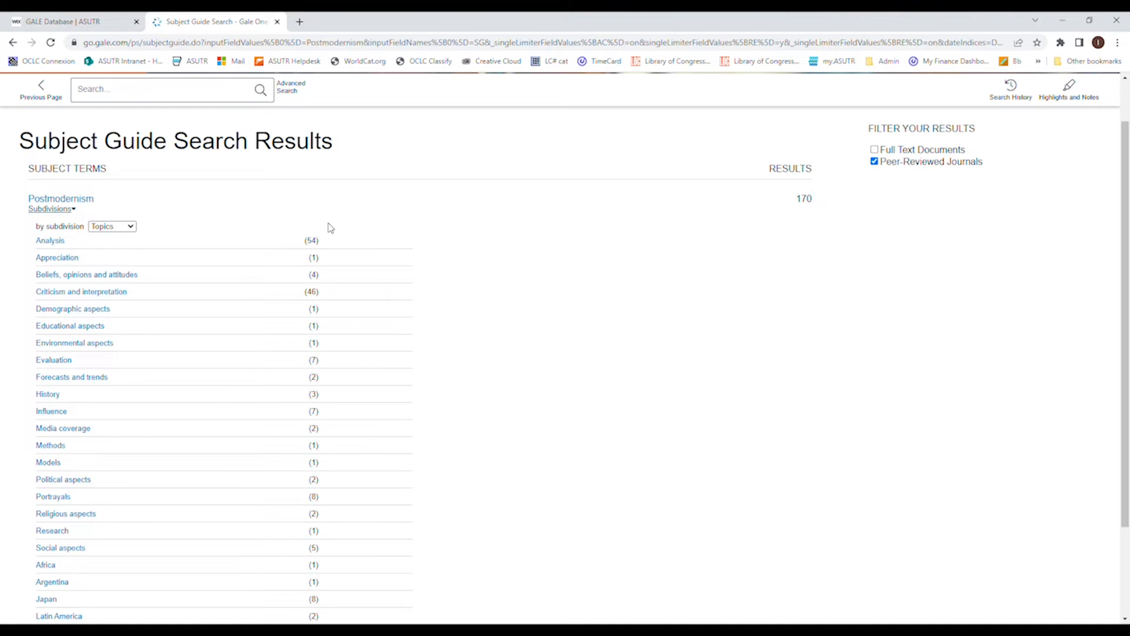
mouse_move(327, 221)
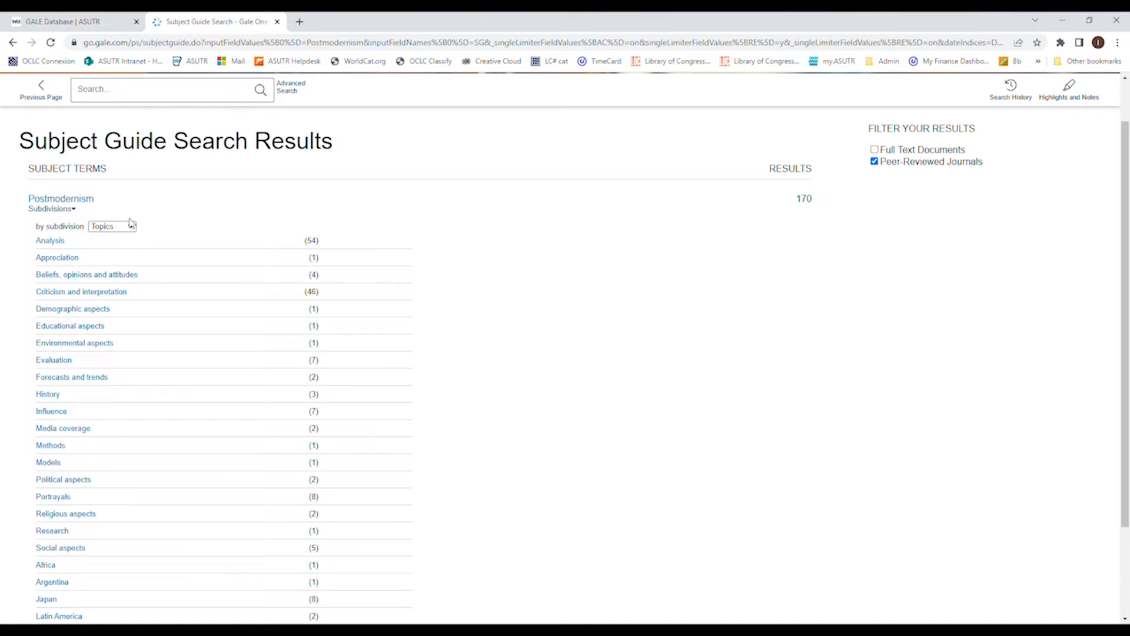
mouse_move(117, 247)
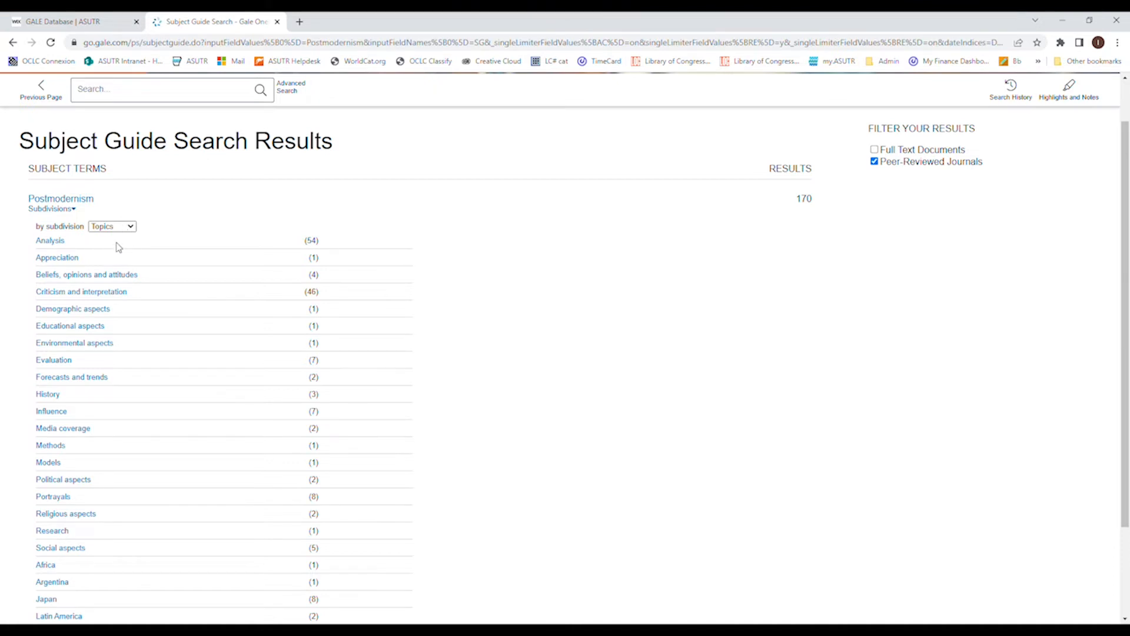
click(111, 226)
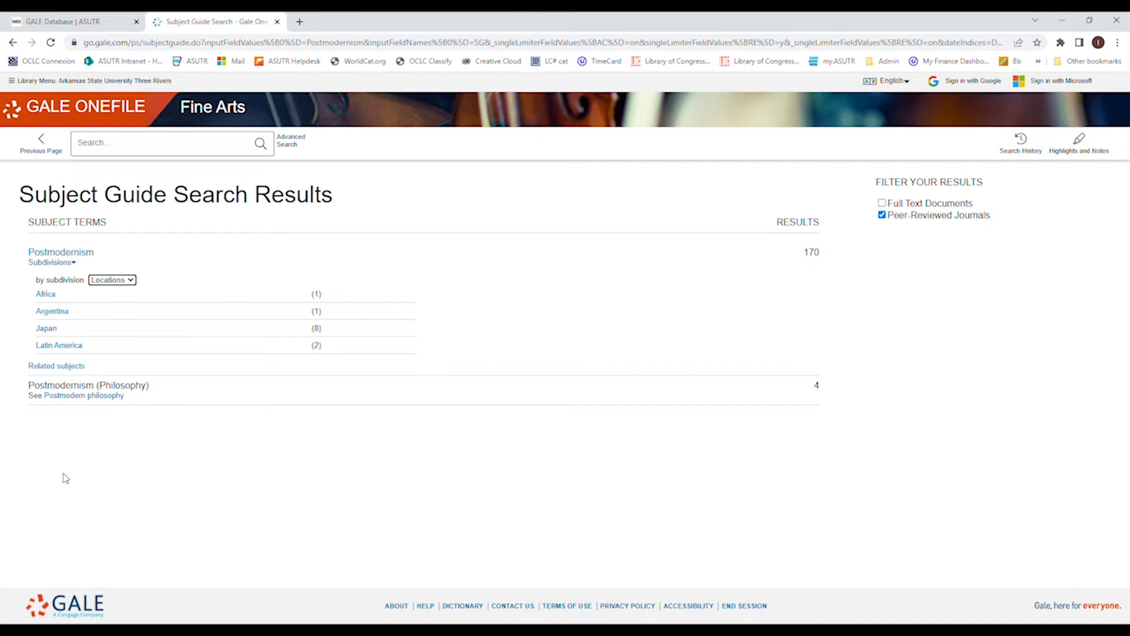
mouse_move(64, 447)
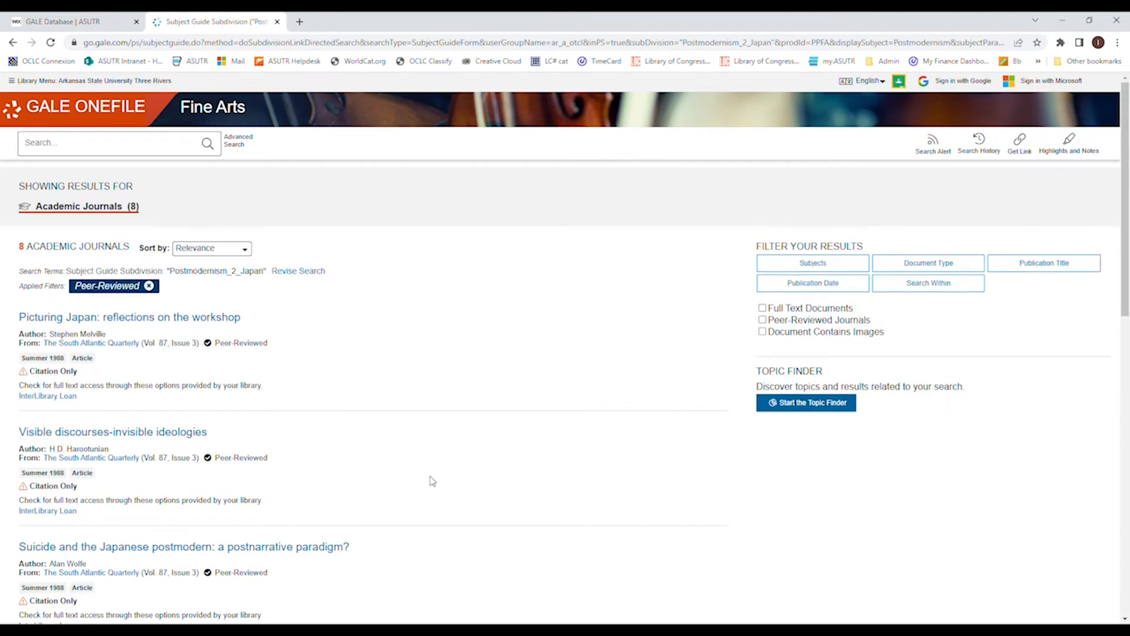
mouse_move(8, 245)
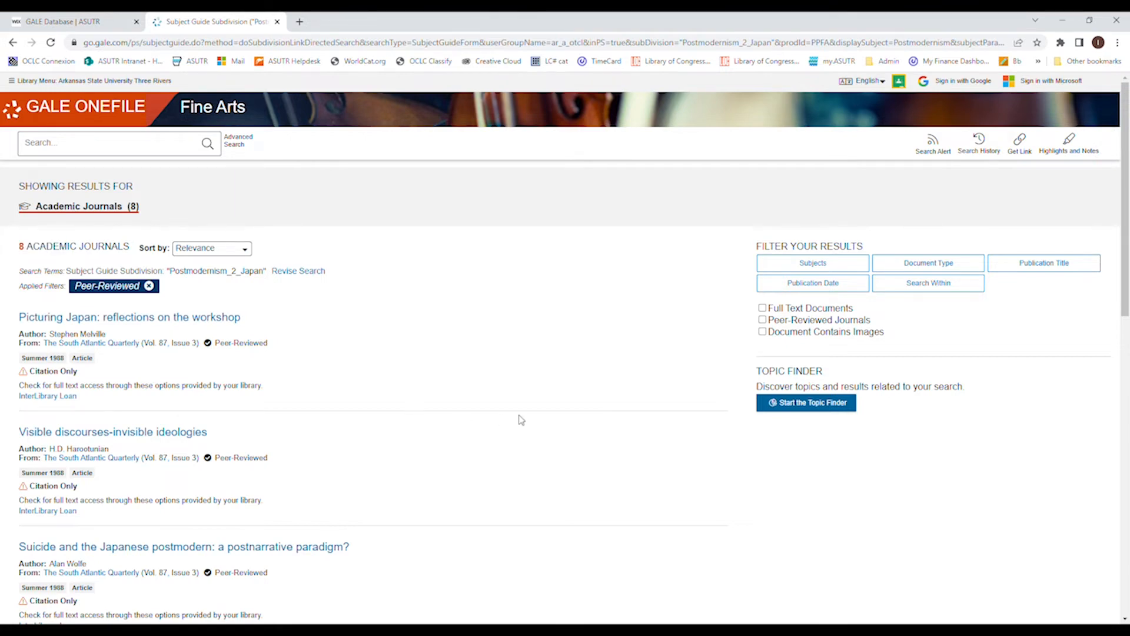
scroll(down, 3)
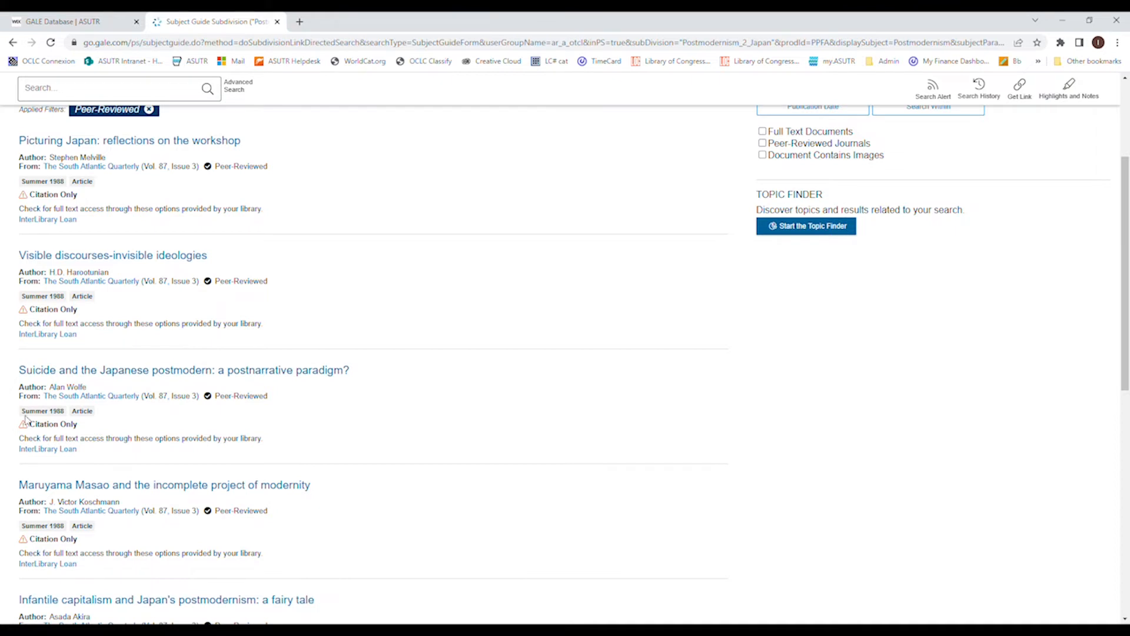
double_click(50, 424)
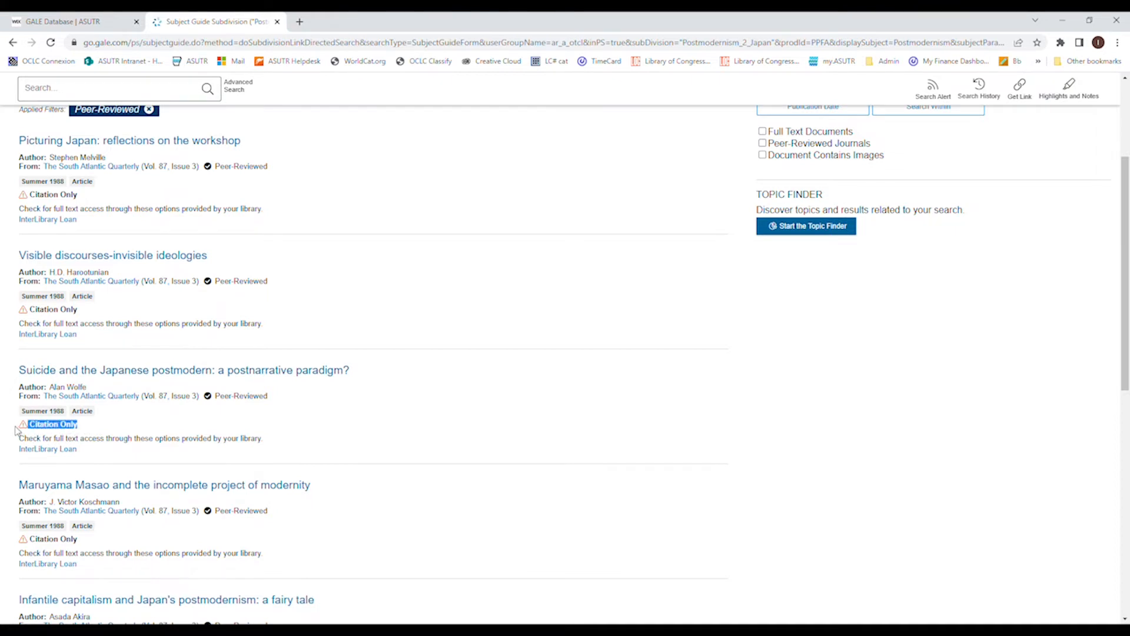
scroll(down, 3)
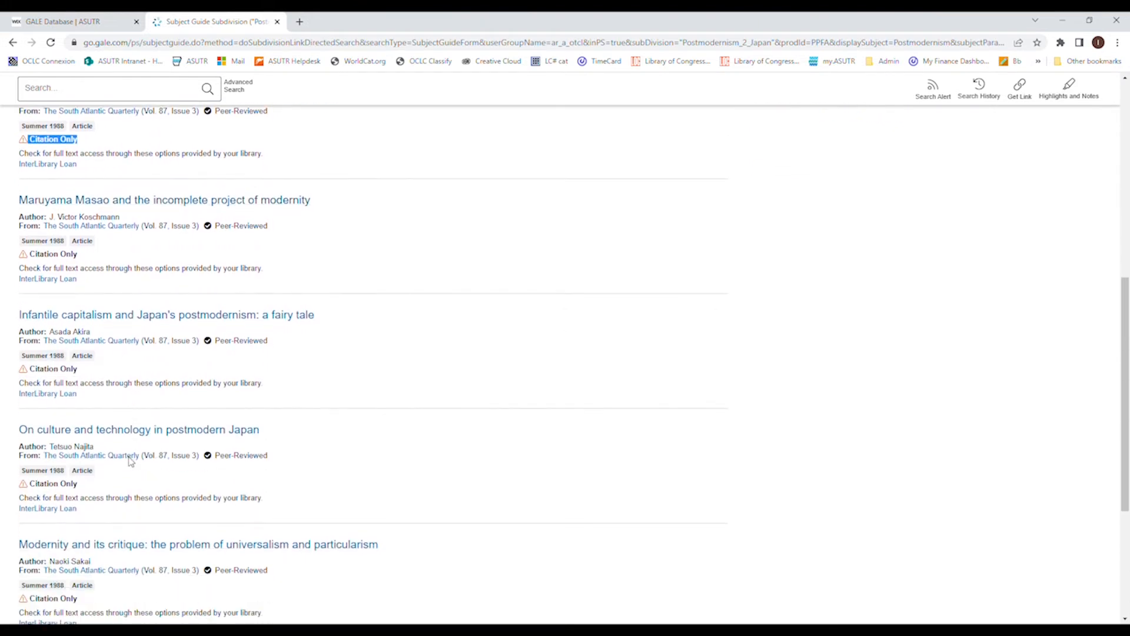
scroll(down, 3)
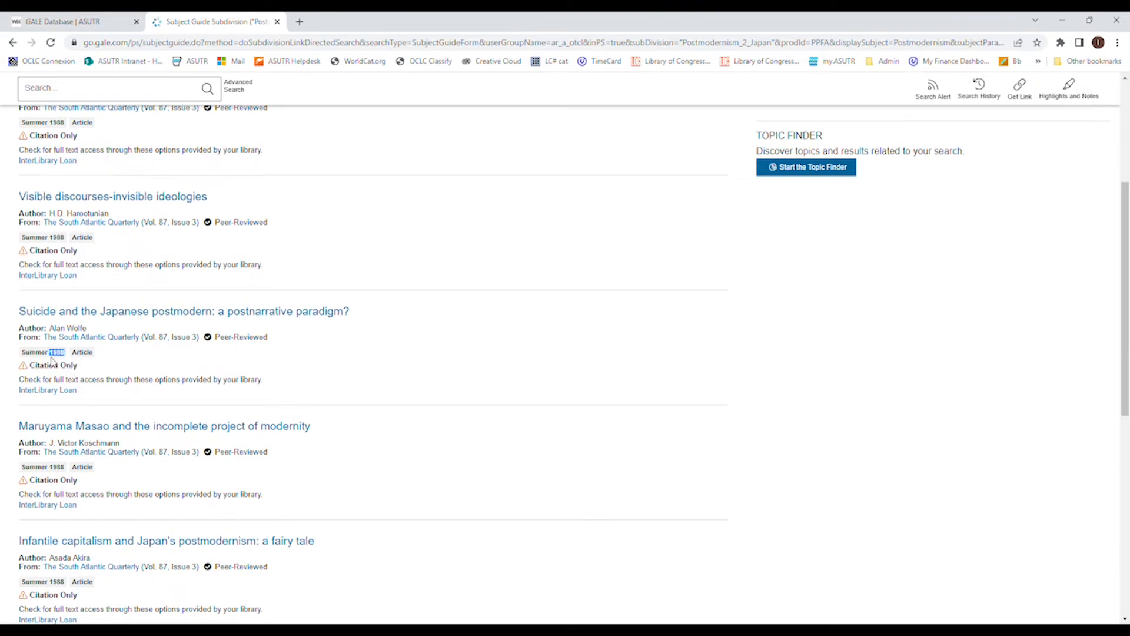
mouse_move(22, 468)
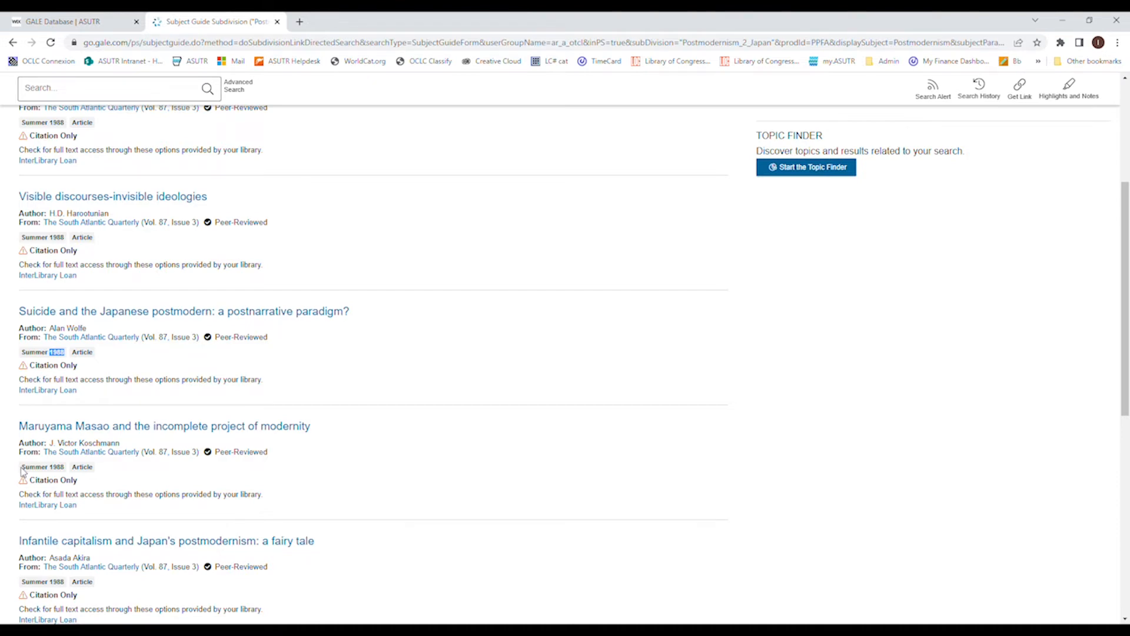
scroll(down, 3)
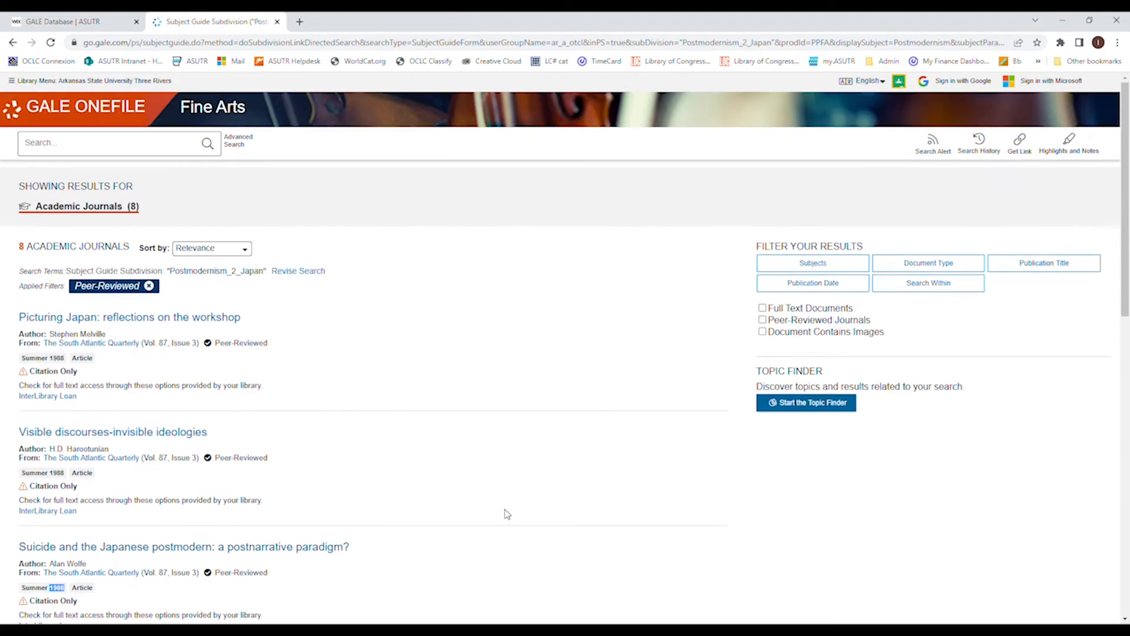
Open the 'Picturing Japan: reflections on the workshop' record and scroll through its citation and export options
click(128, 317)
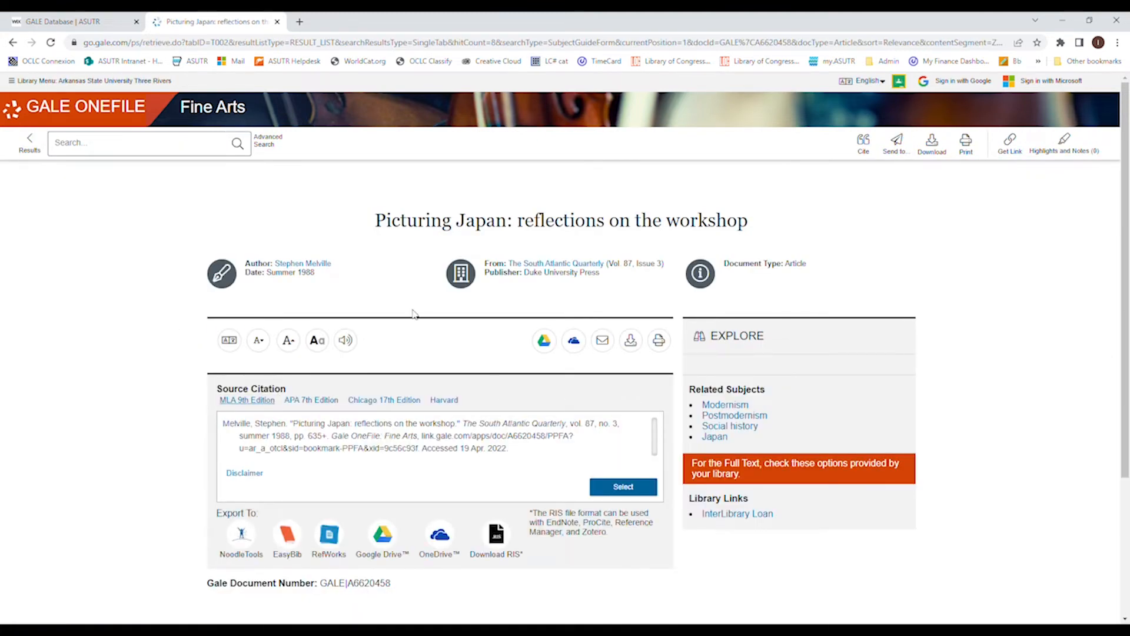
scroll(down, 3)
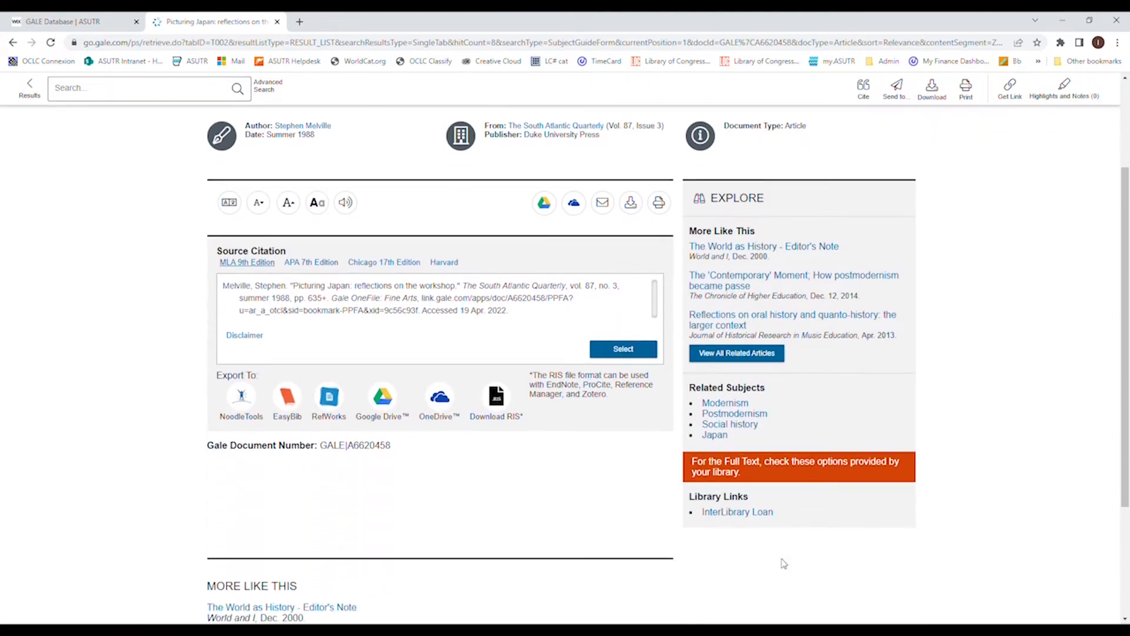
scroll(down, 3)
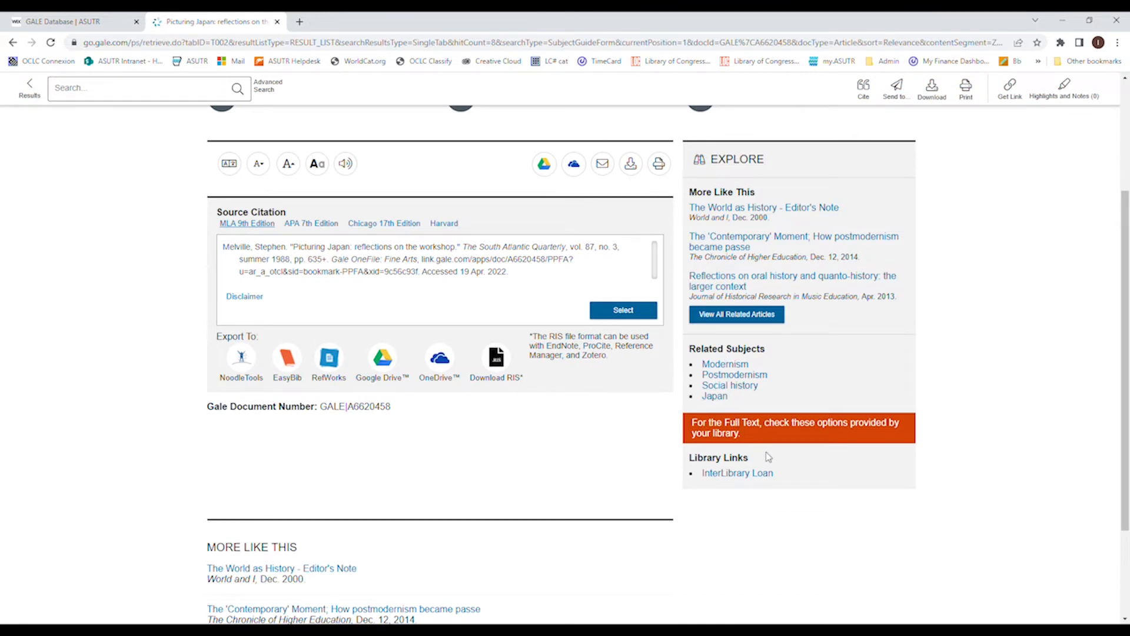
mouse_move(680, 215)
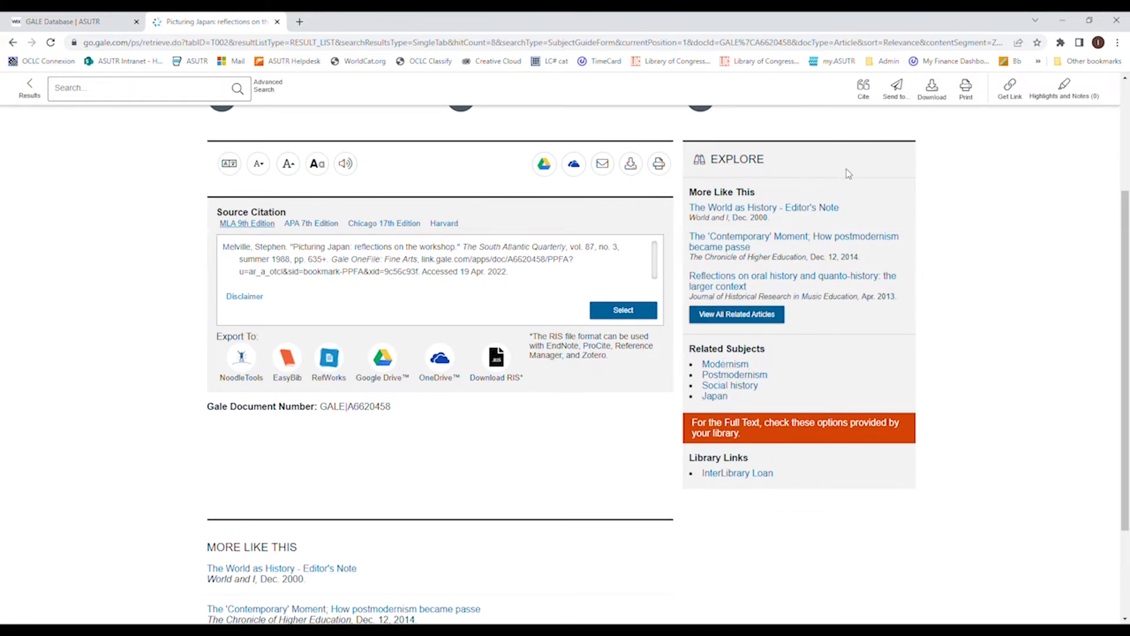
mouse_move(798, 486)
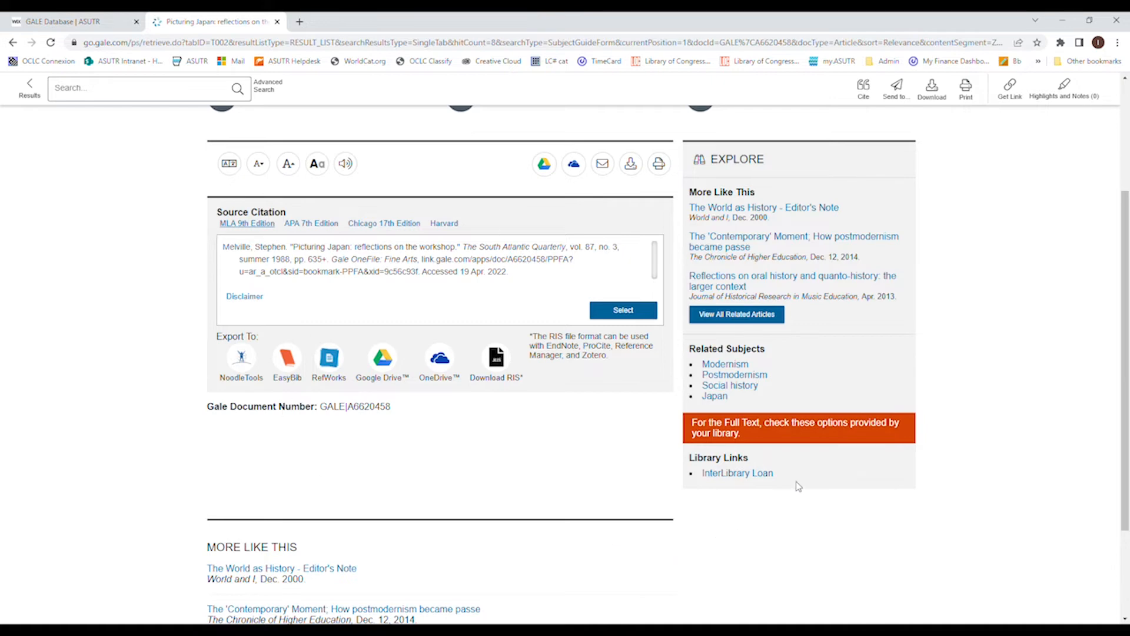
mouse_move(798, 508)
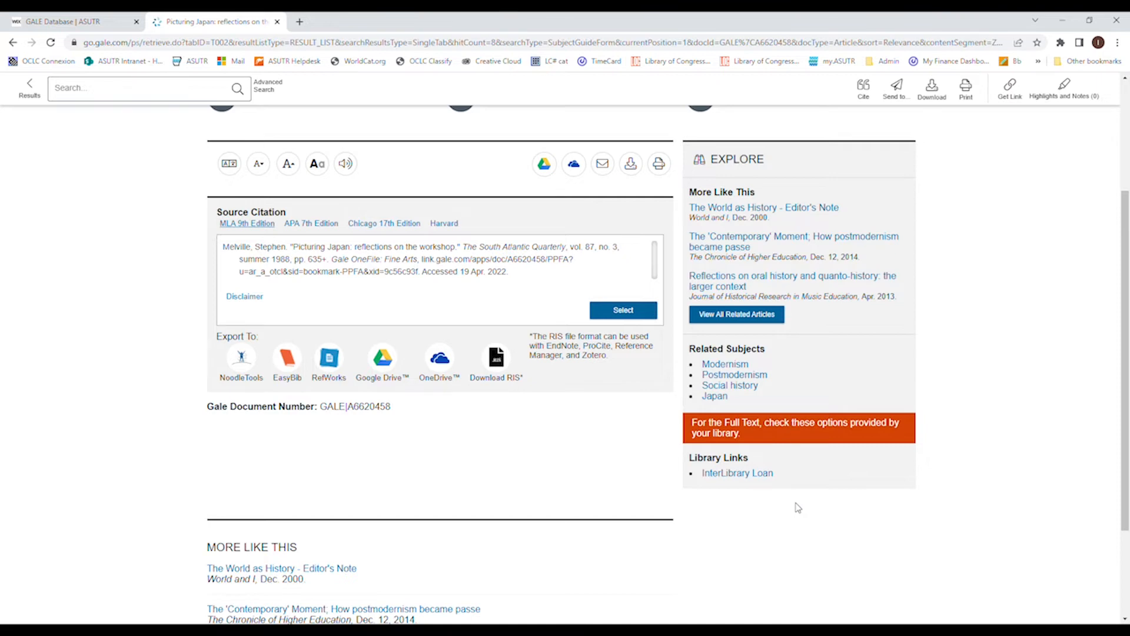
mouse_move(338, 319)
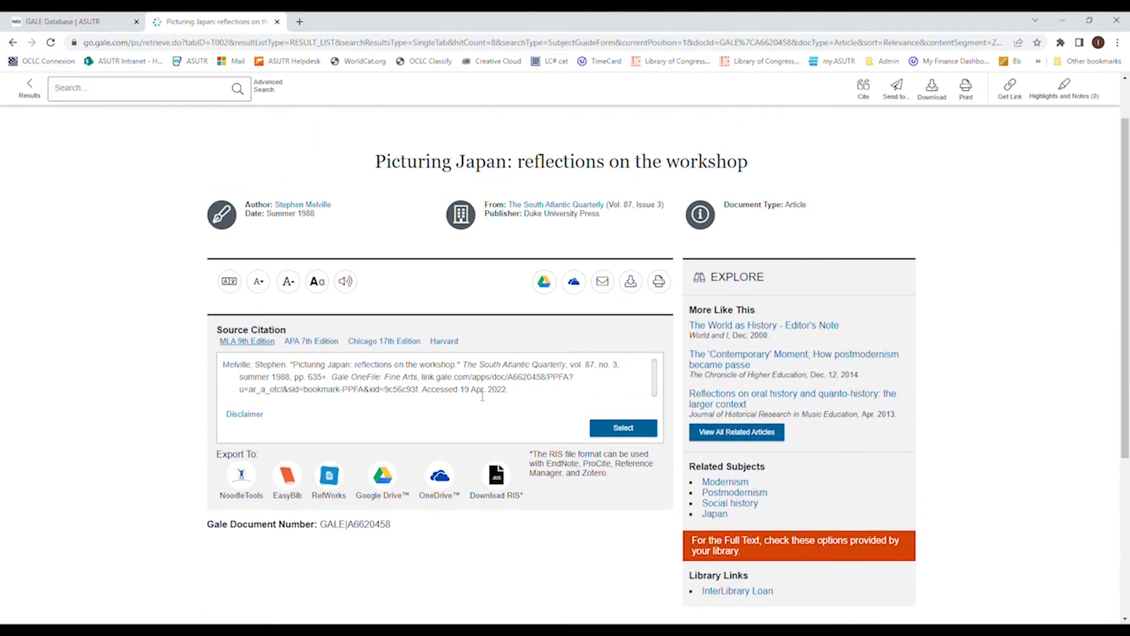
mouse_move(199, 368)
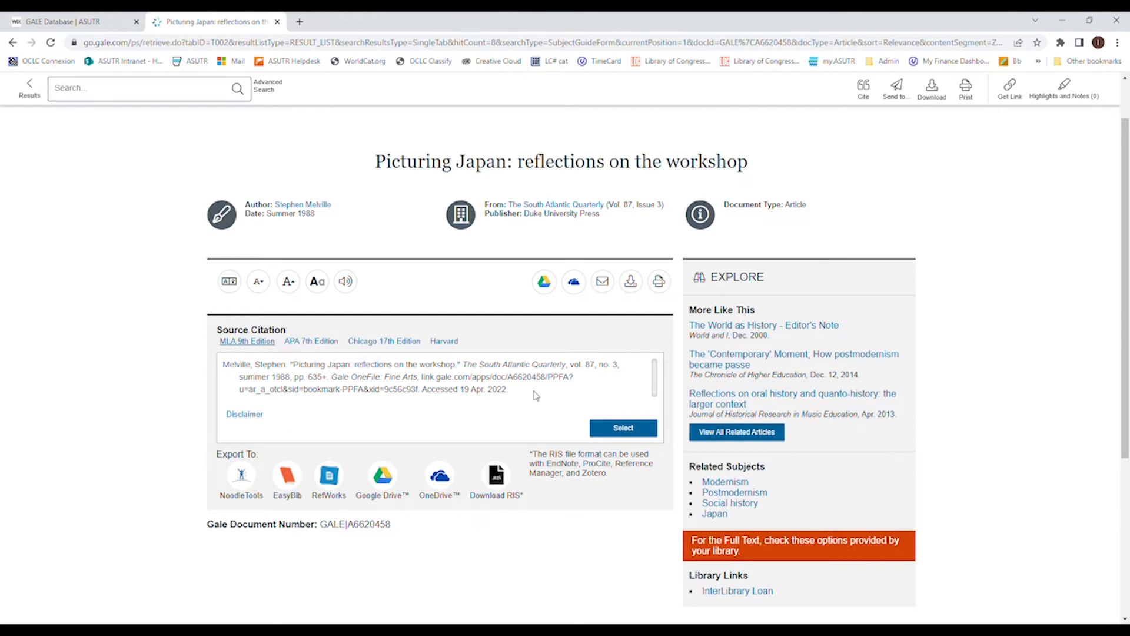
mouse_move(254, 419)
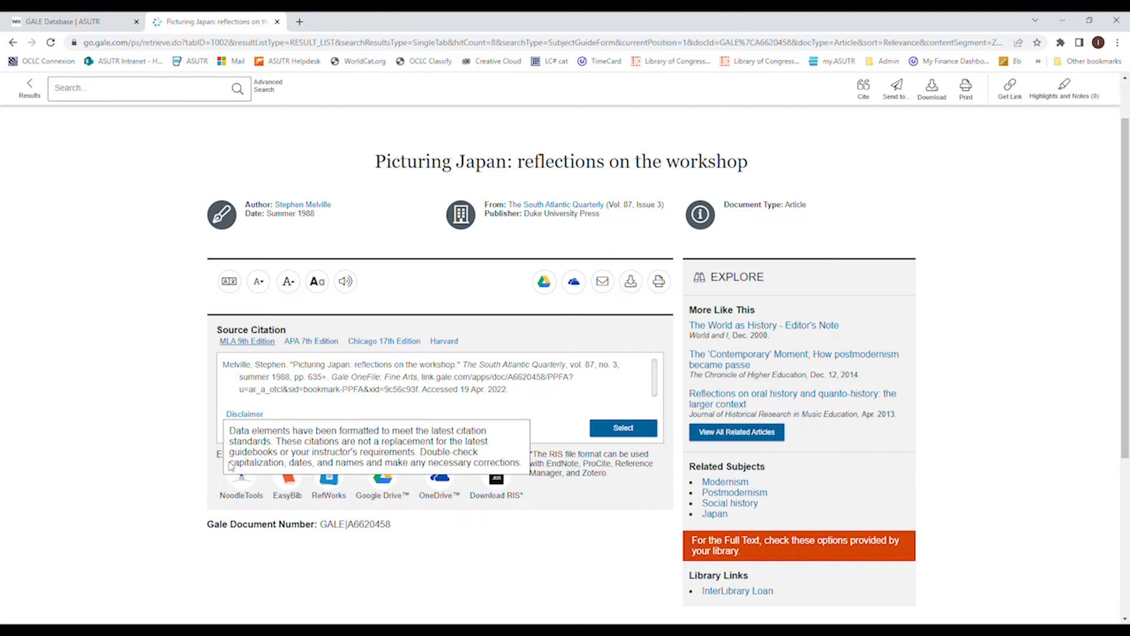
mouse_move(506, 451)
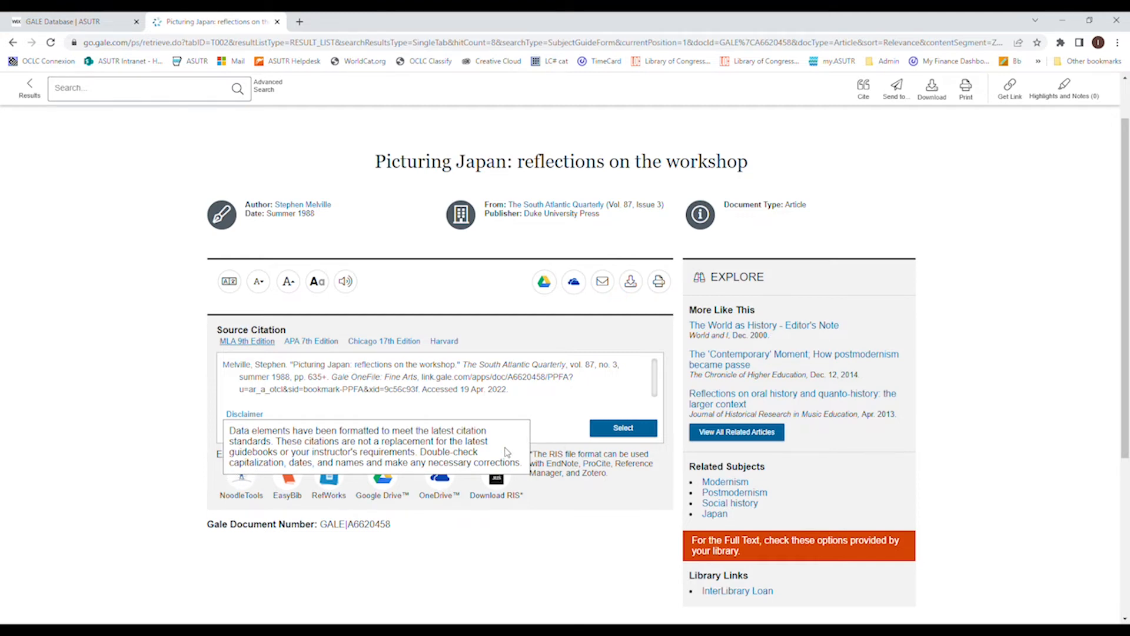
mouse_move(159, 392)
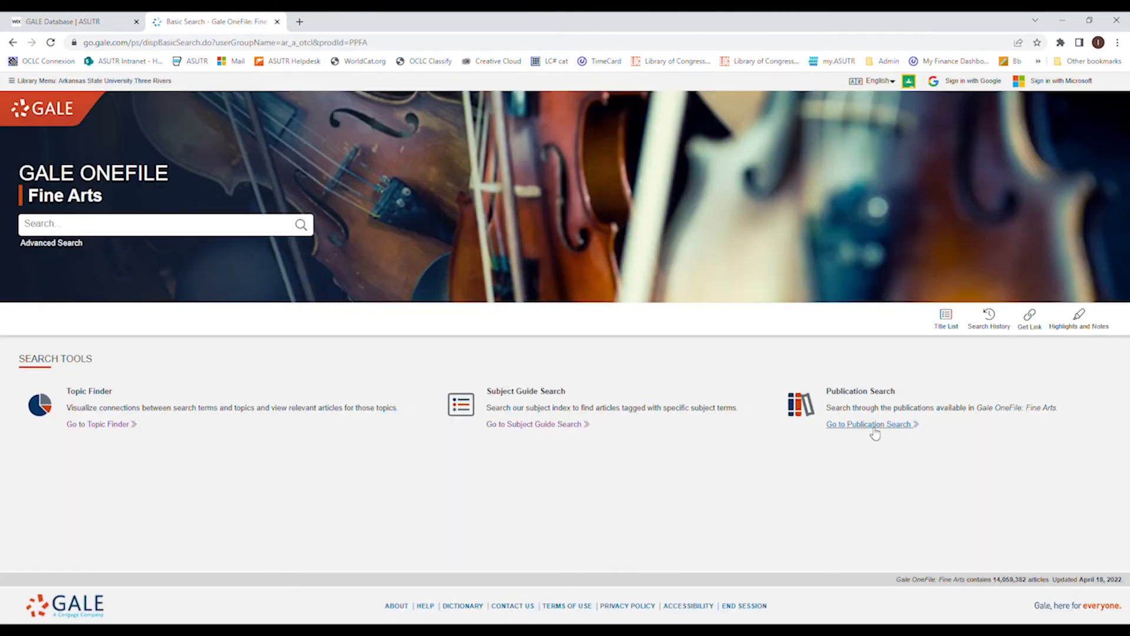
List all 545 Fine Arts publications in Publication Search and browse down to All Paper Arts
click(869, 424)
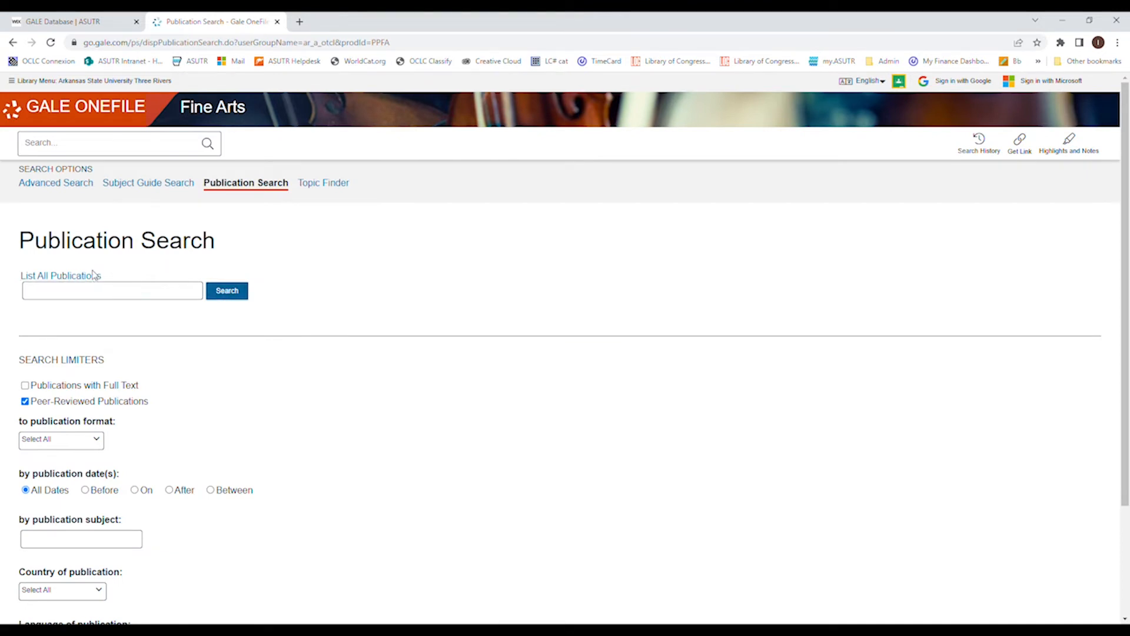
mouse_move(87, 275)
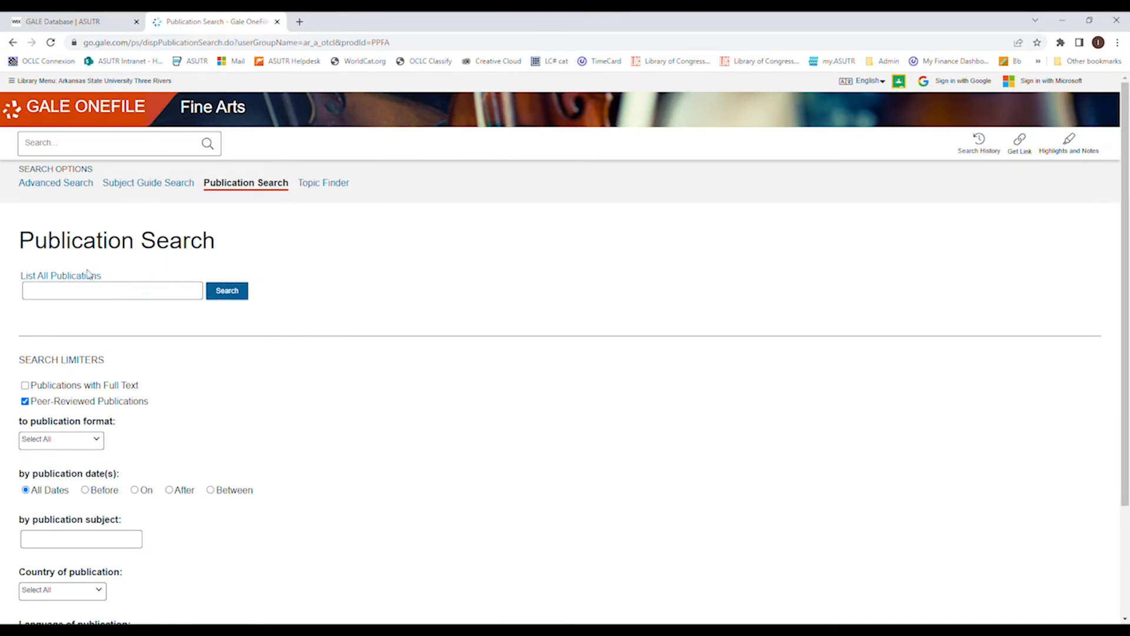
click(61, 277)
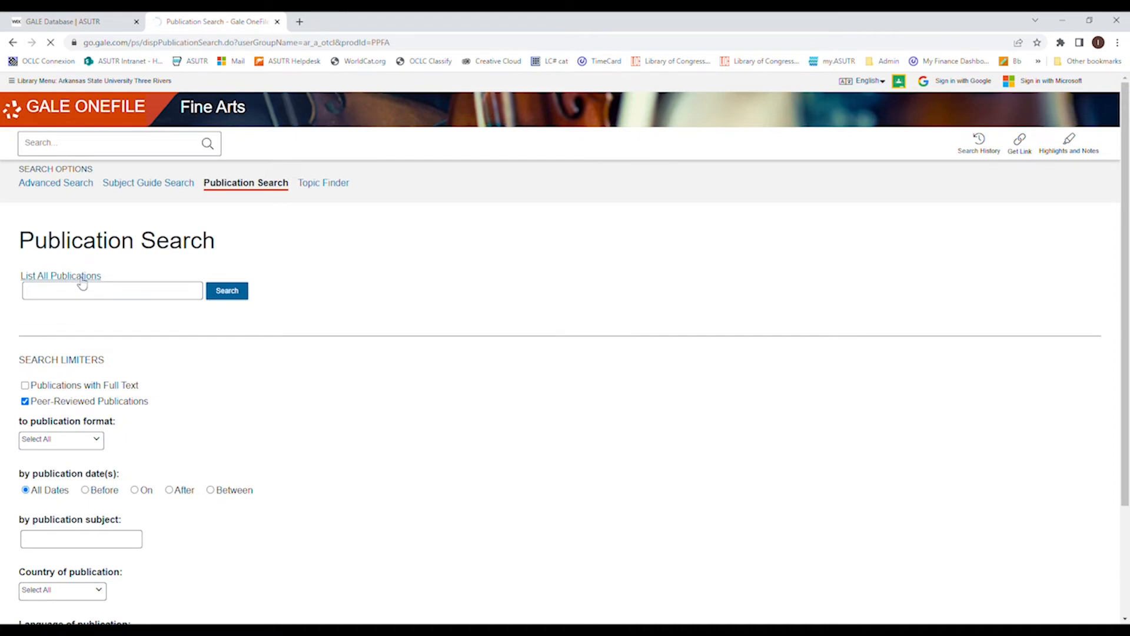
click(63, 275)
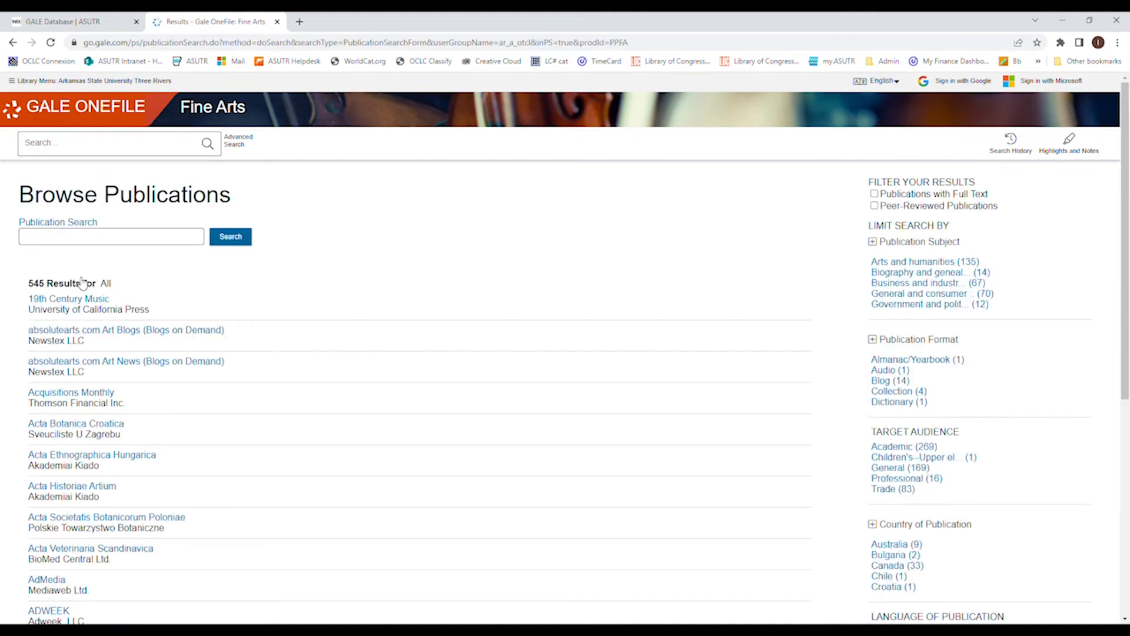
scroll(down, 3)
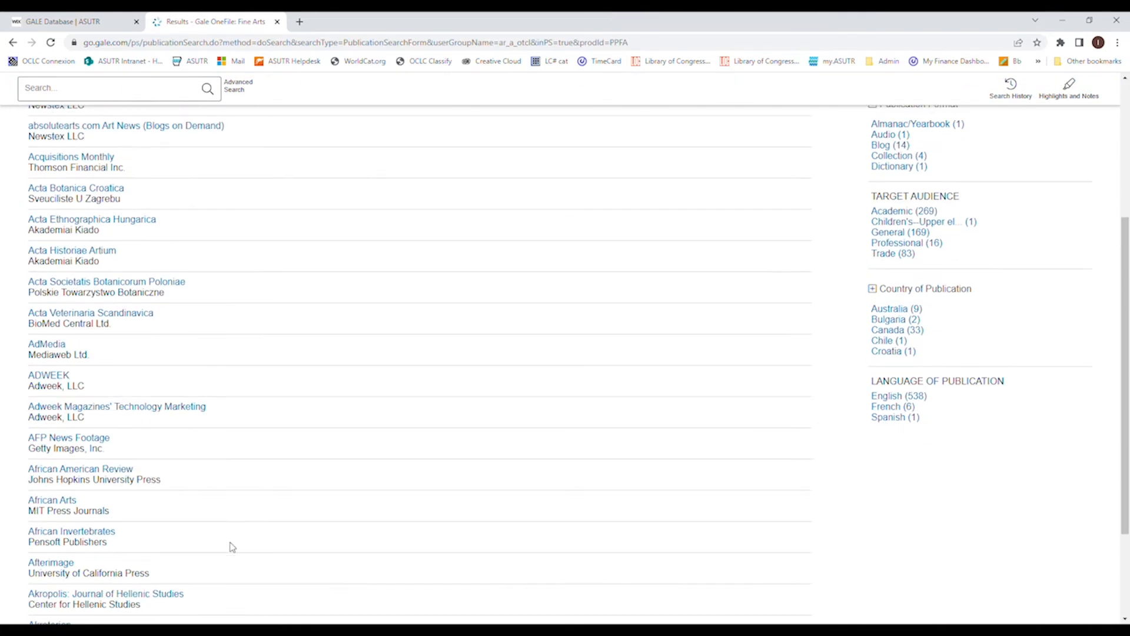
scroll(down, 3)
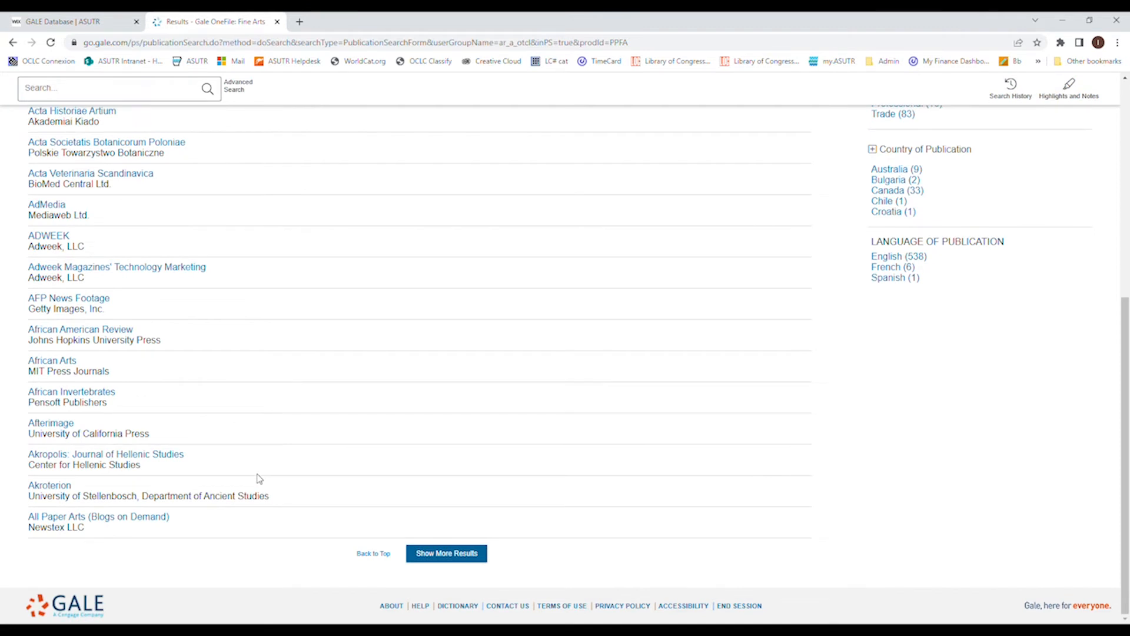
mouse_move(53, 432)
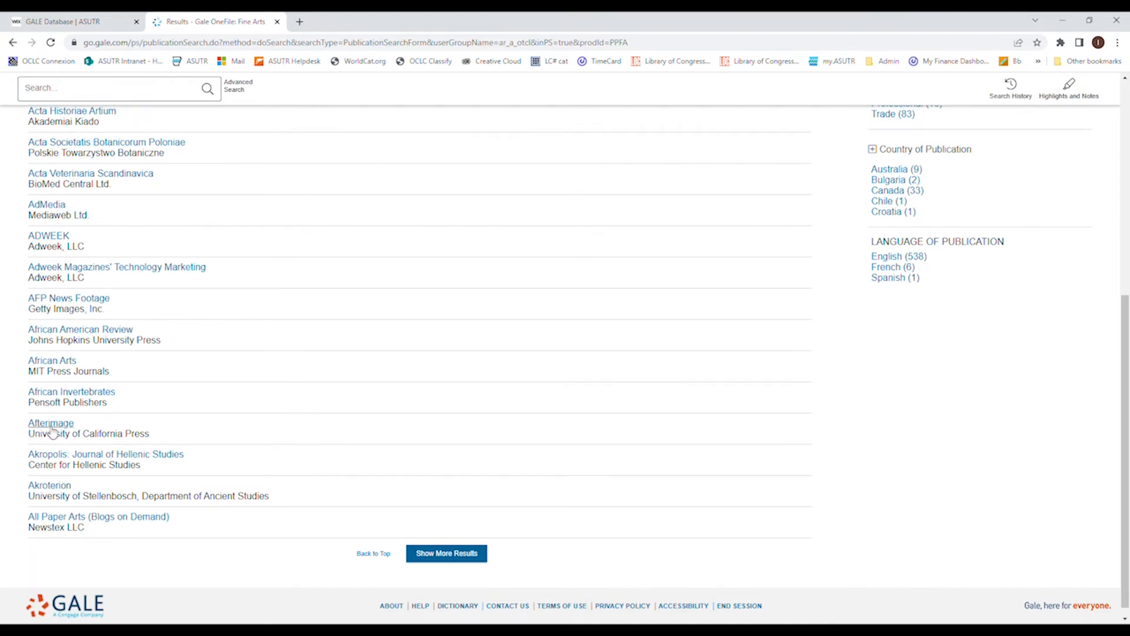
View the Afterimage publication page and its coverage note, then open the March 1, 2016 issue
click(50, 422)
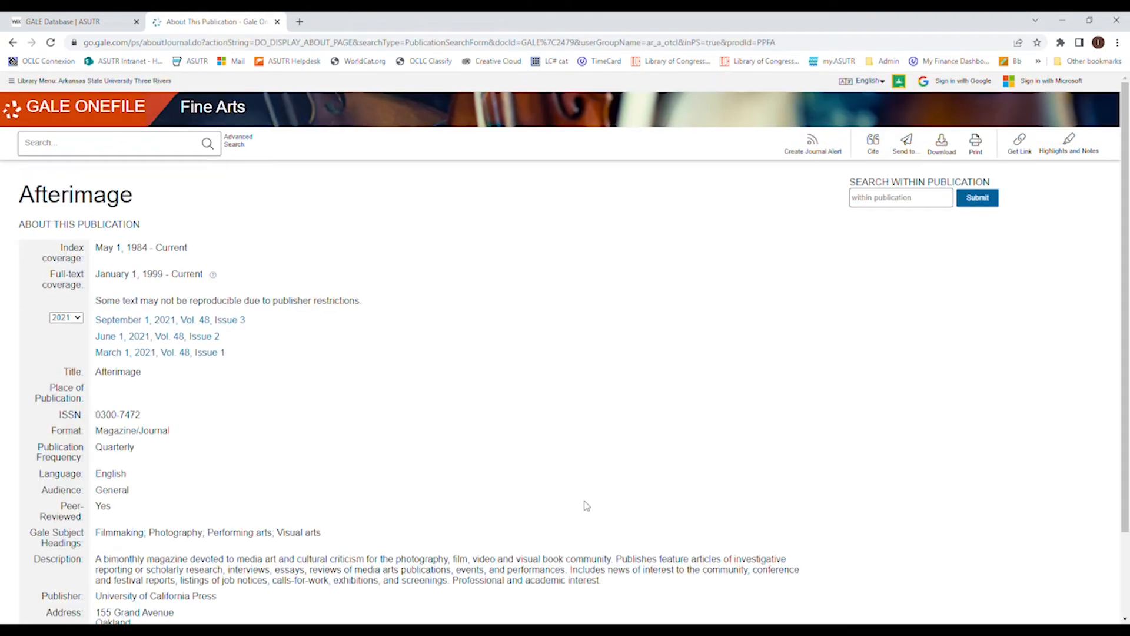
mouse_move(556, 524)
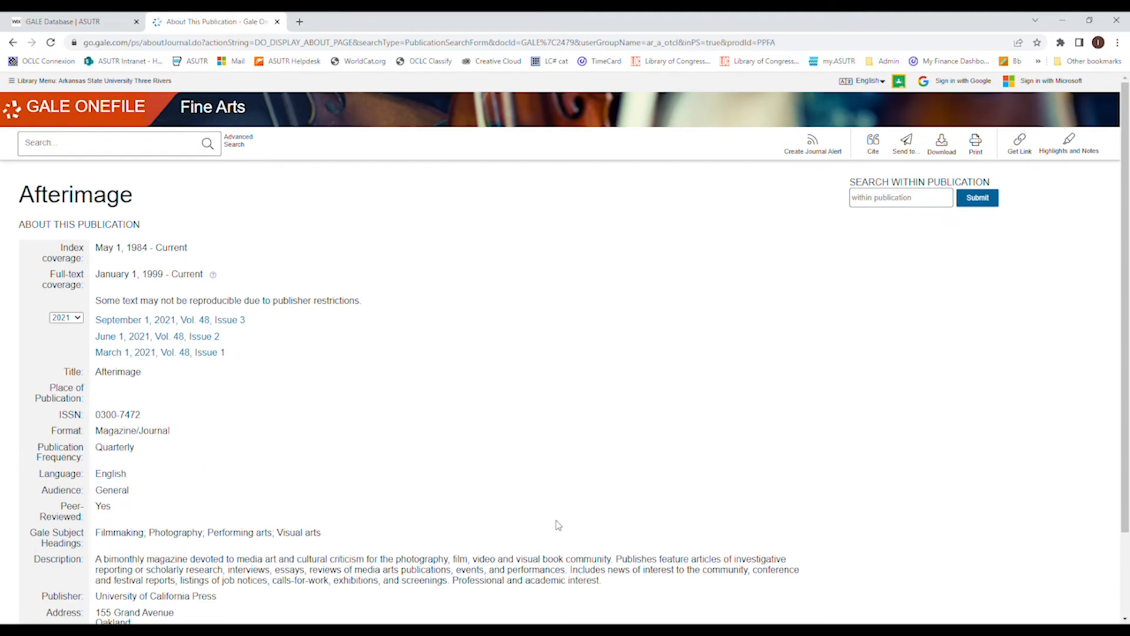
mouse_move(87, 257)
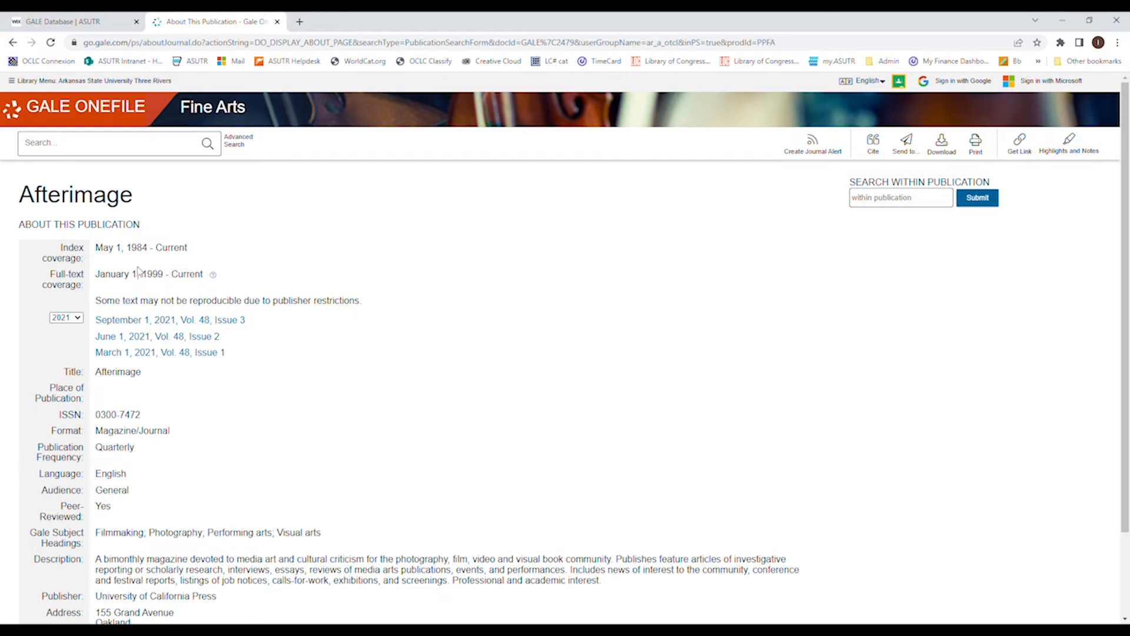
mouse_move(134, 290)
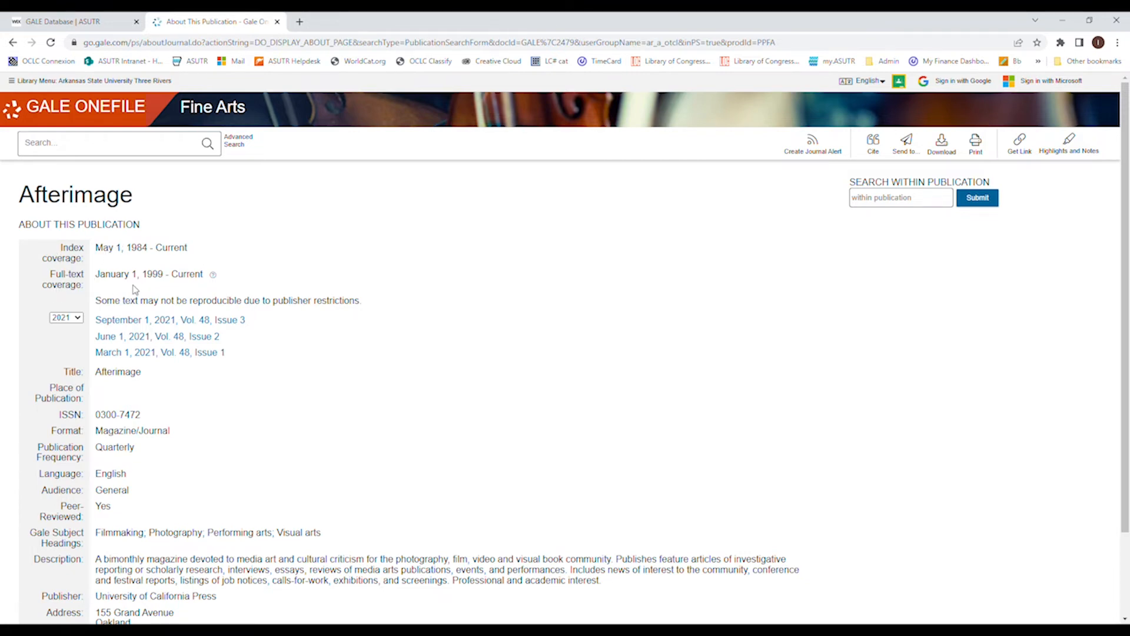
click(213, 274)
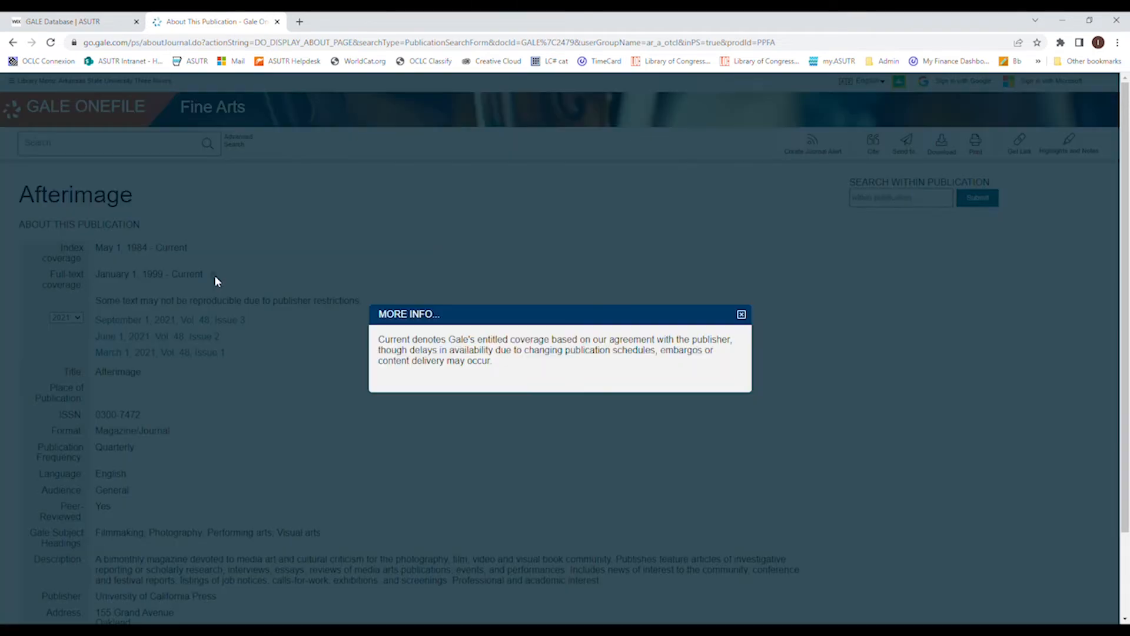
mouse_move(515, 432)
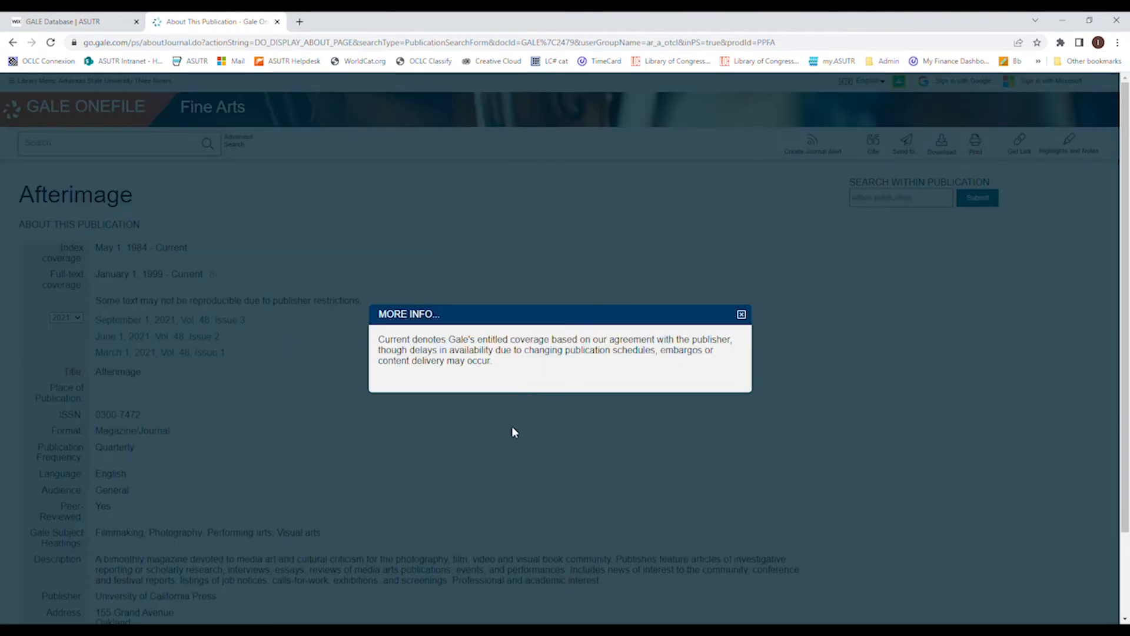
mouse_move(526, 364)
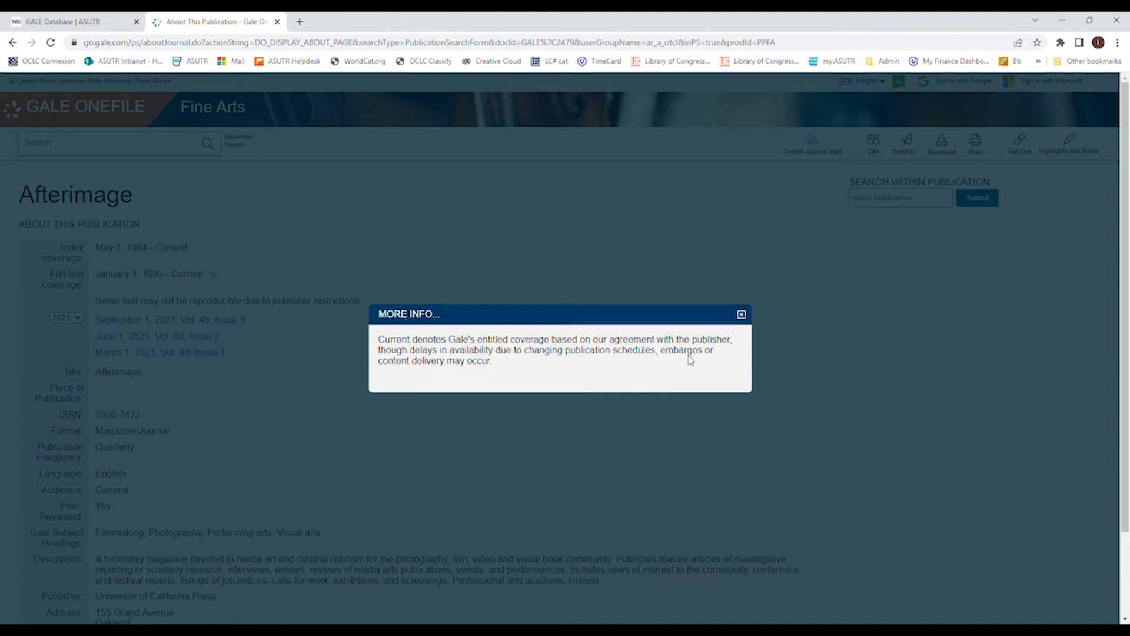
double_click(681, 350)
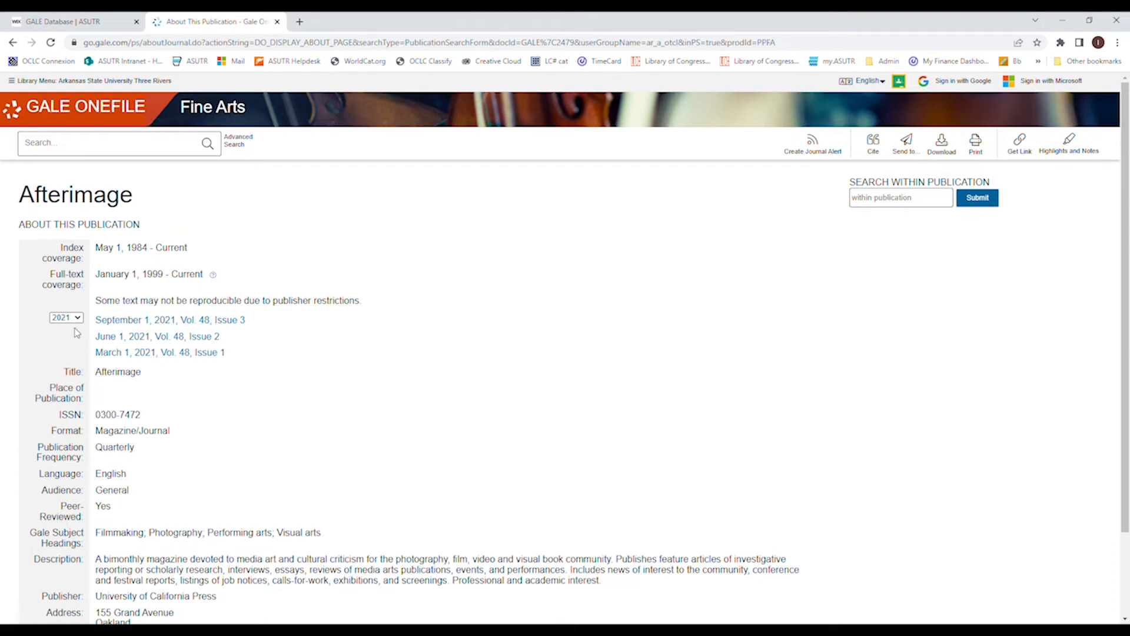
mouse_move(75, 350)
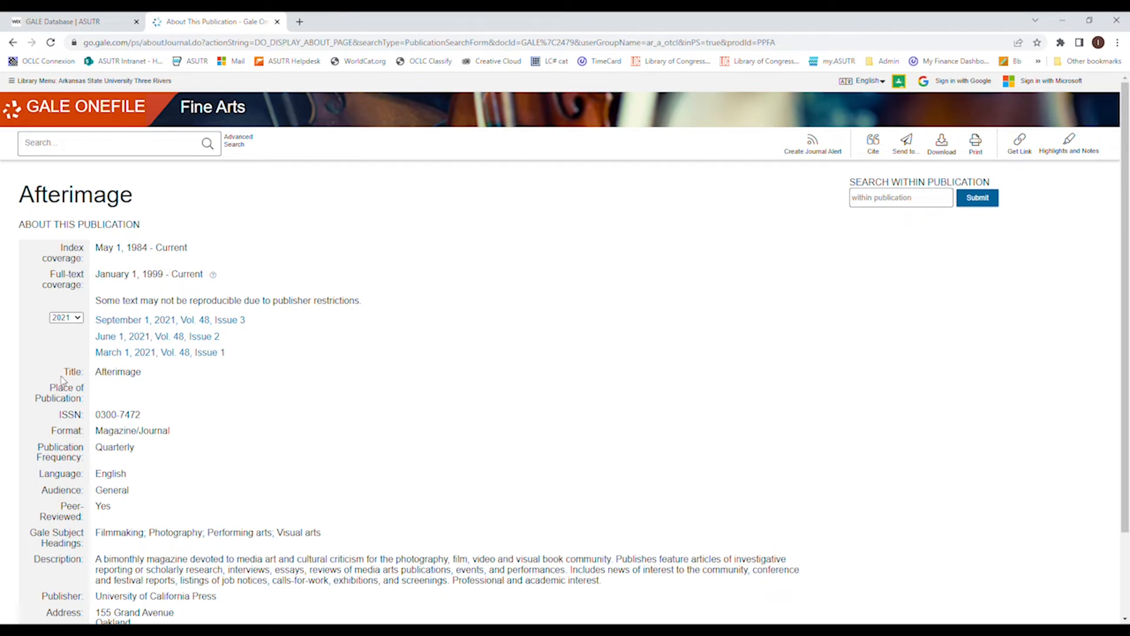
mouse_move(70, 362)
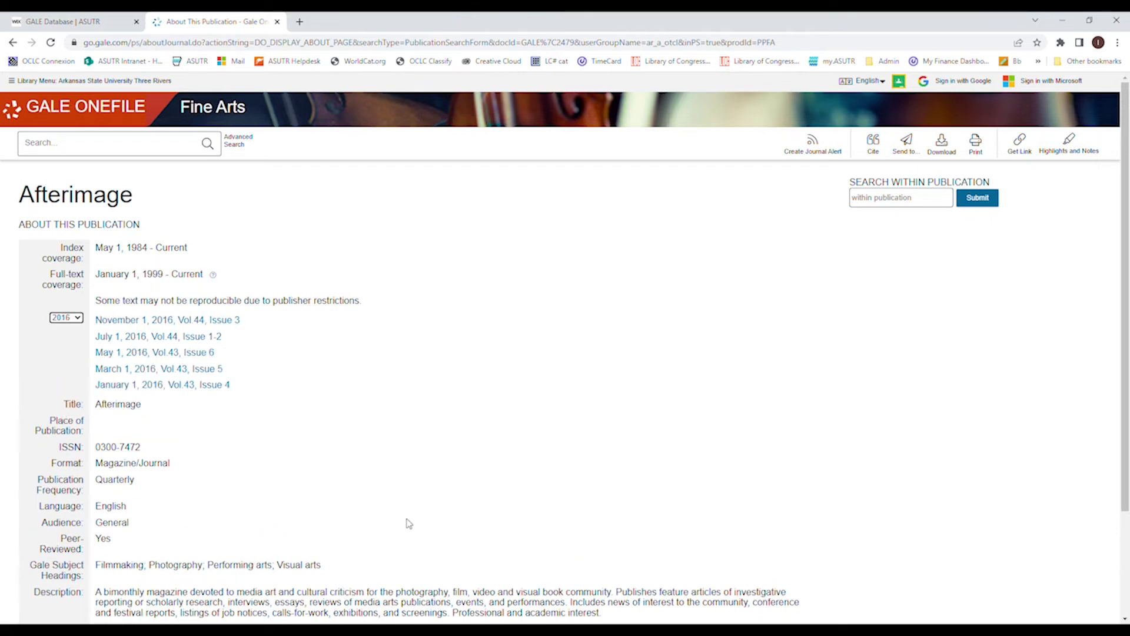
mouse_move(189, 346)
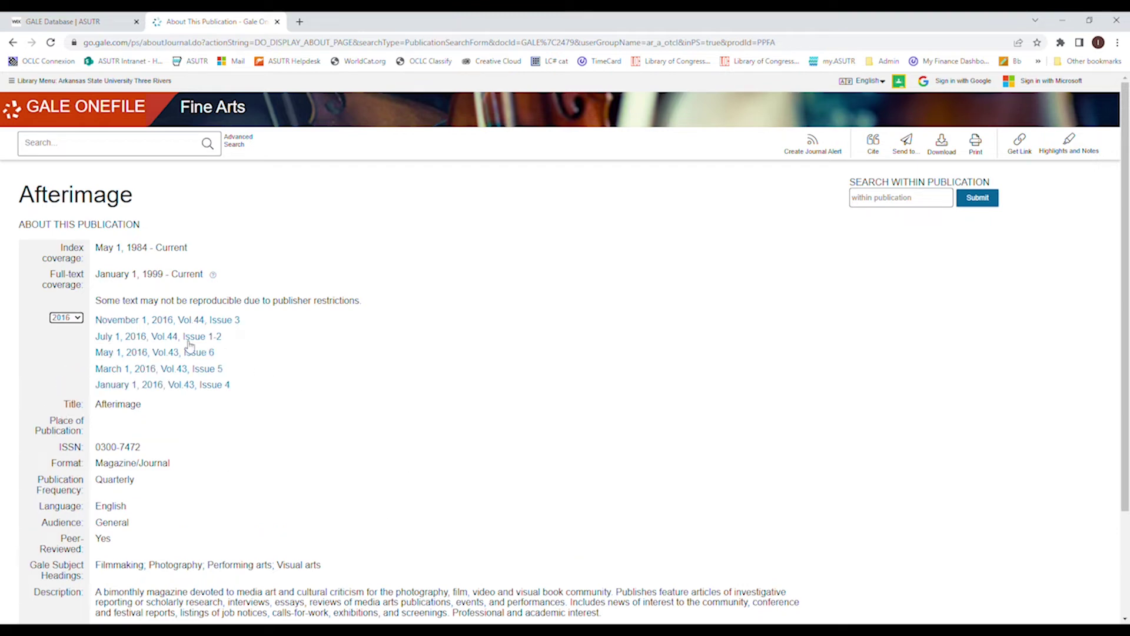
click(159, 368)
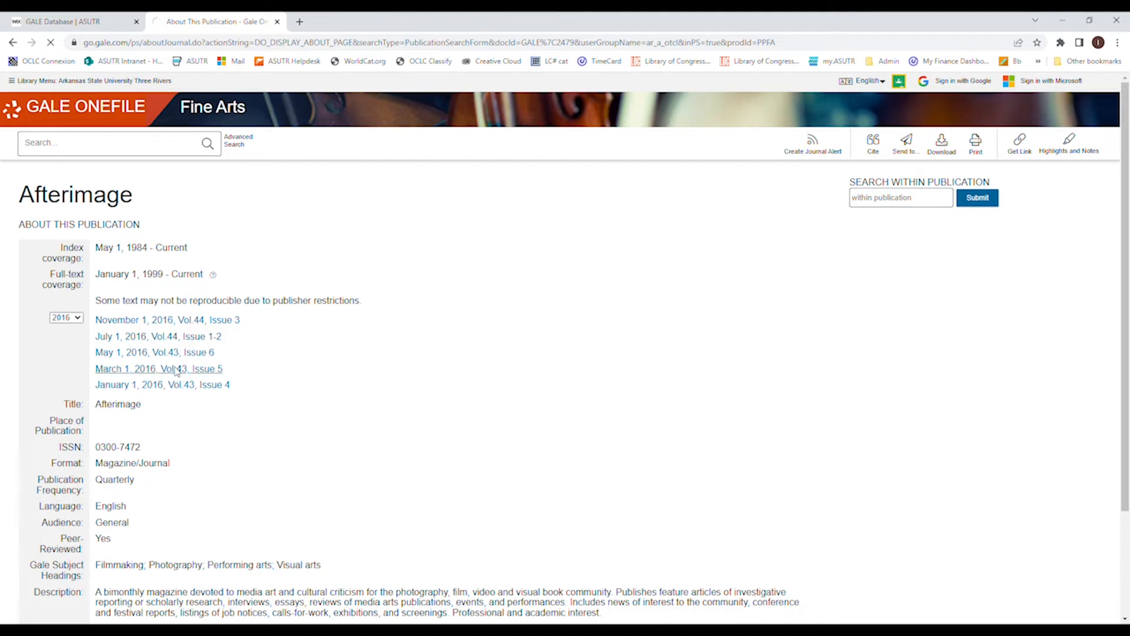
Show the article list for Afterimage Vol. 43, Issue 5
click(159, 368)
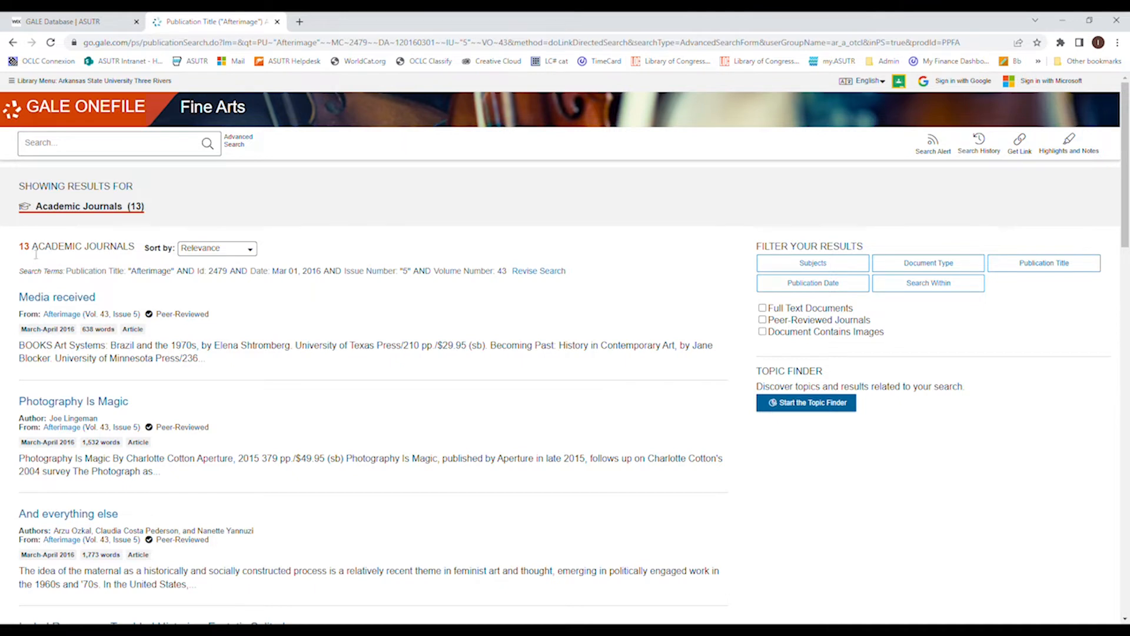
mouse_move(34, 246)
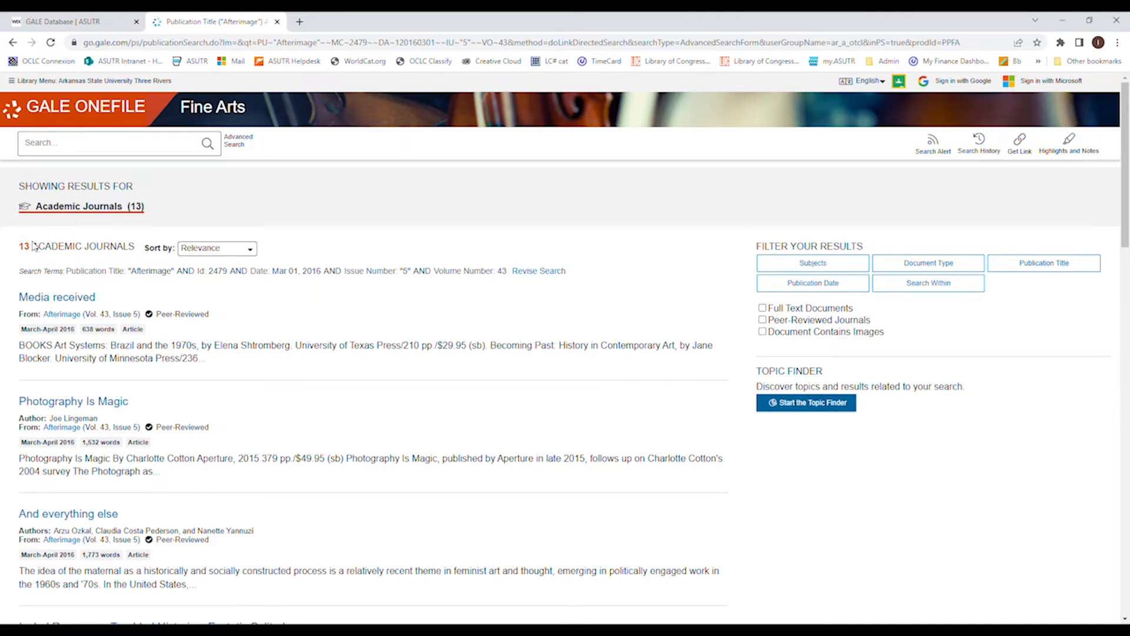
mouse_move(224, 320)
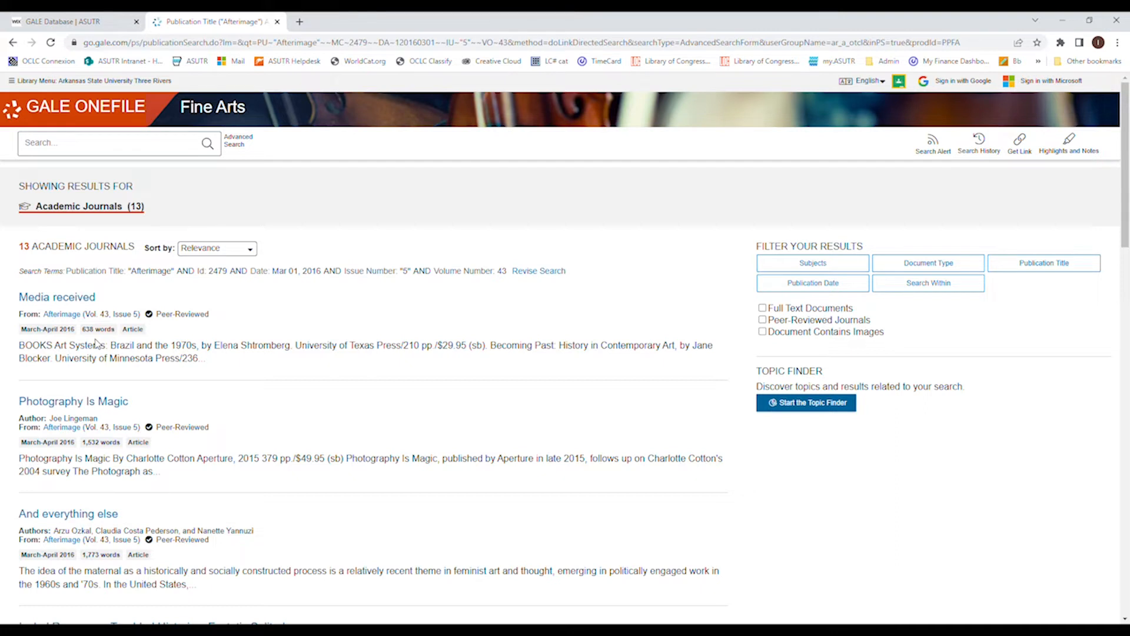
mouse_move(15, 336)
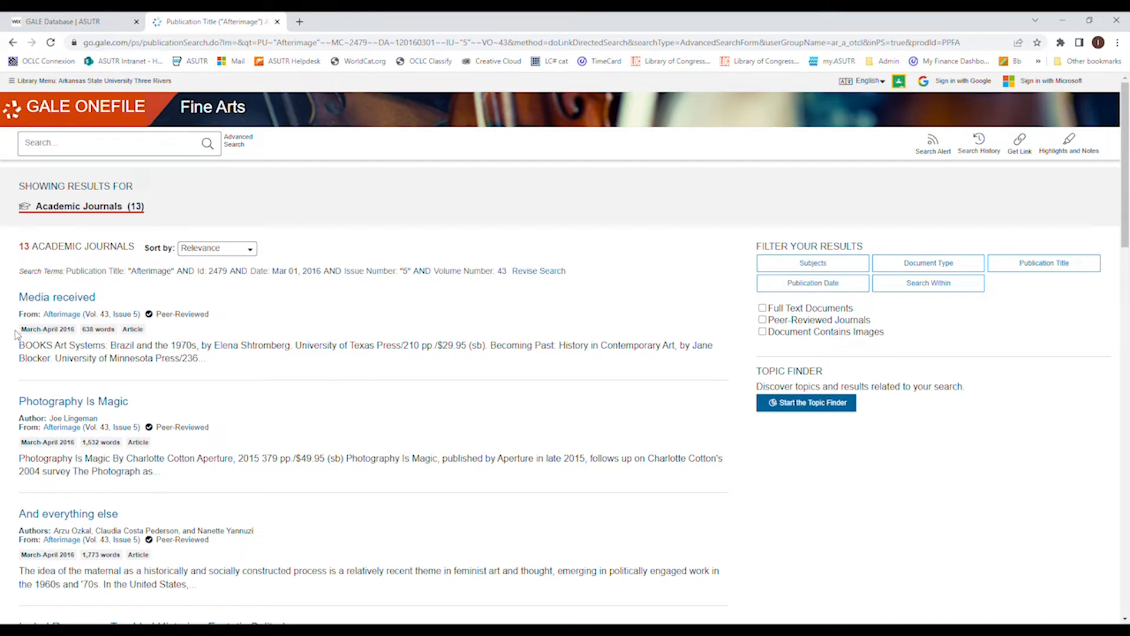
mouse_move(88, 342)
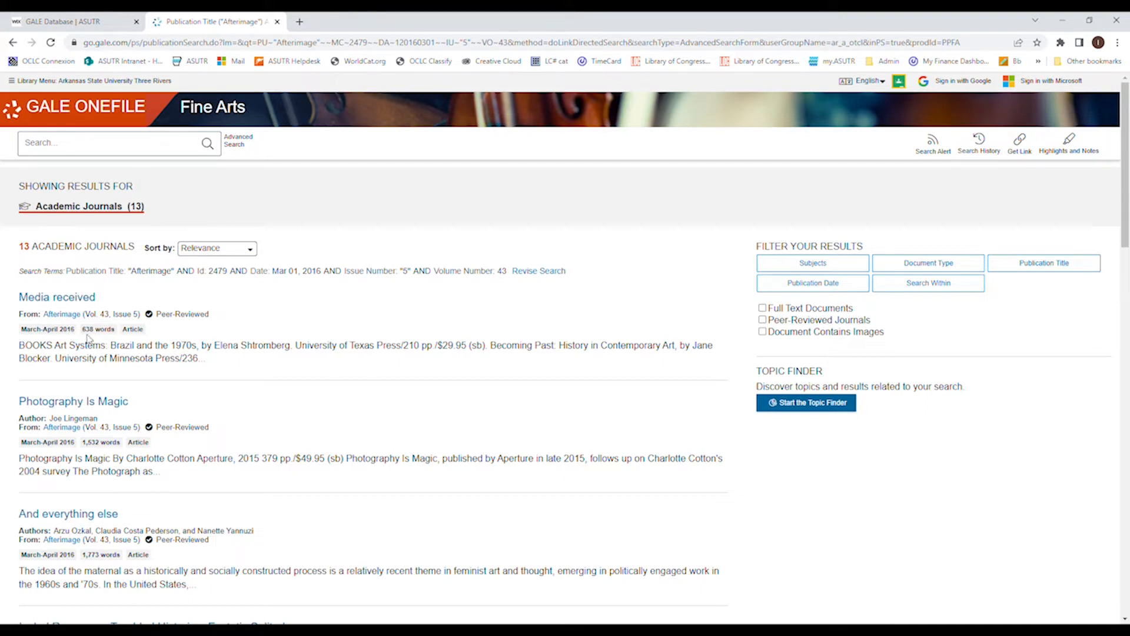
mouse_move(231, 359)
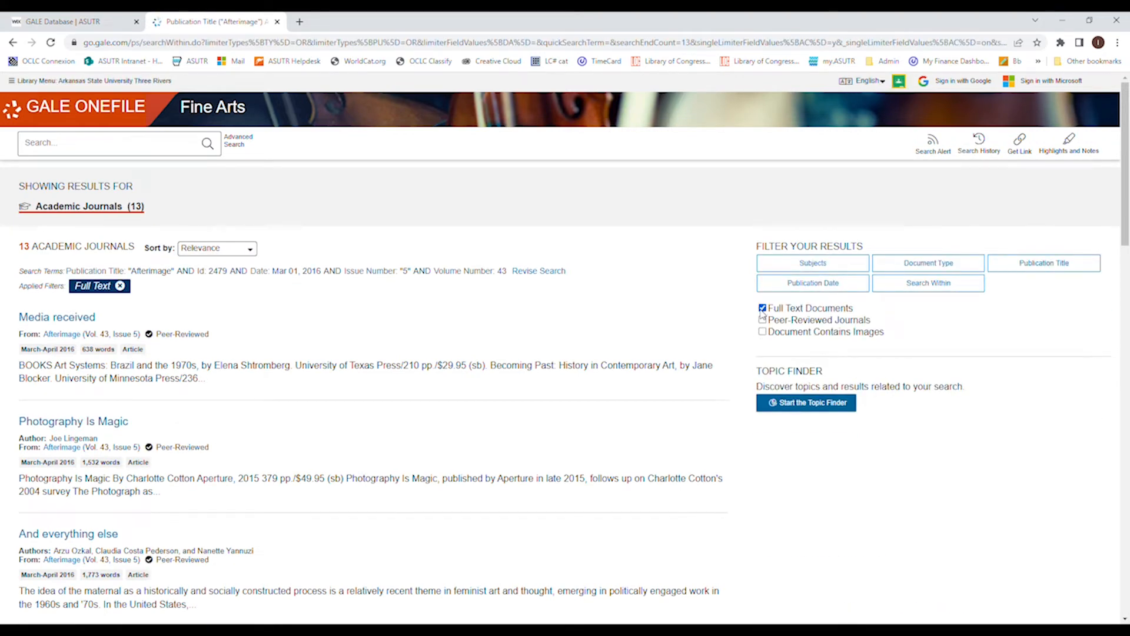
click(761, 320)
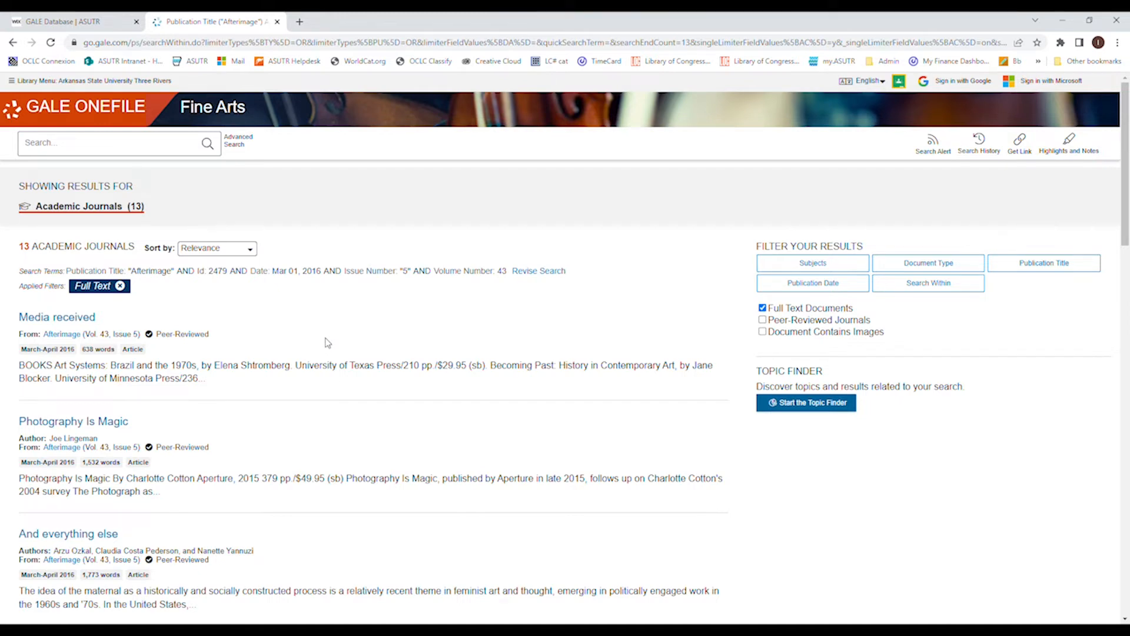
mouse_move(314, 327)
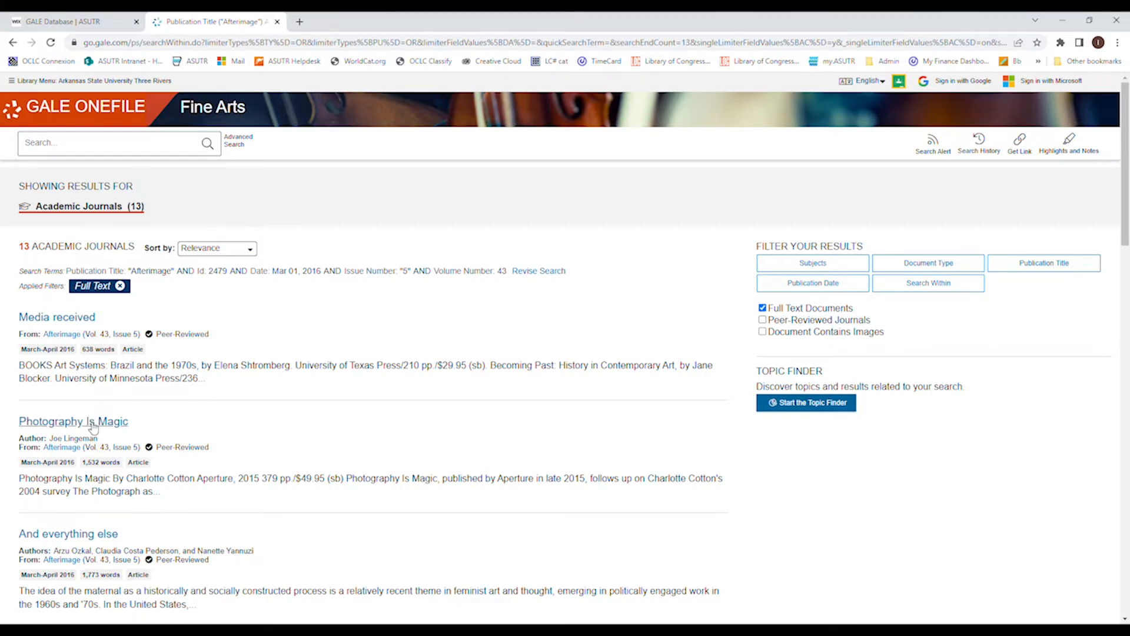
mouse_move(48, 437)
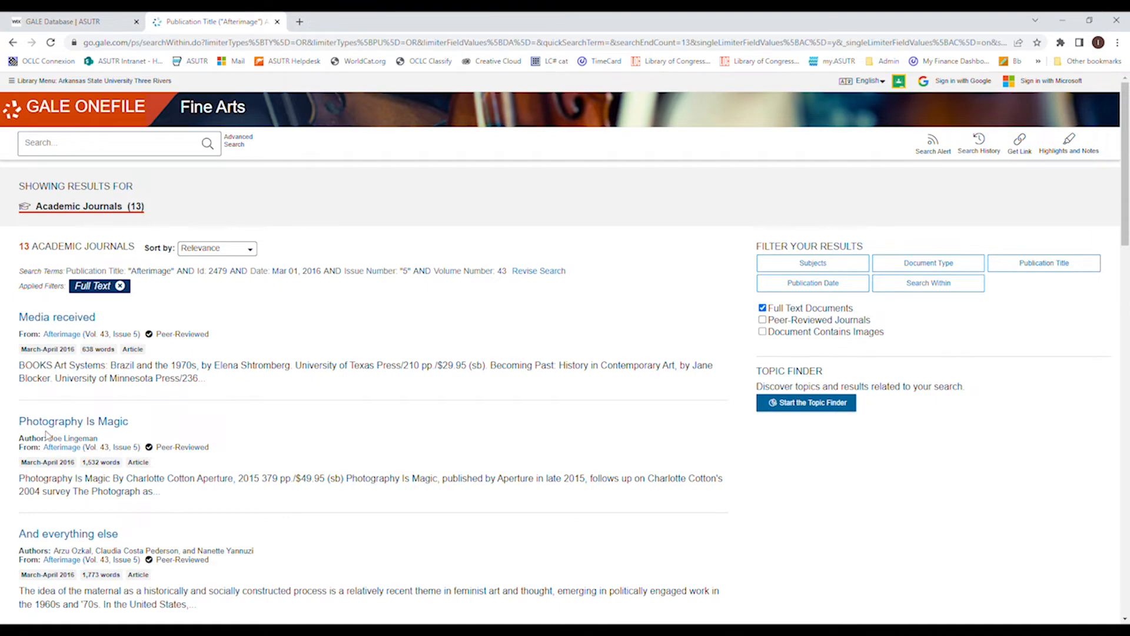
Open 'Photography Is Magic' by Joe Lingeman and read through its full text
click(73, 421)
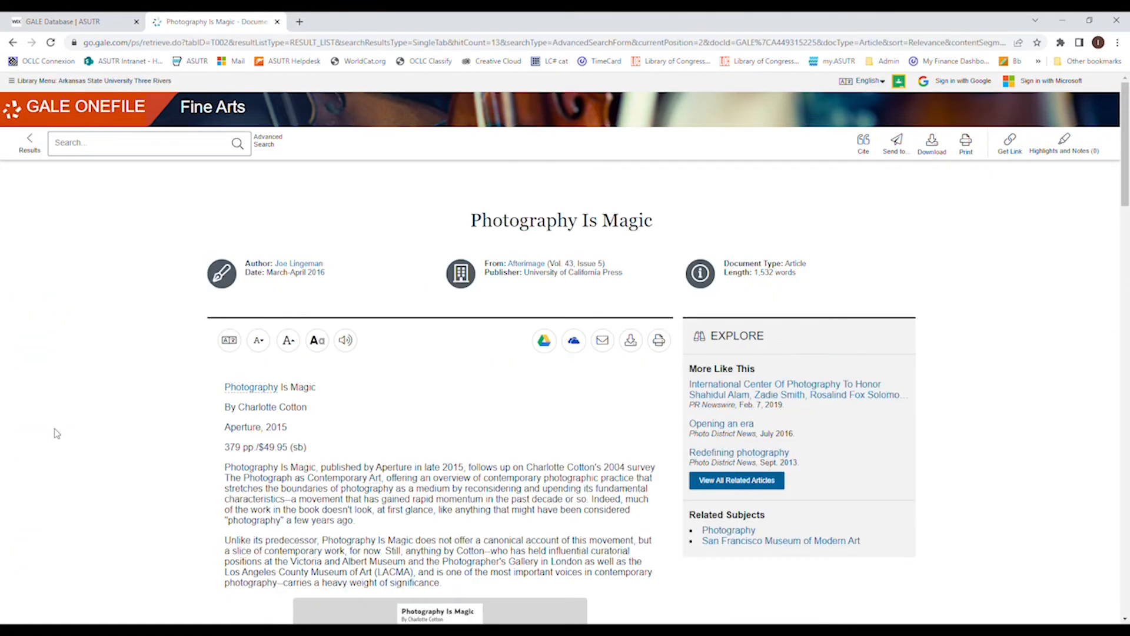
scroll(down, 3)
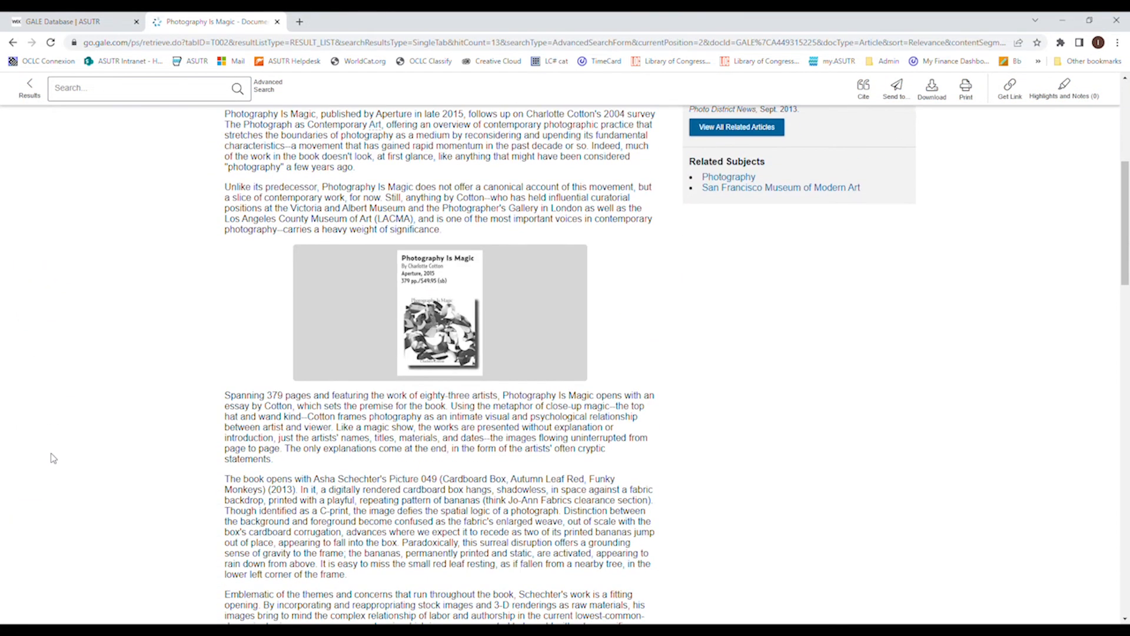
scroll(down, 3)
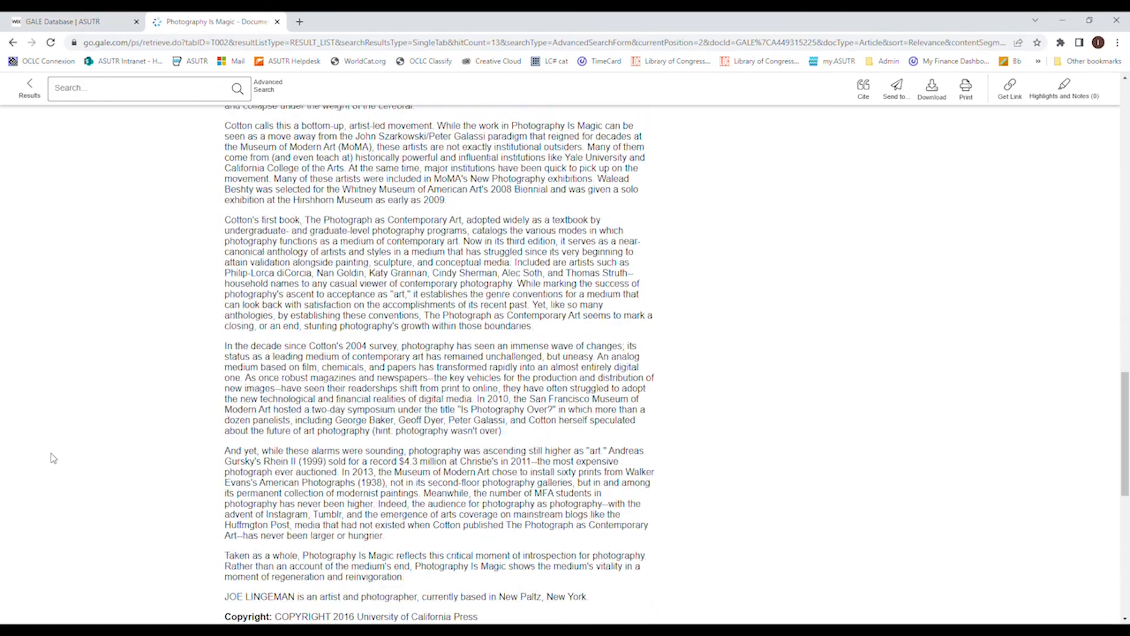
scroll(down, 3)
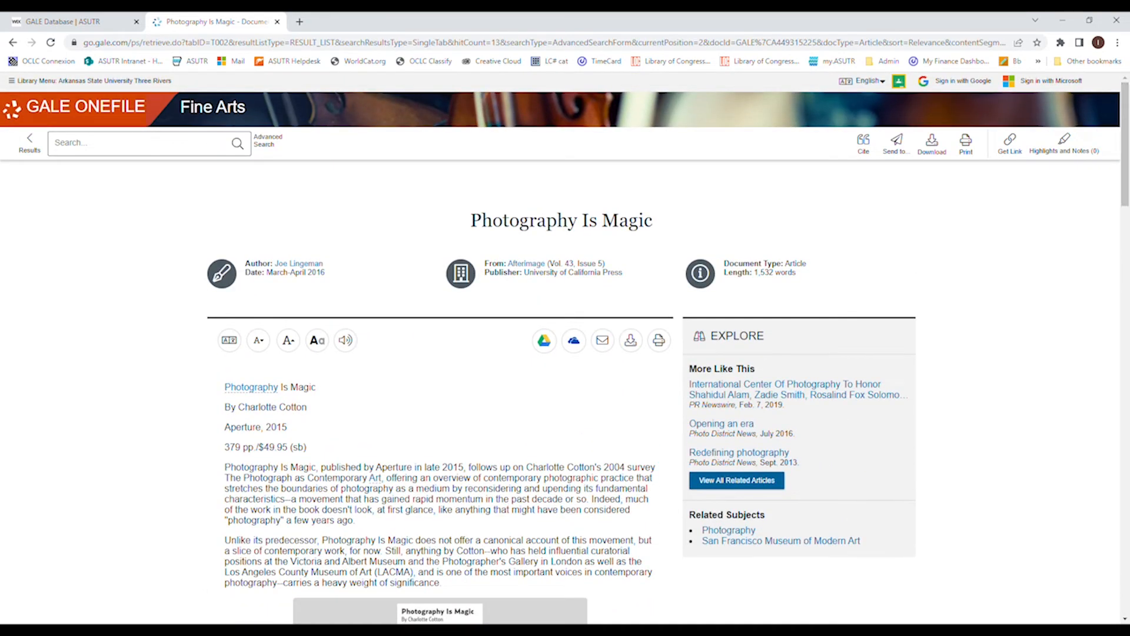
mouse_move(628, 416)
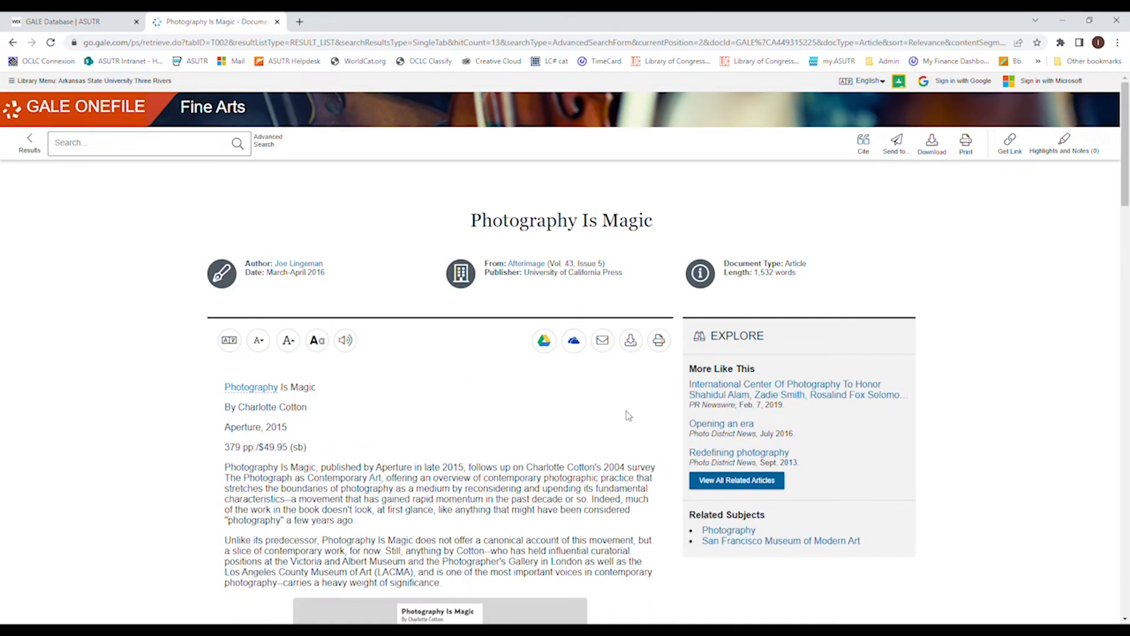
scroll(down, 3)
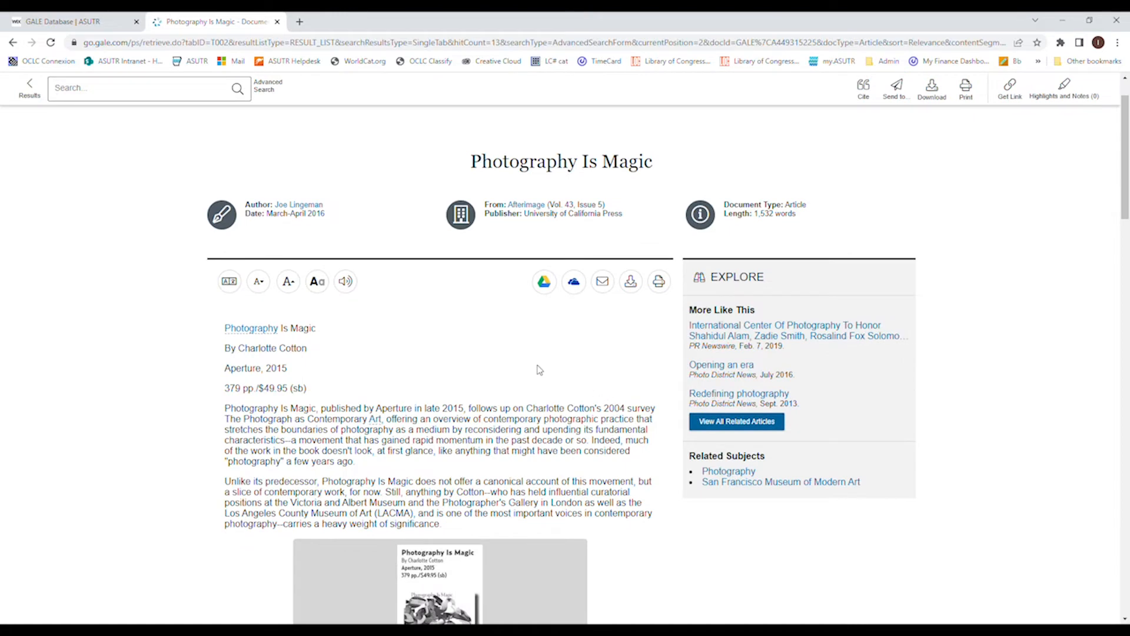
mouse_move(447, 350)
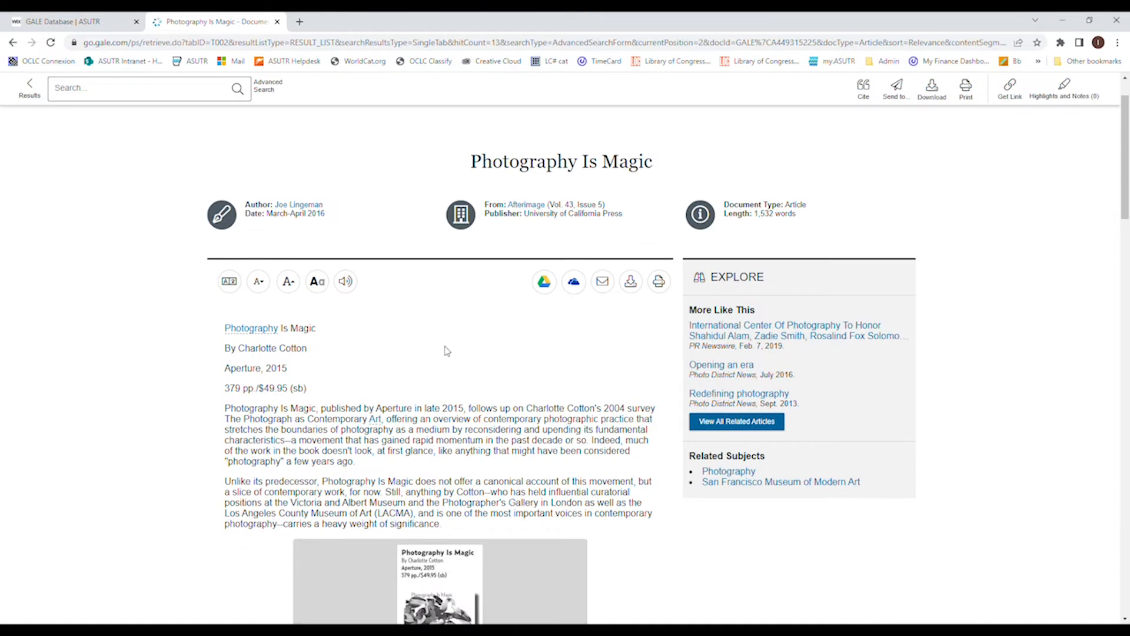
mouse_move(574, 282)
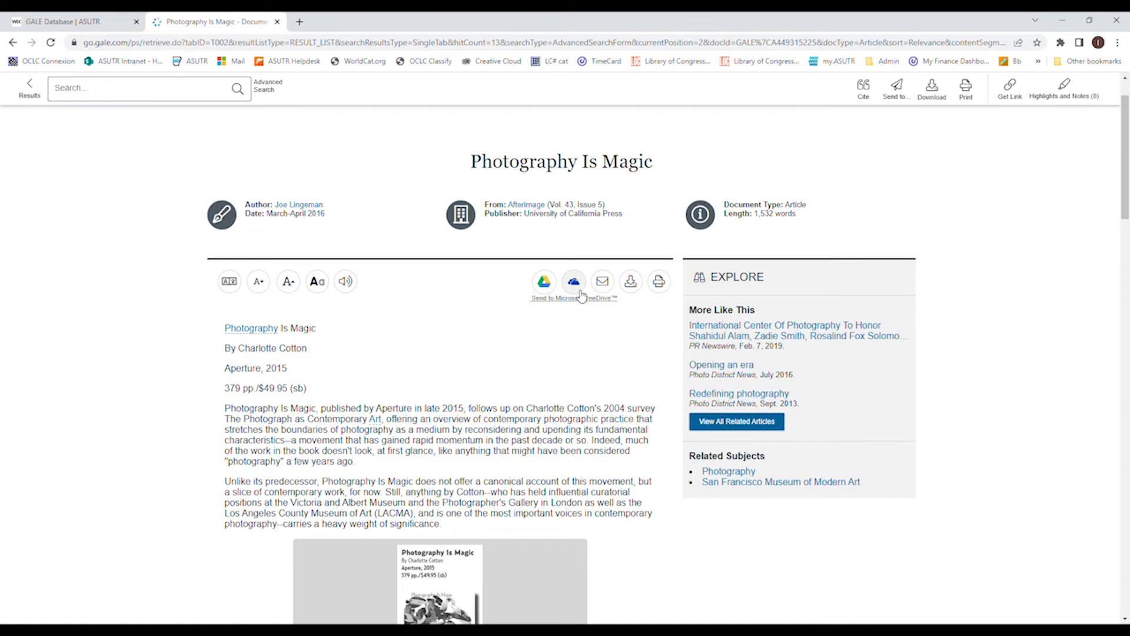
mouse_move(543, 282)
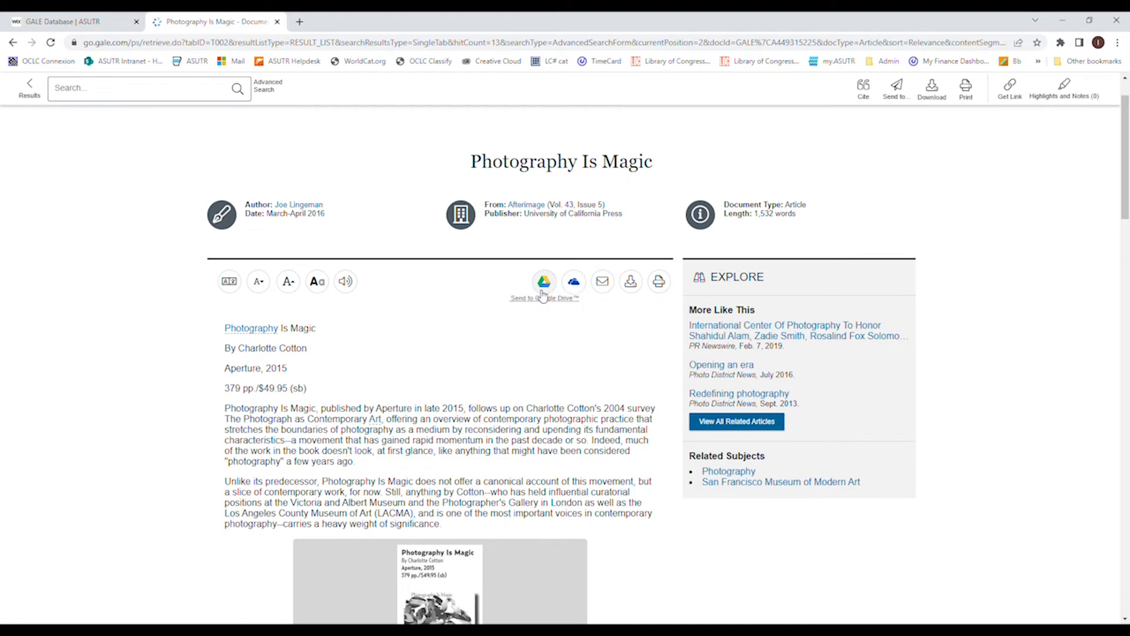
mouse_move(630, 282)
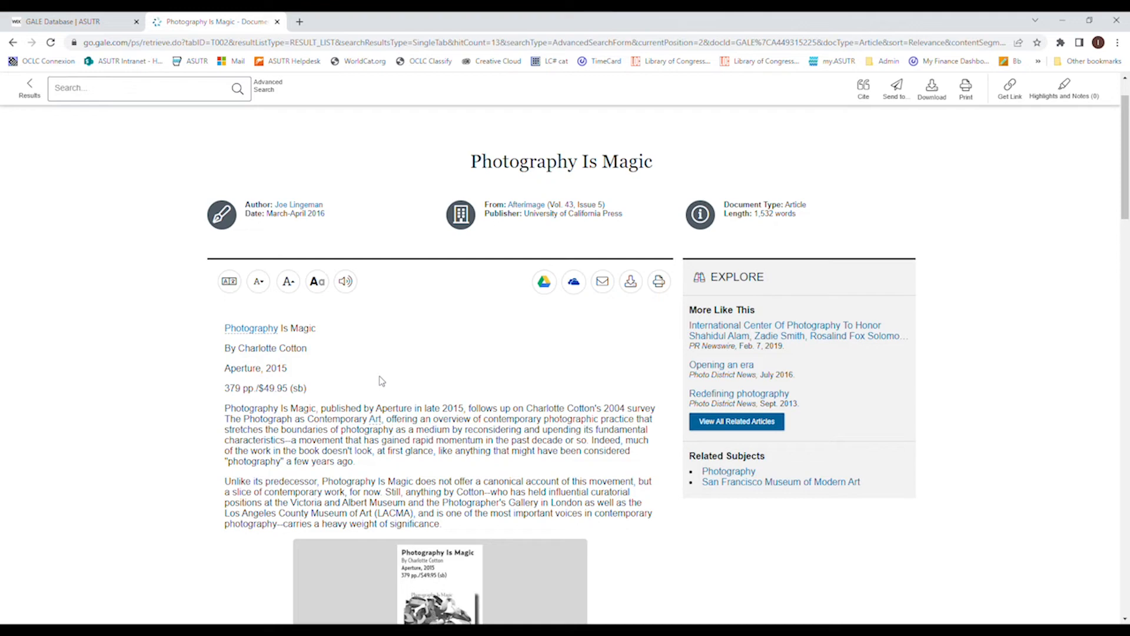
Return to the library's Databases page and search the Database List for 'ebsco'
click(71, 21)
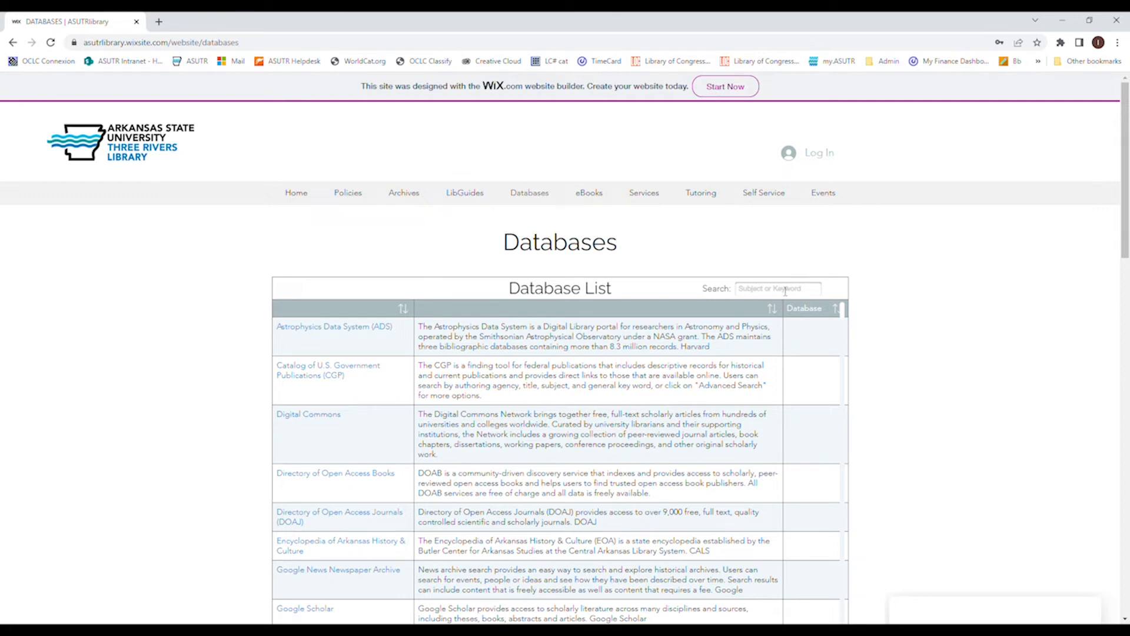
click(777, 287)
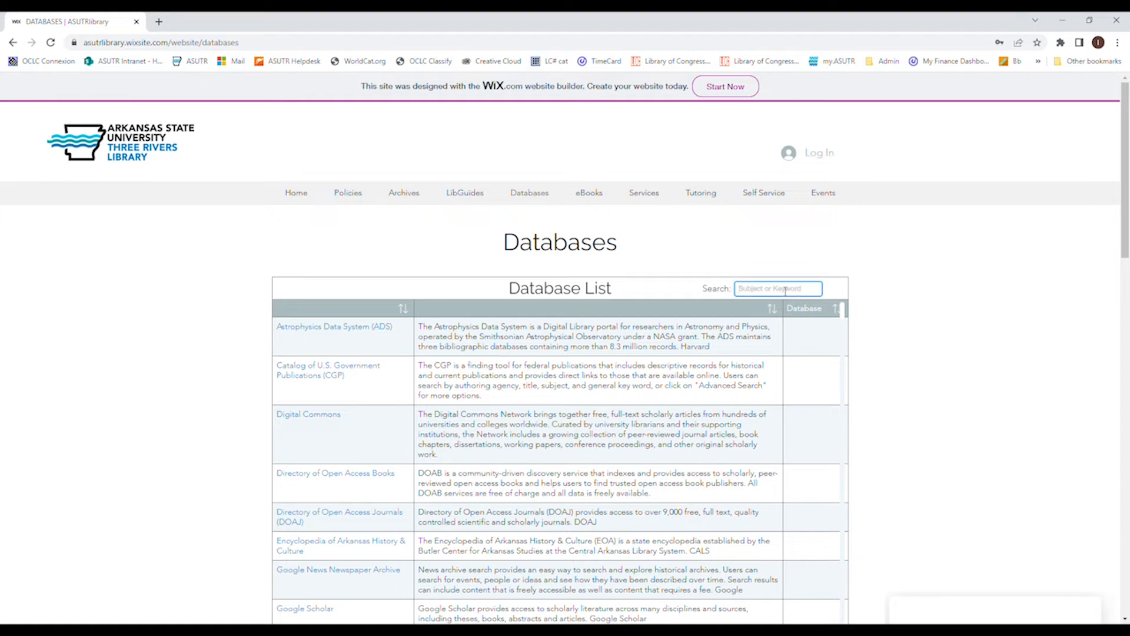
text(ebsco)
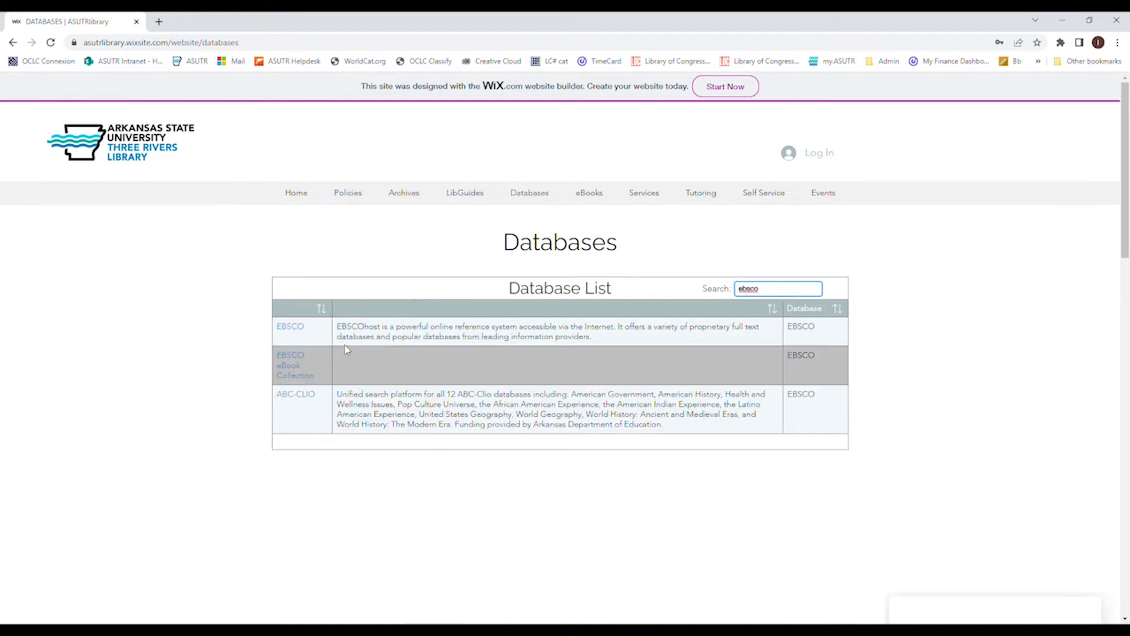
Open EBSCO and browse the Select Resource page down to LearningExpress Library
click(290, 326)
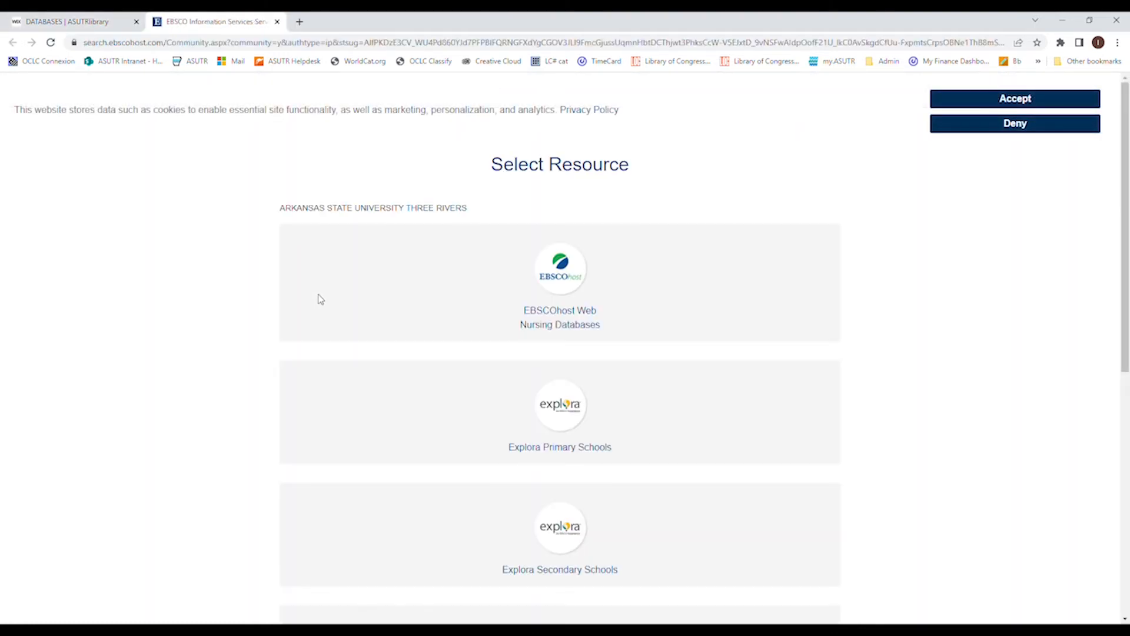
scroll(down, 3)
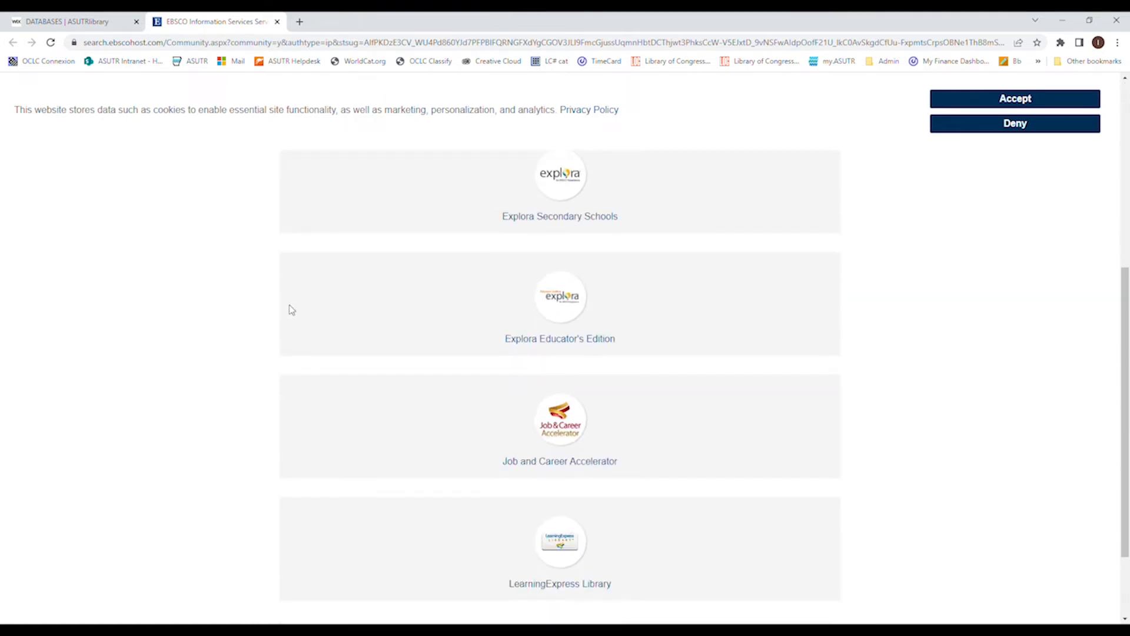
scroll(down, 3)
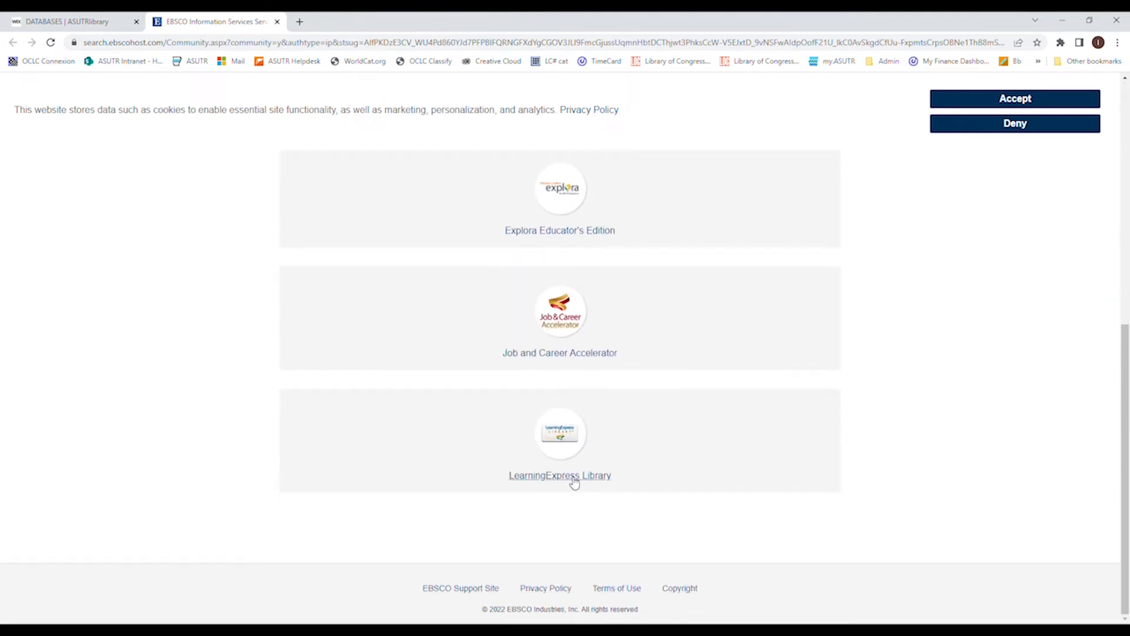
Browse LearningExpress Library's PrepSTEP college collection, then close its tab
click(559, 475)
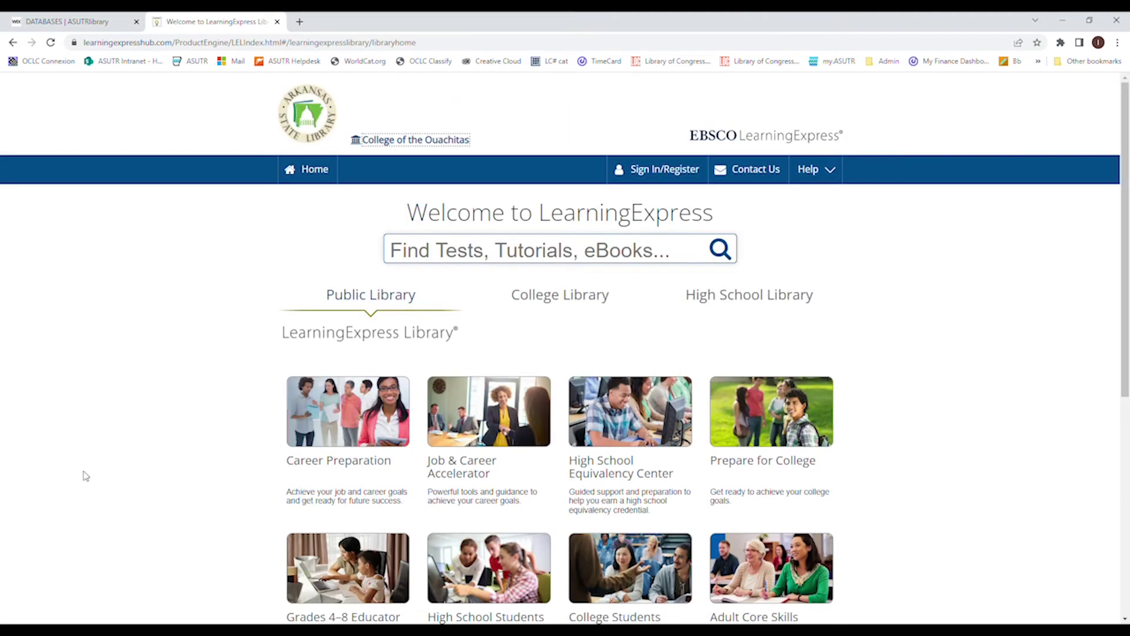
click(559, 295)
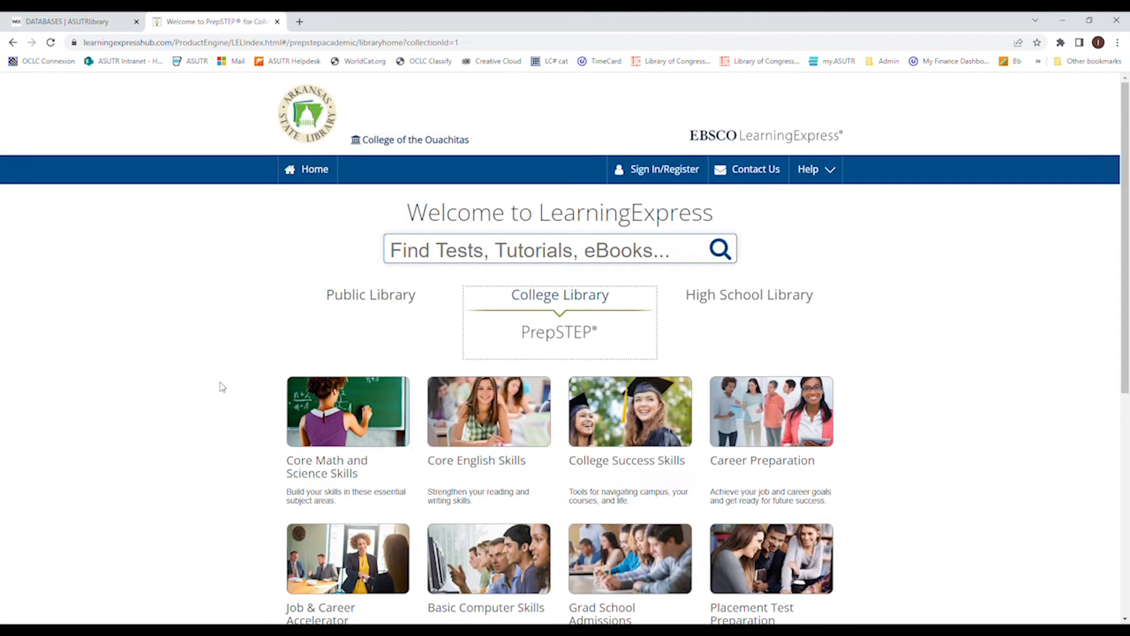
scroll(down, 3)
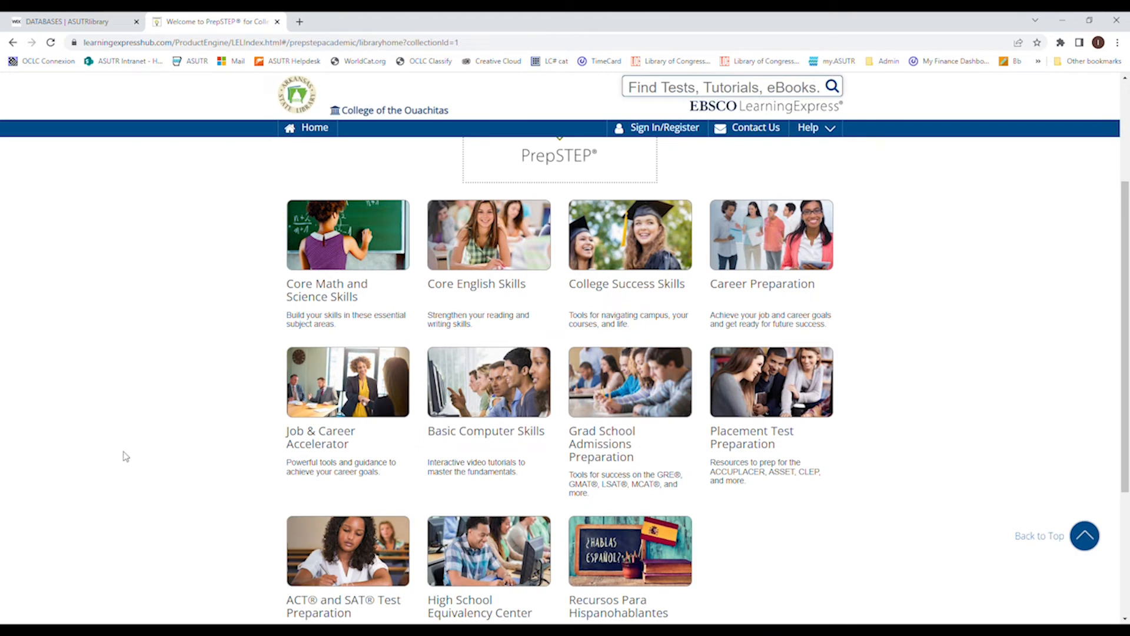
mouse_move(147, 471)
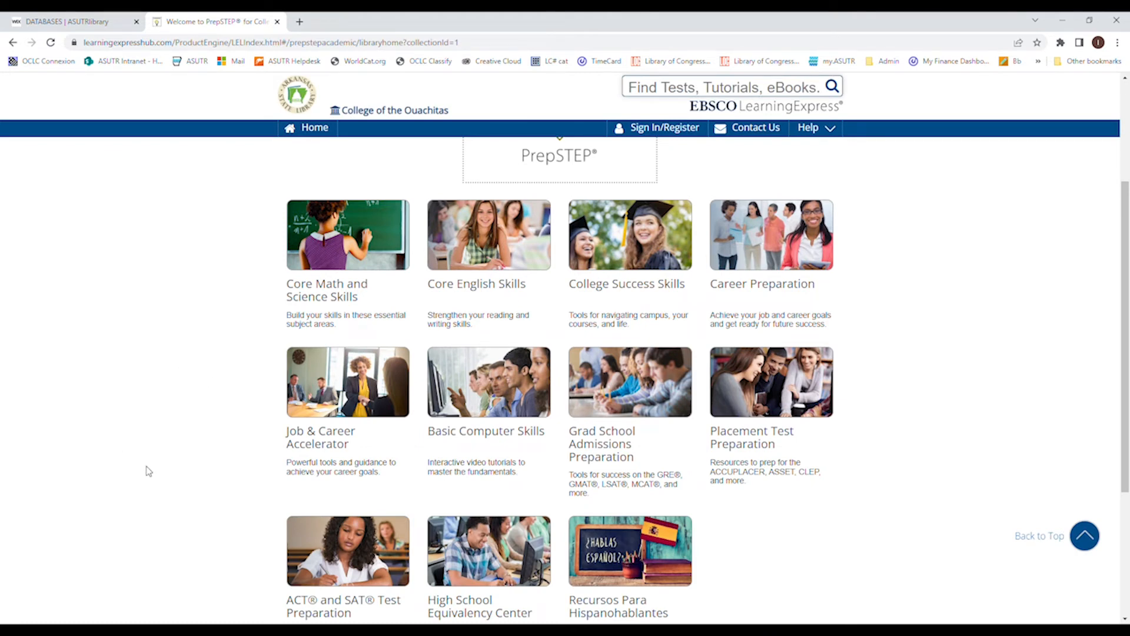
mouse_move(770, 380)
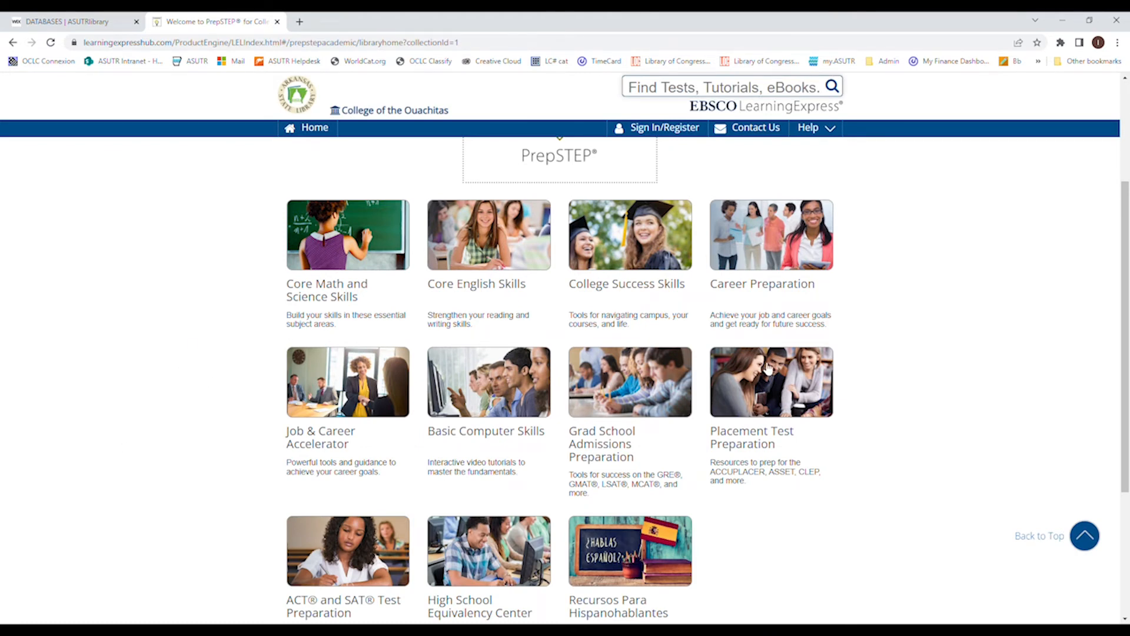
scroll(down, 3)
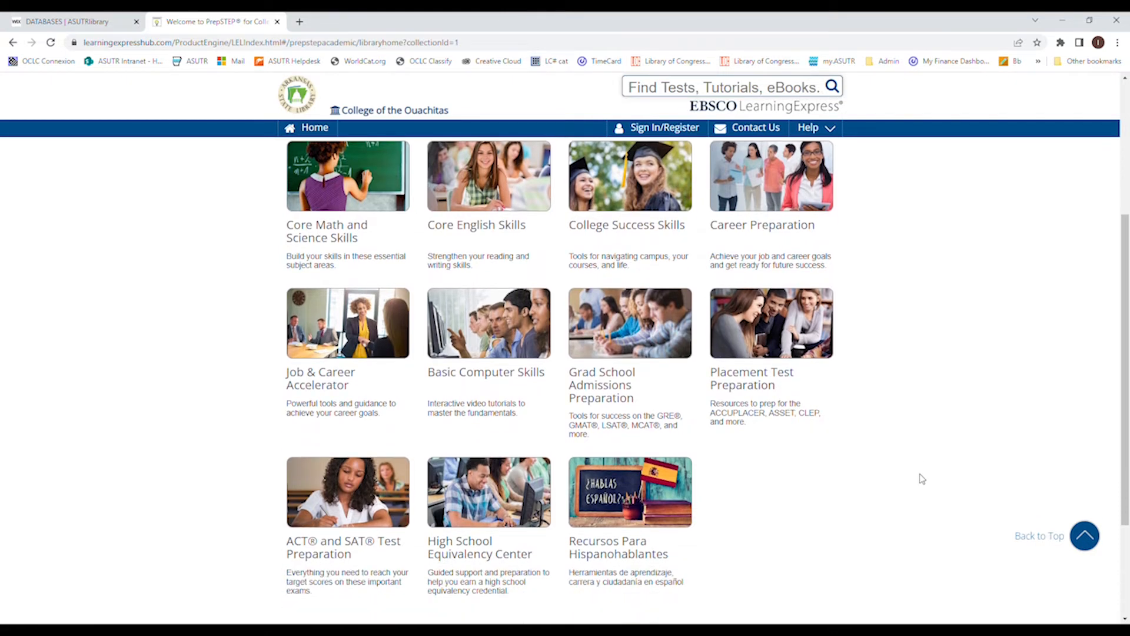
click(71, 20)
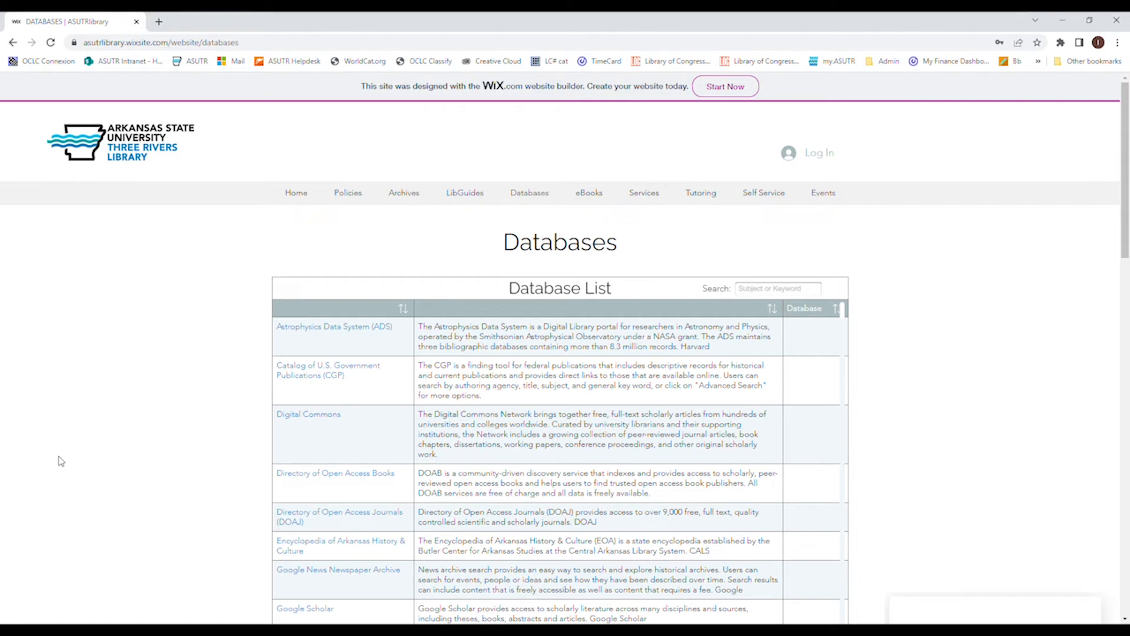
mouse_move(53, 465)
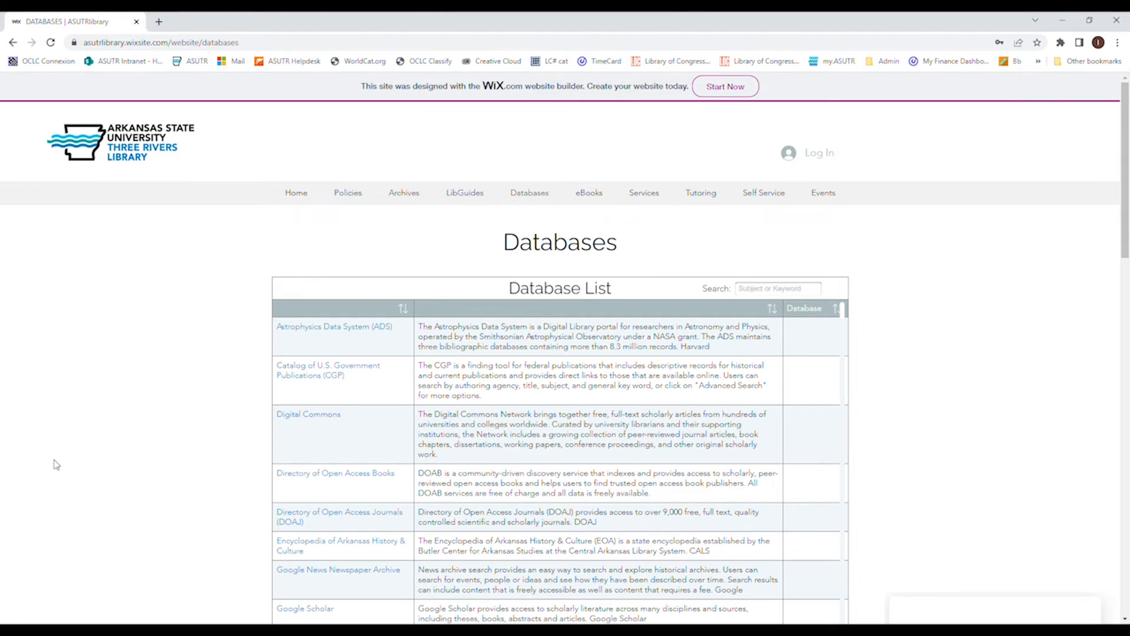
mouse_move(49, 422)
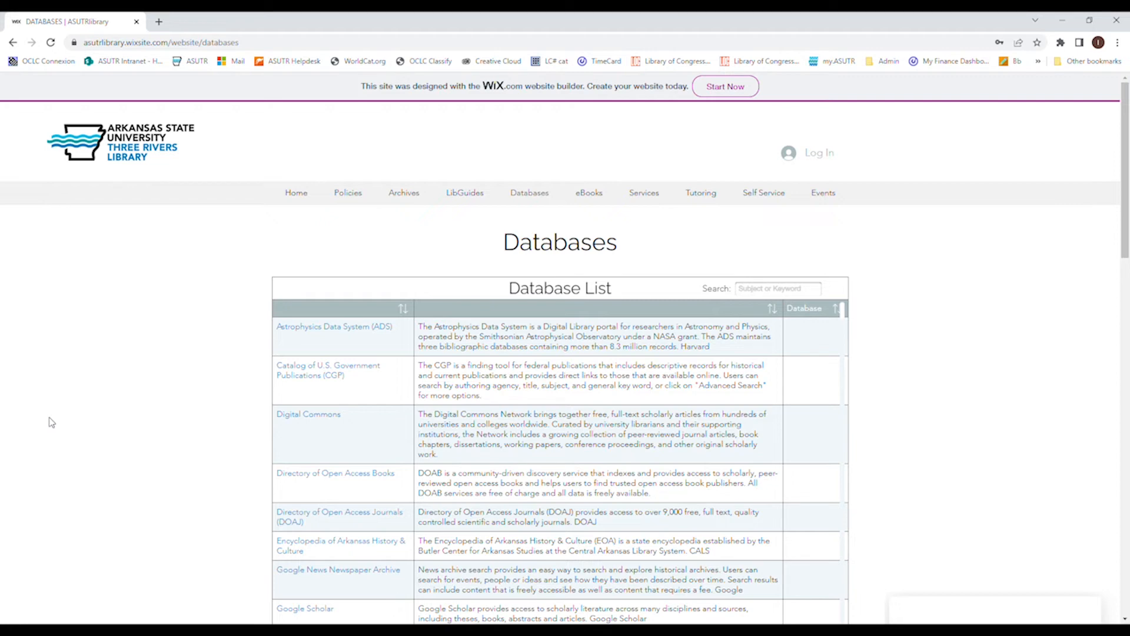
mouse_move(770, 280)
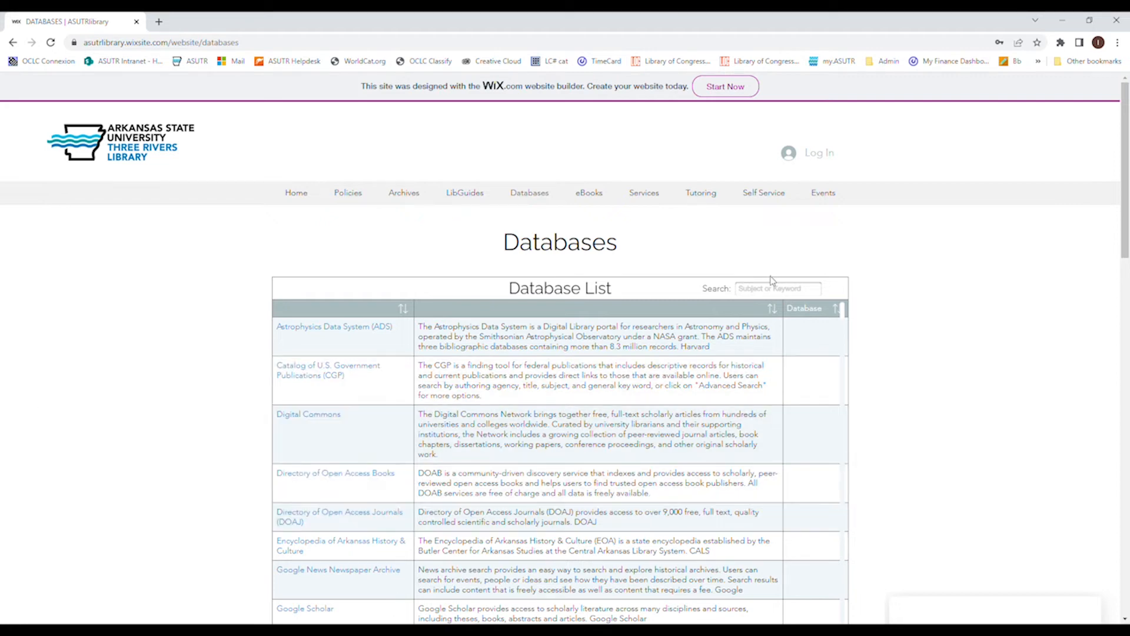
click(778, 288)
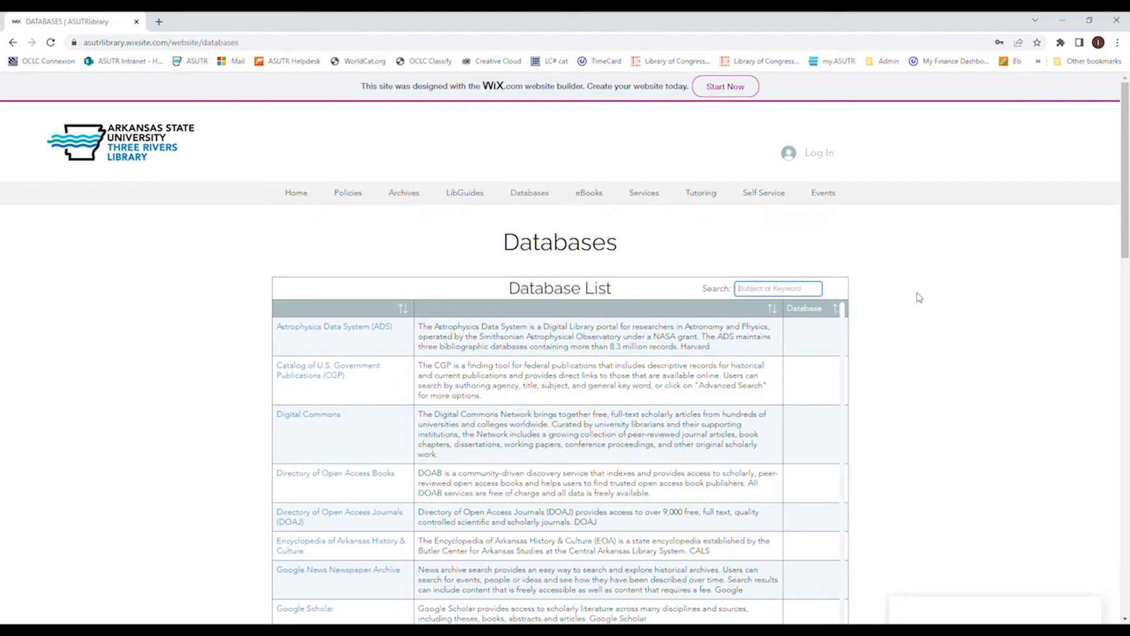
text(wiley)
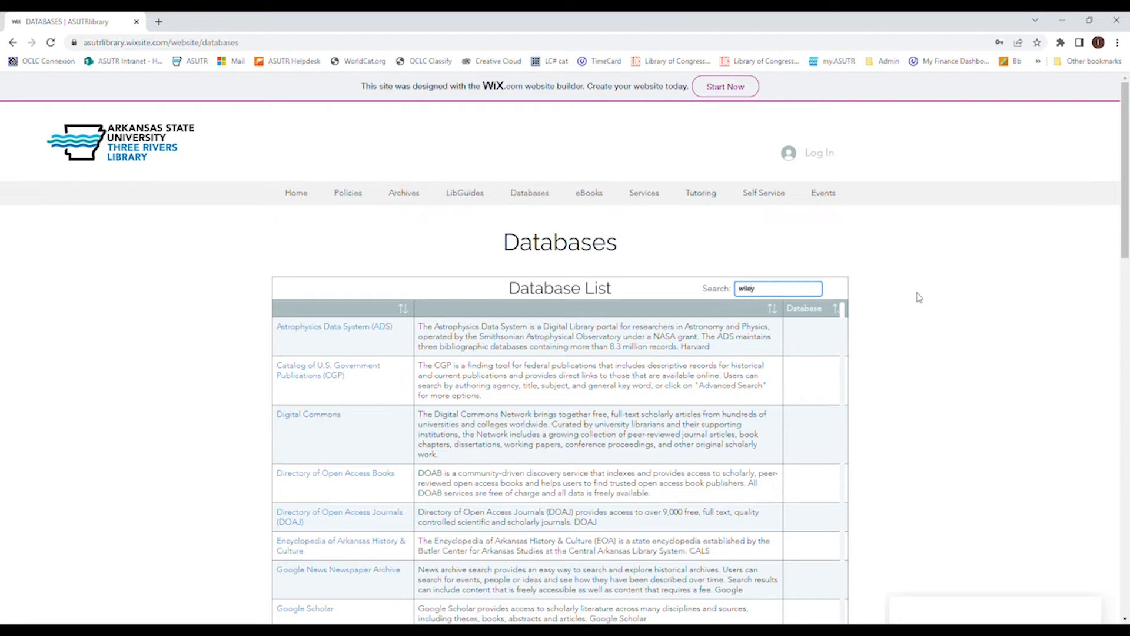
text(wiley)
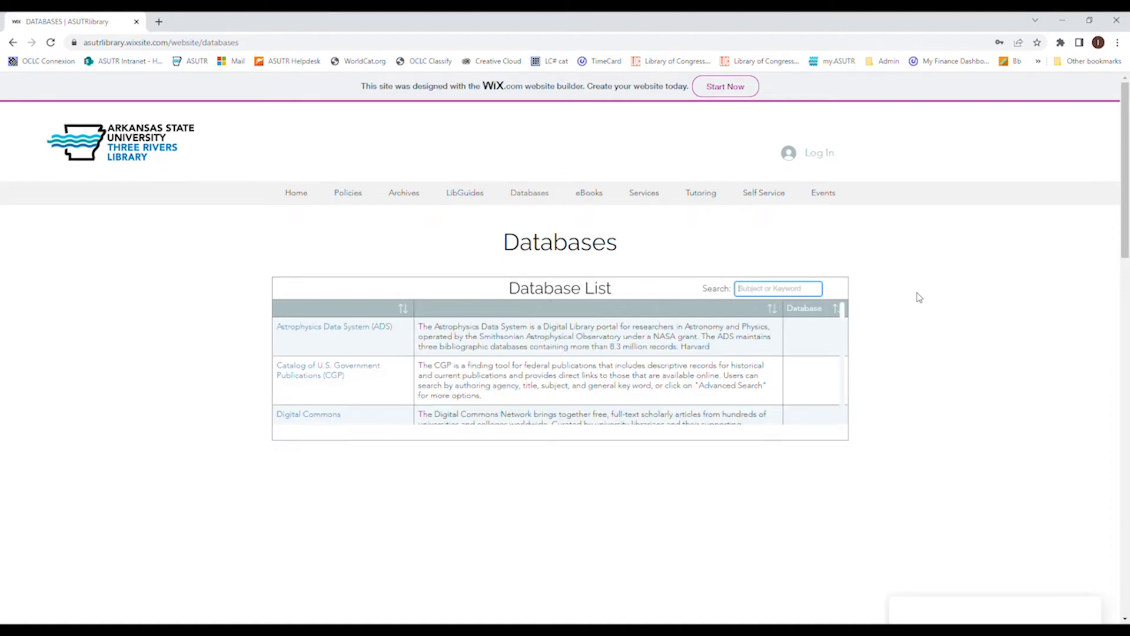
scroll(down, 3)
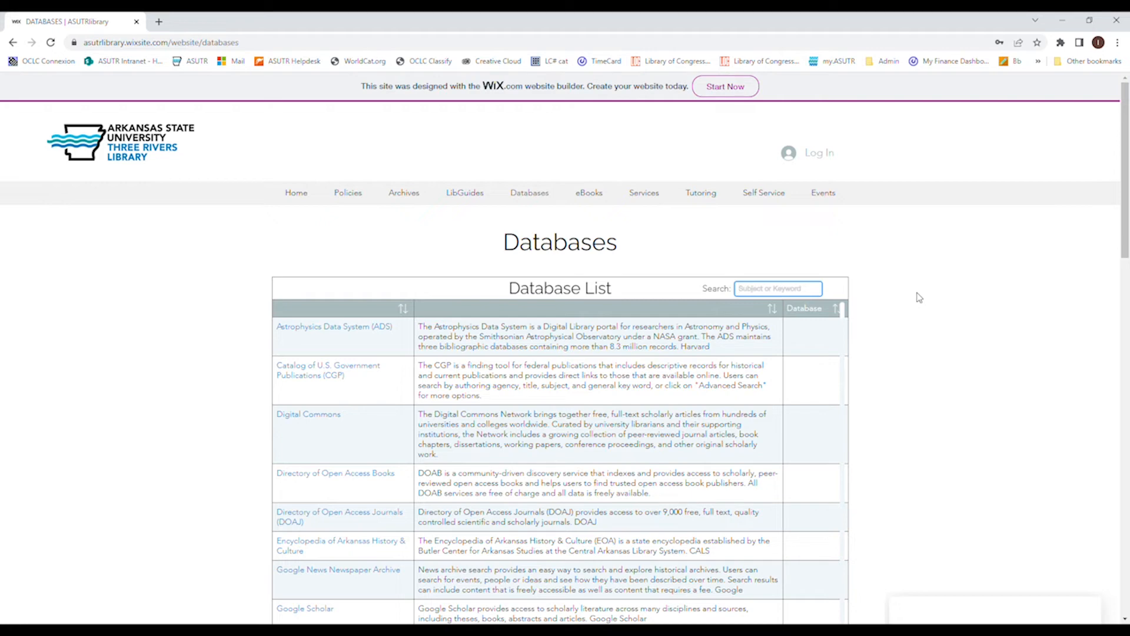
text(gale)
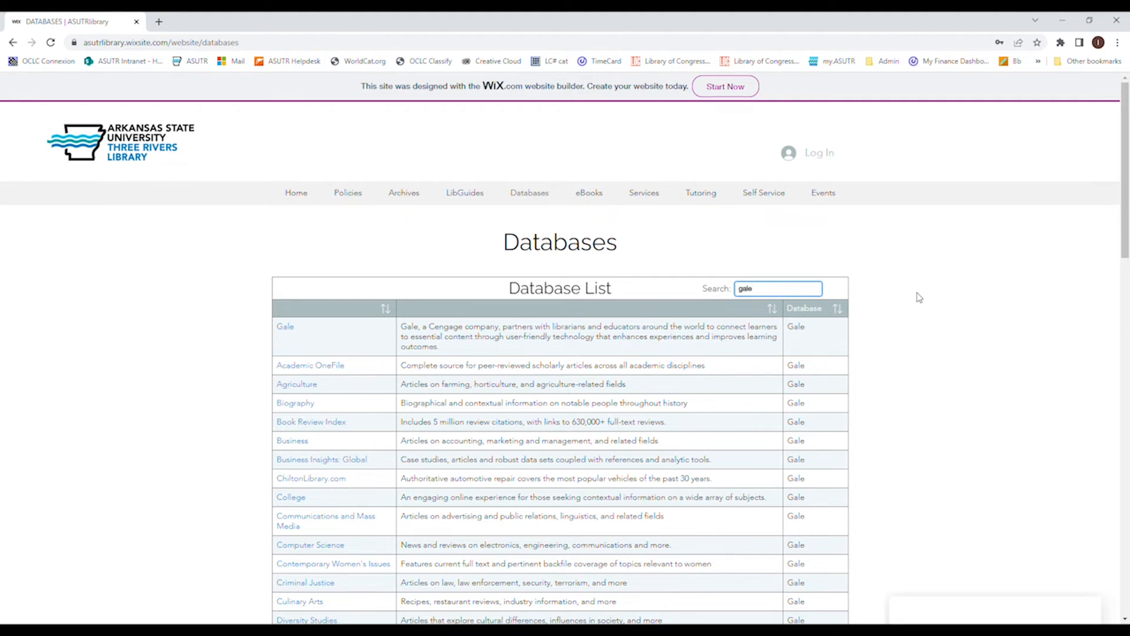
mouse_move(960, 441)
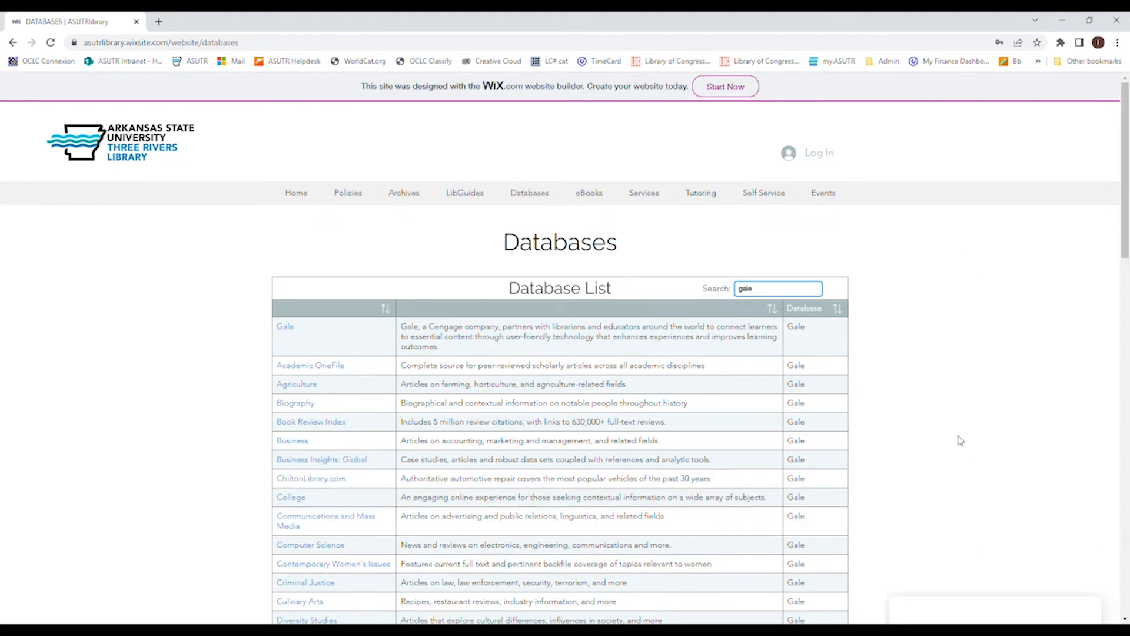
scroll(down, 3)
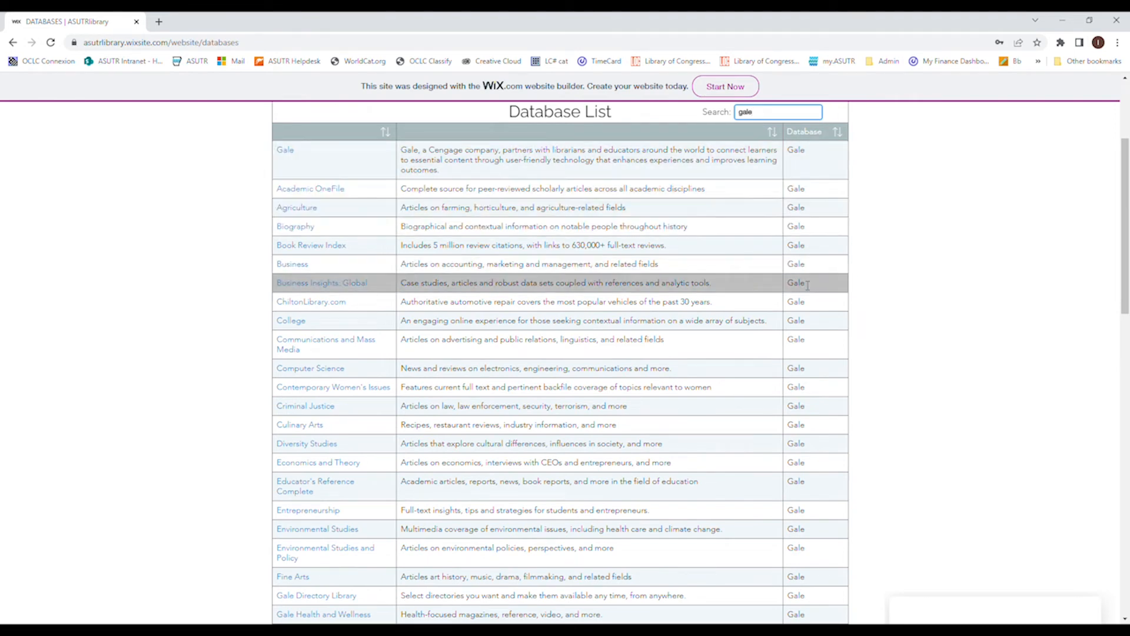
scroll(down, 3)
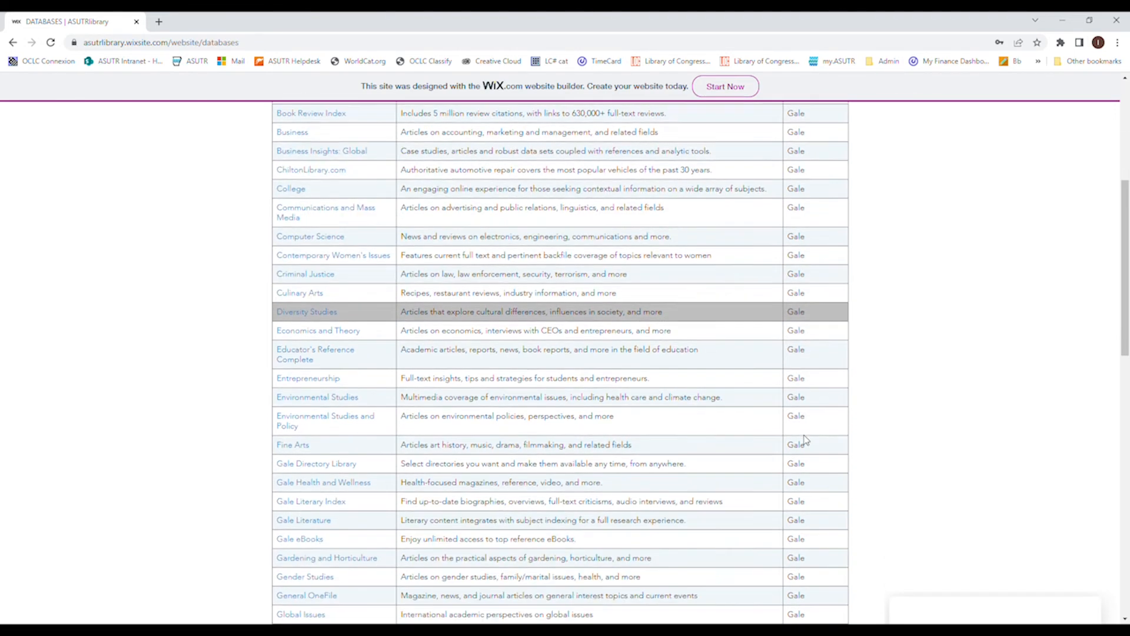
scroll(down, 3)
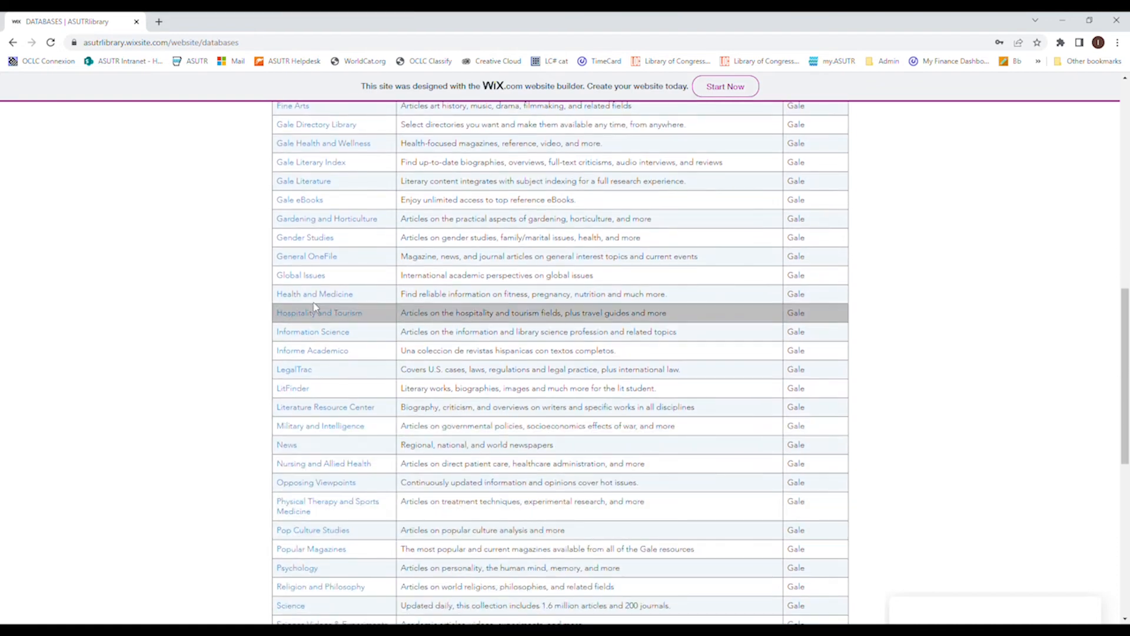
mouse_move(346, 275)
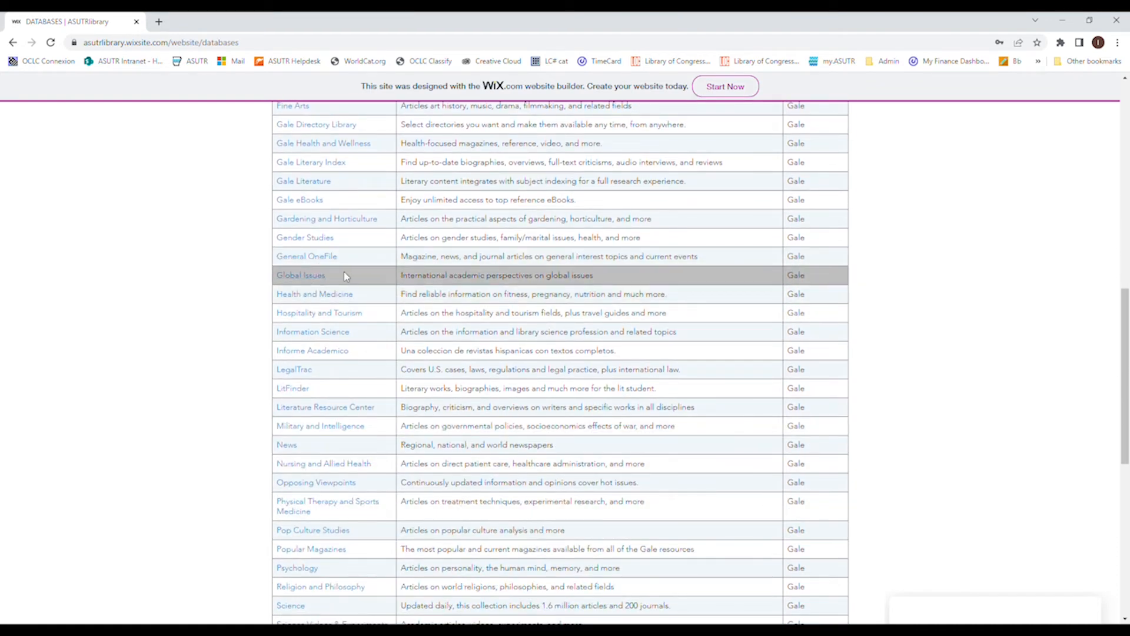
text(gale)
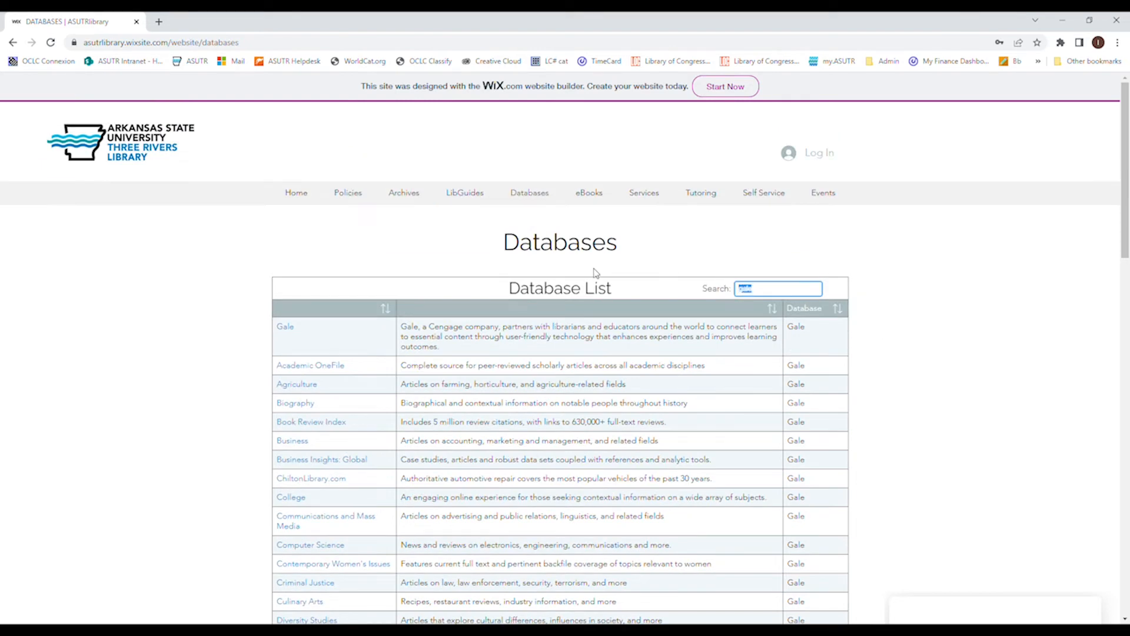
text(proquest)
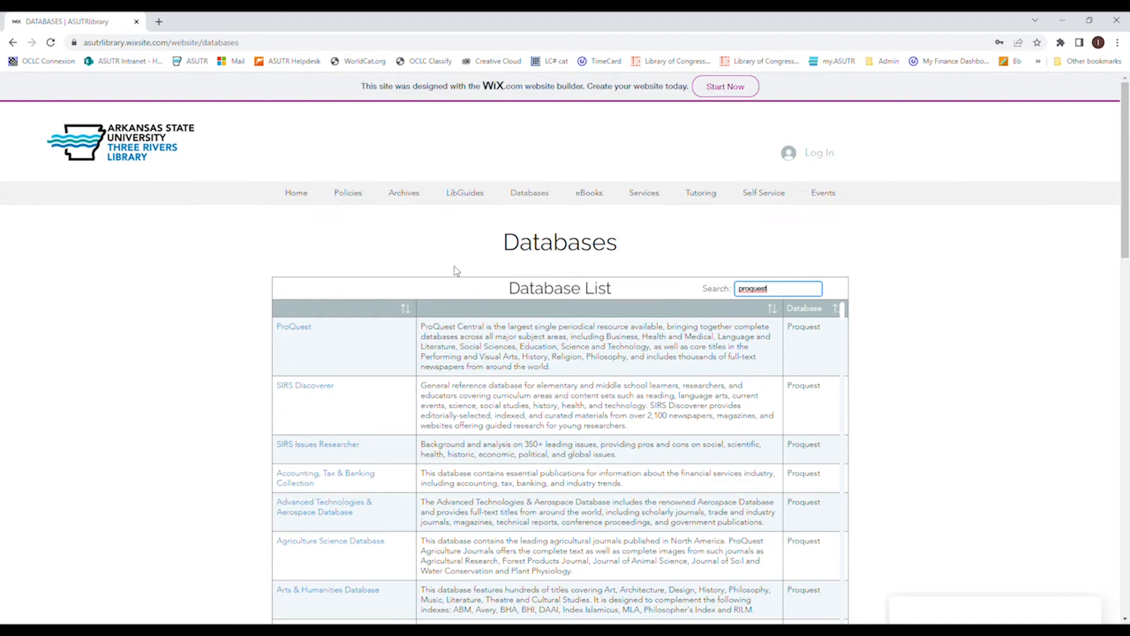
scroll(down, 3)
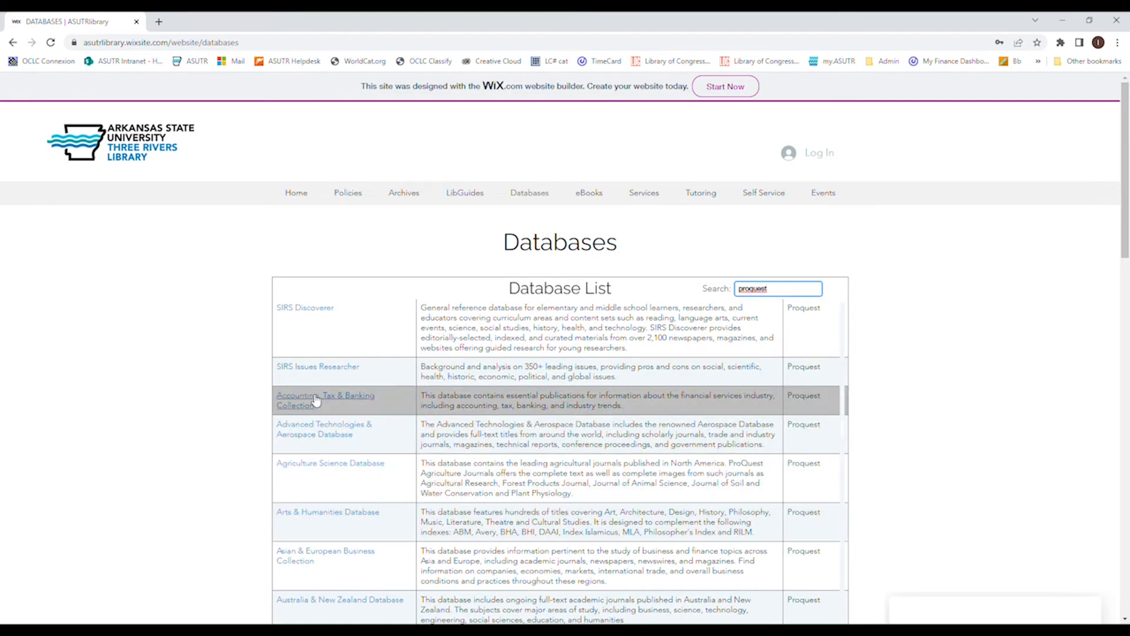
scroll(down, 3)
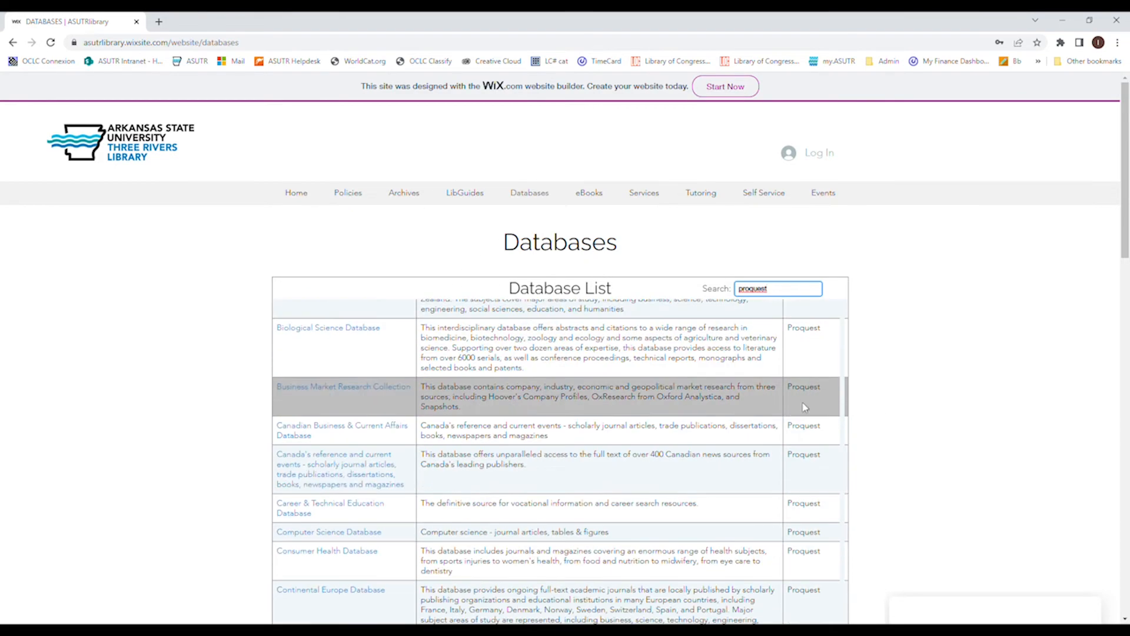
scroll(down, 3)
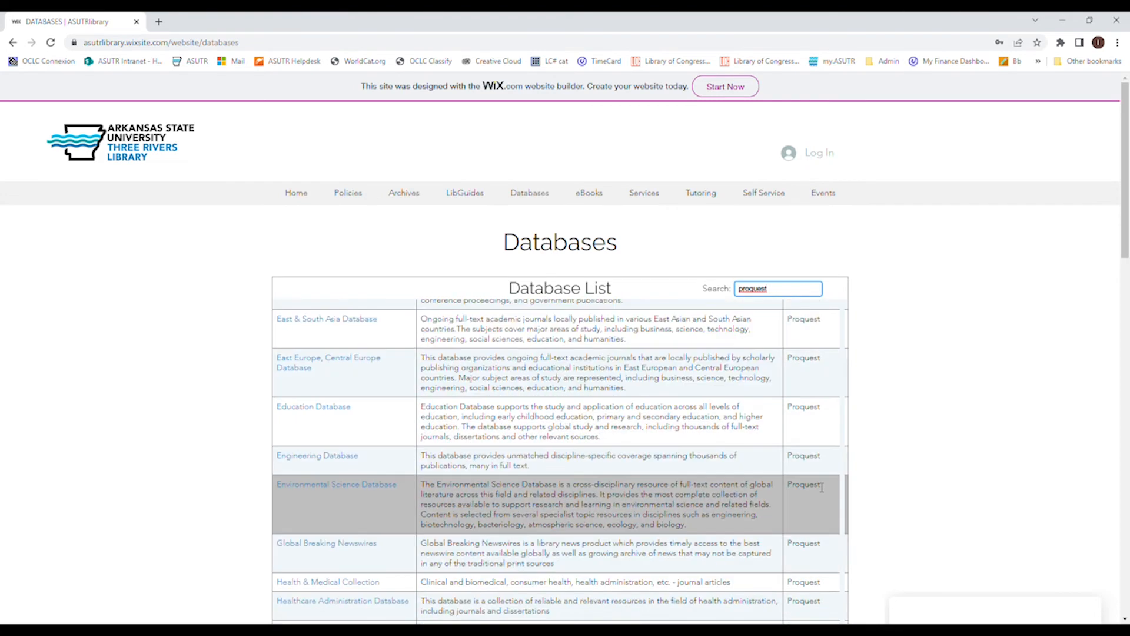
mouse_move(810, 285)
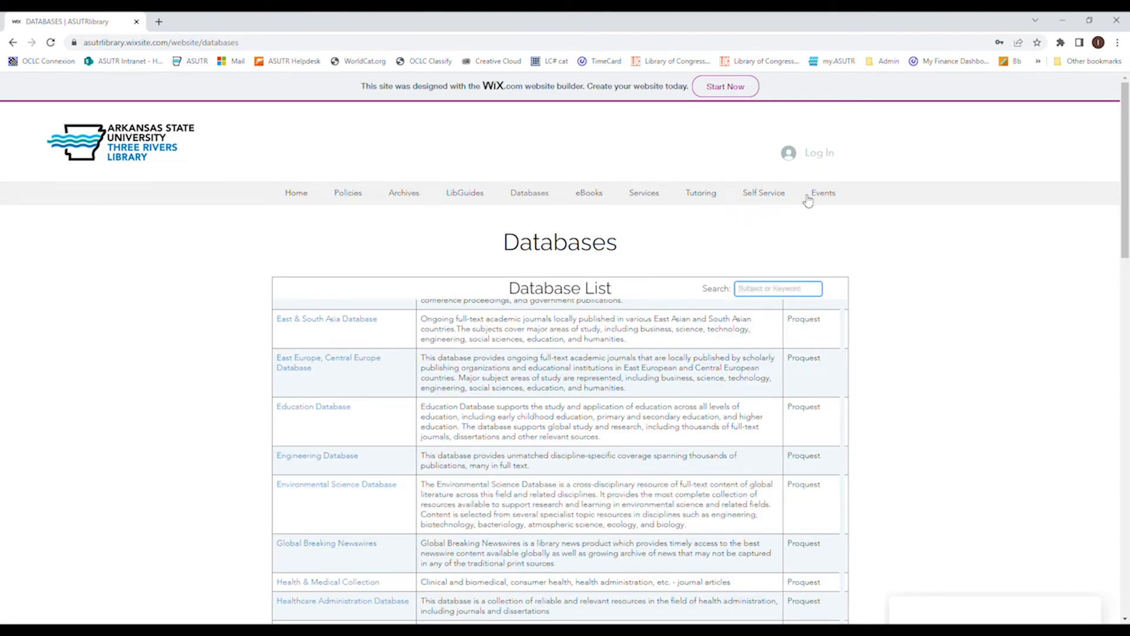
scroll(down, 3)
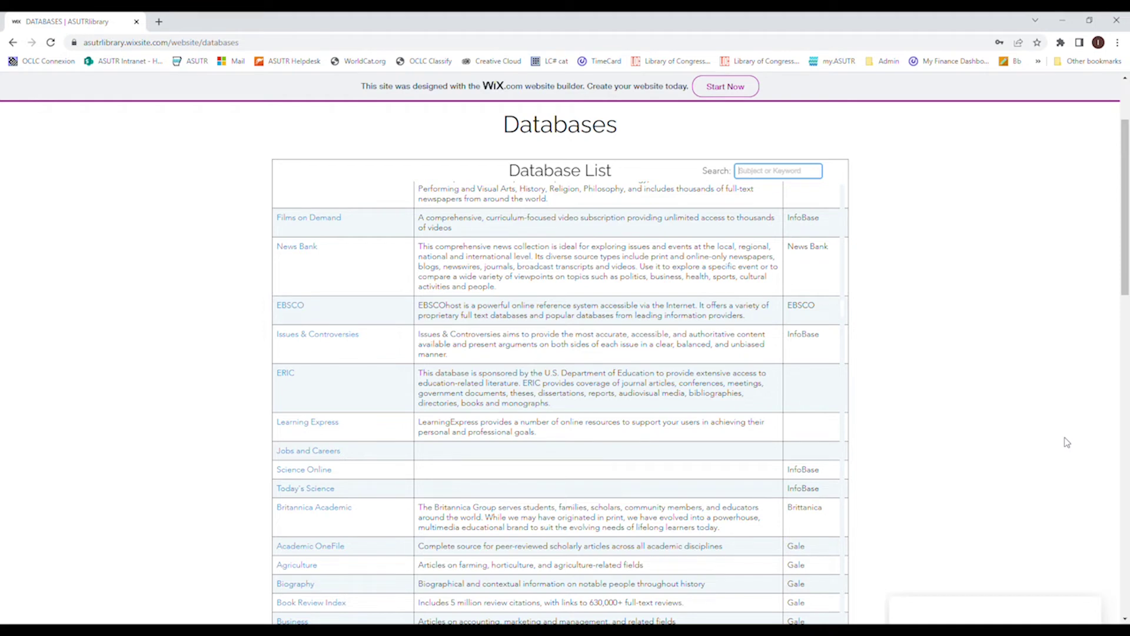
text(nu)
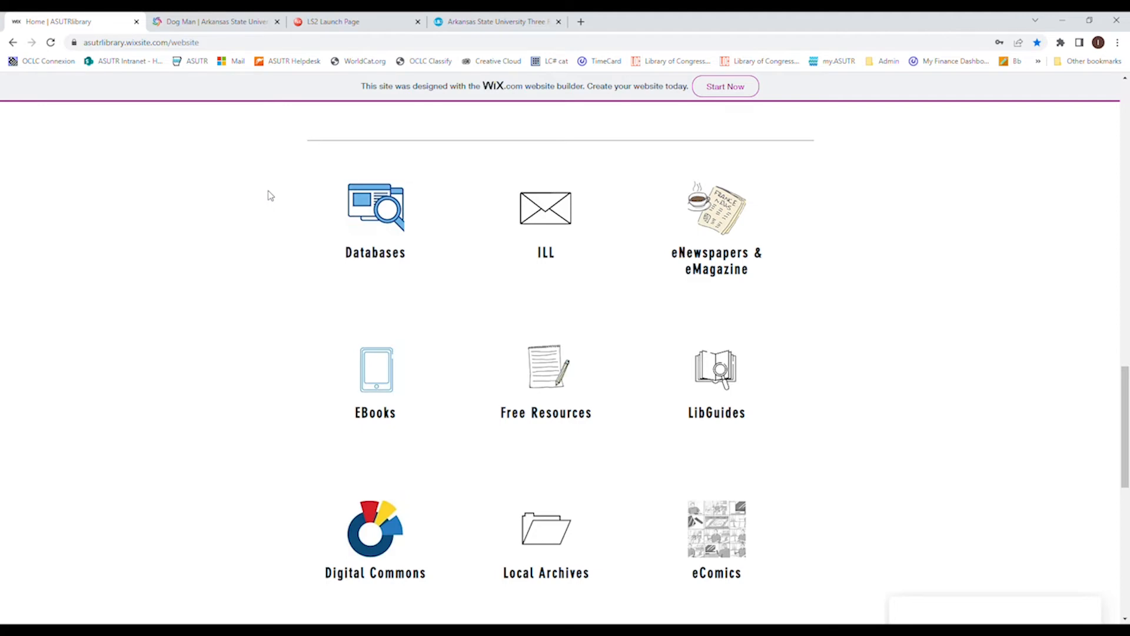
mouse_move(355, 397)
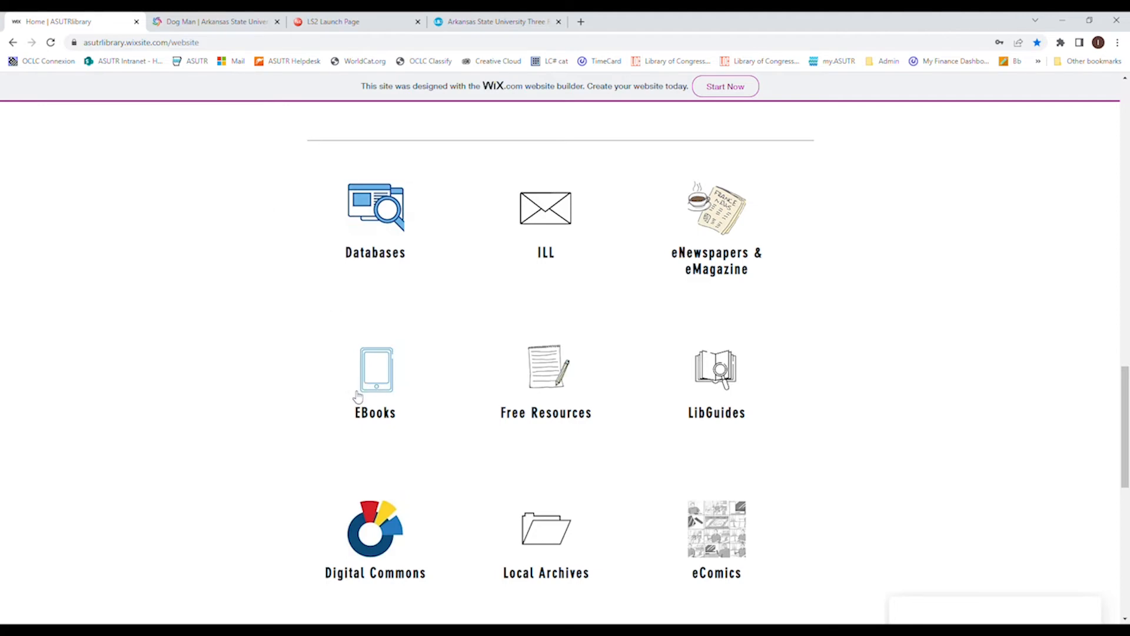
Open the Free Resources subjects page and scroll through its subject list
scroll(down, 3)
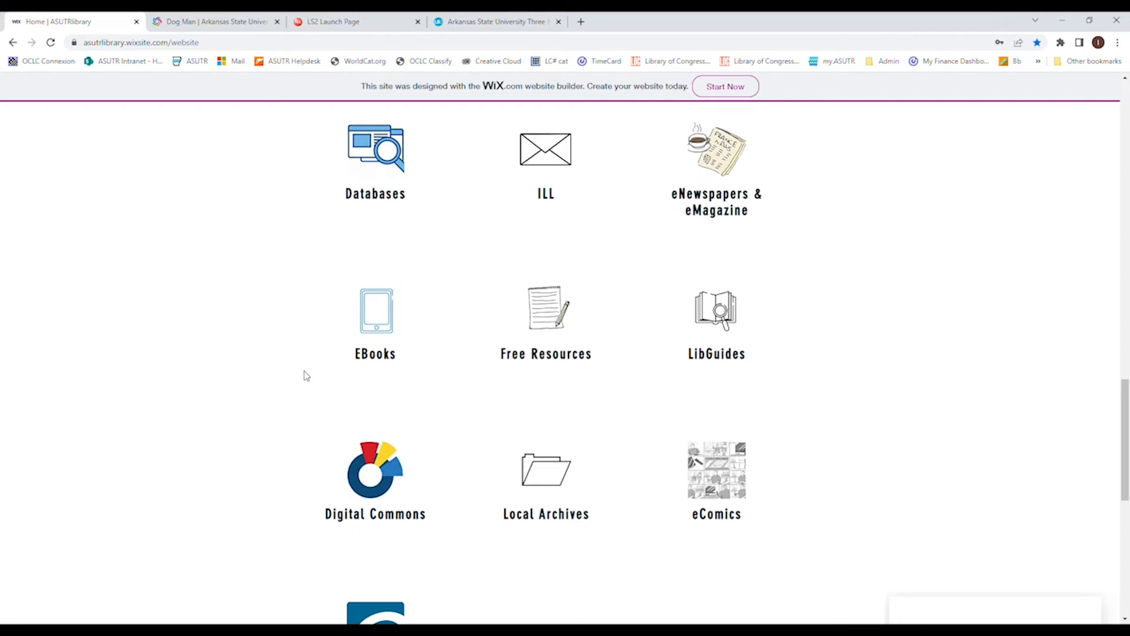
click(547, 316)
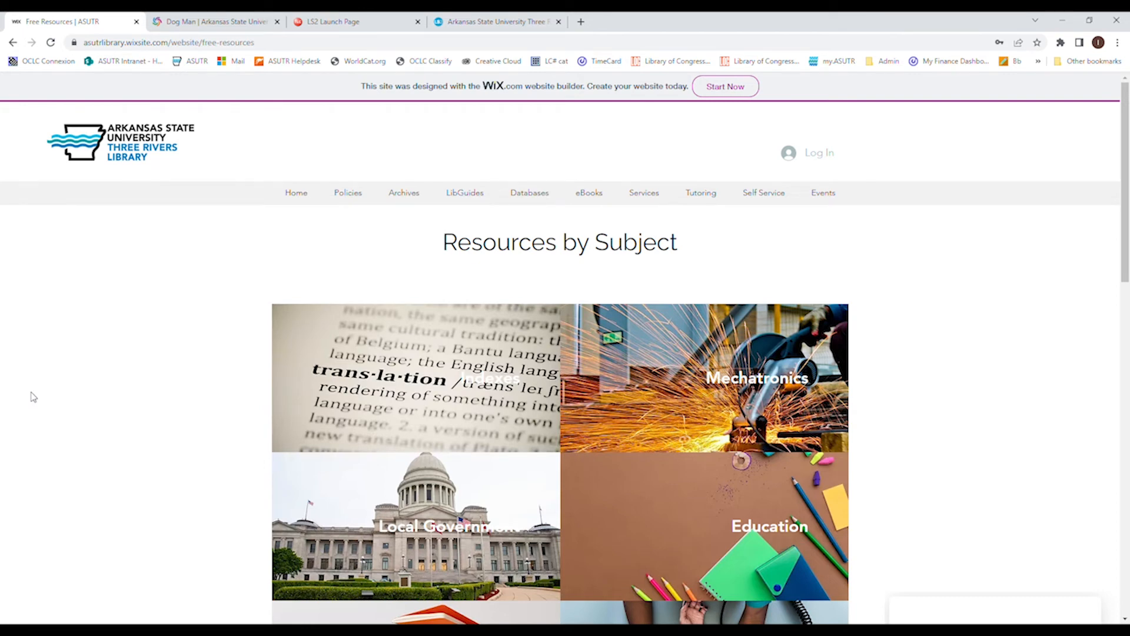
scroll(down, 3)
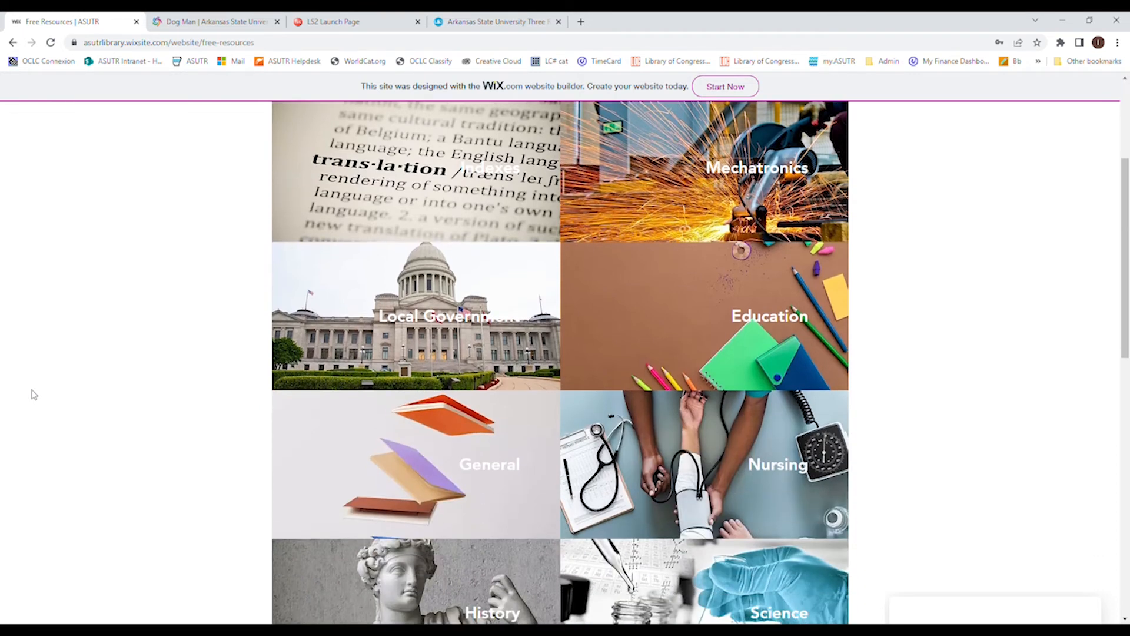
scroll(down, 3)
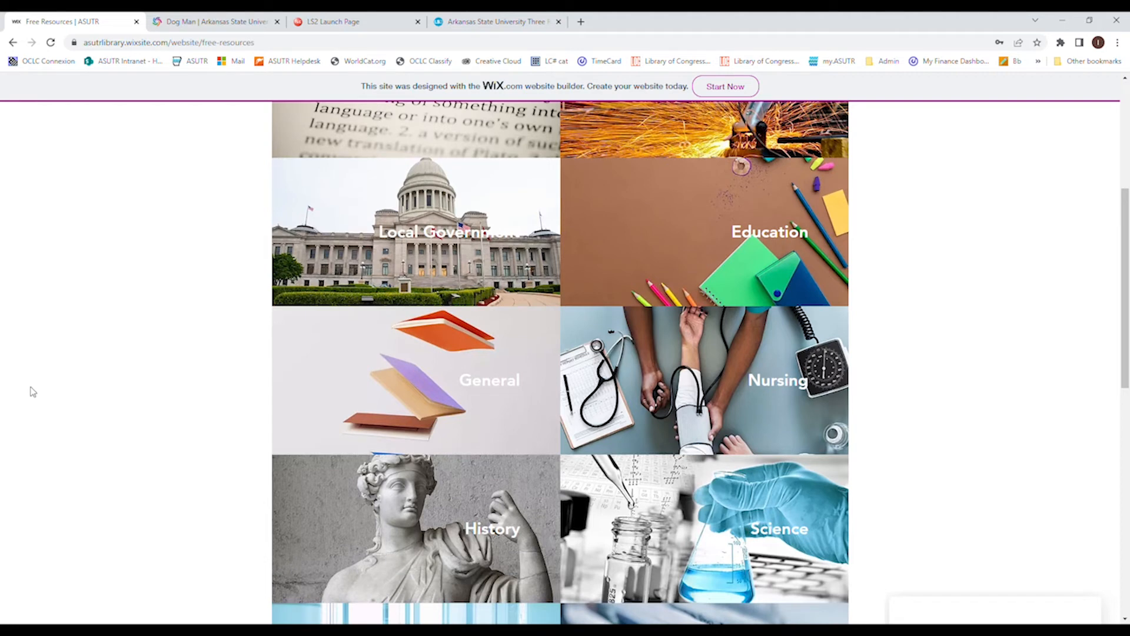
mouse_move(34, 381)
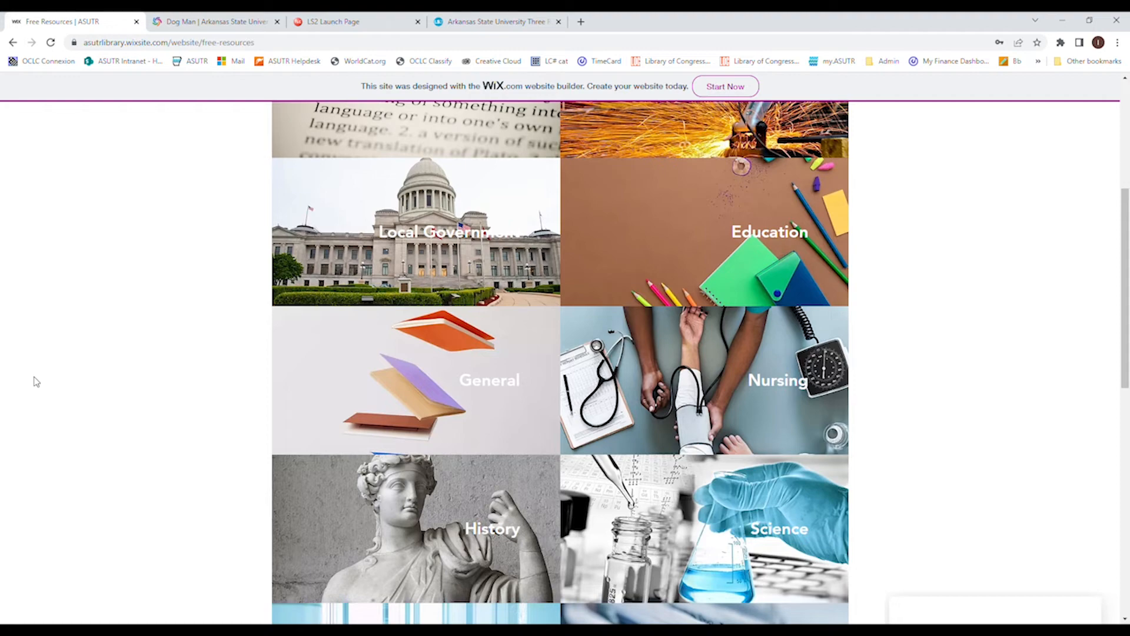
View the General subject resources, then go back to the homepage resource links
click(489, 380)
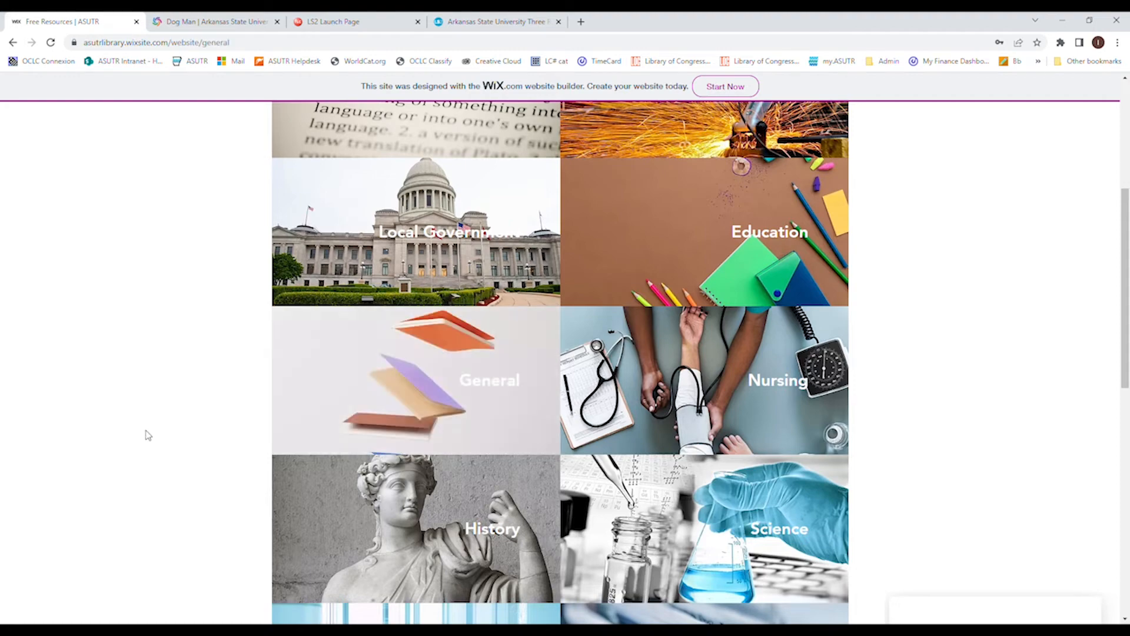
click(487, 380)
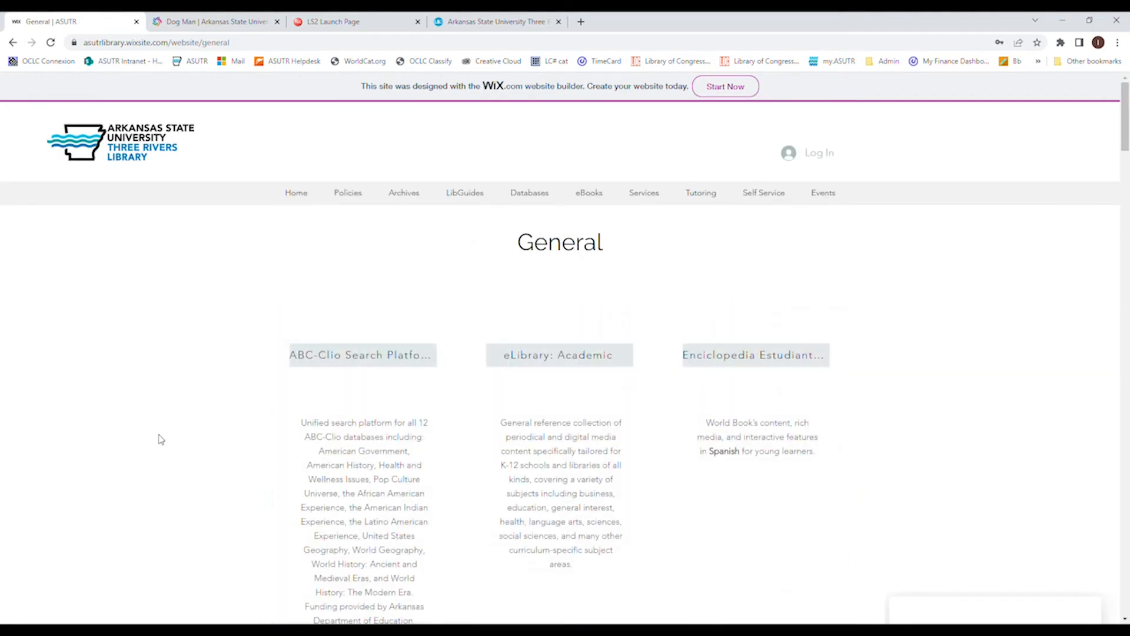
scroll(down, 3)
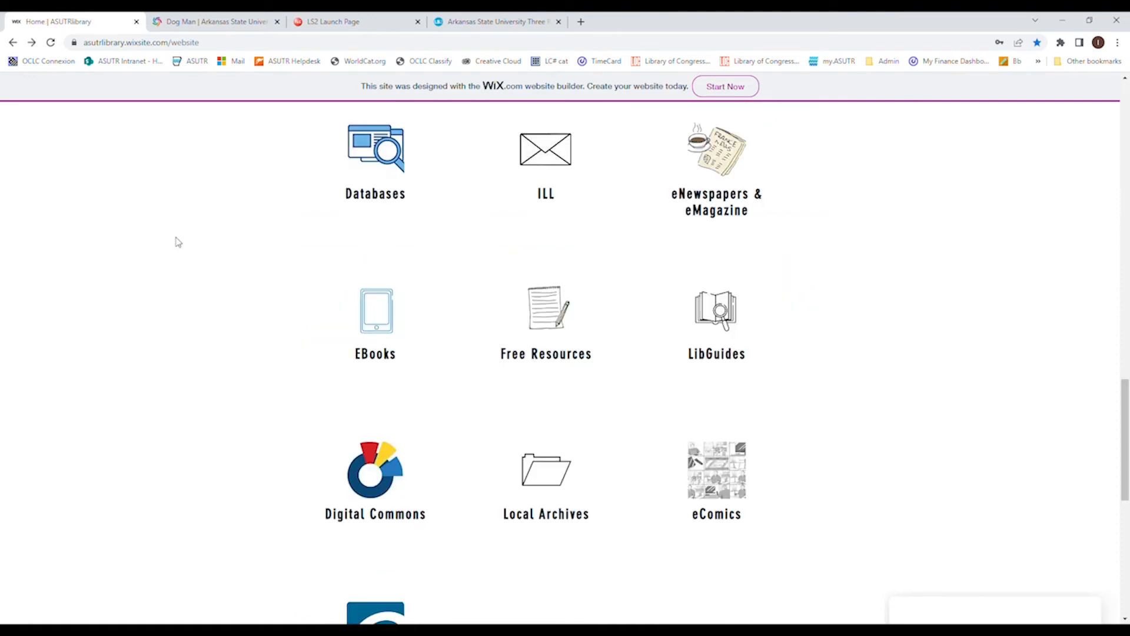
mouse_move(715, 147)
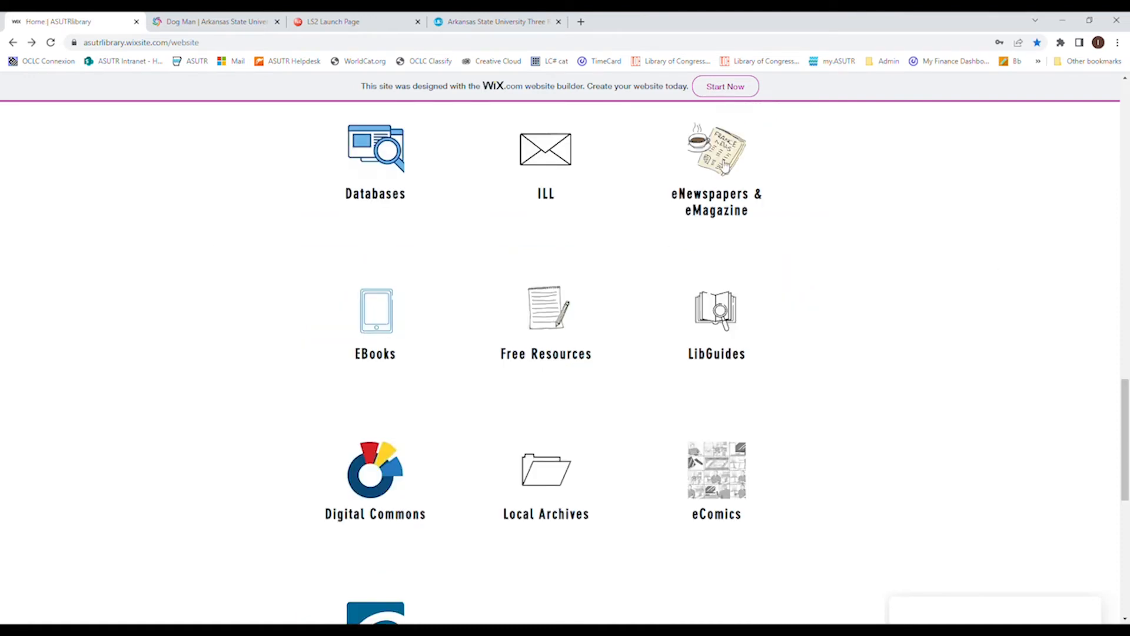
Open the eNewspapers & eMagazine page and browse its news feeds, Newspapers, Magazines and Sports lists
click(546, 310)
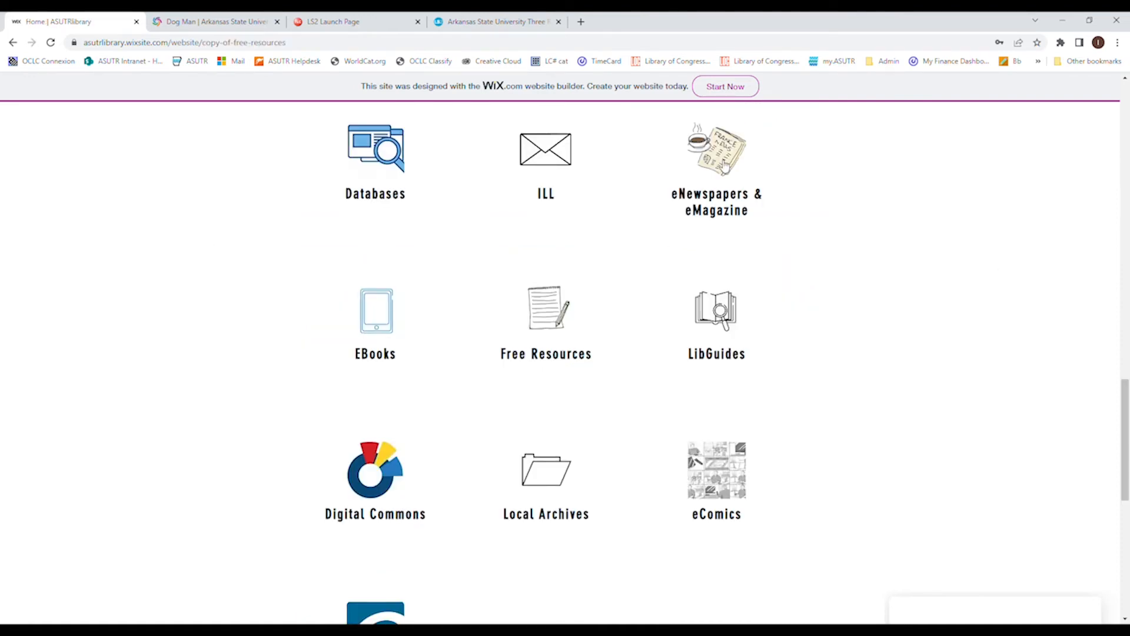
click(716, 150)
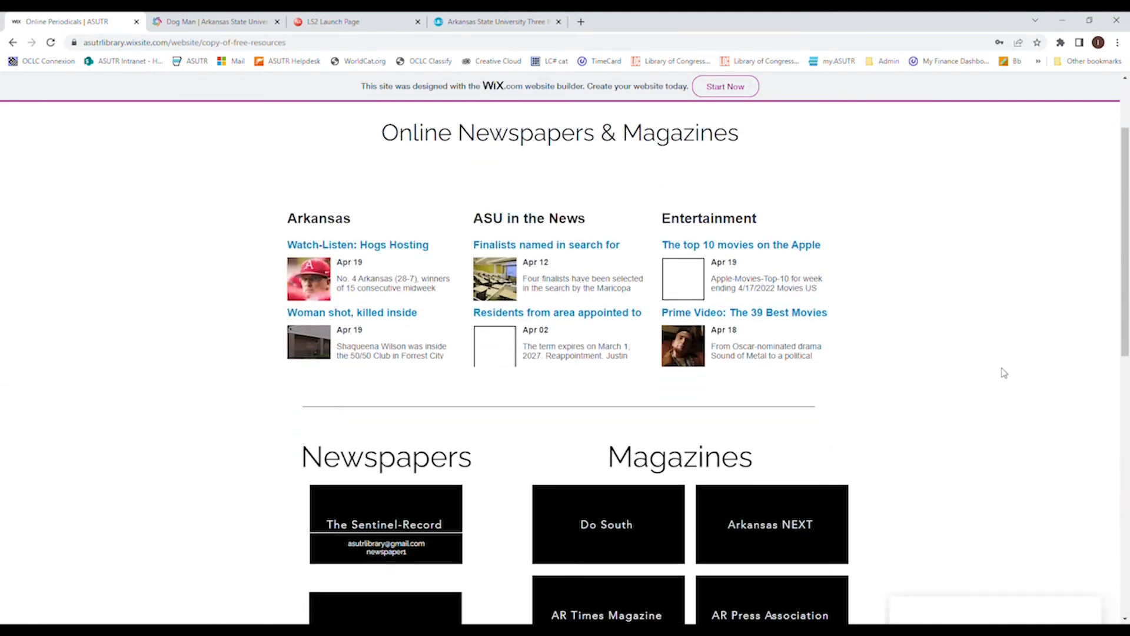
scroll(down, 3)
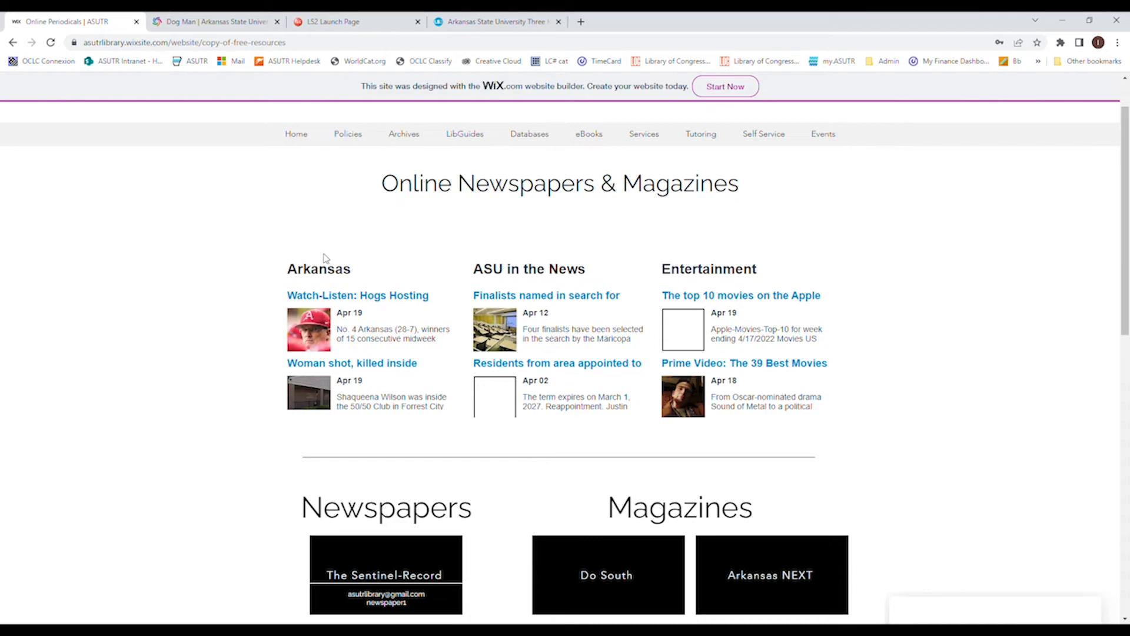
mouse_move(495, 262)
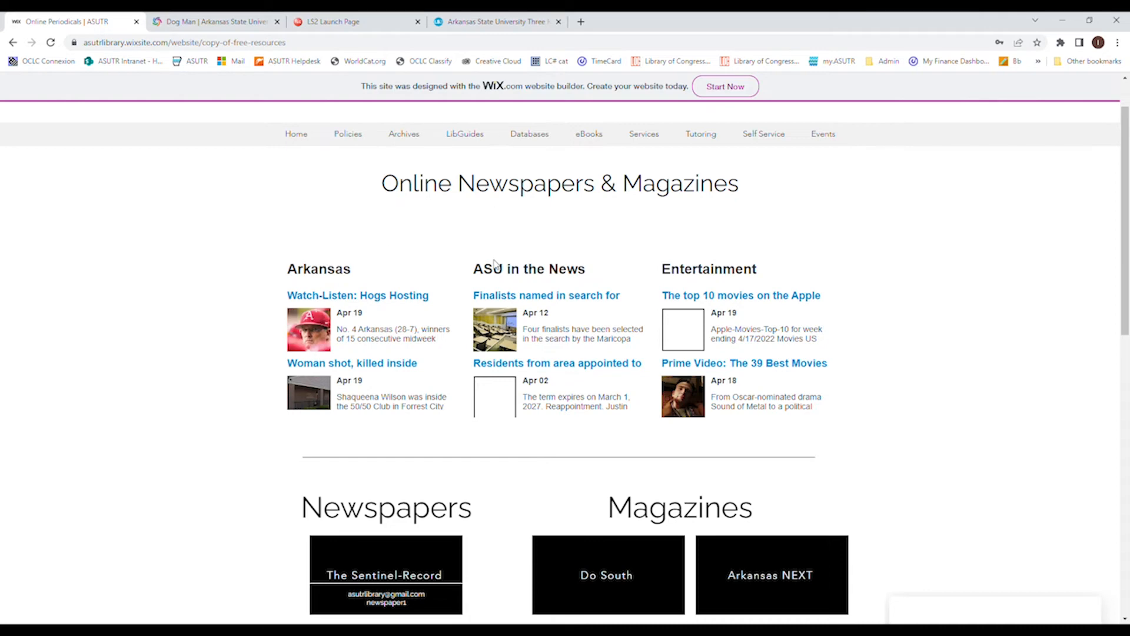
mouse_move(1003, 225)
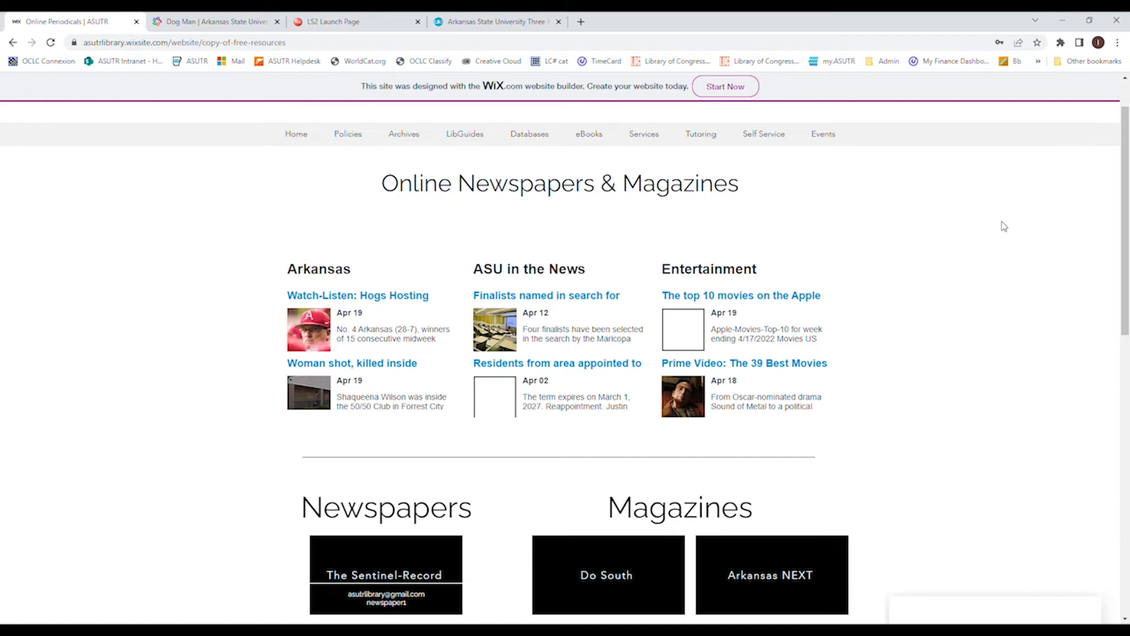
scroll(down, 3)
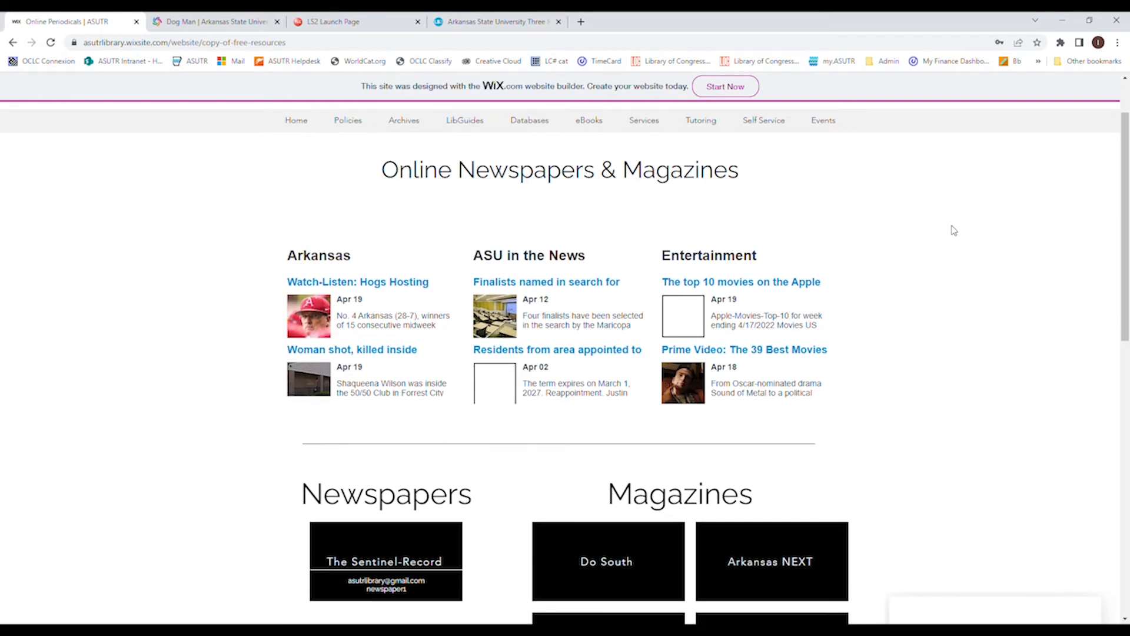
scroll(down, 3)
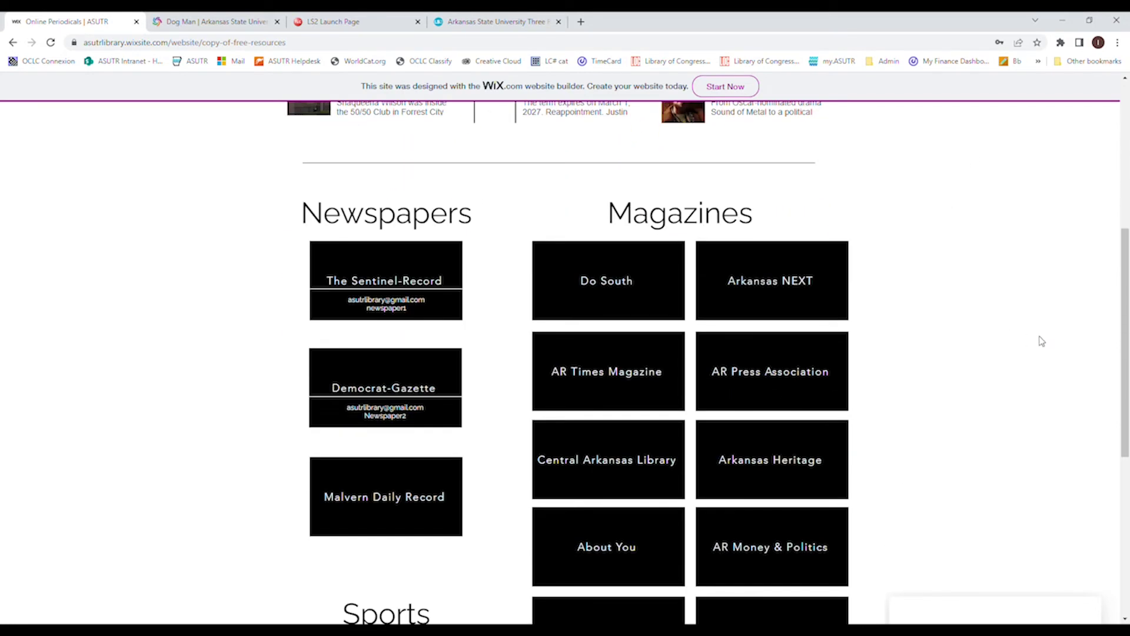
scroll(down, 3)
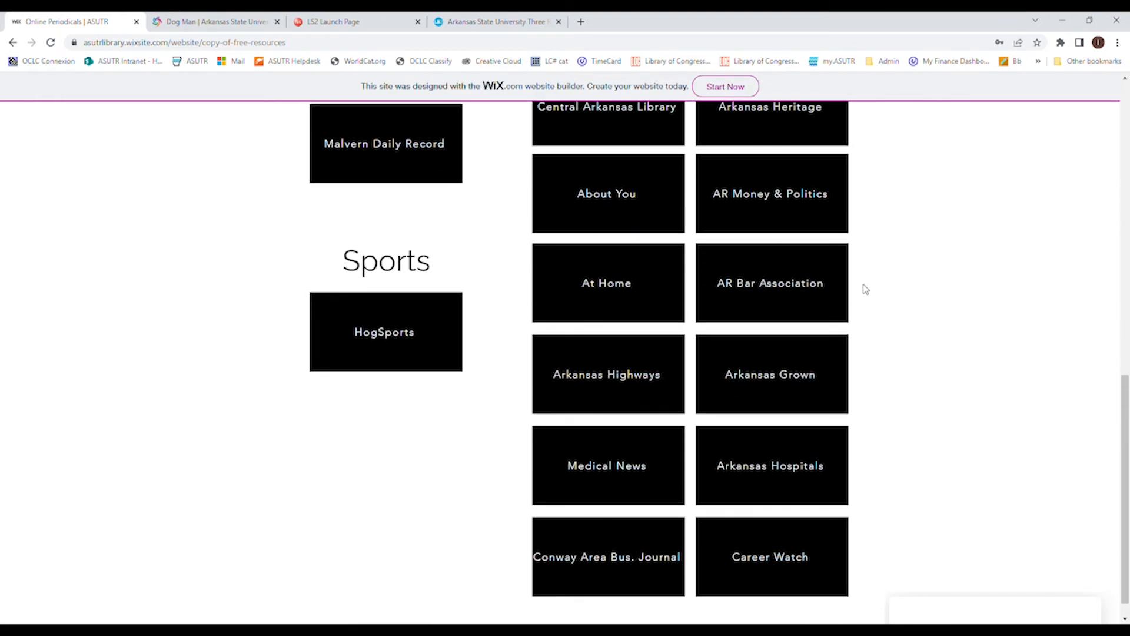
scroll(up, 3)
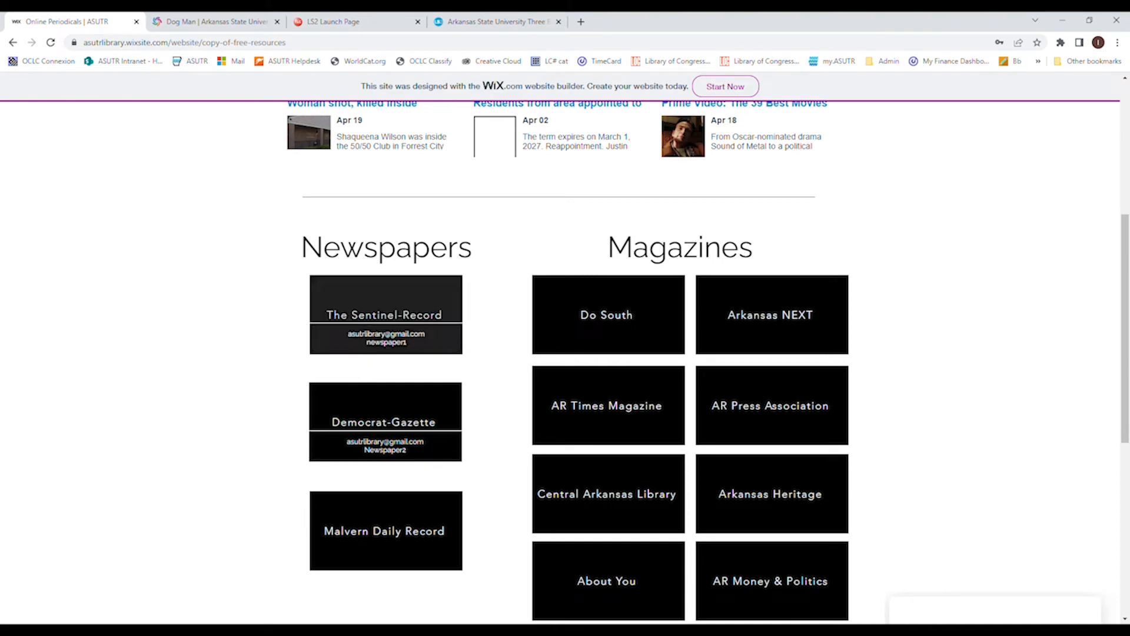
mouse_move(220, 389)
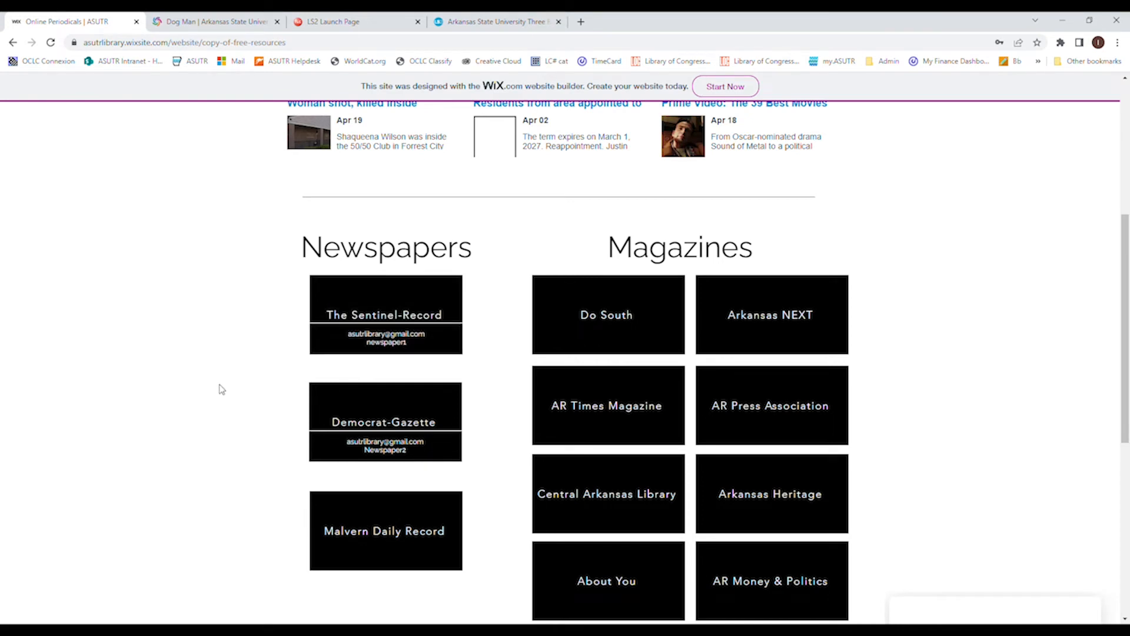
mouse_move(285, 471)
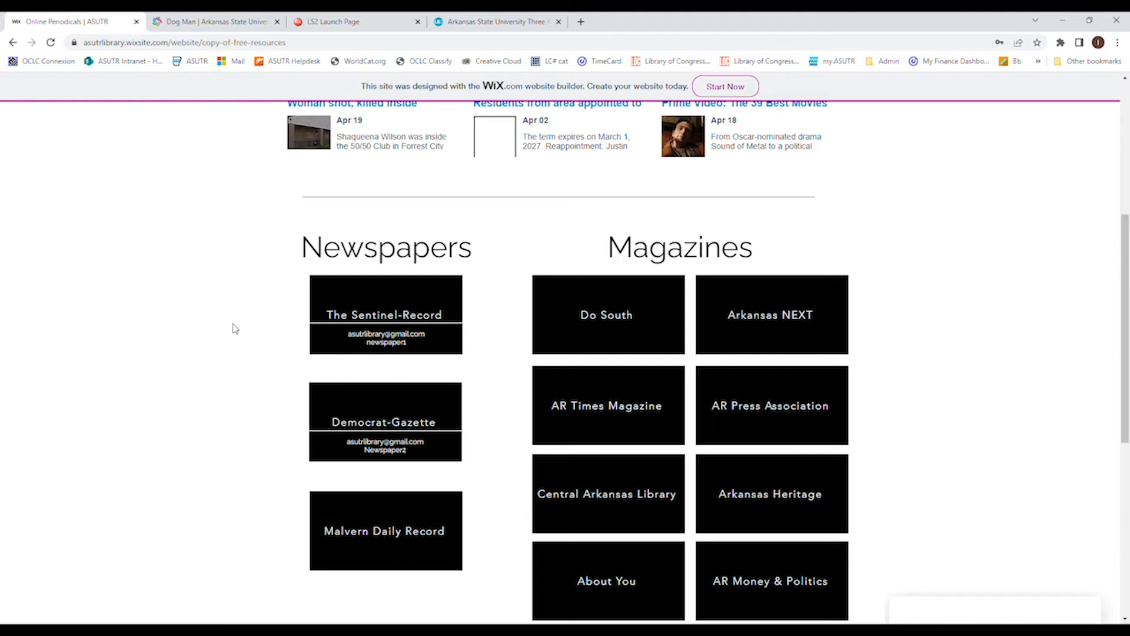
mouse_move(234, 324)
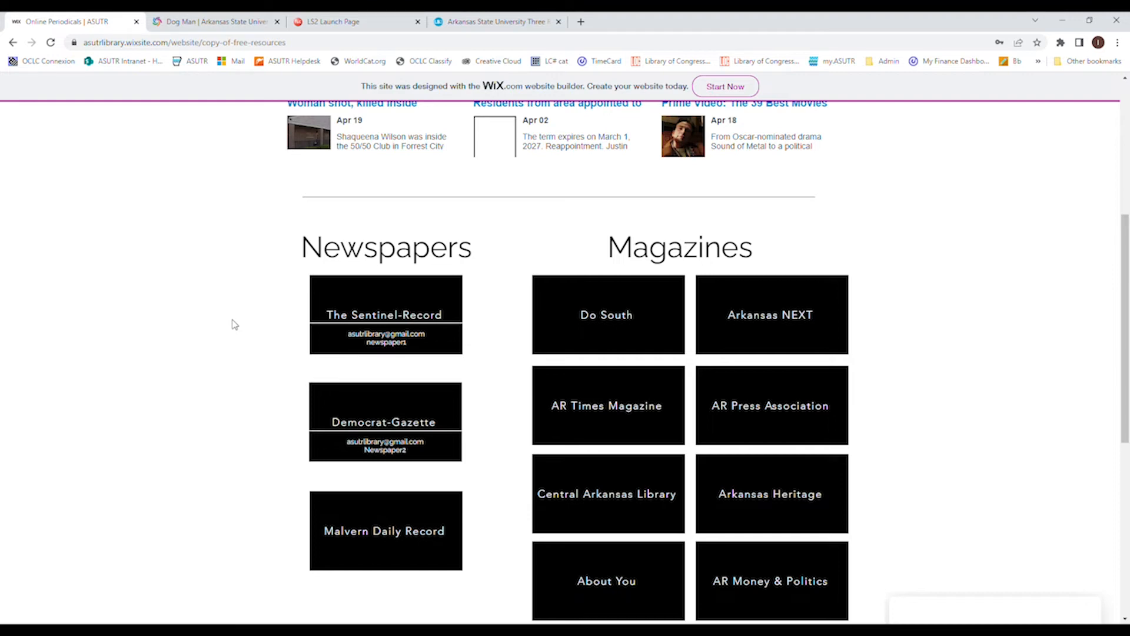
mouse_move(186, 306)
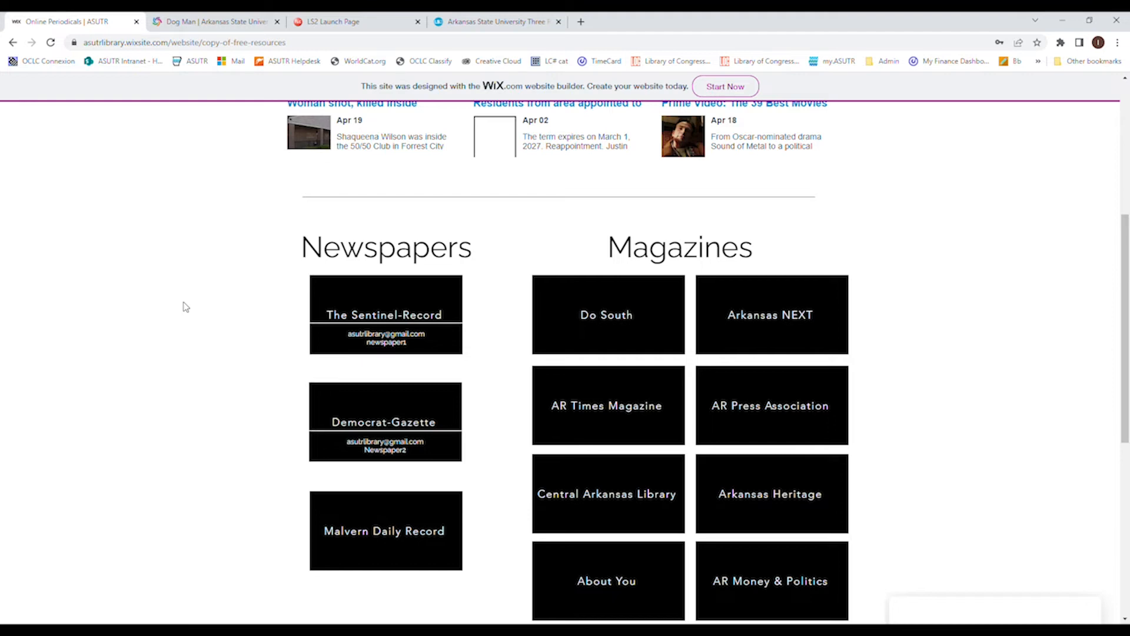
mouse_move(99, 16)
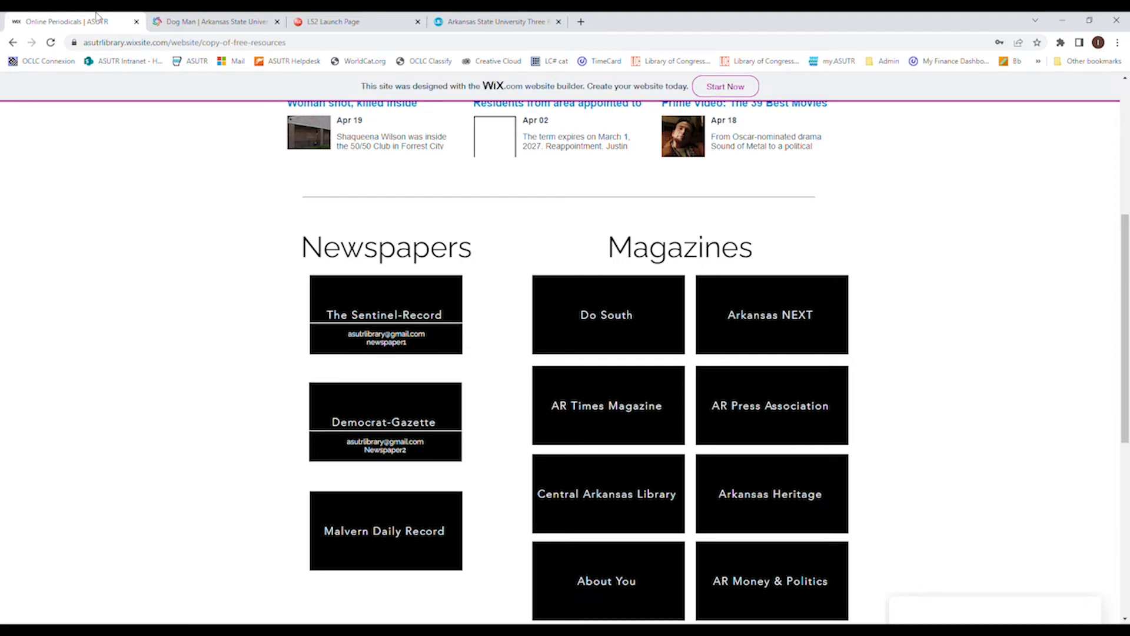
Go back to the ASUTR Library homepage showing Databases, ILL and eNewspapers & eMagazine links
click(11, 42)
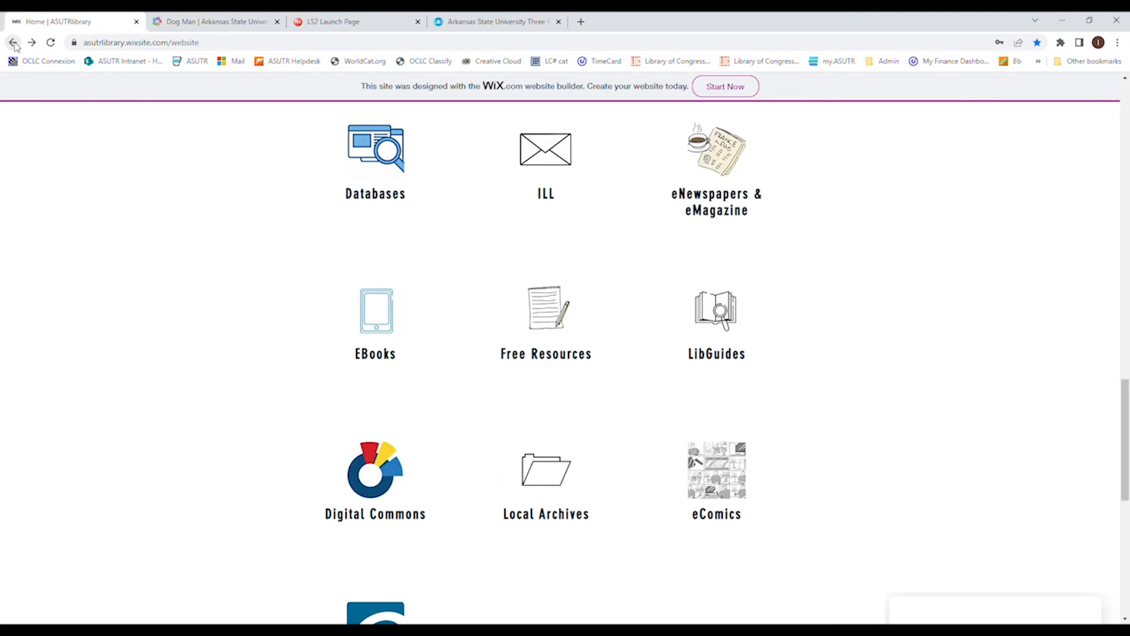
mouse_move(880, 281)
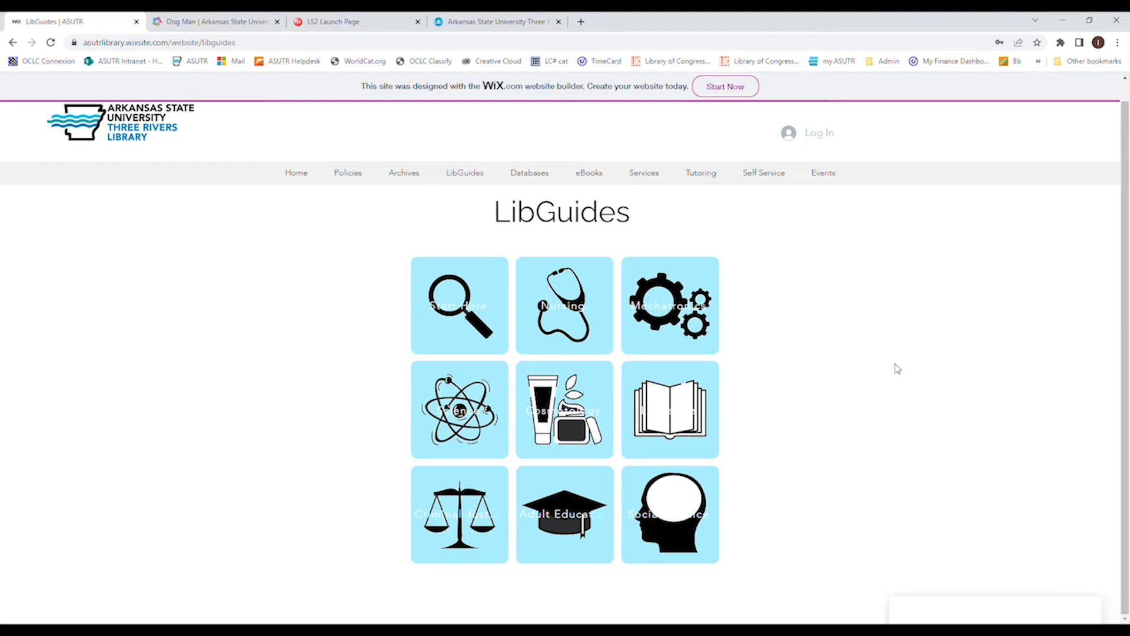
mouse_move(316, 255)
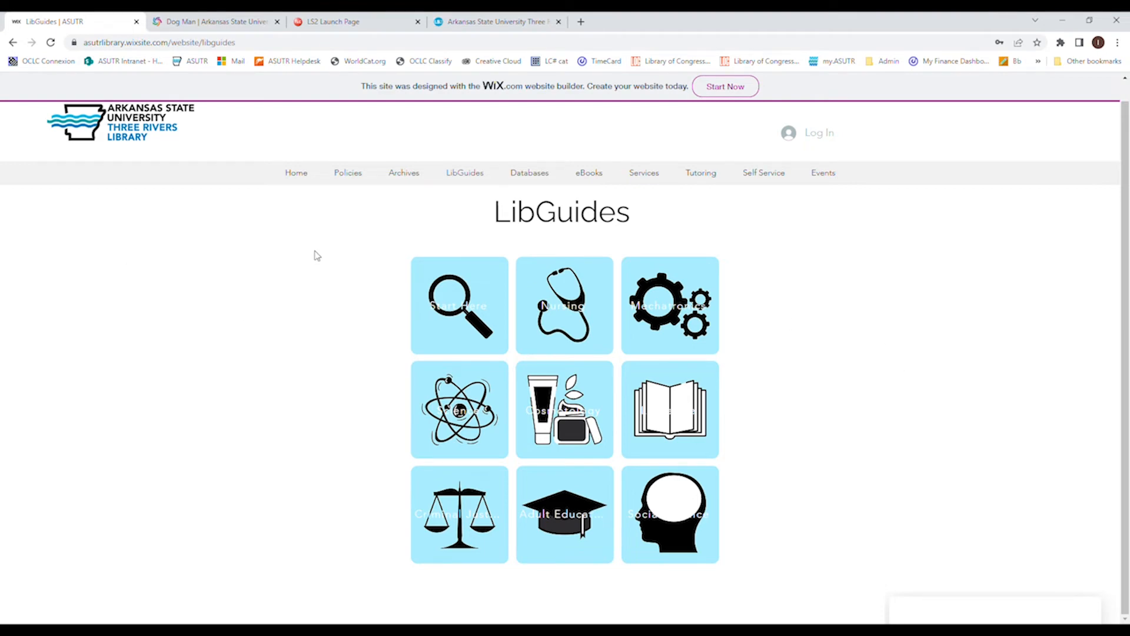
mouse_move(459, 305)
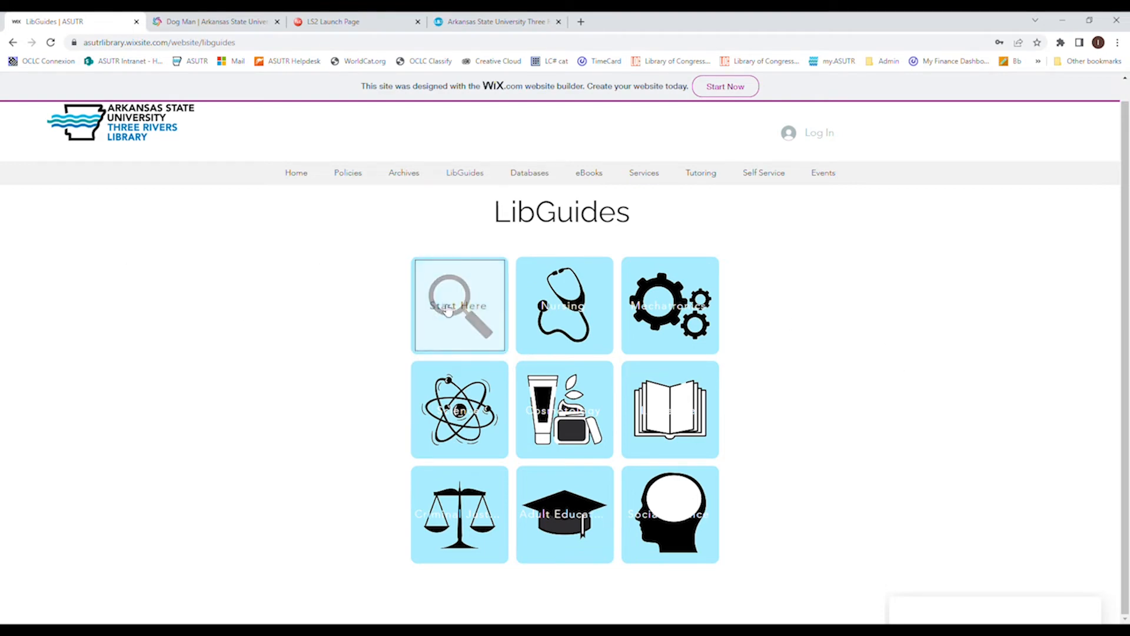
Open the Start Here tile and scroll through the Start Your Research source types and videos
click(459, 305)
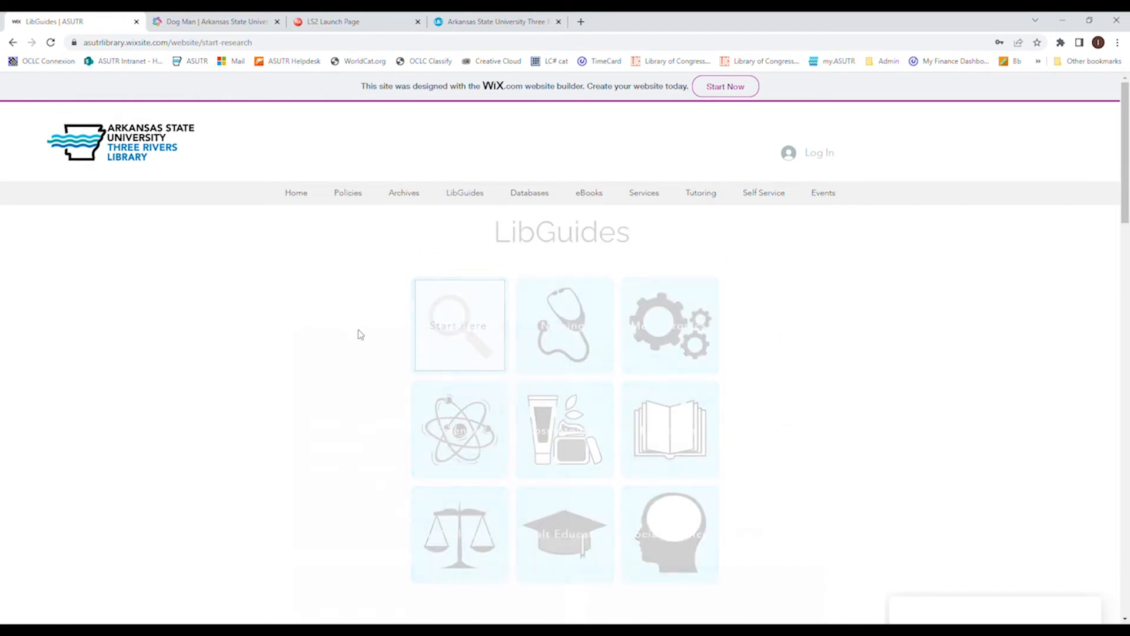
click(458, 326)
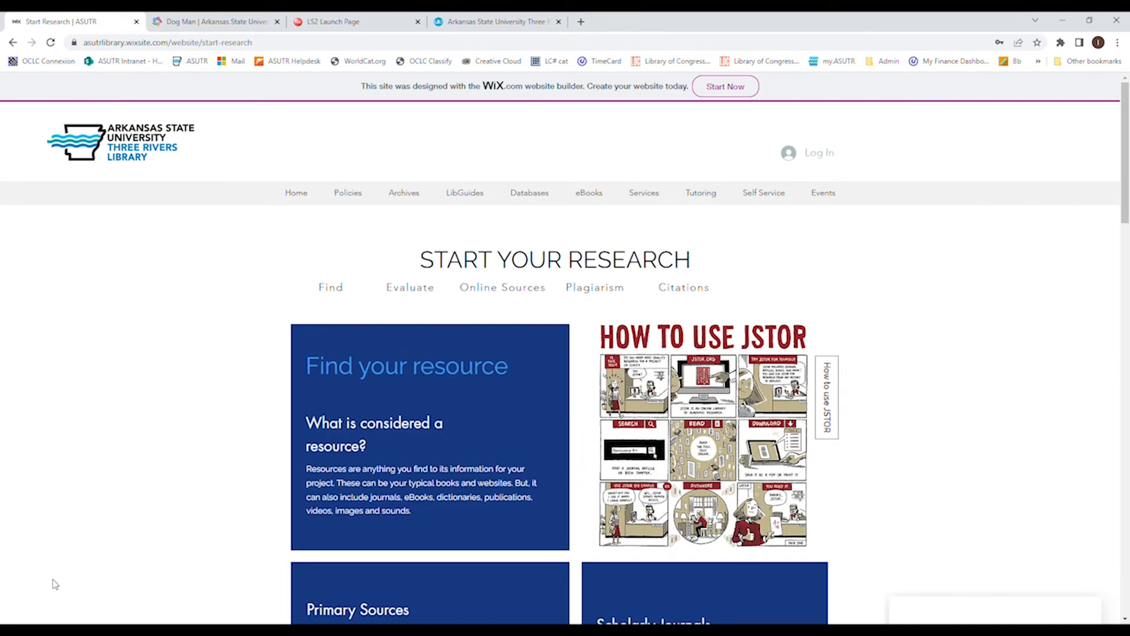
scroll(down, 3)
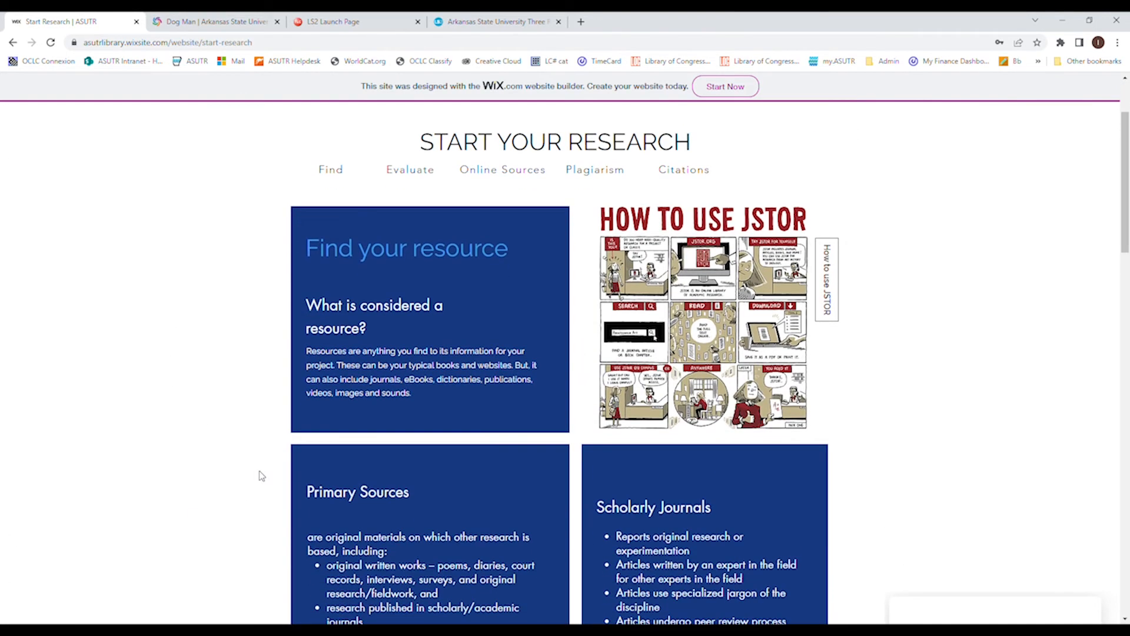
scroll(down, 3)
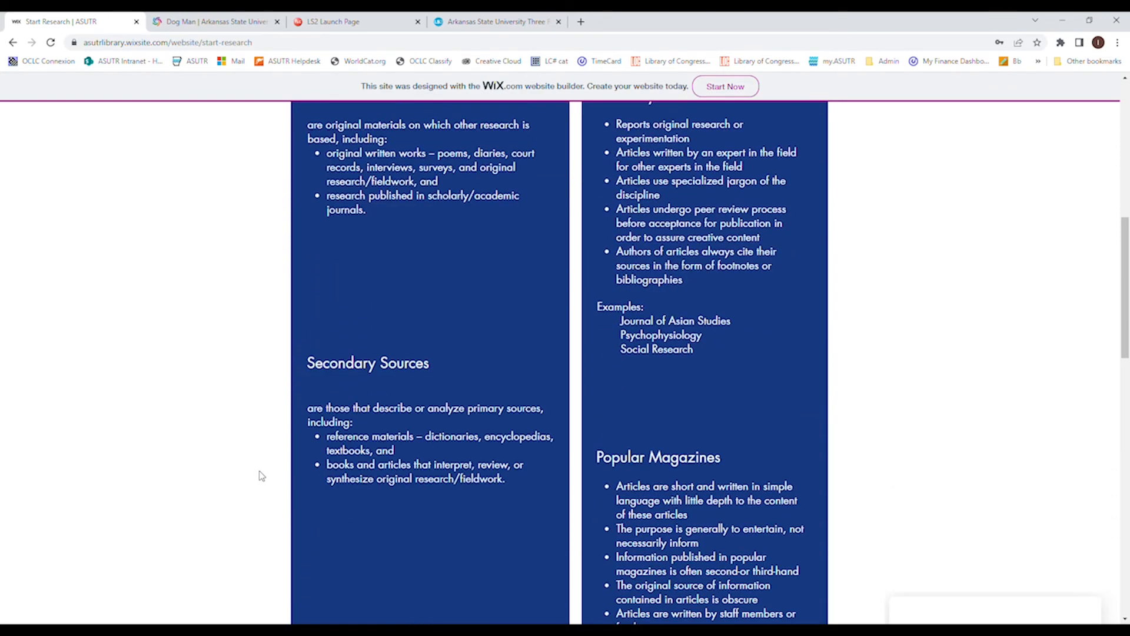
scroll(down, 3)
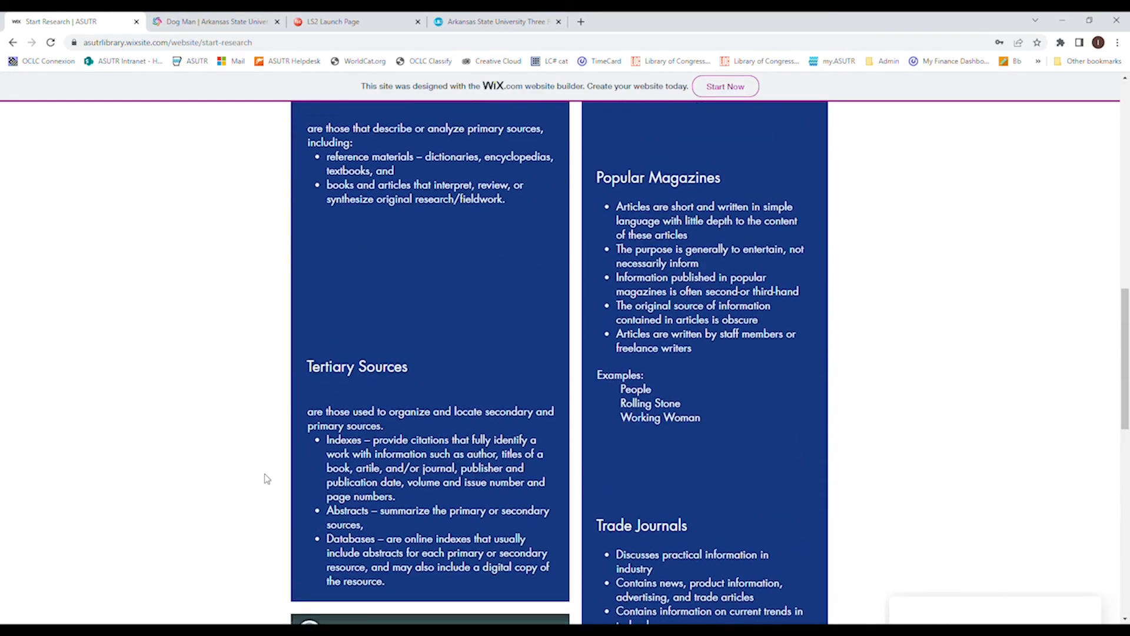
scroll(down, 3)
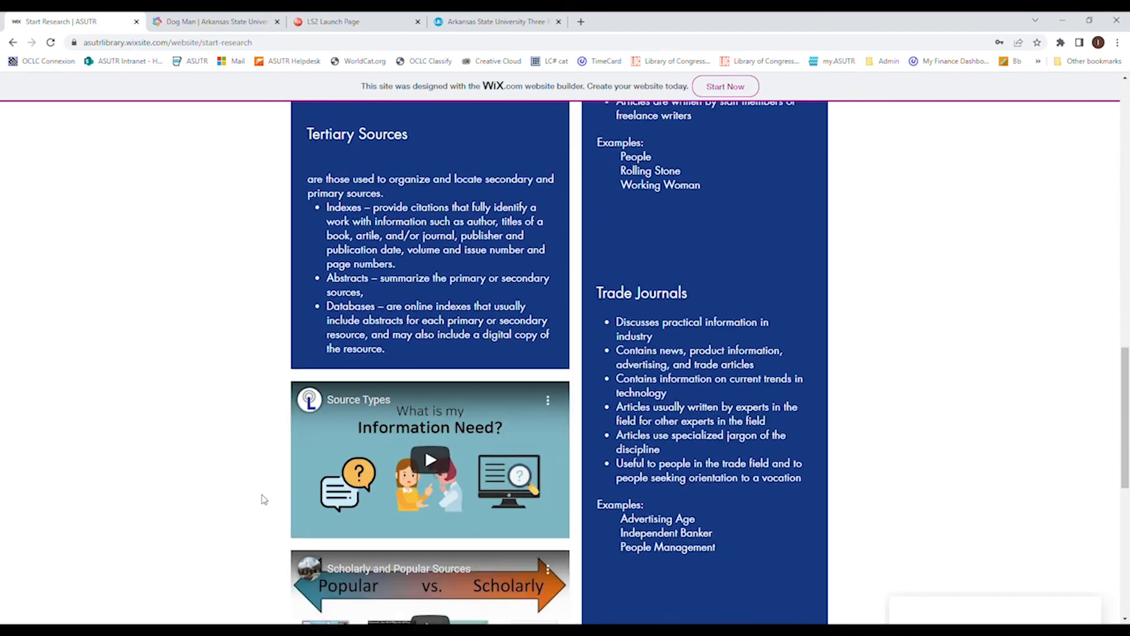
scroll(down, 3)
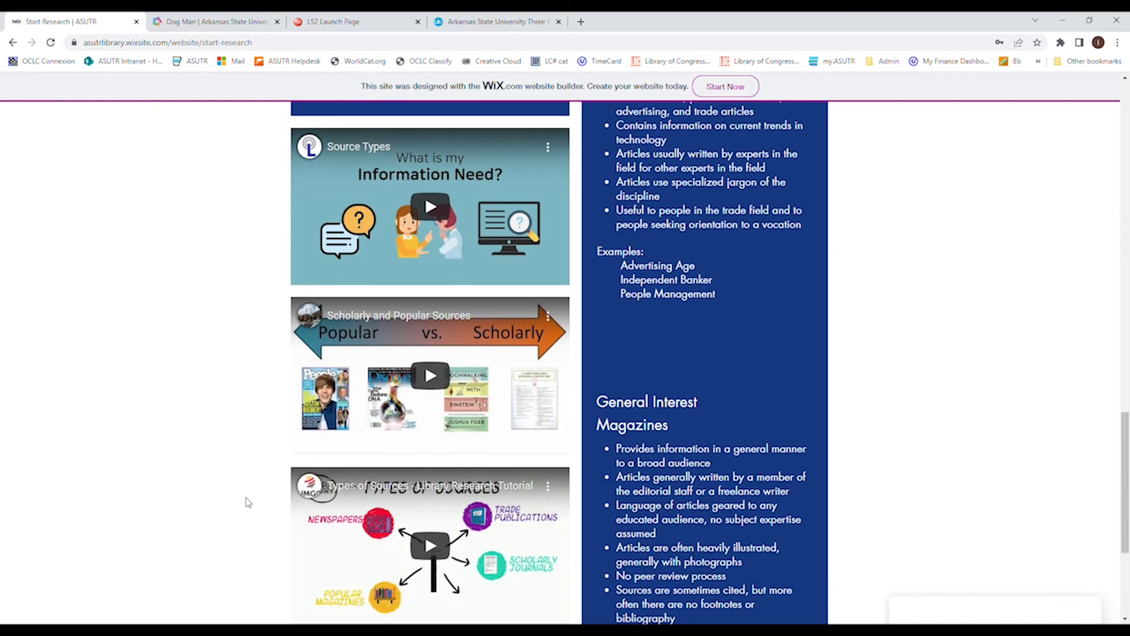
scroll(down, 3)
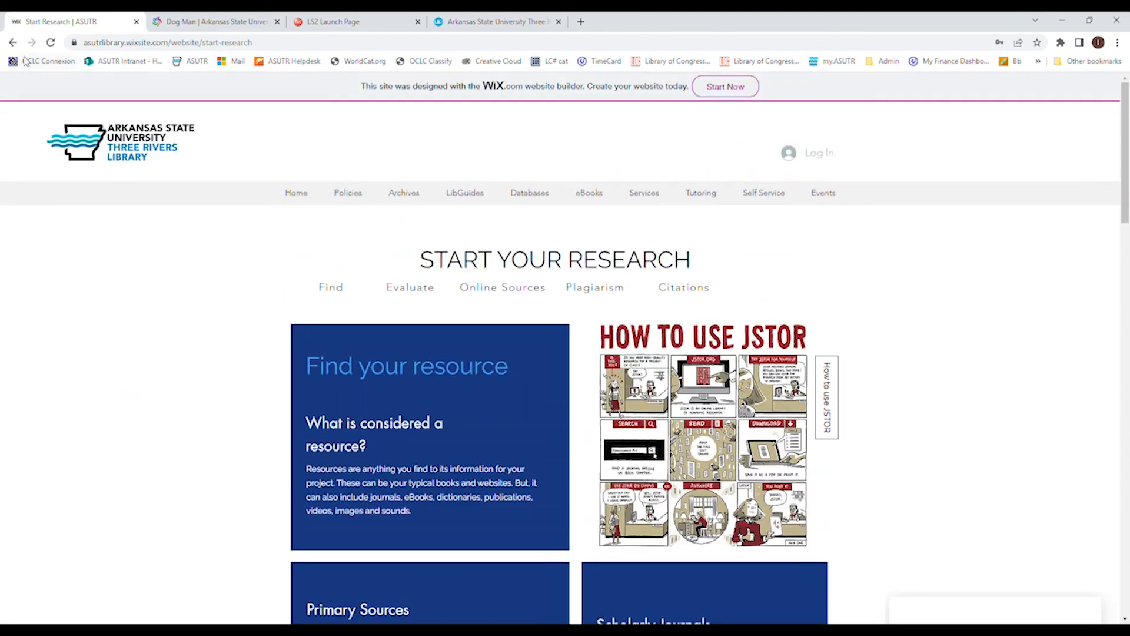
click(464, 192)
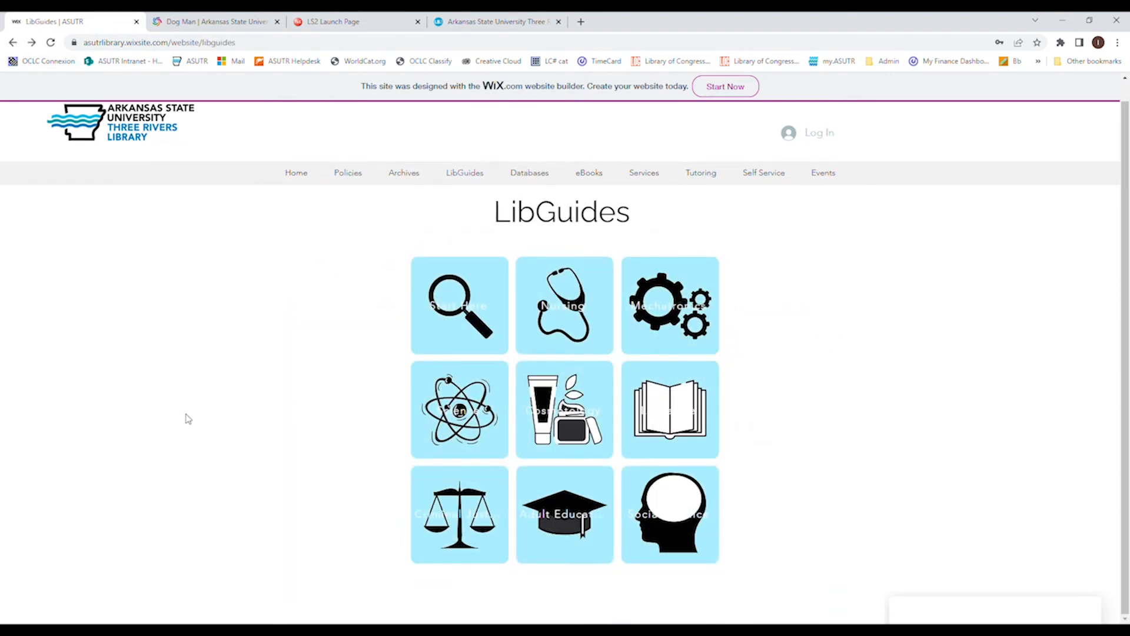
mouse_move(448, 499)
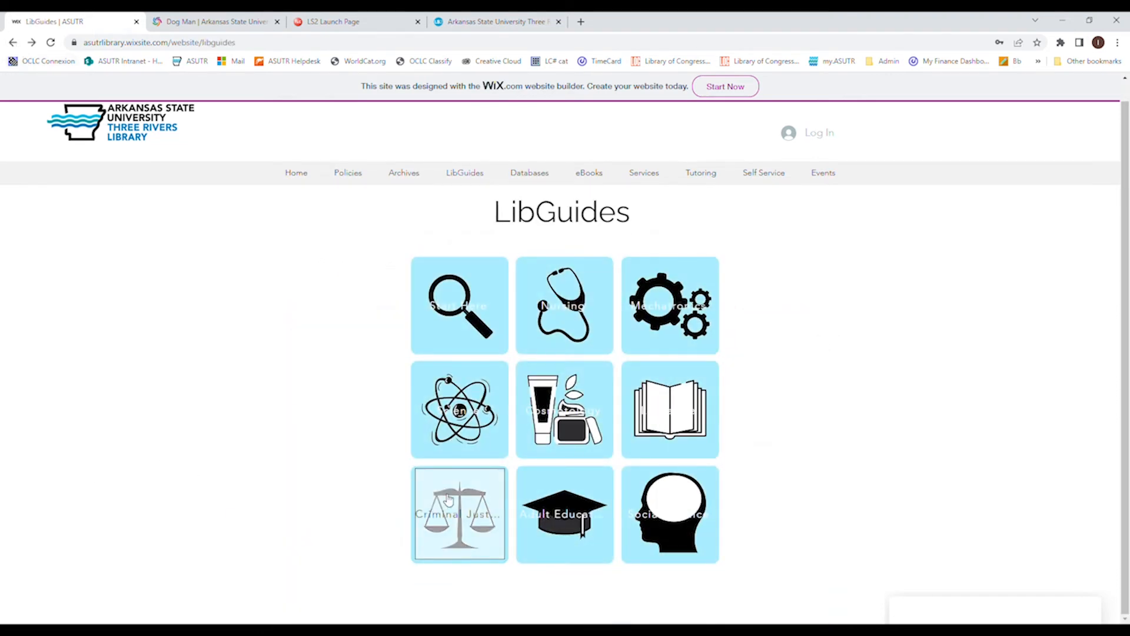
click(459, 513)
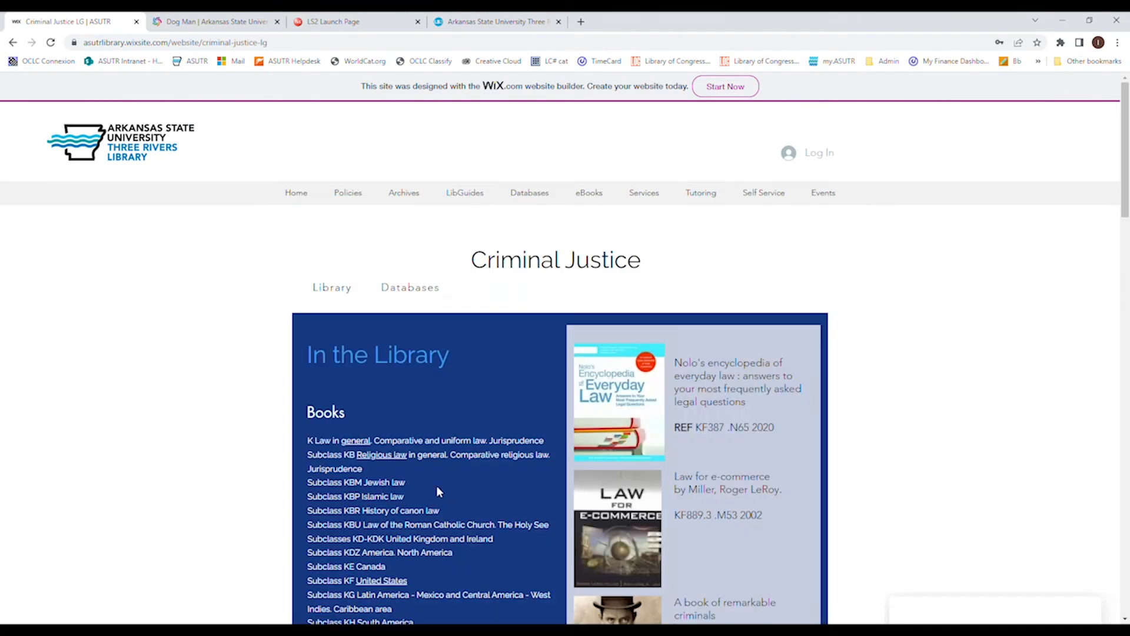
mouse_move(107, 417)
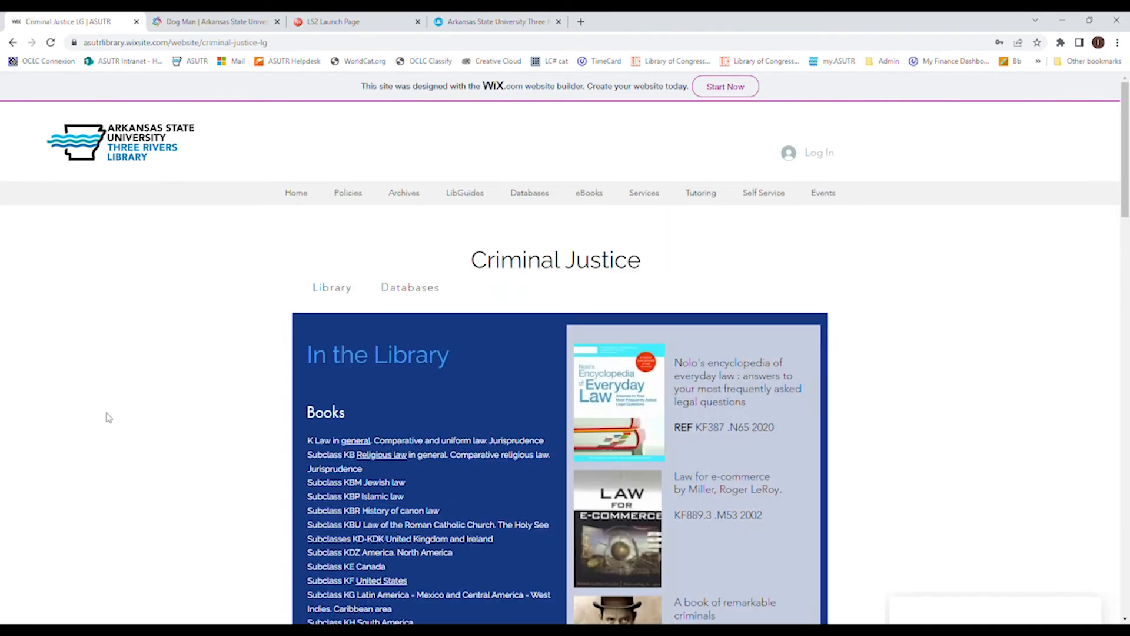
scroll(down, 3)
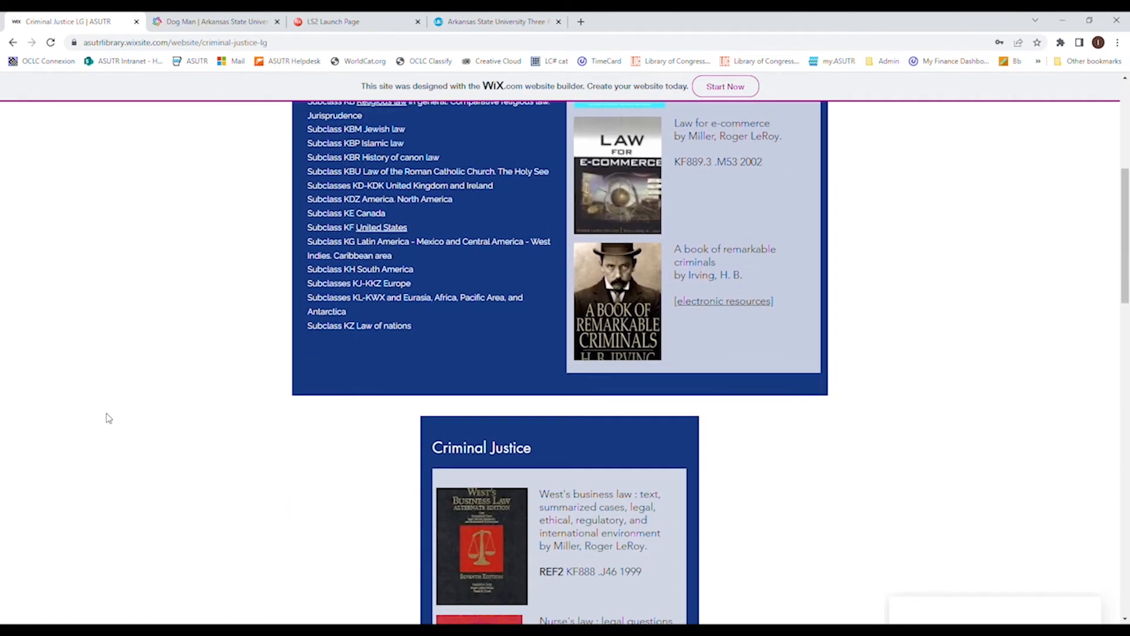
scroll(down, 3)
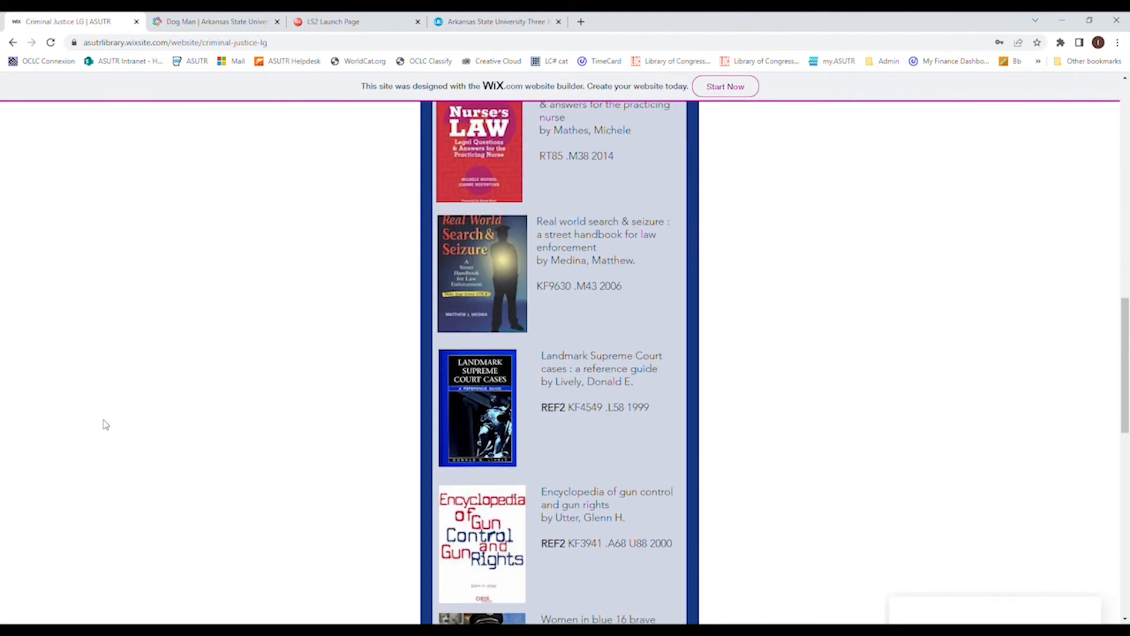
scroll(down, 3)
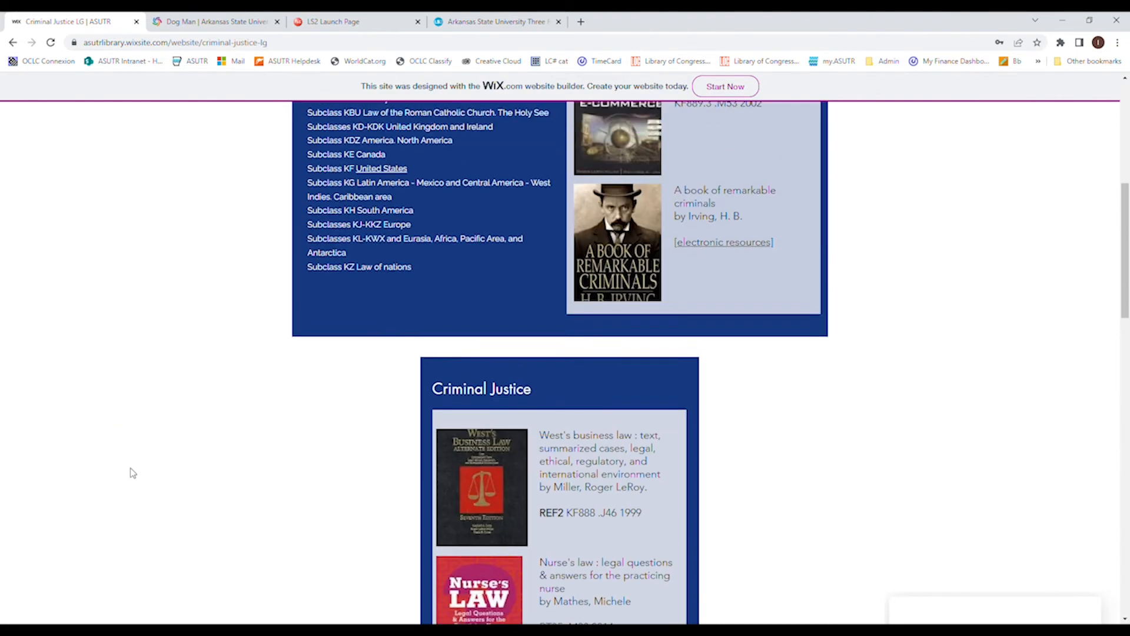
scroll(up, 3)
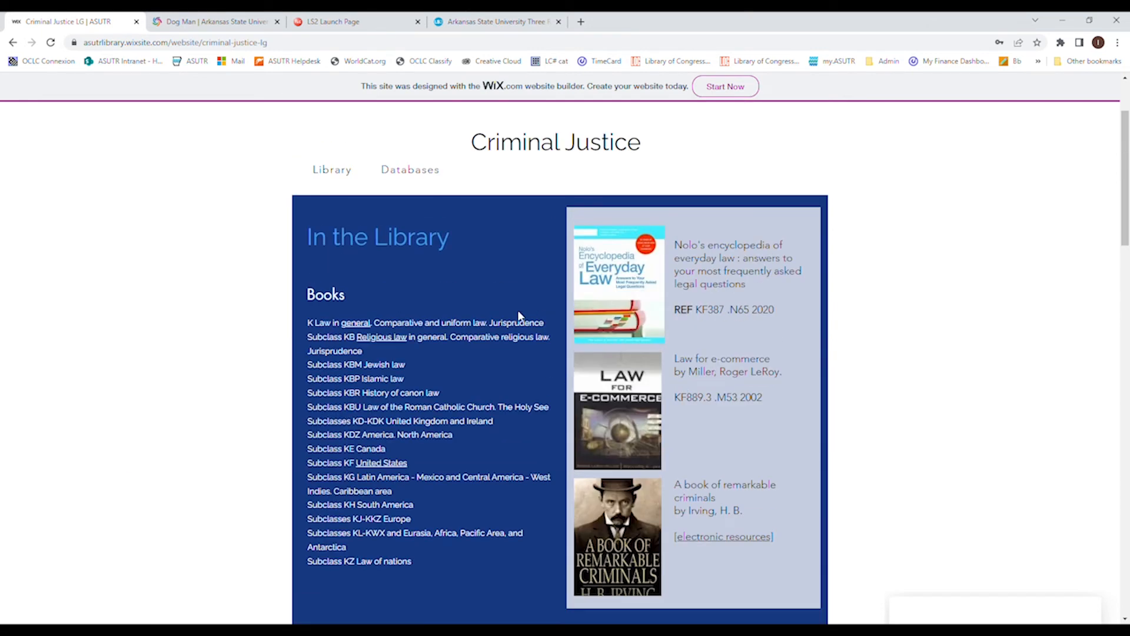
mouse_move(421, 435)
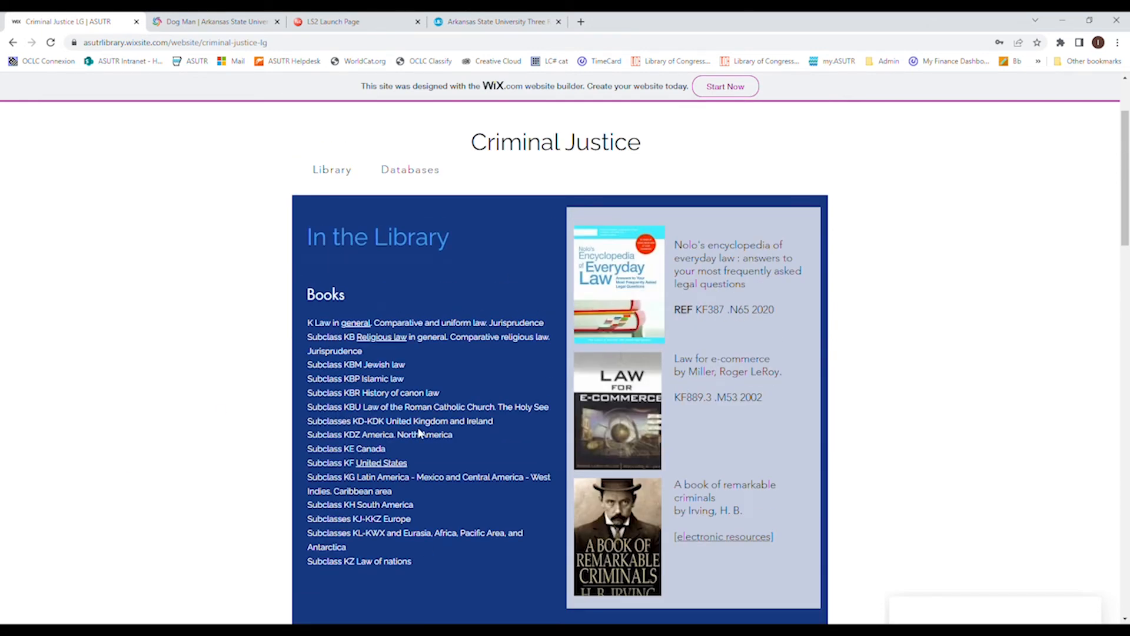
mouse_move(191, 491)
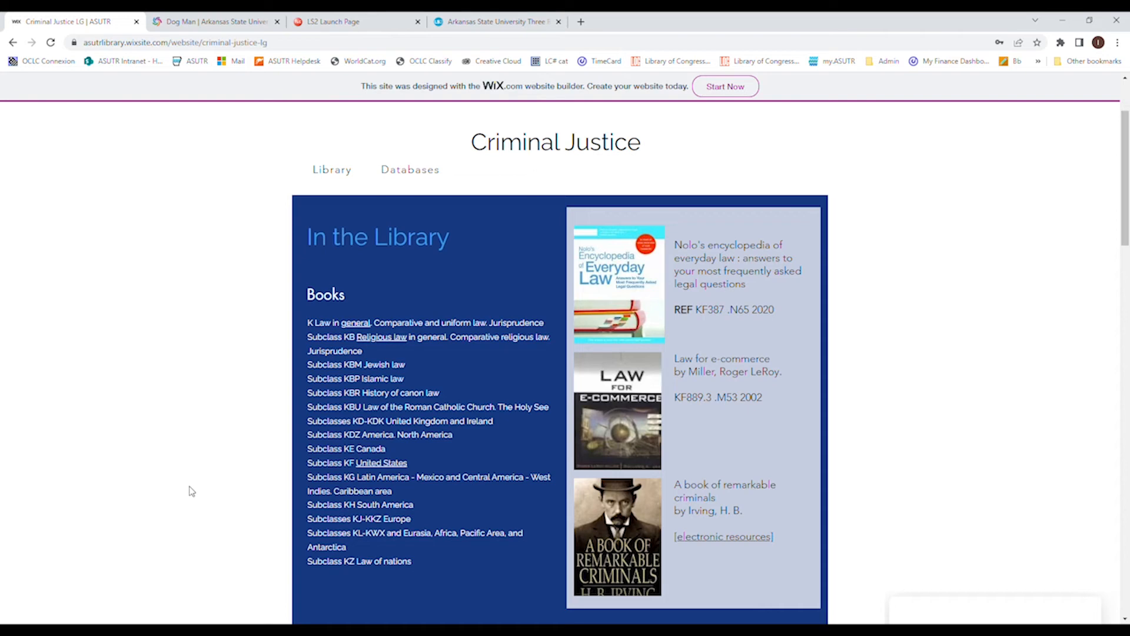
mouse_move(208, 431)
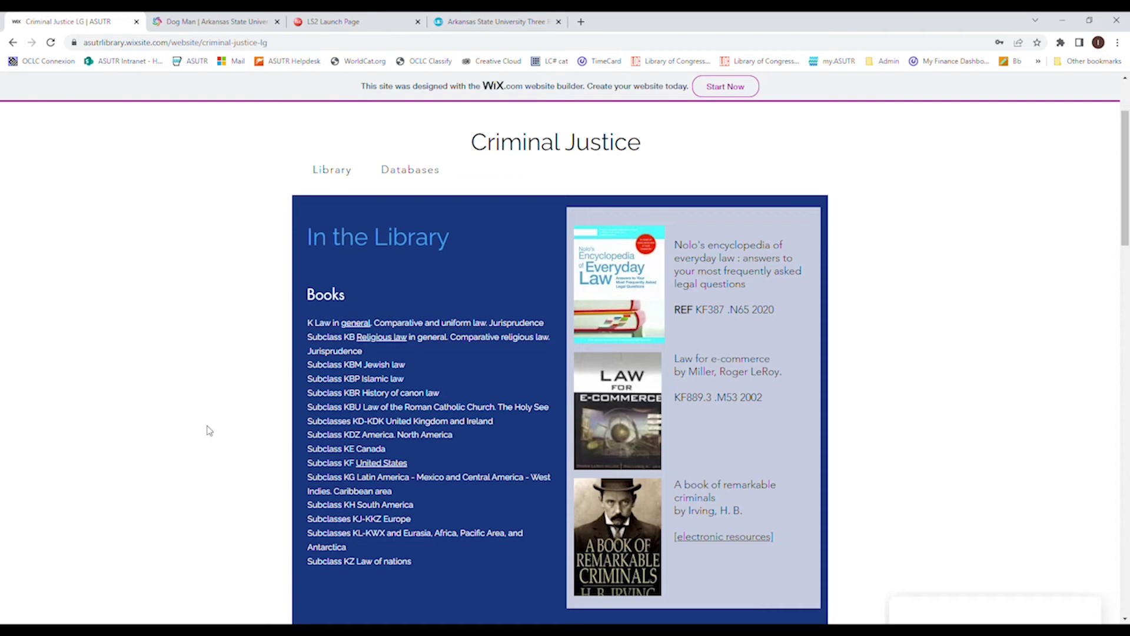
mouse_move(205, 363)
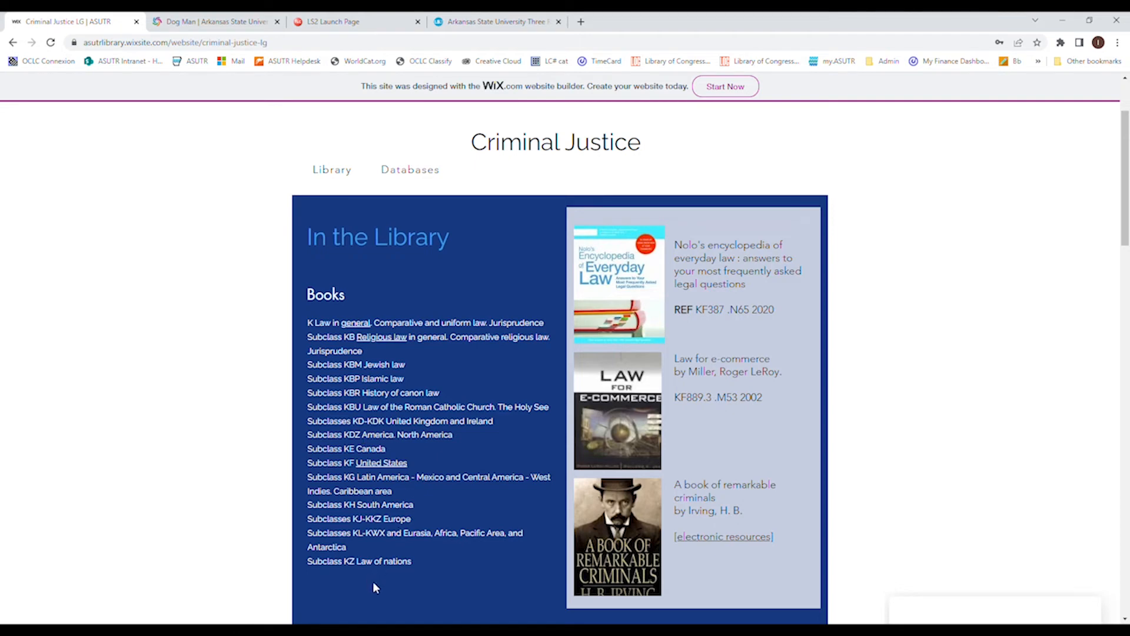
mouse_move(458, 618)
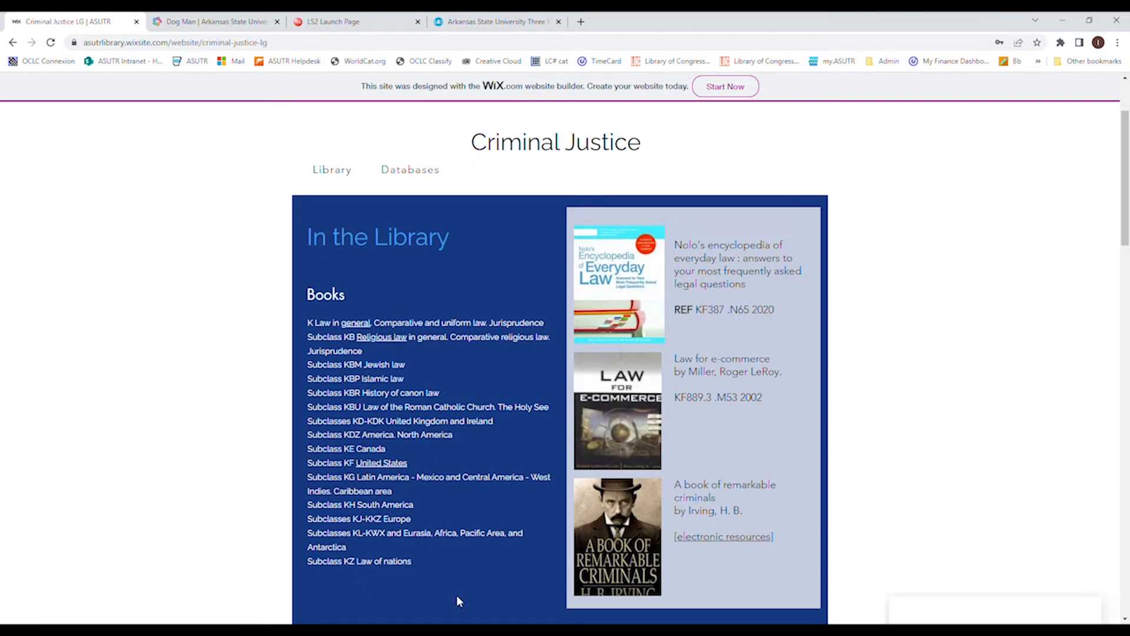
mouse_move(397, 449)
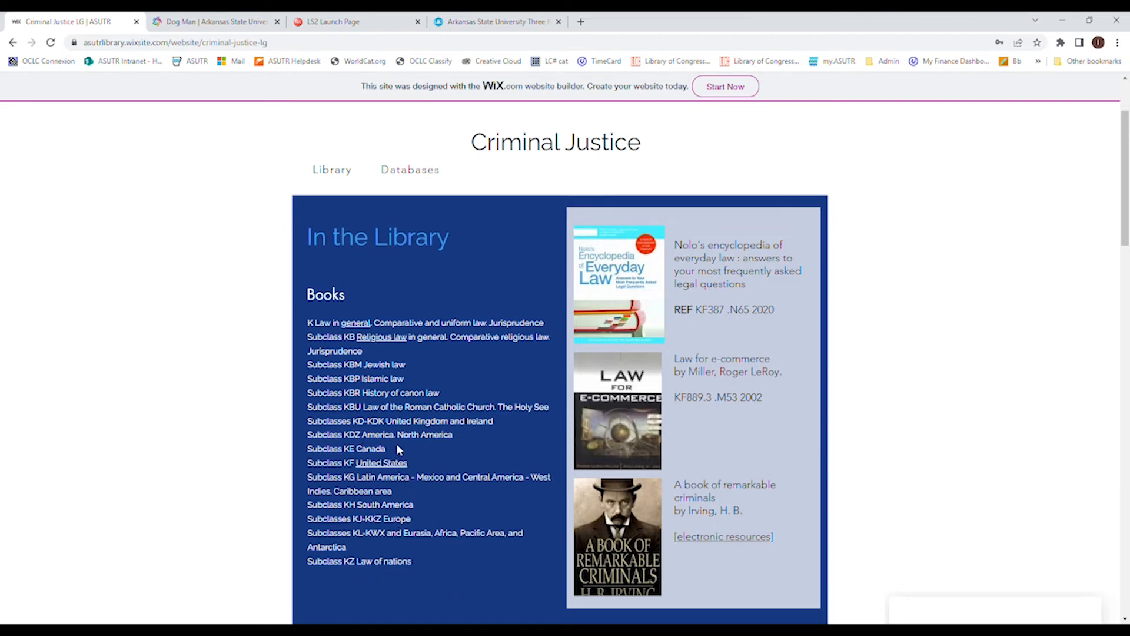
mouse_move(304, 449)
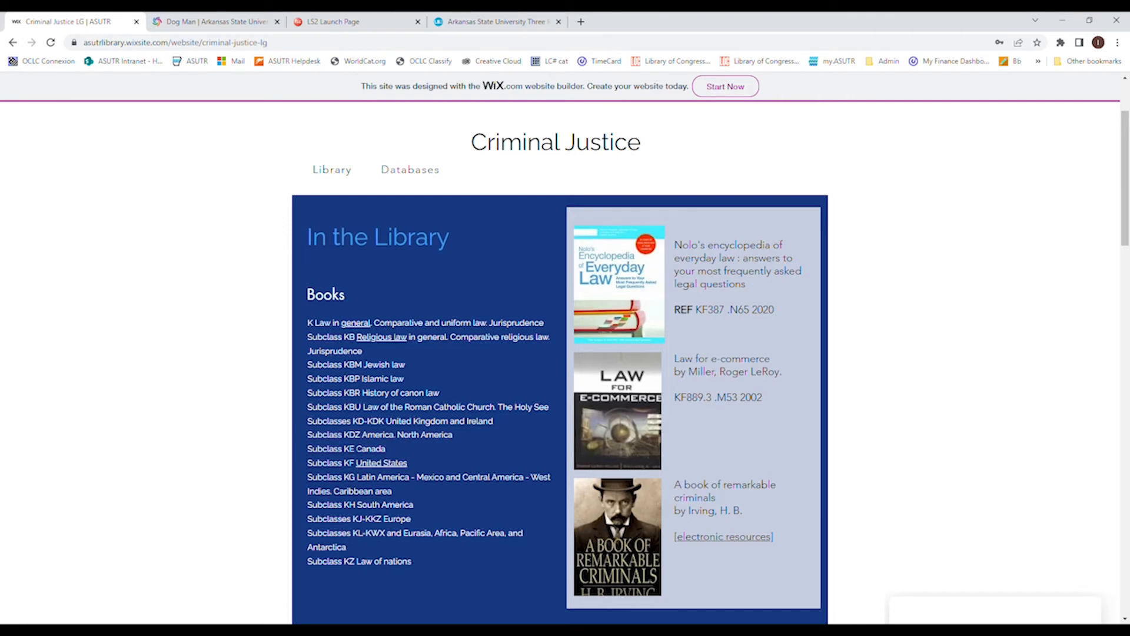
double_click(345, 449)
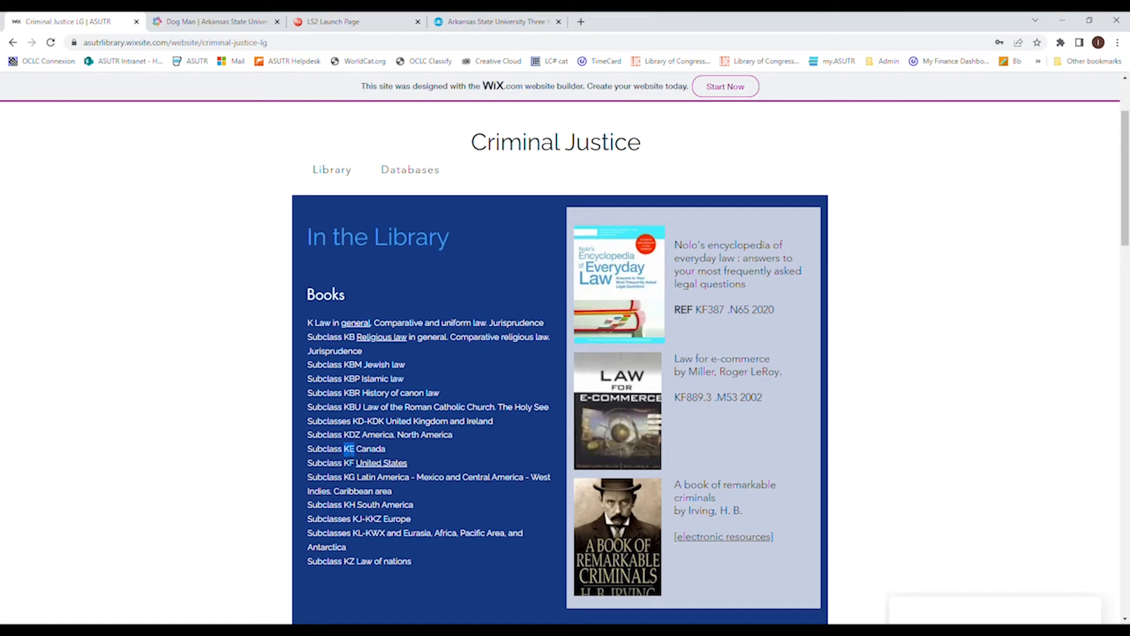
mouse_move(59, 529)
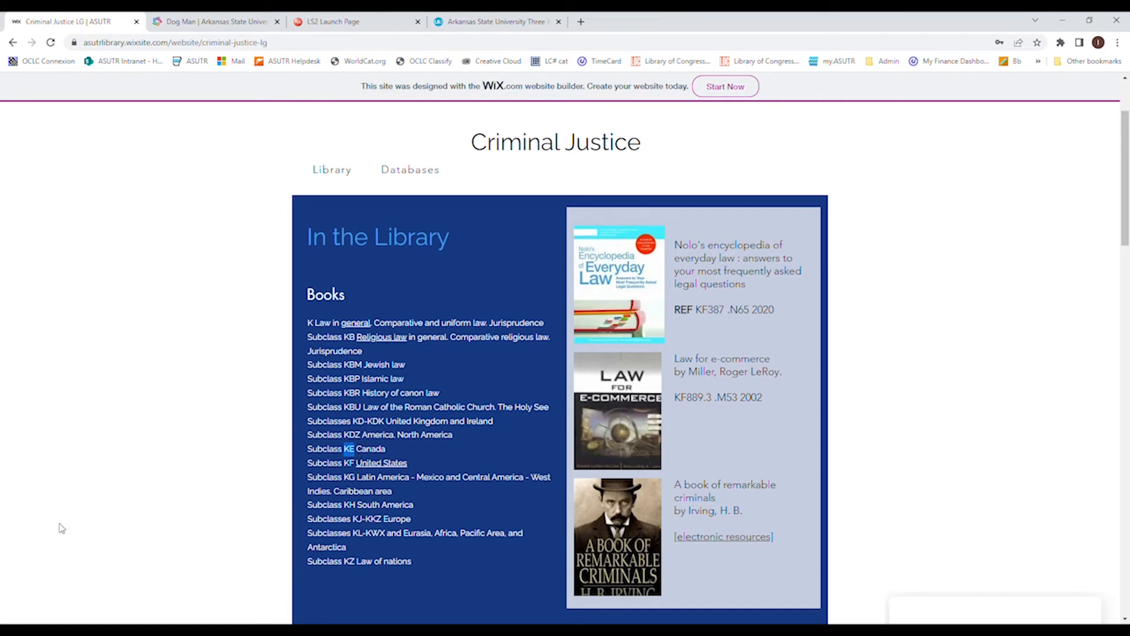
mouse_move(530, 123)
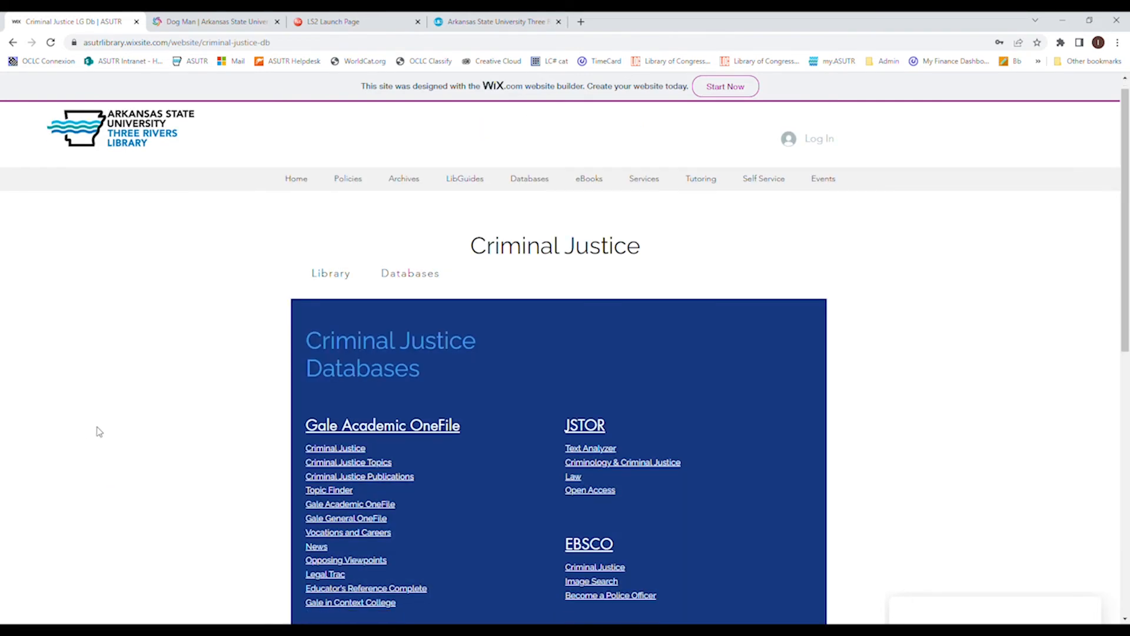
scroll(down, 3)
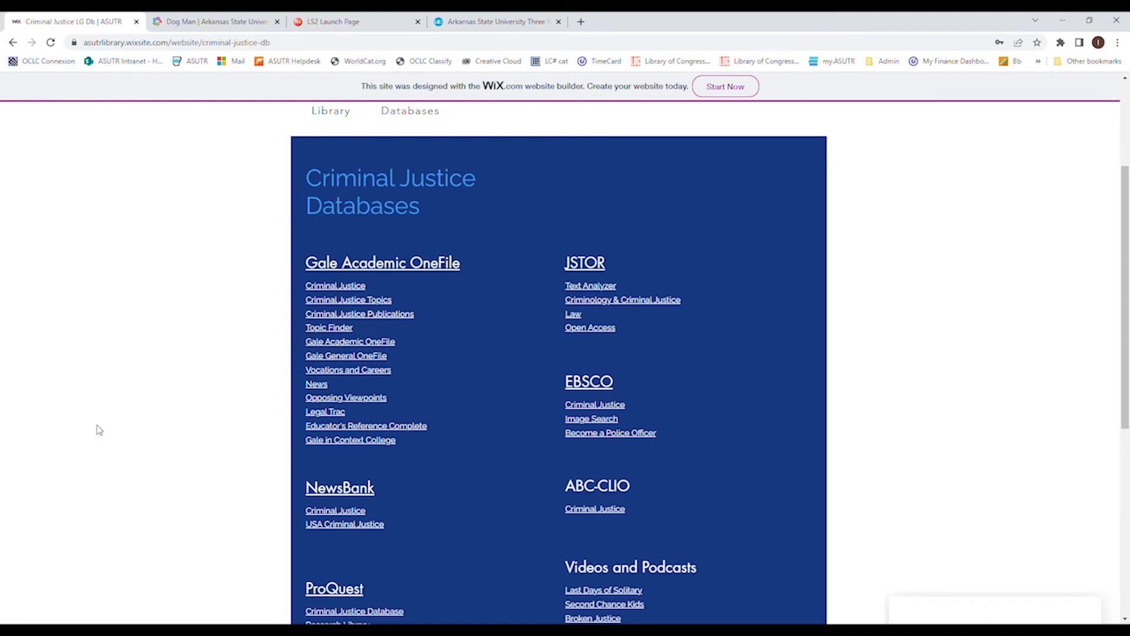
scroll(down, 3)
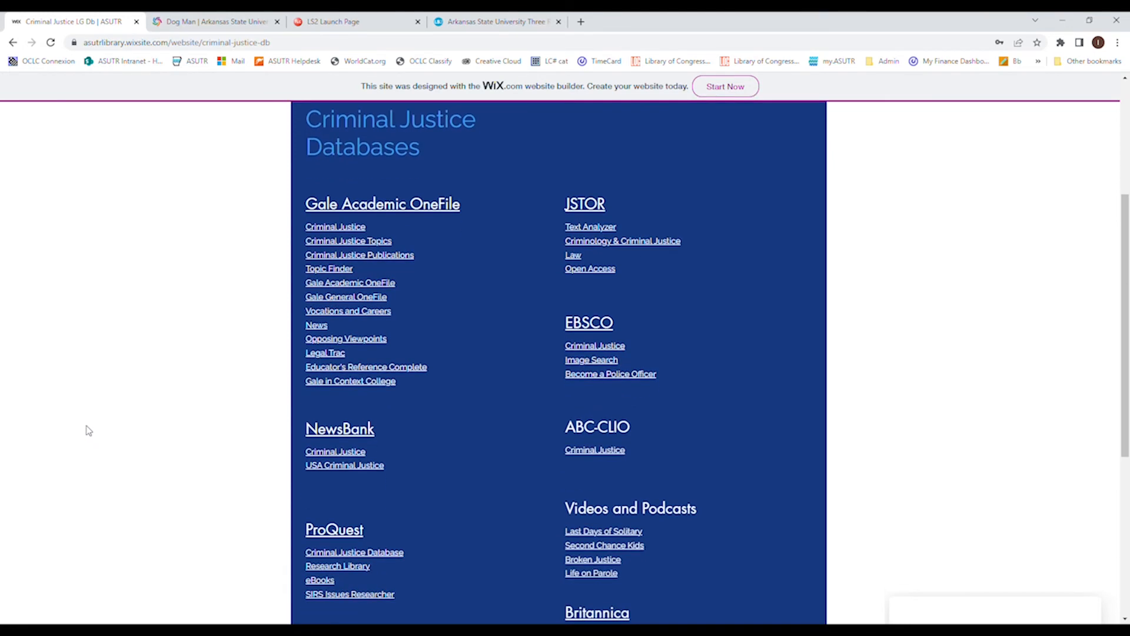
mouse_move(448, 286)
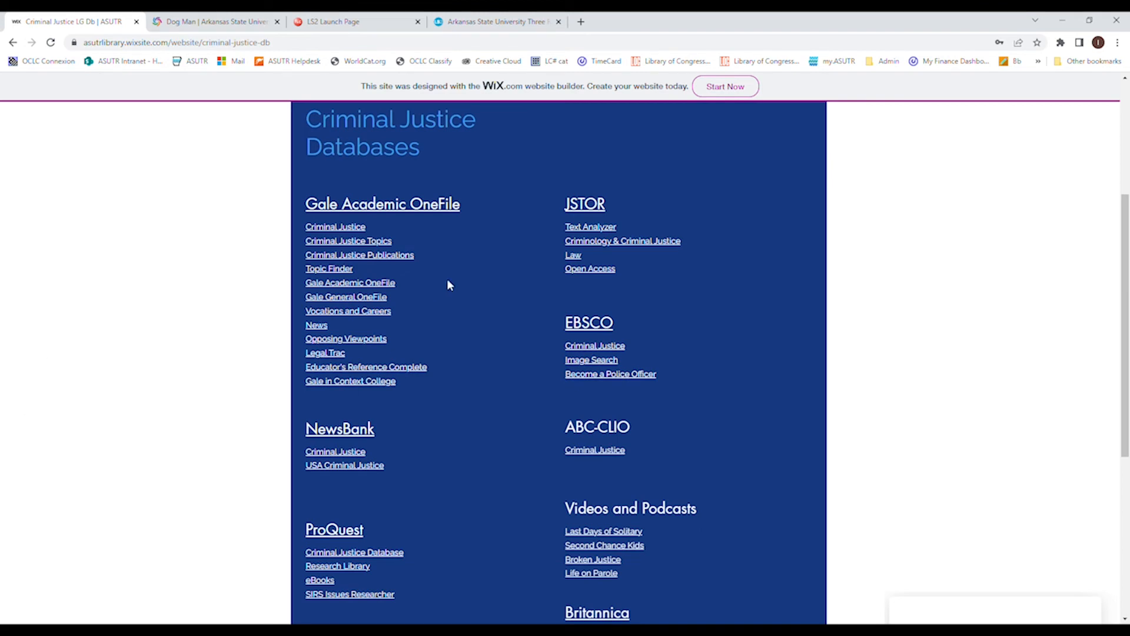
mouse_move(654, 347)
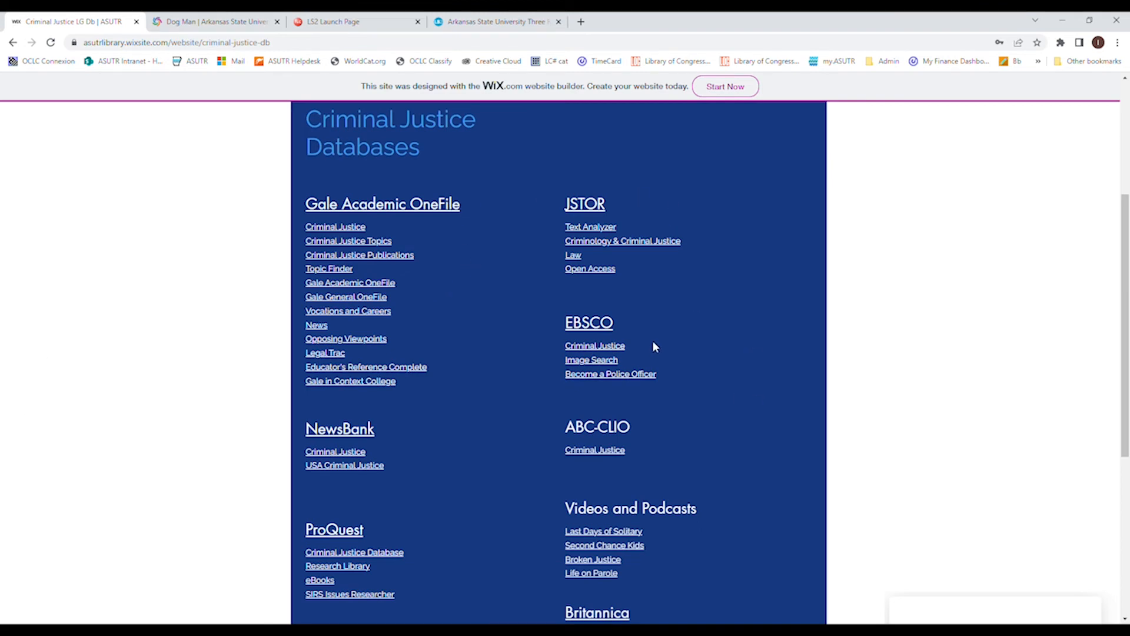
scroll(down, 3)
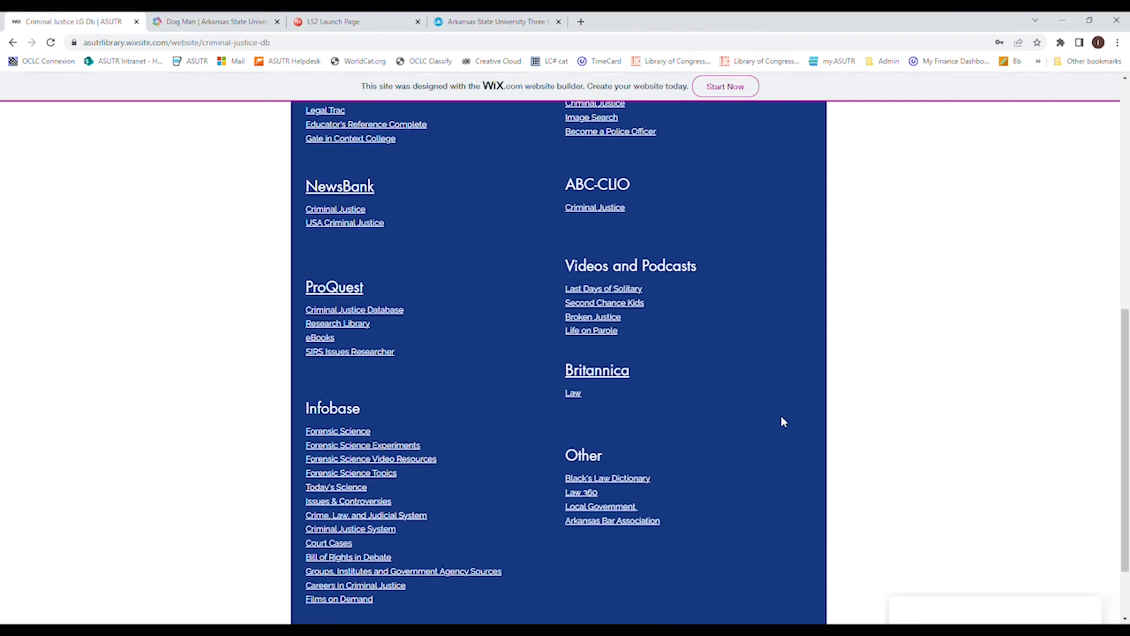
scroll(down, 3)
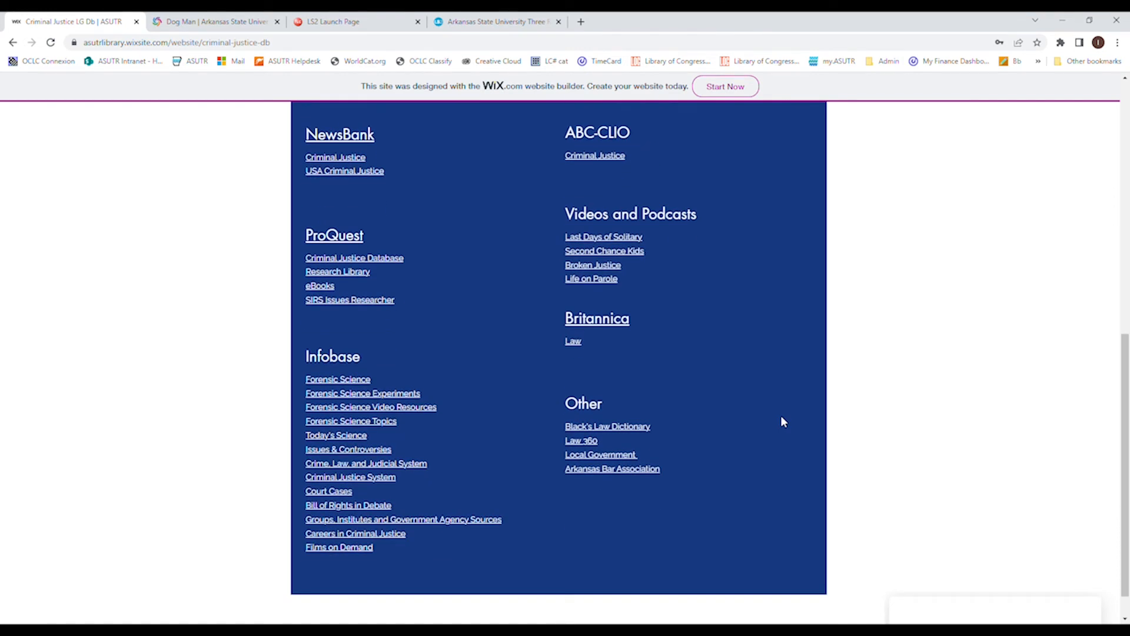
mouse_move(789, 451)
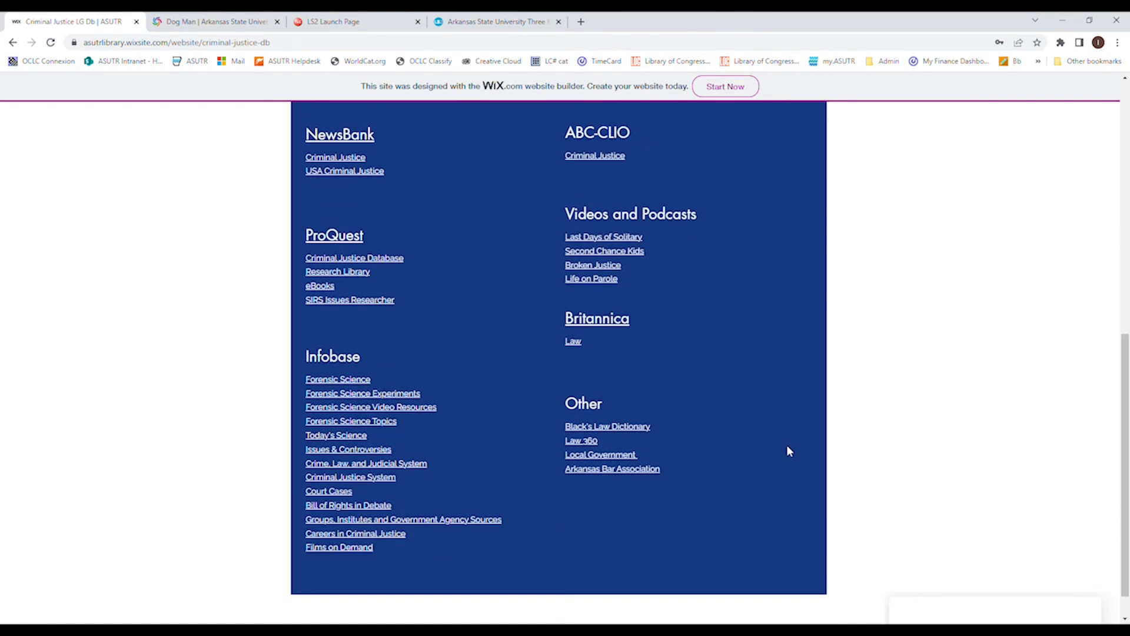
mouse_move(706, 400)
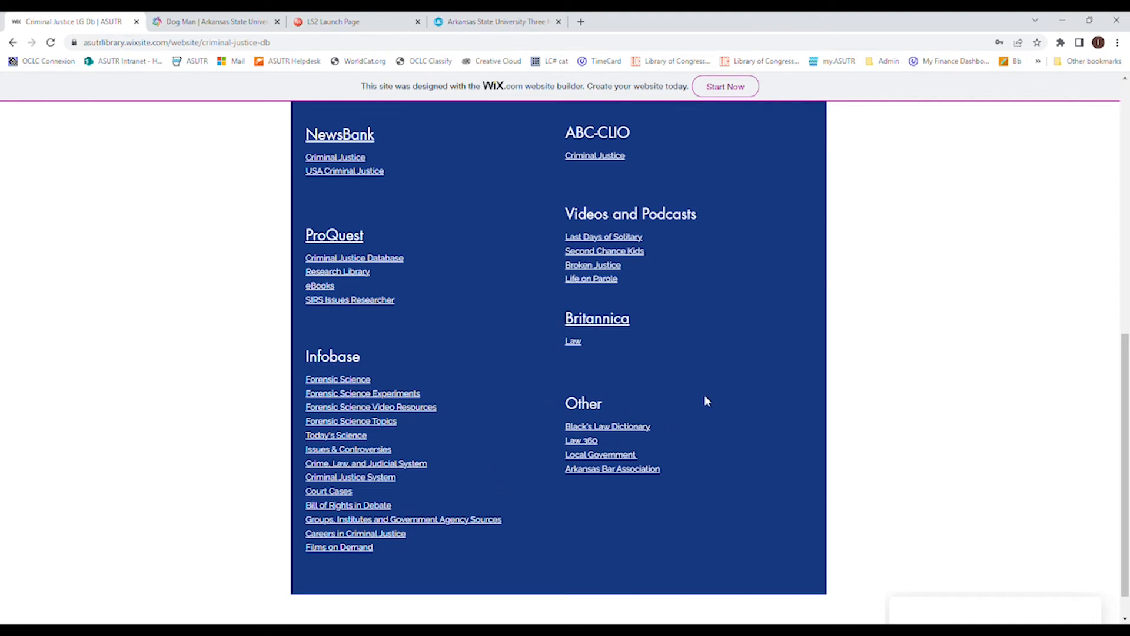
mouse_move(720, 518)
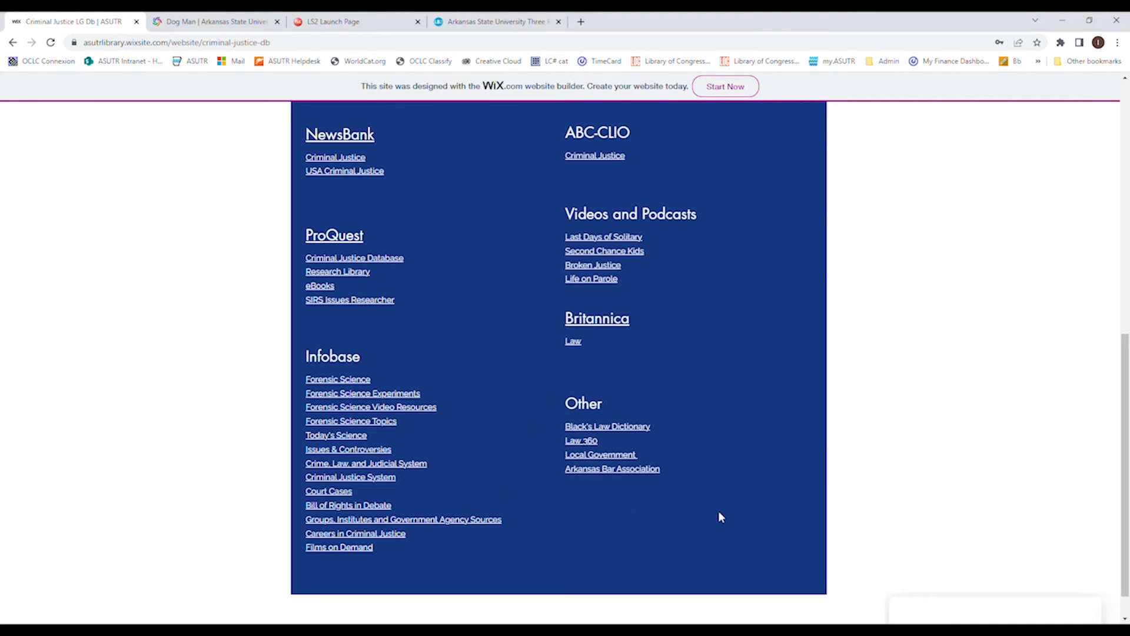
mouse_move(715, 511)
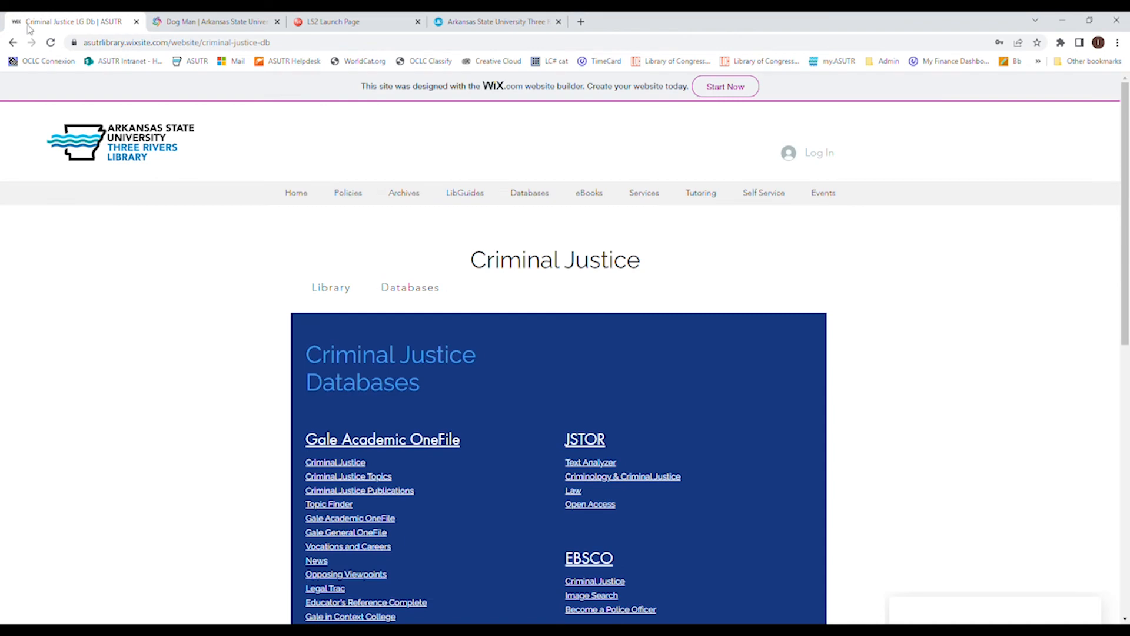
click(331, 287)
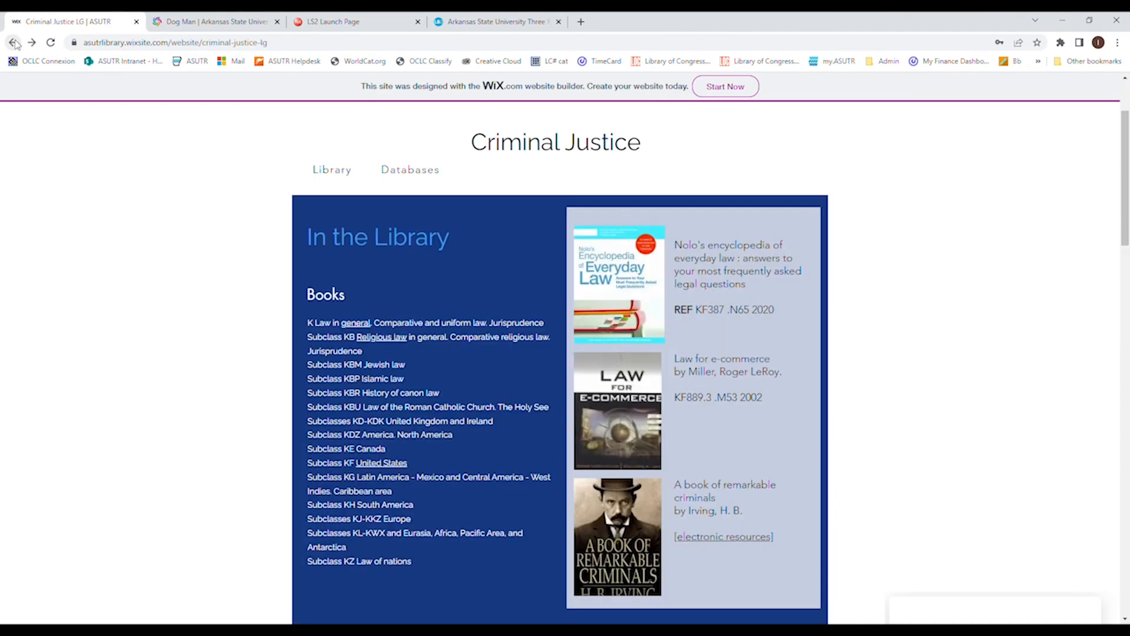
Go back to the homepage and scroll the Archives list from Annual Reports through Videos
click(13, 42)
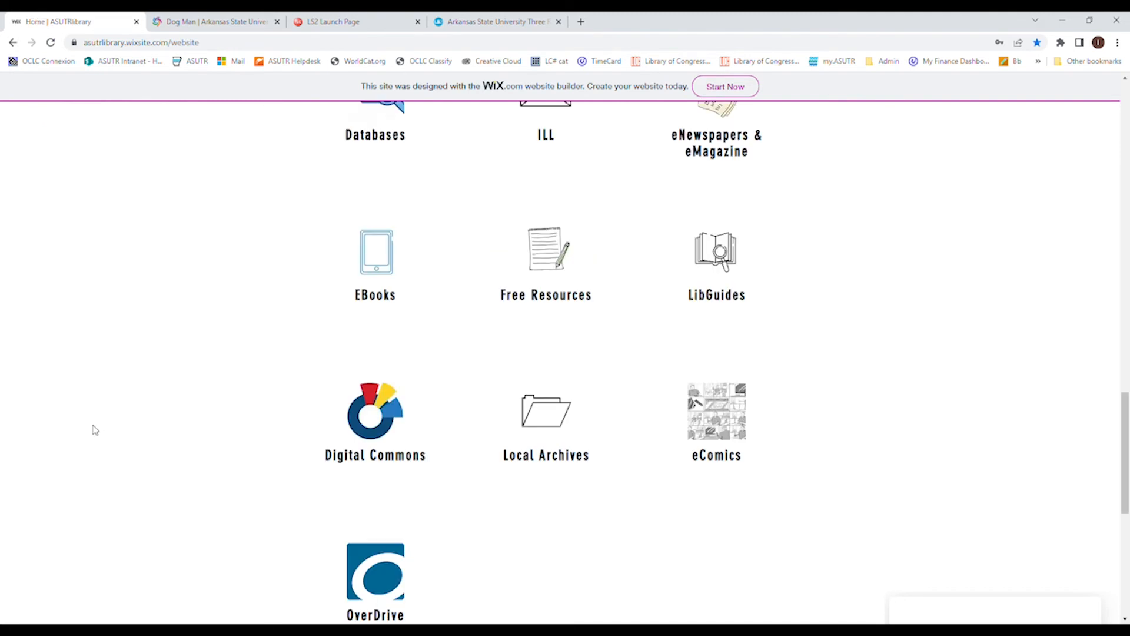
mouse_move(553, 419)
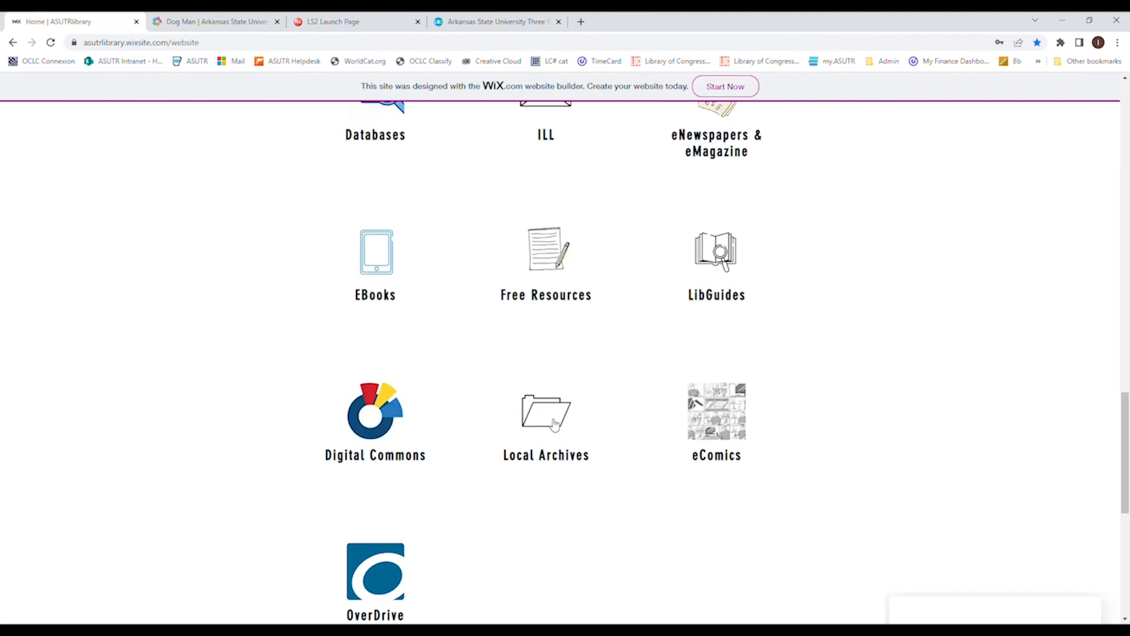
mouse_move(545, 417)
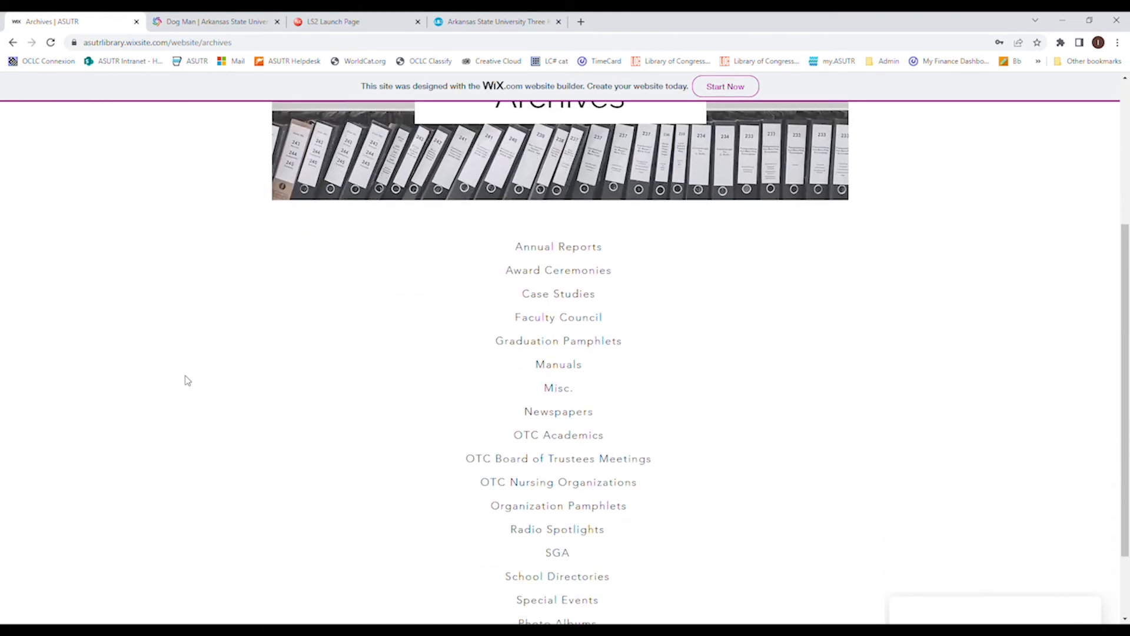
scroll(down, 3)
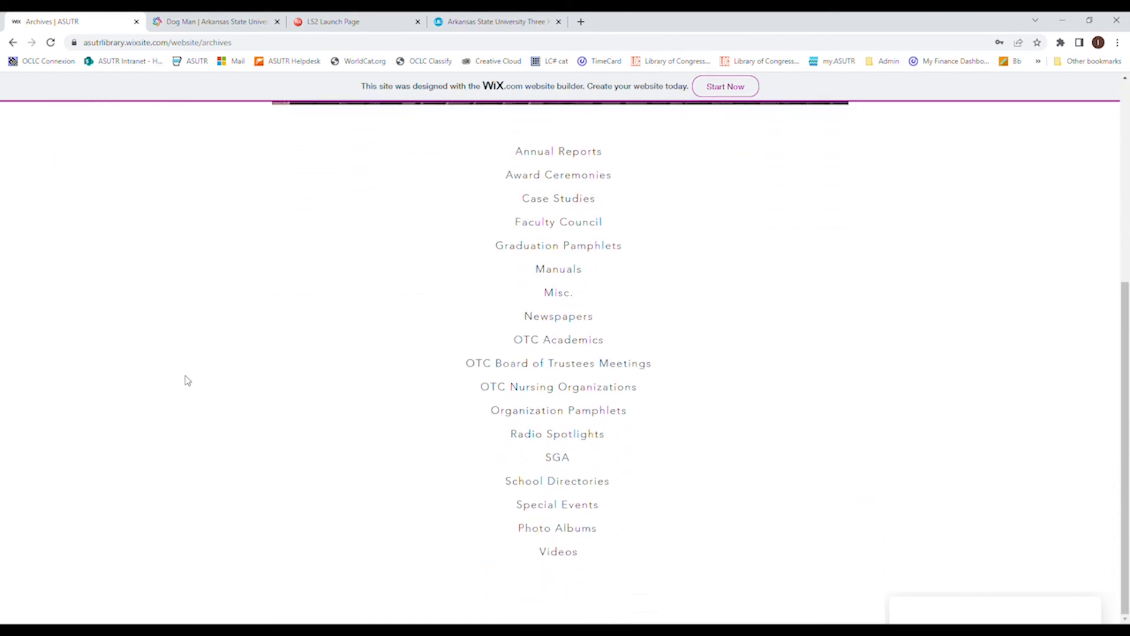
mouse_move(188, 363)
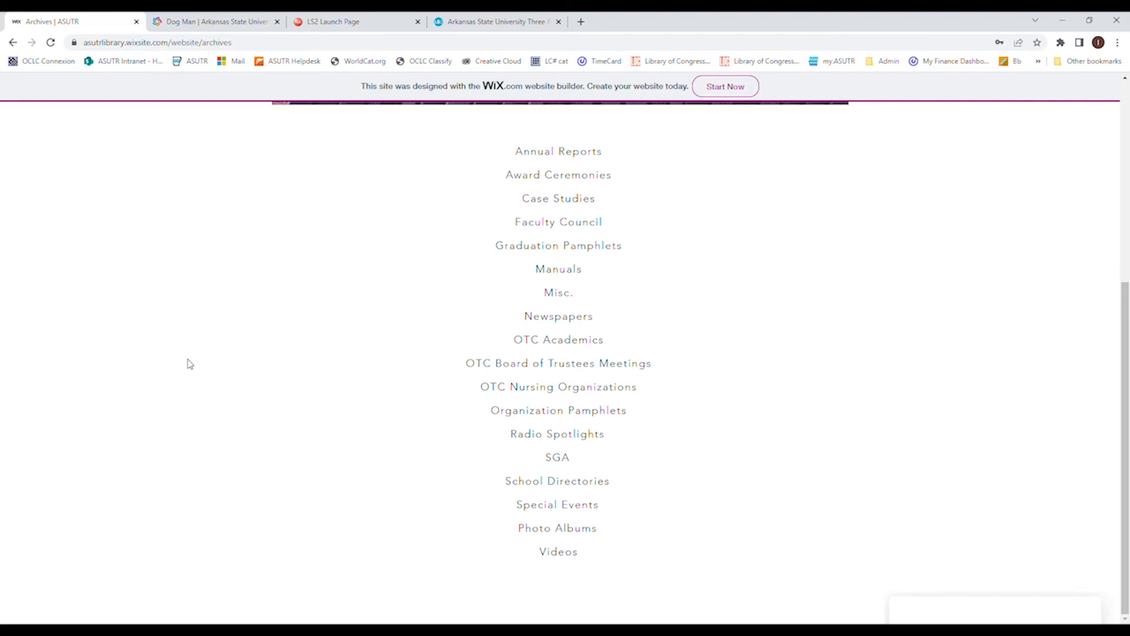
mouse_move(203, 338)
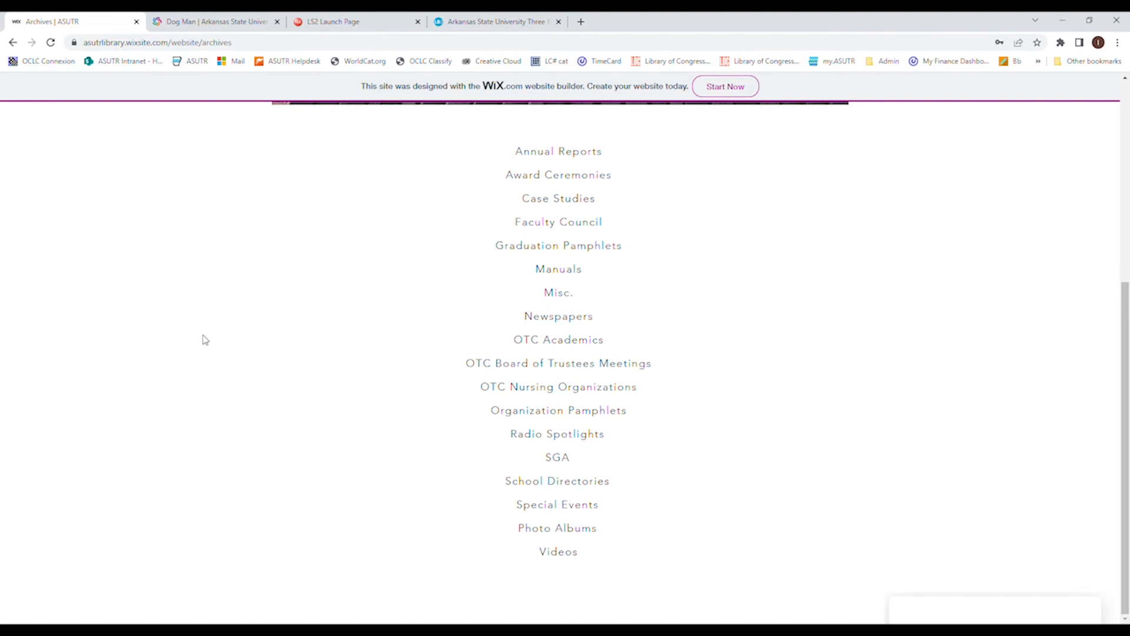
mouse_move(393, 314)
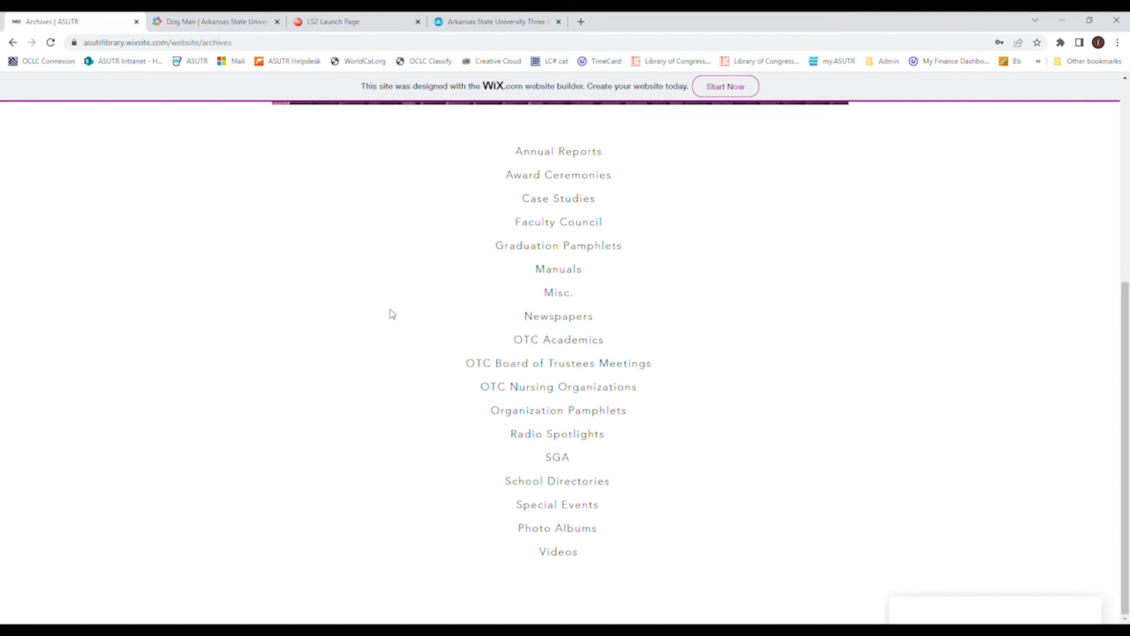
Open Organization Pamphlets and view the Phi Theta Kappa Induction Ceremony pamphlet PDF
click(558, 410)
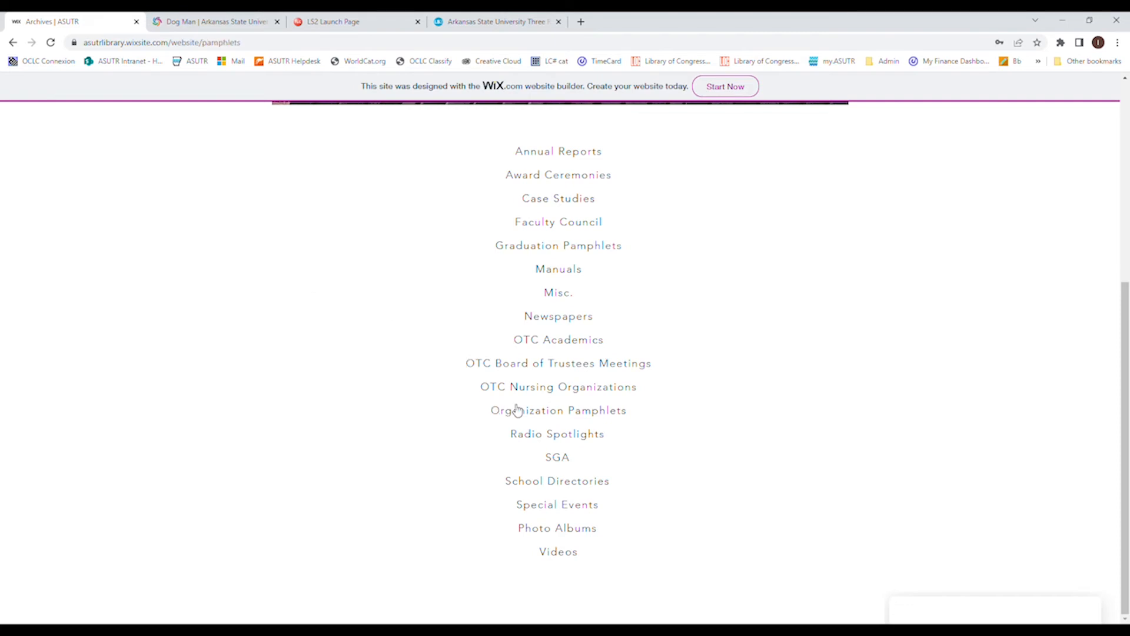
click(559, 409)
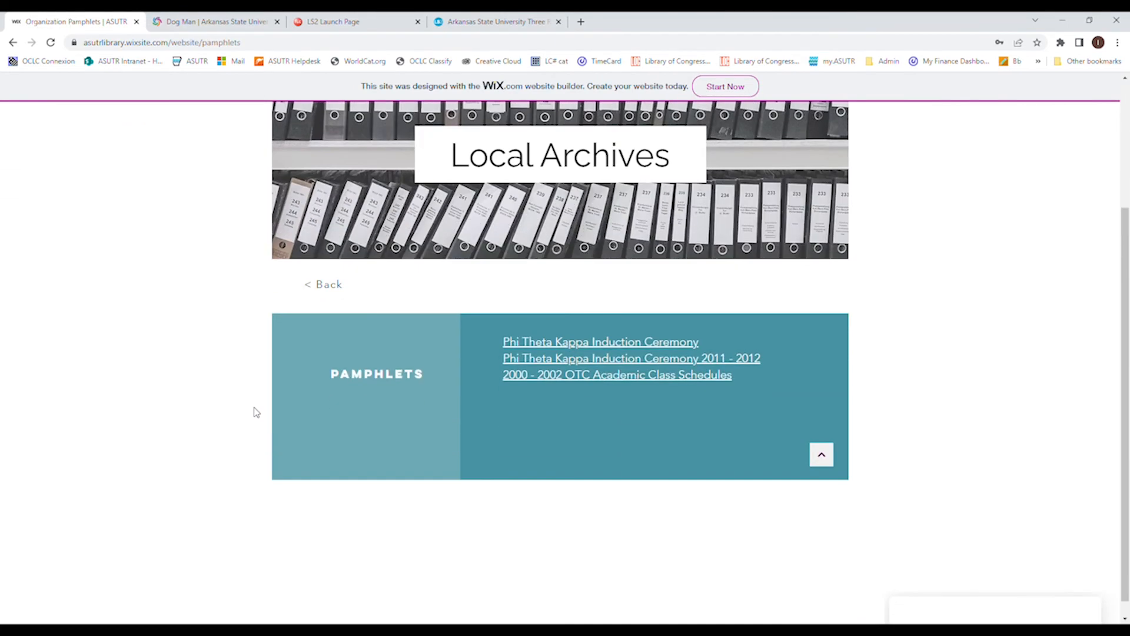
click(601, 342)
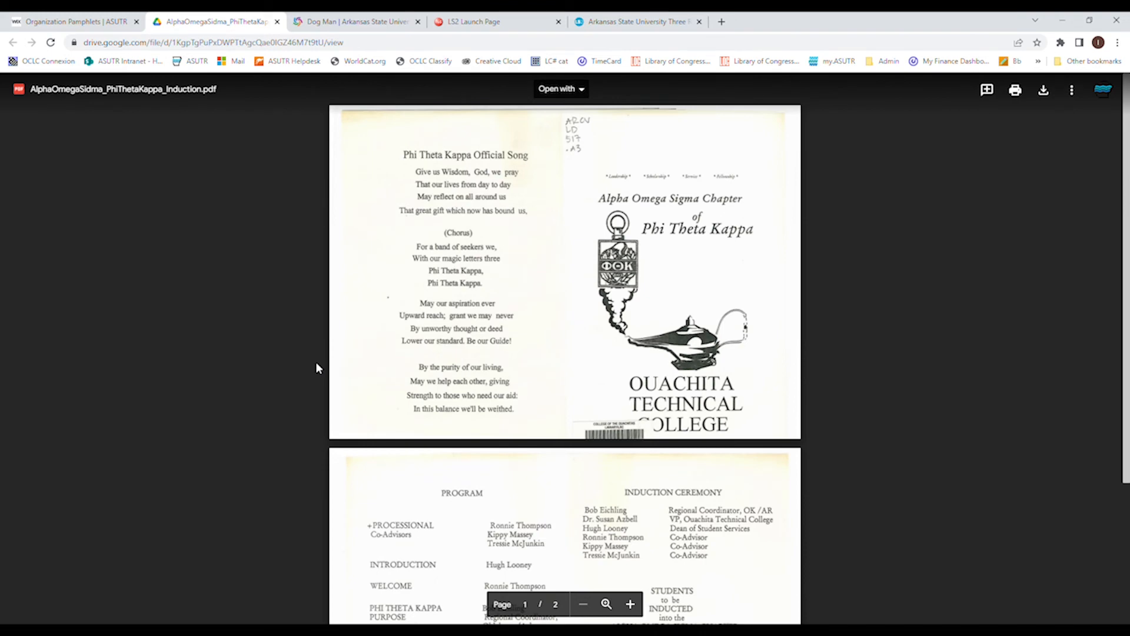
mouse_move(321, 364)
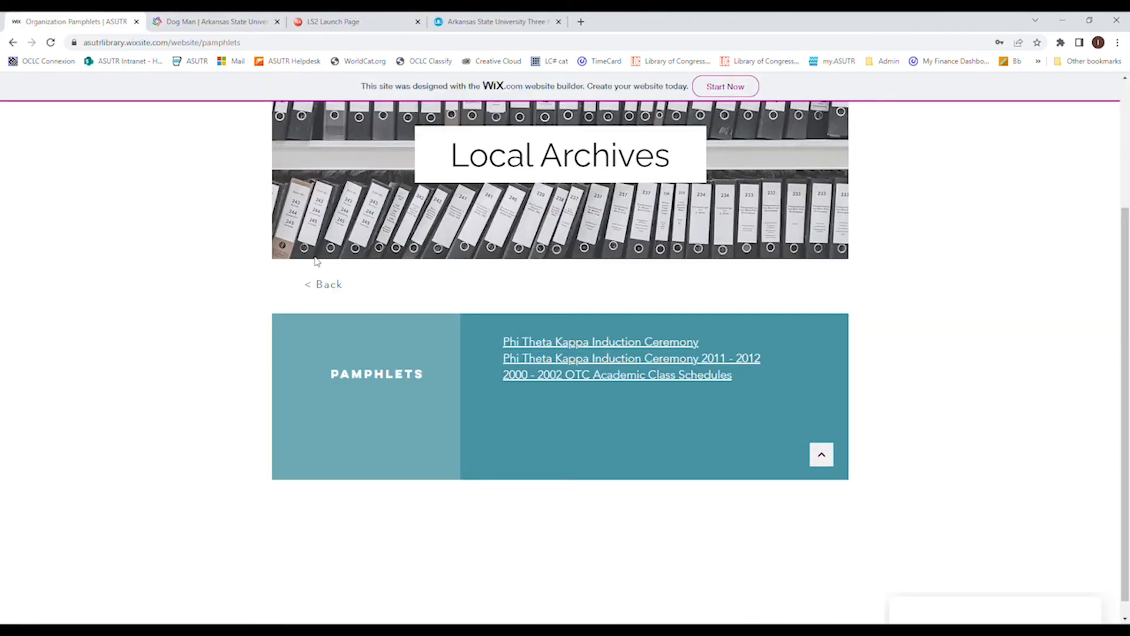
Return to the Archives list and open the Photo Albums collection with 1990 and 1991 photos
click(322, 285)
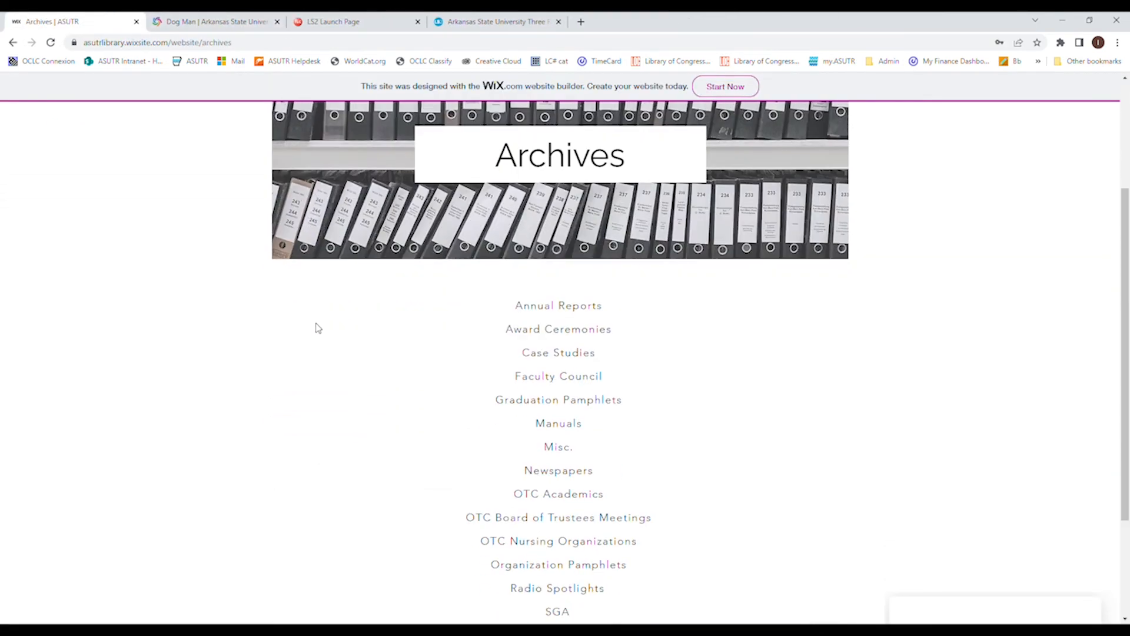
scroll(down, 3)
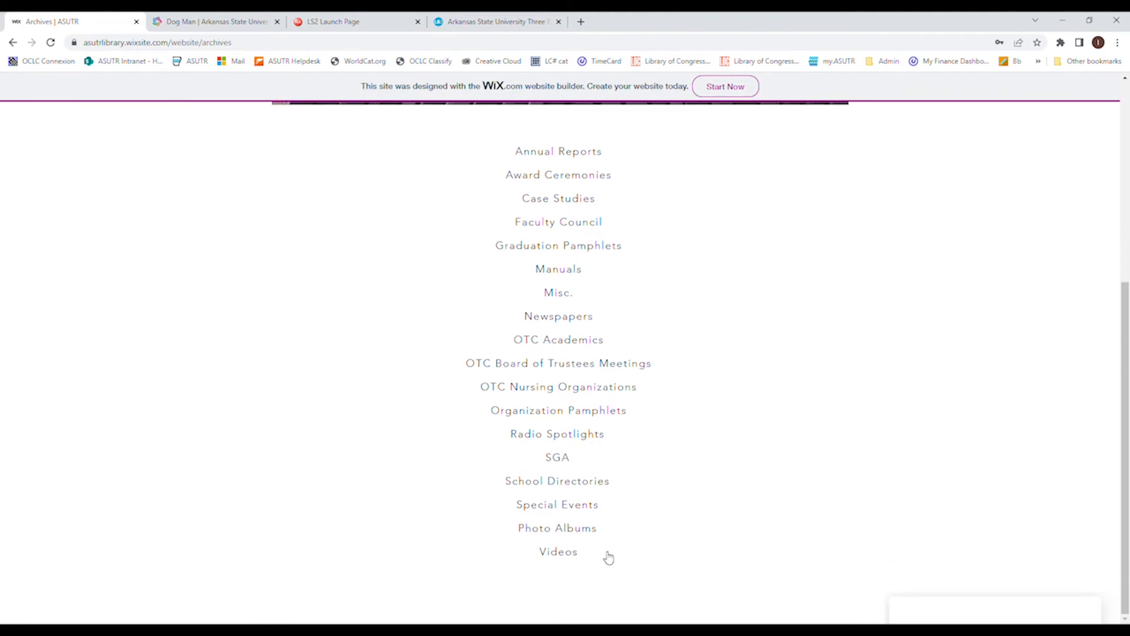
click(557, 528)
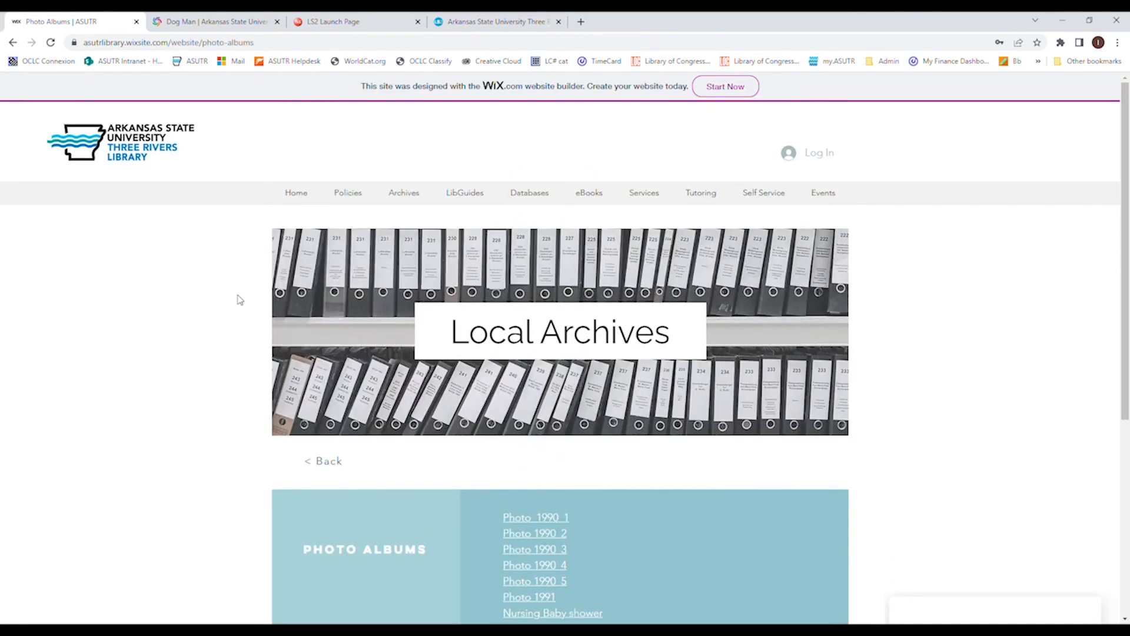
Page through the 12-page Halloween costume photo album PDF up to page 8
scroll(down, 3)
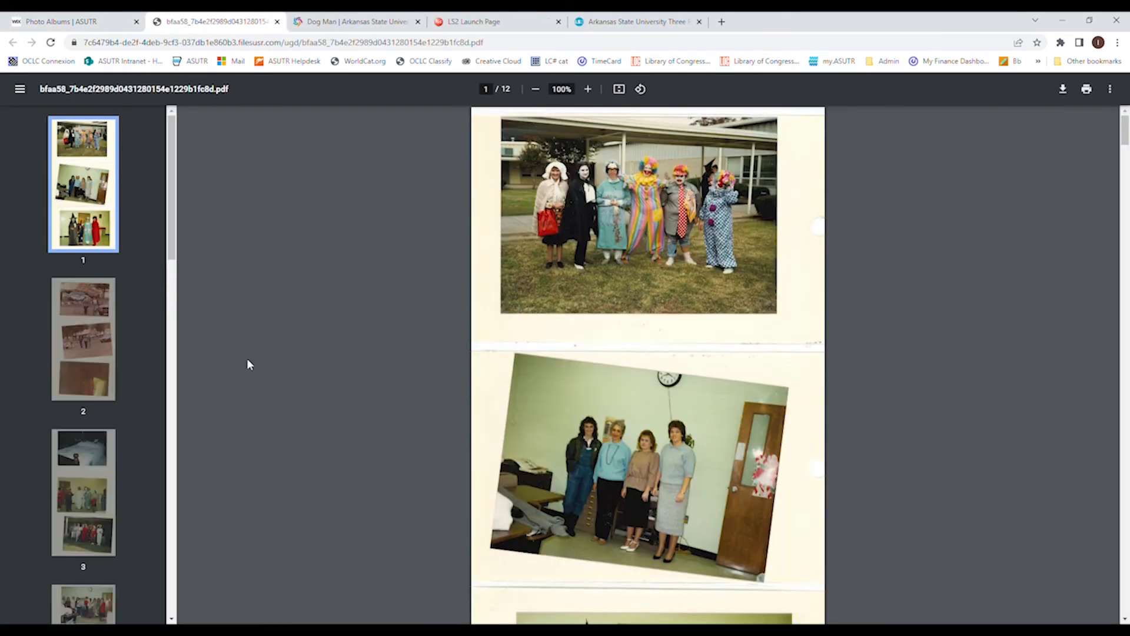
mouse_move(833, 253)
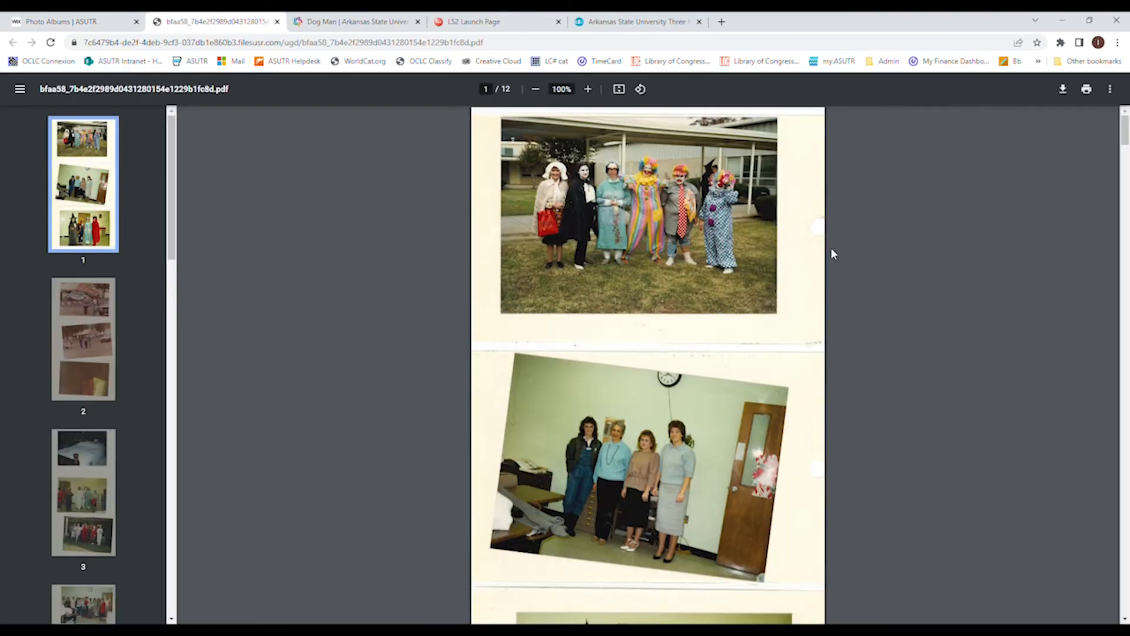
mouse_move(395, 290)
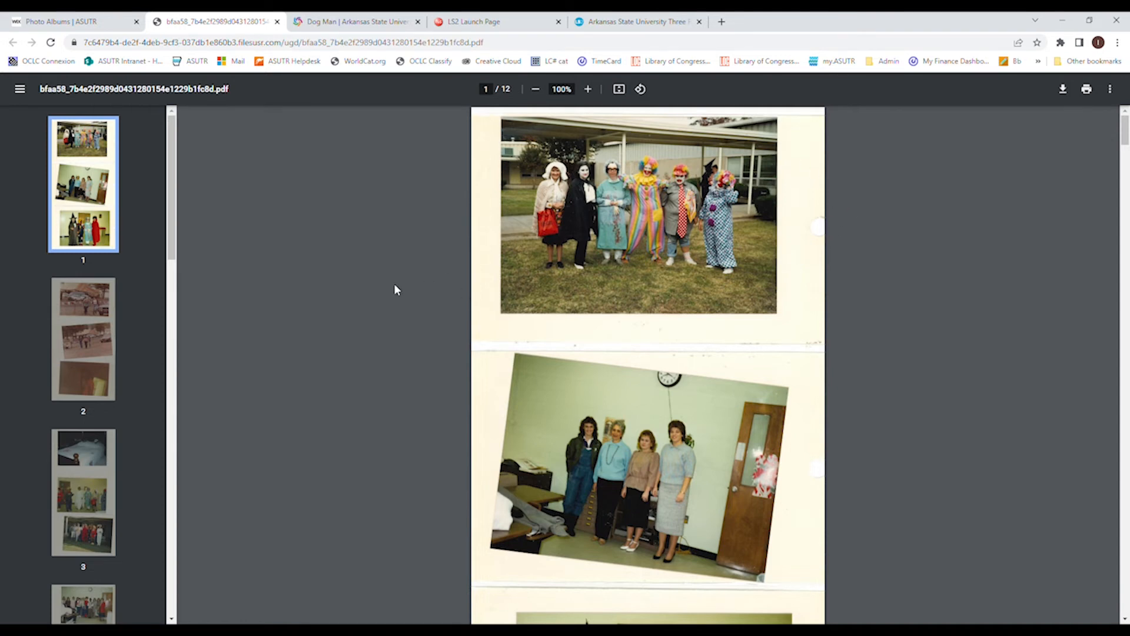
scroll(down, 3)
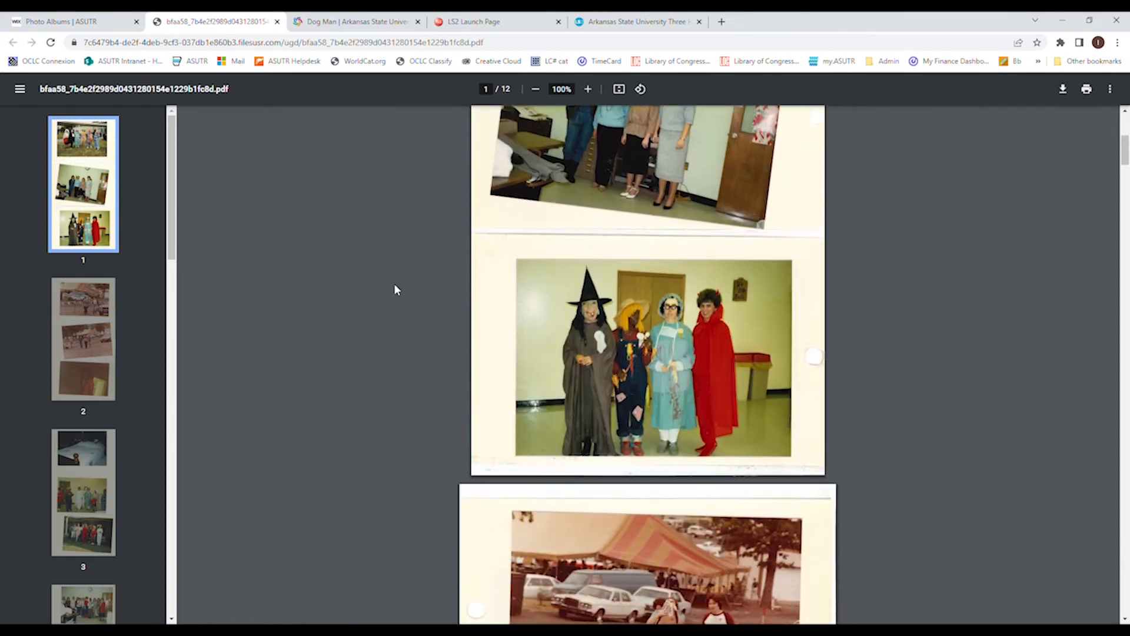
scroll(down, 3)
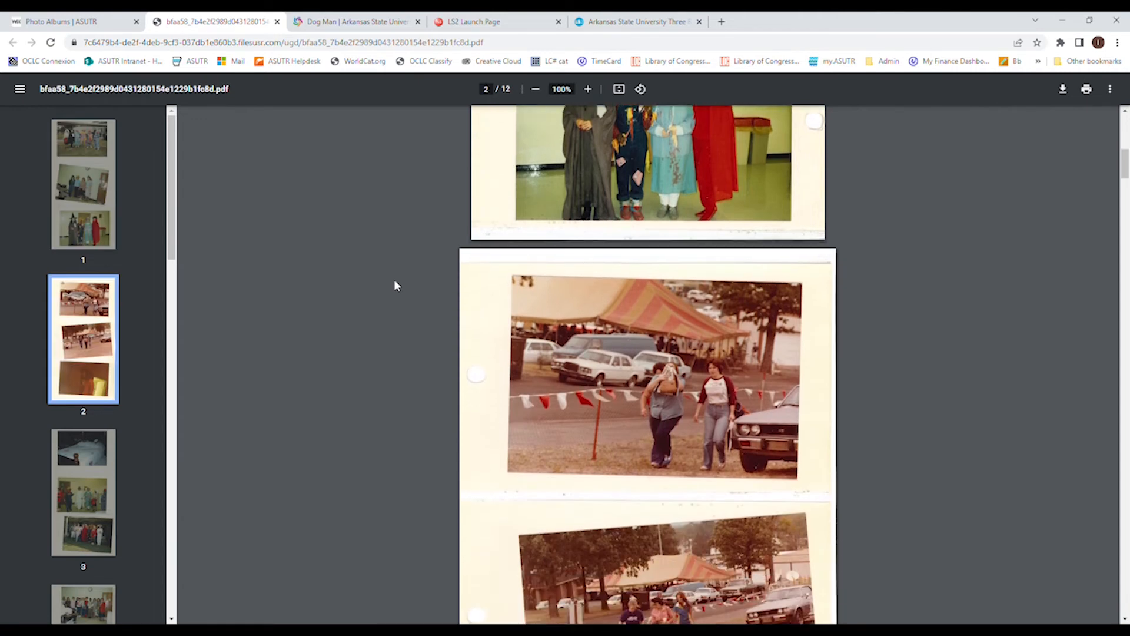
scroll(down, 3)
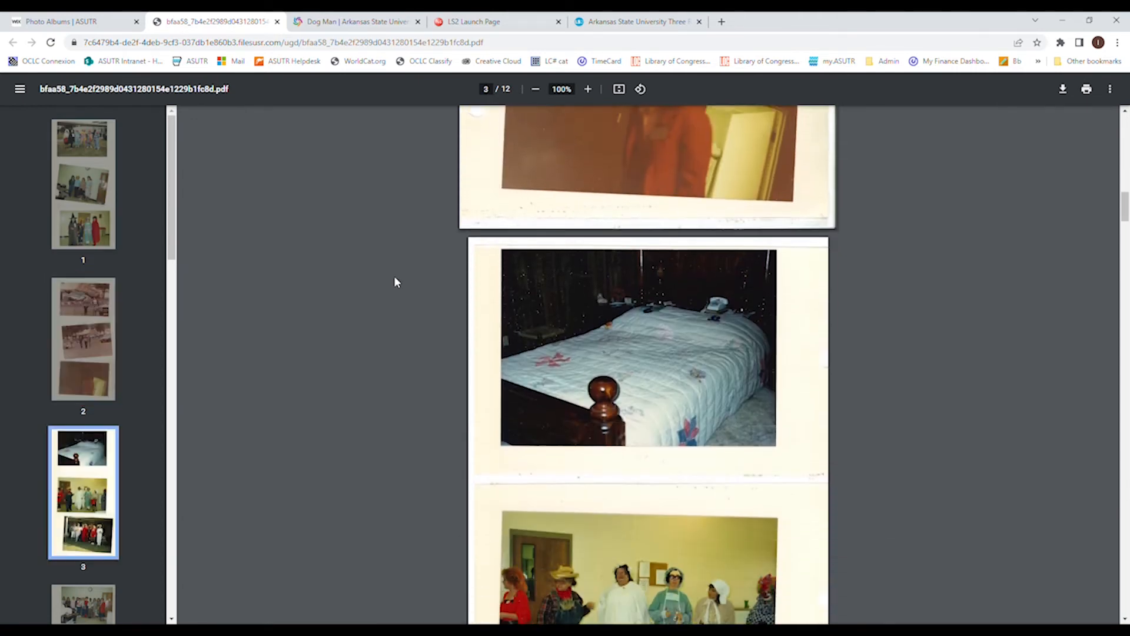
scroll(down, 3)
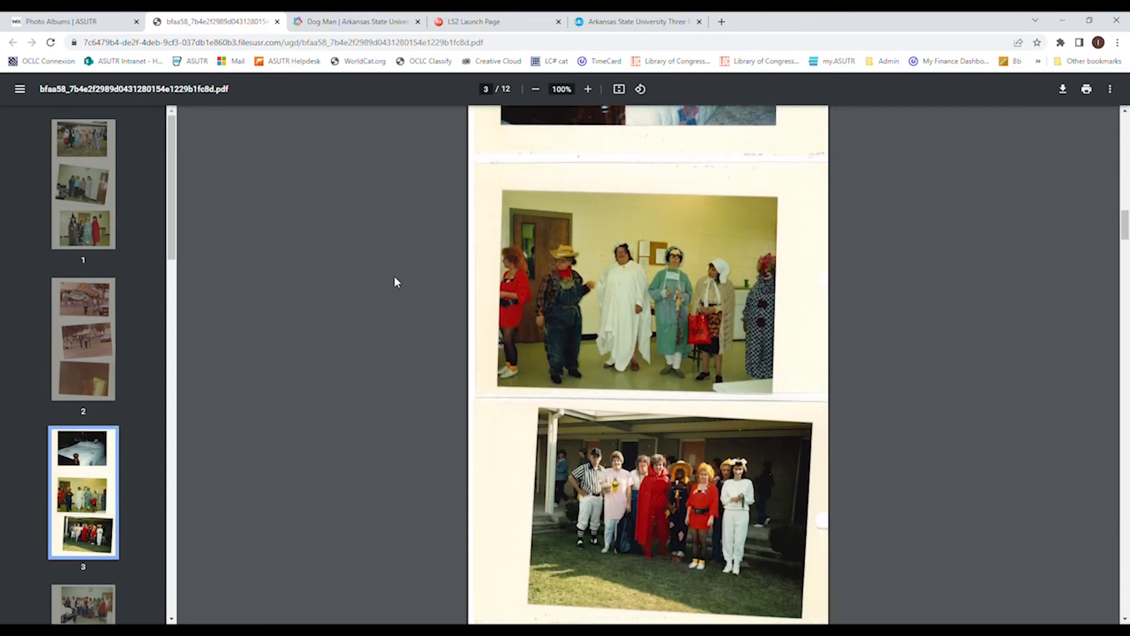
scroll(down, 3)
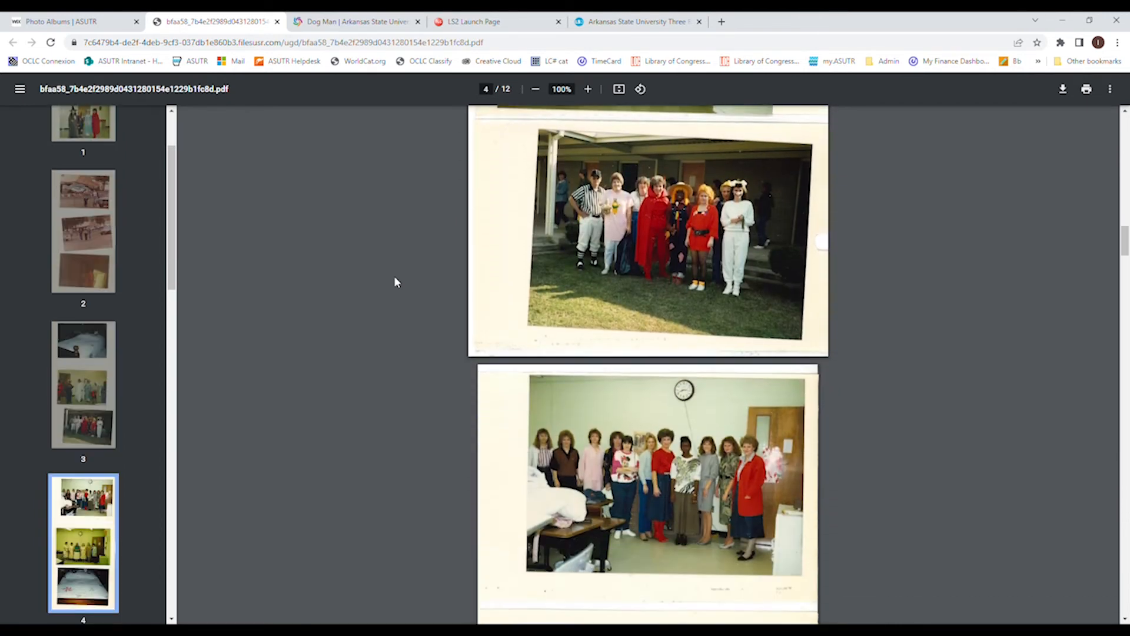
scroll(down, 3)
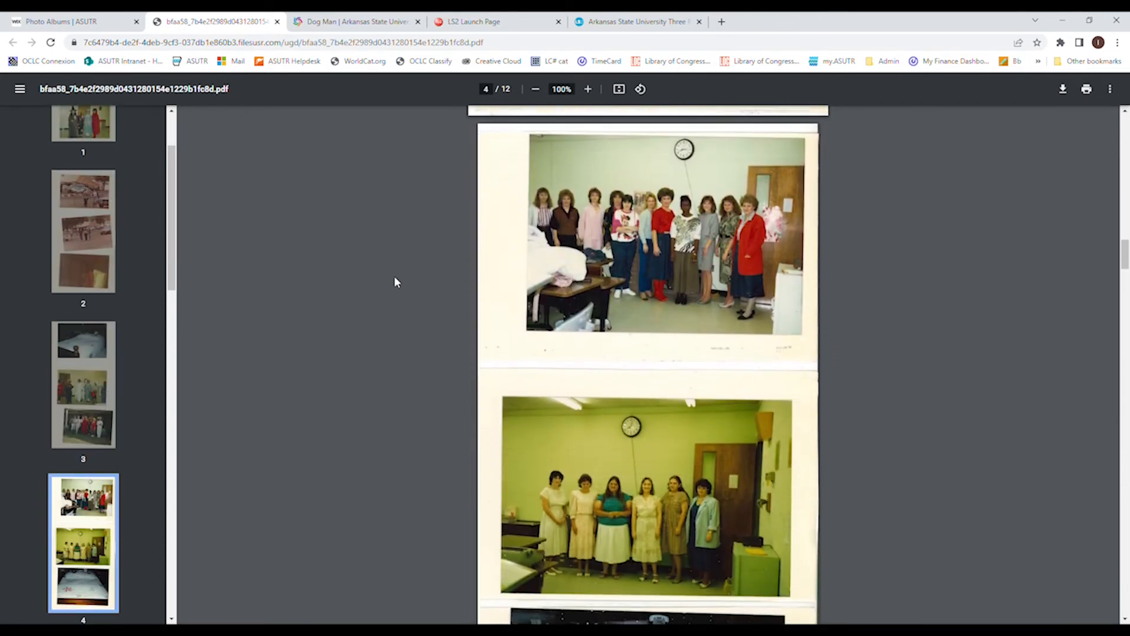
scroll(down, 3)
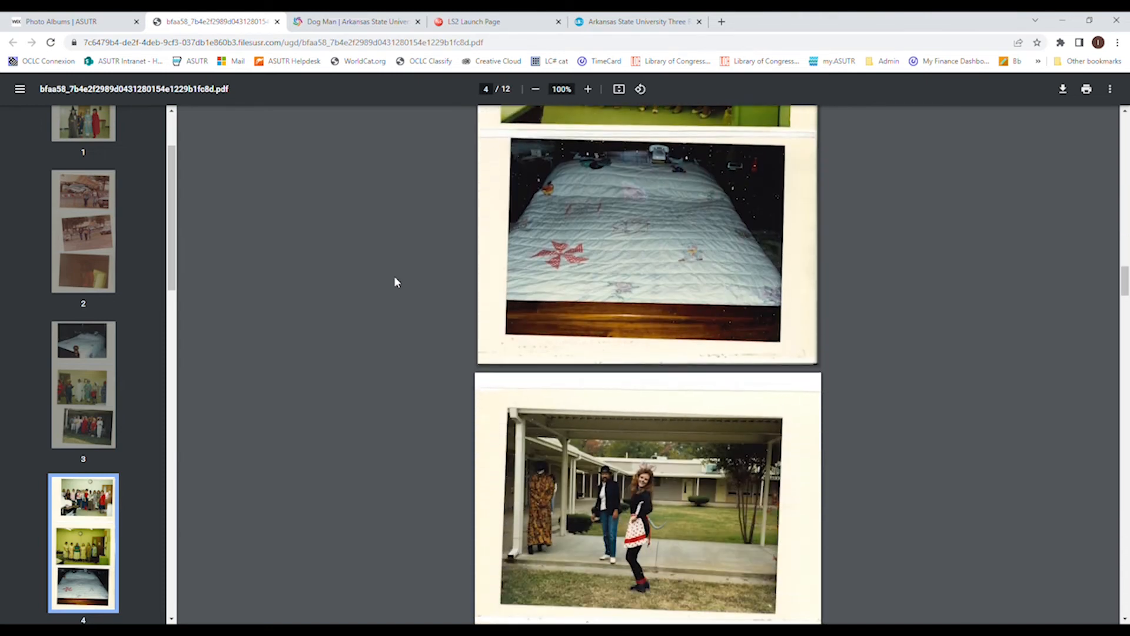
scroll(down, 3)
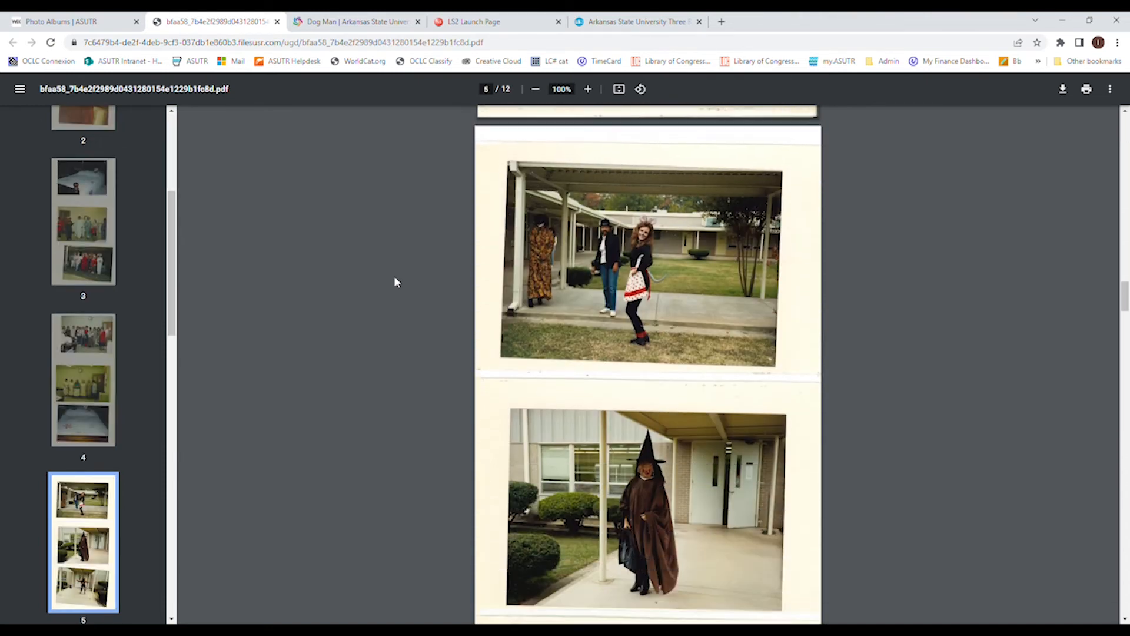
scroll(down, 3)
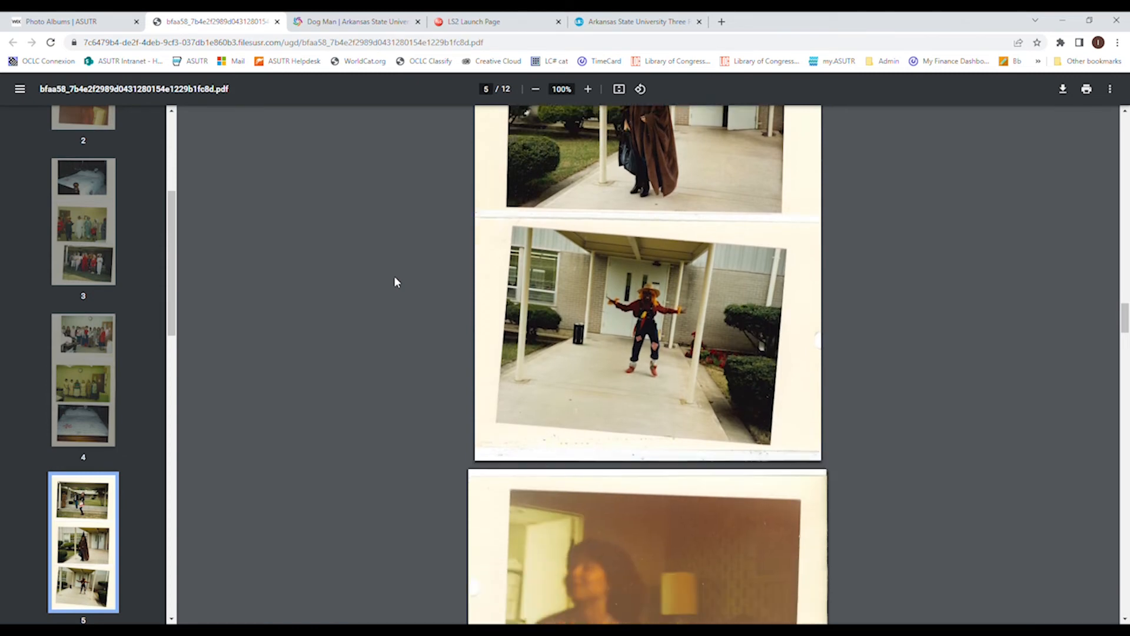
scroll(down, 3)
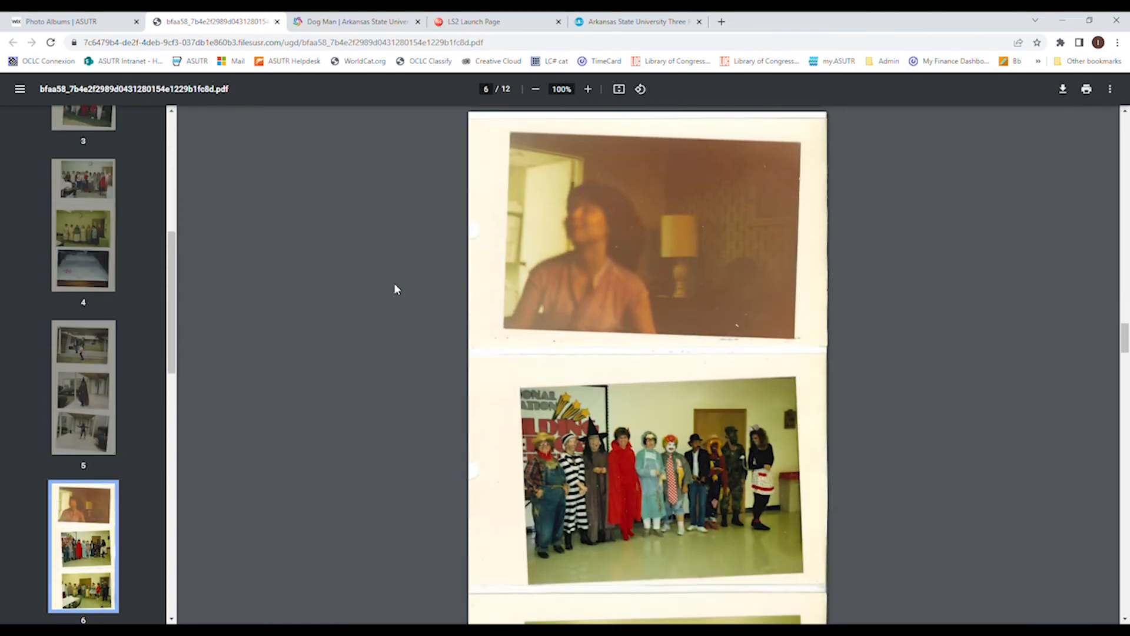
scroll(down, 3)
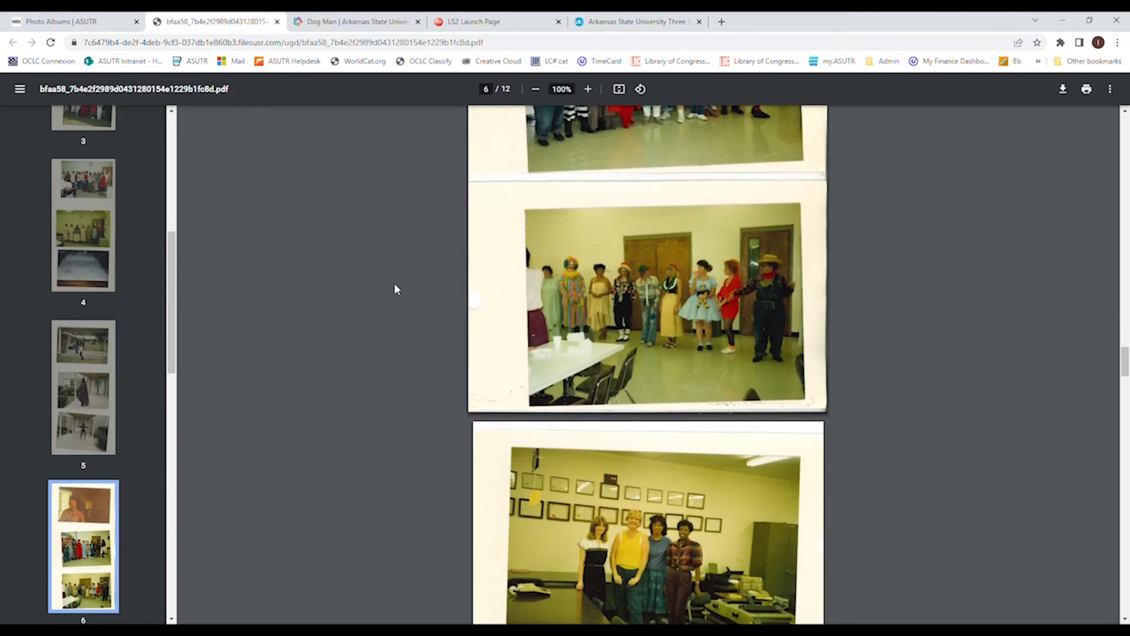
scroll(down, 3)
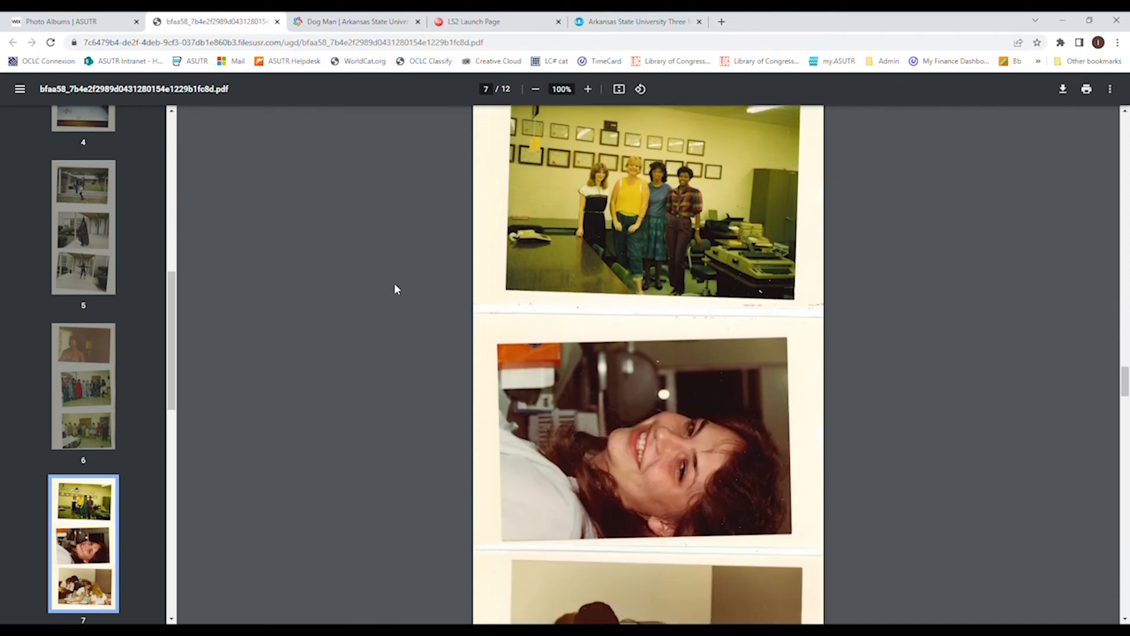
scroll(down, 3)
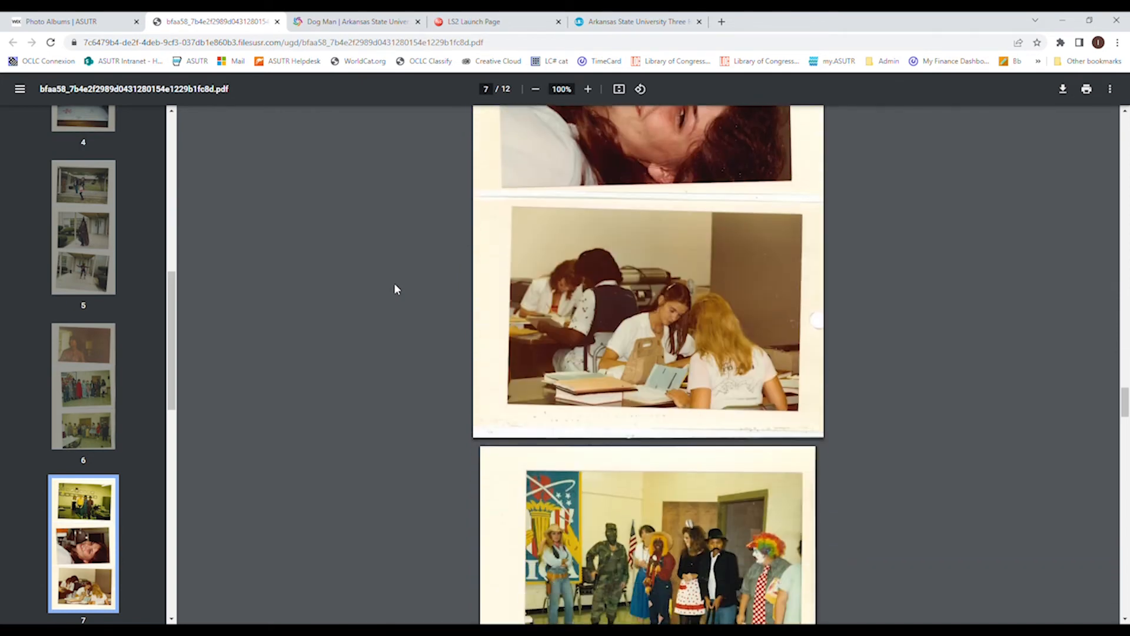
scroll(down, 3)
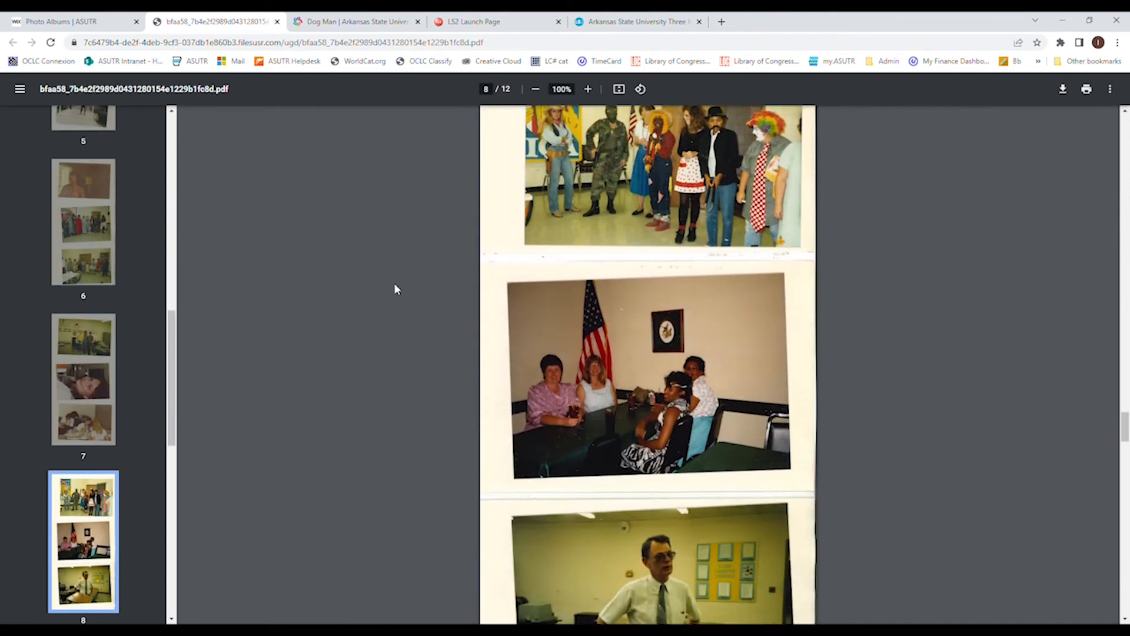
scroll(down, 3)
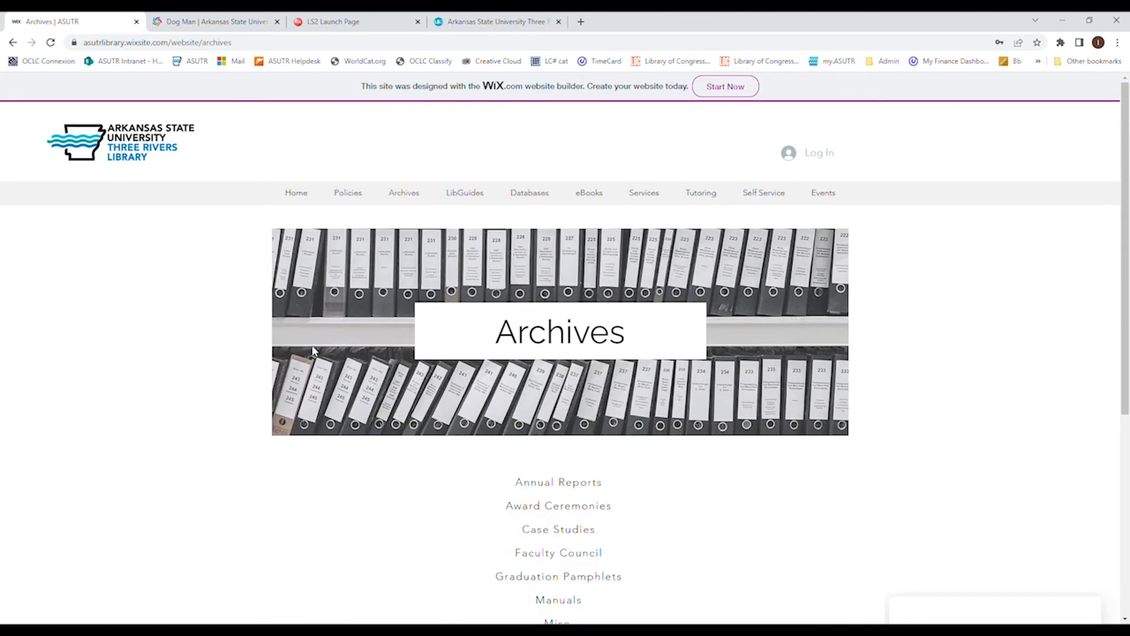
Scroll the Archives page, then go back to the homepage showing Digital Commons, eComics and OverDrive
scroll(down, 3)
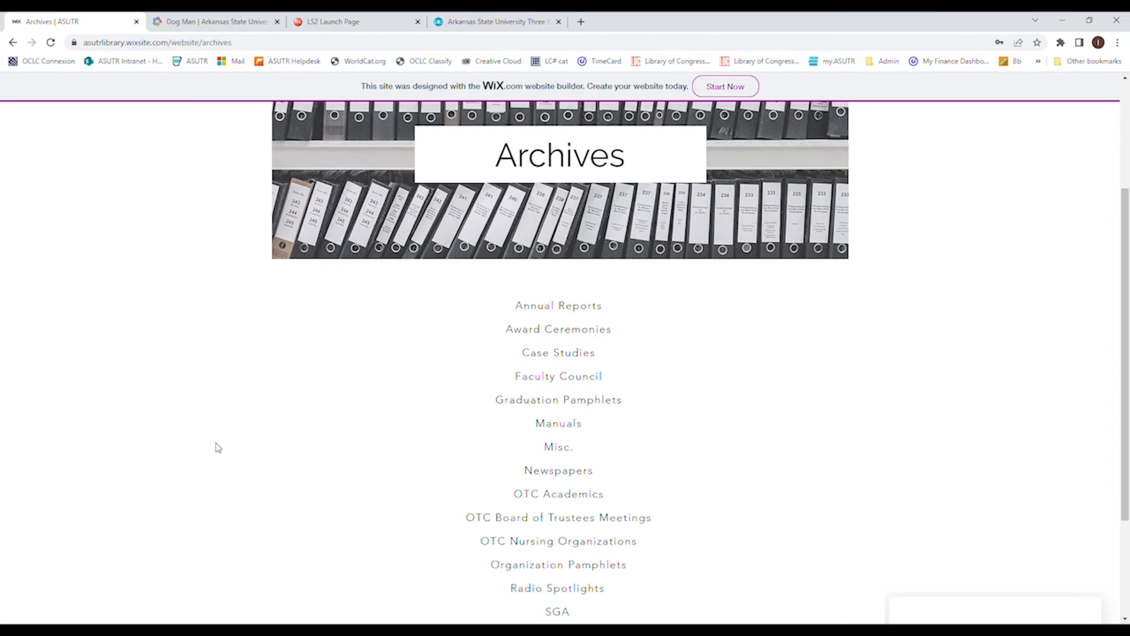
scroll(up, 3)
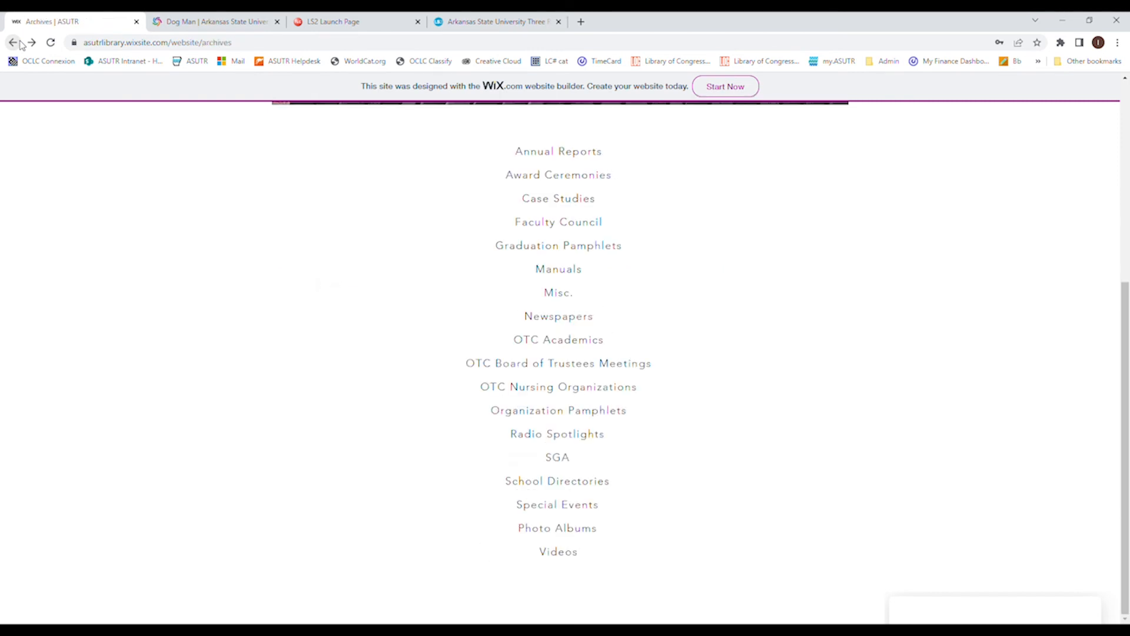
click(13, 43)
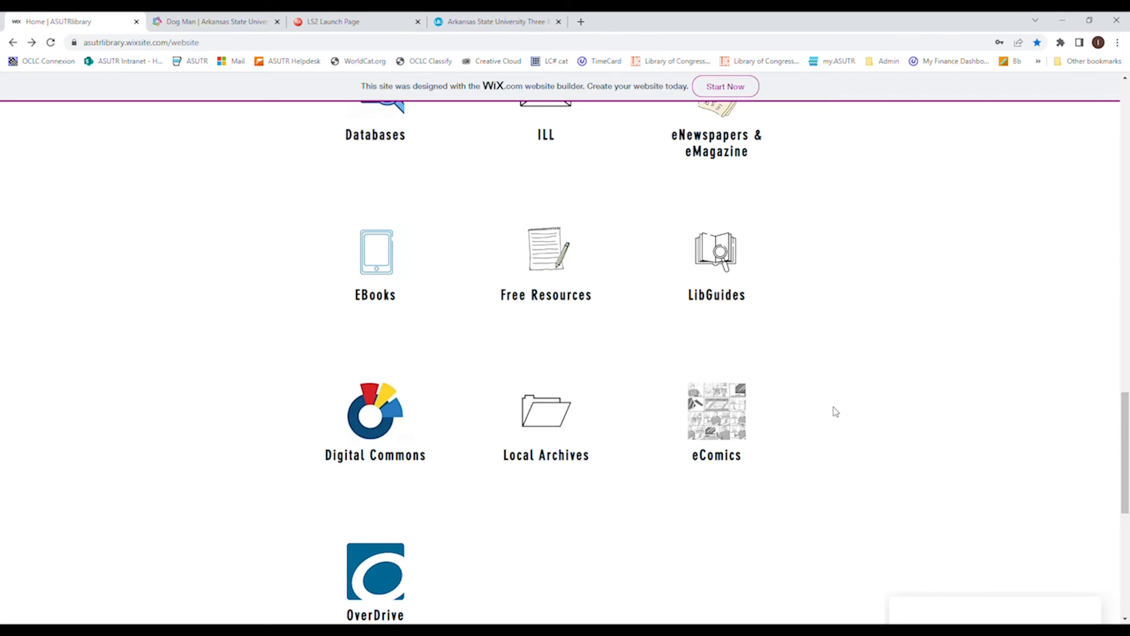
mouse_move(732, 426)
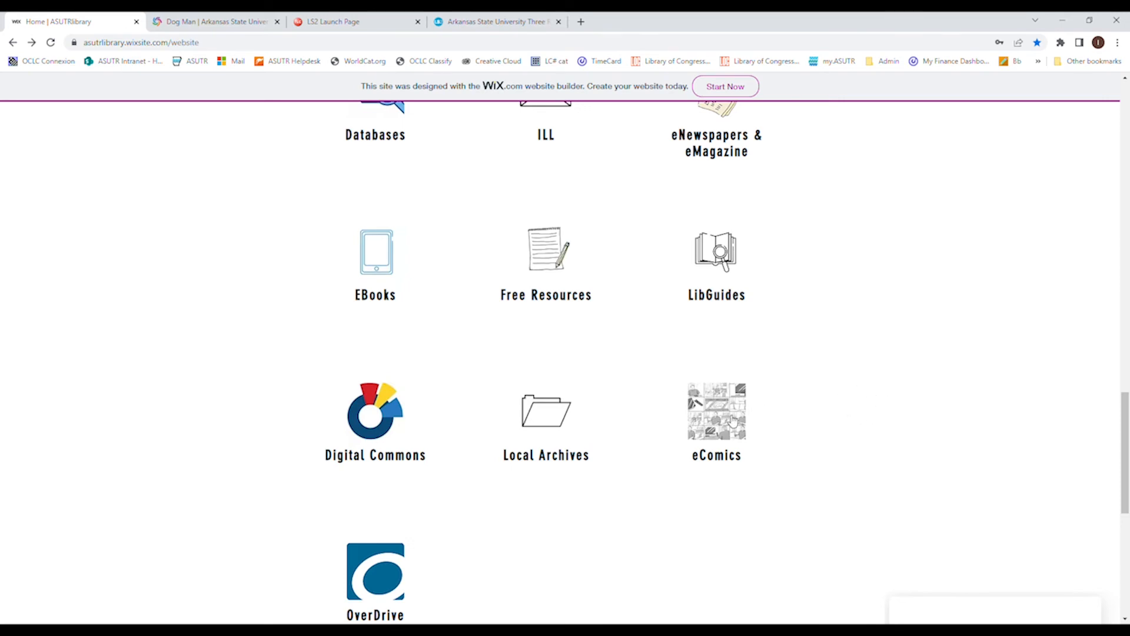
click(719, 418)
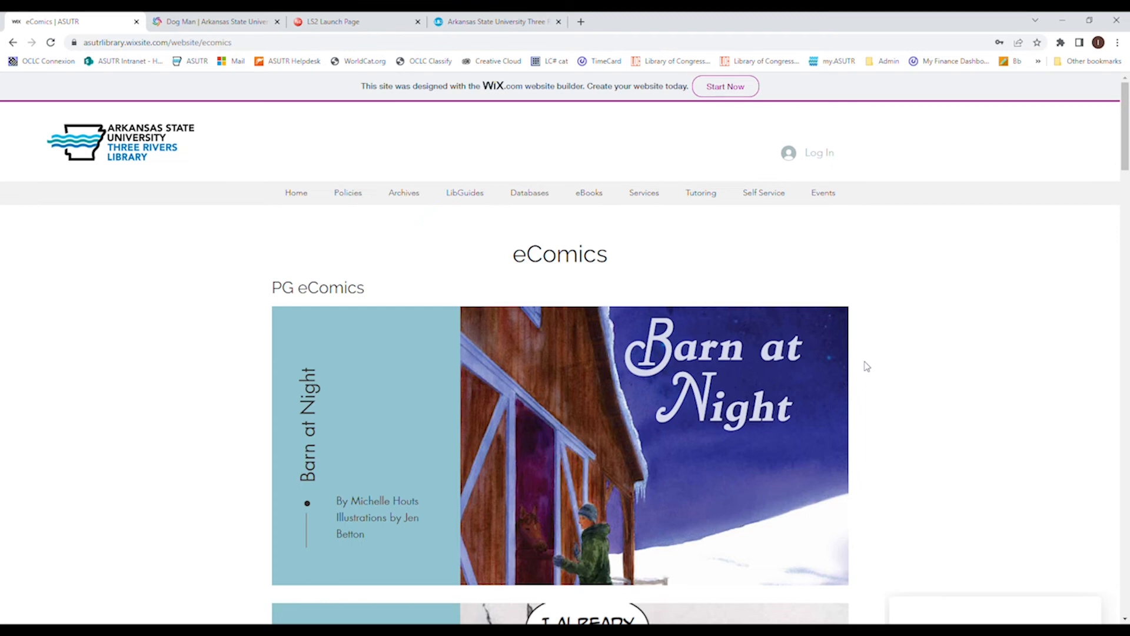
scroll(down, 3)
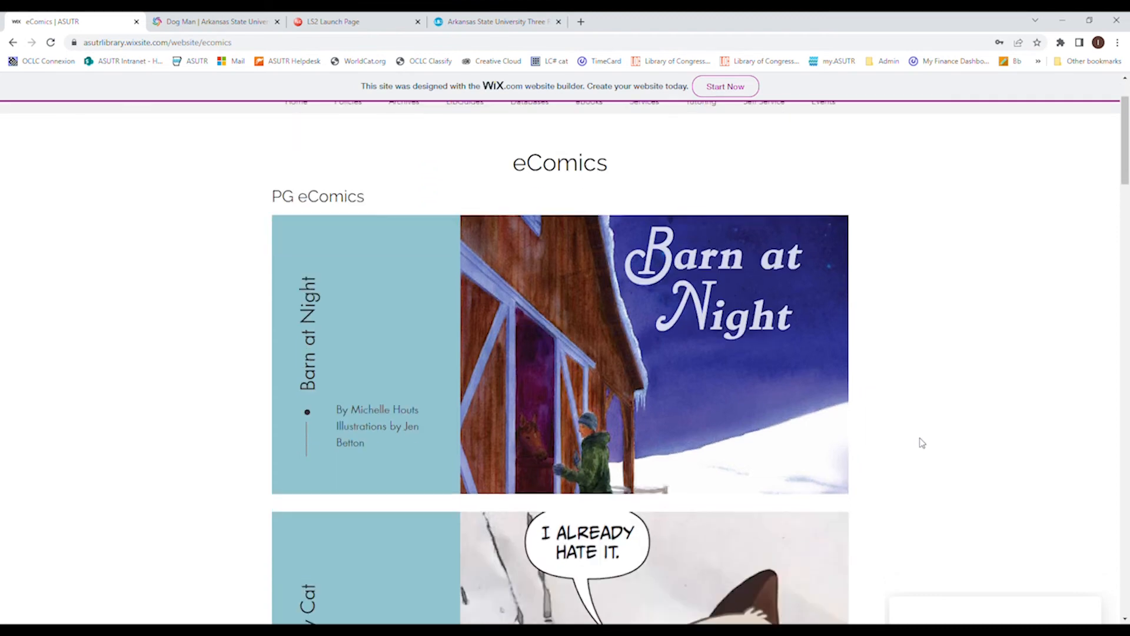
scroll(down, 3)
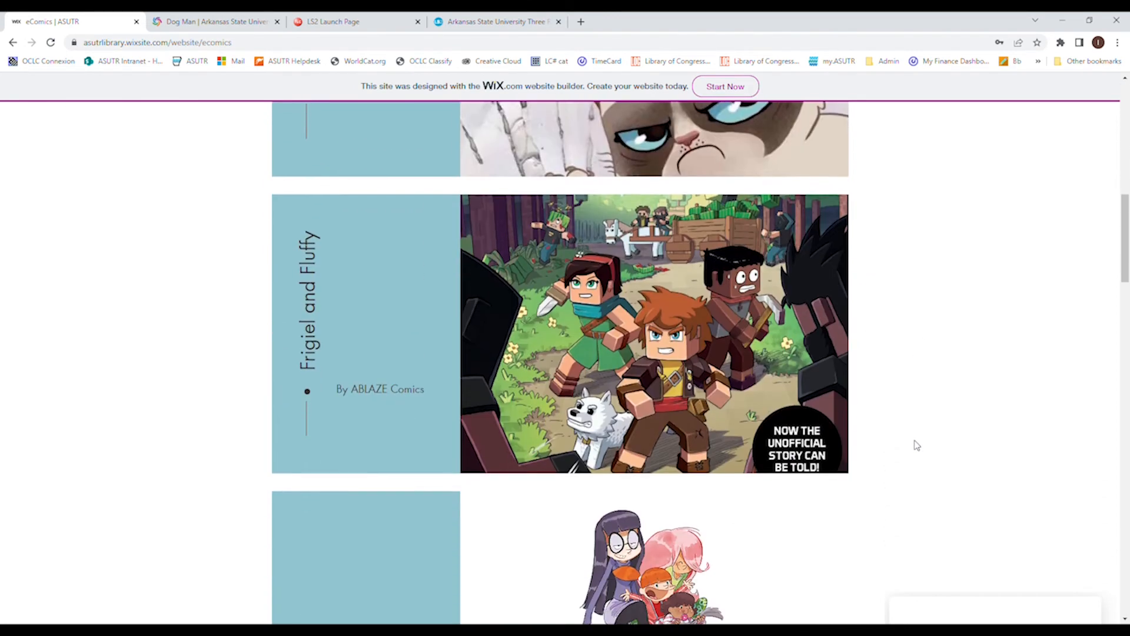
scroll(down, 3)
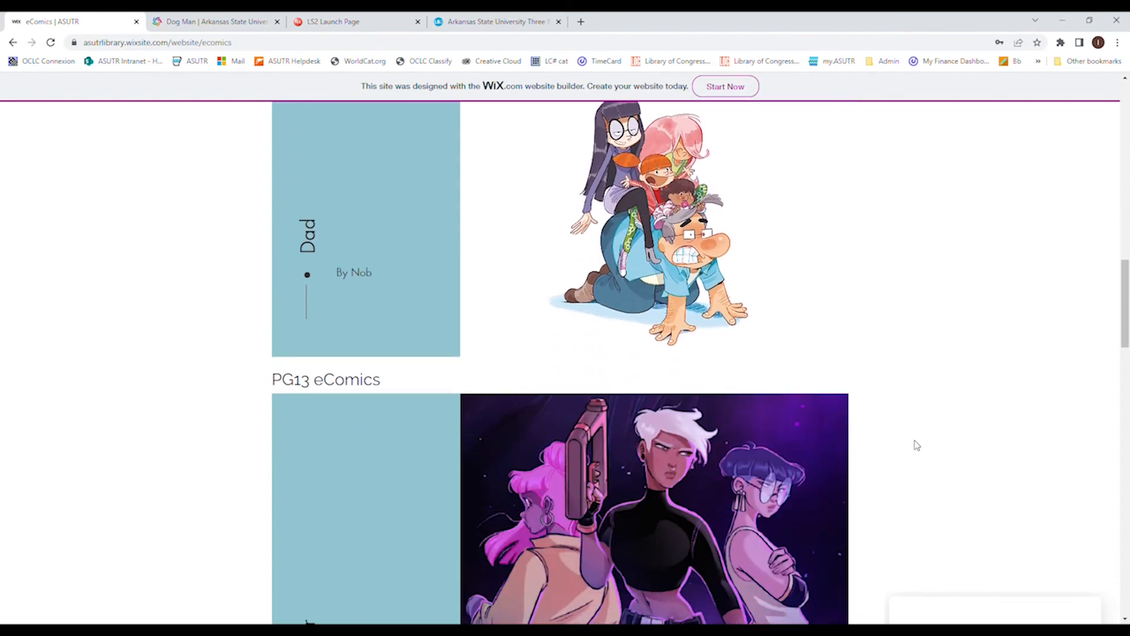
scroll(down, 3)
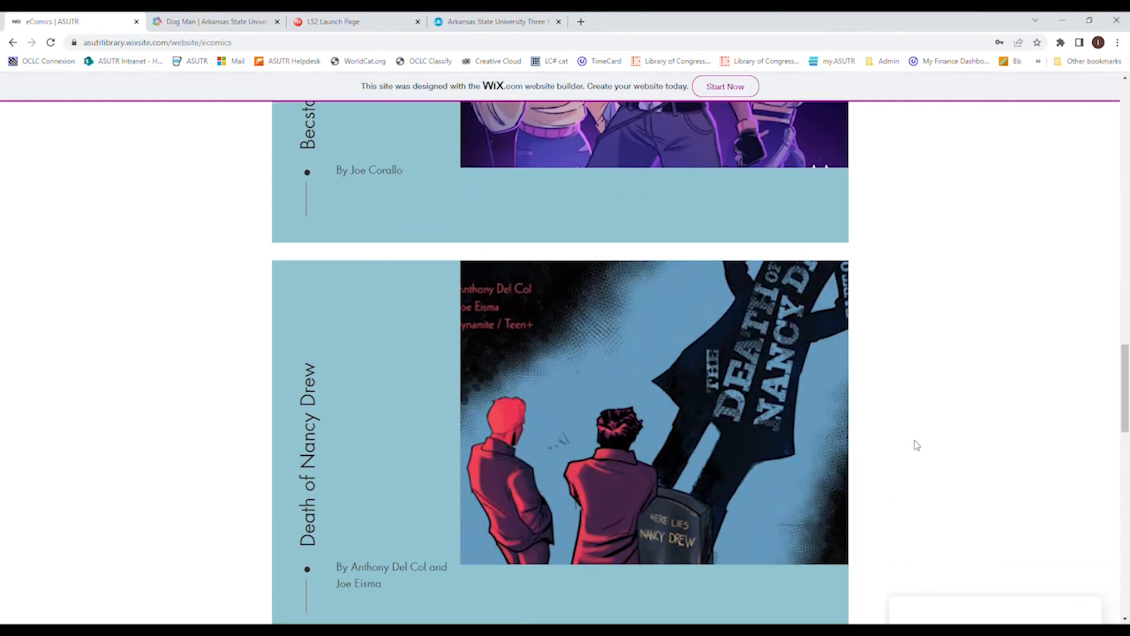
scroll(down, 3)
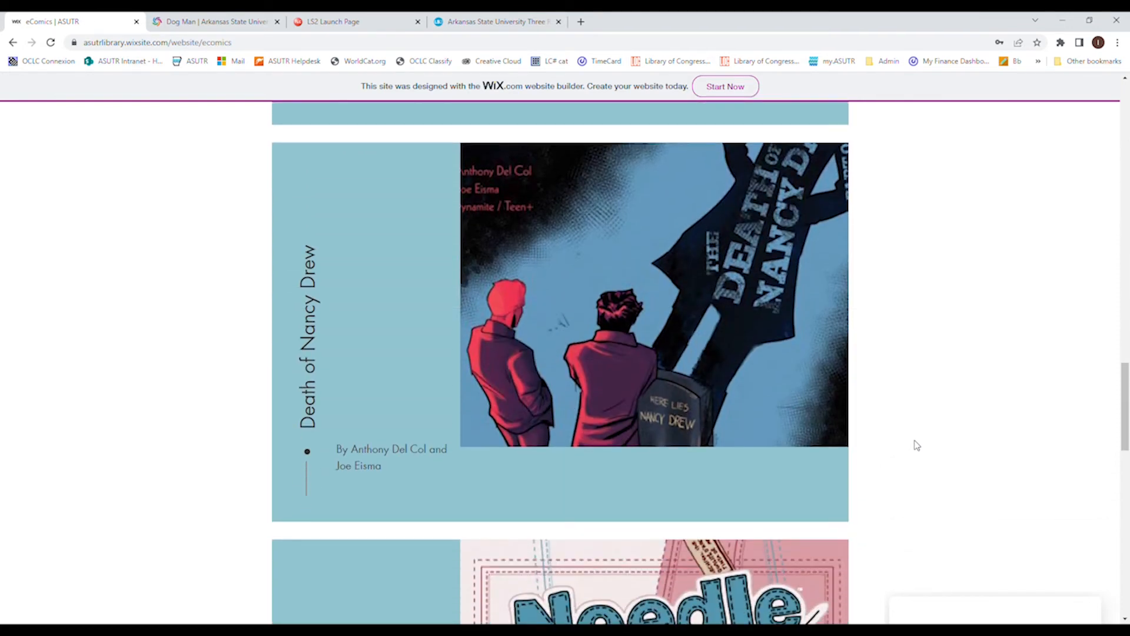
scroll(down, 3)
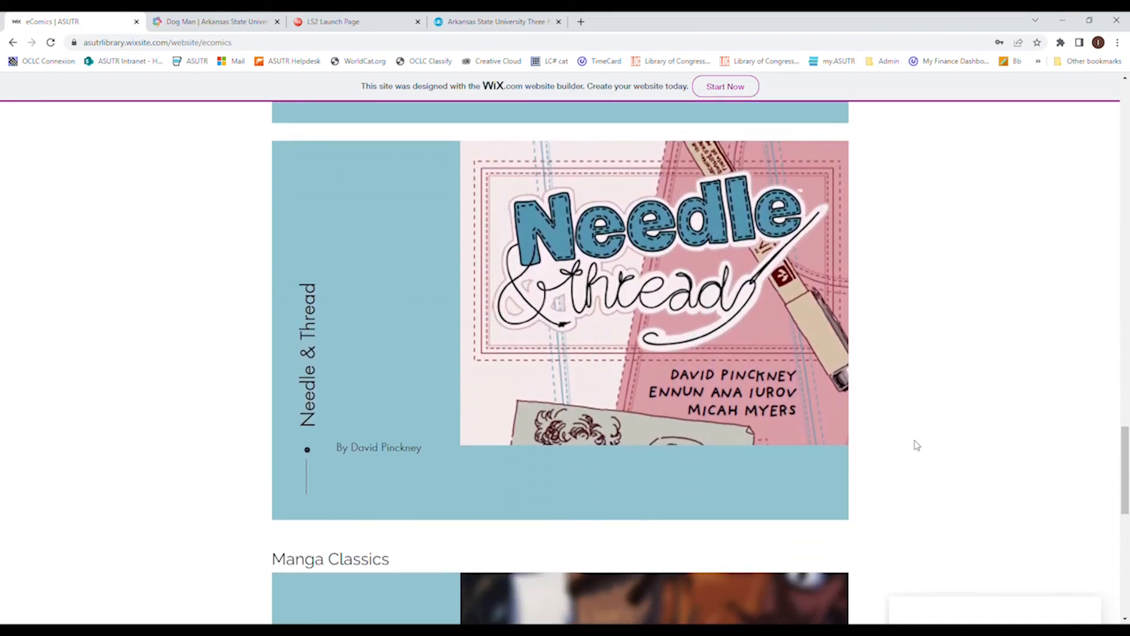
scroll(down, 3)
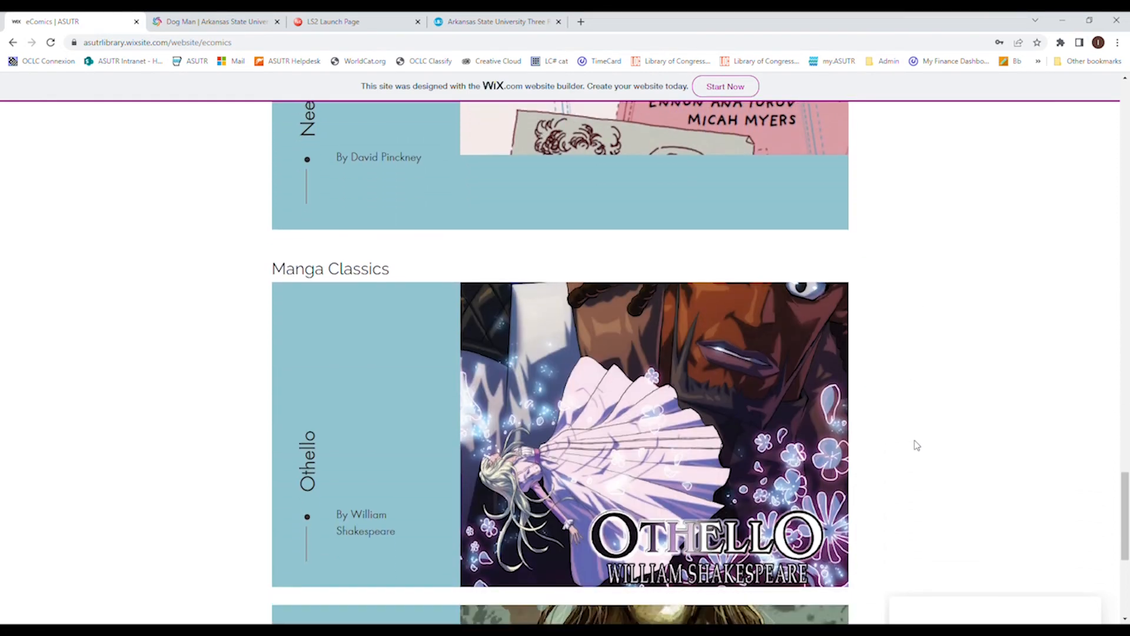
scroll(down, 3)
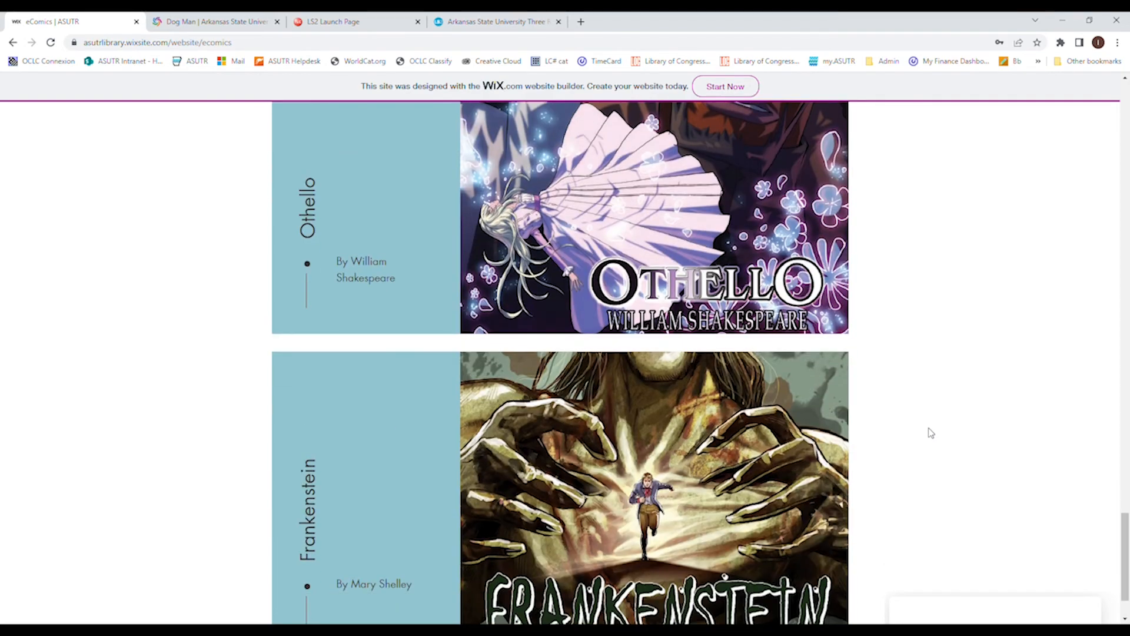
scroll(down, 3)
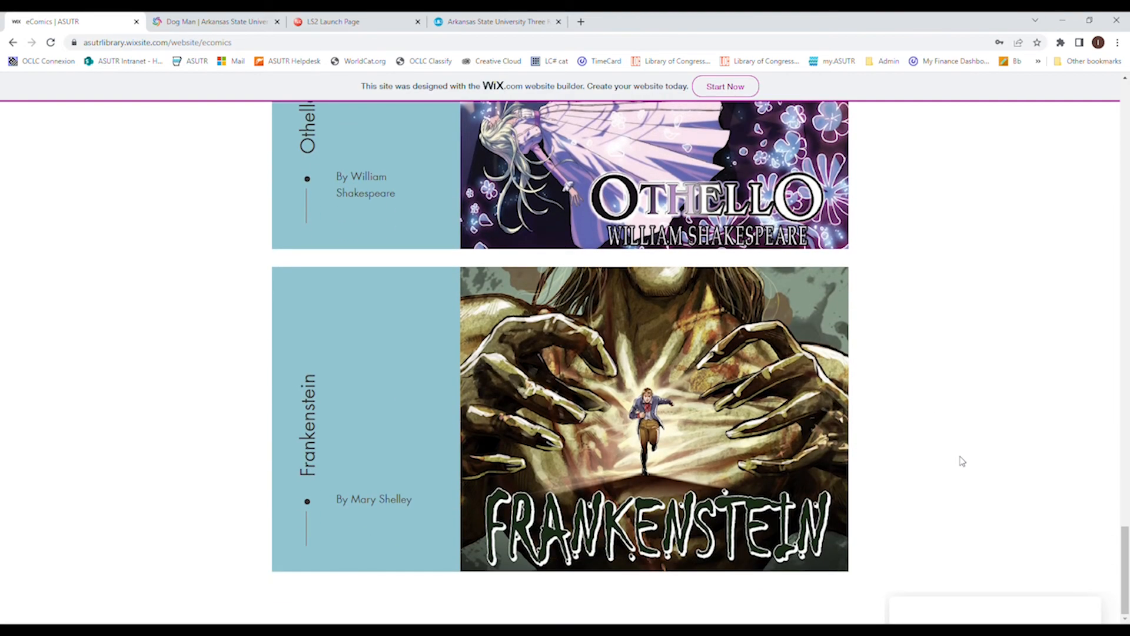
scroll(down, 3)
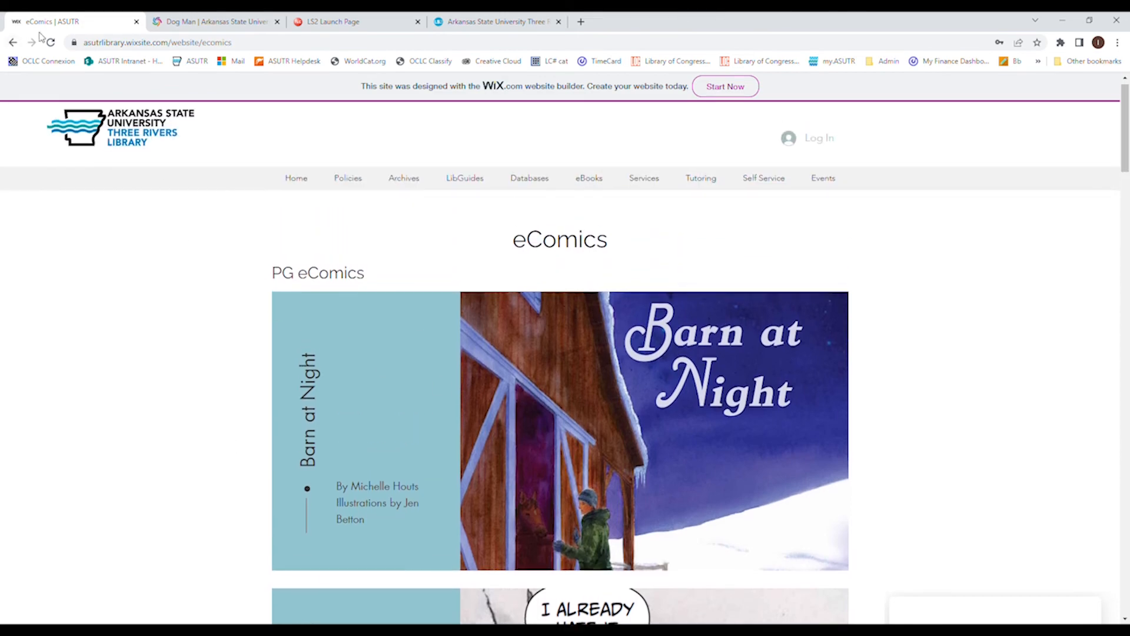
Go back to the homepage and scroll down to the EBooks, Digital Commons and OverDrive icons
click(13, 43)
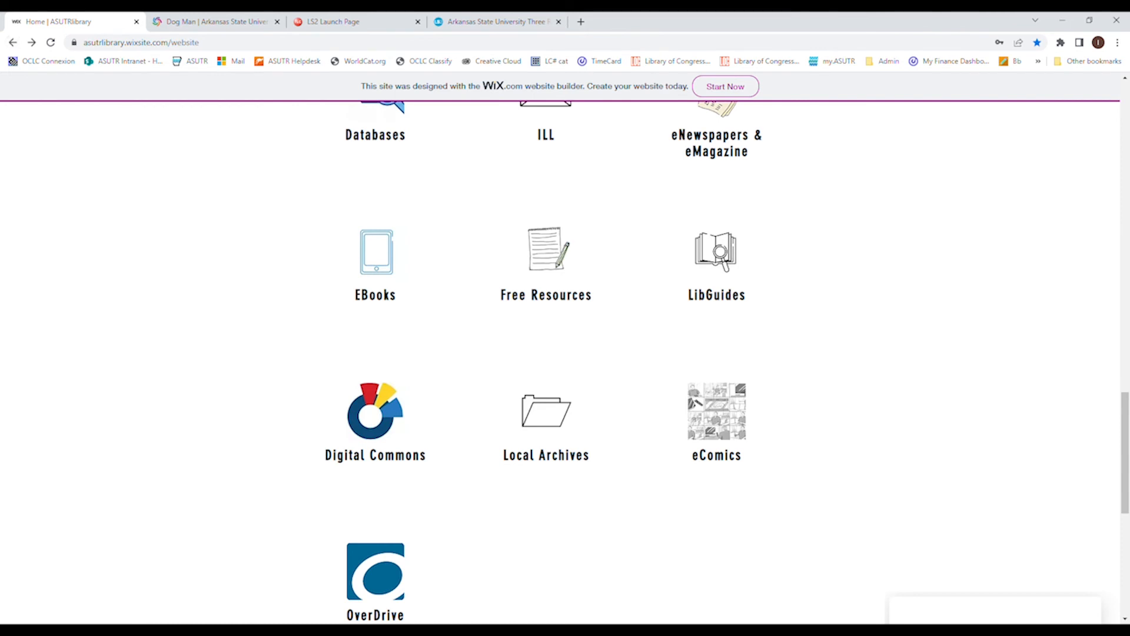
scroll(down, 3)
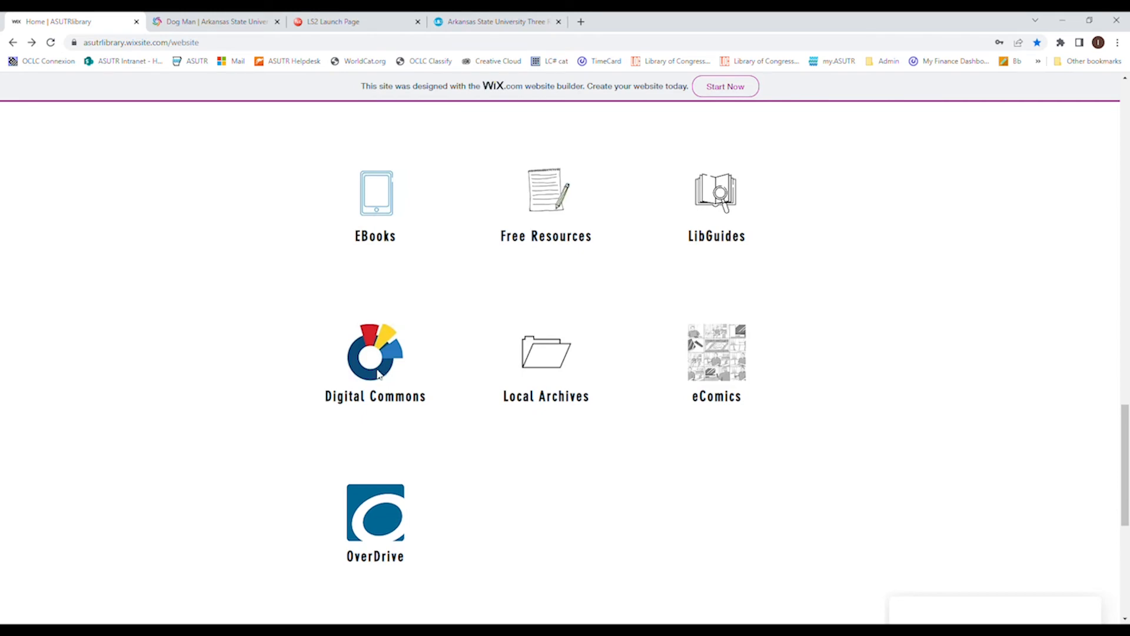
Open Digital Commons Network in a new tab and scroll its discipline wheel of 4,064,802 works
click(375, 361)
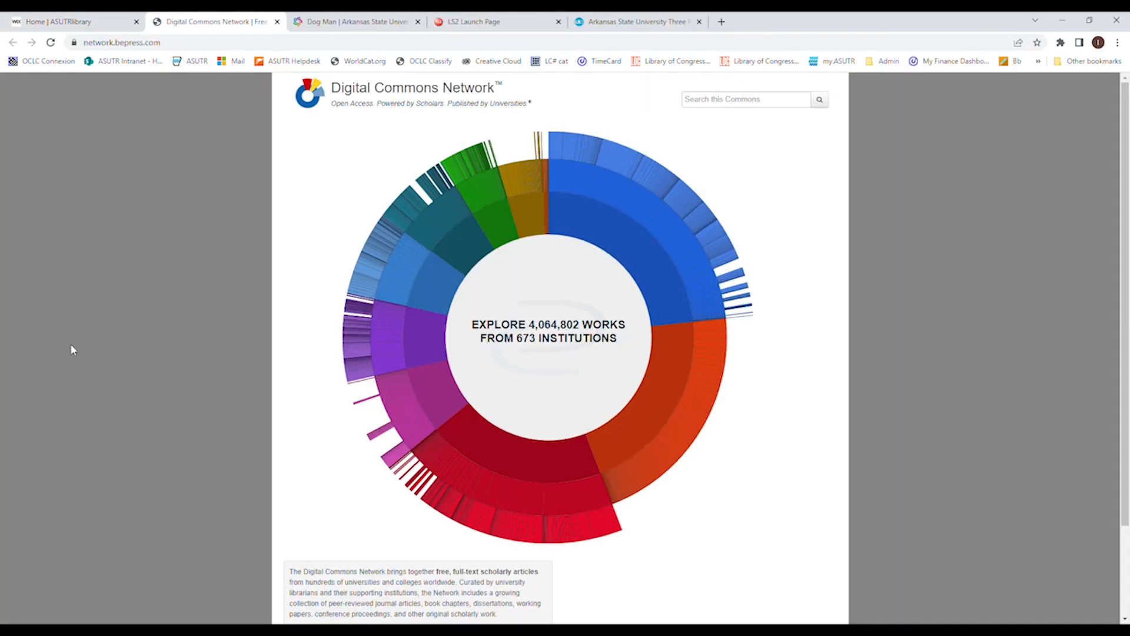
mouse_move(611, 280)
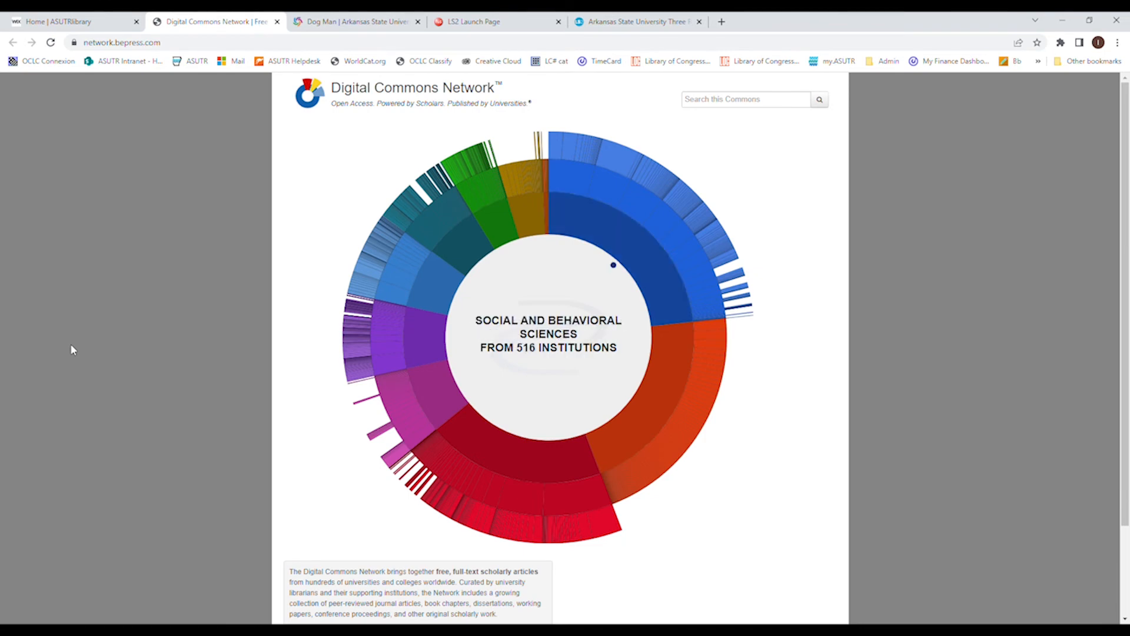
mouse_move(629, 387)
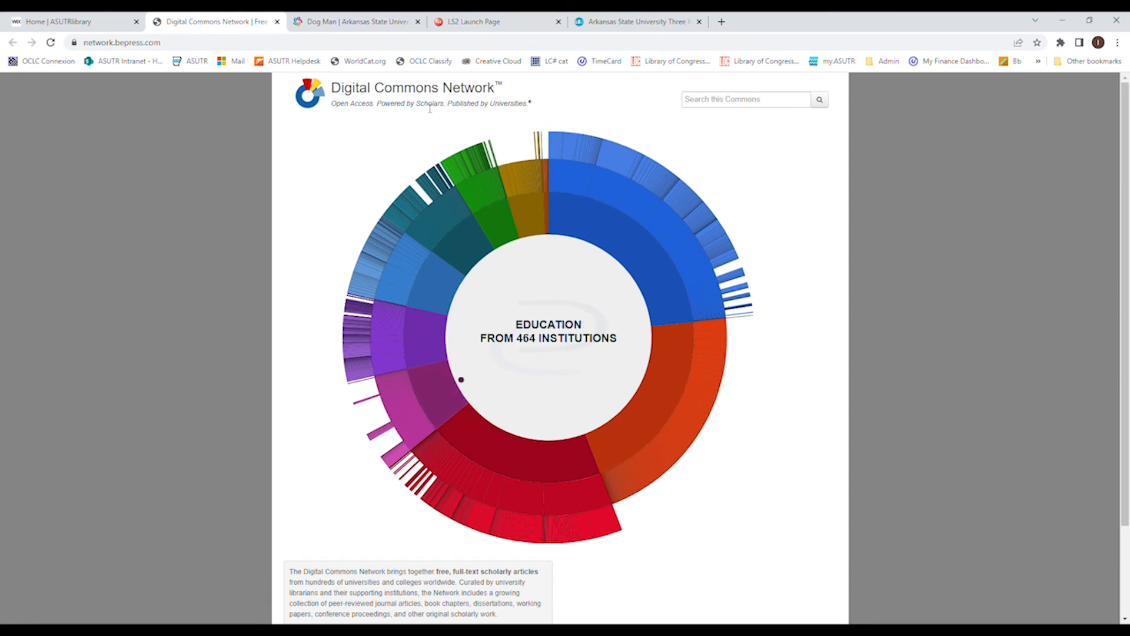
mouse_move(80, 222)
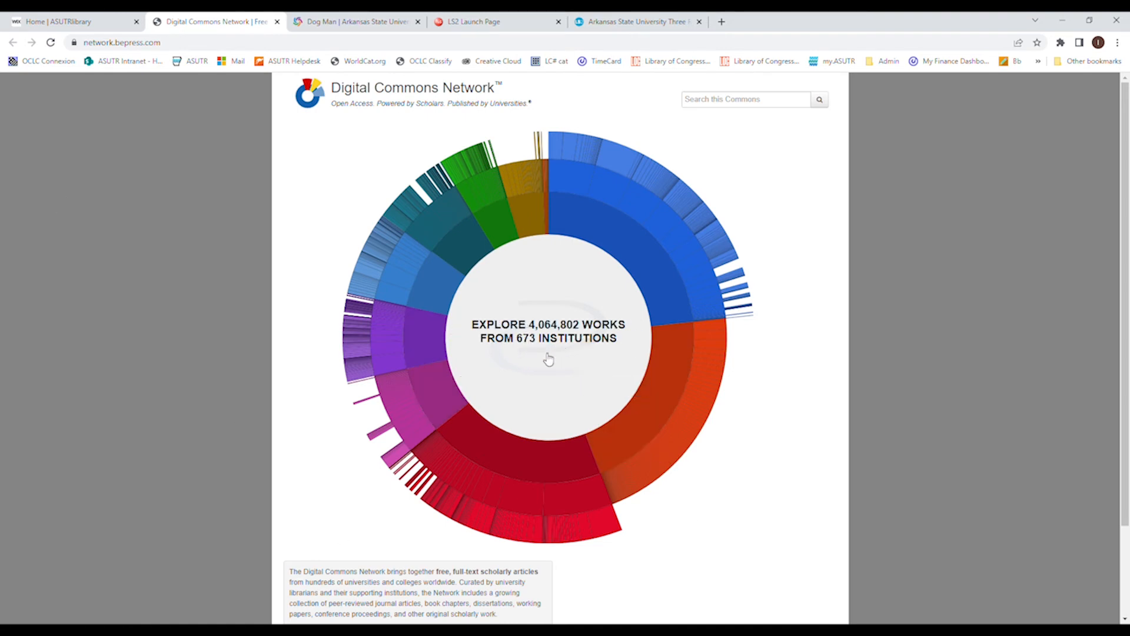
mouse_move(541, 364)
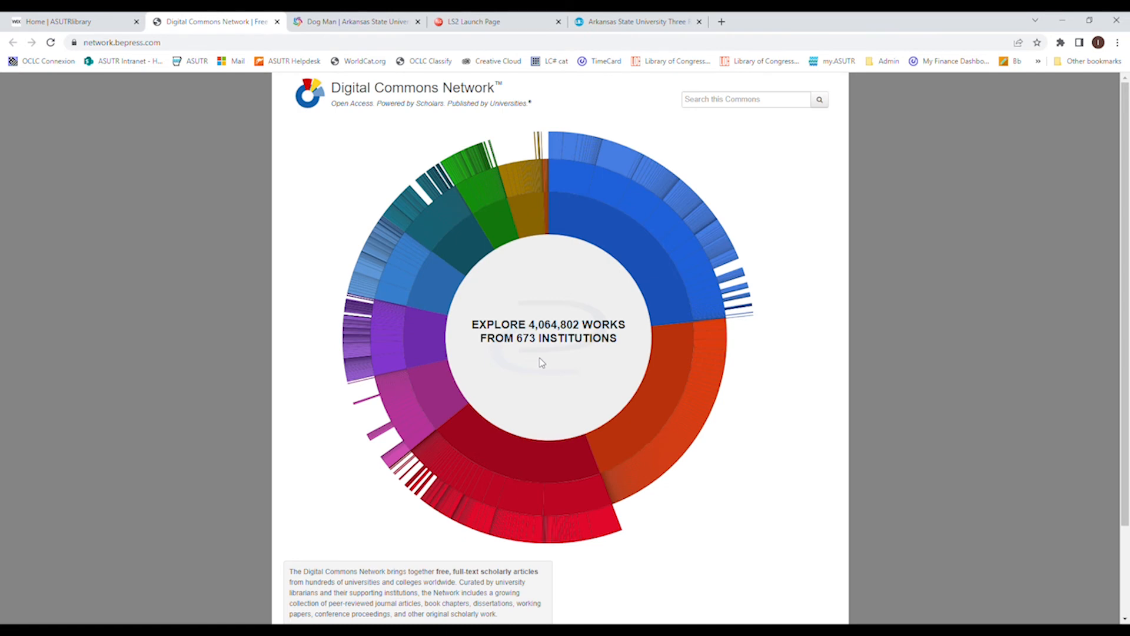
scroll(down, 3)
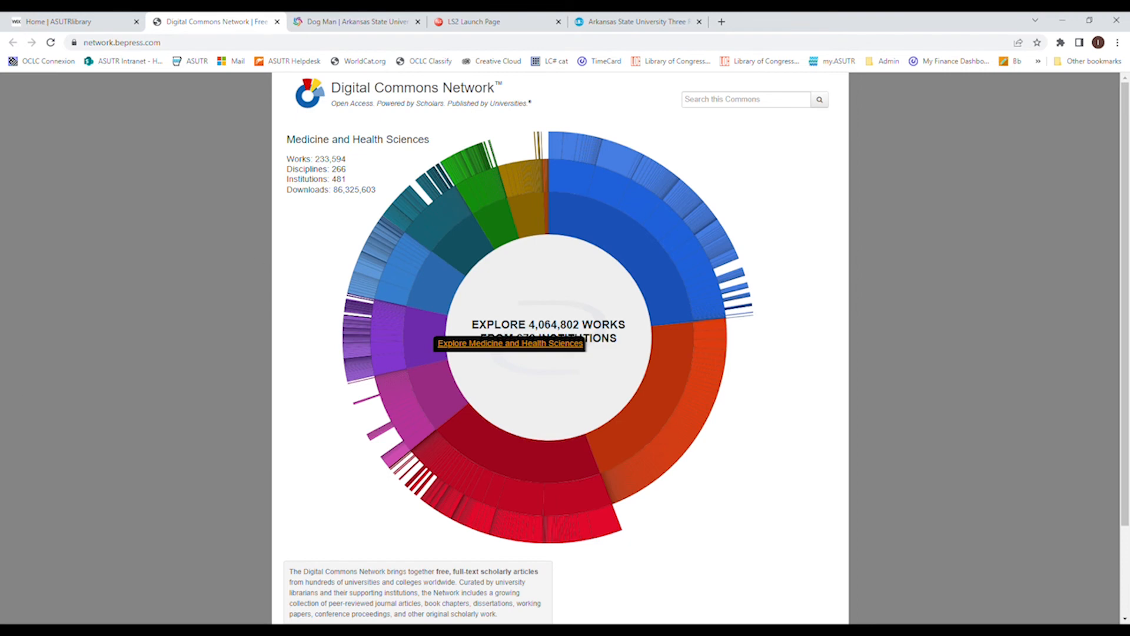
mouse_move(589, 241)
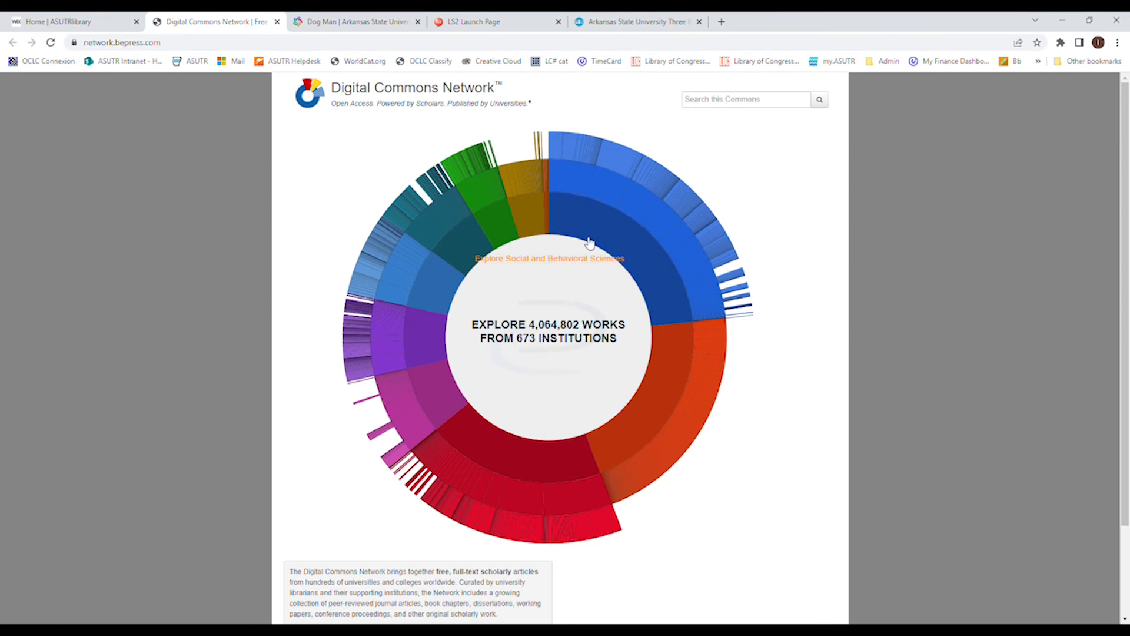
mouse_move(527, 431)
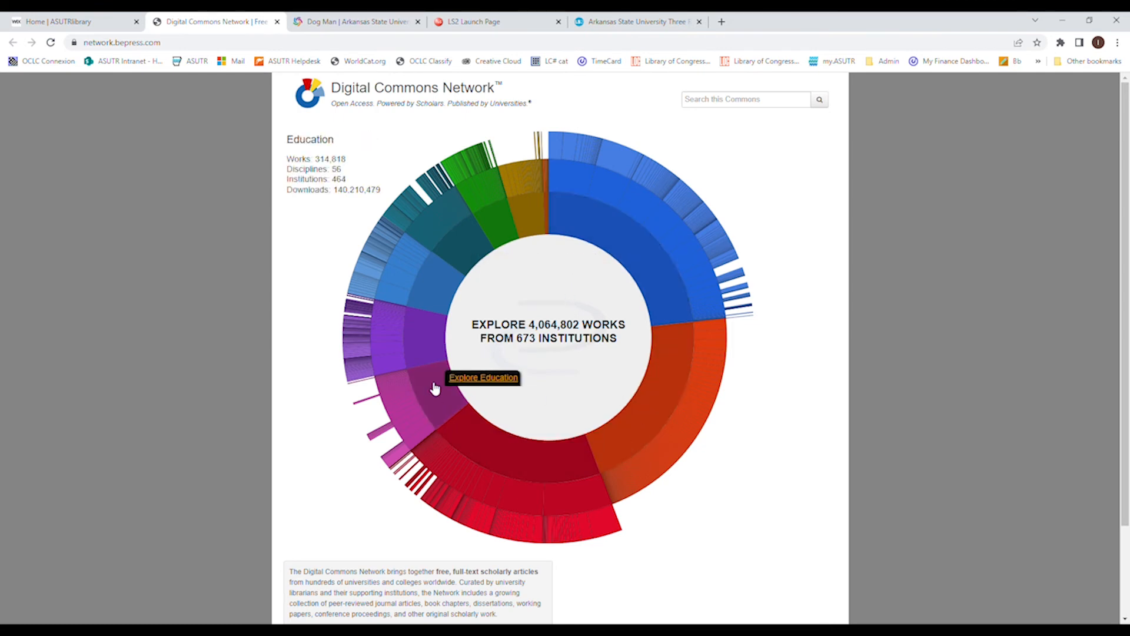
mouse_move(432, 293)
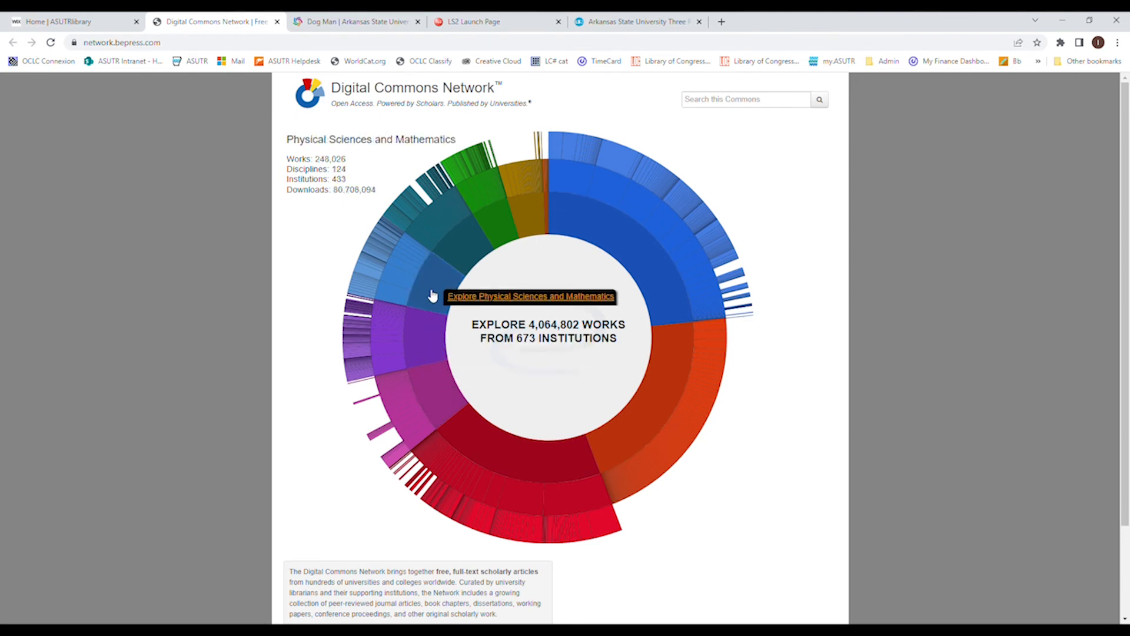
mouse_move(517, 226)
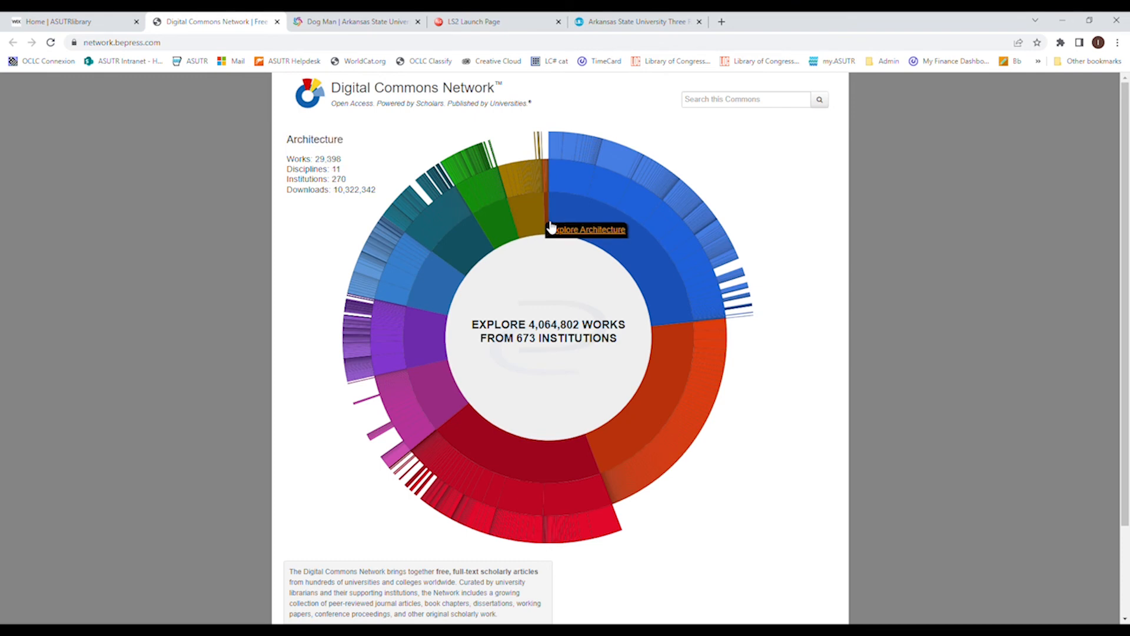
mouse_move(419, 339)
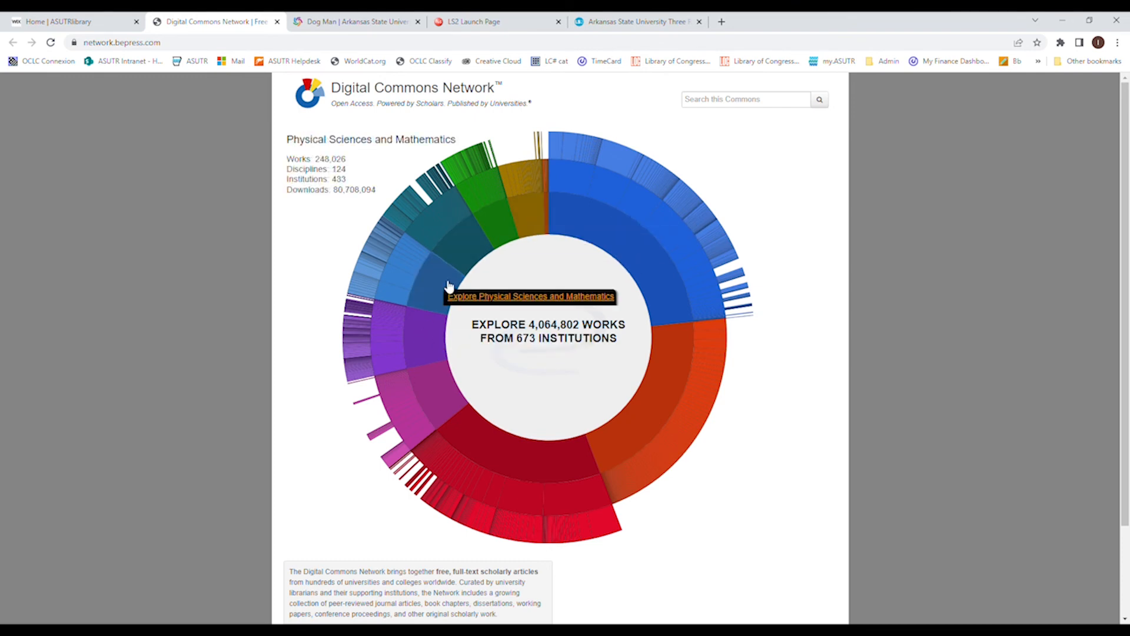
mouse_move(490, 238)
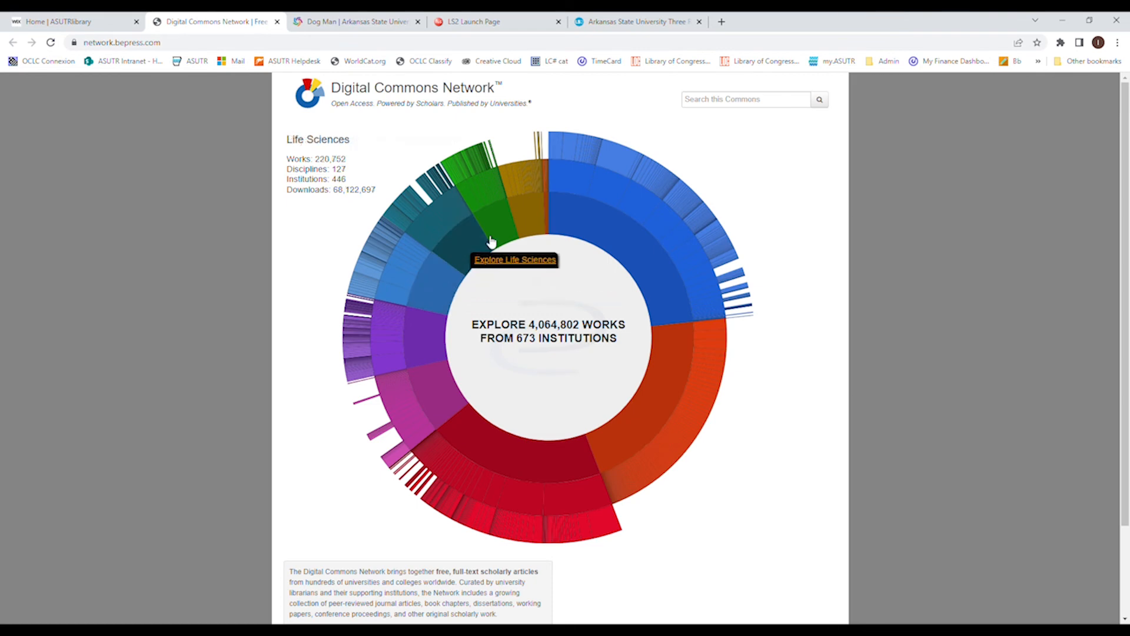
mouse_move(426, 355)
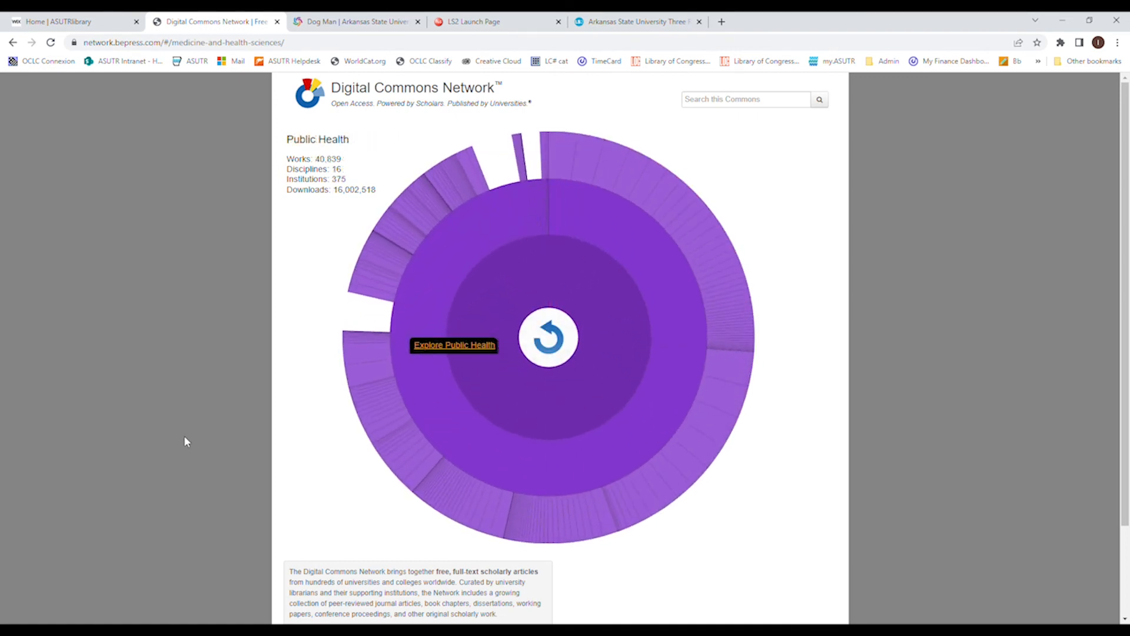
mouse_move(191, 428)
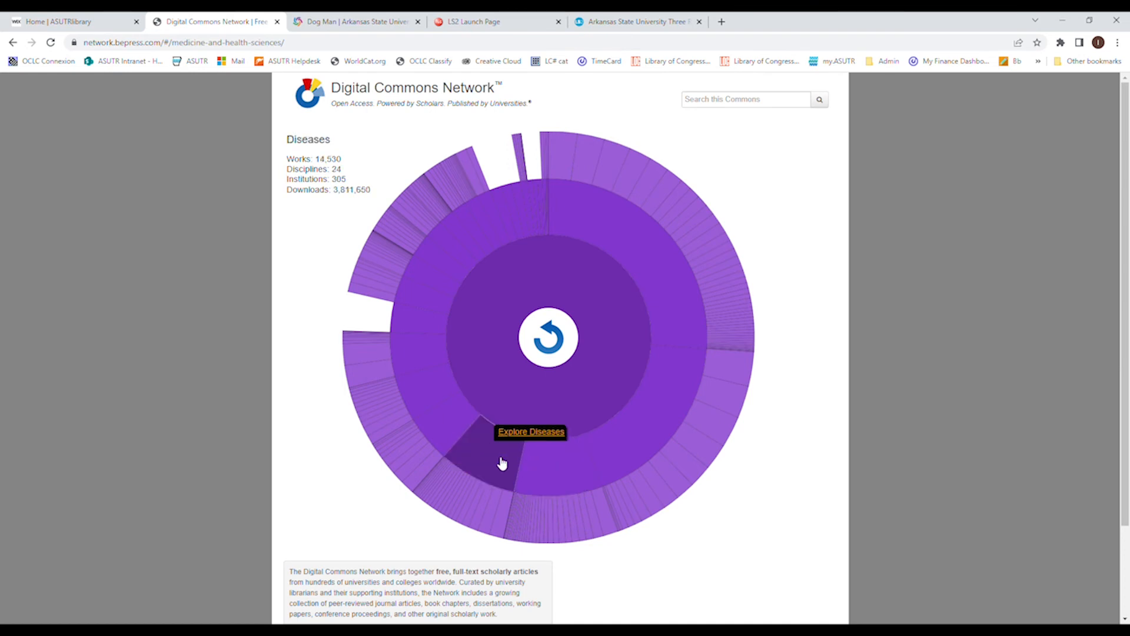
mouse_move(452, 412)
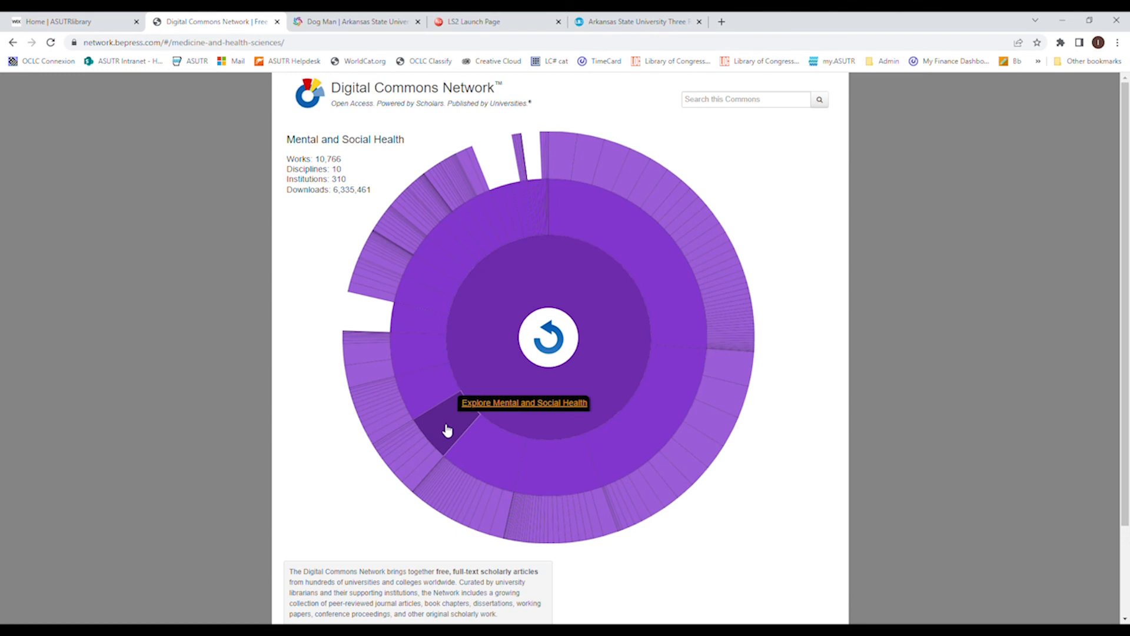
Drill into Mental and Social Health, showing Public Health and Community Nursing (1,476 works)
click(446, 429)
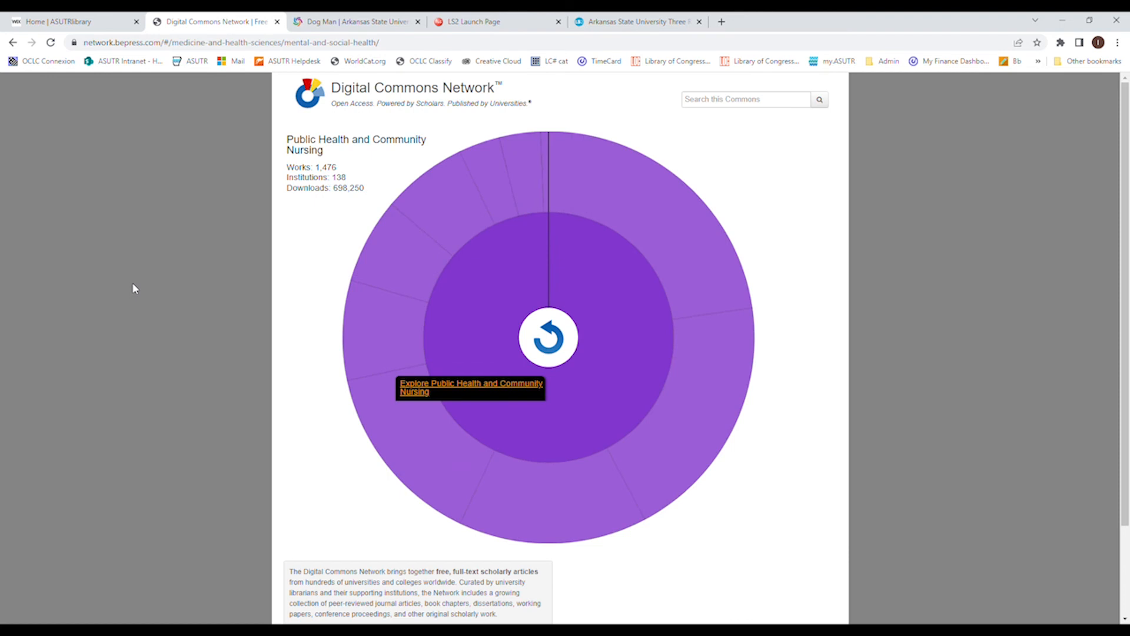
mouse_move(696, 240)
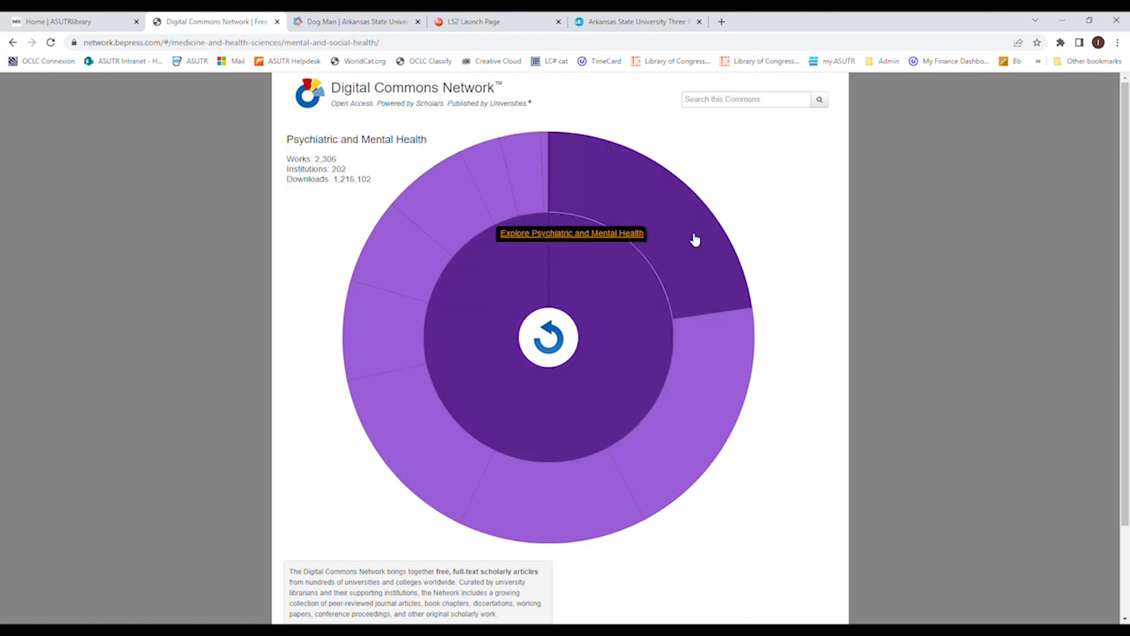
mouse_move(707, 379)
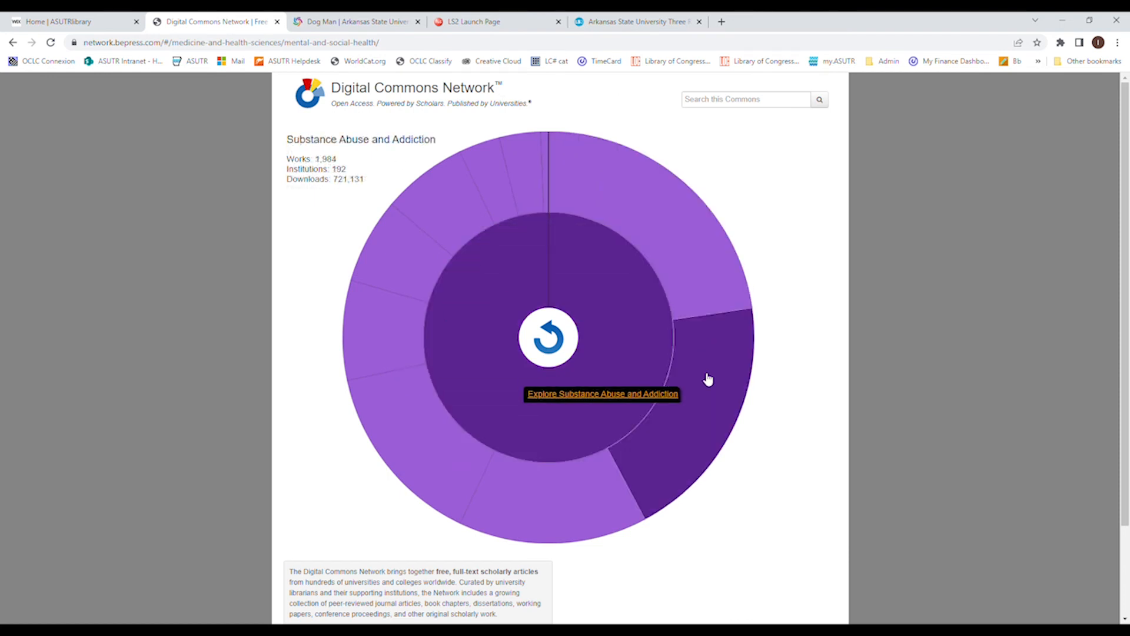
mouse_move(409, 269)
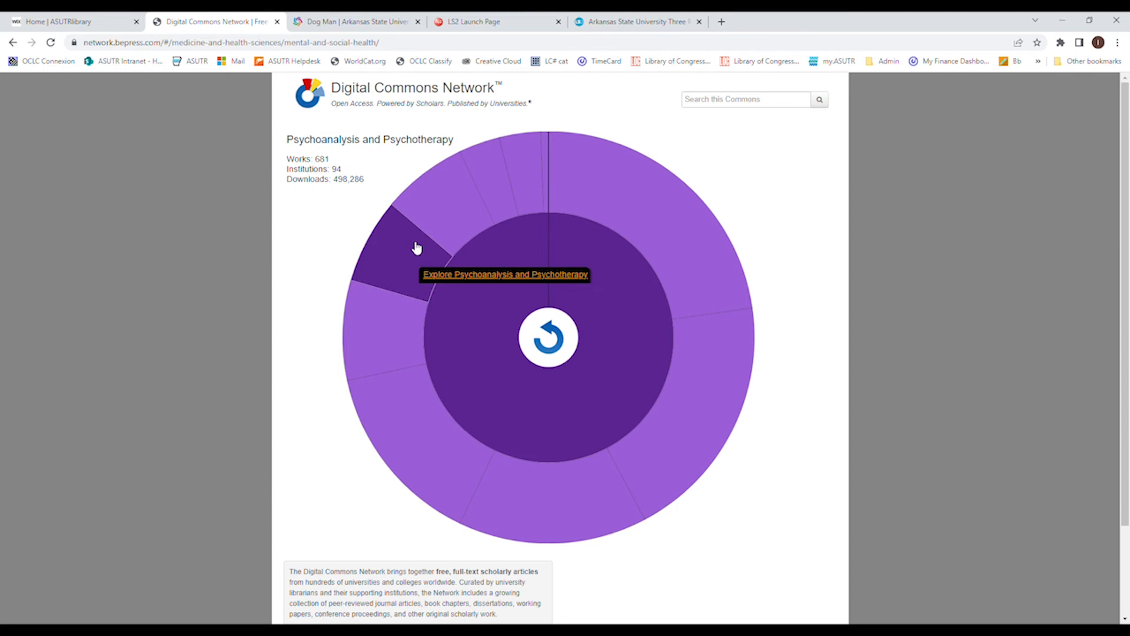
mouse_move(553, 186)
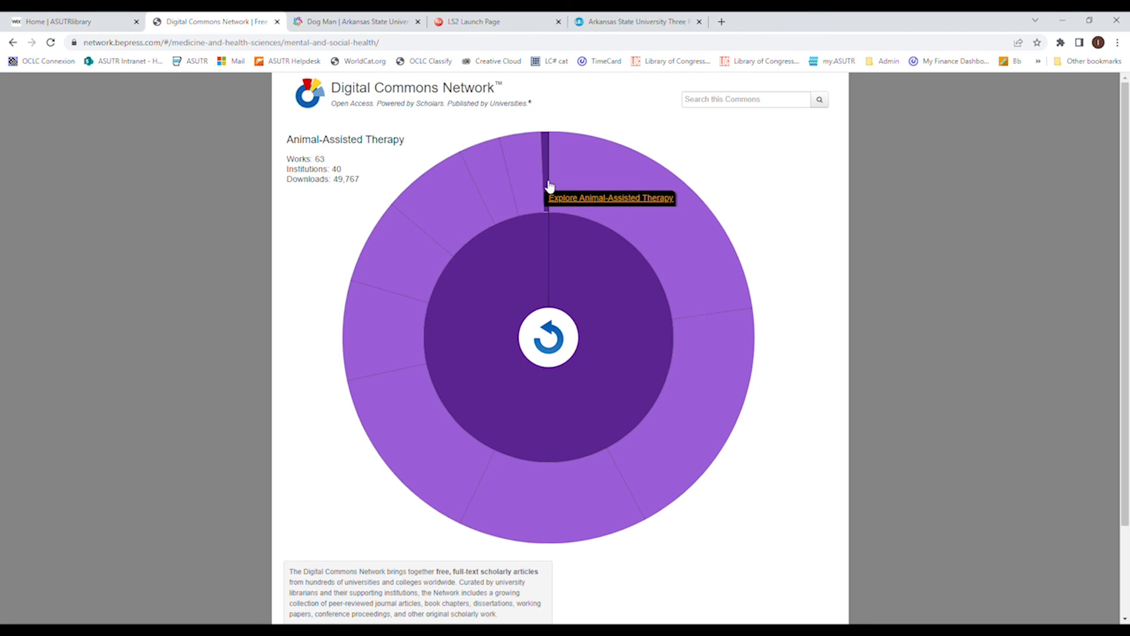
mouse_move(556, 185)
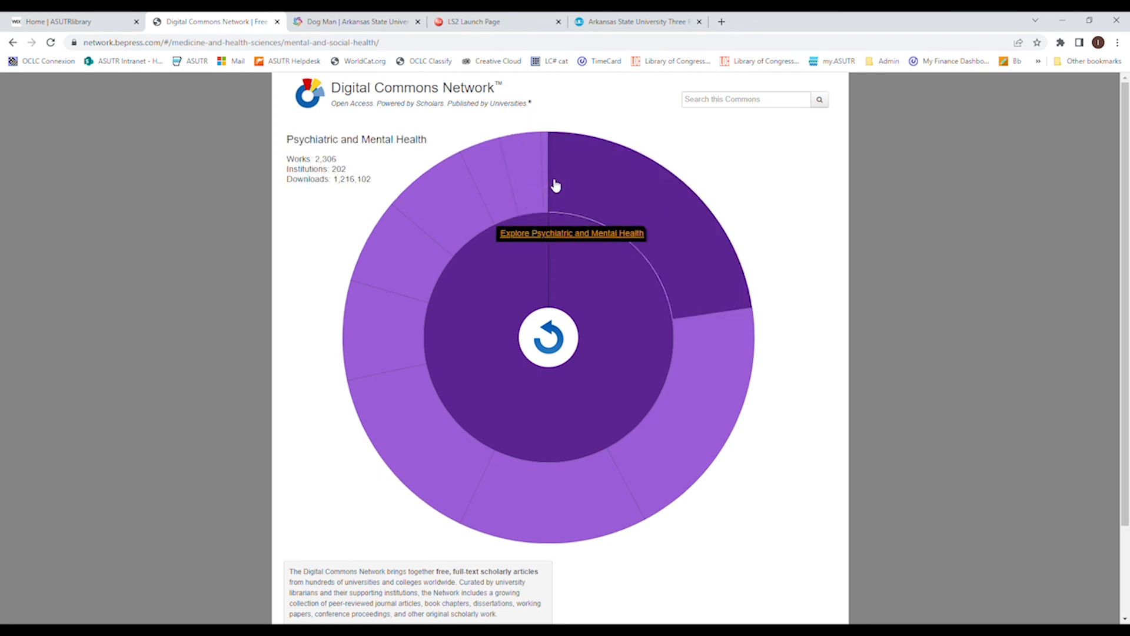
mouse_move(546, 184)
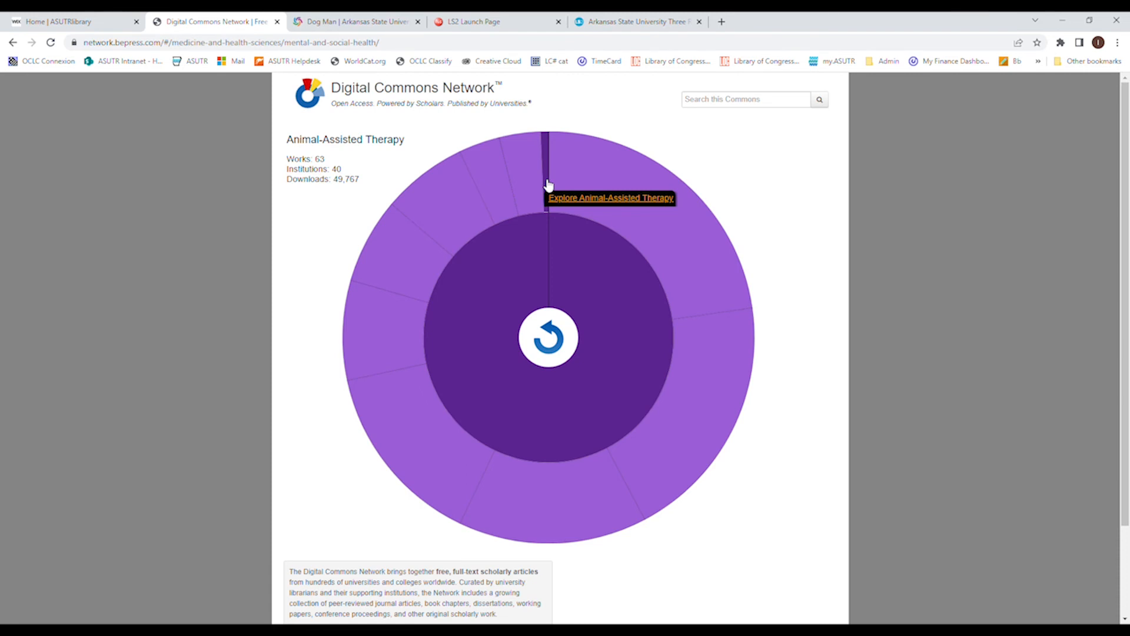
mouse_move(624, 214)
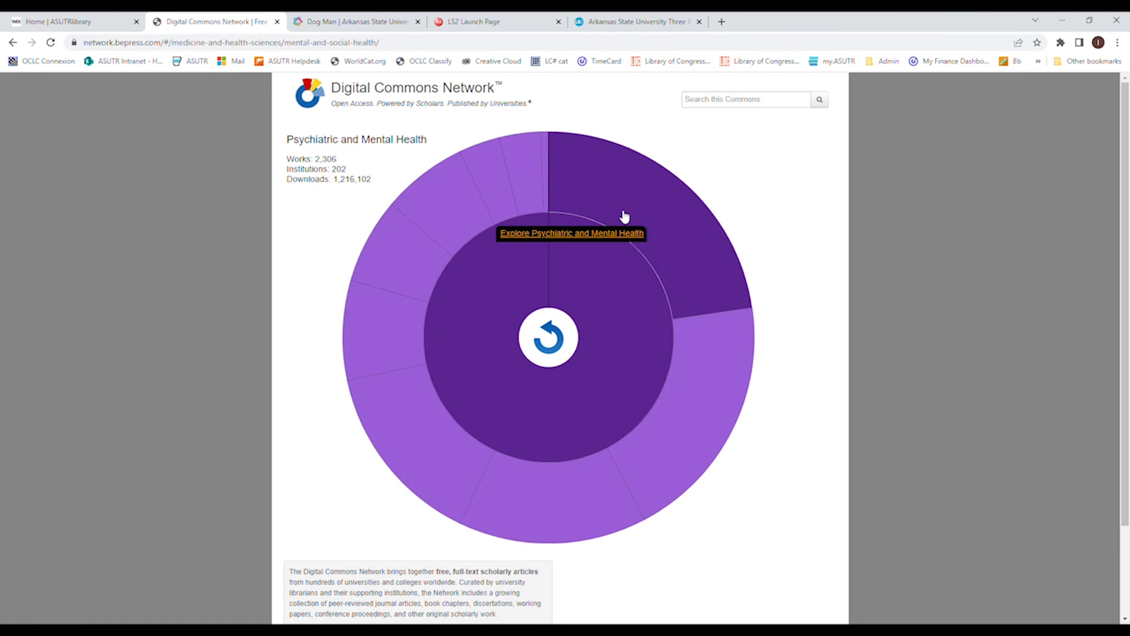
mouse_move(631, 206)
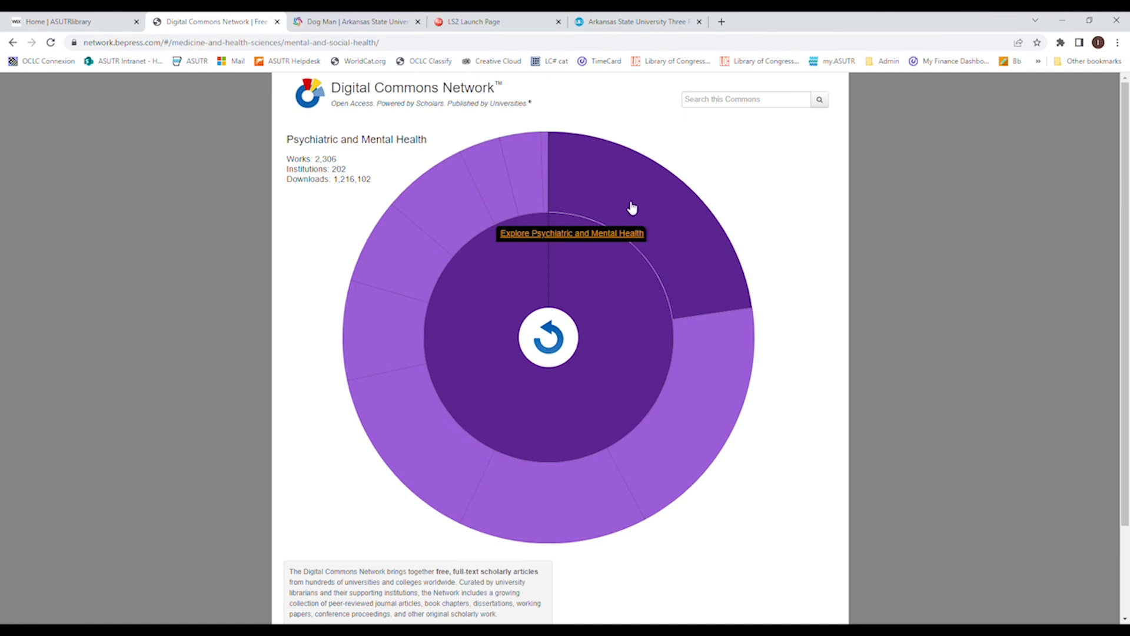
mouse_move(549, 208)
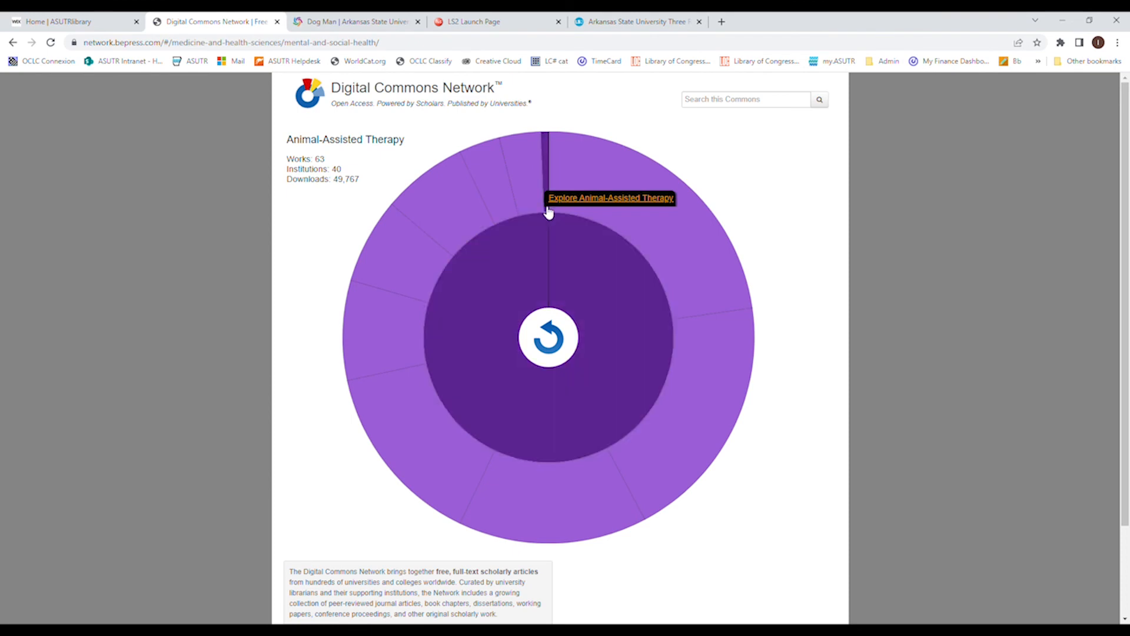
View the Animal-Assisted Therapy Commons with 116 authors and 49,767 downloads
click(610, 198)
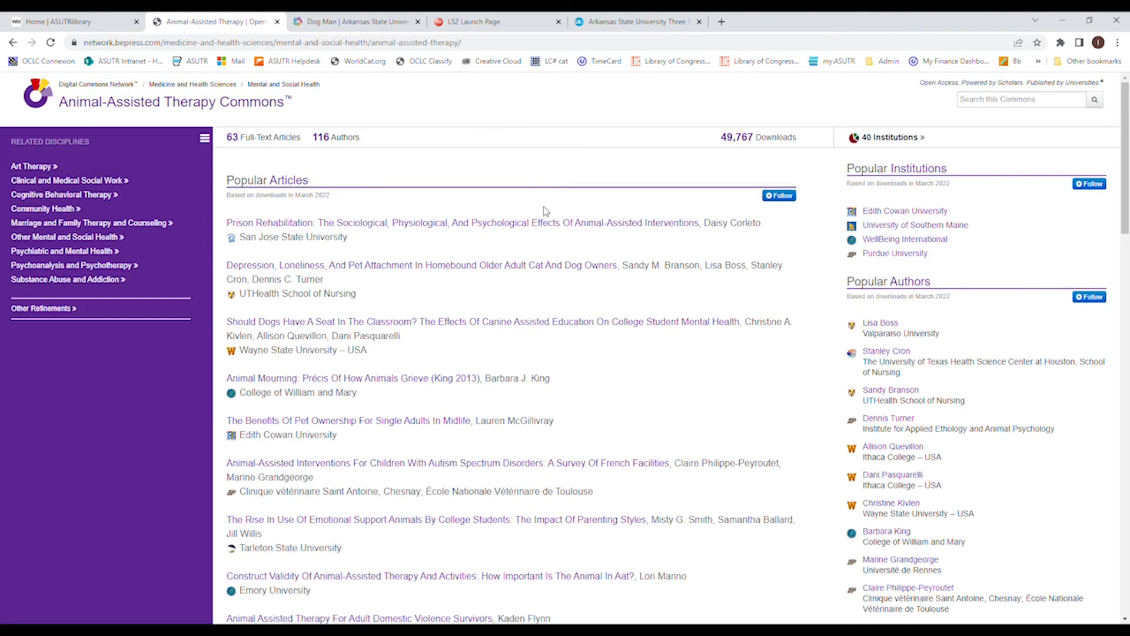
mouse_move(572, 164)
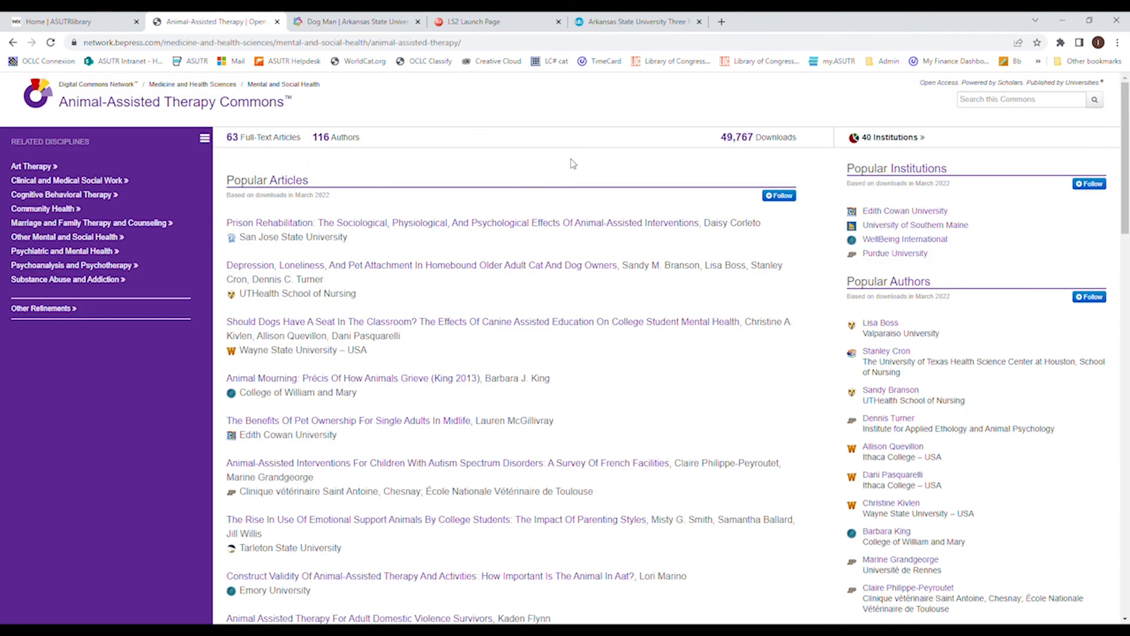
mouse_move(237, 151)
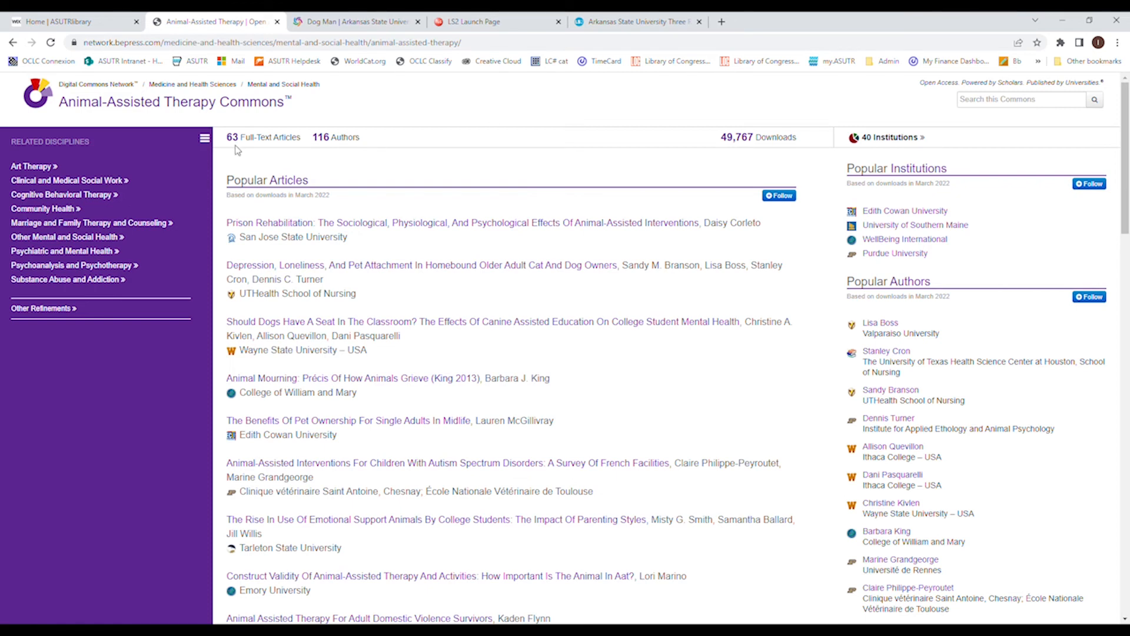
mouse_move(494, 138)
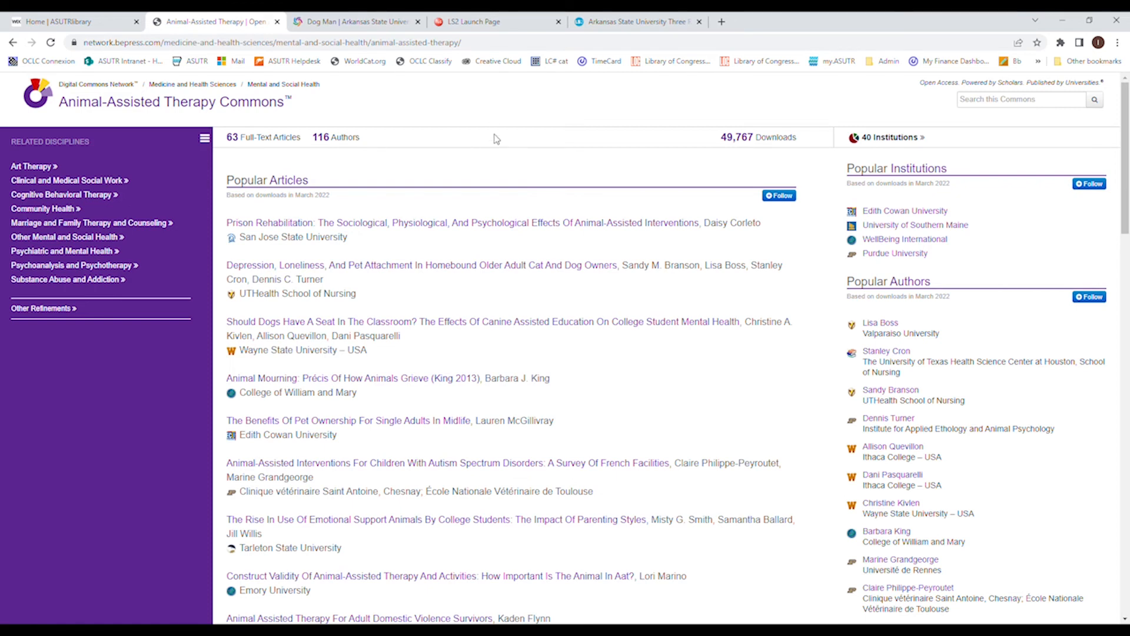
mouse_move(467, 117)
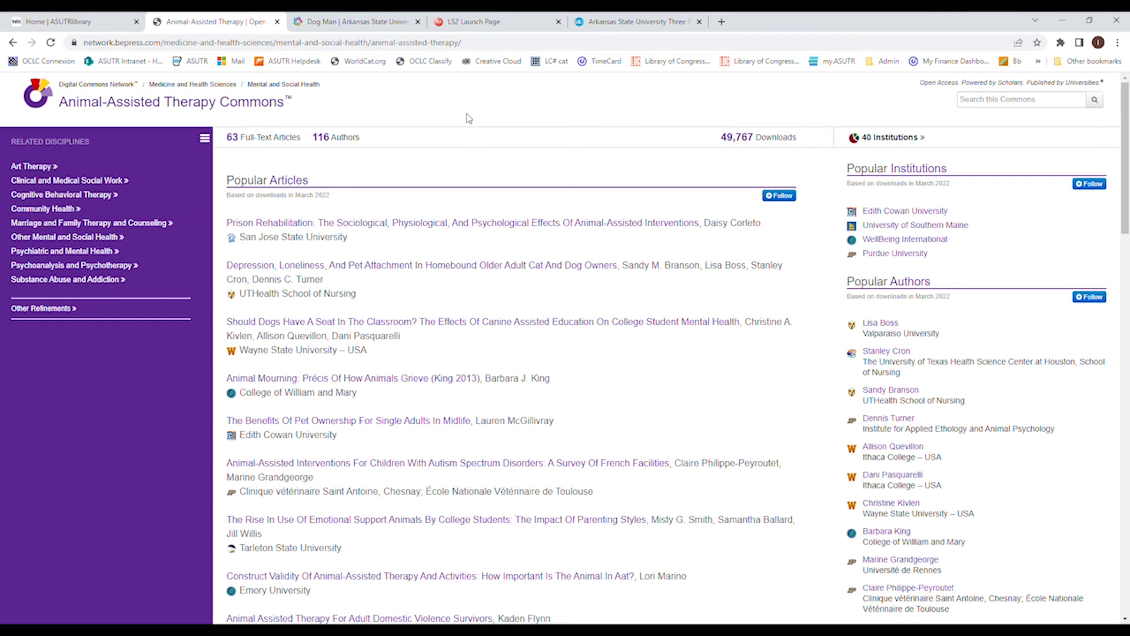
mouse_move(457, 119)
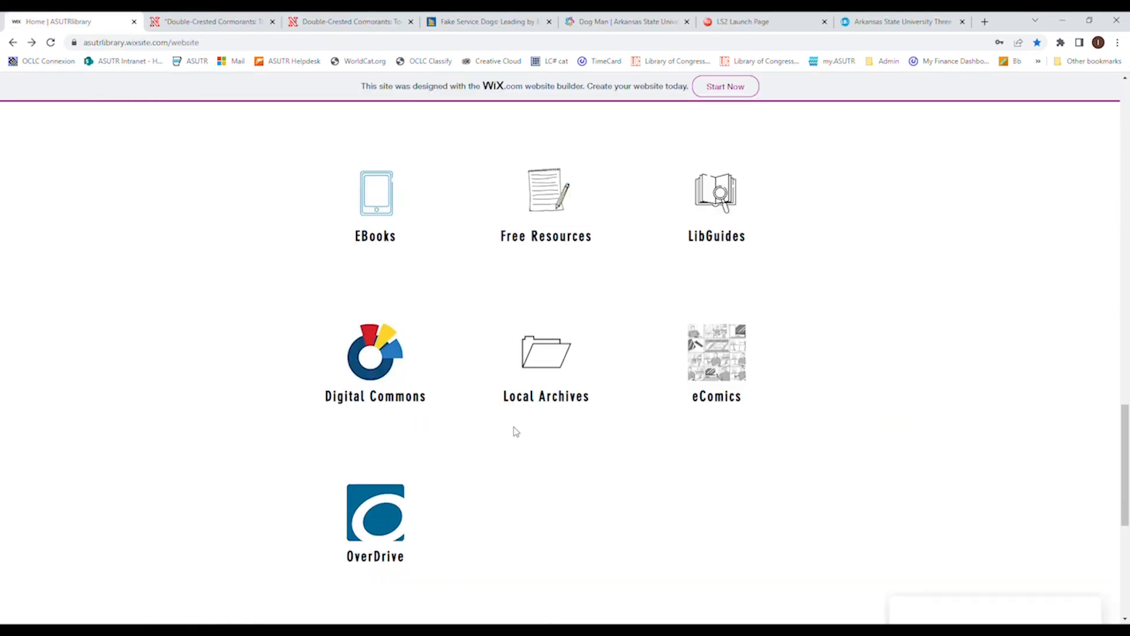
mouse_move(542, 538)
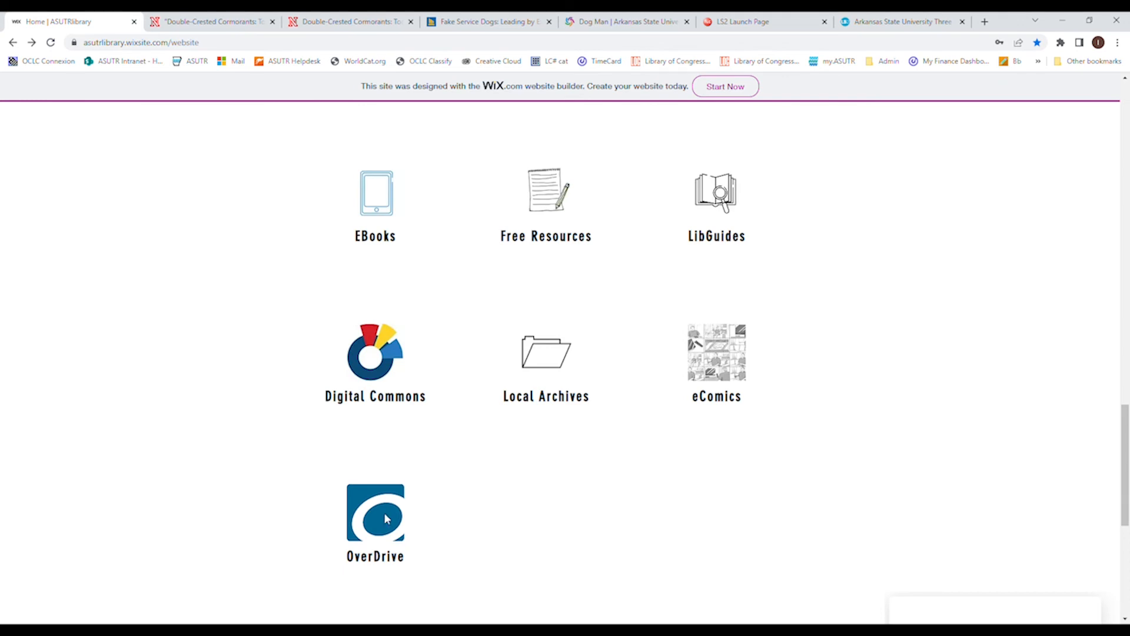
Open the Three Rivers Library OverDrive catalog and browse its Just added, Fiction and next-read rows
click(374, 518)
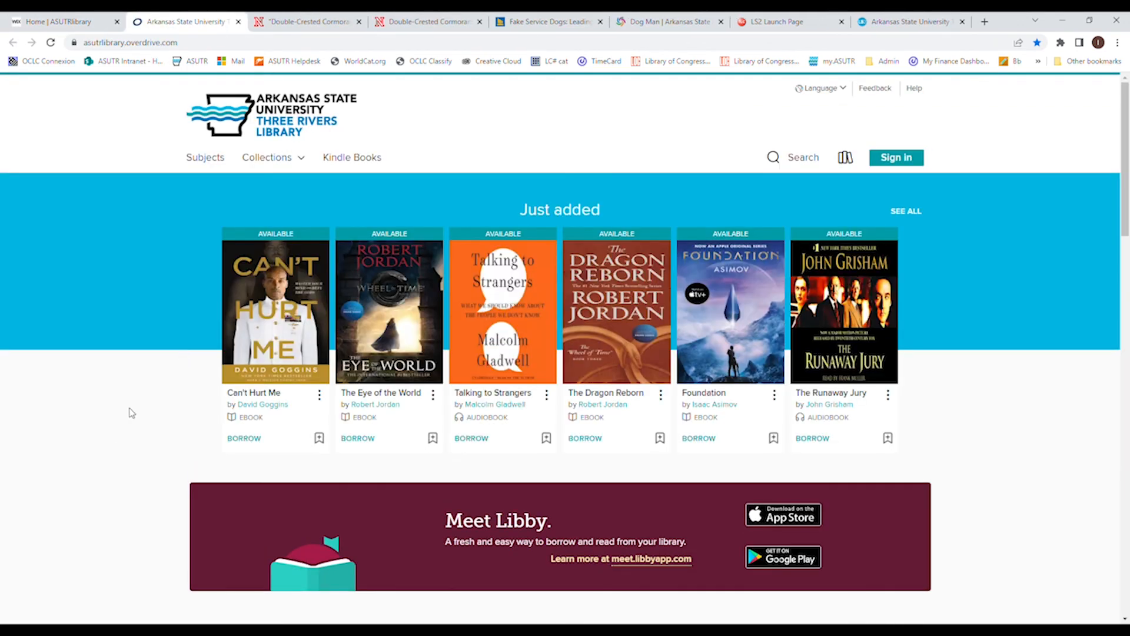
mouse_move(115, 426)
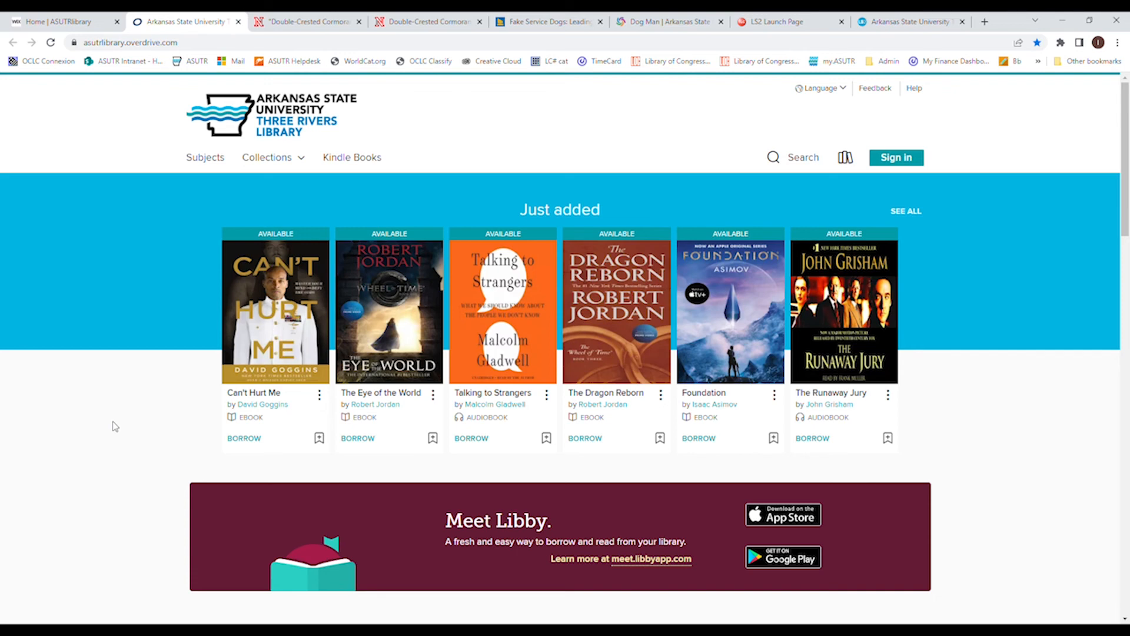
mouse_move(149, 445)
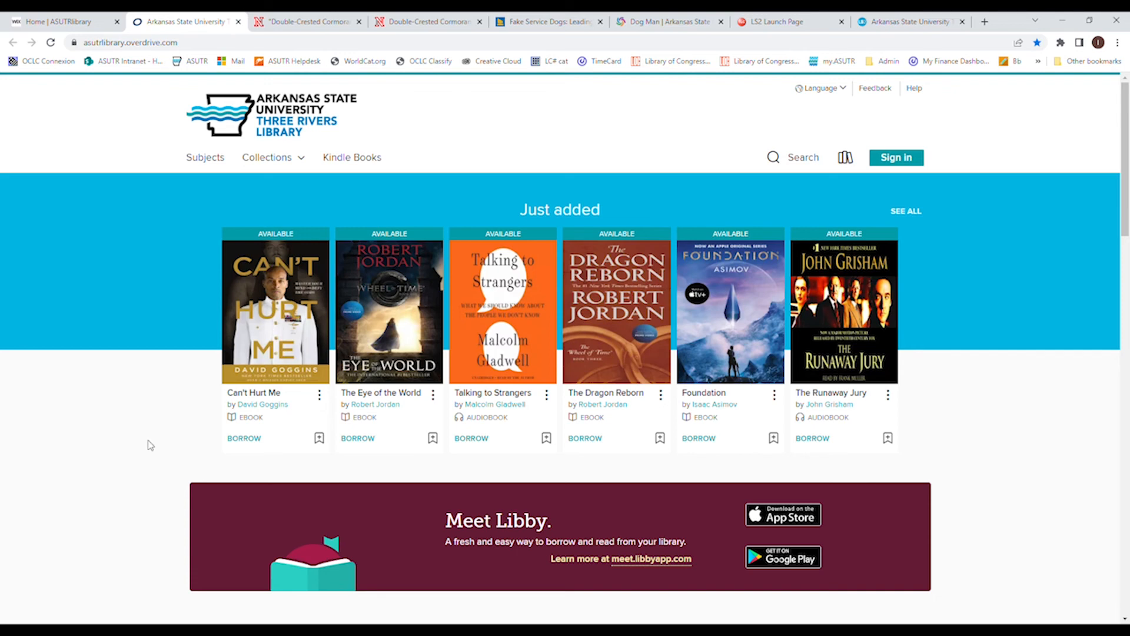
mouse_move(999, 452)
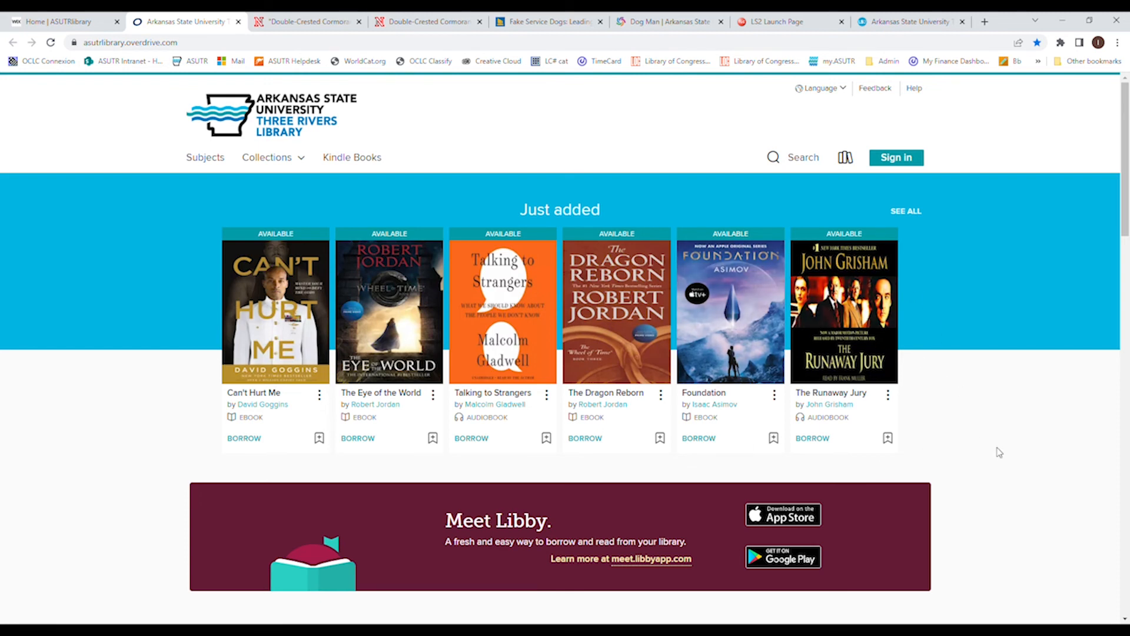
scroll(down, 3)
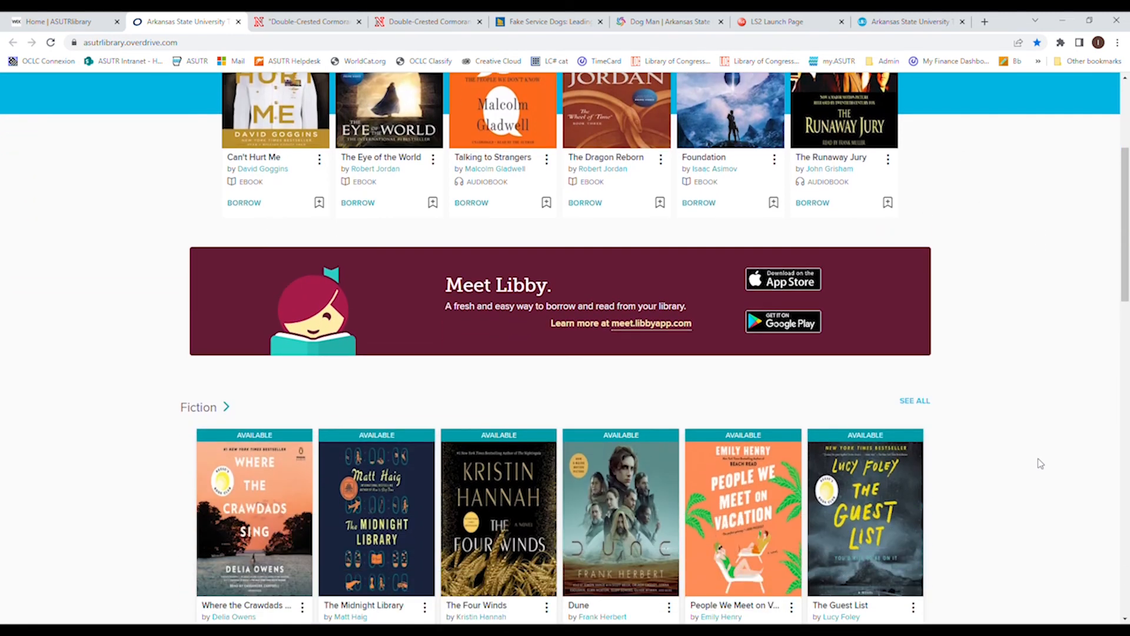
scroll(down, 3)
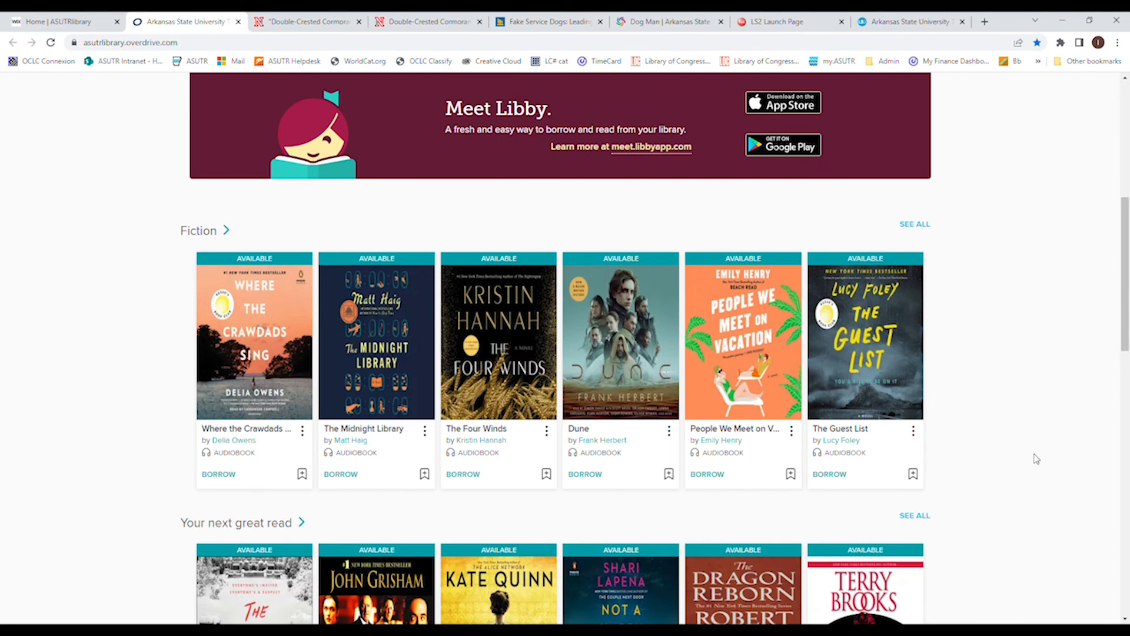
scroll(down, 3)
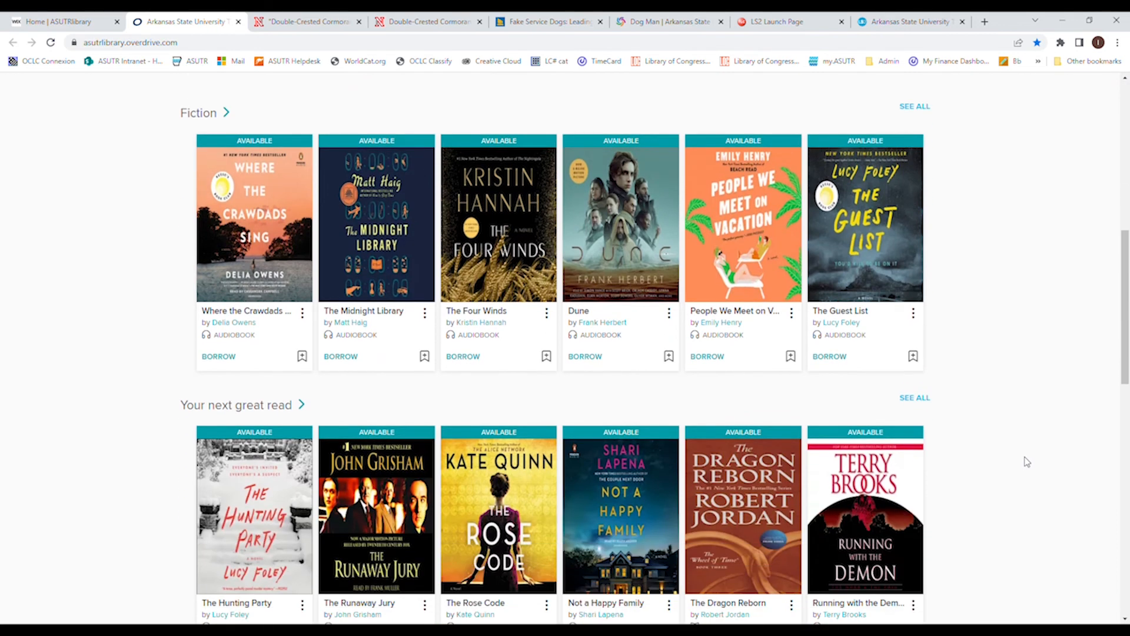
mouse_move(1019, 447)
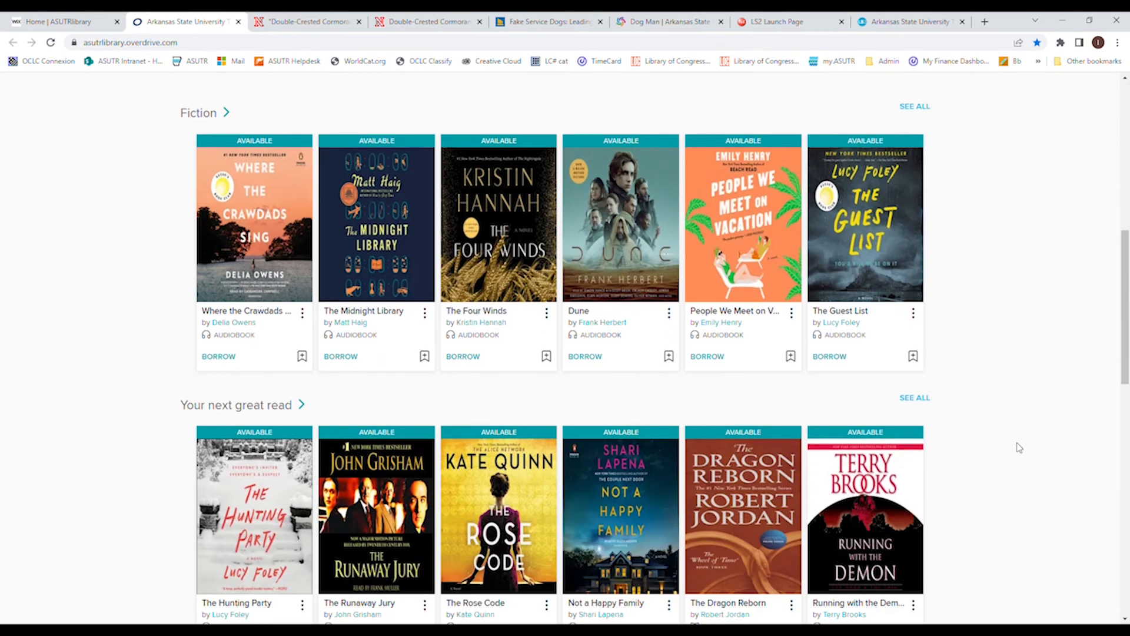
mouse_move(1007, 445)
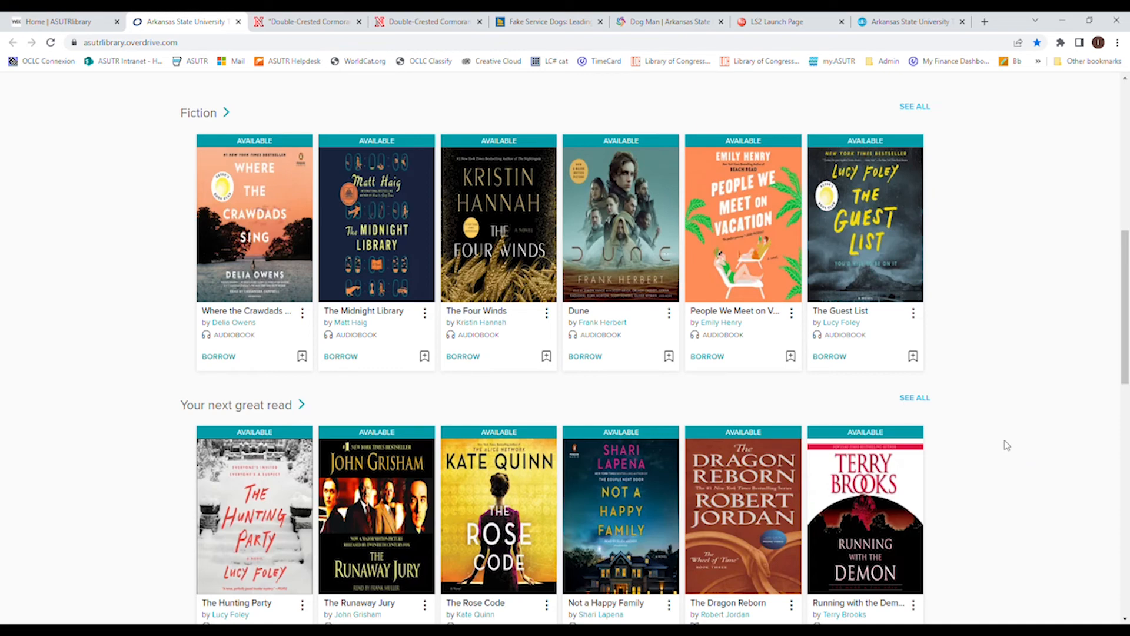
scroll(down, 3)
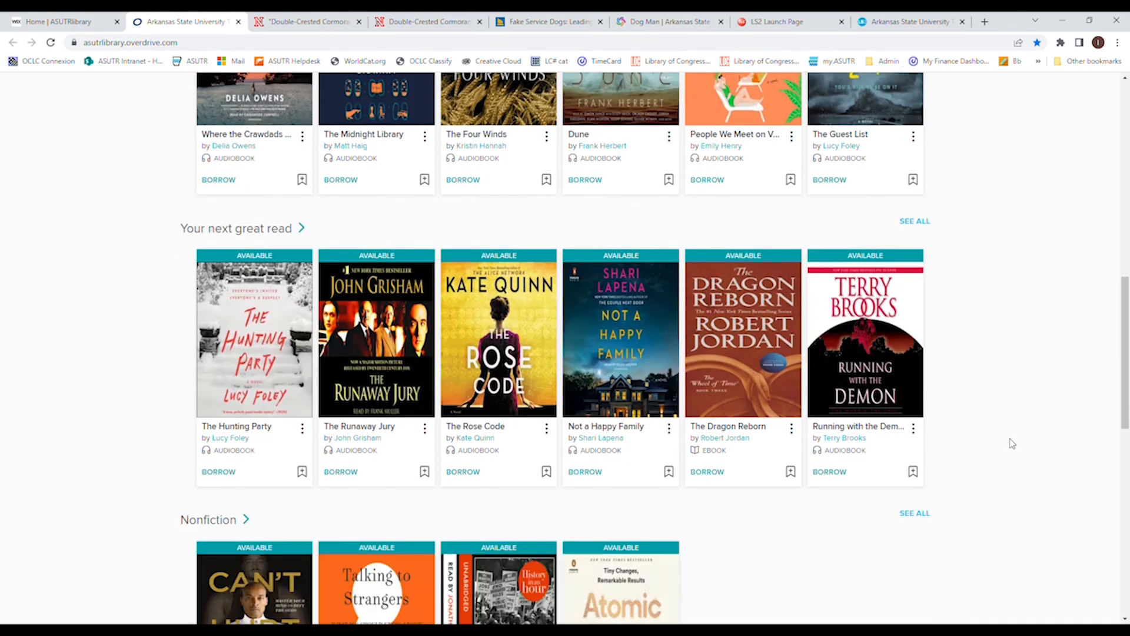
mouse_move(1011, 436)
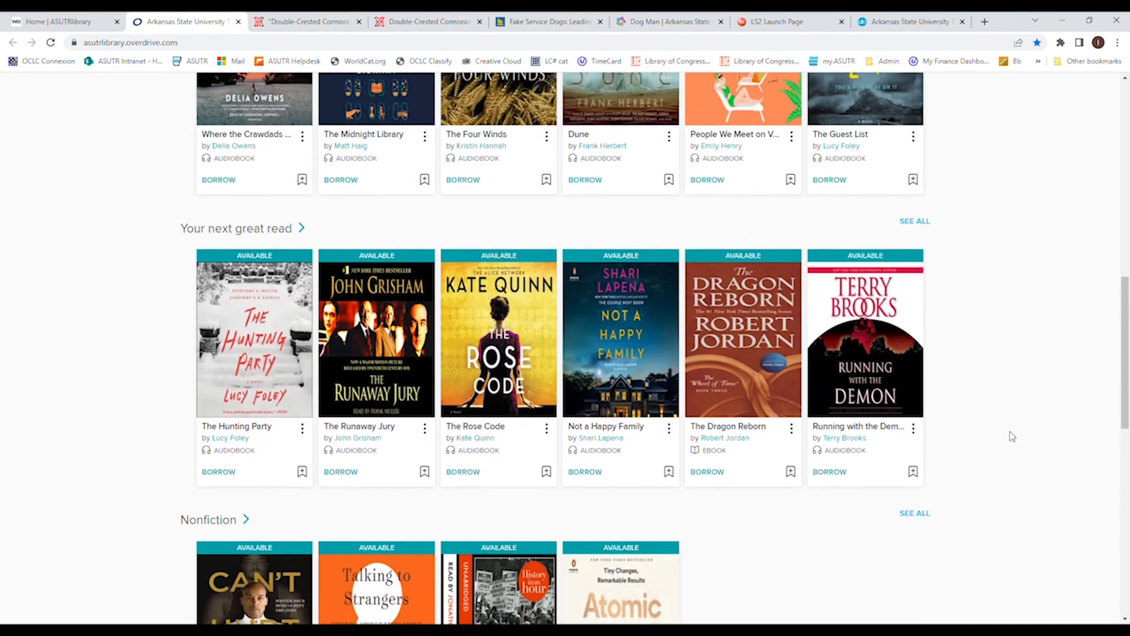
scroll(up, 3)
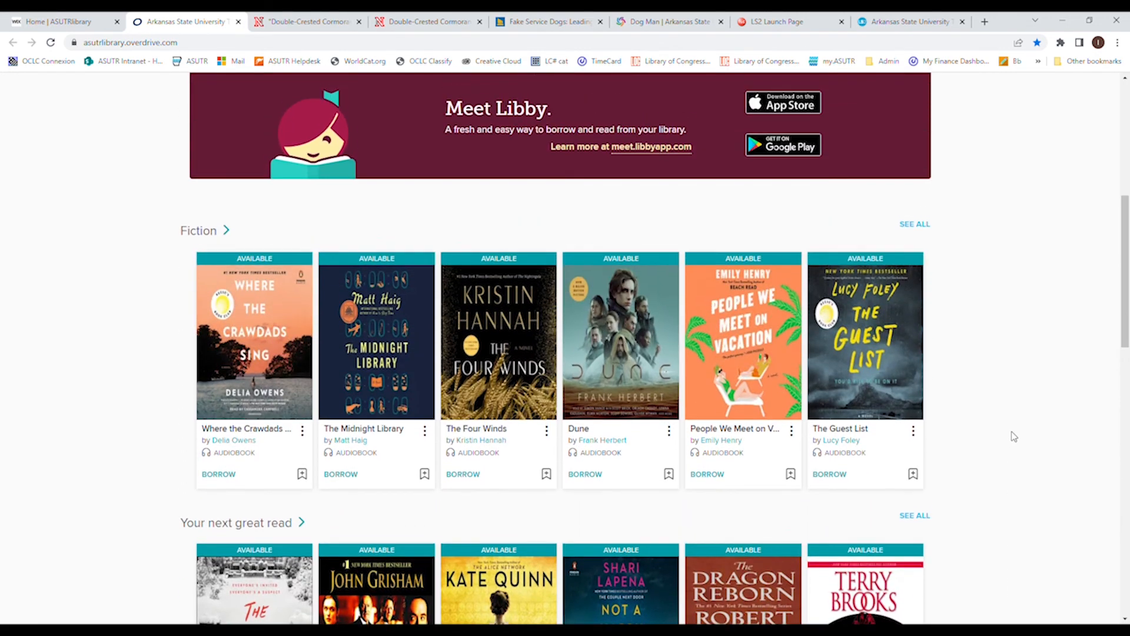
mouse_move(1009, 441)
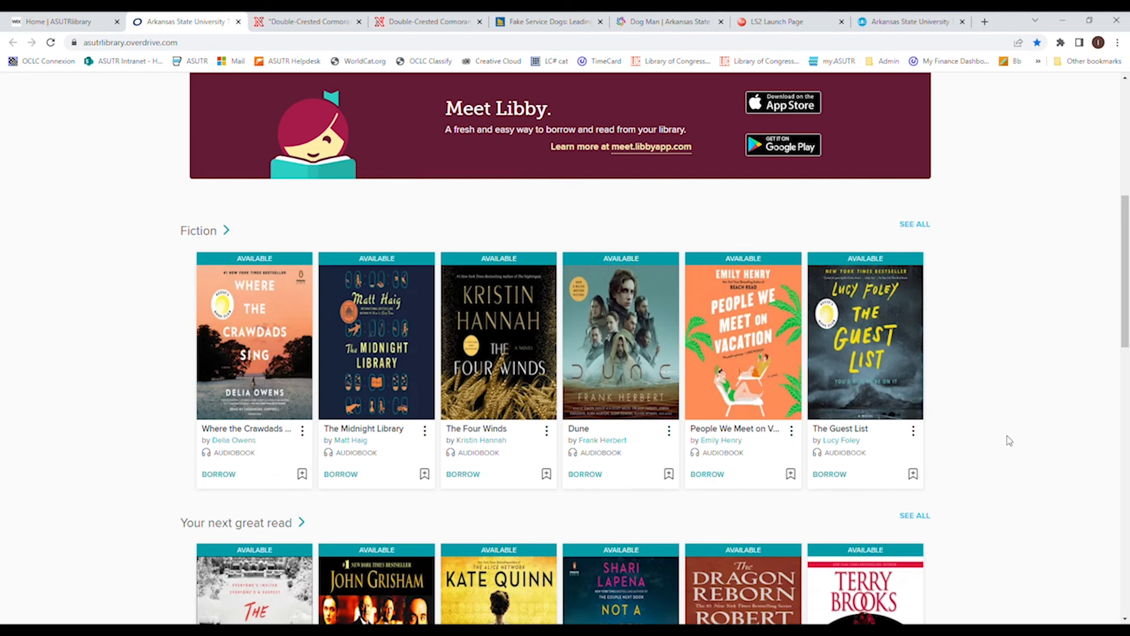
mouse_move(154, 430)
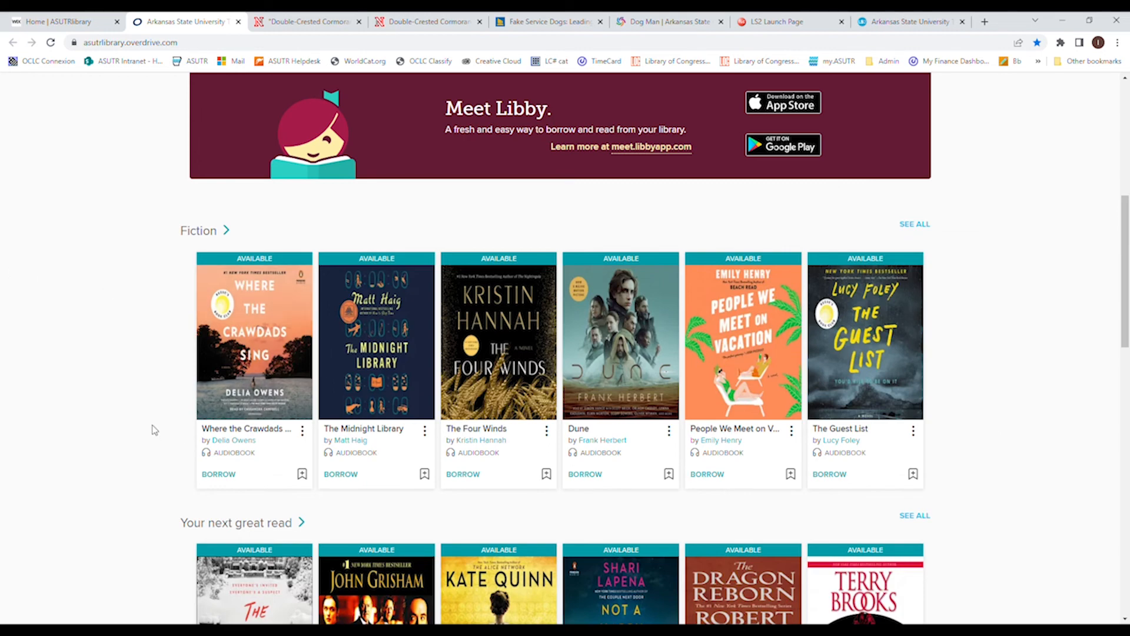
scroll(down, 3)
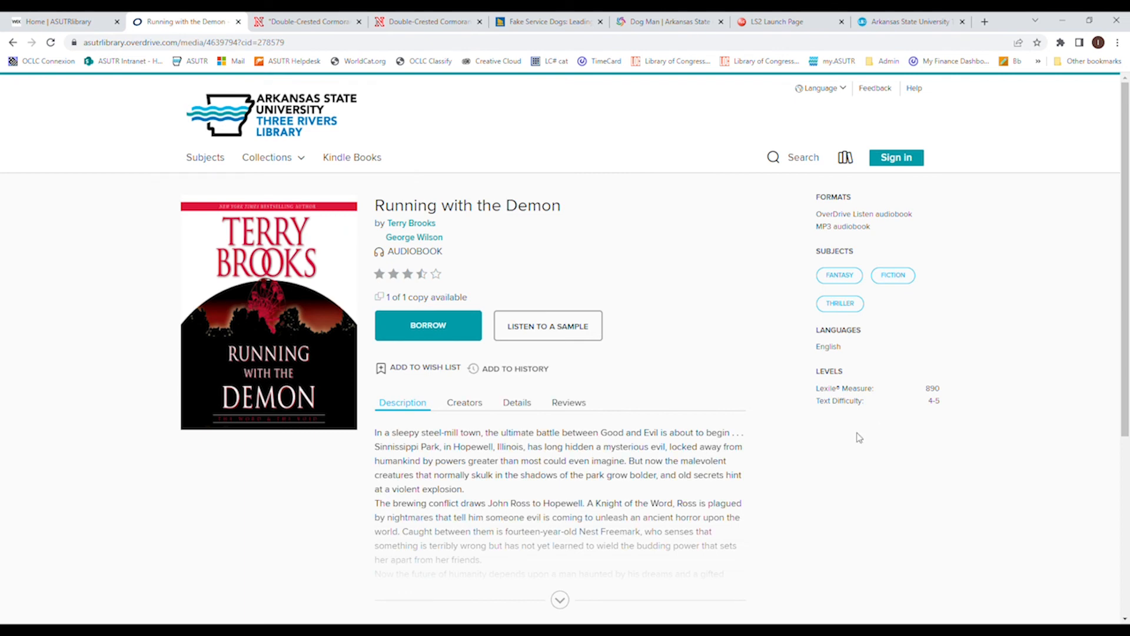
Scroll the Running with the Demon record to its description and 1-of-1 copy availability
scroll(down, 3)
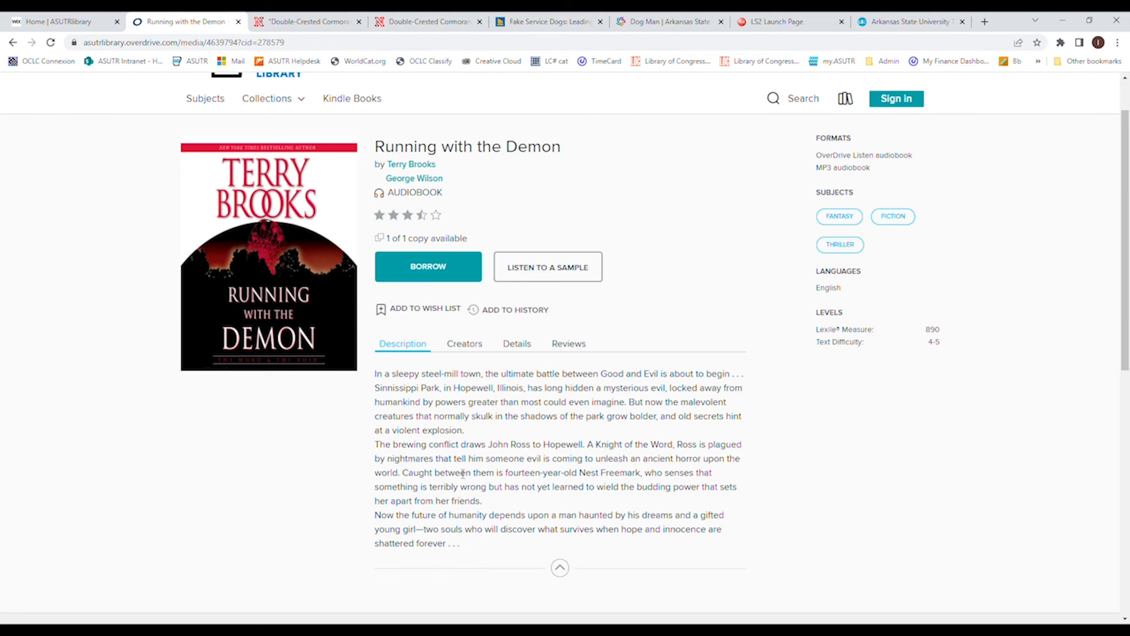
mouse_move(211, 411)
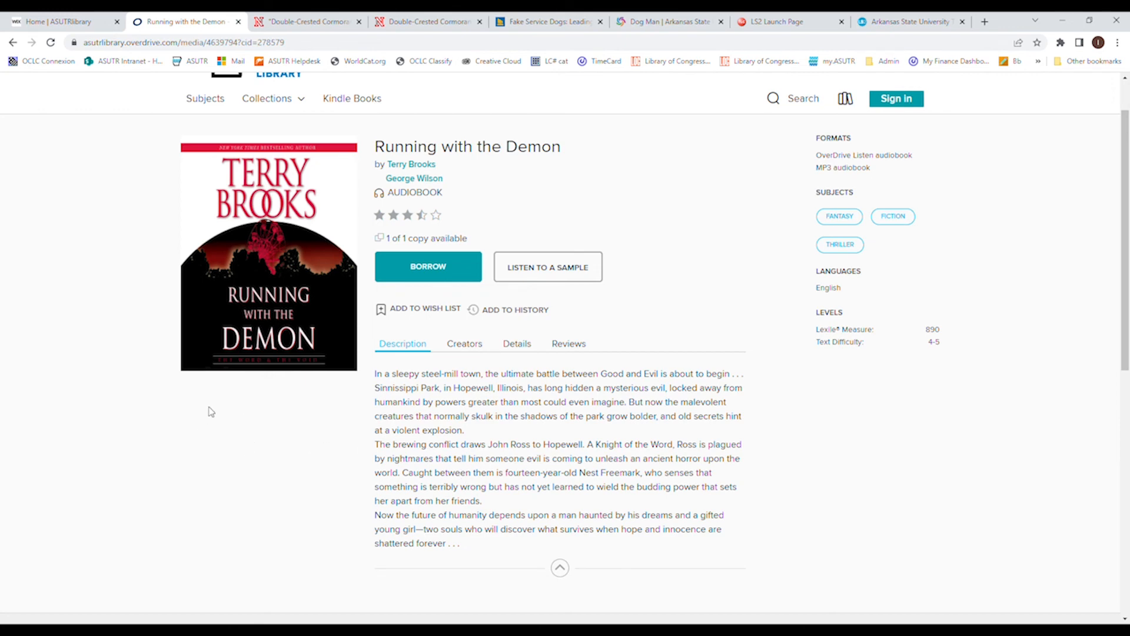
mouse_move(223, 383)
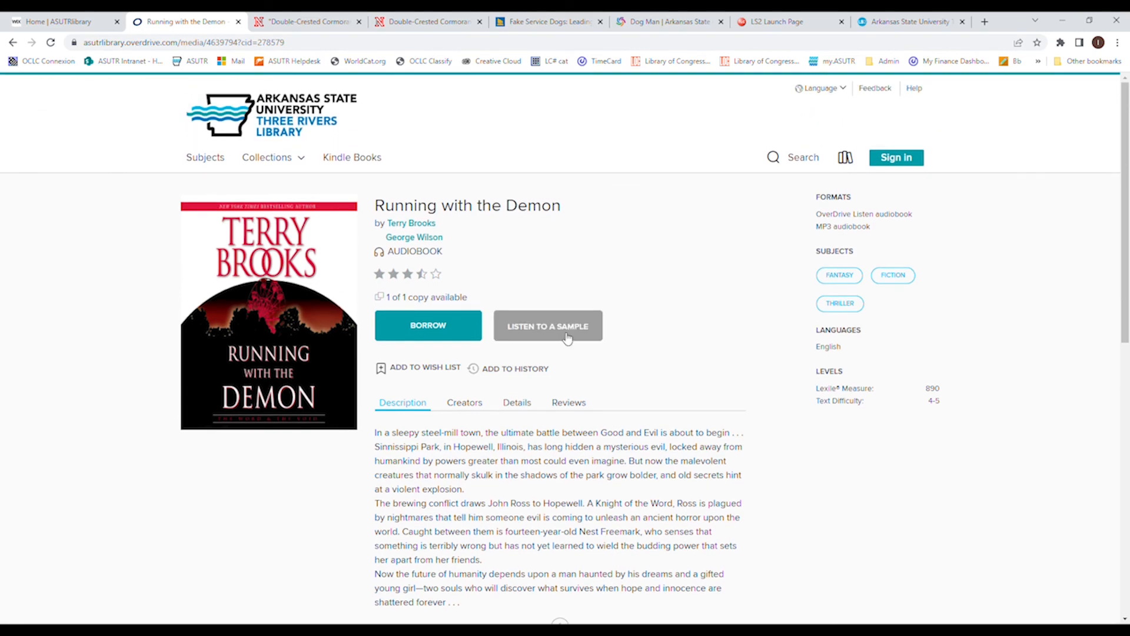
mouse_move(472, 300)
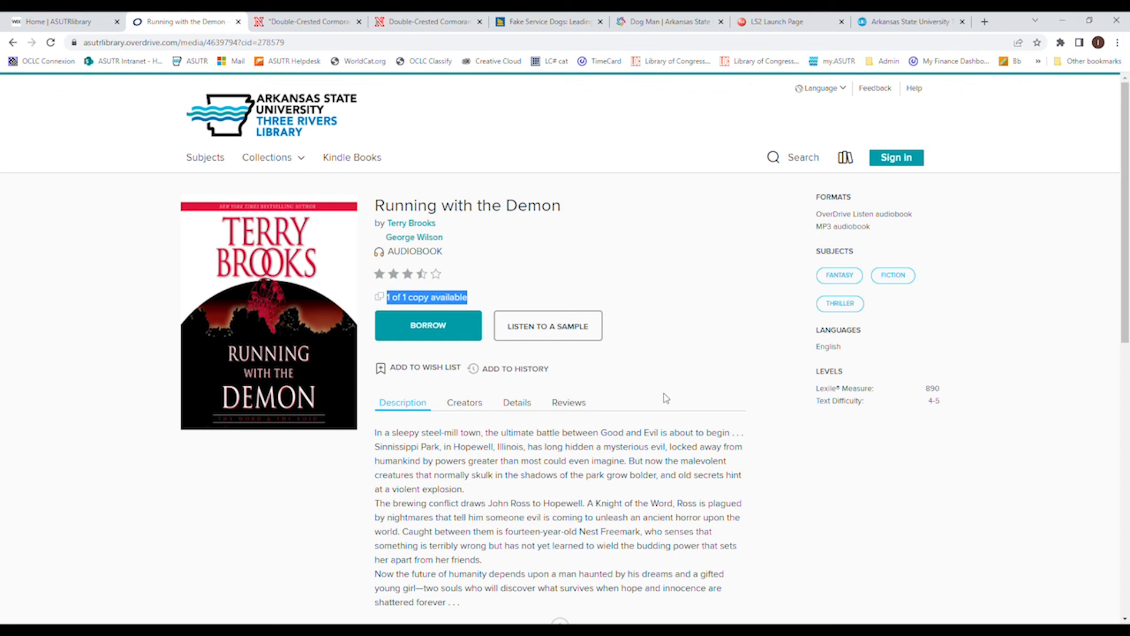
mouse_move(206, 157)
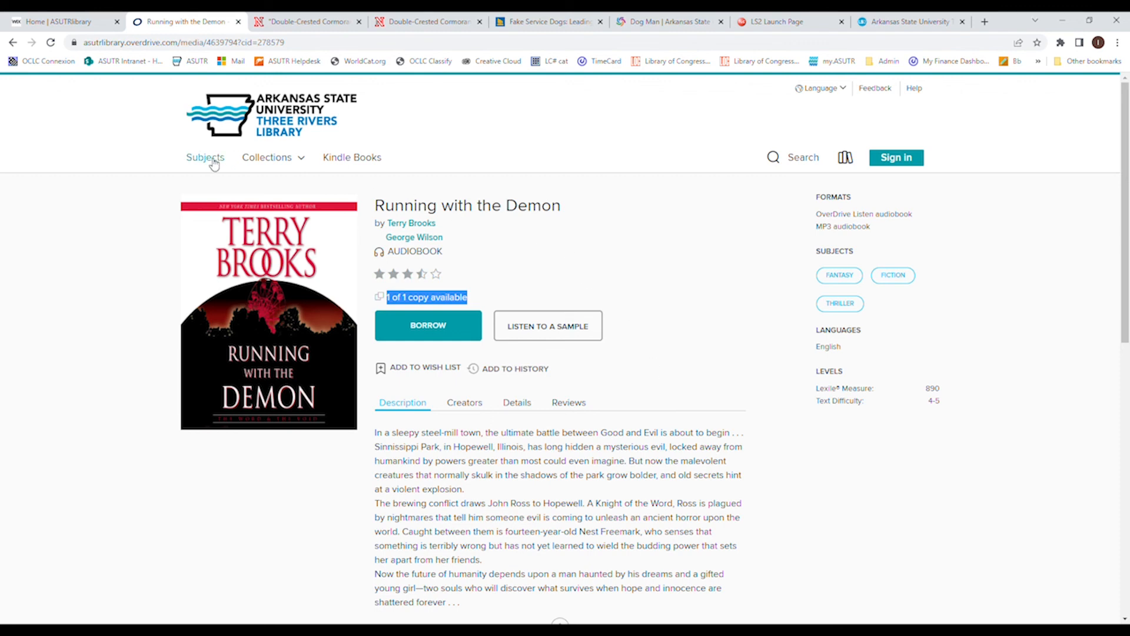
Filter Browse subjects to ebooks and read the description of Isaac Asimov's Foundation
click(206, 157)
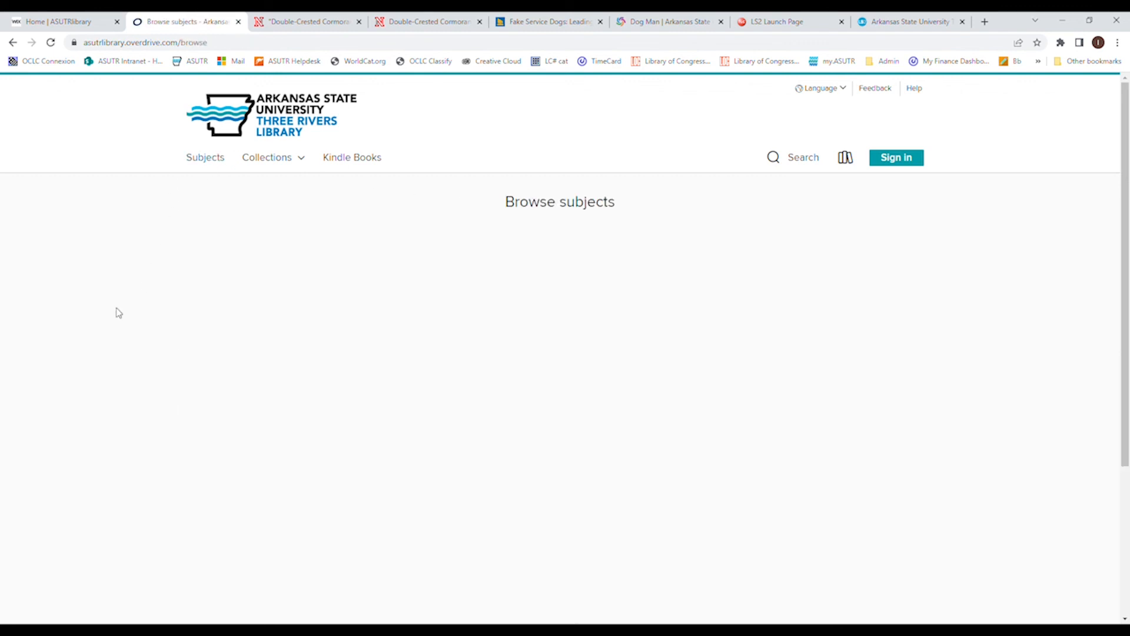
mouse_move(136, 300)
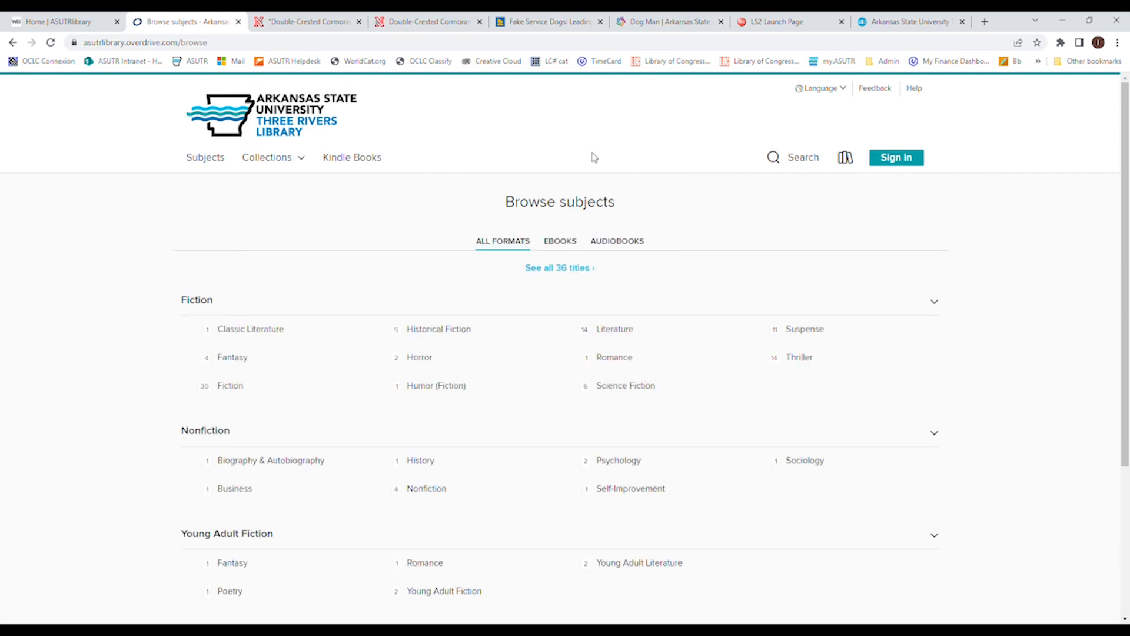
click(560, 240)
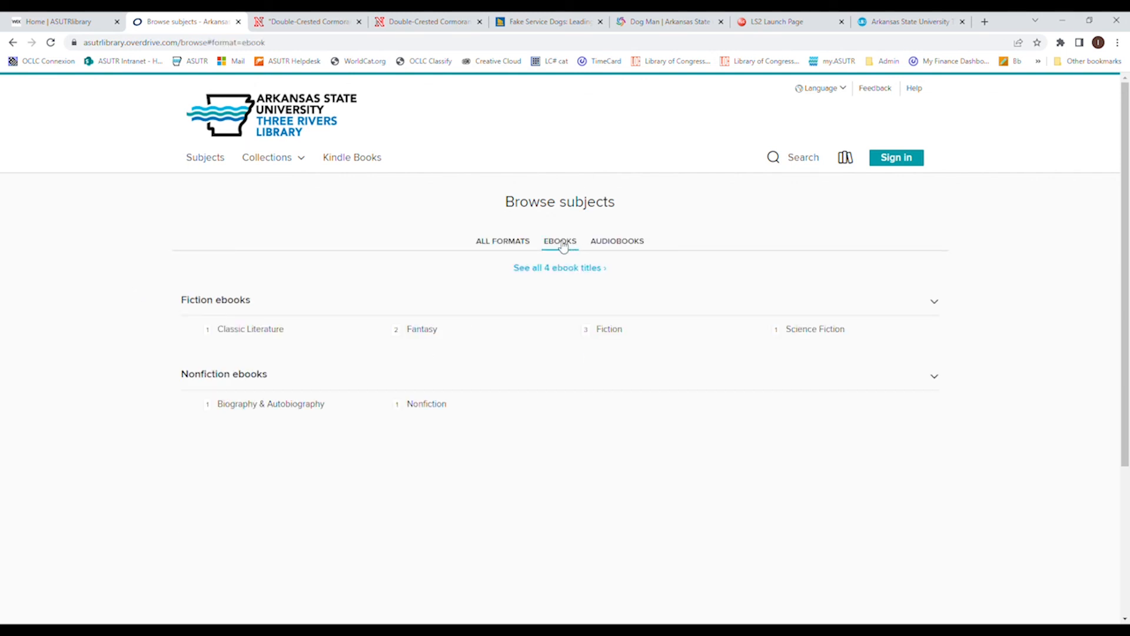
click(250, 329)
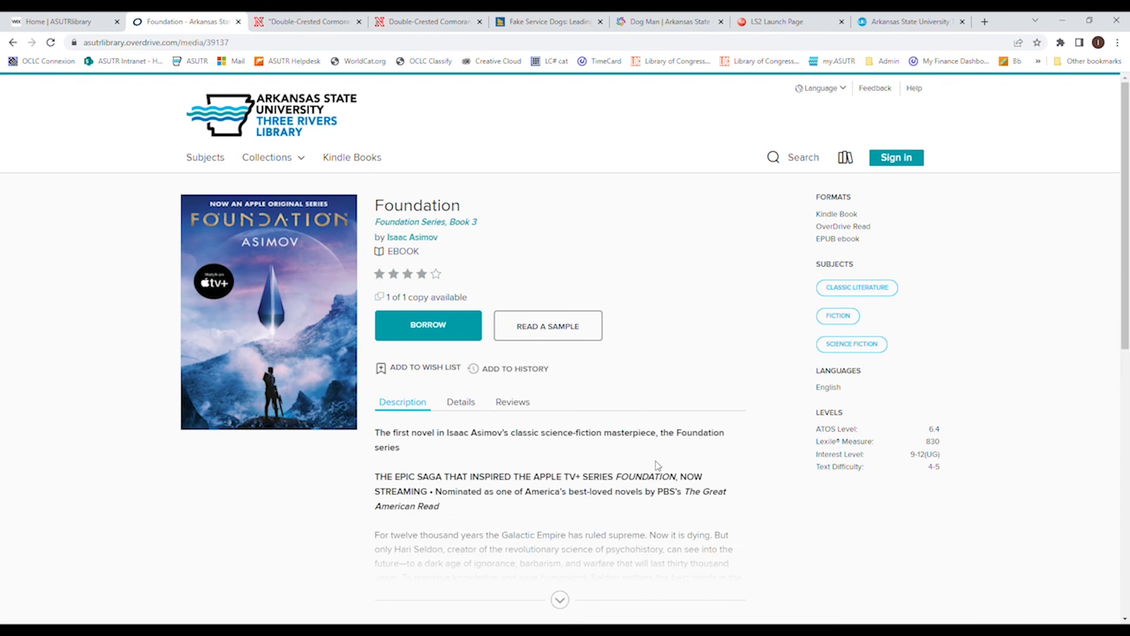
scroll(down, 3)
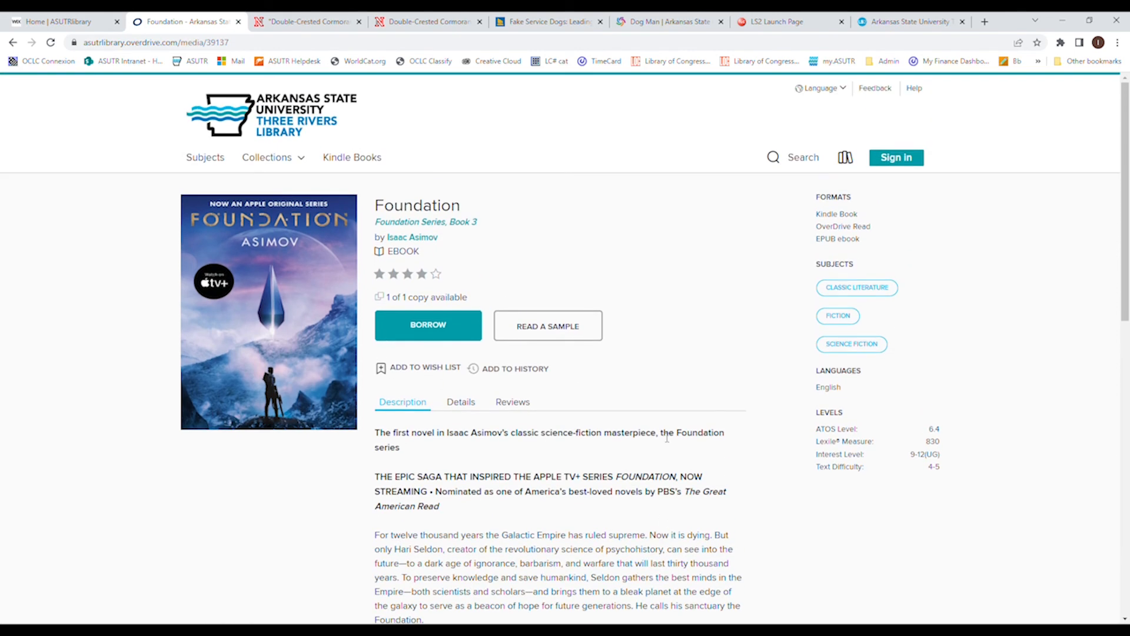
mouse_move(281, 386)
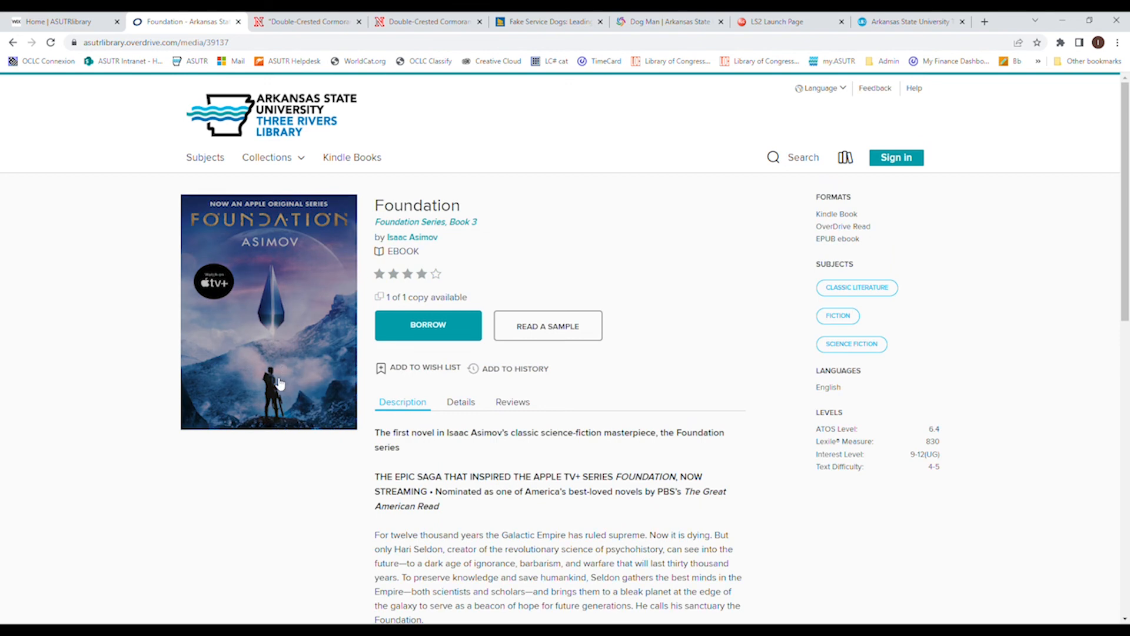
mouse_move(243, 469)
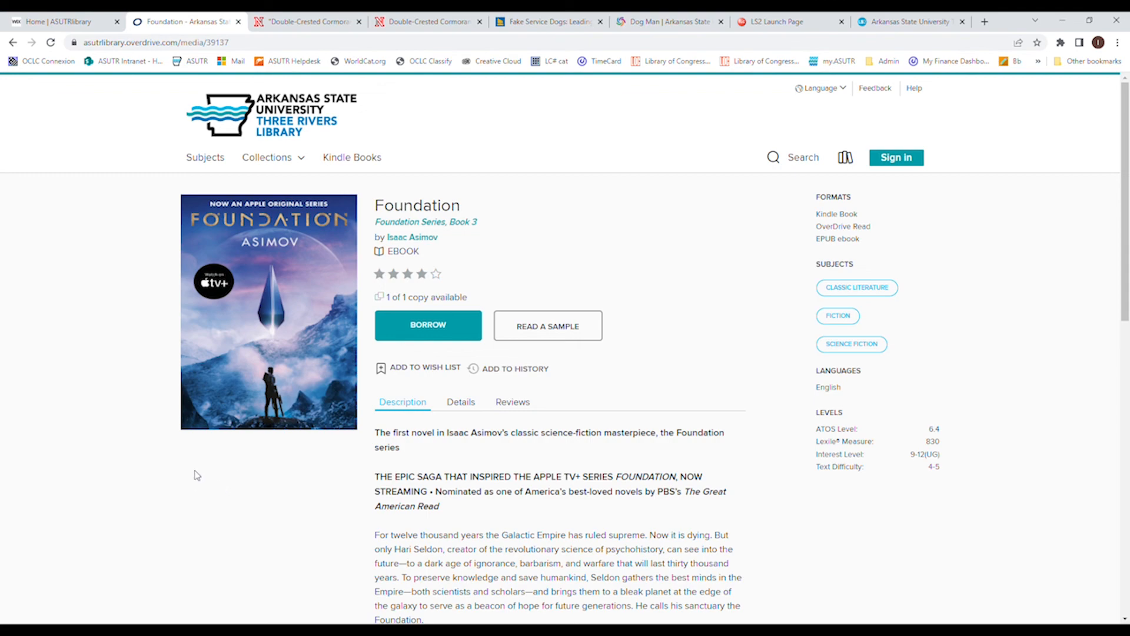
Return to the Three Rivers Library catalog home and review the Just added and Fiction rows
click(258, 121)
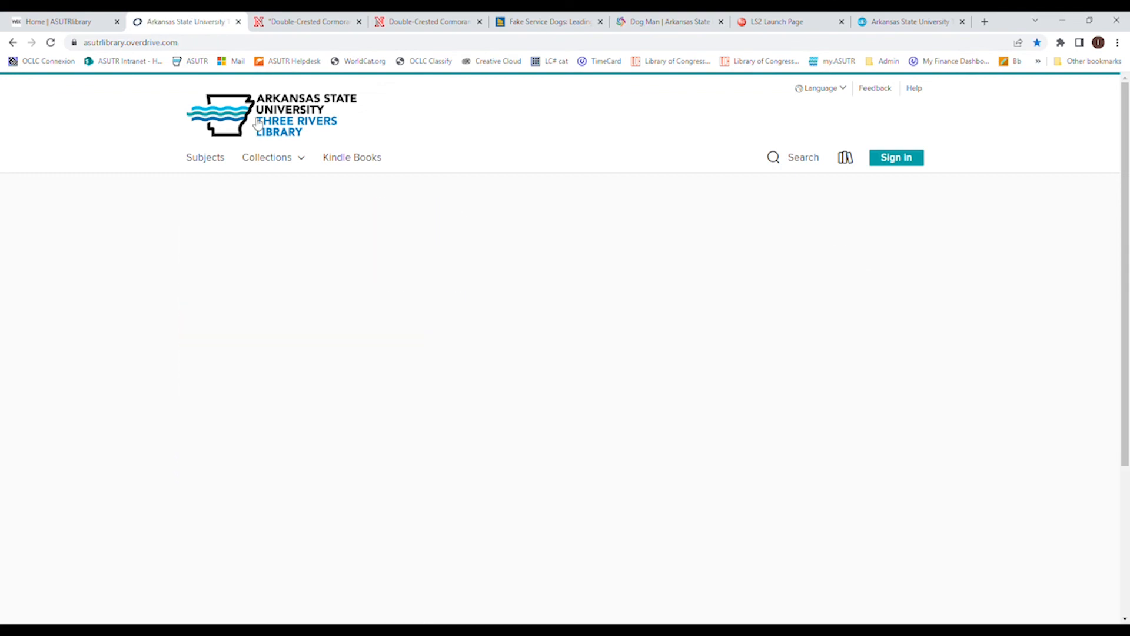
scroll(down, 3)
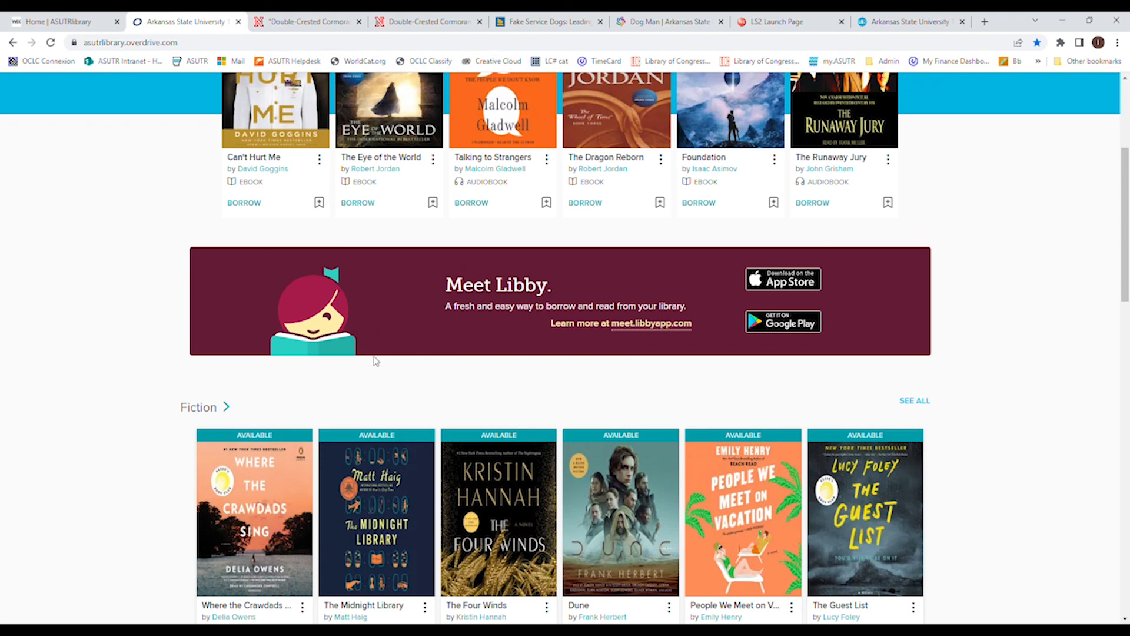
mouse_move(377, 350)
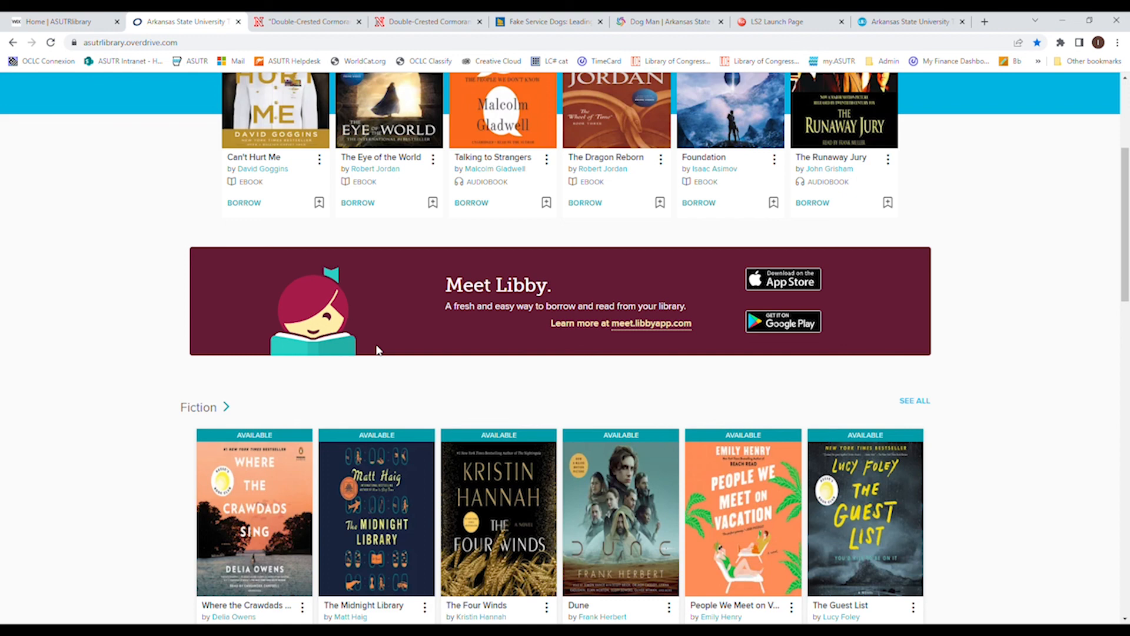
scroll(up, 3)
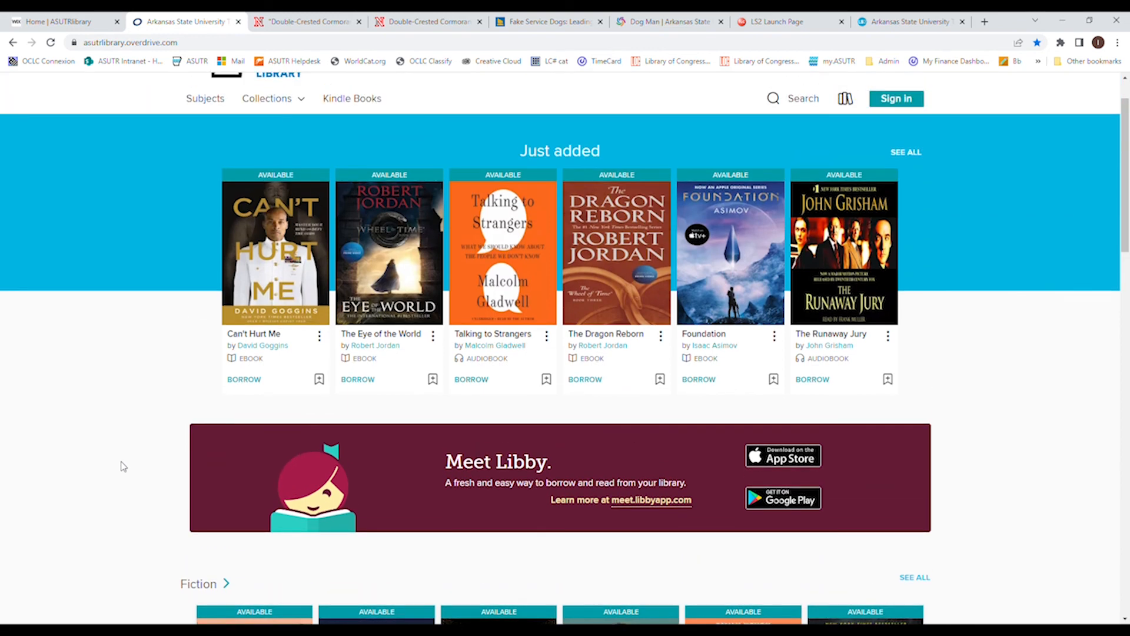
mouse_move(116, 458)
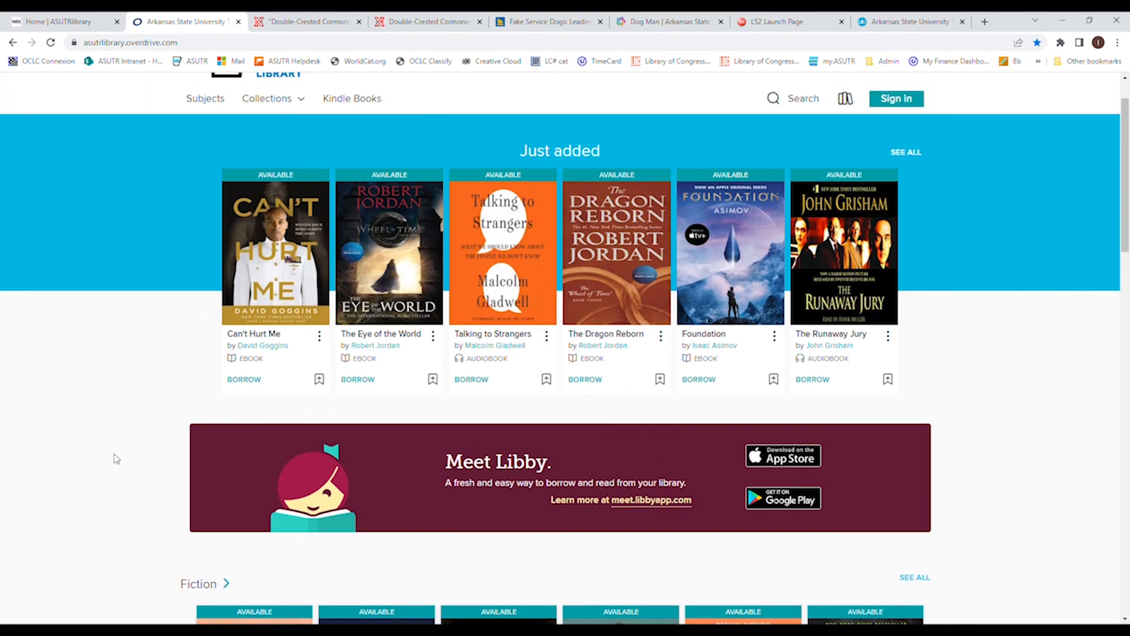
mouse_move(115, 455)
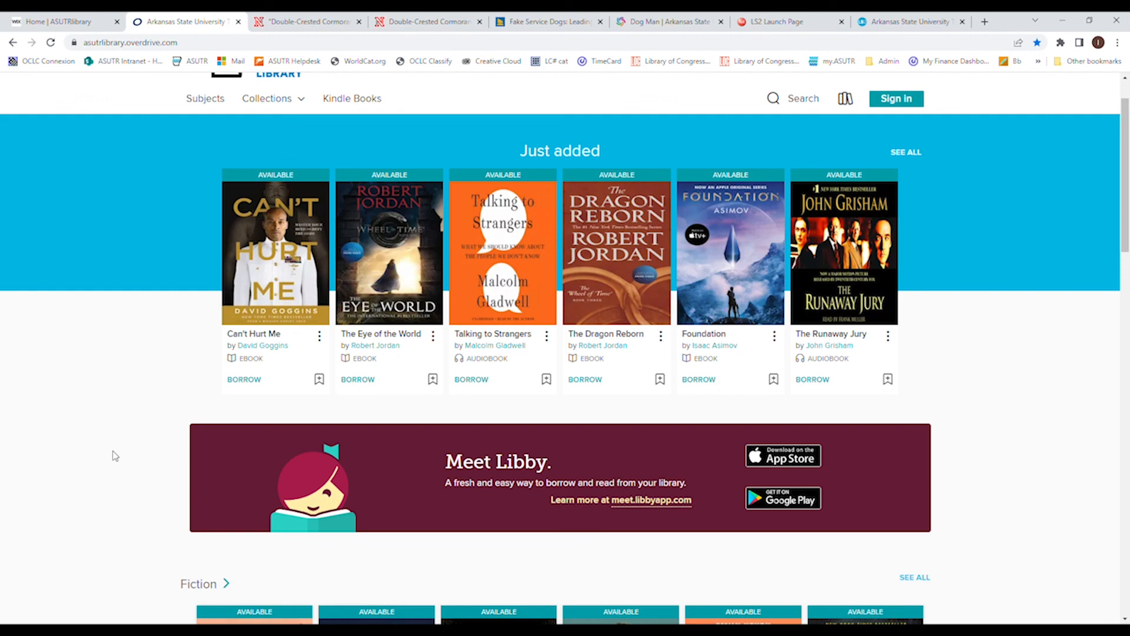
mouse_move(121, 401)
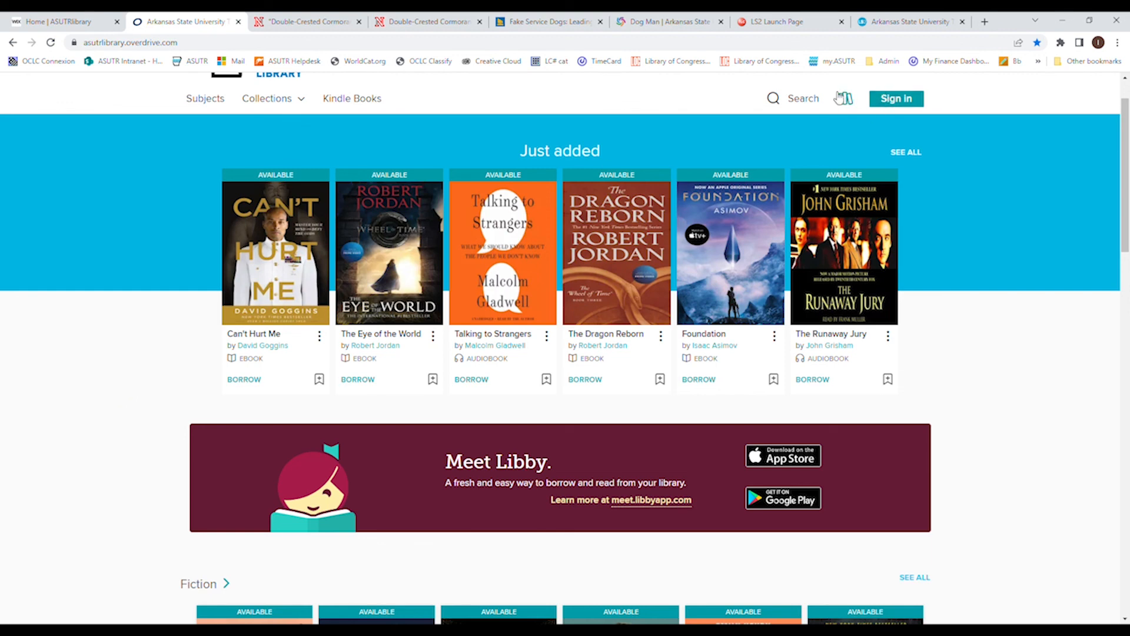
Search for 'harry potter' and scroll to the four not-owned ebooks offered for recommendation
text(ha)
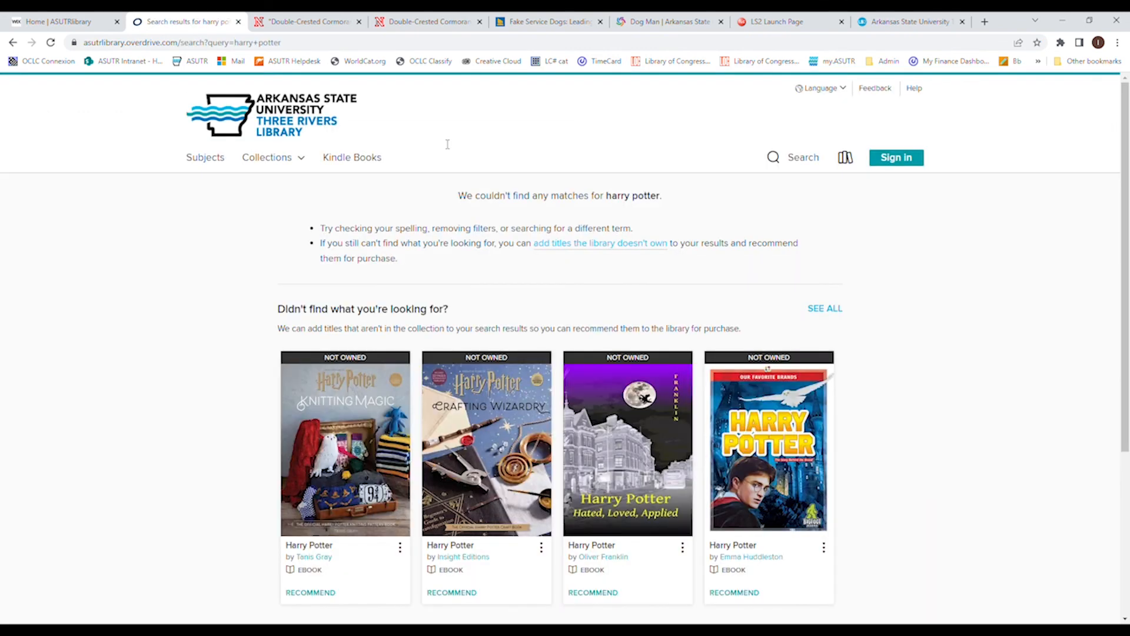
mouse_move(400, 206)
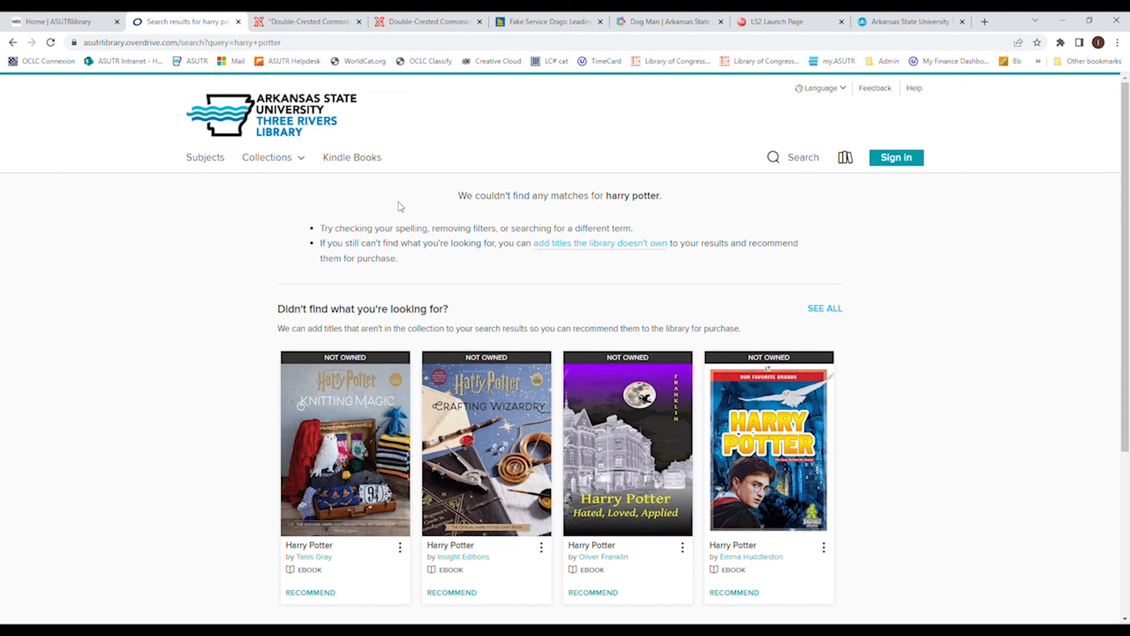
scroll(down, 3)
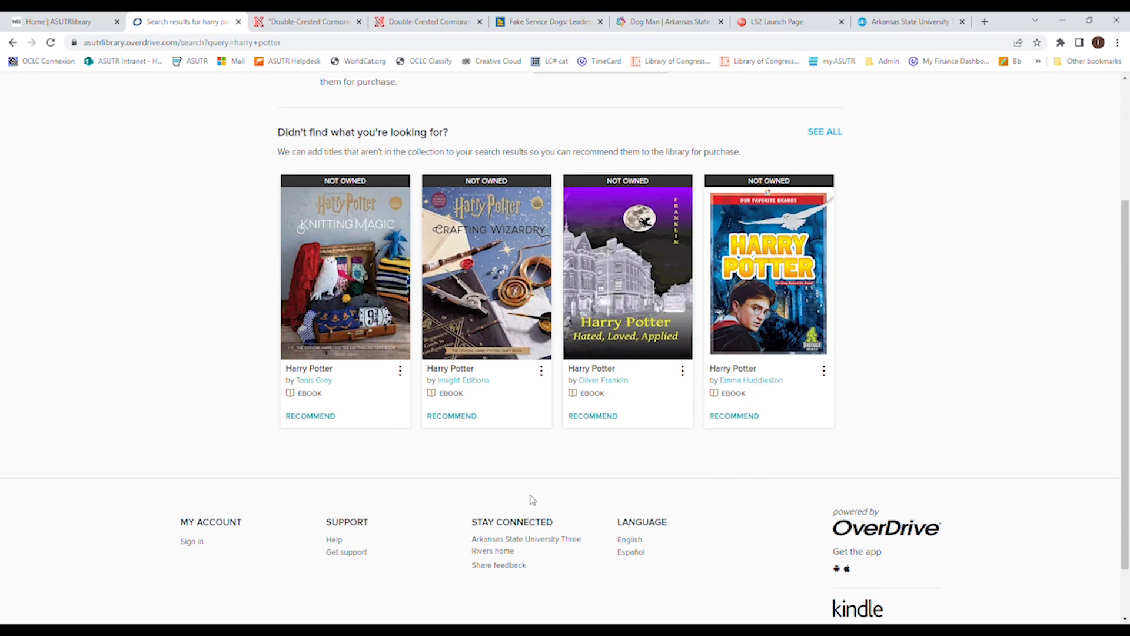
mouse_move(452, 266)
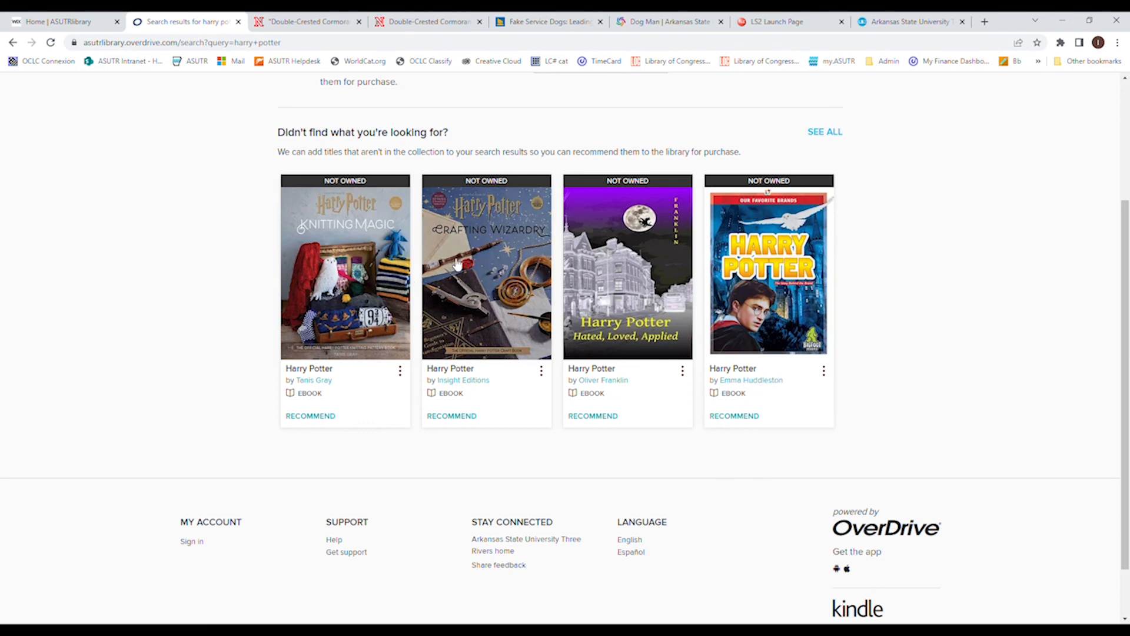
mouse_move(449, 439)
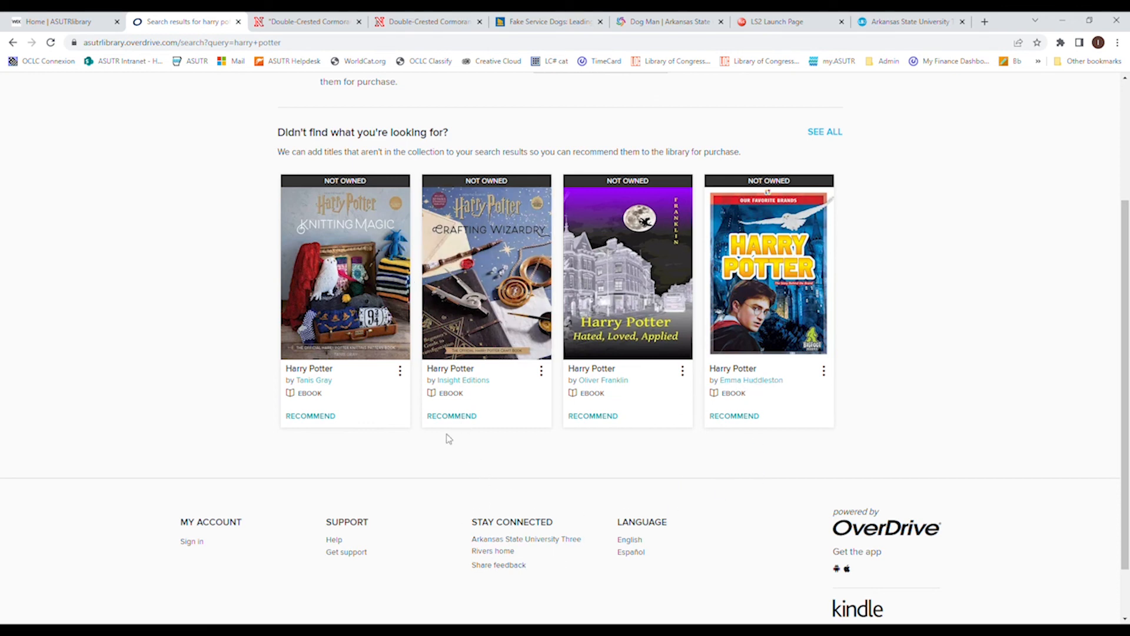
mouse_move(449, 444)
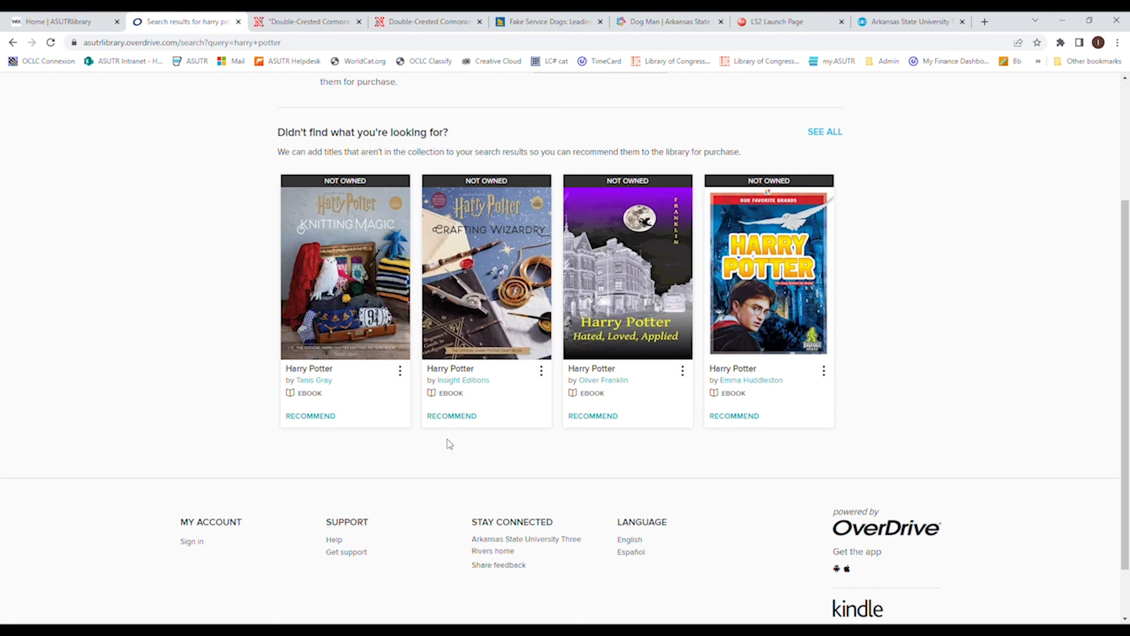
mouse_move(448, 443)
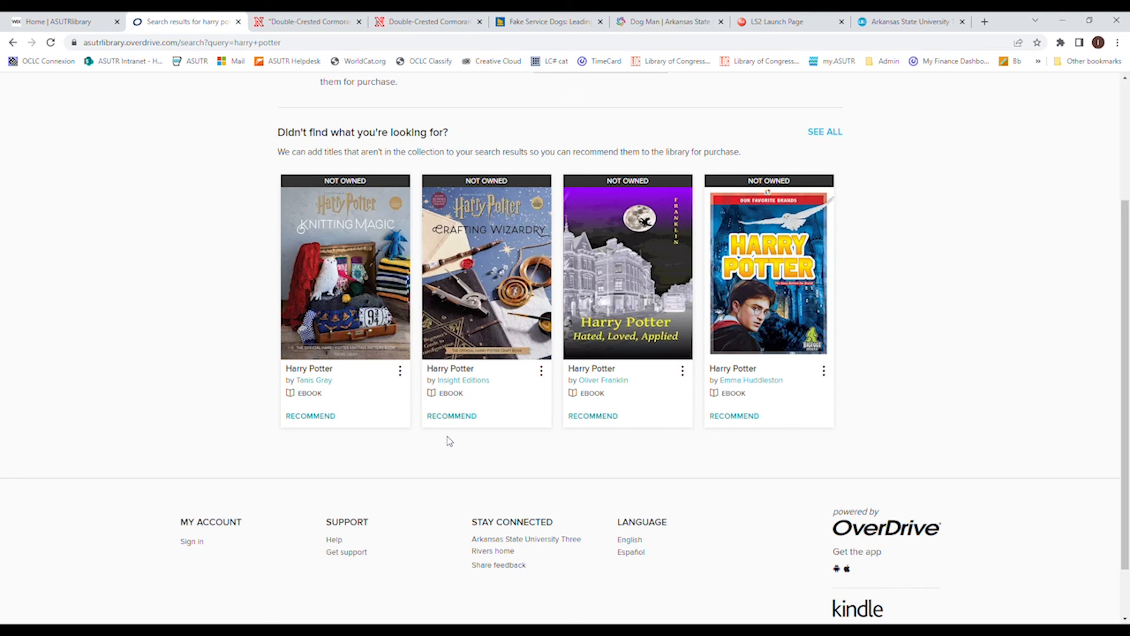
mouse_move(181, 407)
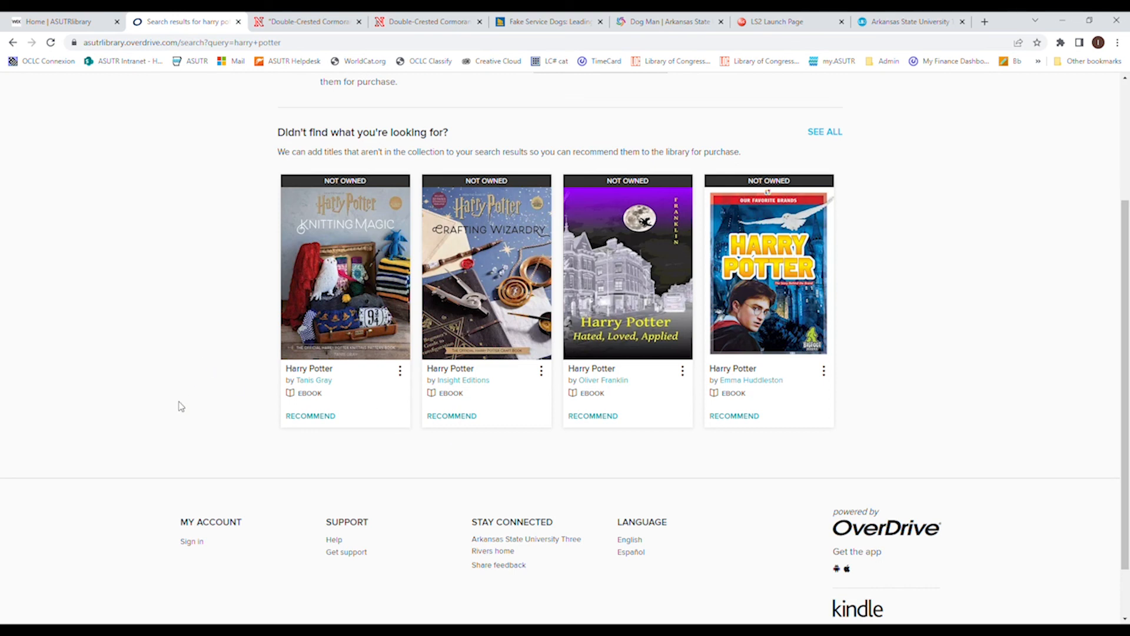
mouse_move(220, 399)
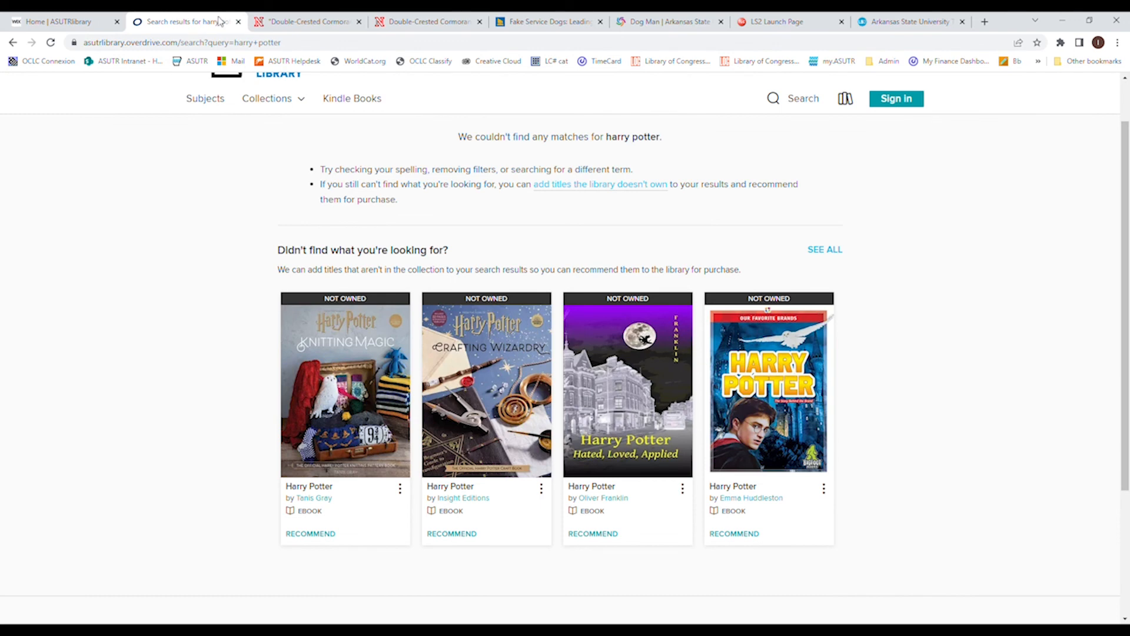
mouse_move(164, 265)
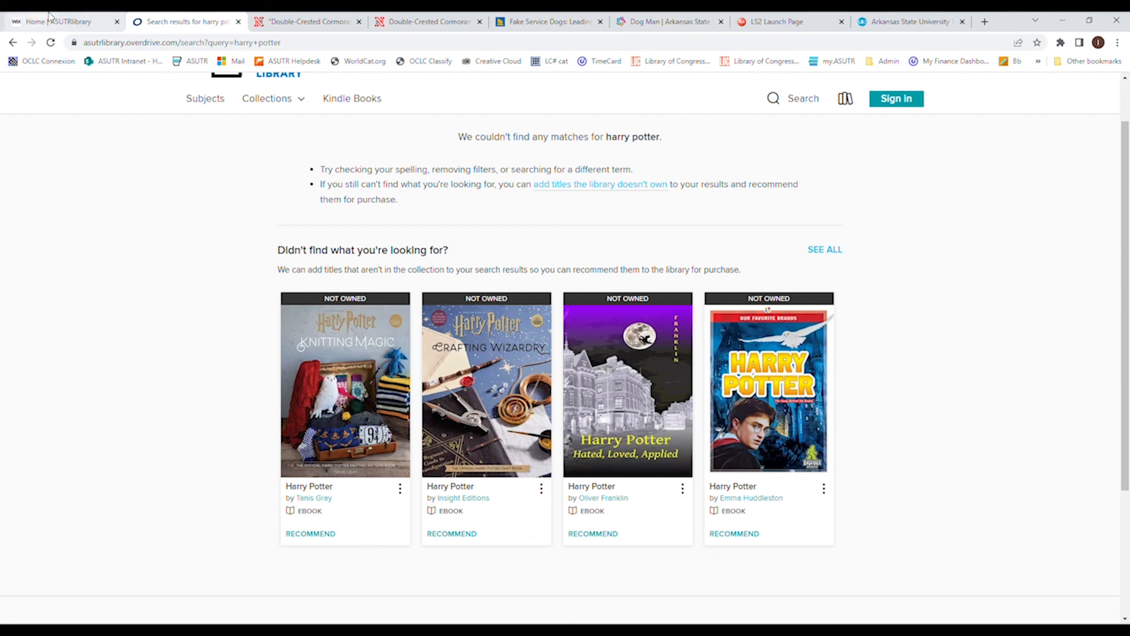
Switch to the Home | ASUTRlibrary tab and scroll up to the ASUTR LIBRARY banner
click(56, 22)
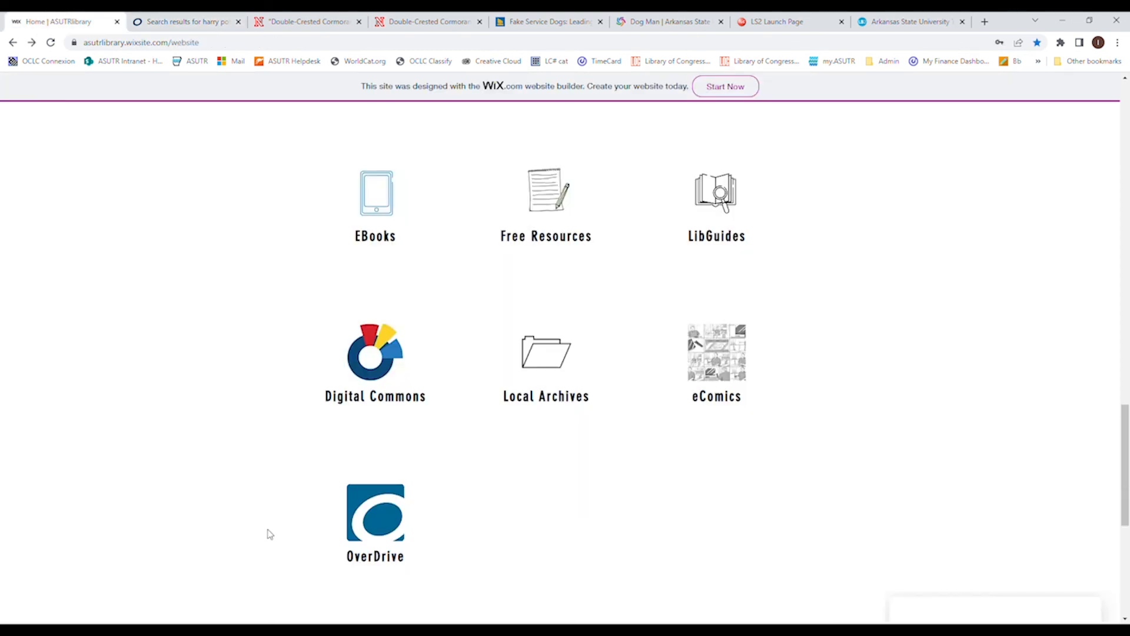
mouse_move(309, 534)
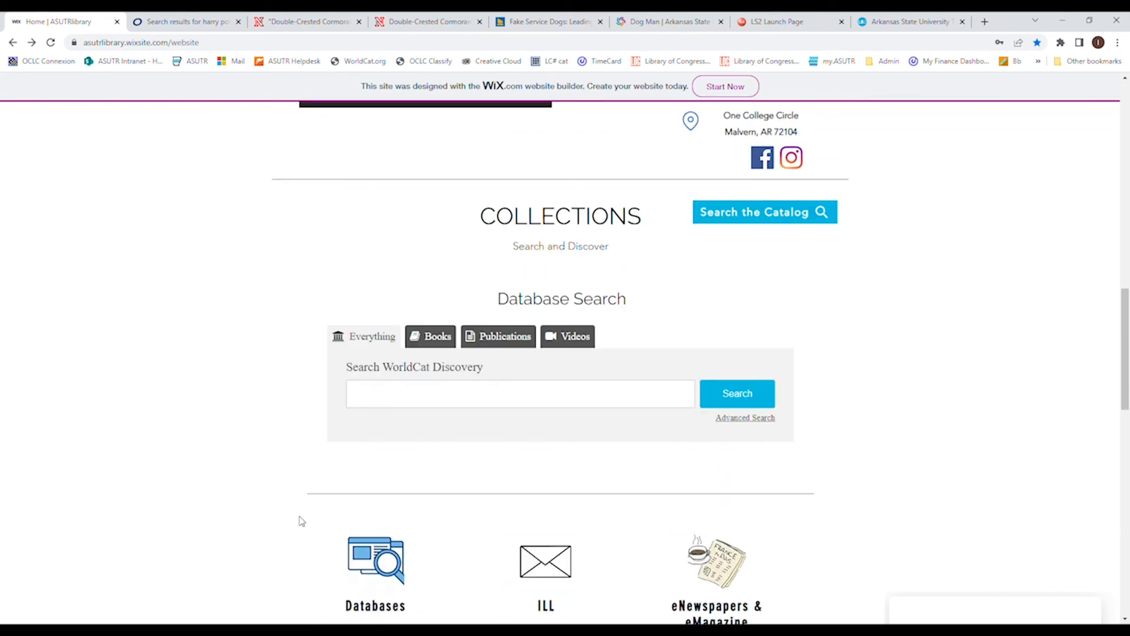
scroll(up, 3)
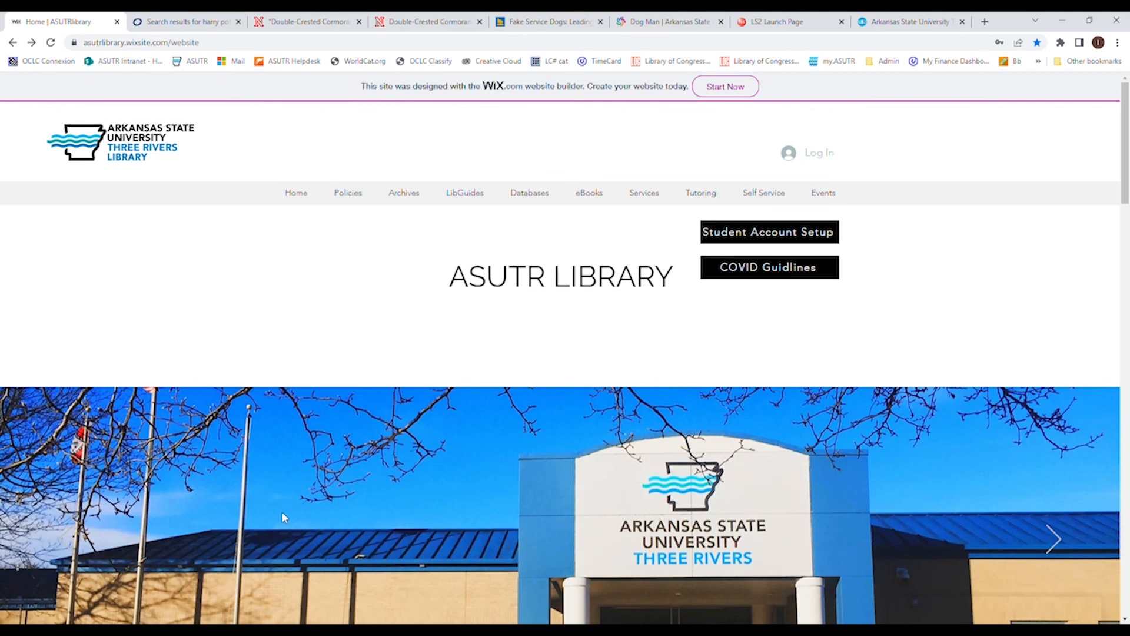
mouse_move(1083, 59)
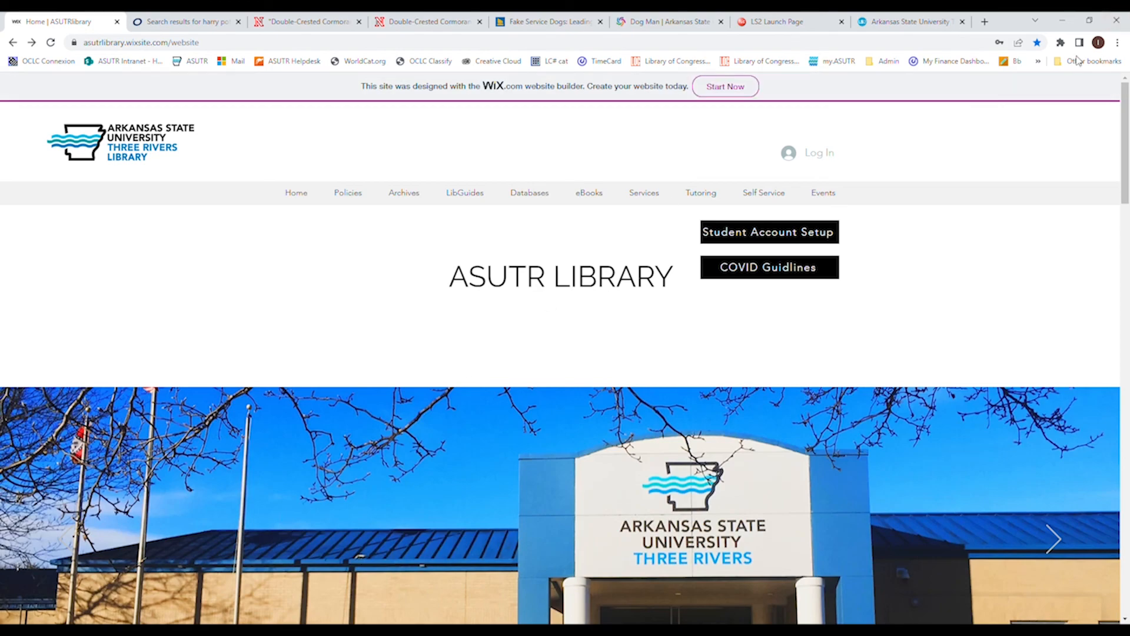